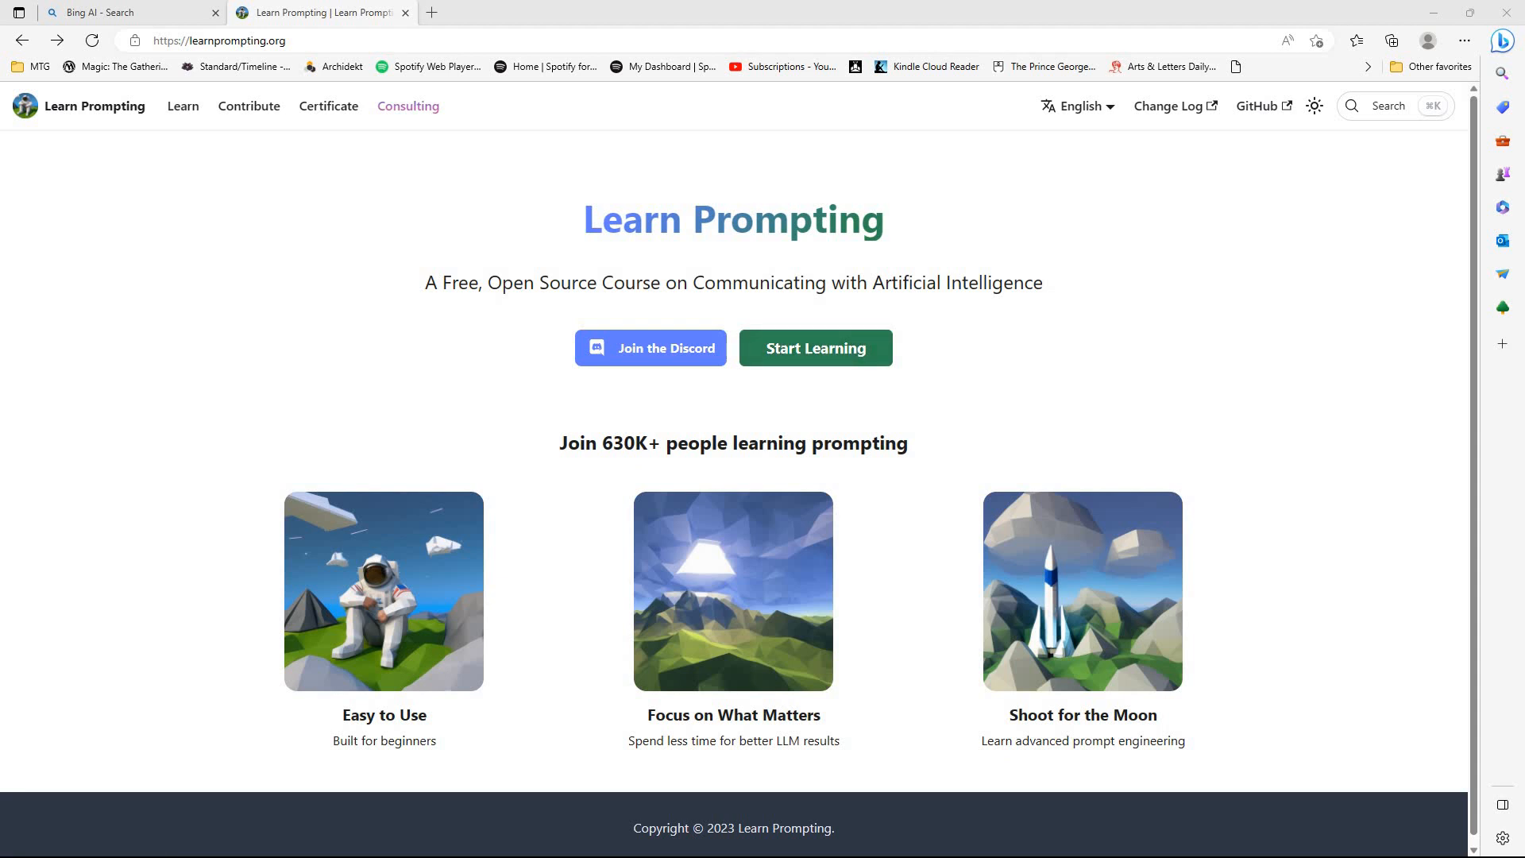
- Begin the Learn Prompting course at Welcome and expand the Basics chapter's lesson list
left_click(815, 348)
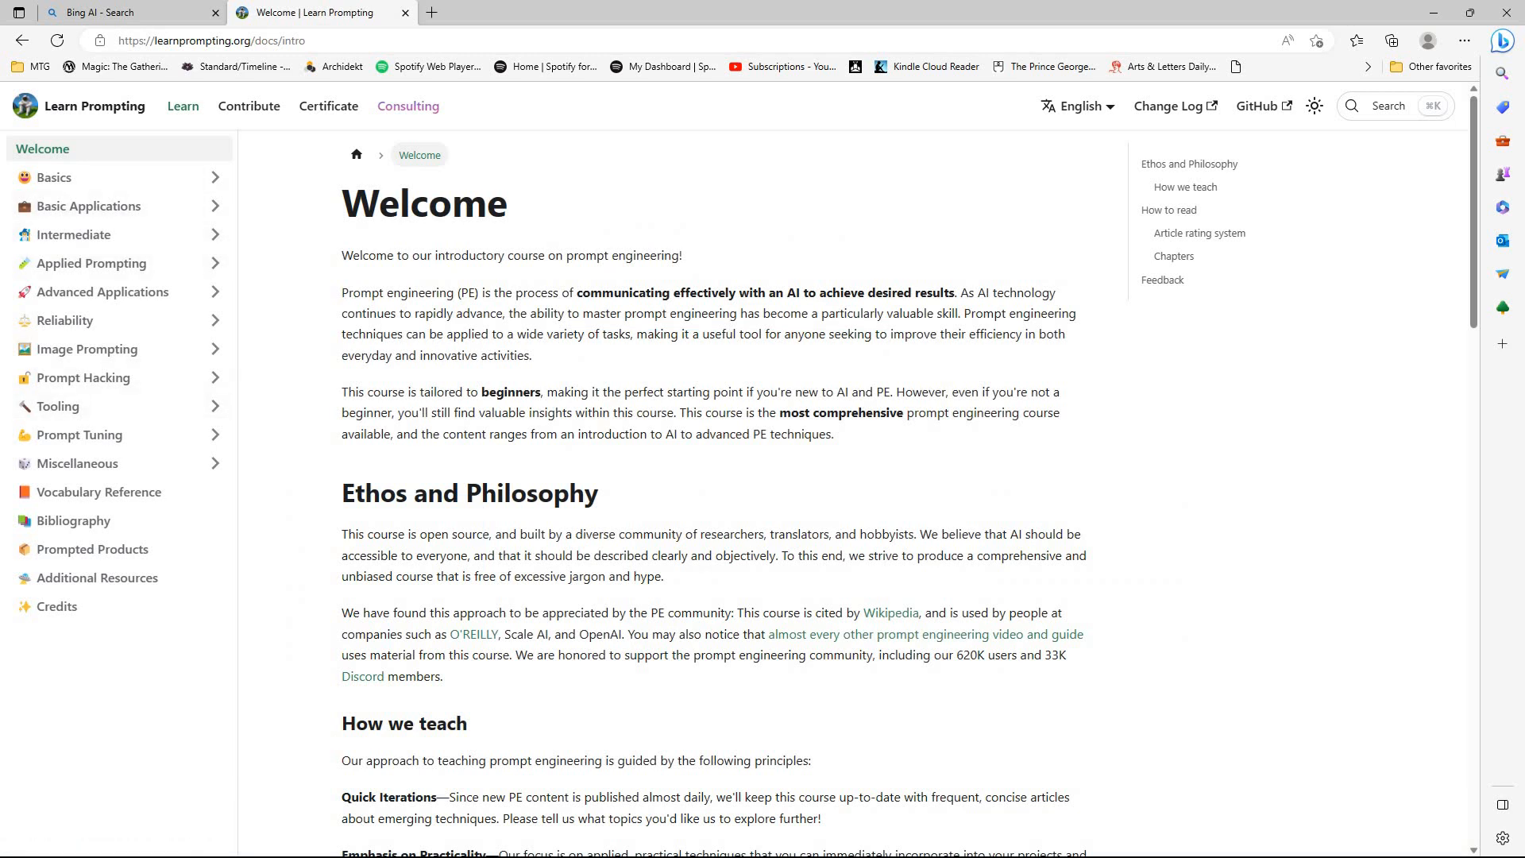
mouse_move(220, 186)
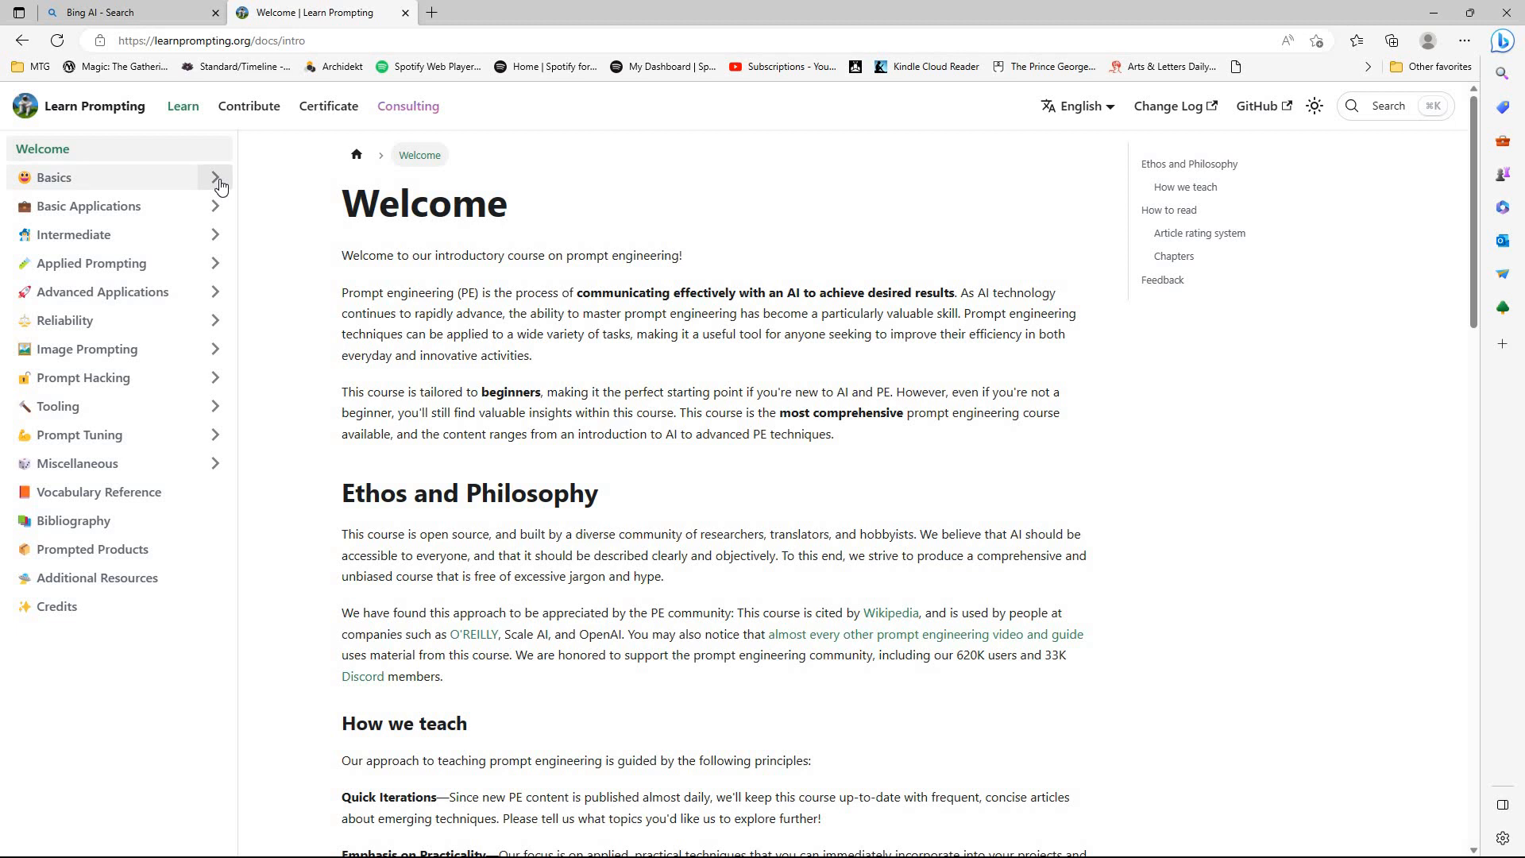
left_click(218, 180)
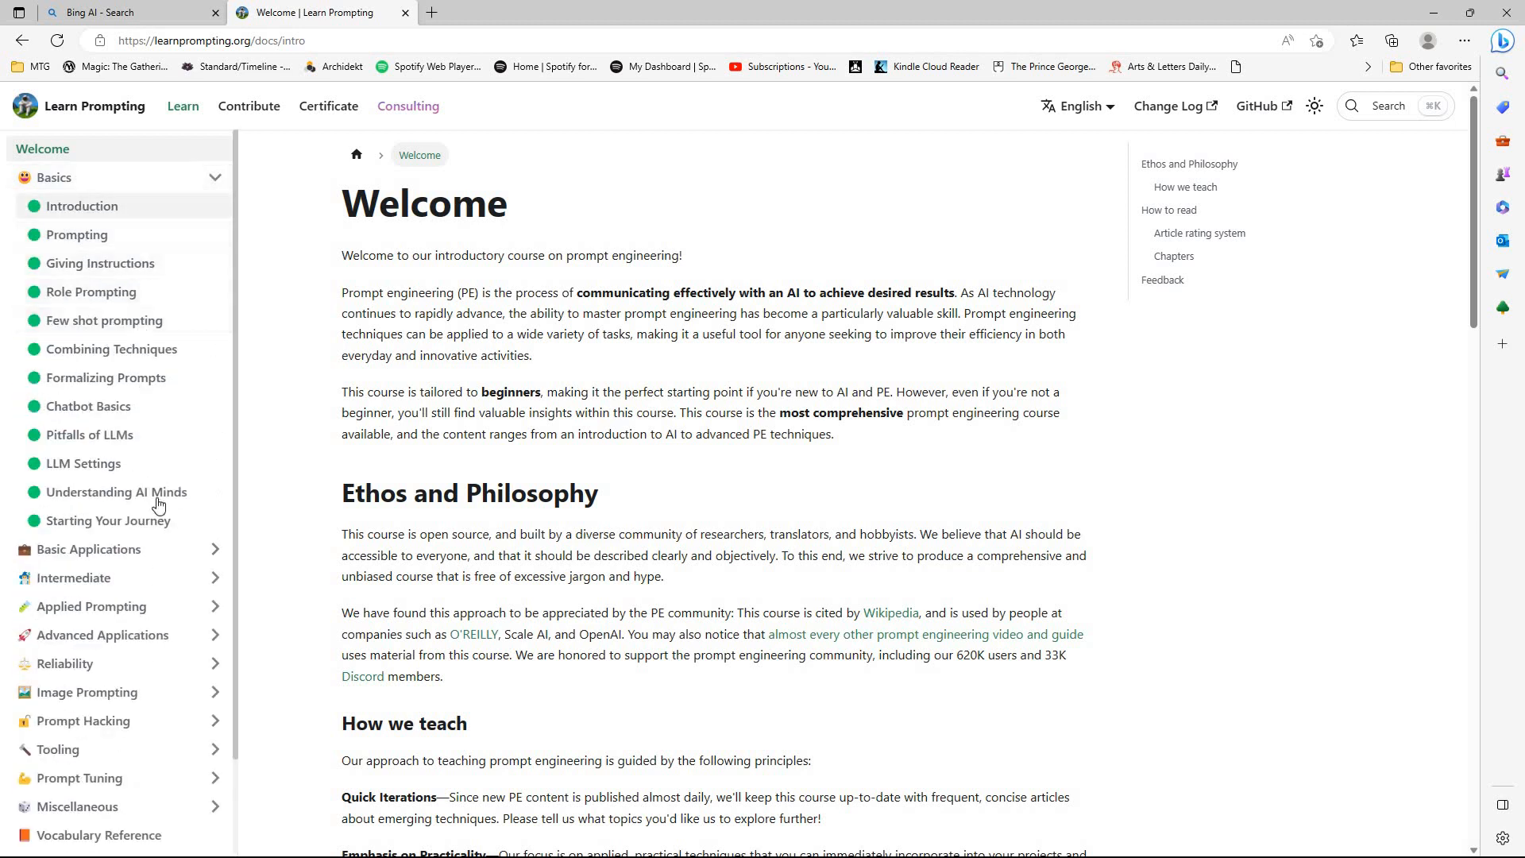
mouse_move(142, 240)
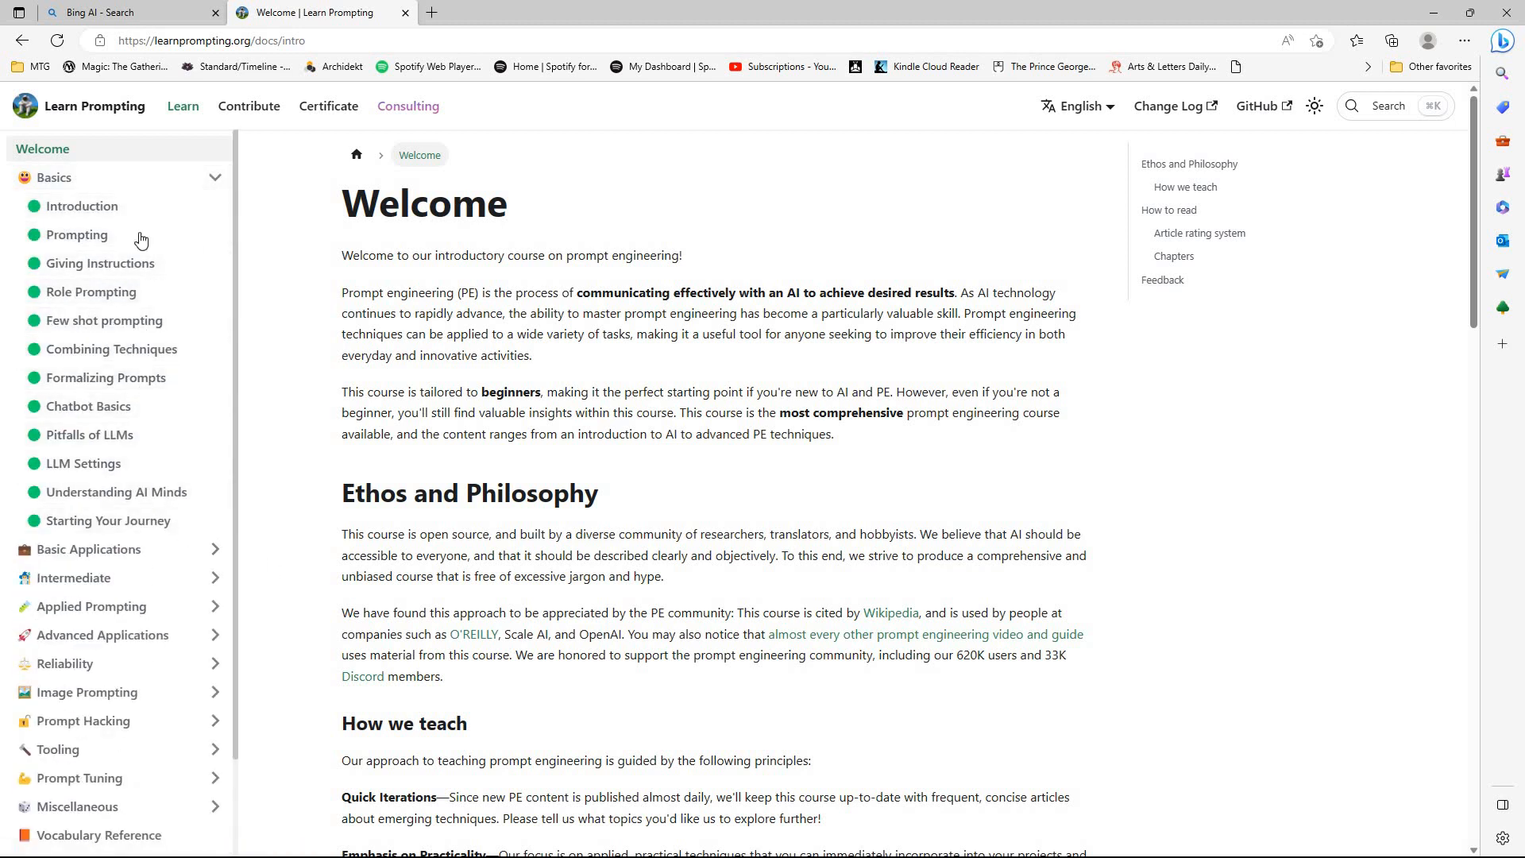
mouse_move(99, 212)
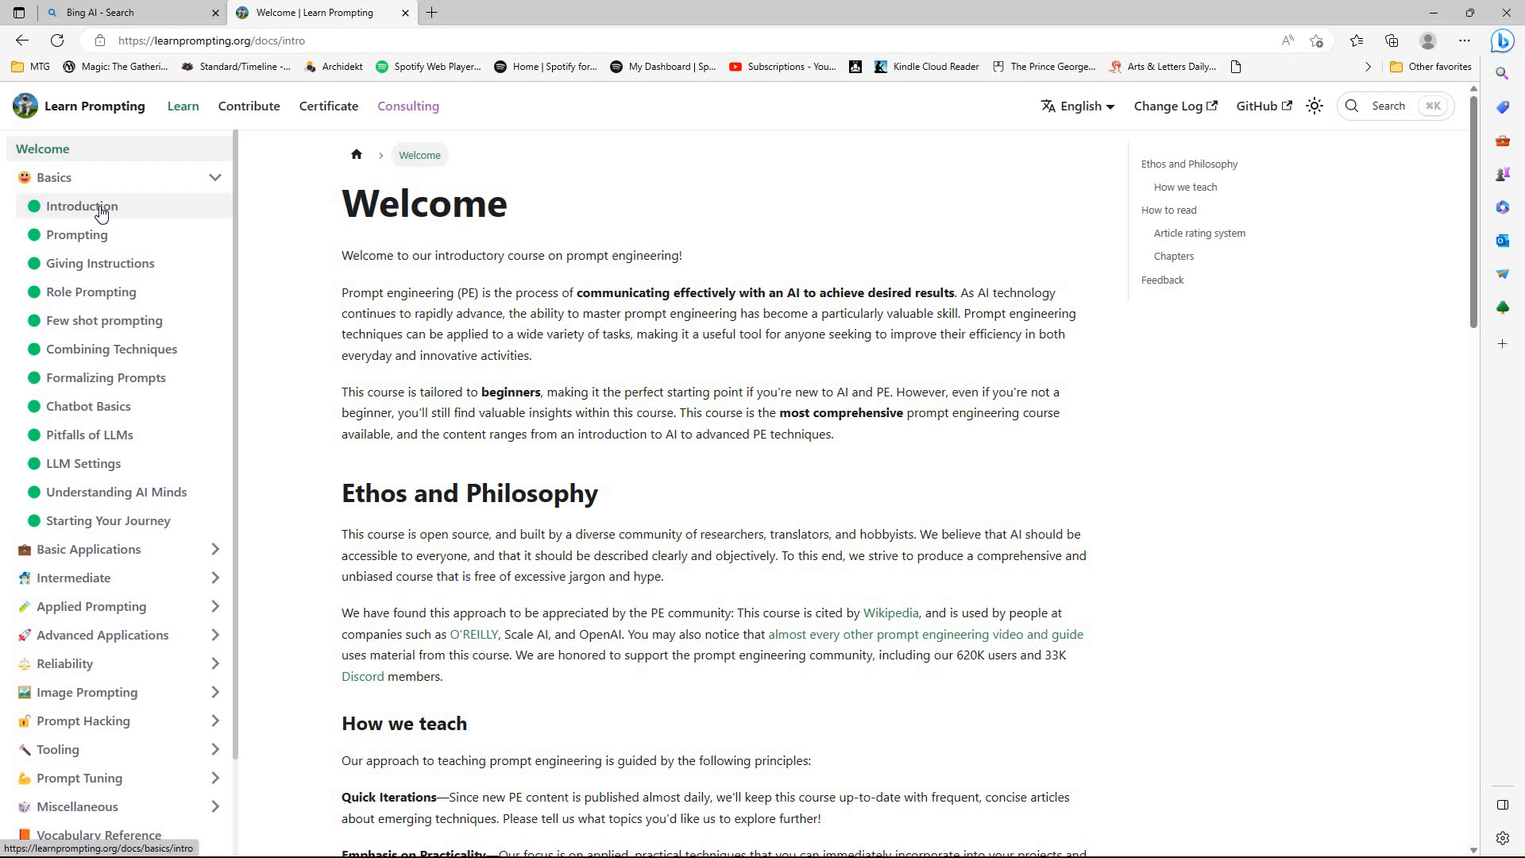
mouse_move(103, 250)
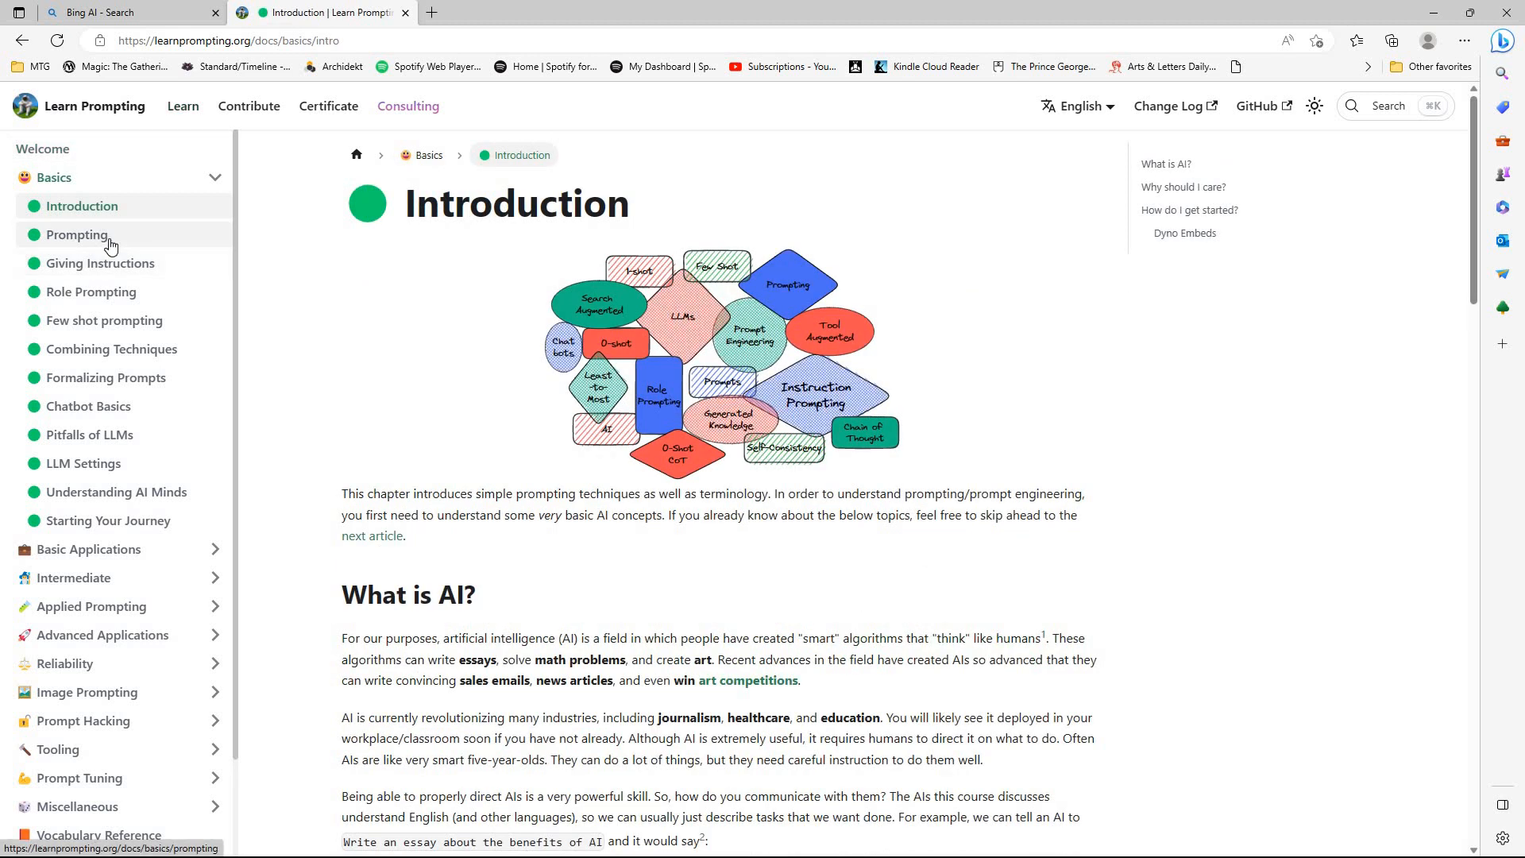
- Open the Prompting lesson and scroll down through the lessons to the bottom
left_click(77, 235)
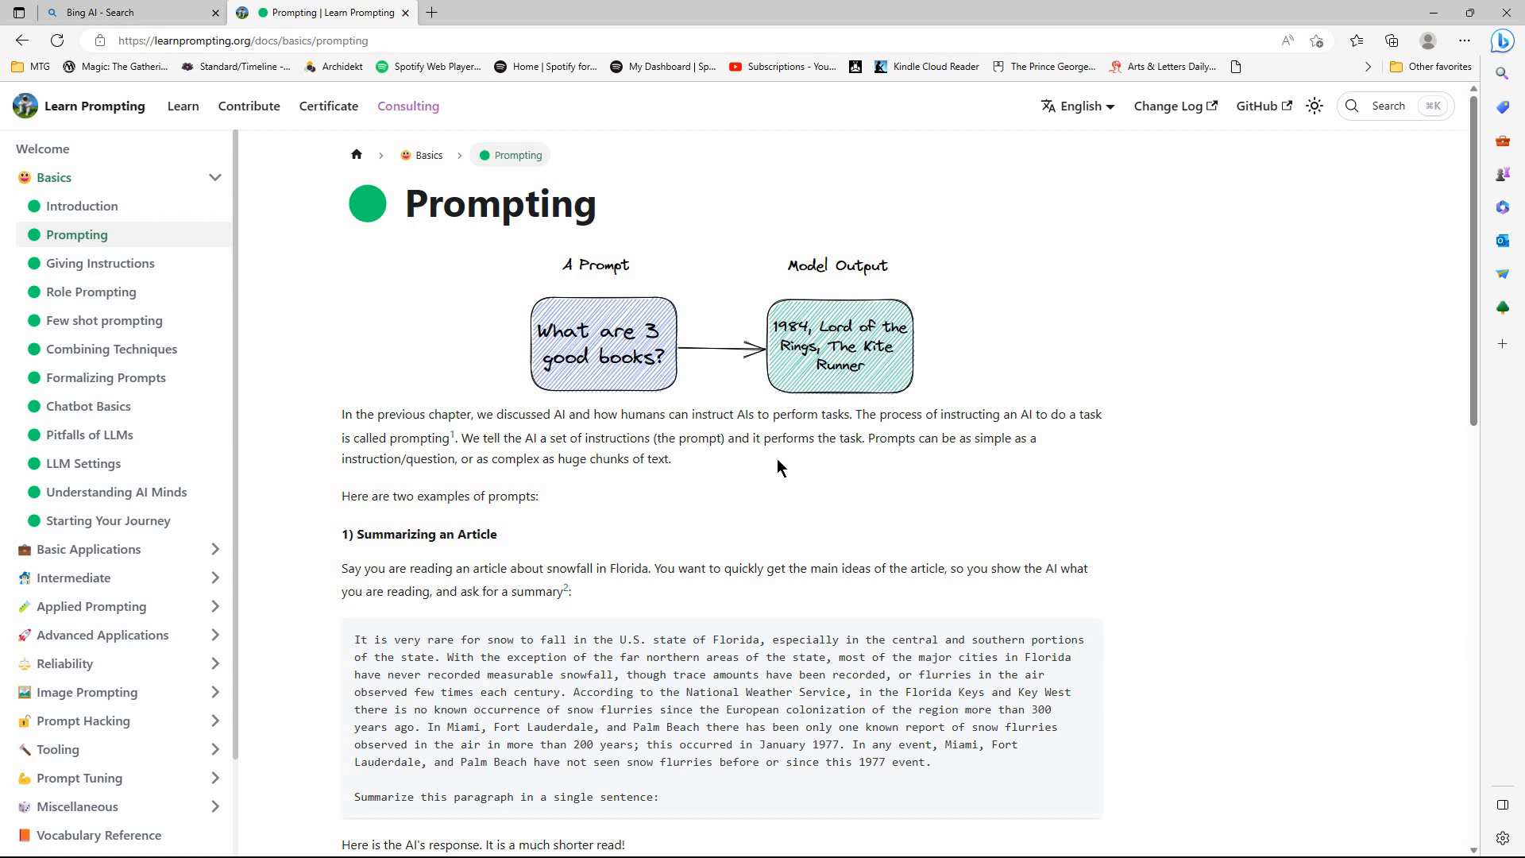
scroll("down", 3)
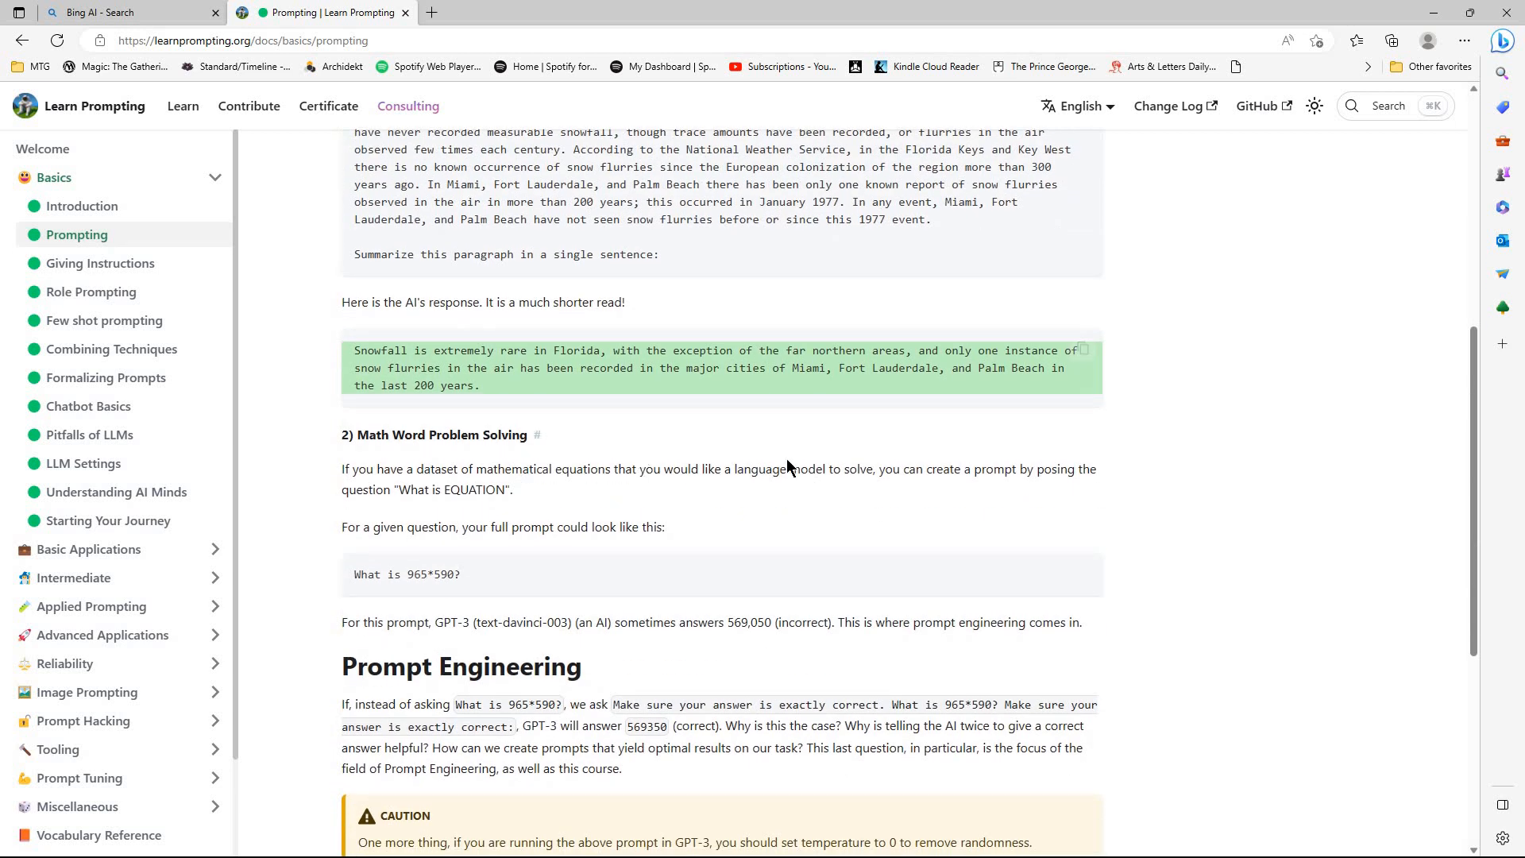
mouse_move(1174, 589)
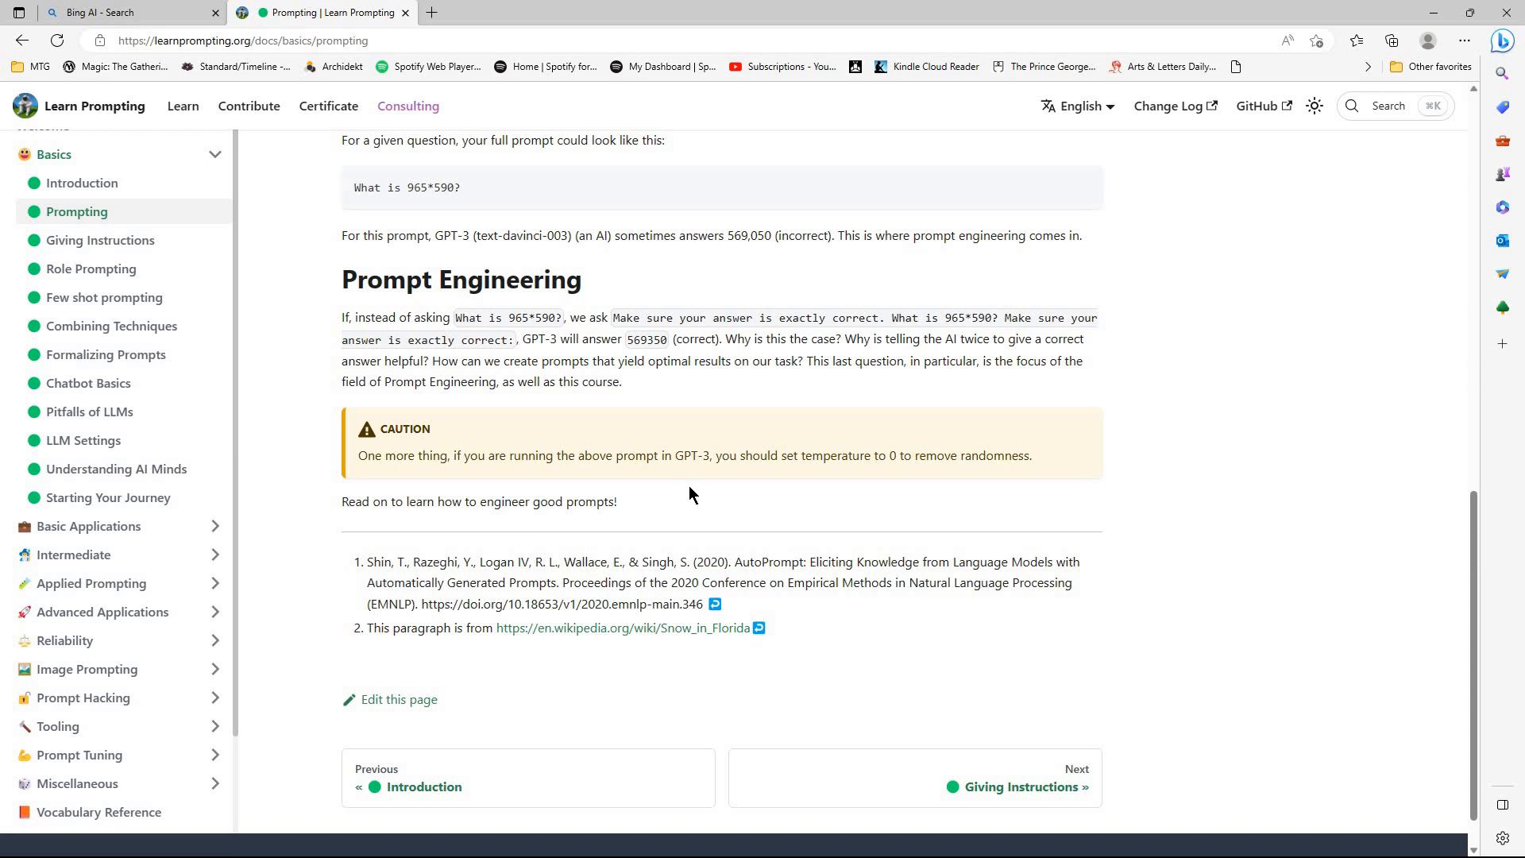
mouse_move(736, 499)
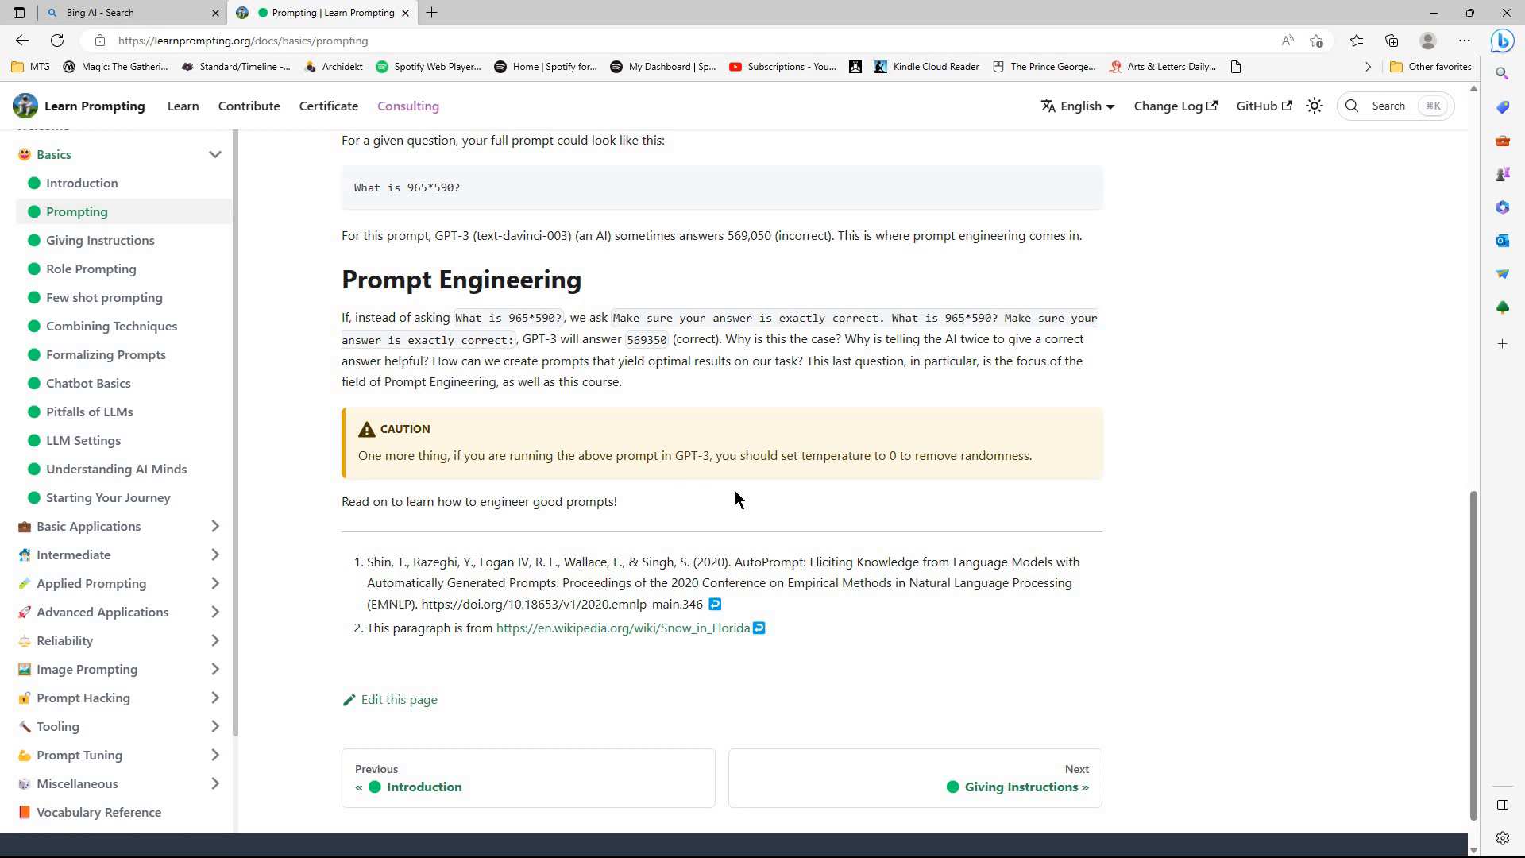
mouse_move(733, 495)
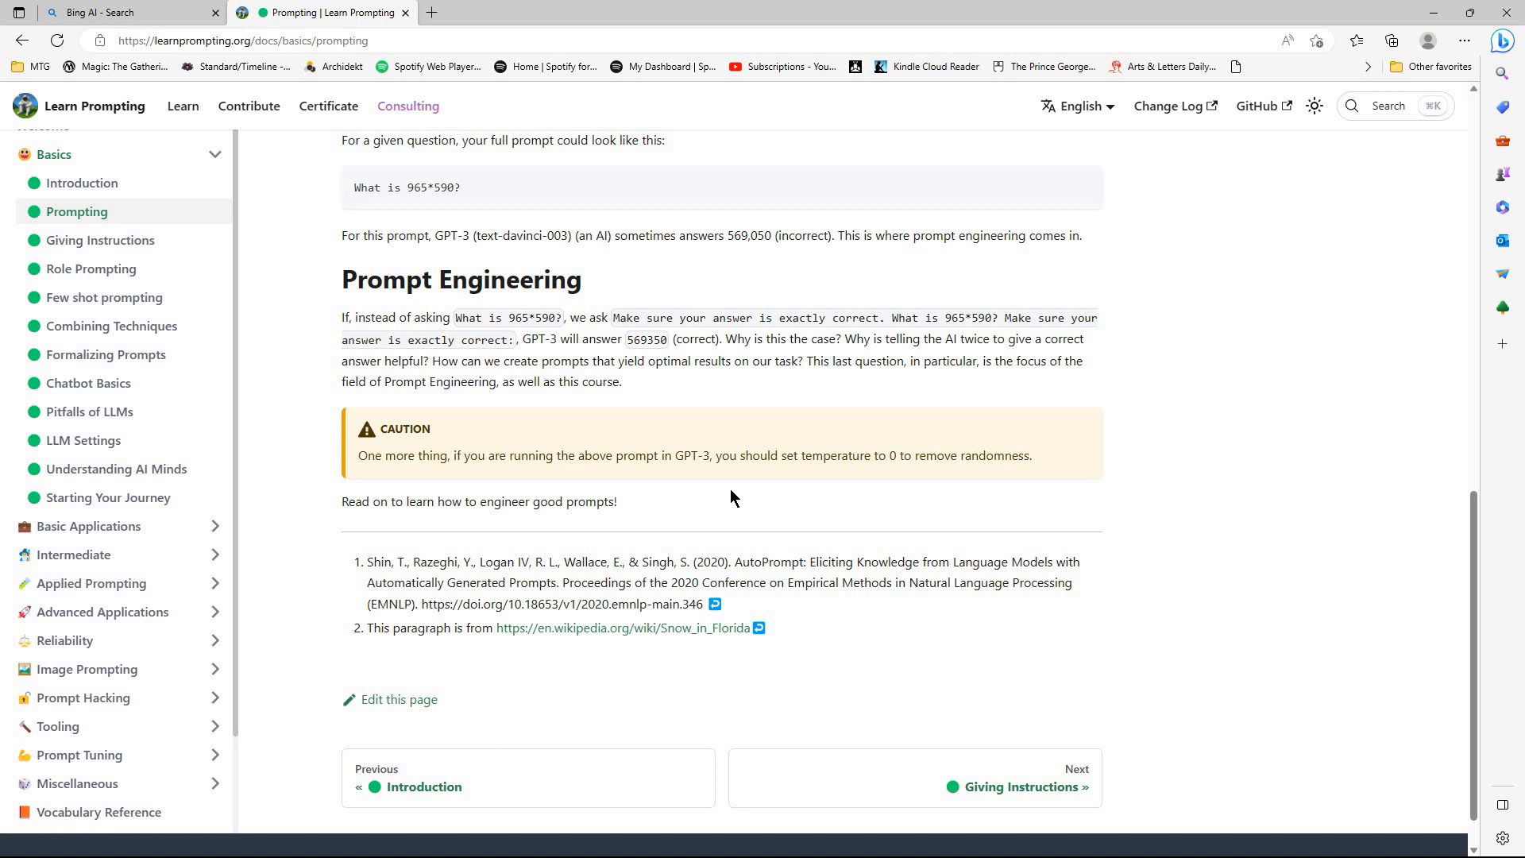
mouse_move(223, 293)
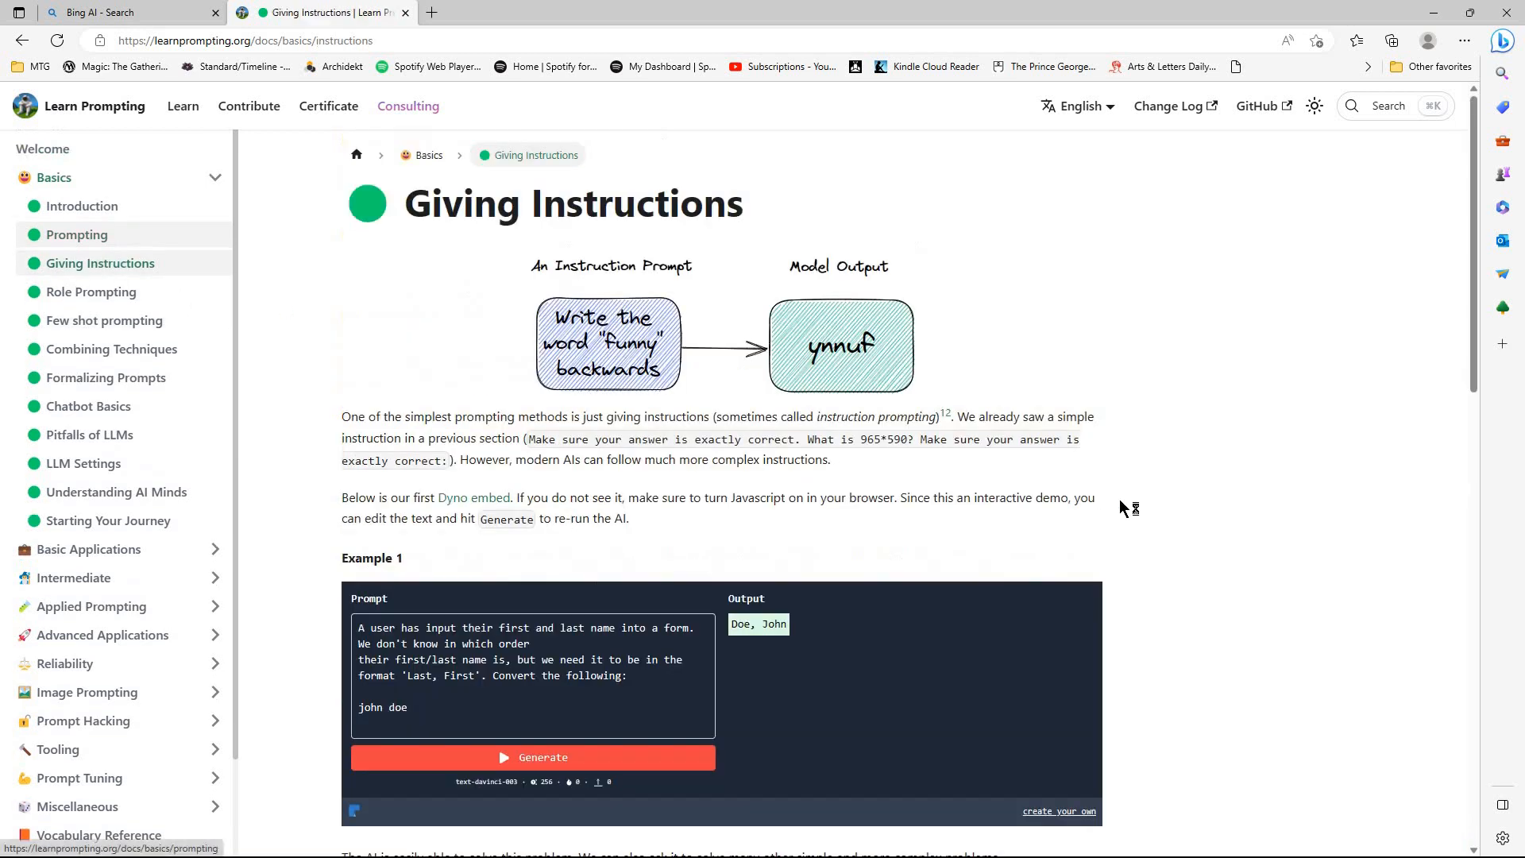
scroll("down", 3)
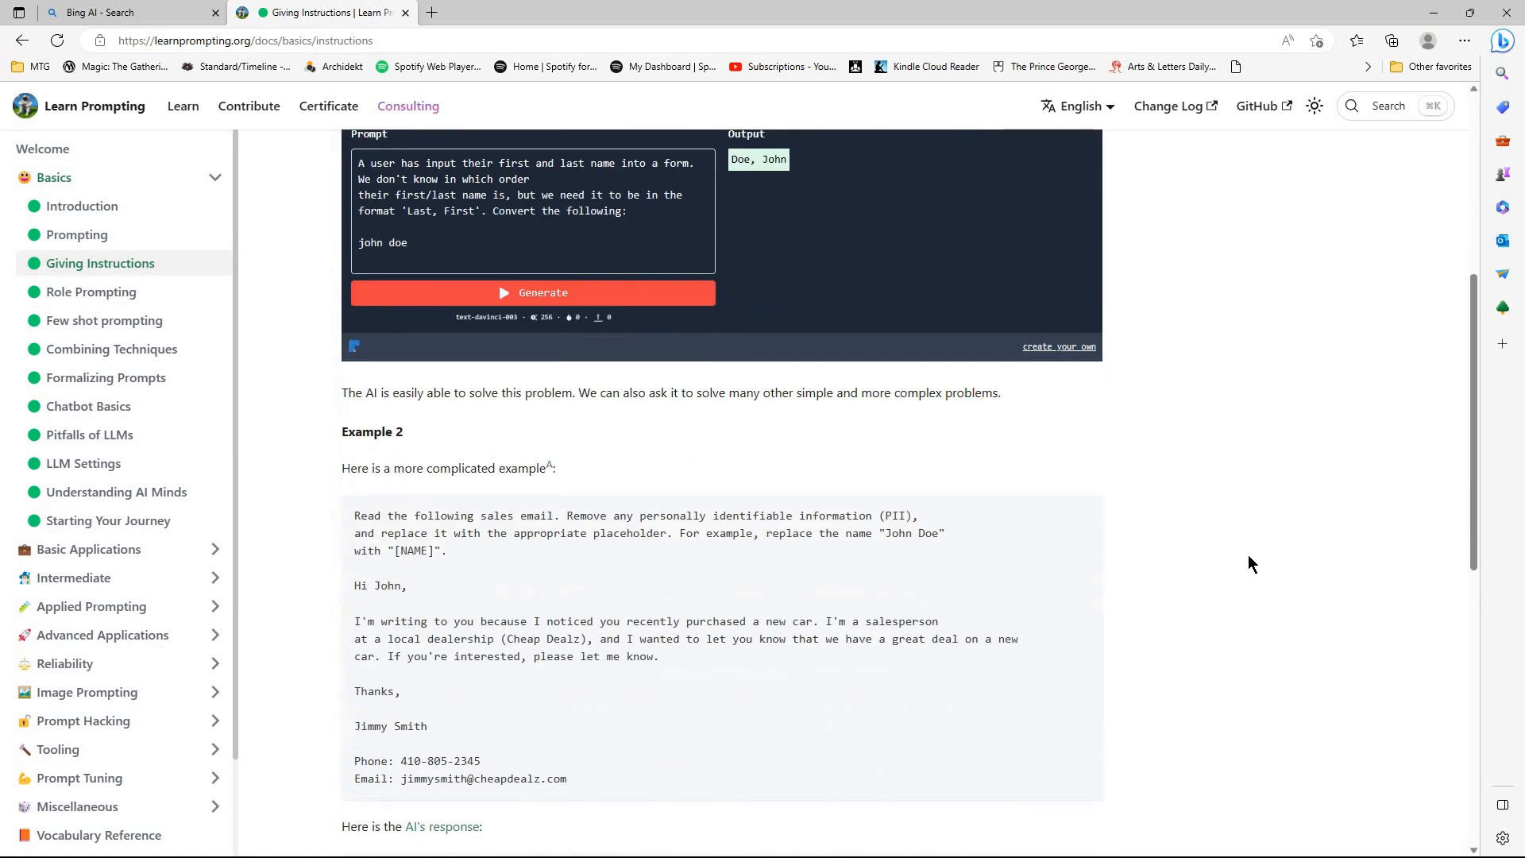
scroll("down", 3)
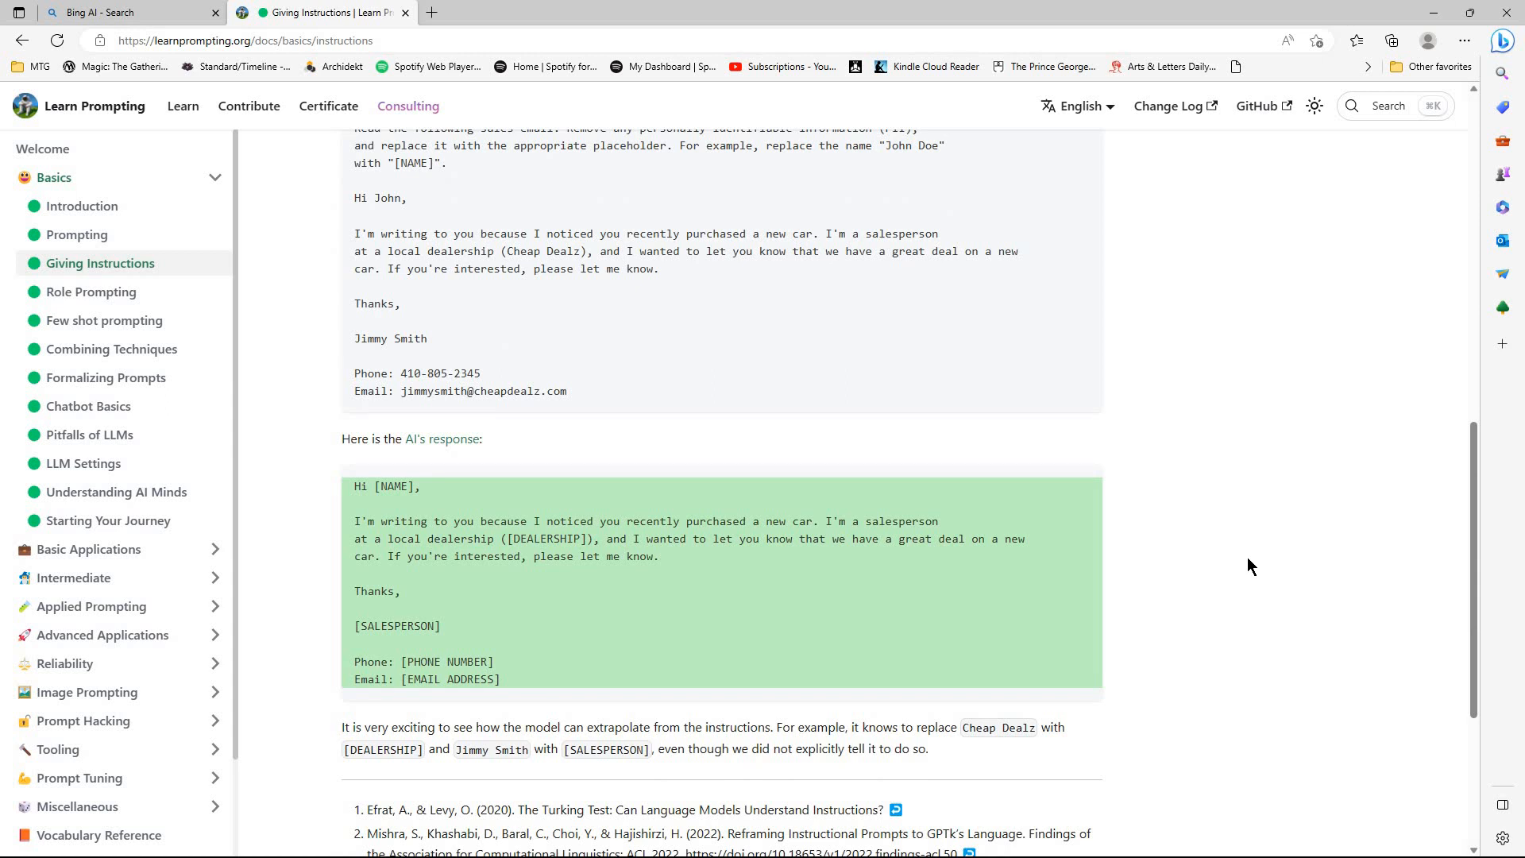
scroll("down", 3)
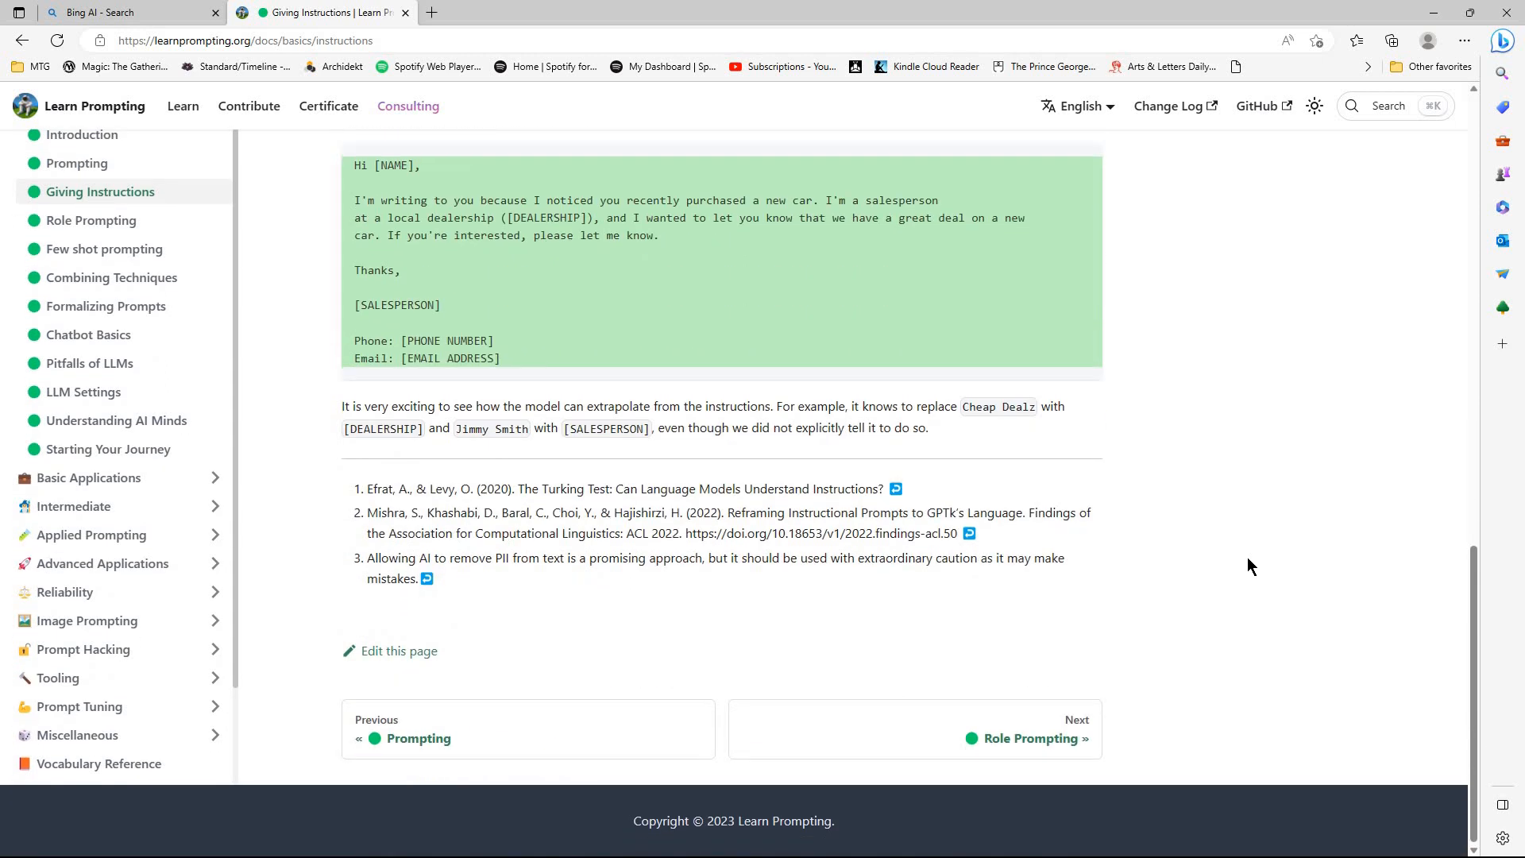
mouse_move(173, 269)
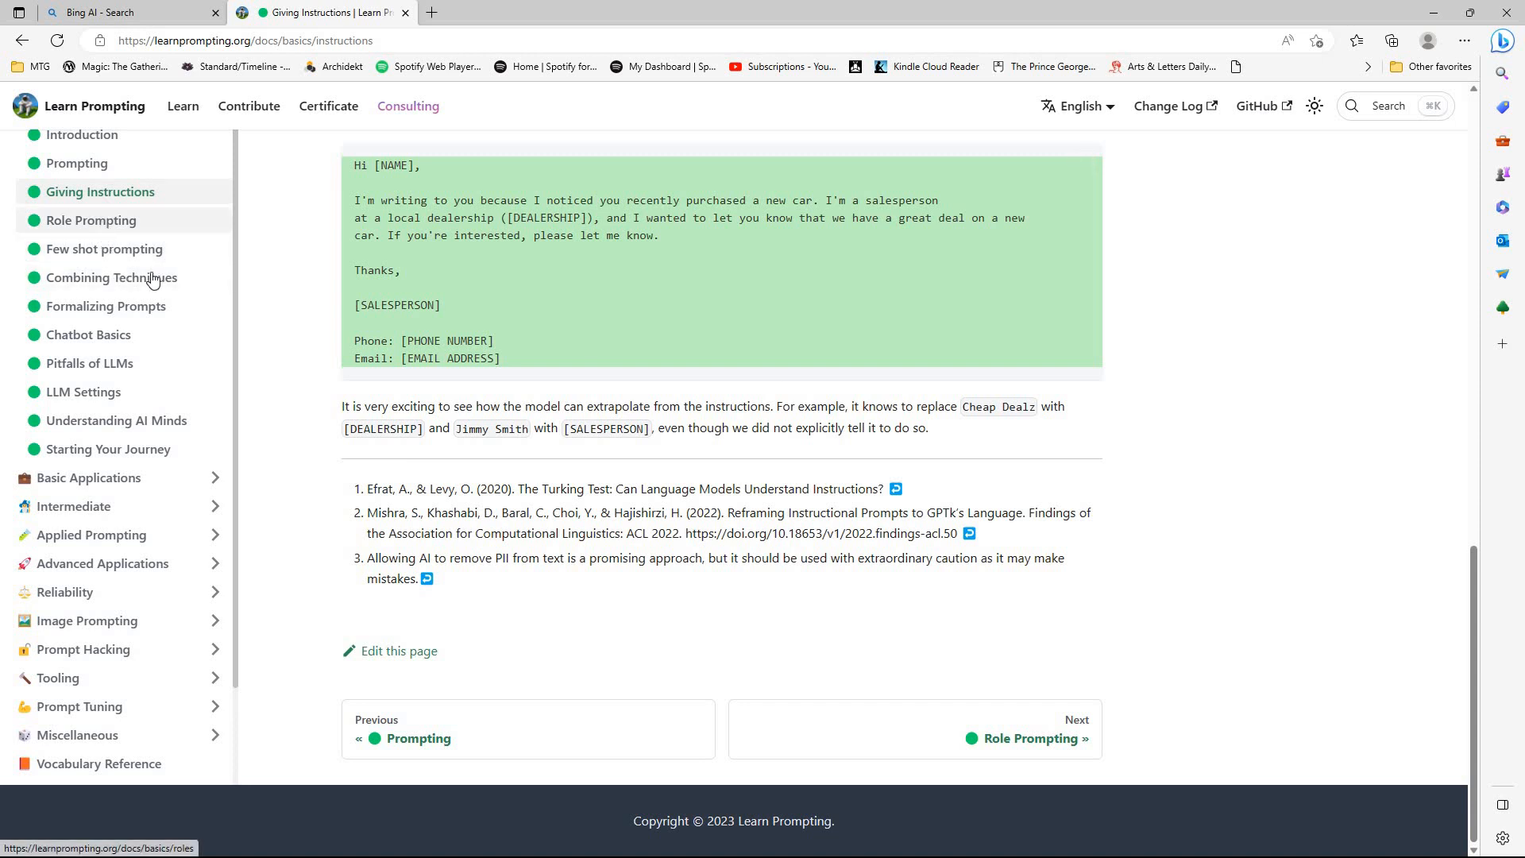
- Visit Role Prompting, then read Zero Shot Chain of Thought down to its Notes
left_click(1031, 736)
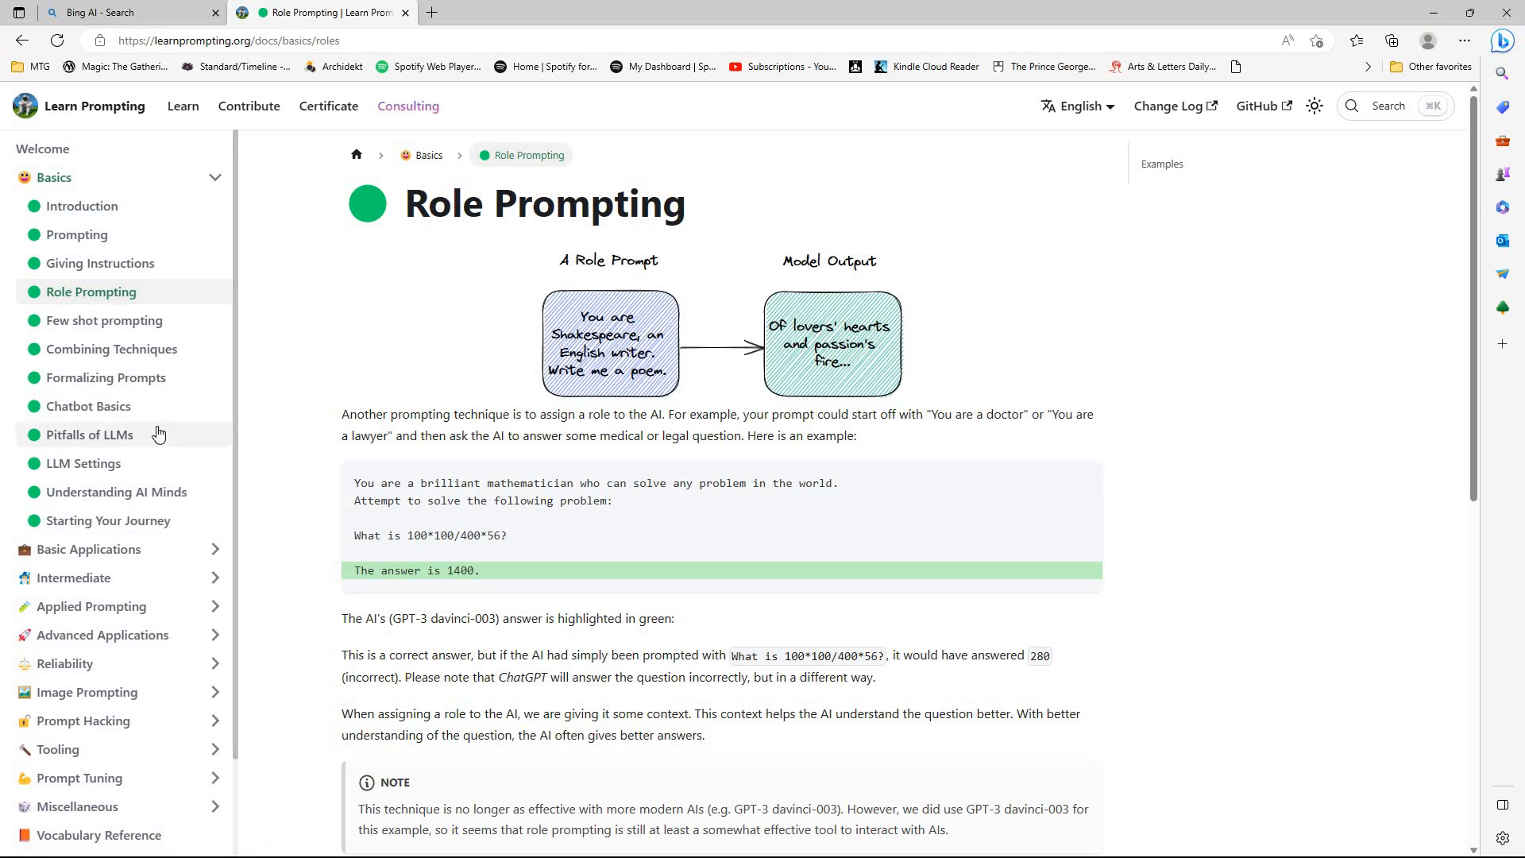
mouse_move(190, 466)
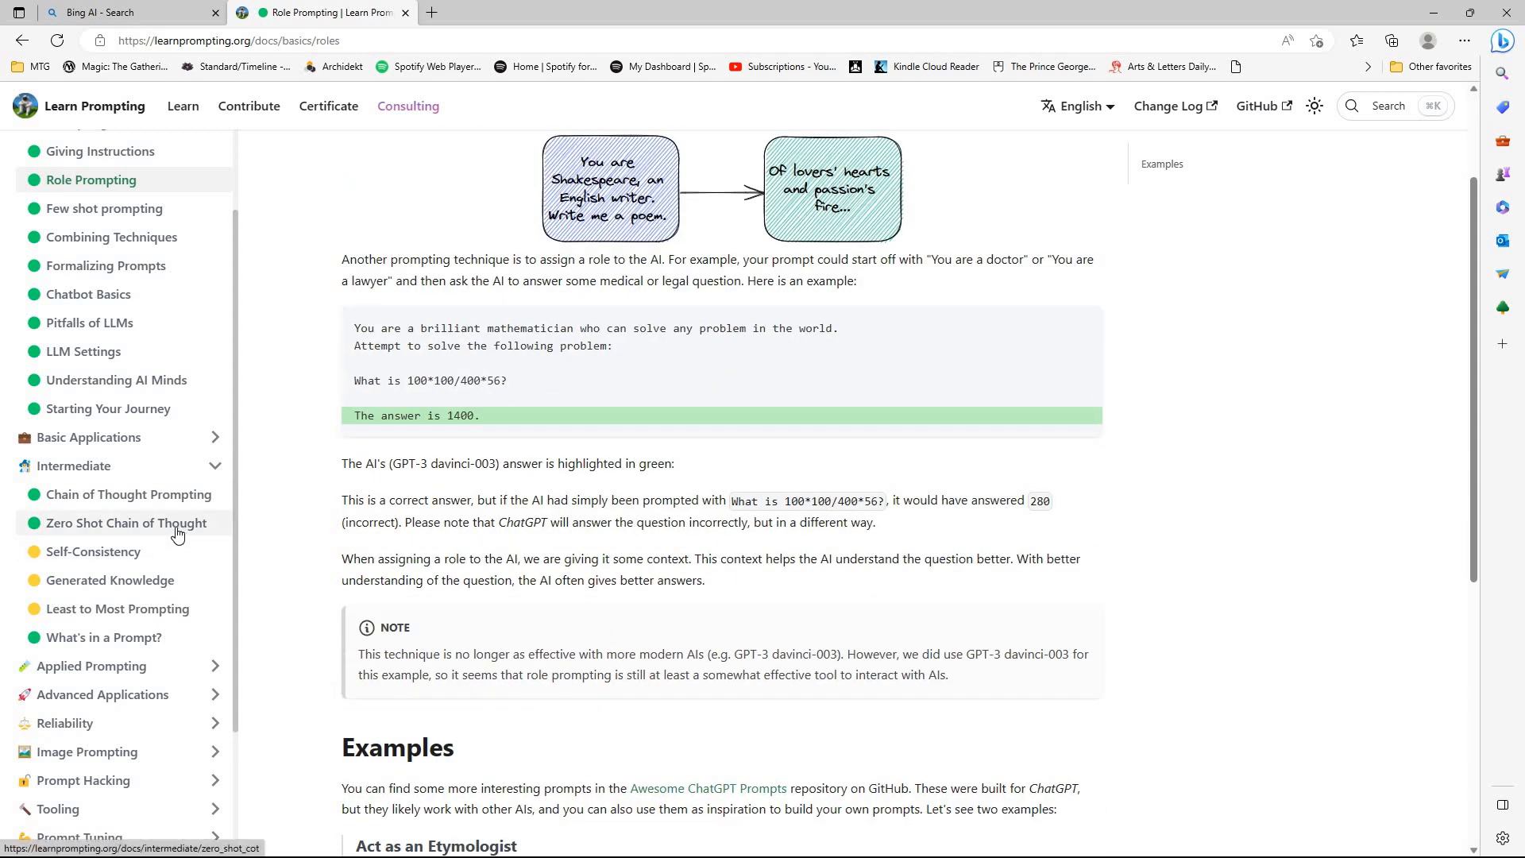
left_click(125, 527)
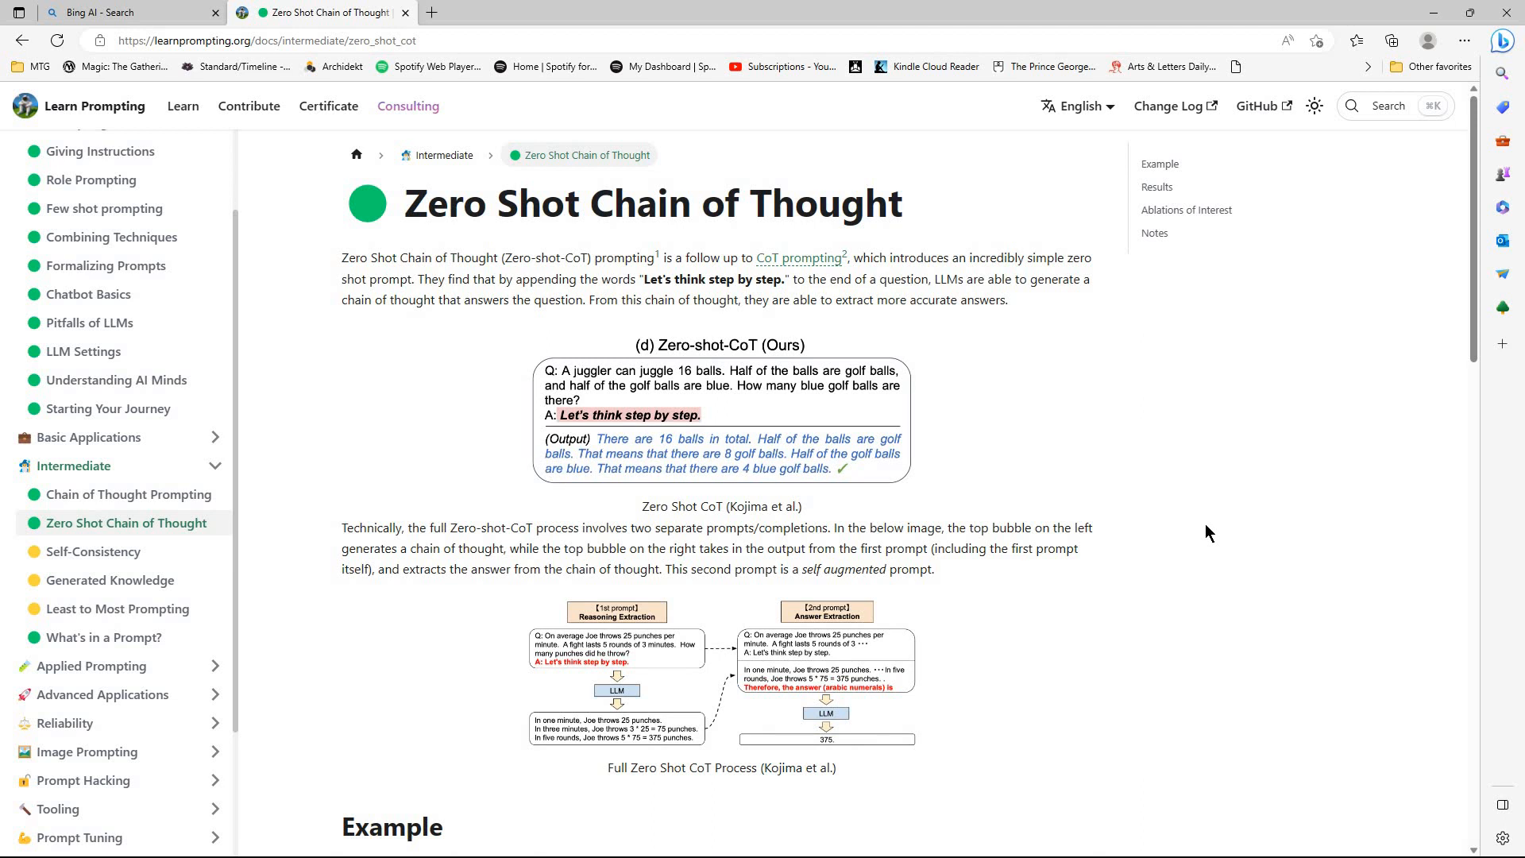
scroll("down", 3)
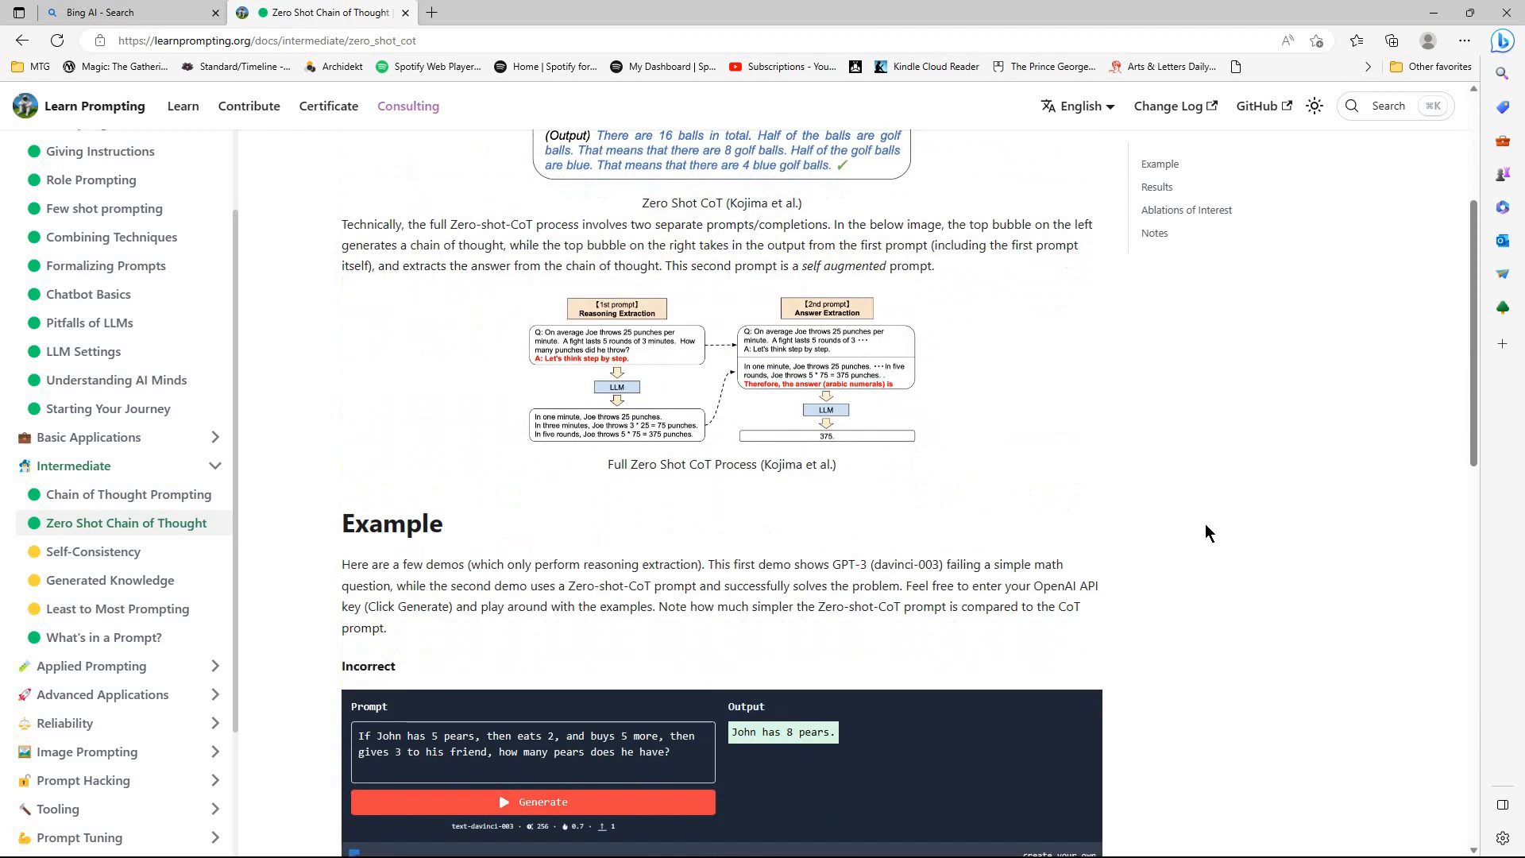
scroll("down", 3)
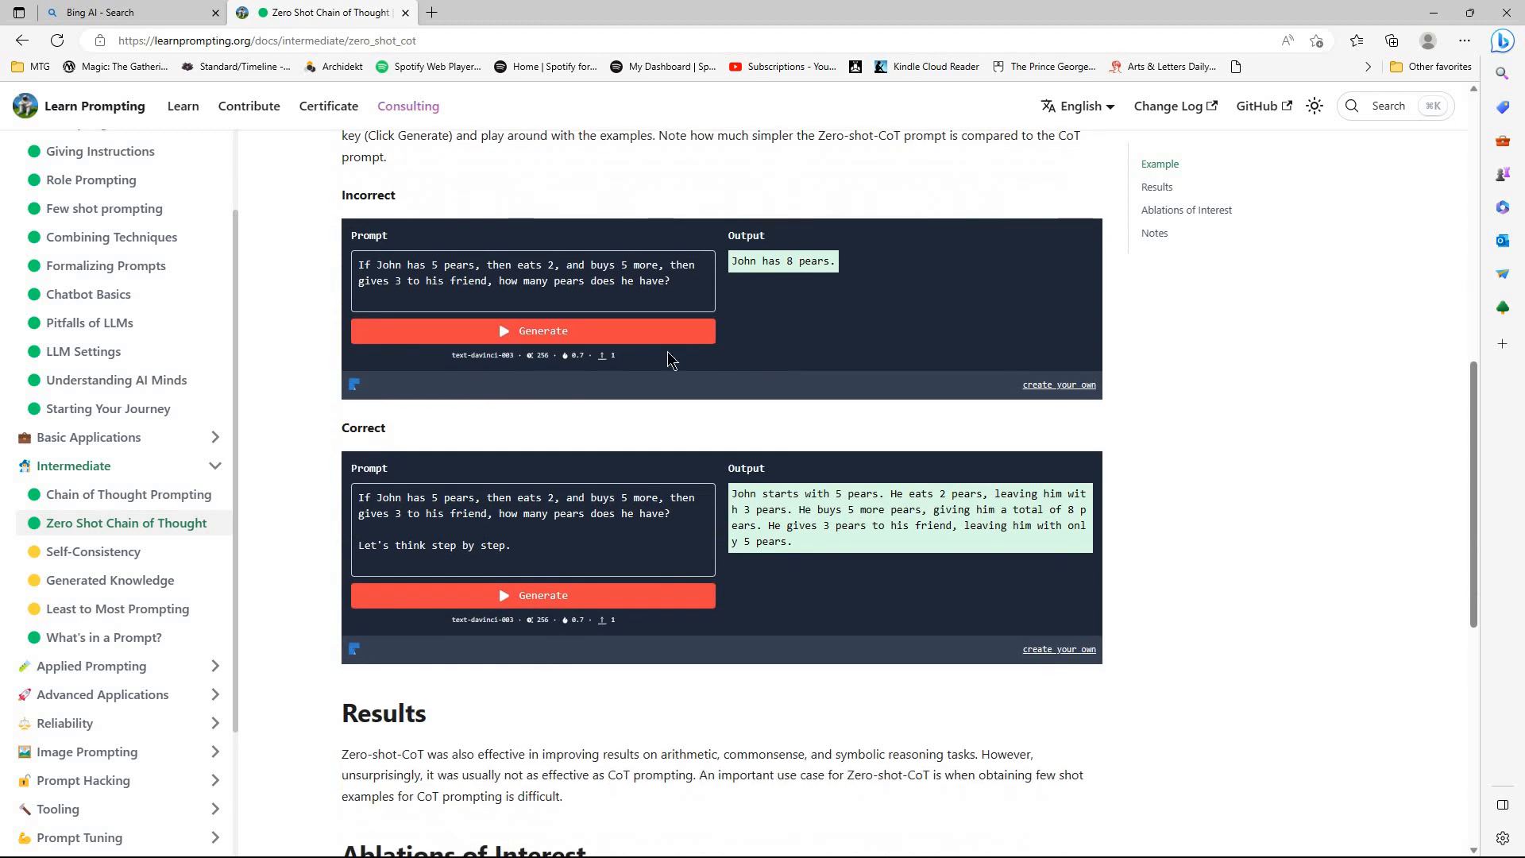
mouse_move(1291, 618)
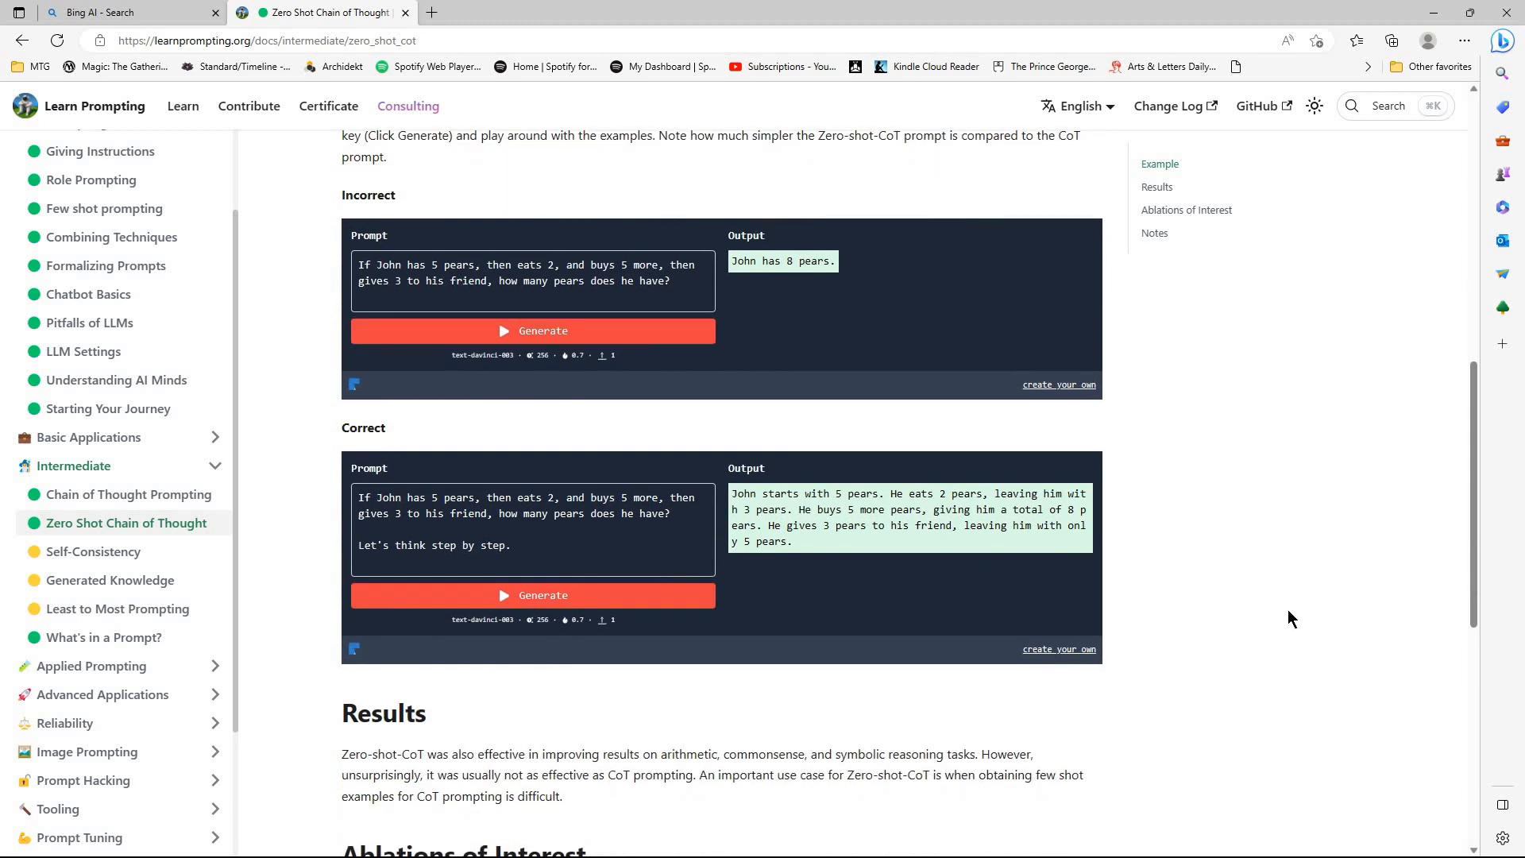
scroll("down", 3)
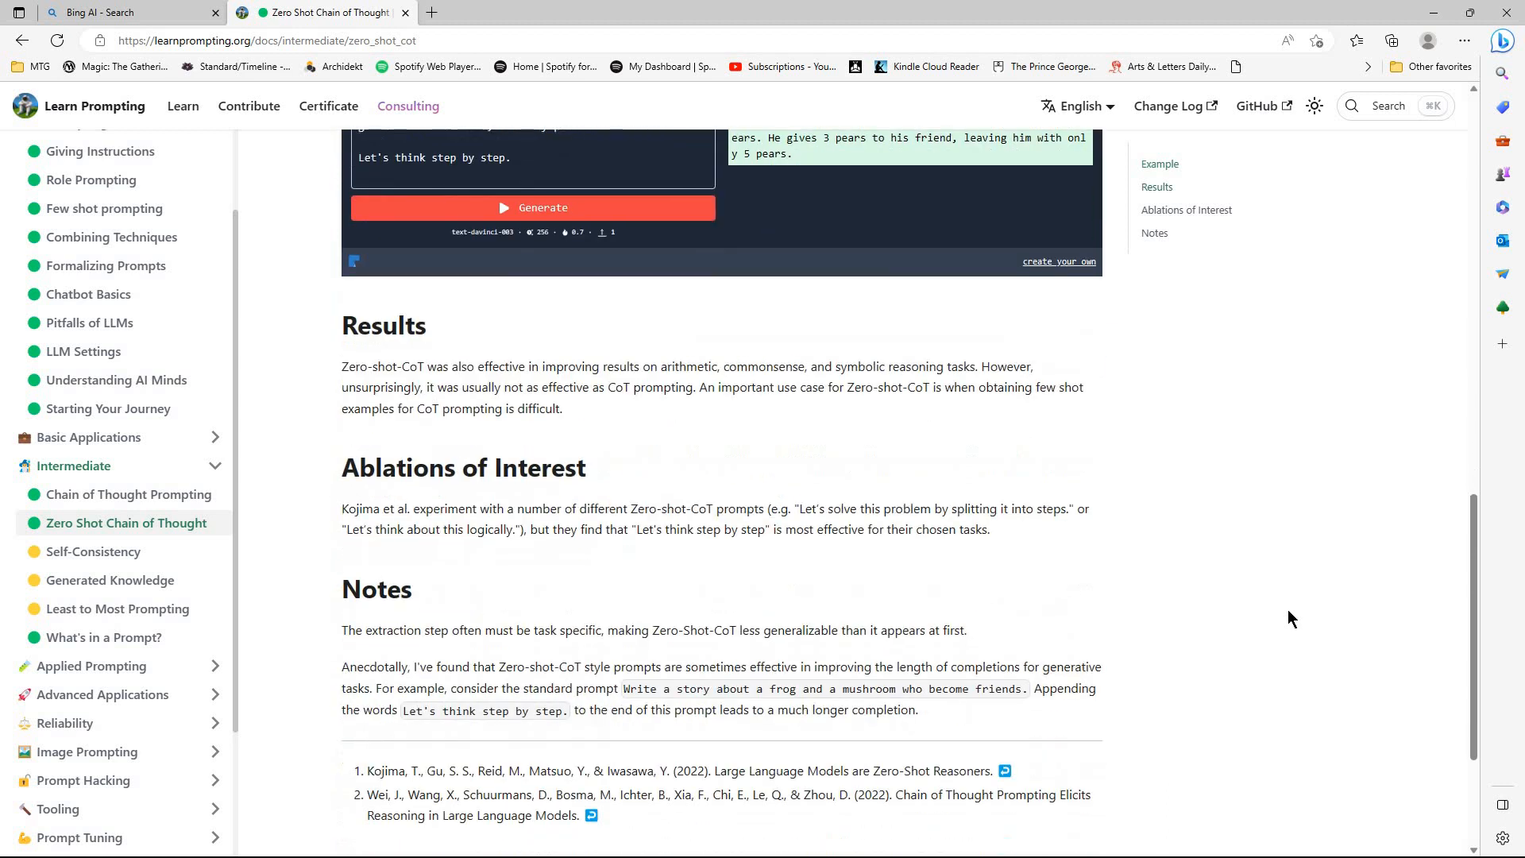
mouse_move(1257, 609)
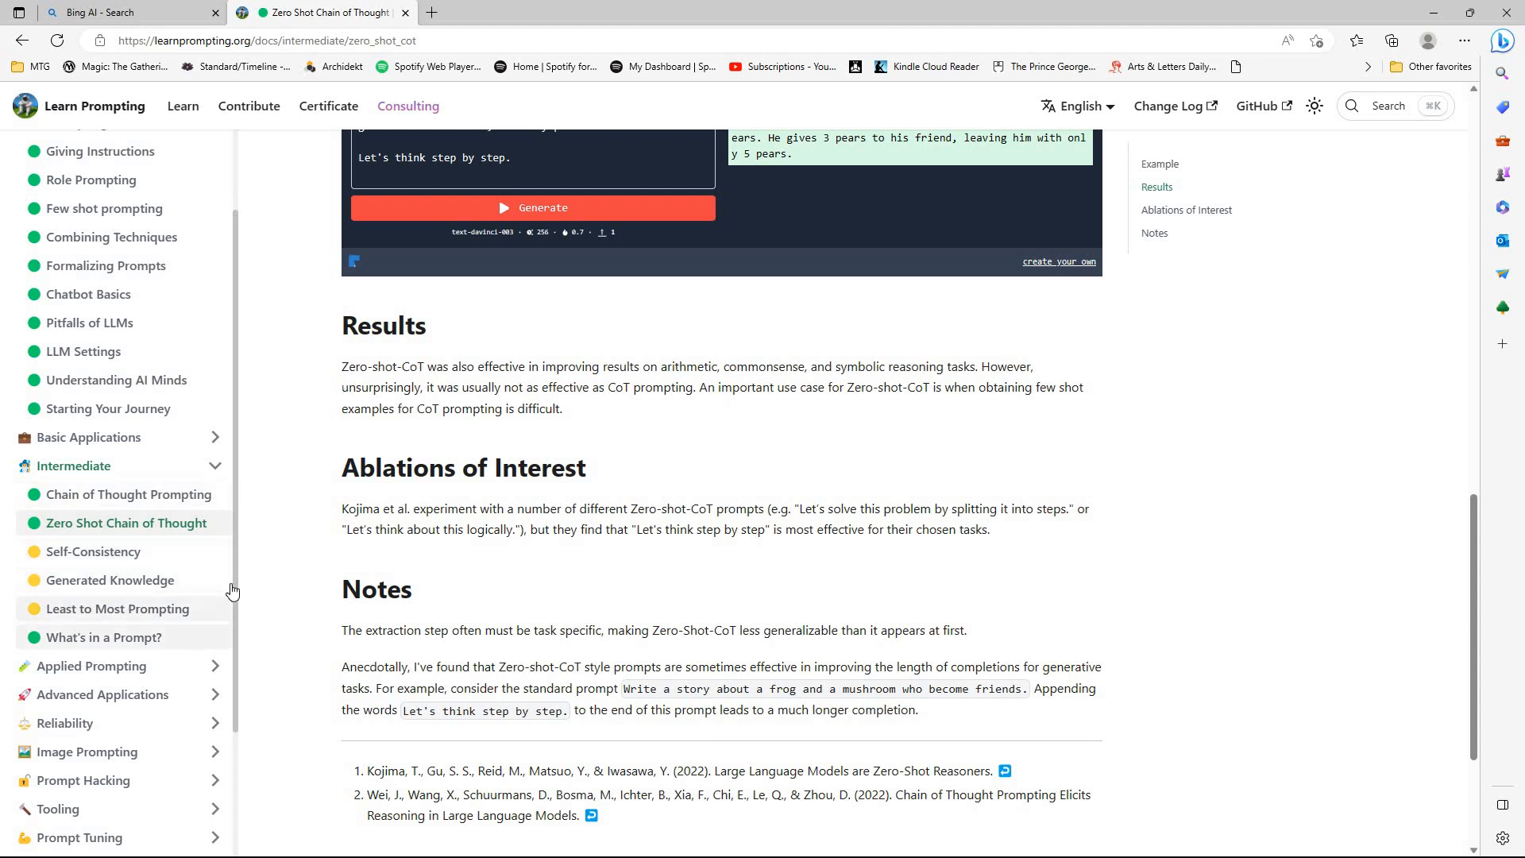
scroll("down", 3)
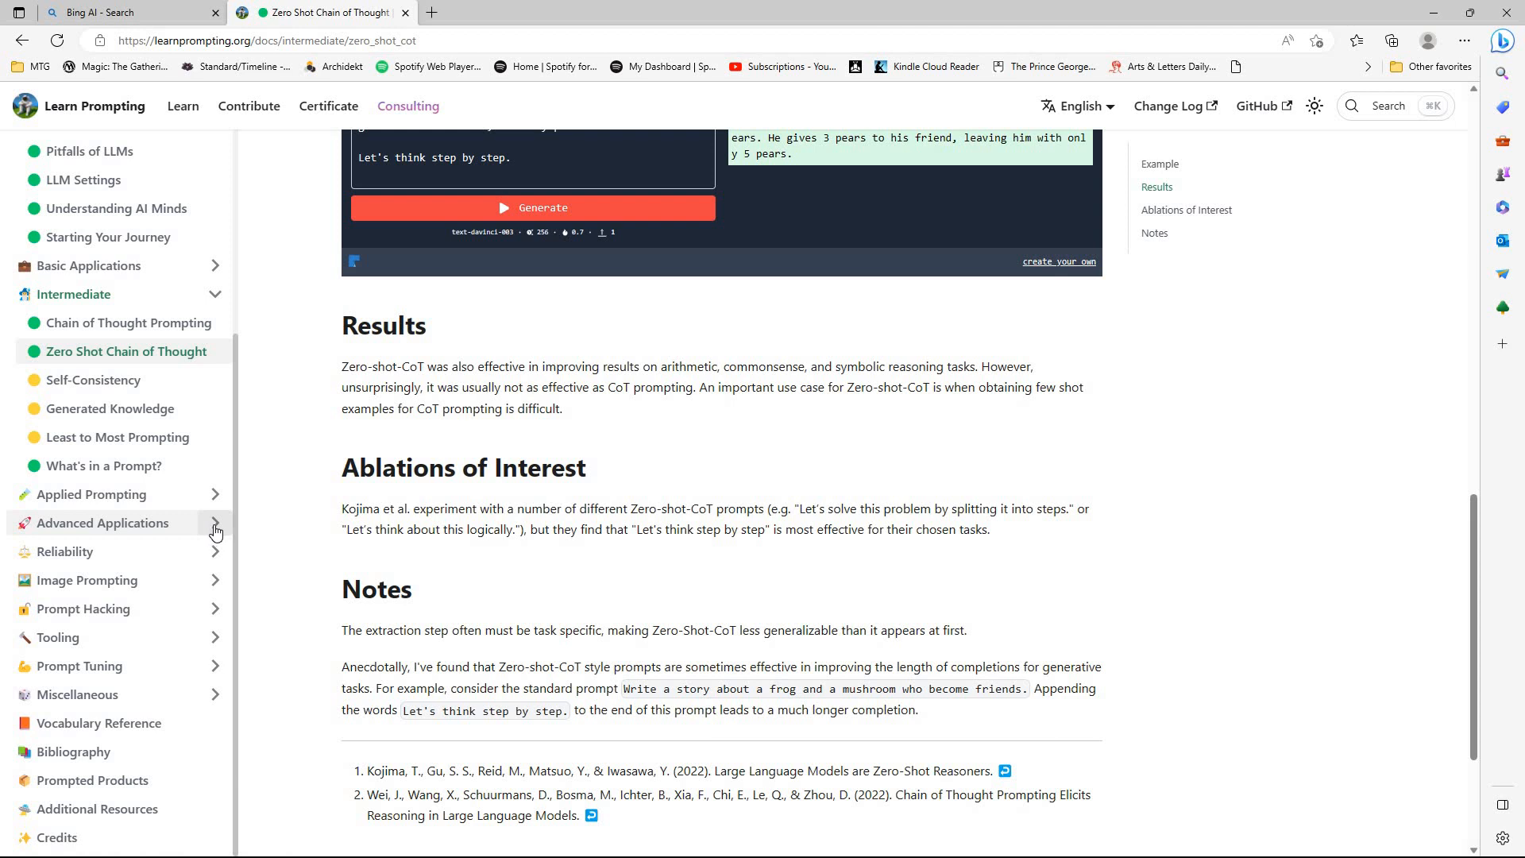
- Expand Advanced Applications to list LLMs Using Tools, LLMs that Reason and Act, Code as Reasoning
left_click(99, 523)
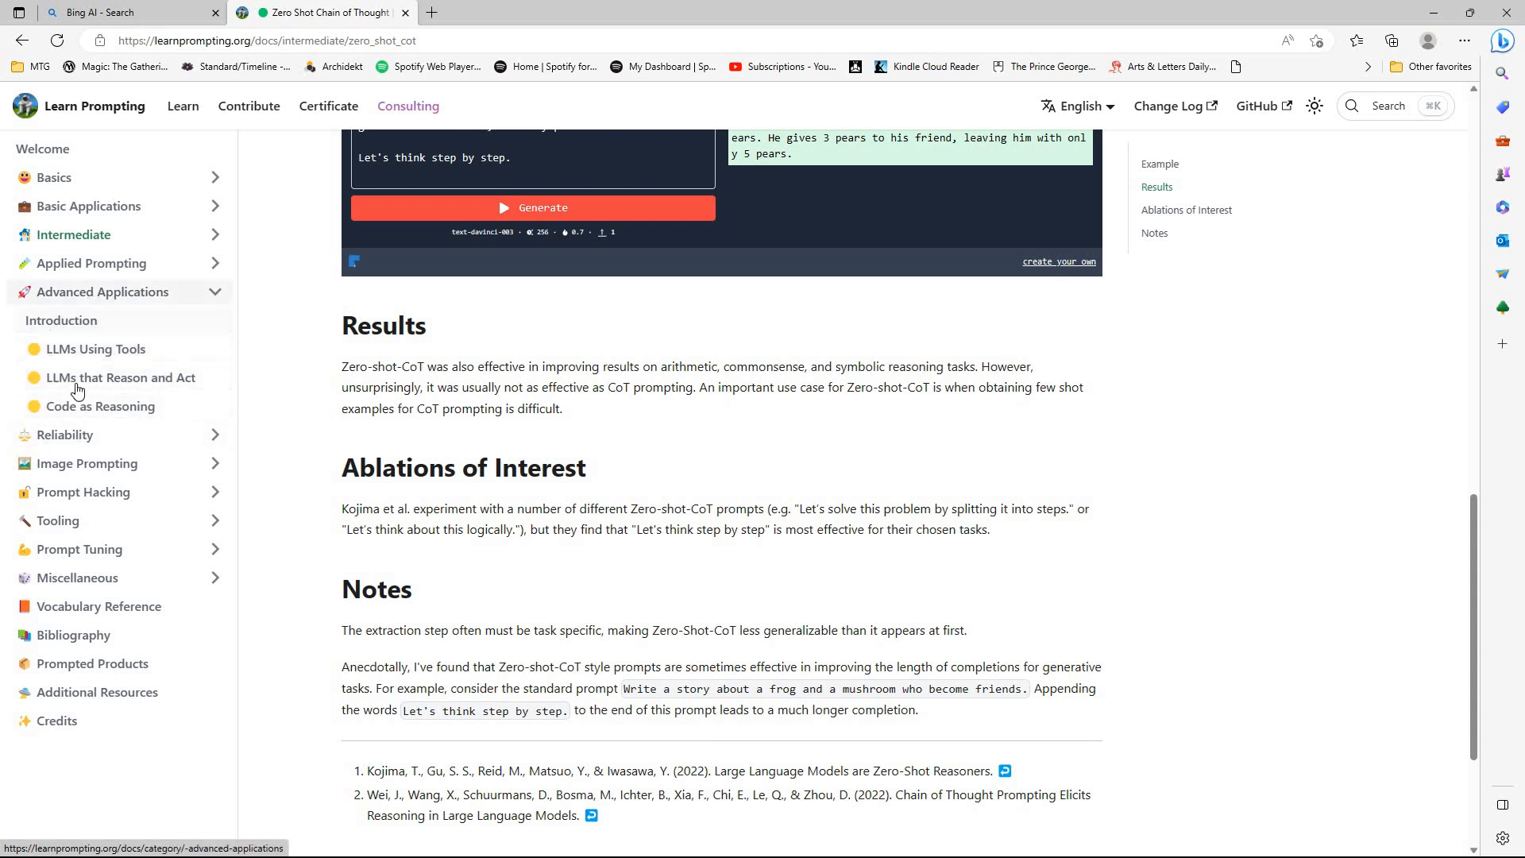
mouse_move(168, 312)
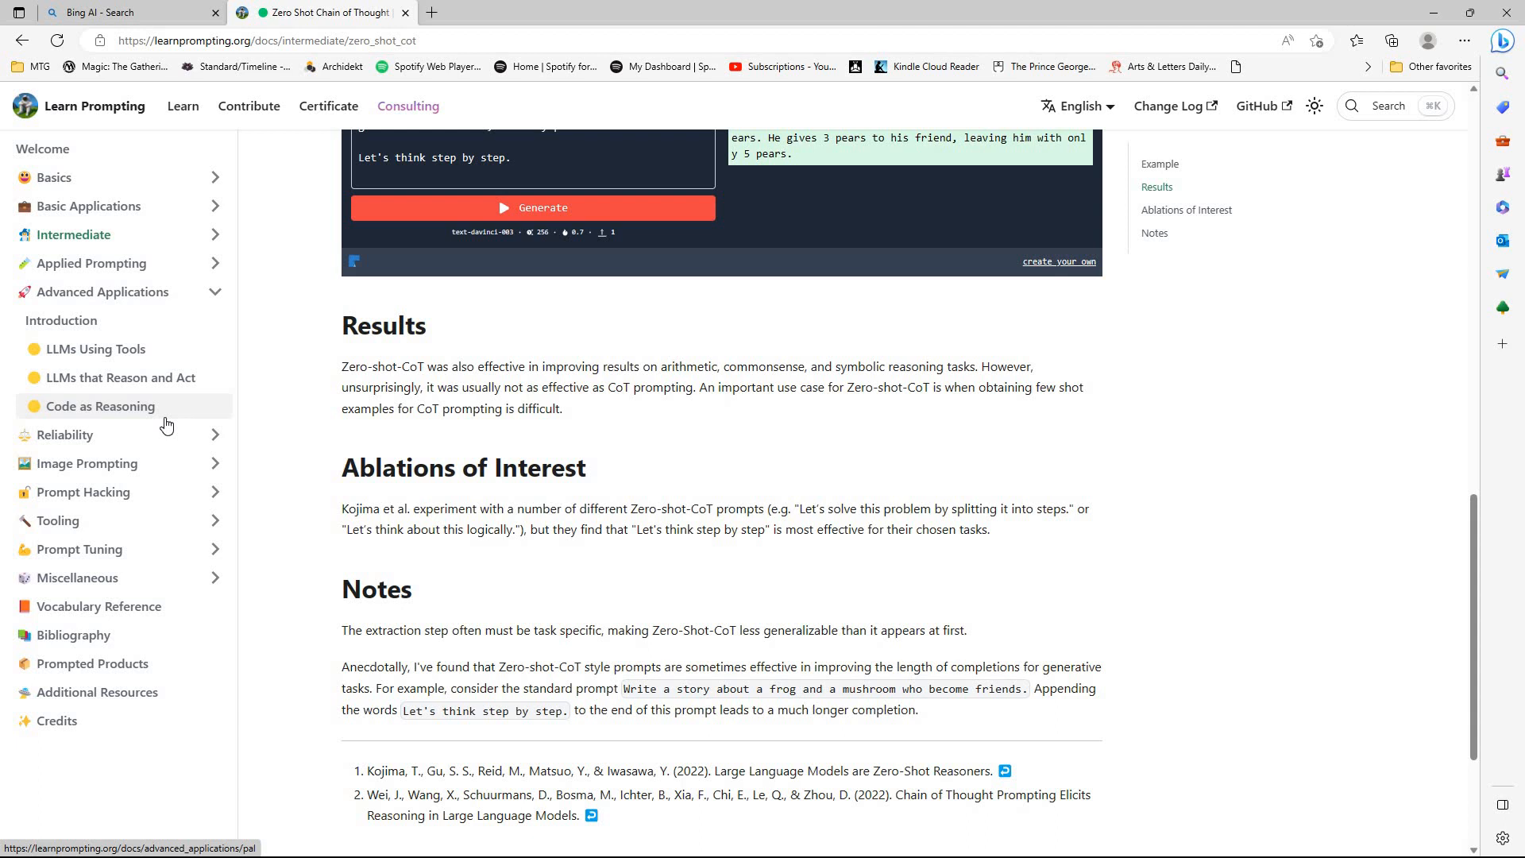
mouse_move(124, 410)
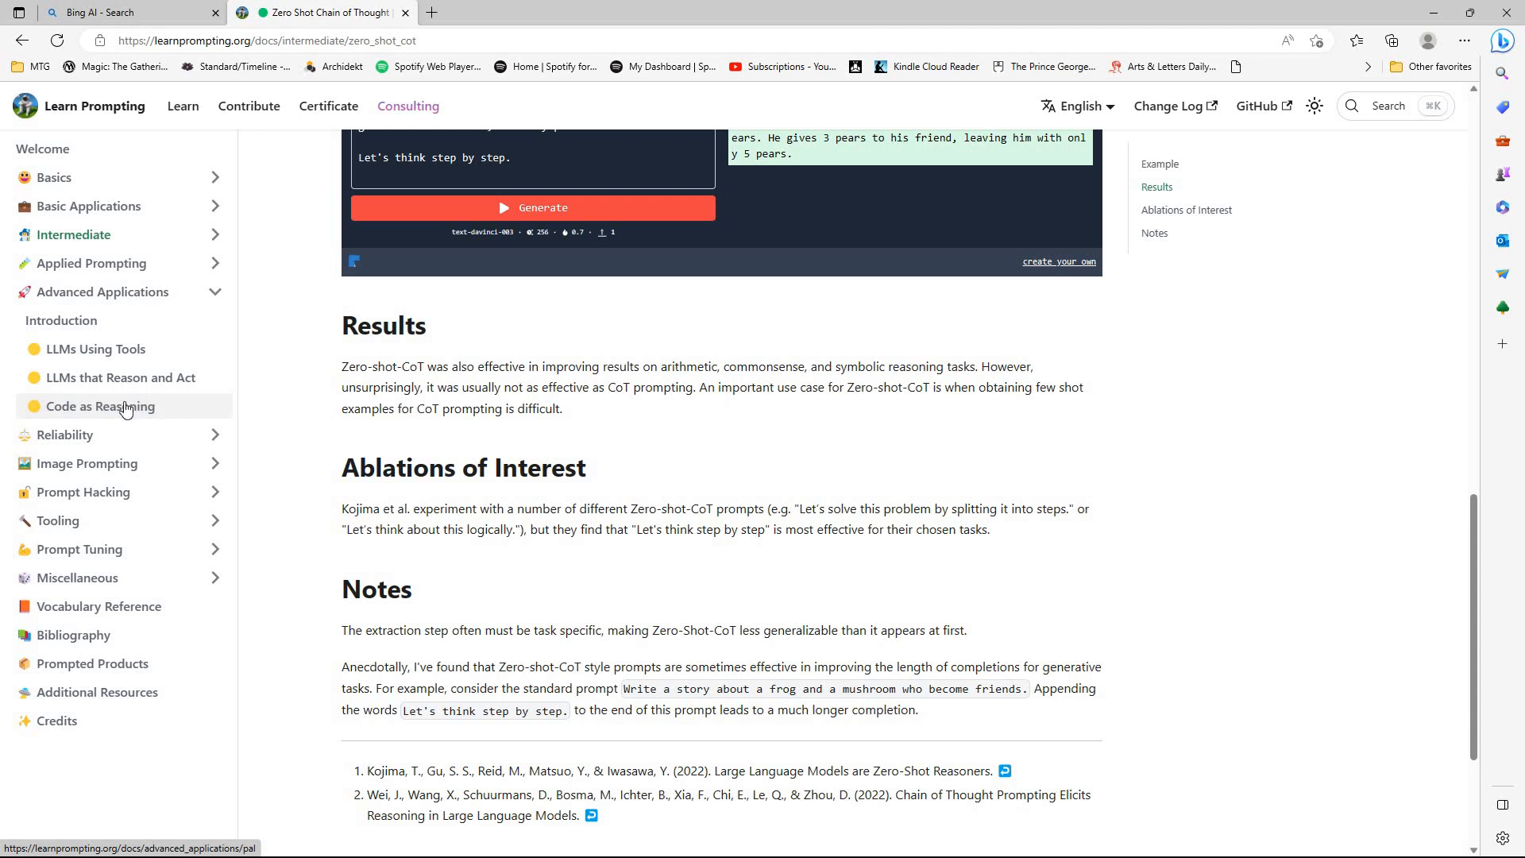
mouse_move(136, 416)
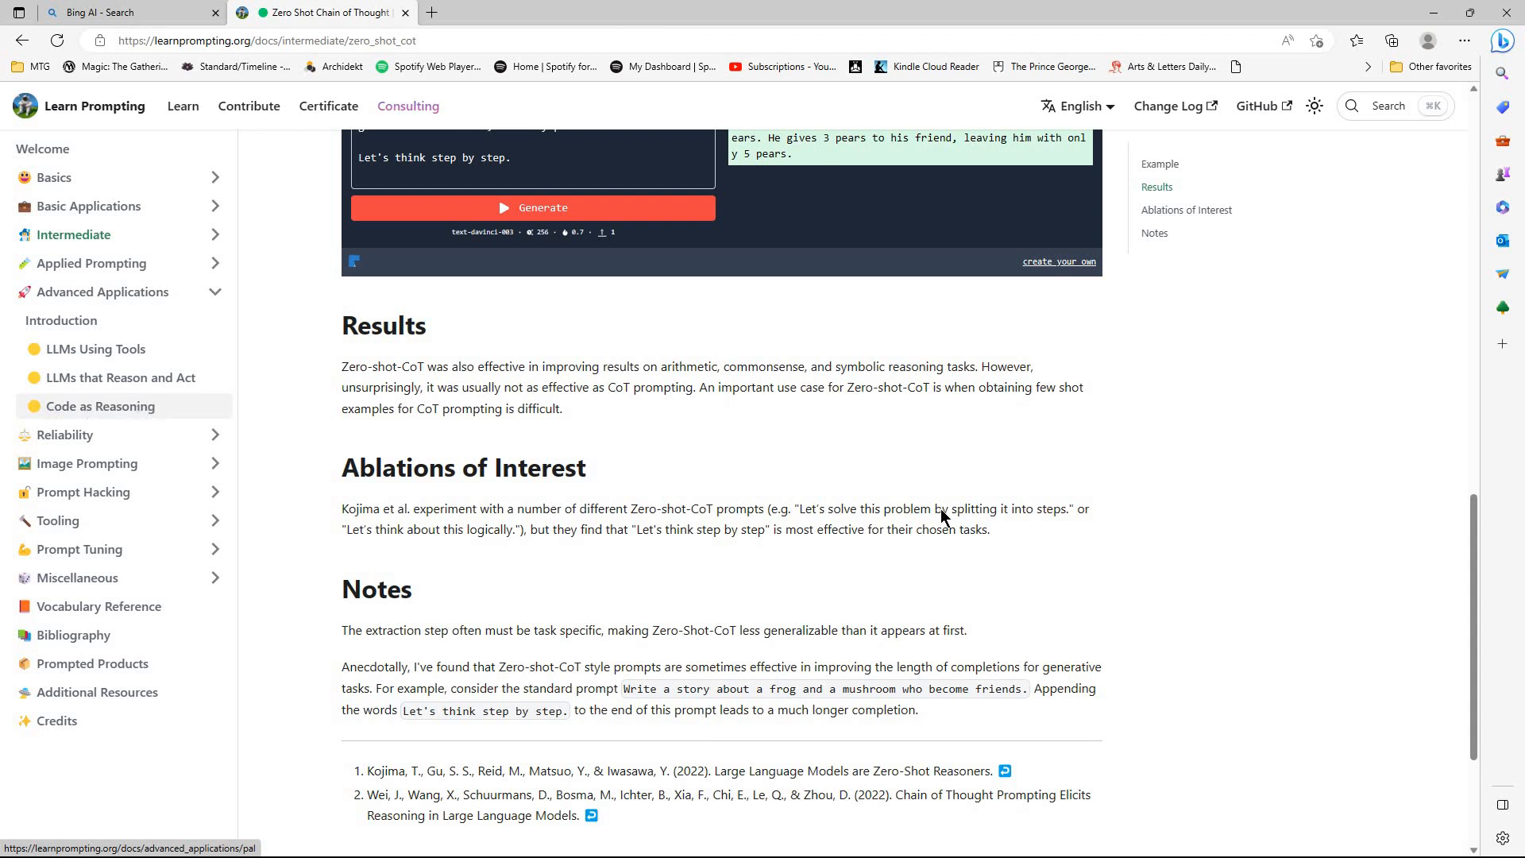
- Open LLMs Using Tools and read past the MRKL diagram into An Example
left_click(100, 406)
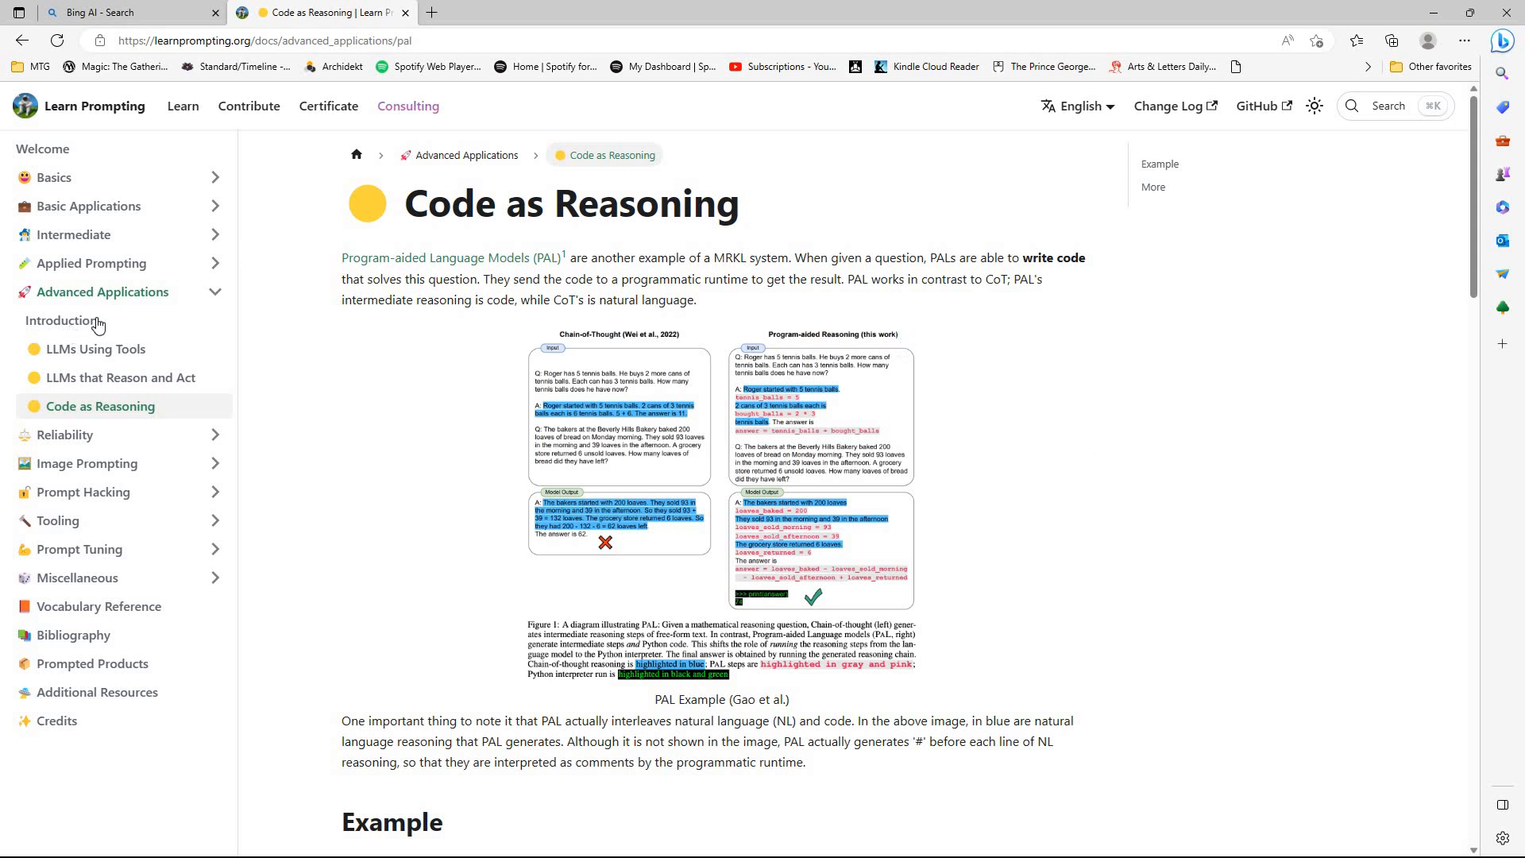
mouse_move(95, 350)
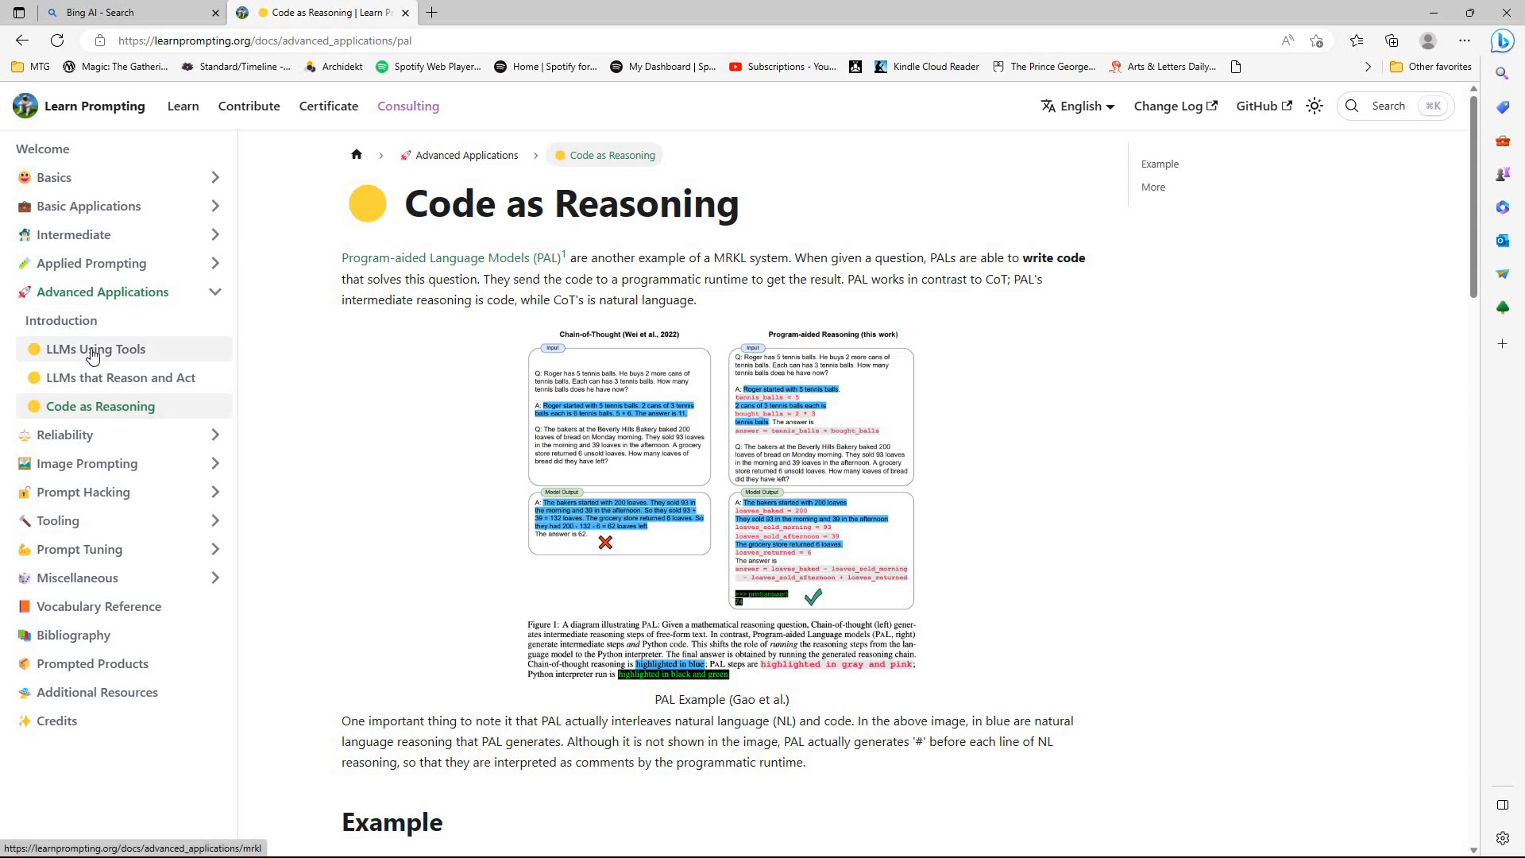
left_click(96, 348)
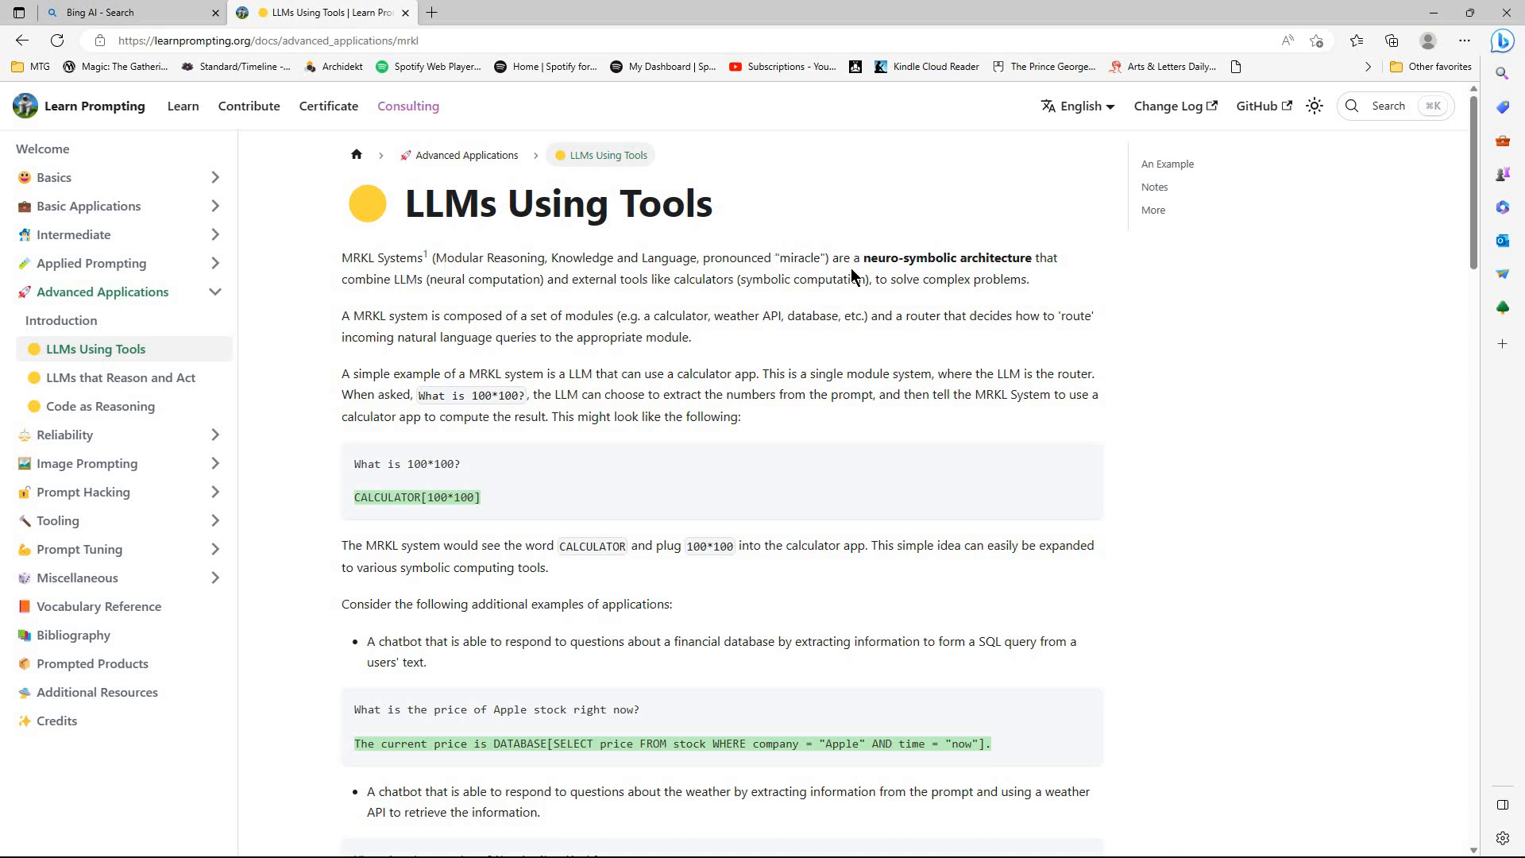
mouse_move(851, 281)
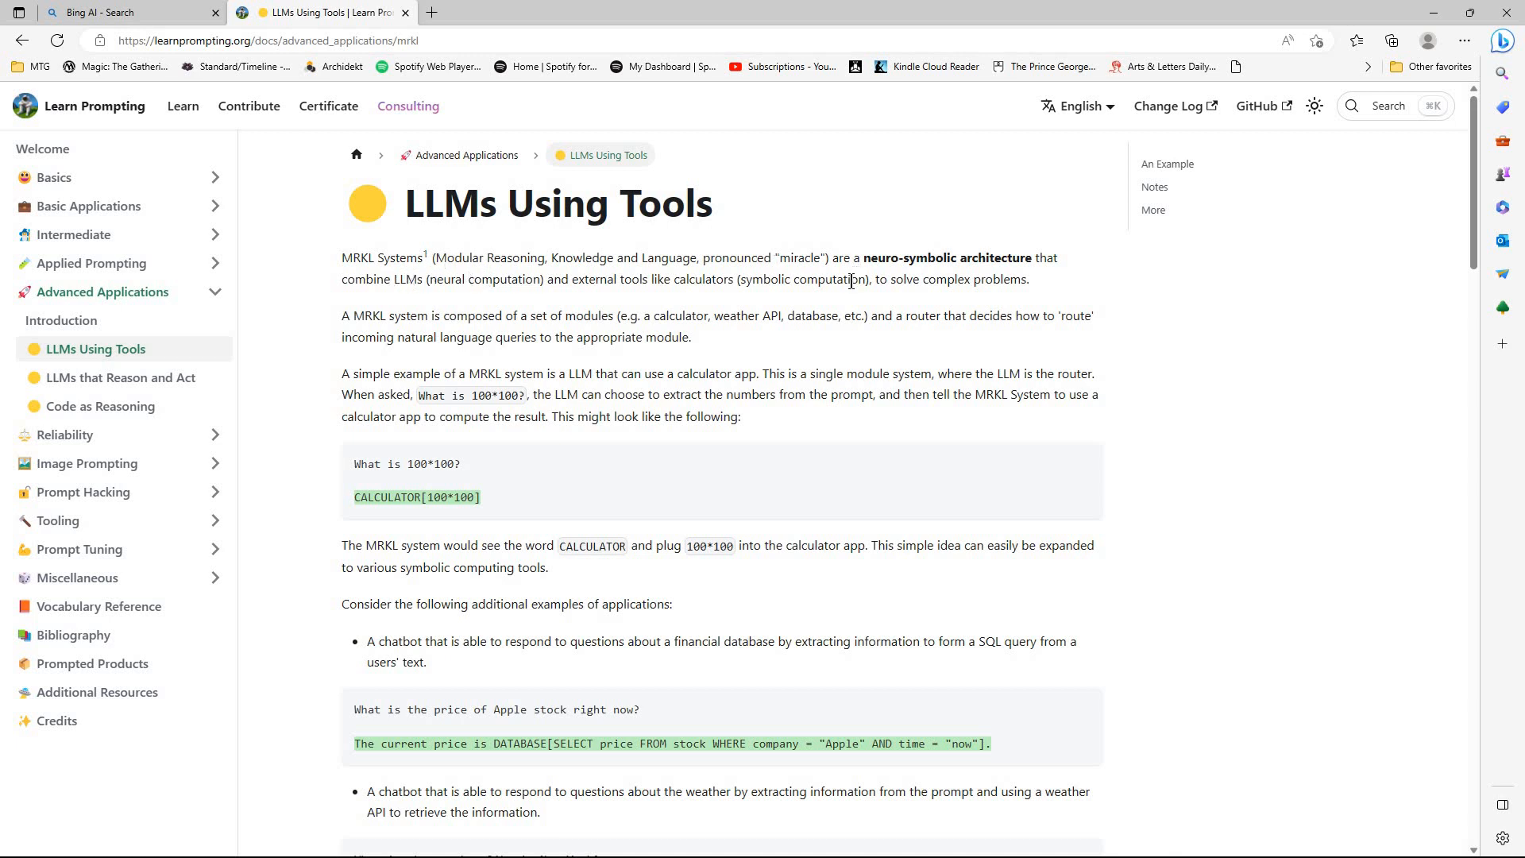
mouse_move(939, 307)
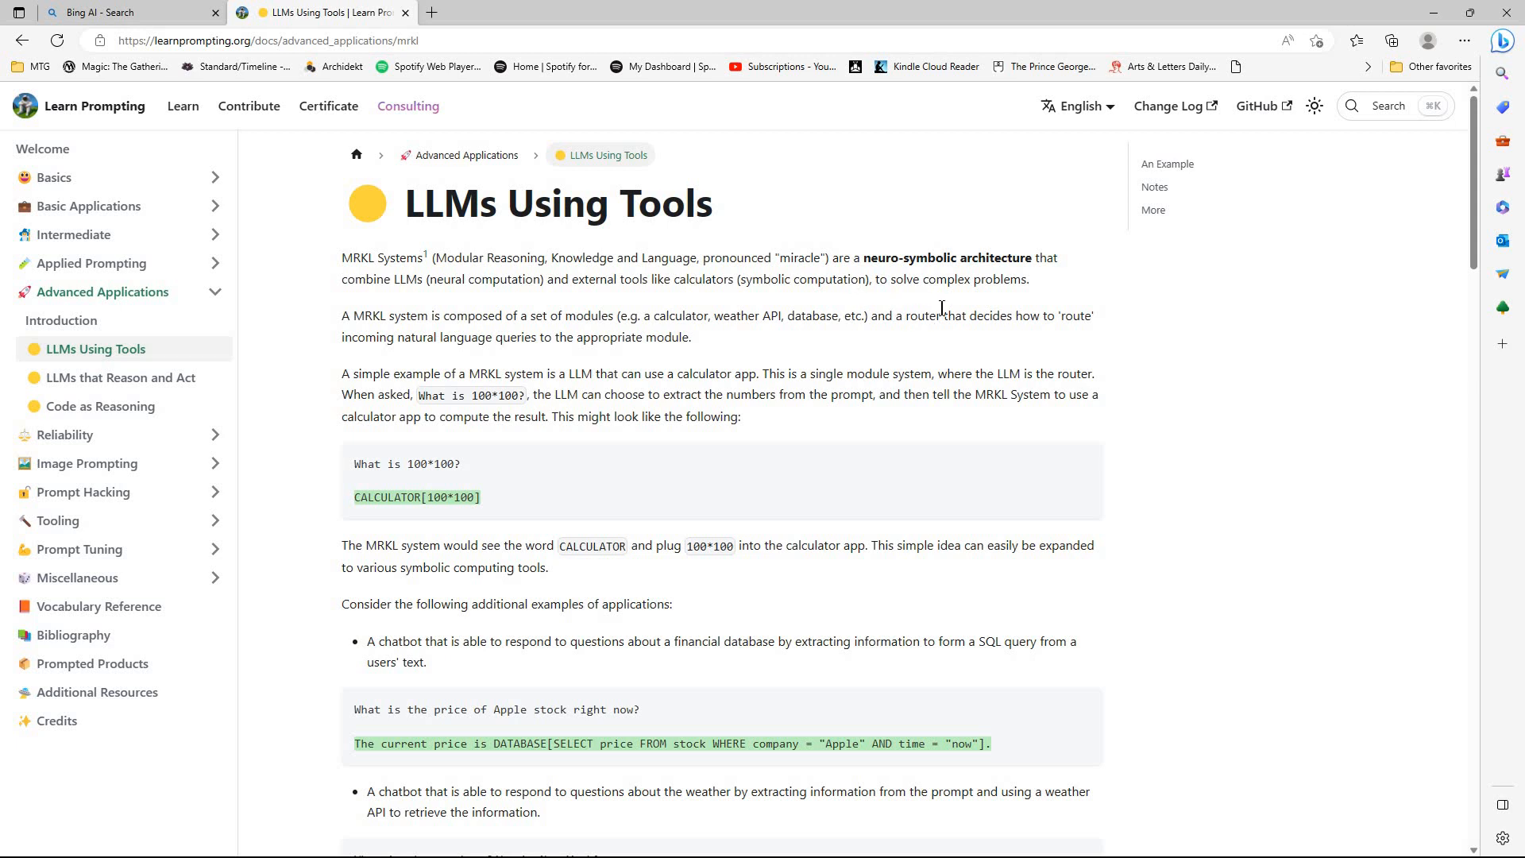
mouse_move(957, 314)
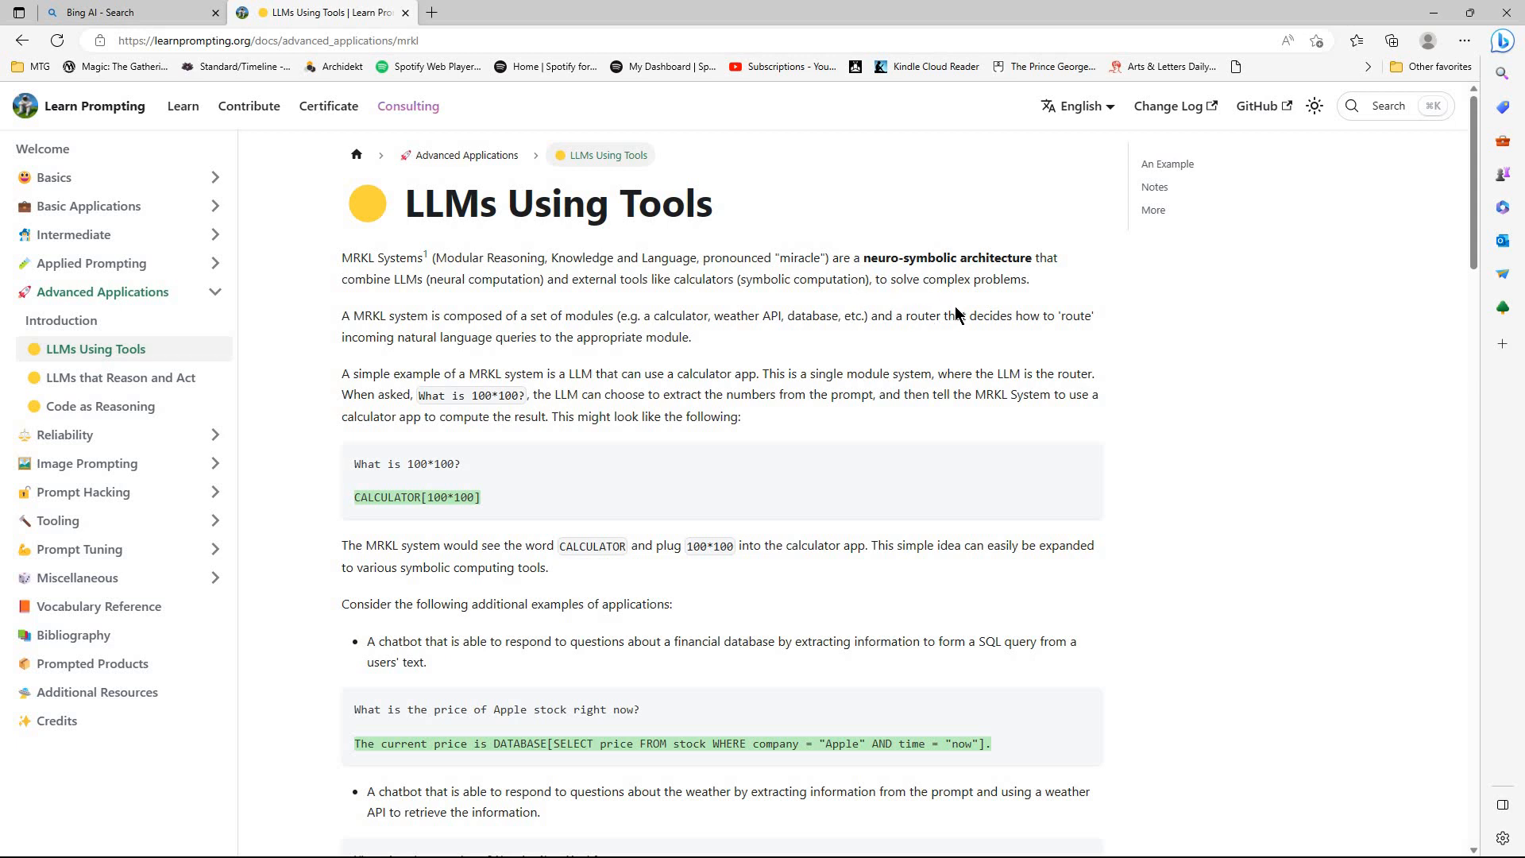
mouse_move(953, 313)
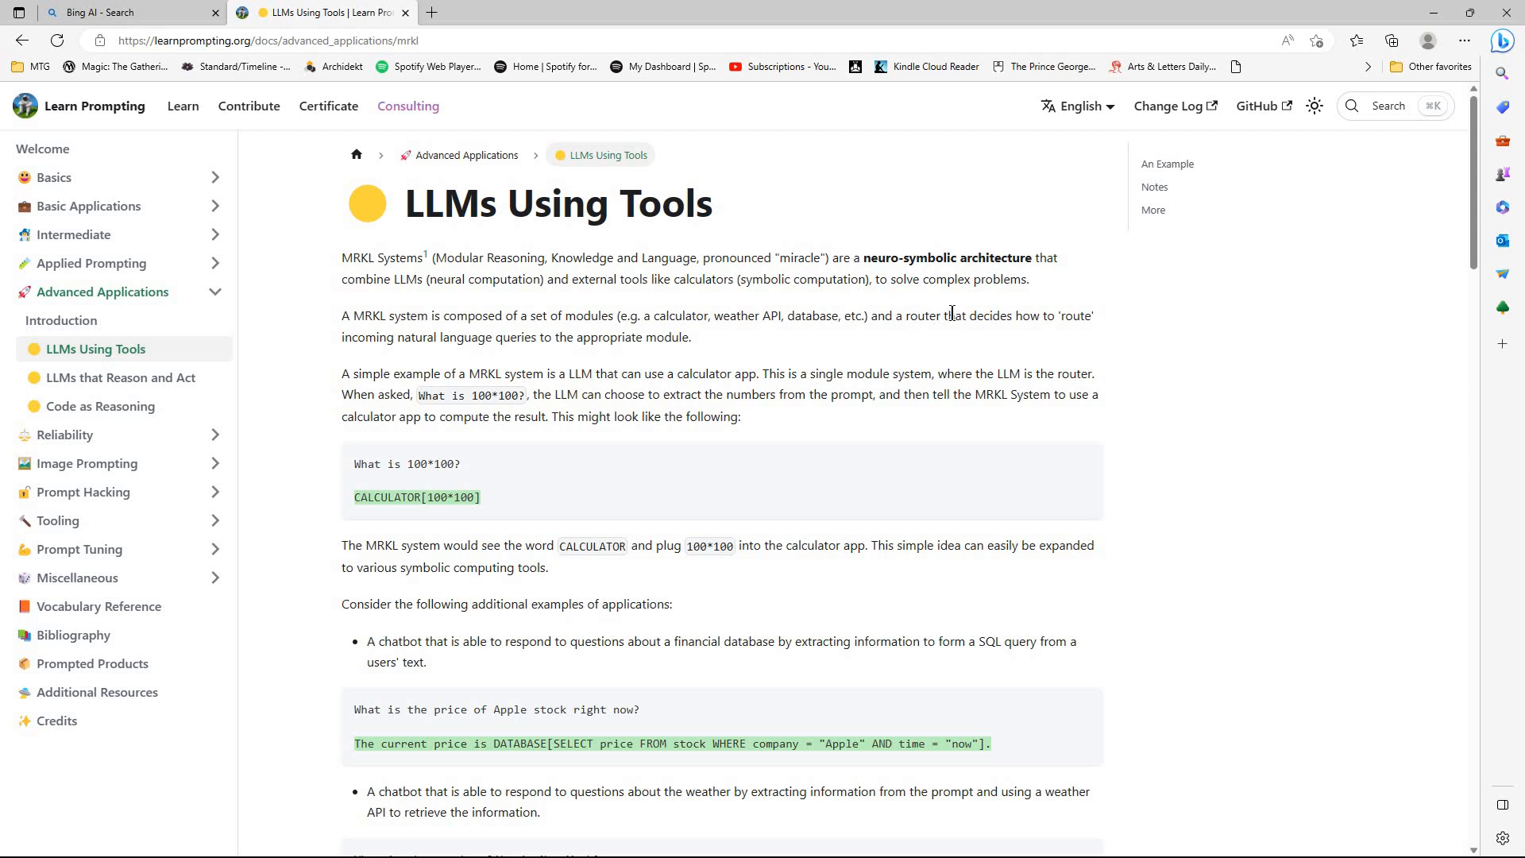
mouse_move(953, 338)
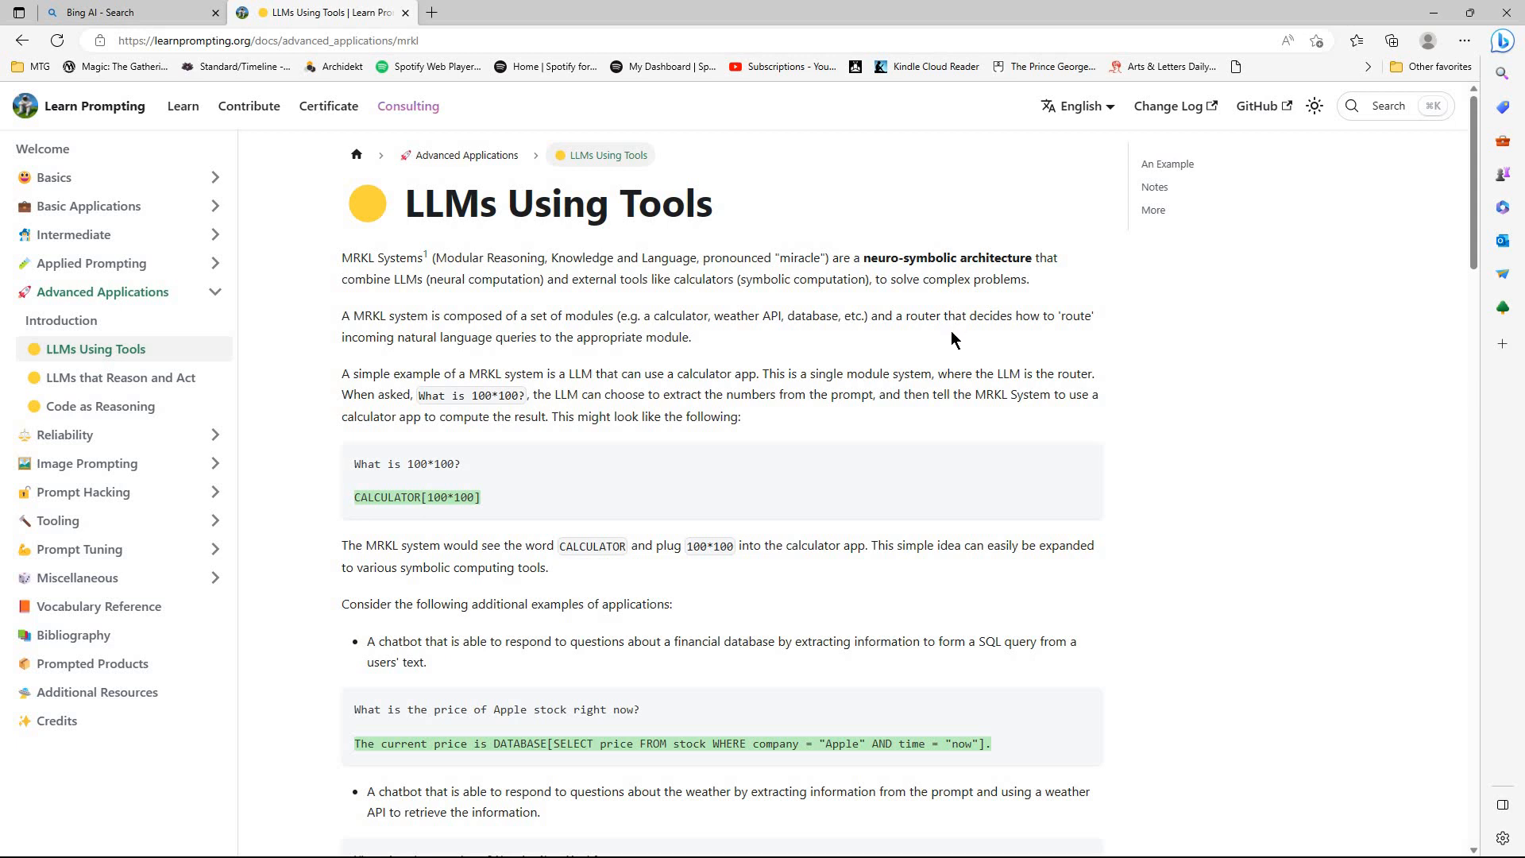
mouse_move(951, 341)
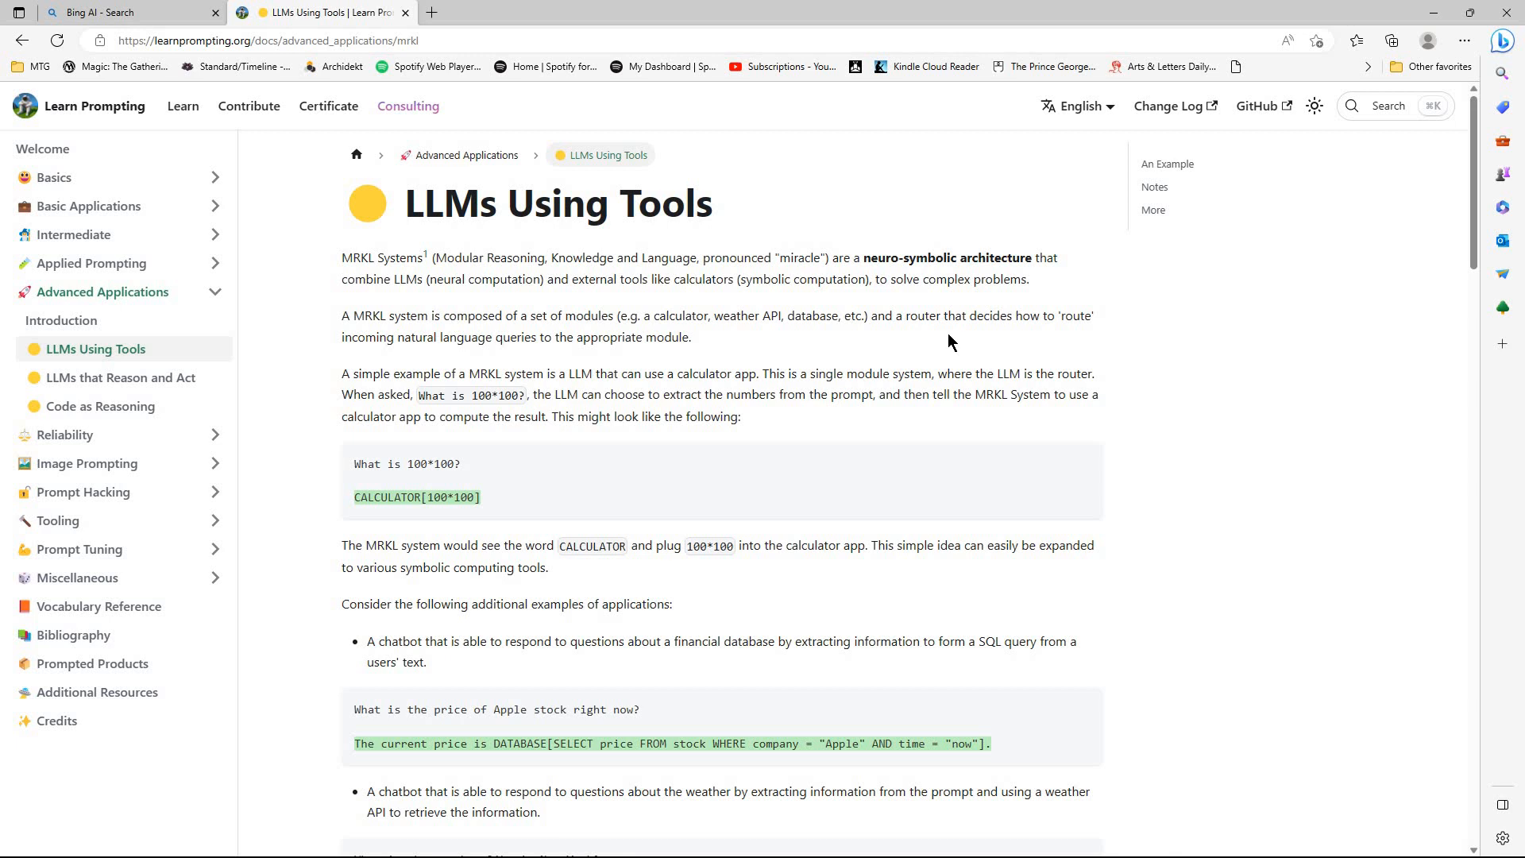
mouse_move(1214, 516)
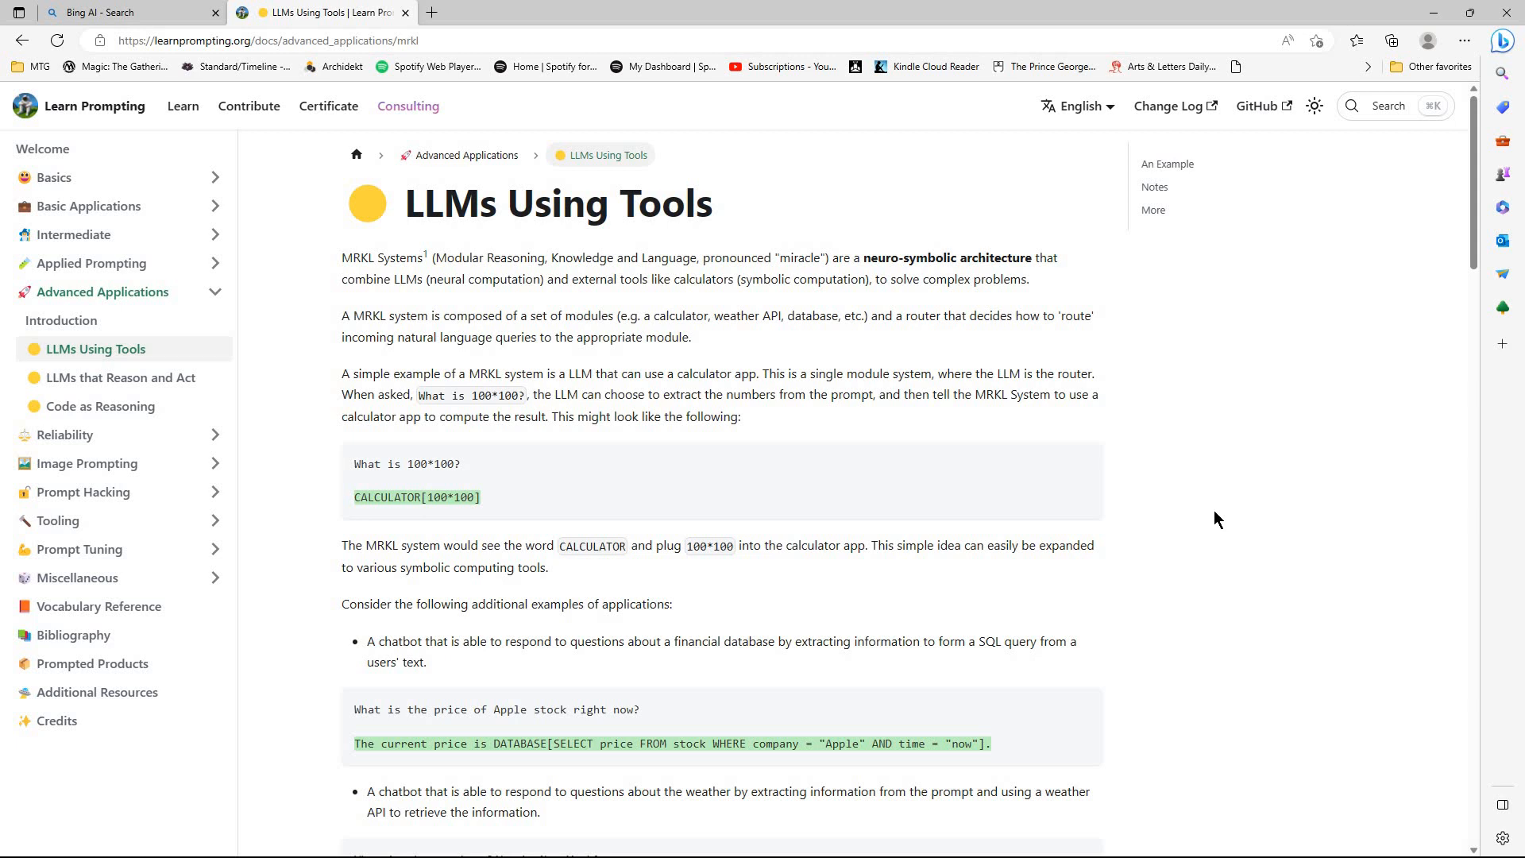
mouse_move(1220, 475)
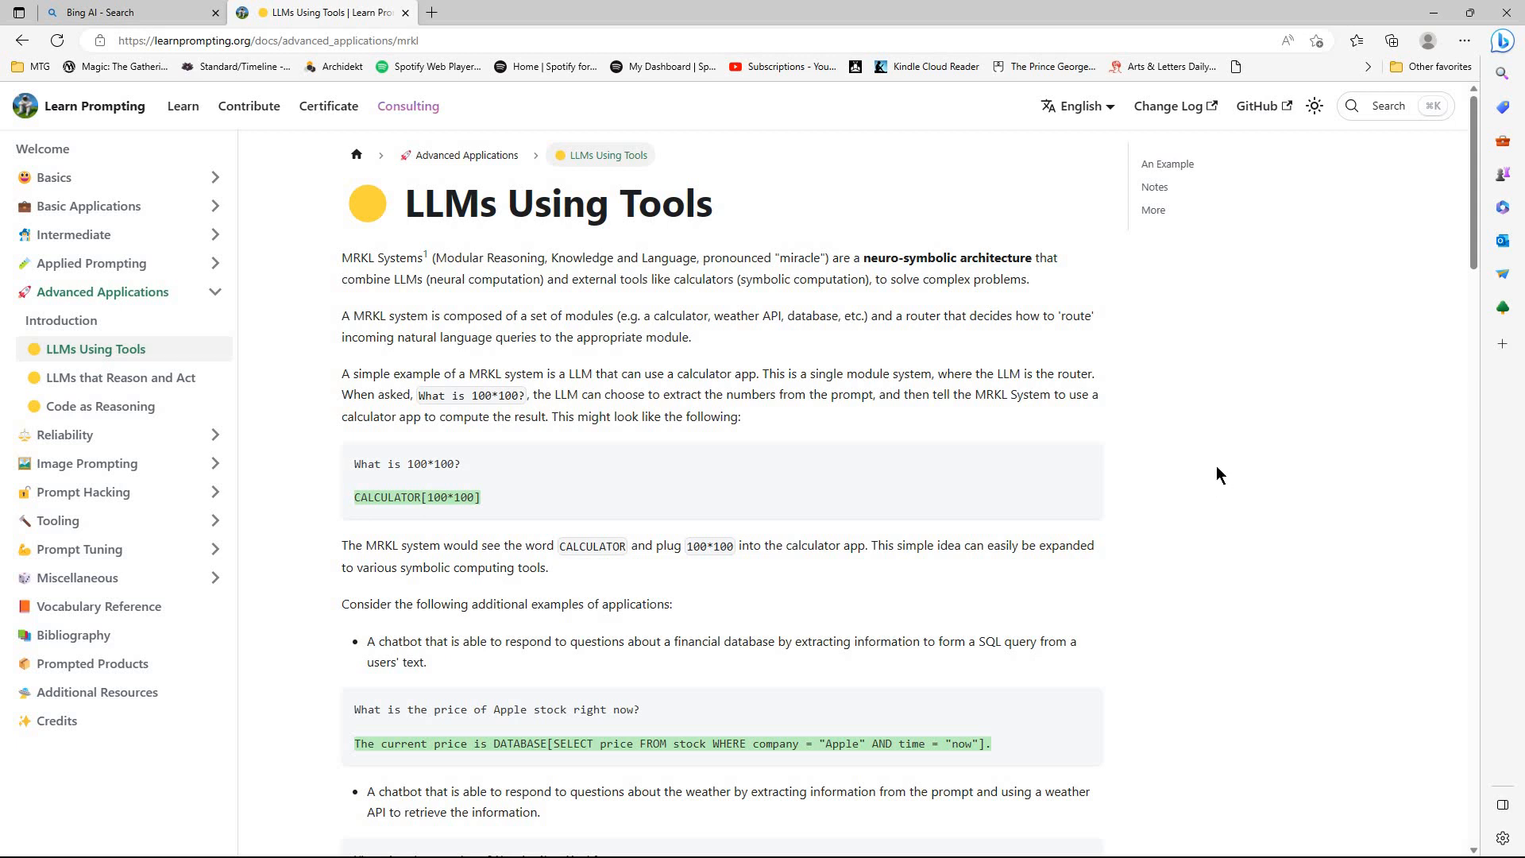
mouse_move(1252, 490)
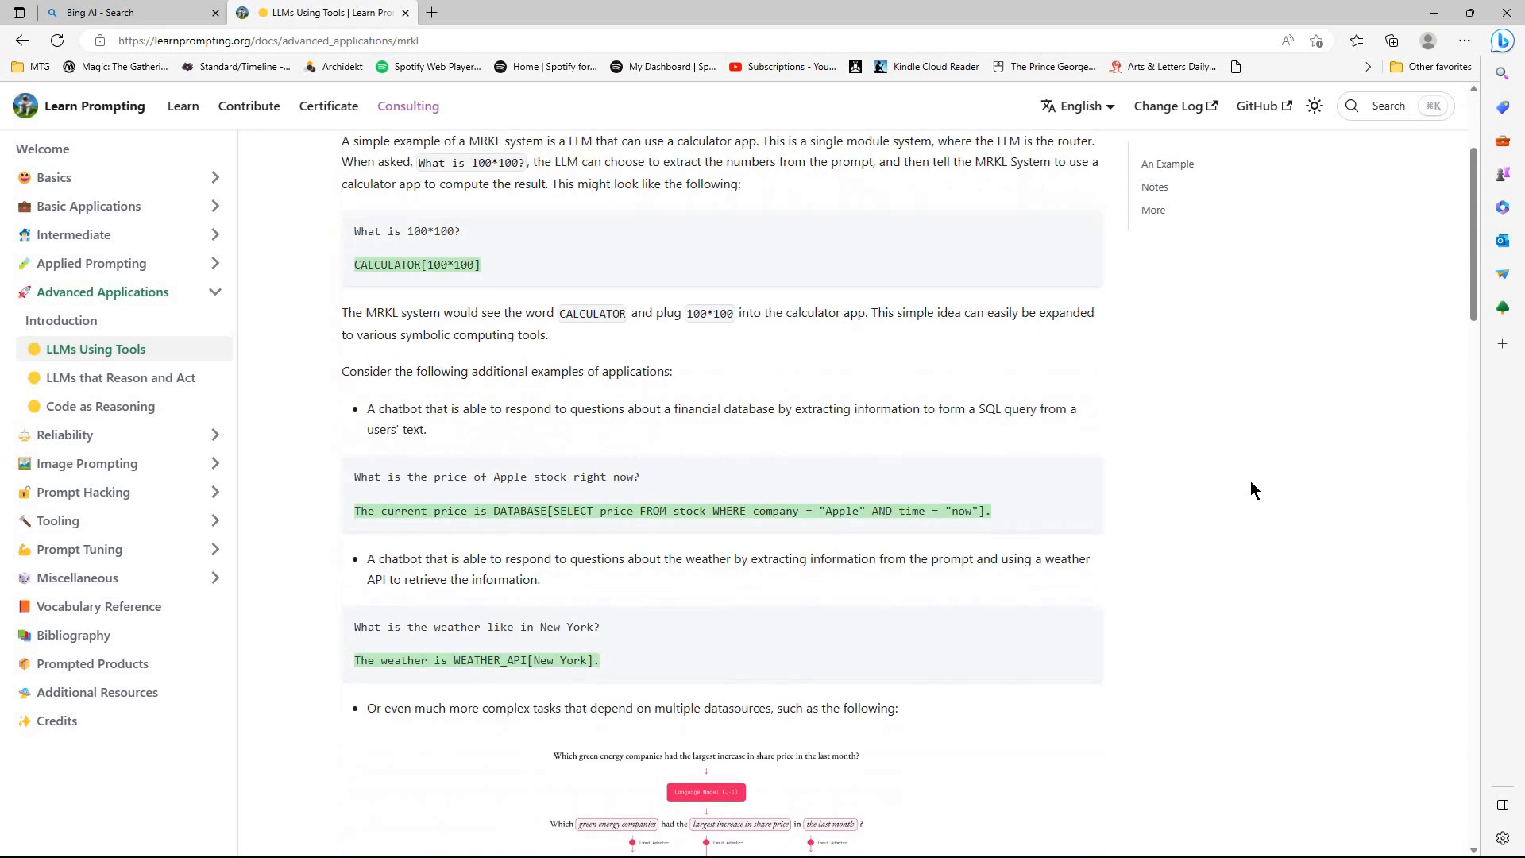
scroll("down", 3)
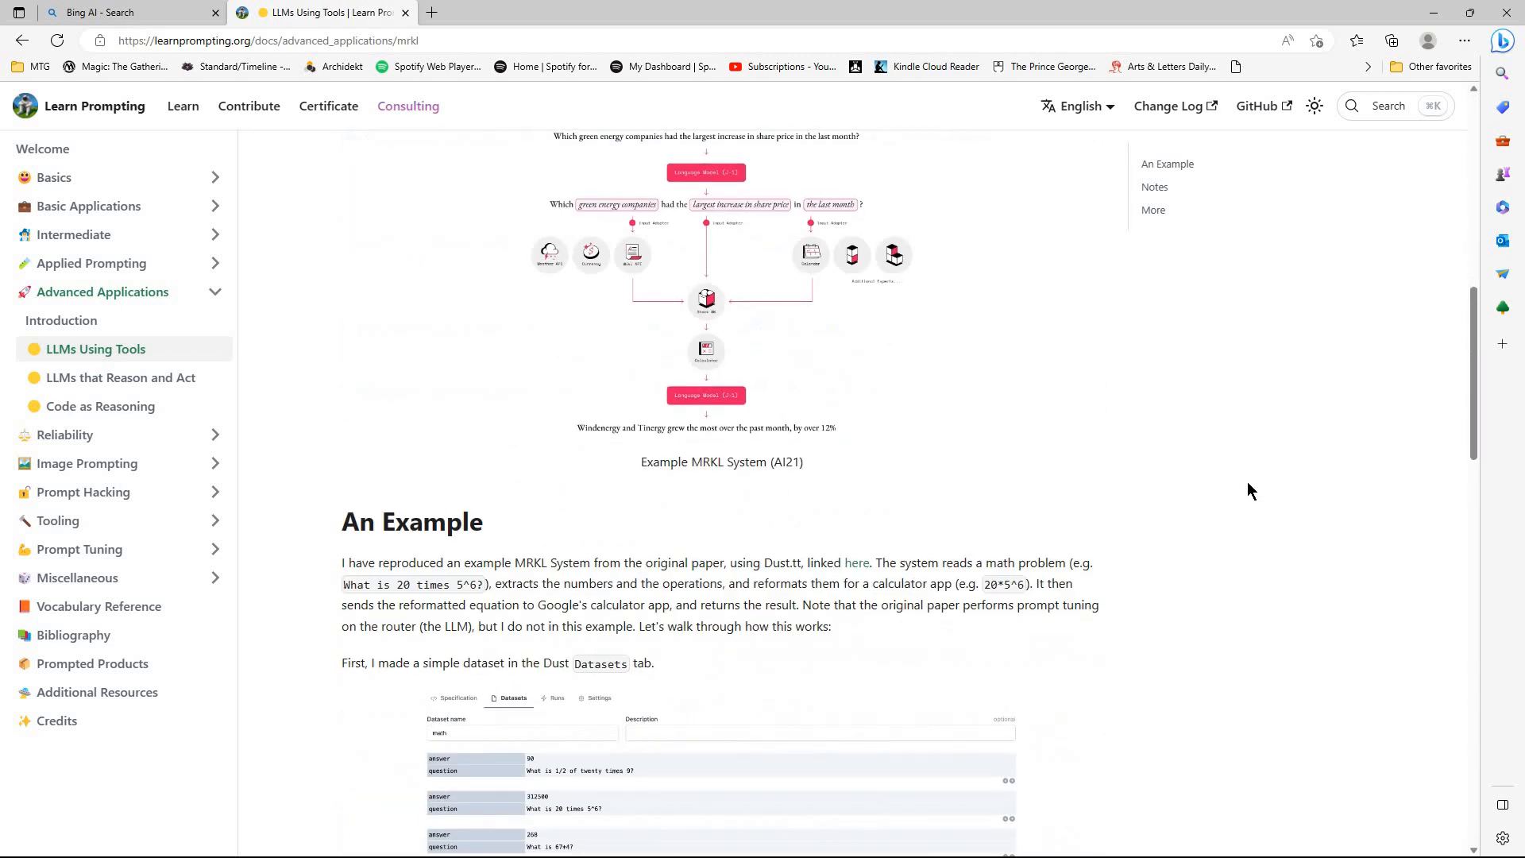
scroll("down", 3)
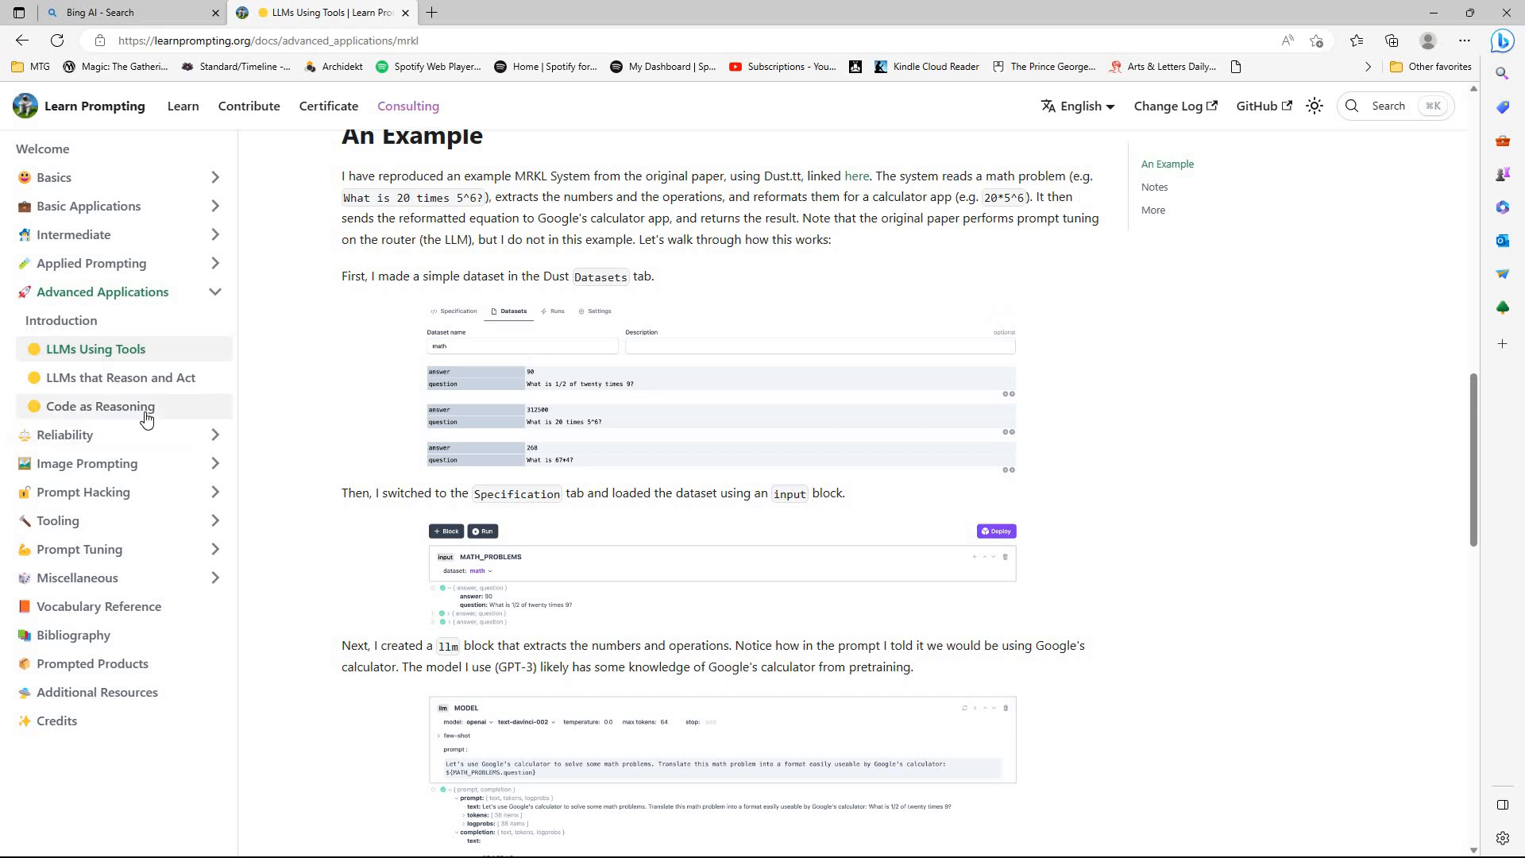
- Read Code as Reasoning's PAL few-shot prompt, output code and Emma travel-time result
left_click(100, 406)
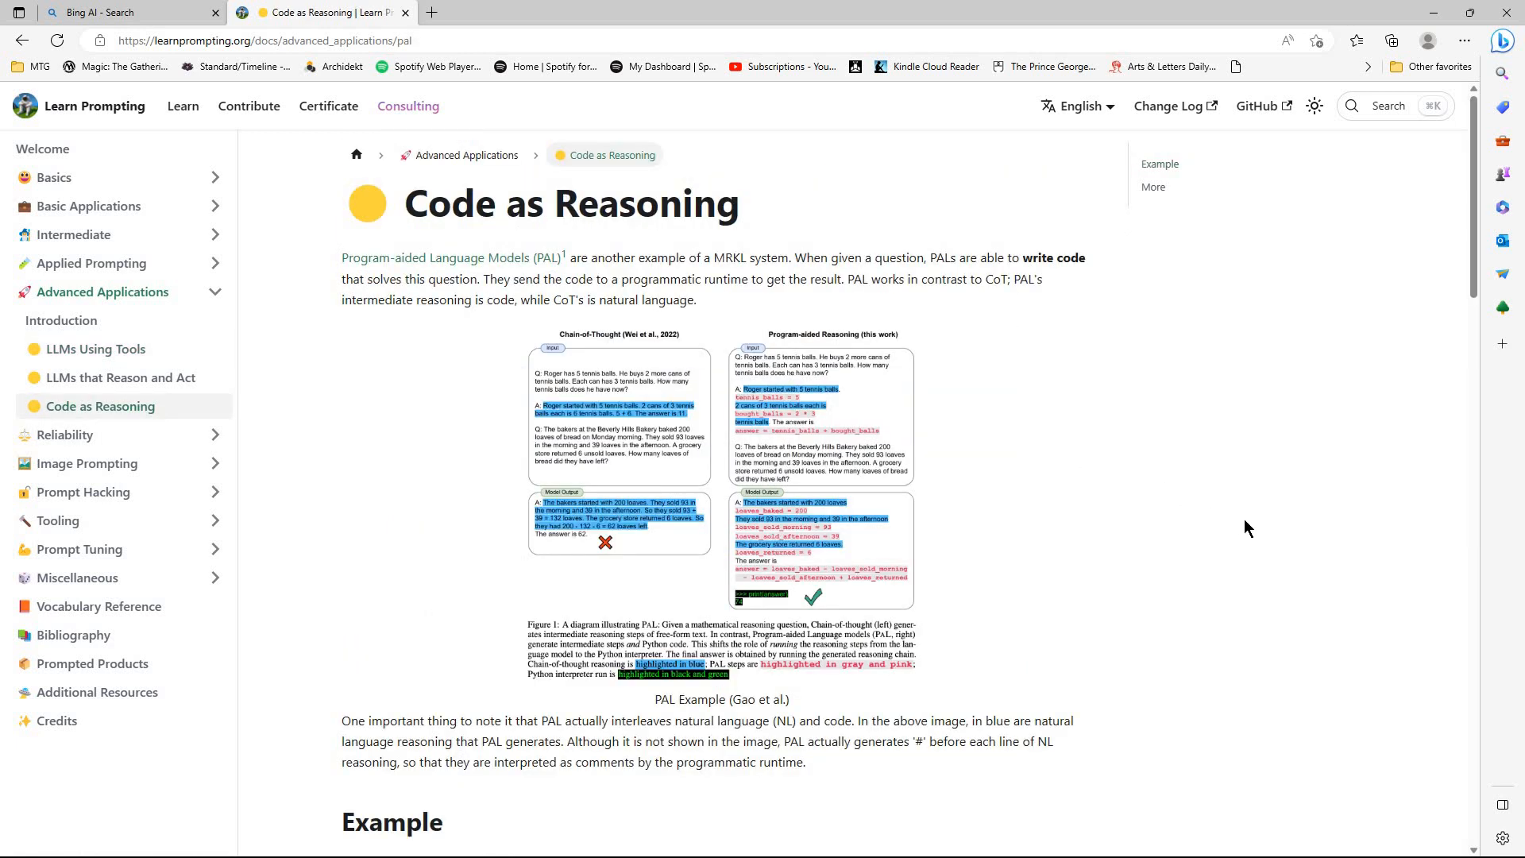
scroll("down", 3)
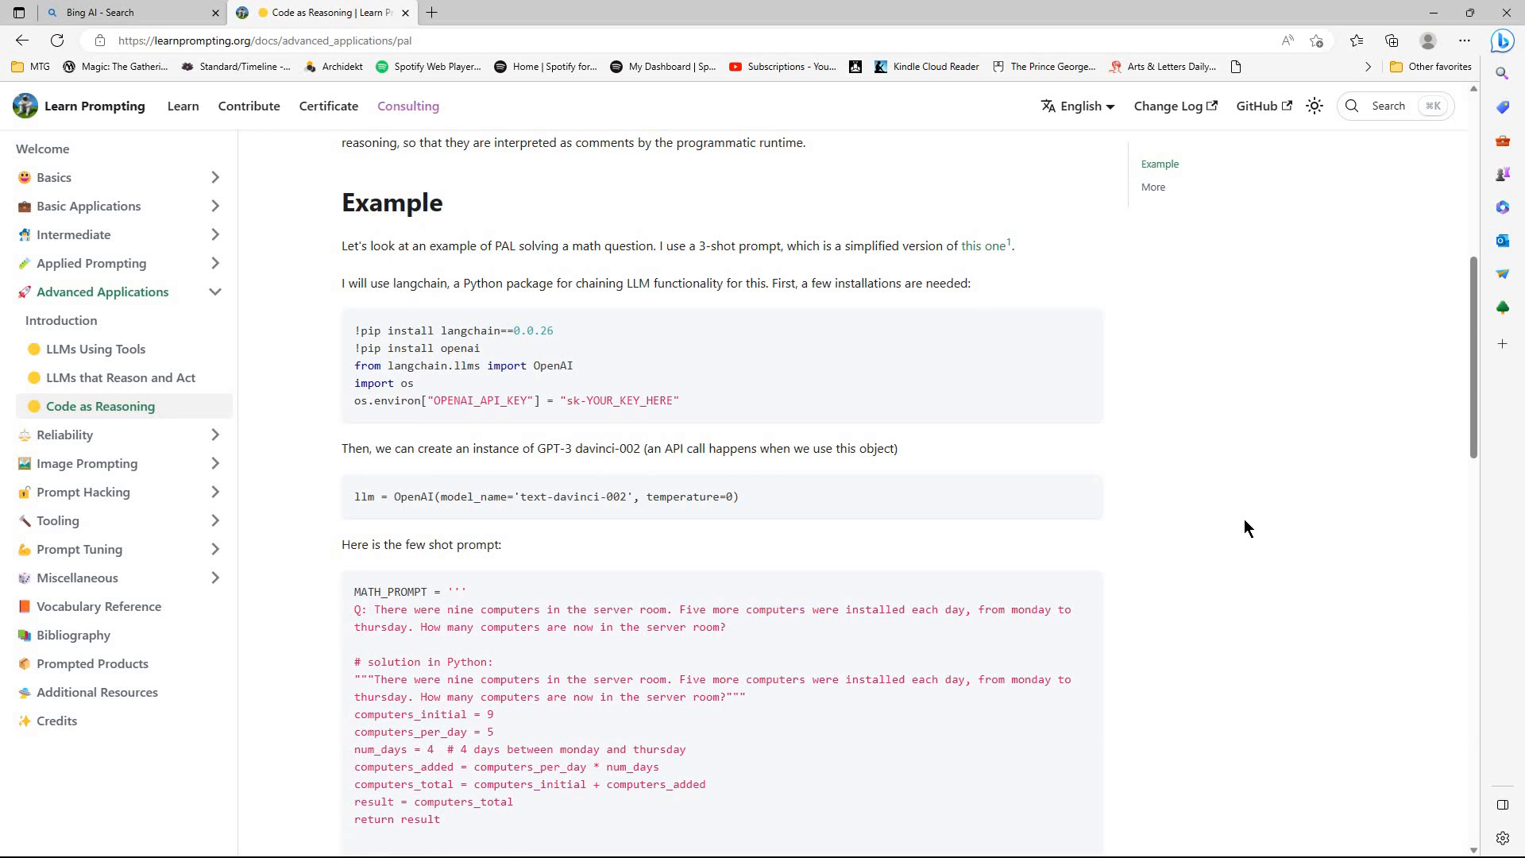
mouse_move(1078, 450)
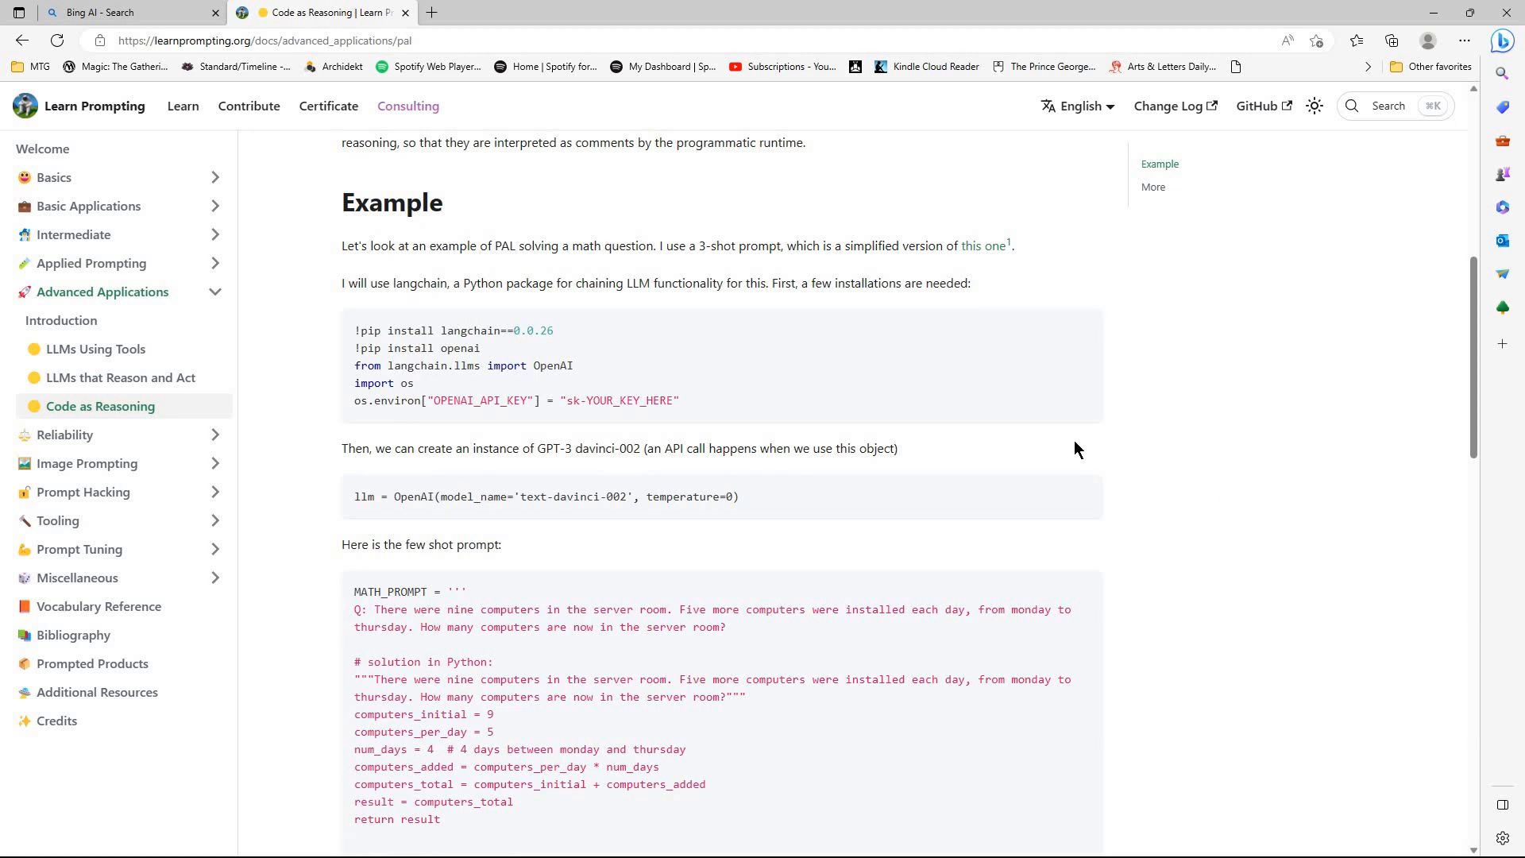
mouse_move(1251, 572)
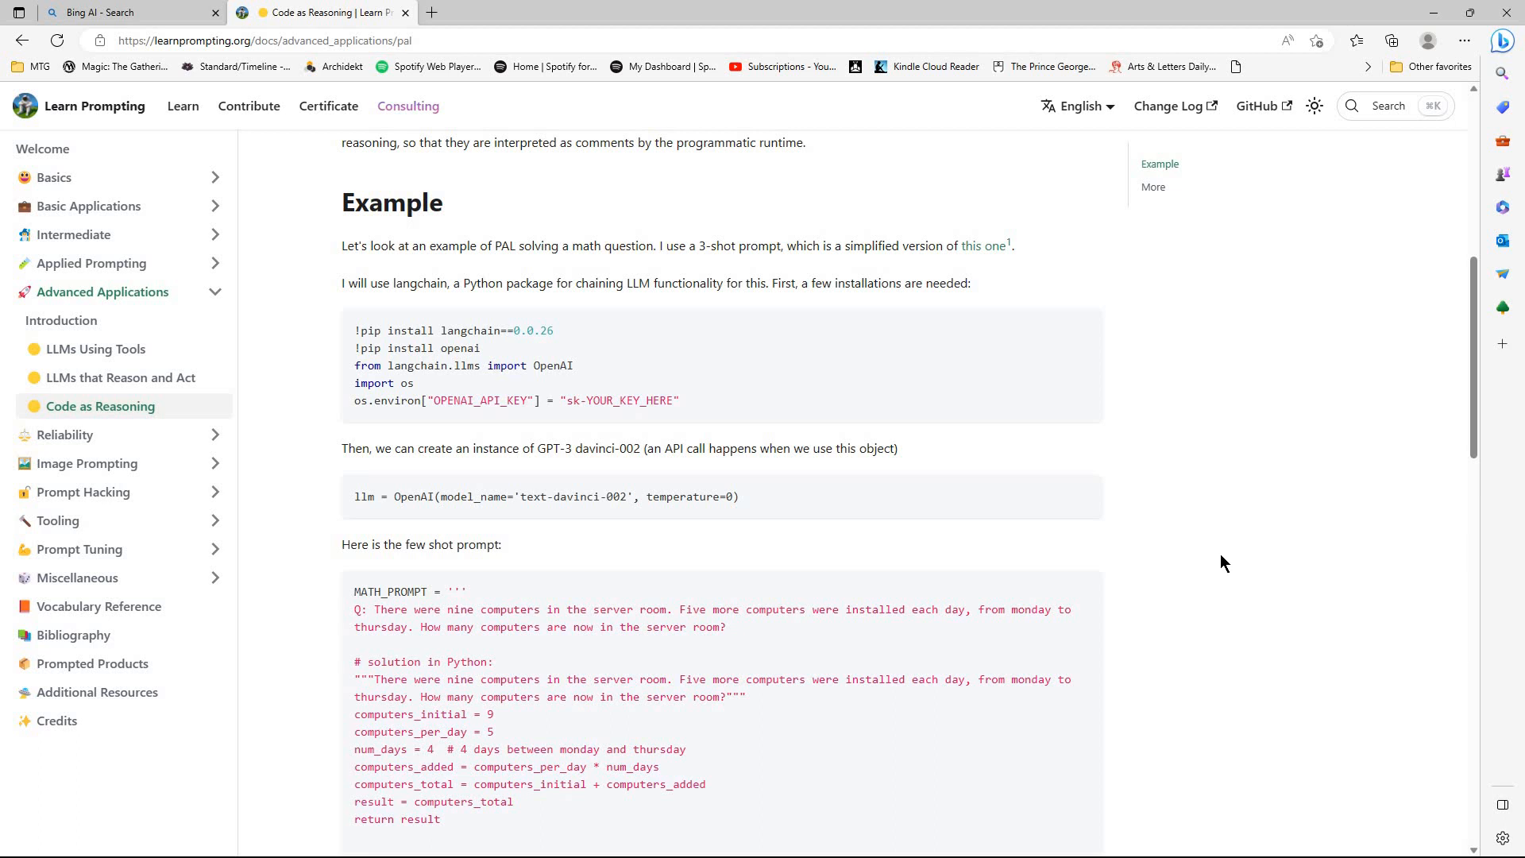
scroll("down", 3)
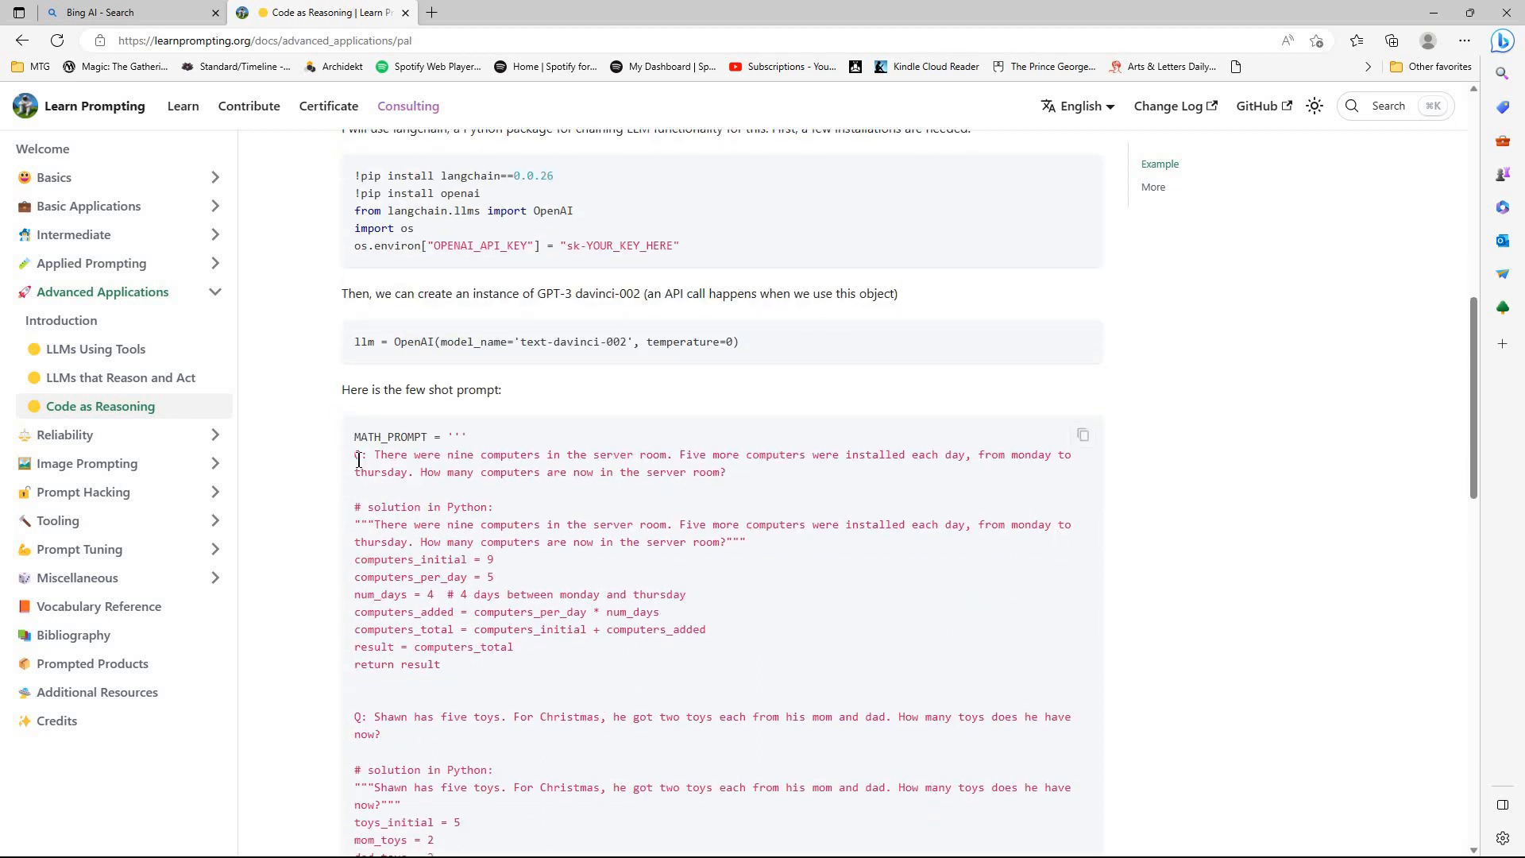
mouse_move(406, 472)
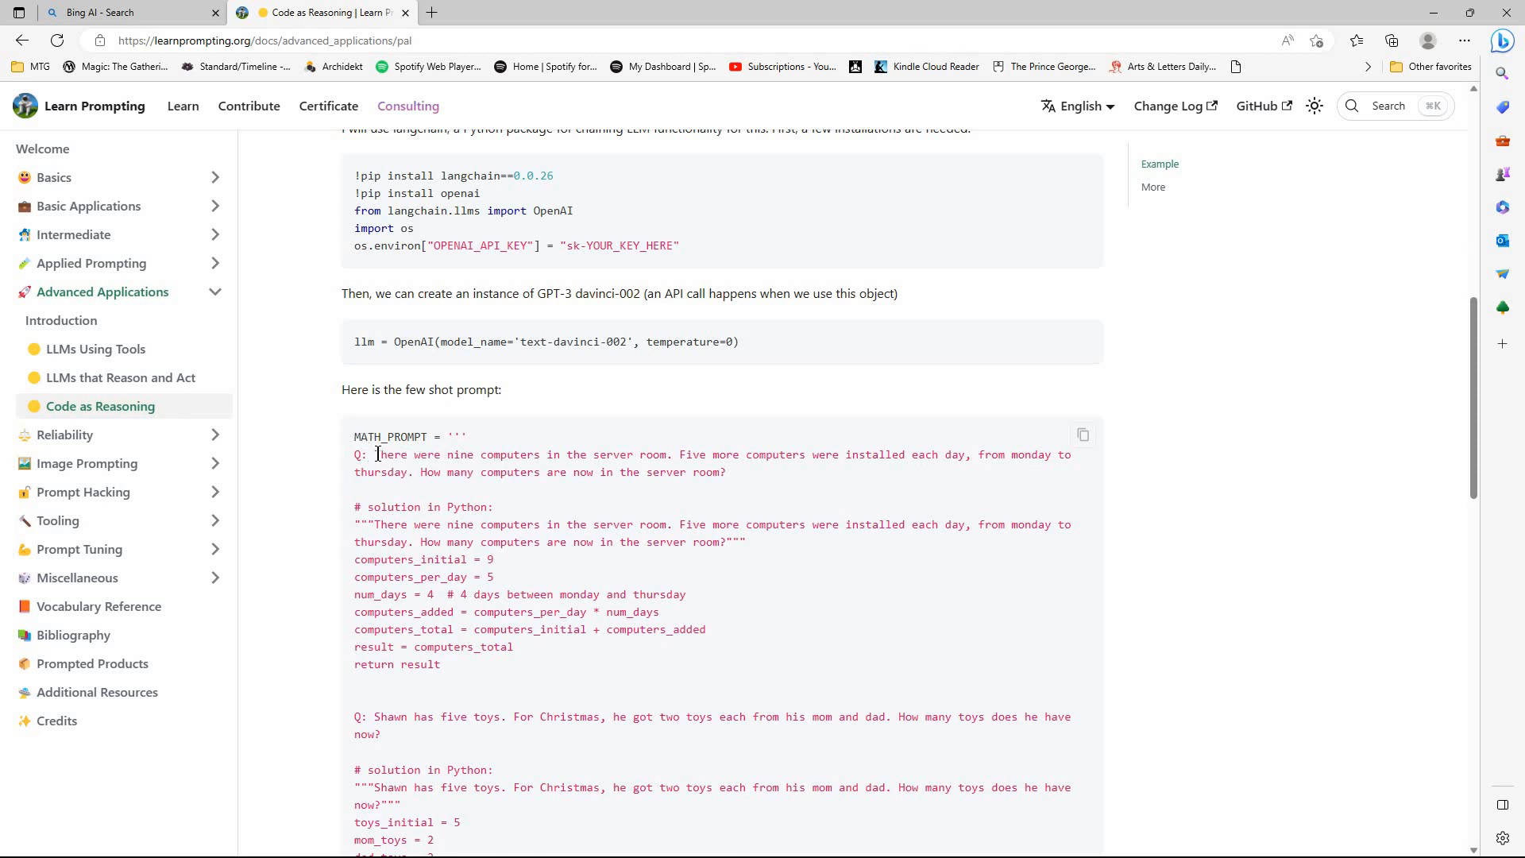
mouse_move(452, 471)
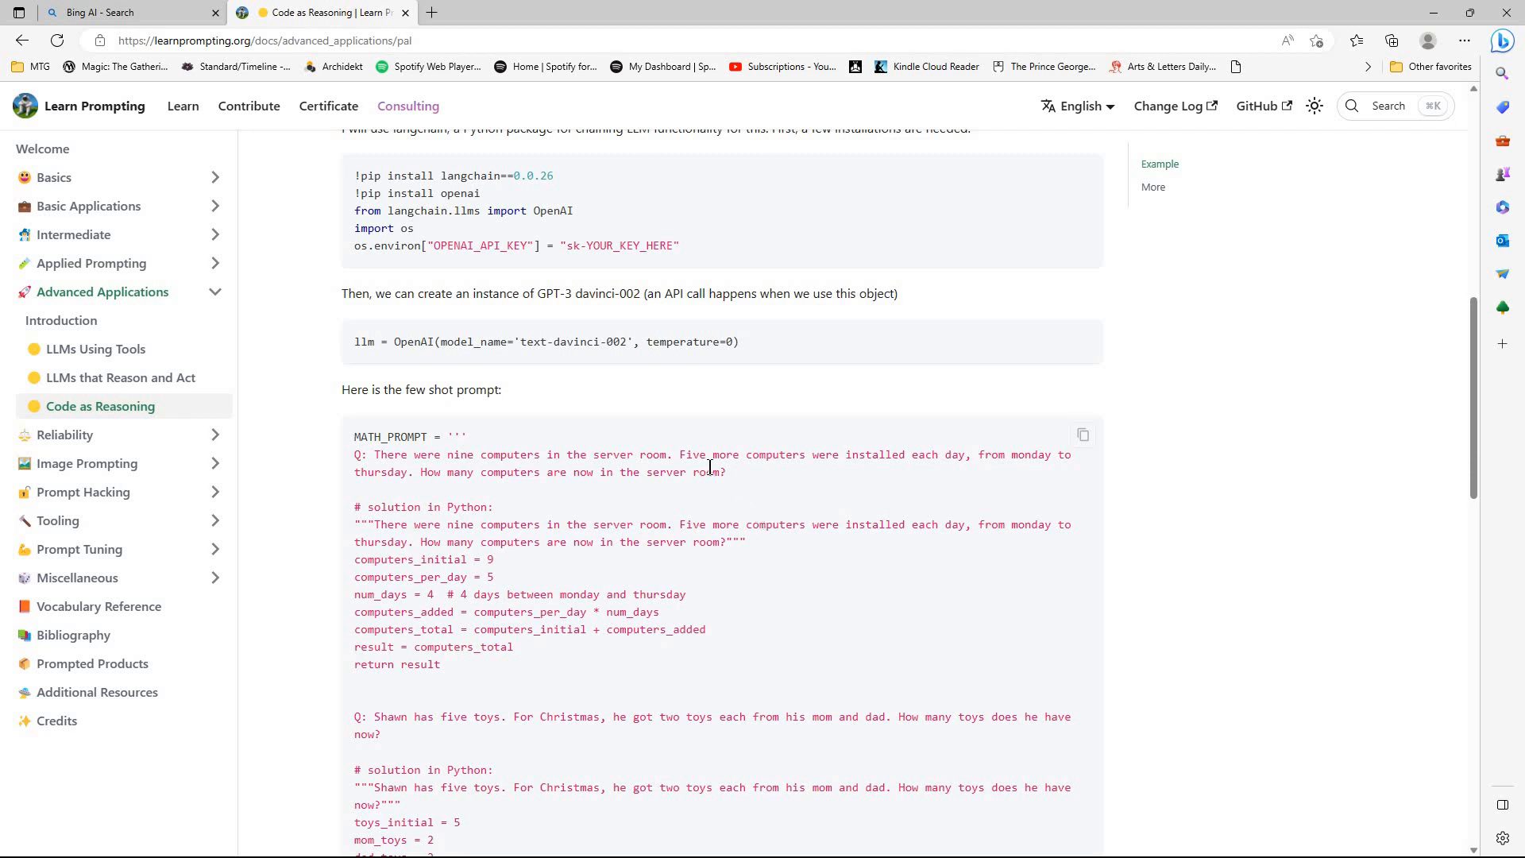
mouse_move(407, 543)
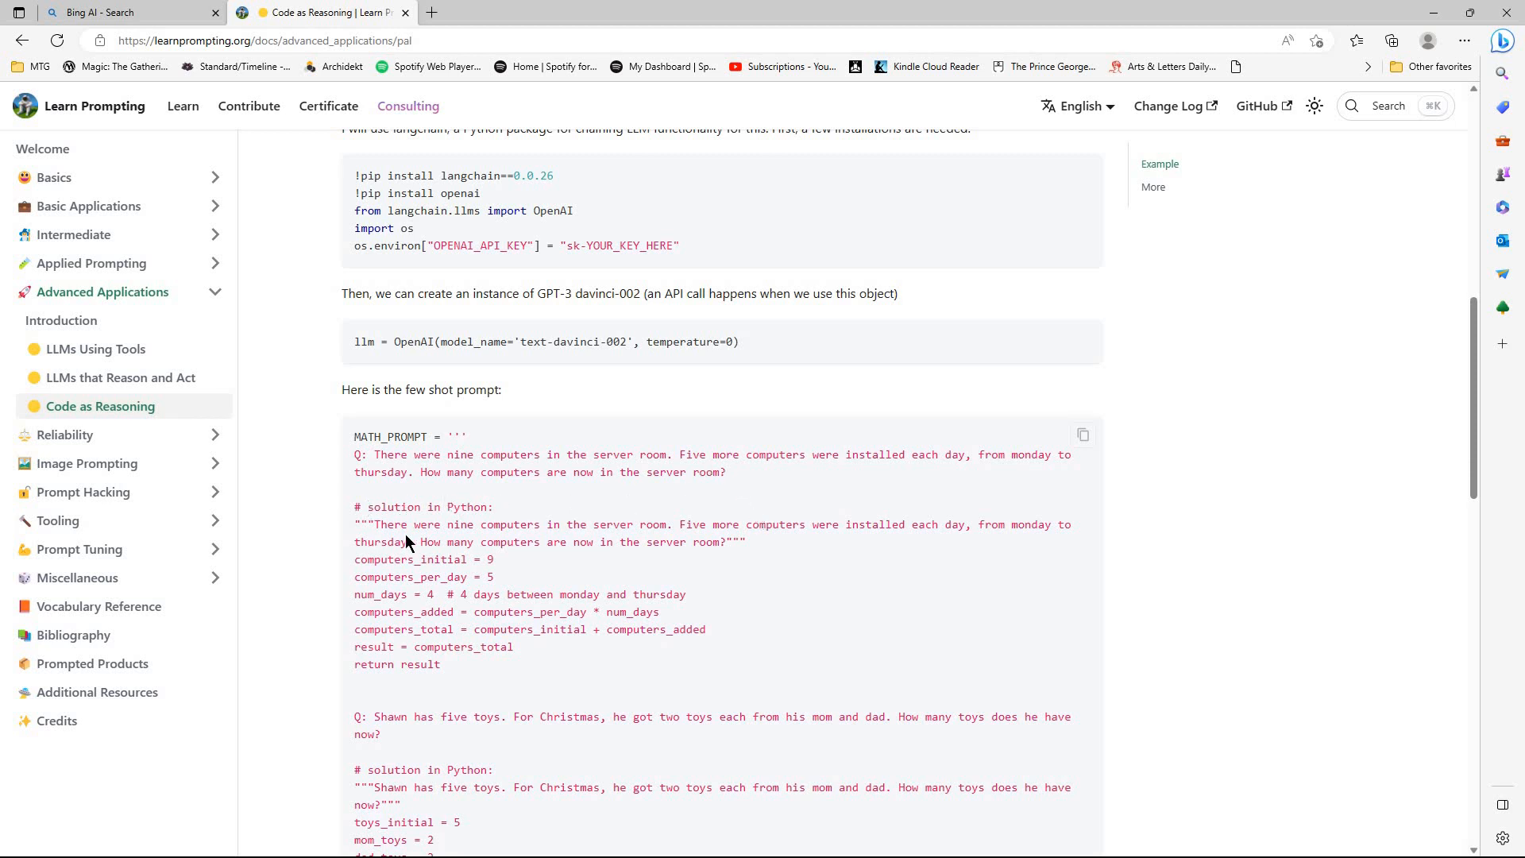
mouse_move(543, 596)
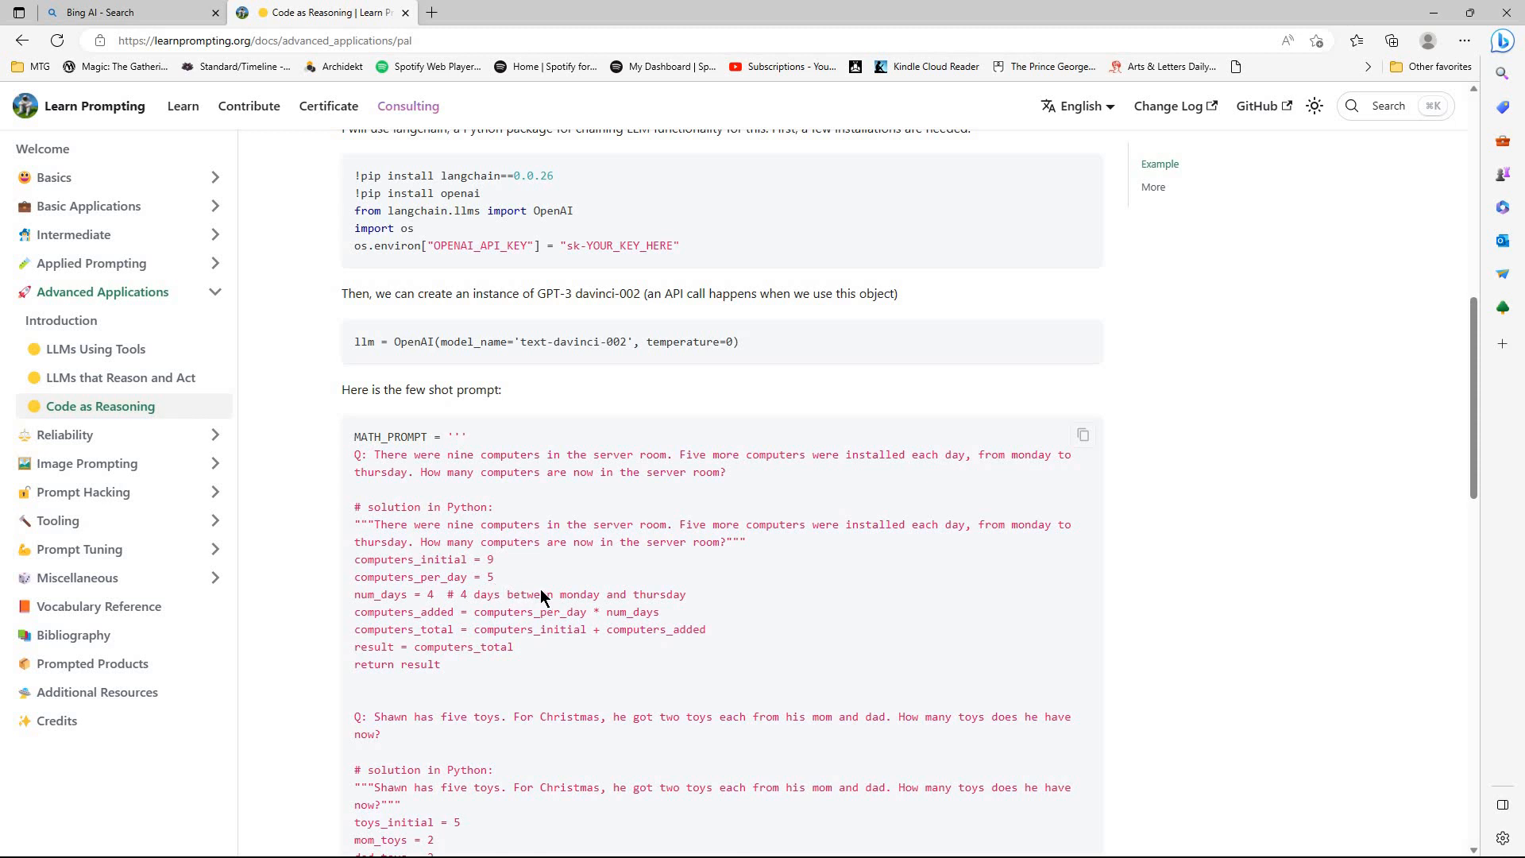
scroll("down", 3)
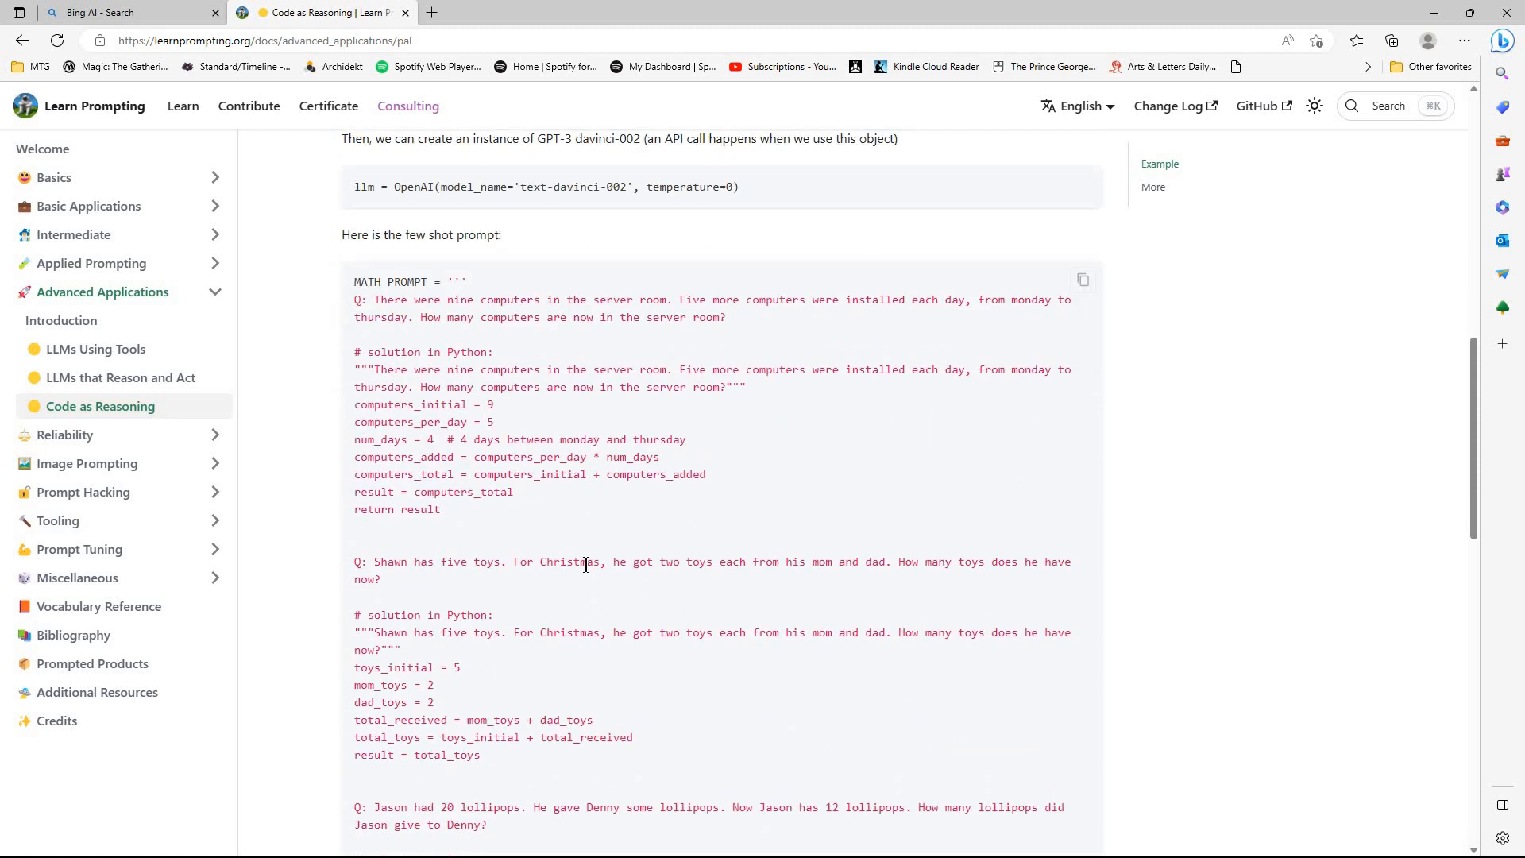
scroll("down", 3)
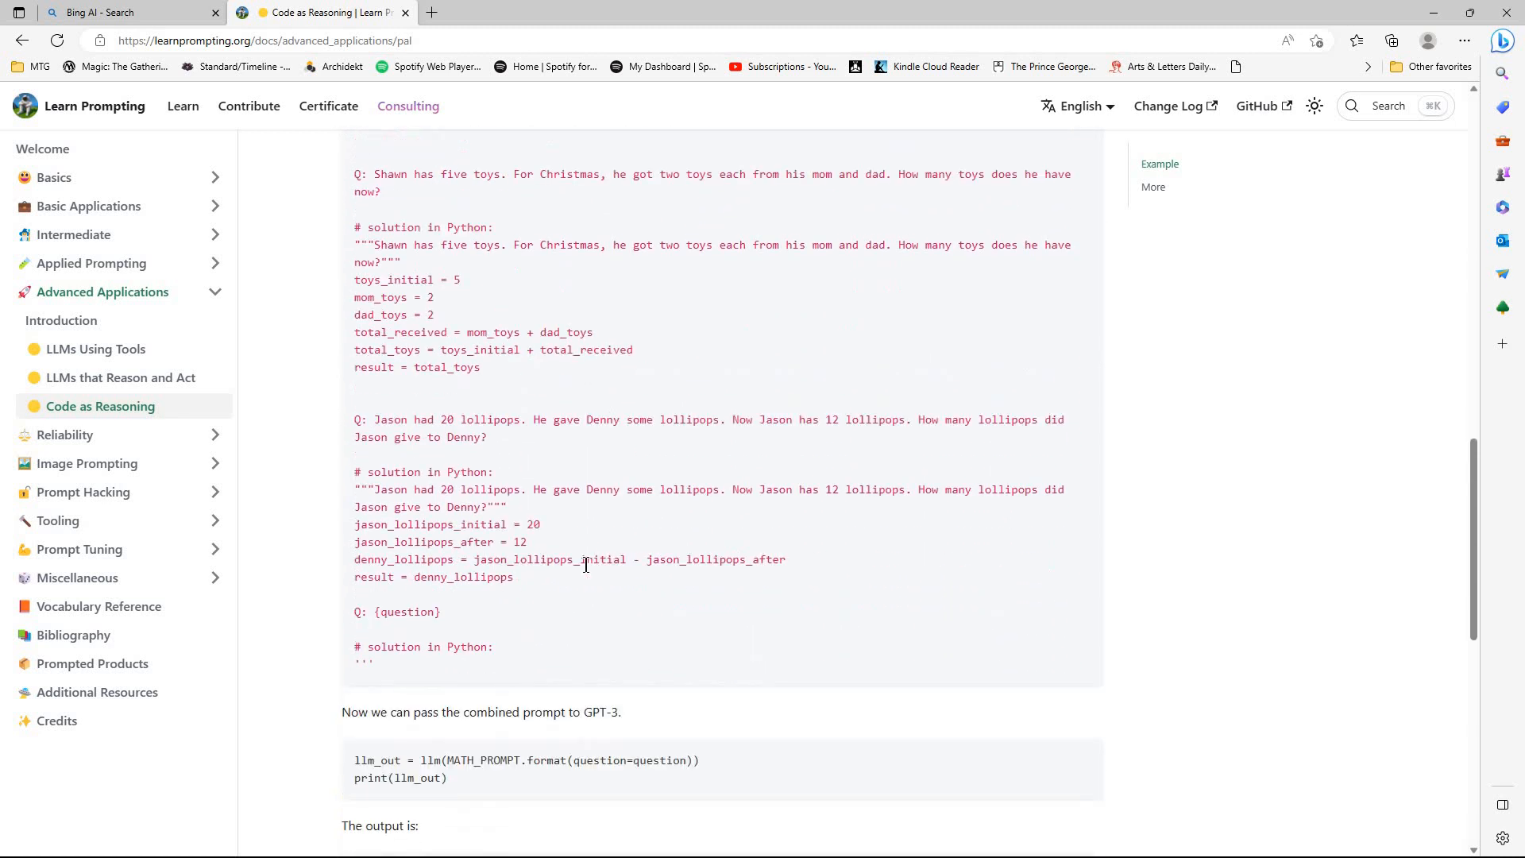
scroll("down", 3)
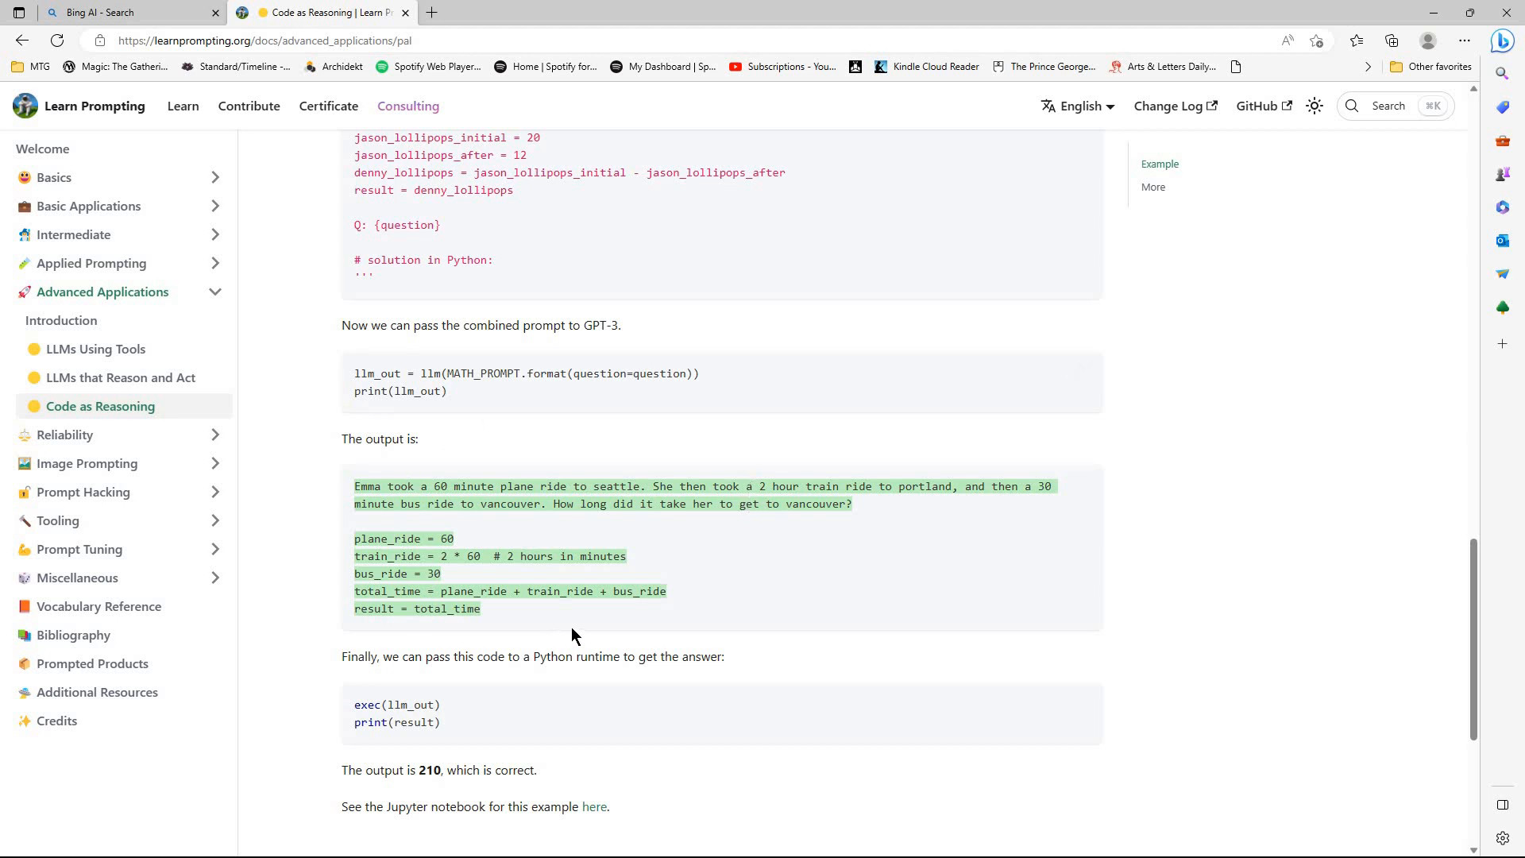
scroll("up", 3)
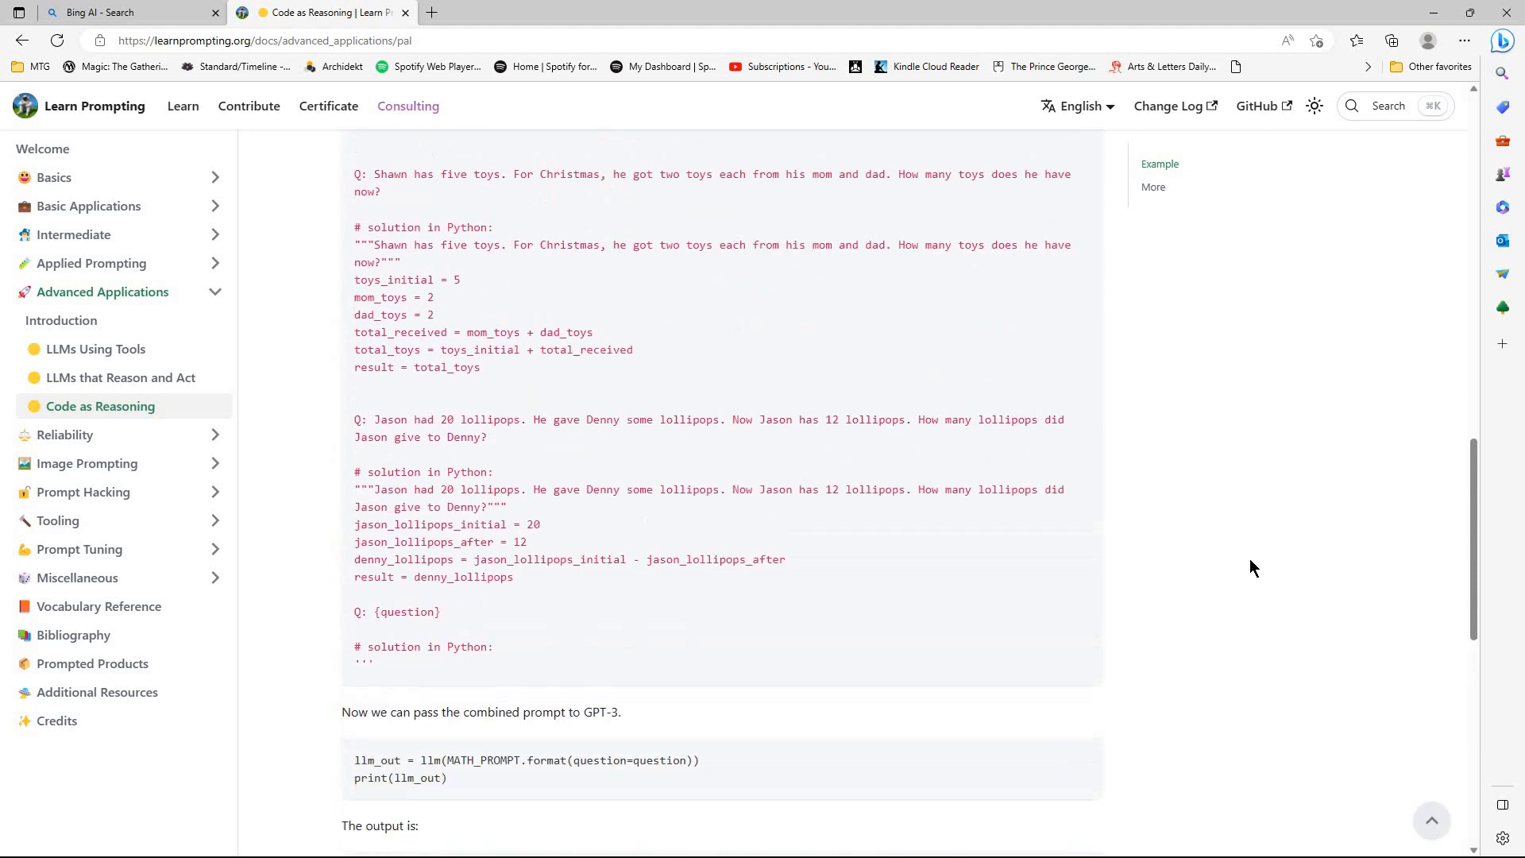
scroll("up", 3)
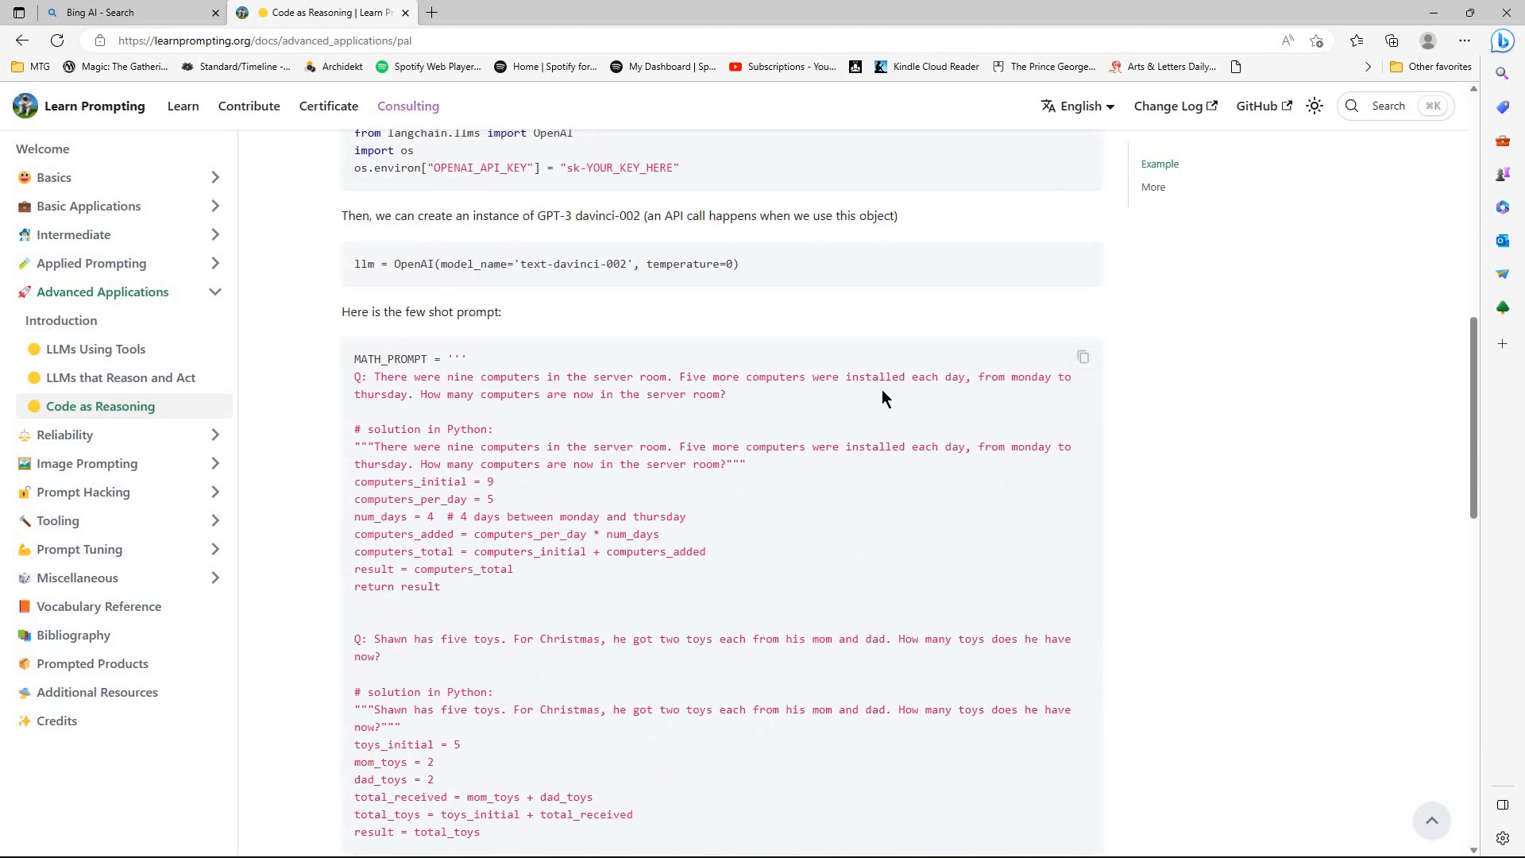
mouse_move(747, 406)
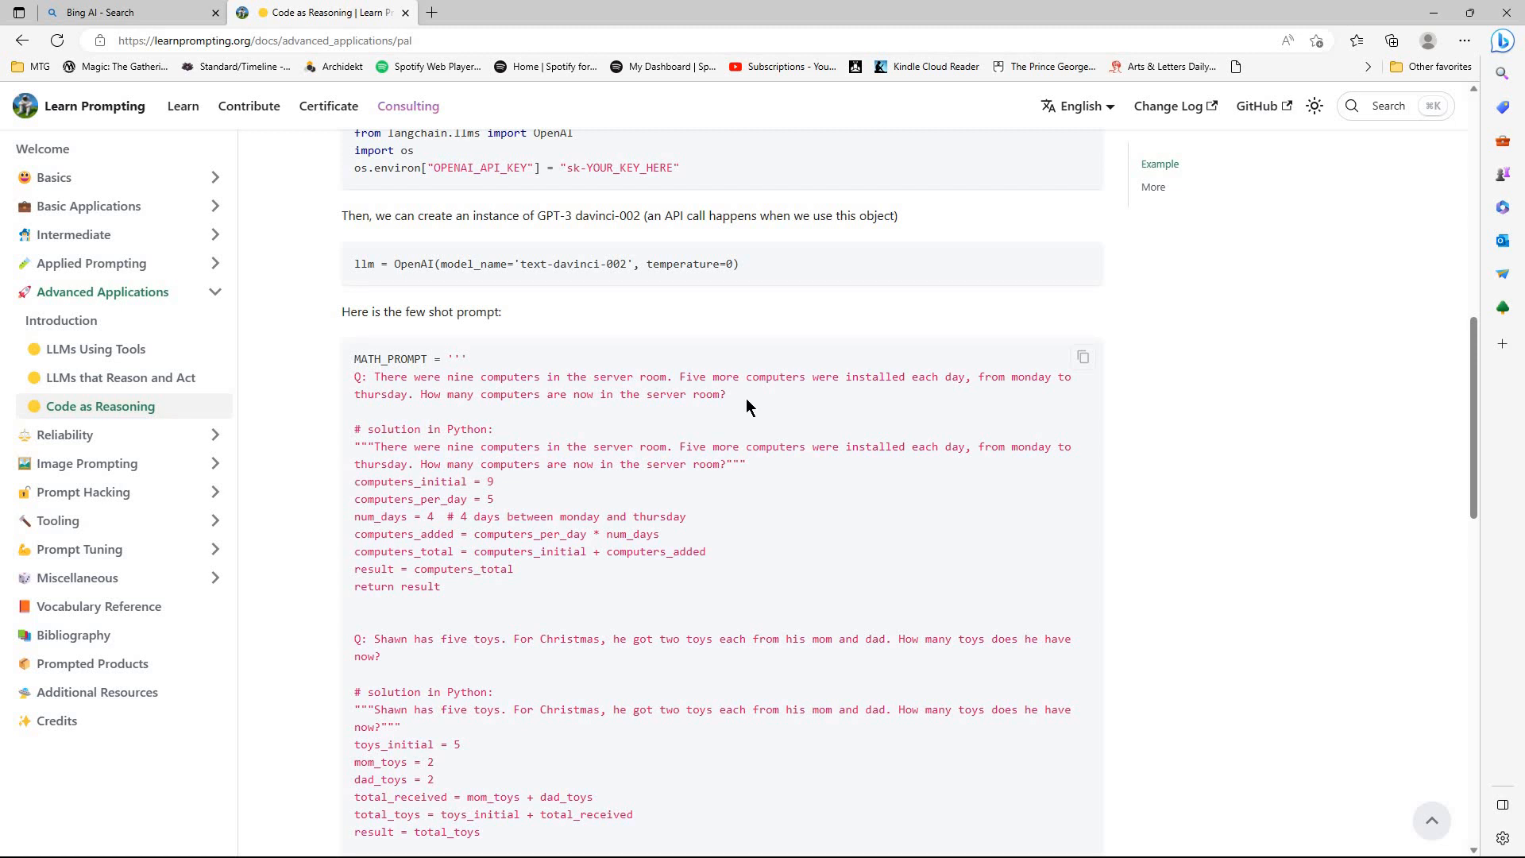
mouse_move(1172, 579)
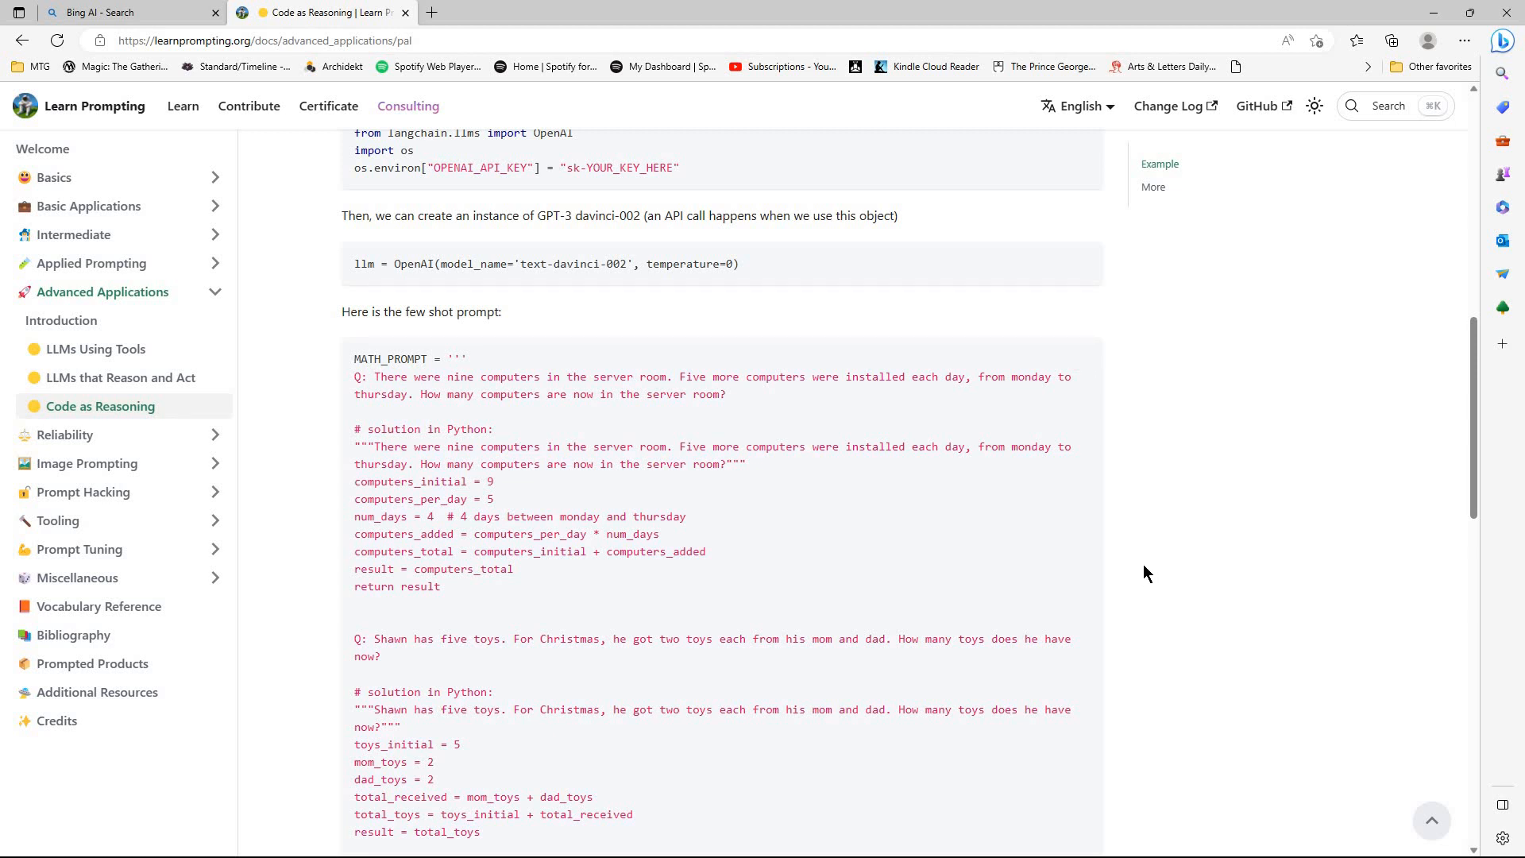
mouse_move(1129, 569)
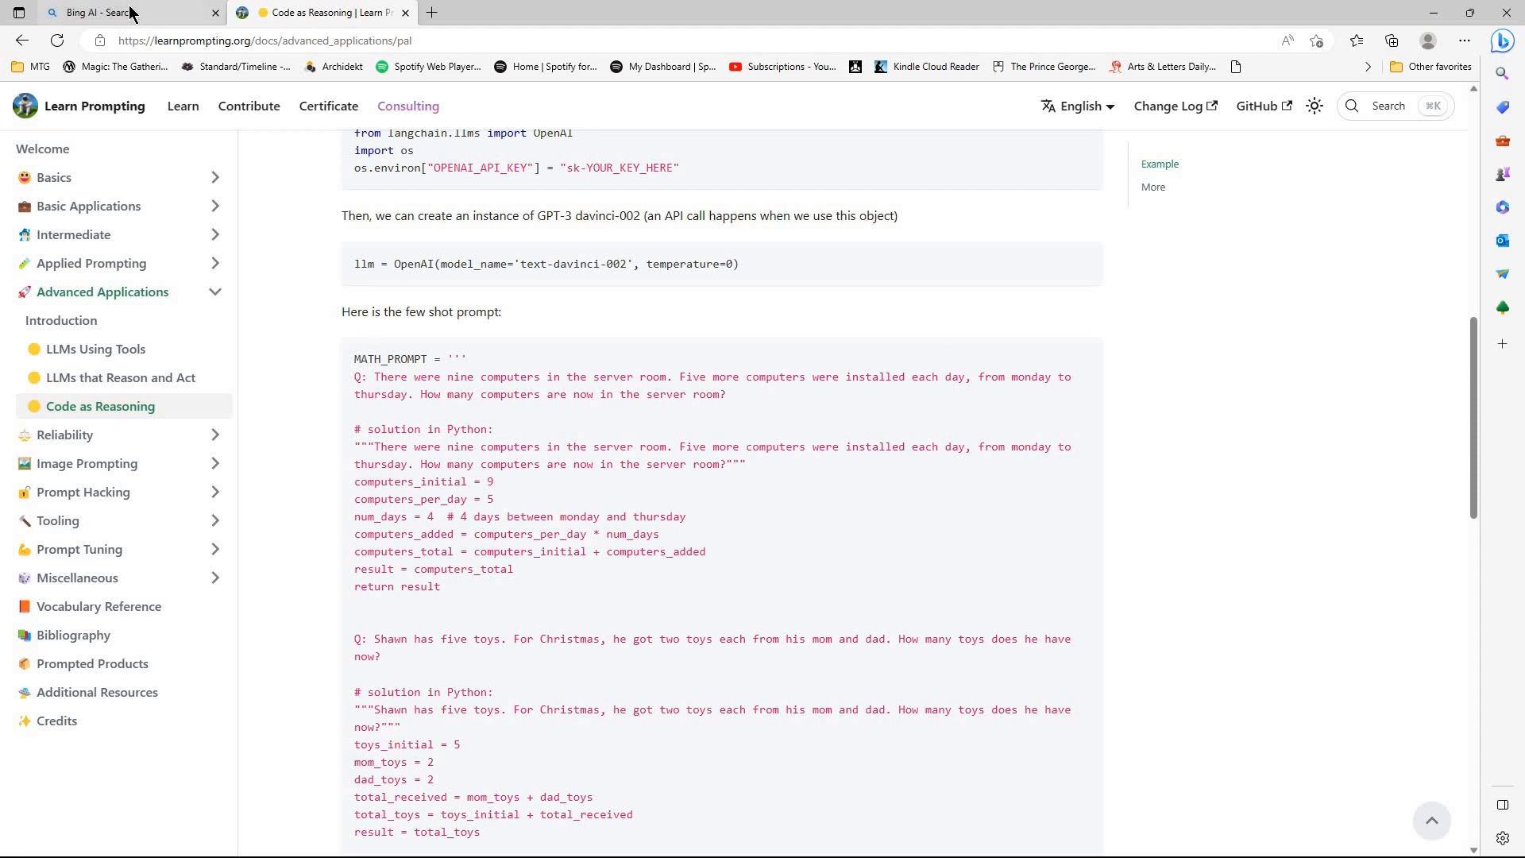
- Switch to the Bing AI tab and pick the More Precise conversation style
left_click(126, 12)
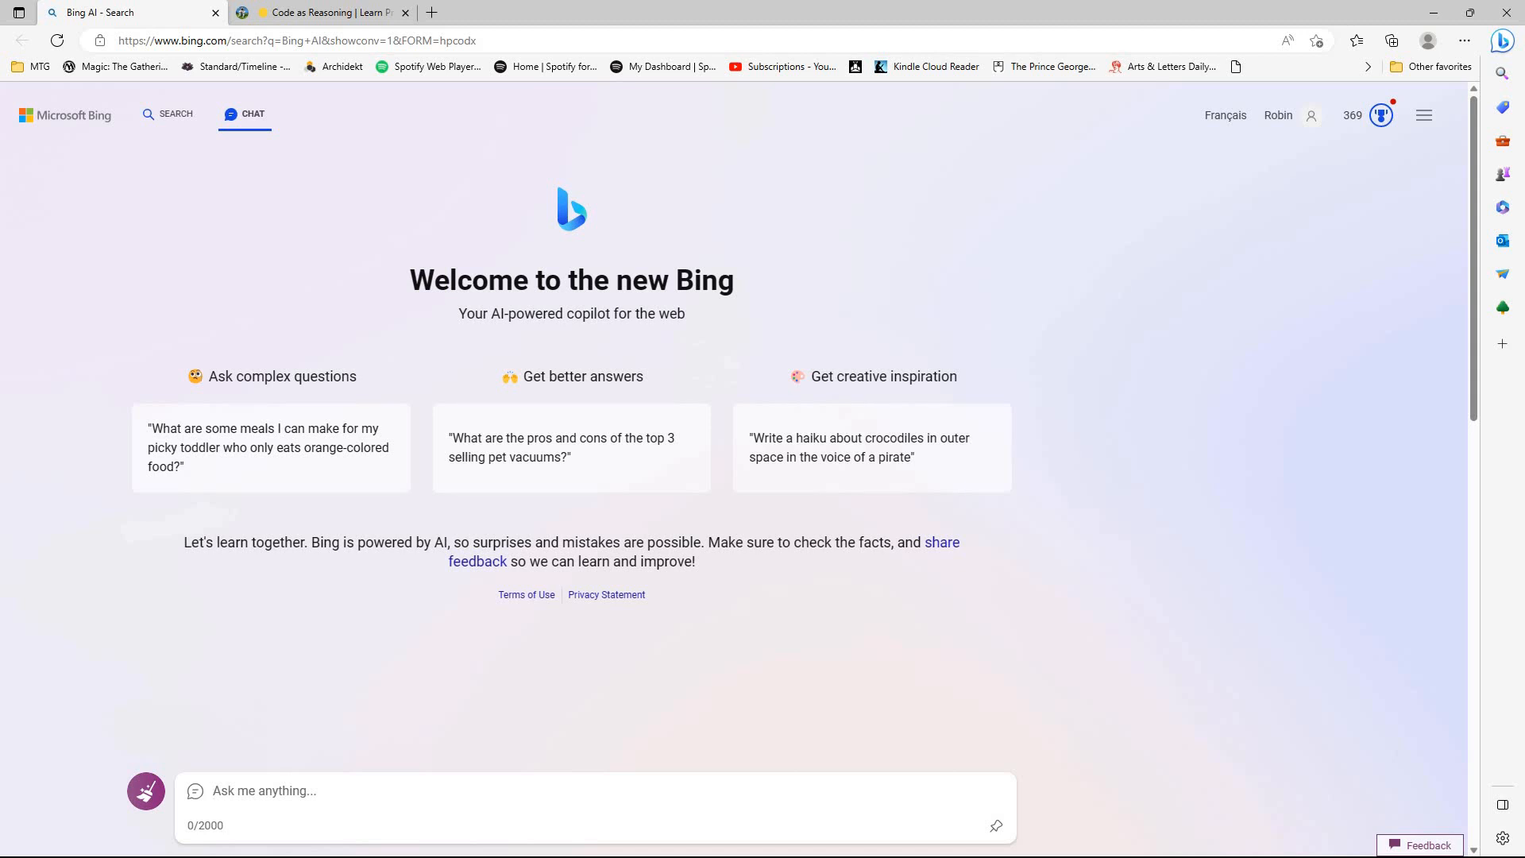
mouse_move(262, 748)
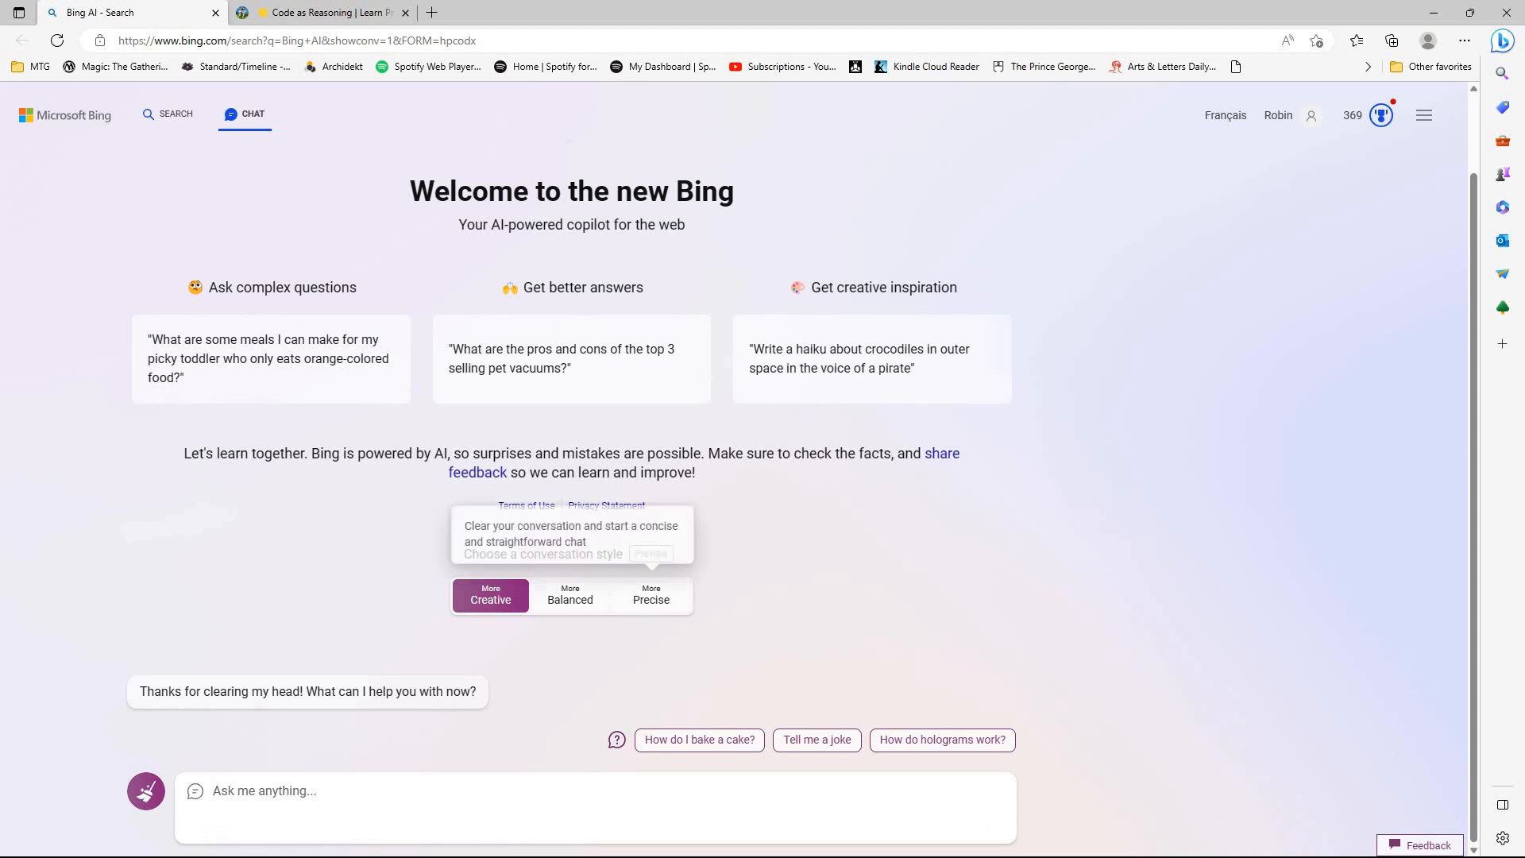
left_click(649, 593)
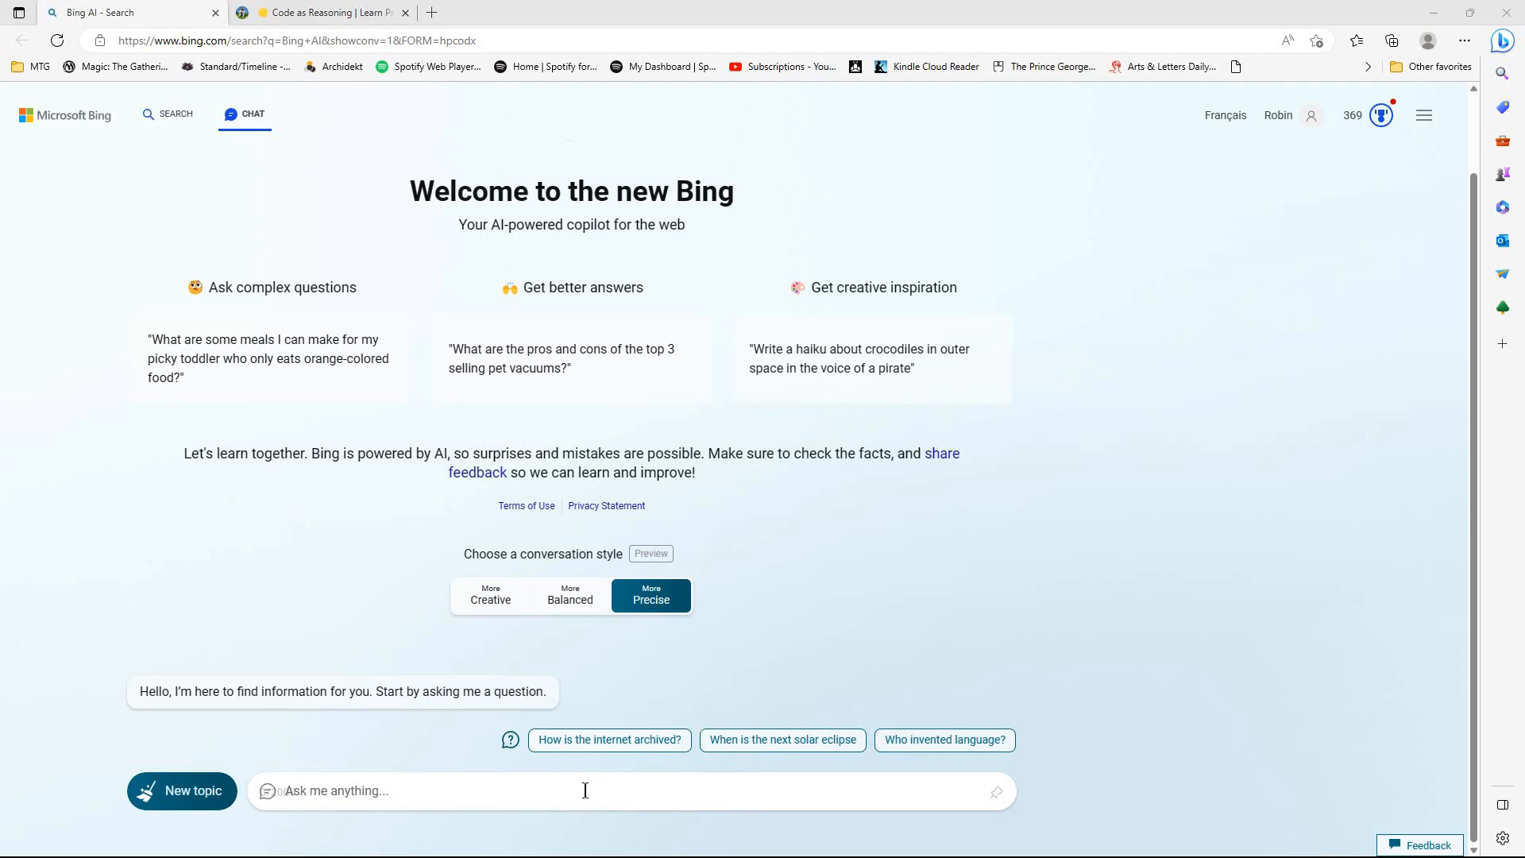
- Paste and send the nine-computers server room question requesting Python code in Precise style
right_click(583, 790)
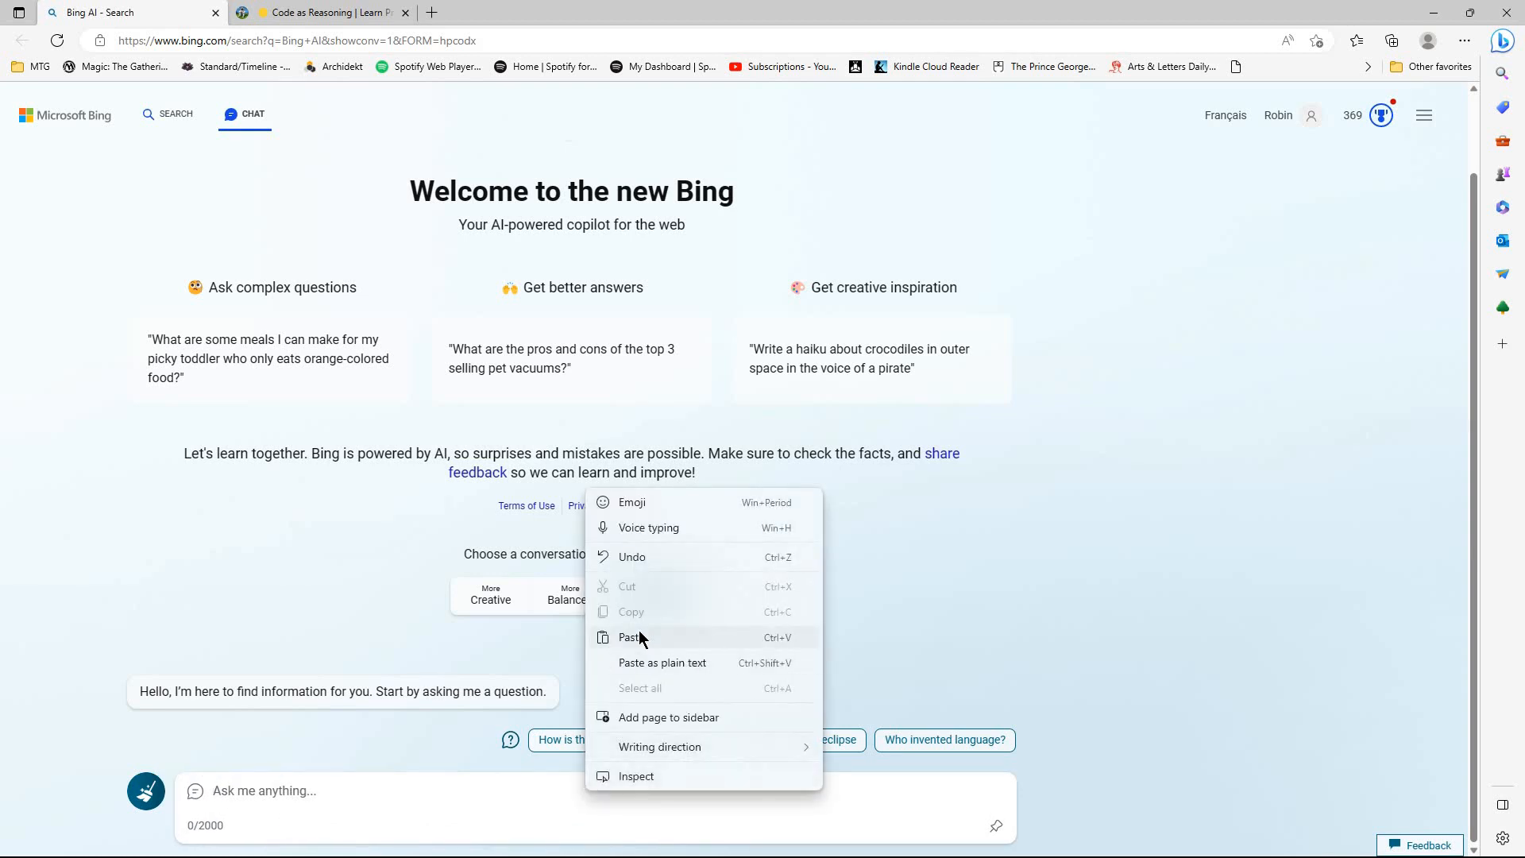
left_click(630, 637)
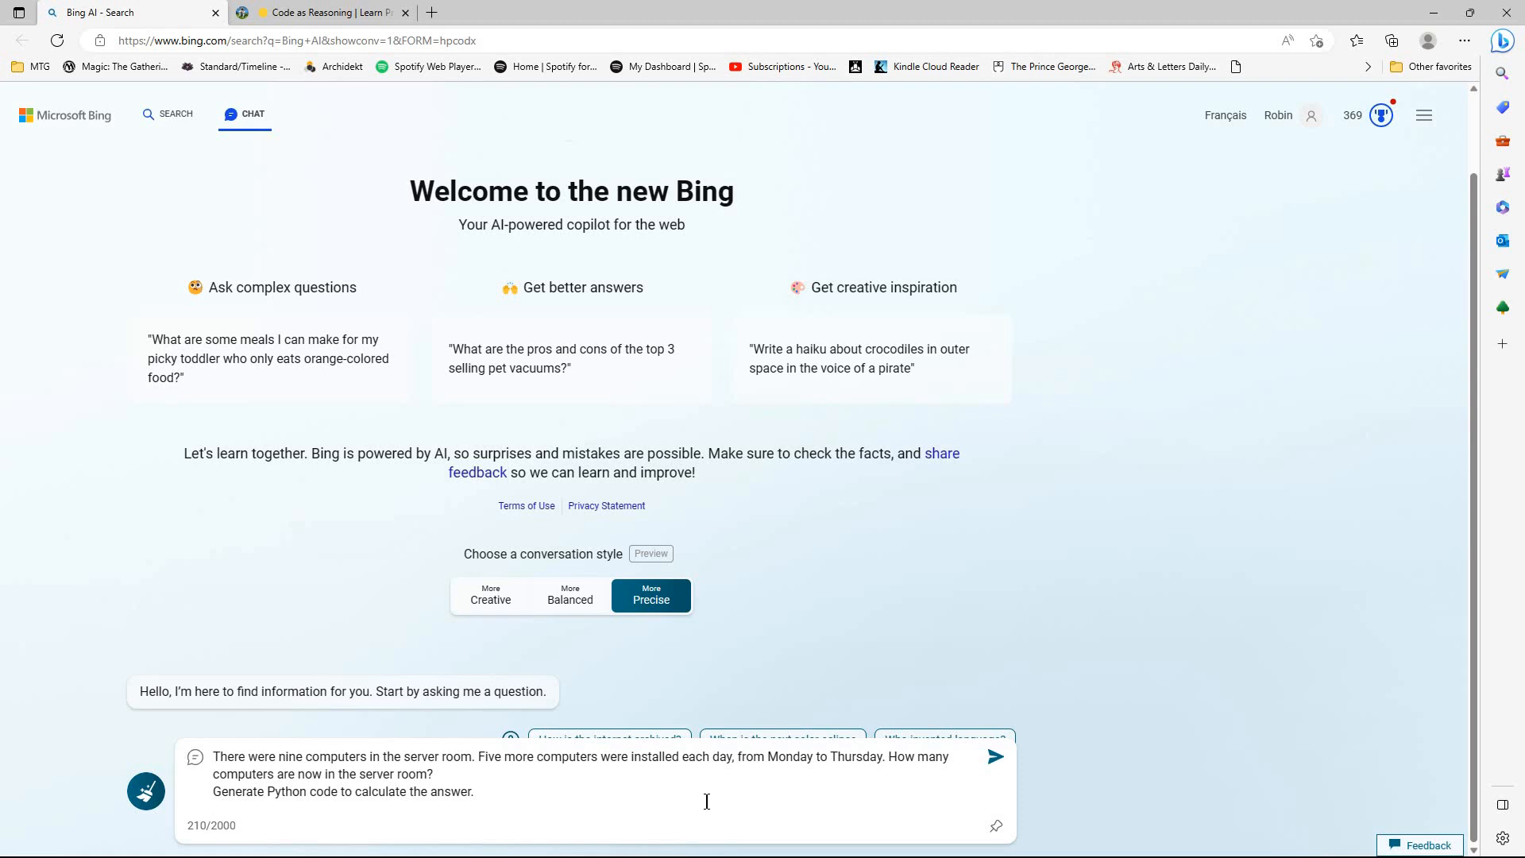
mouse_move(759, 794)
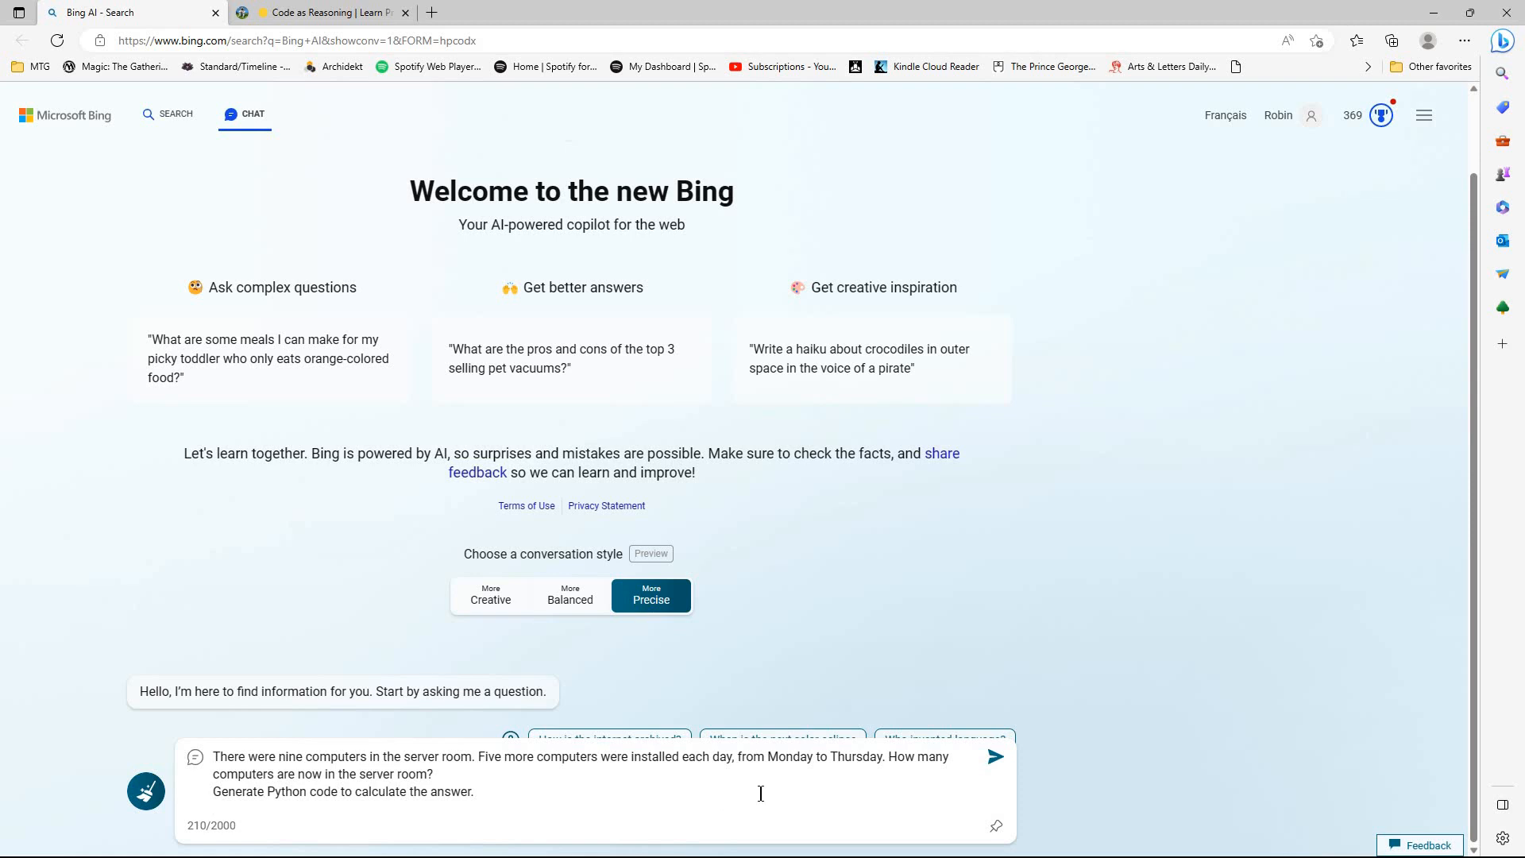
mouse_move(624, 775)
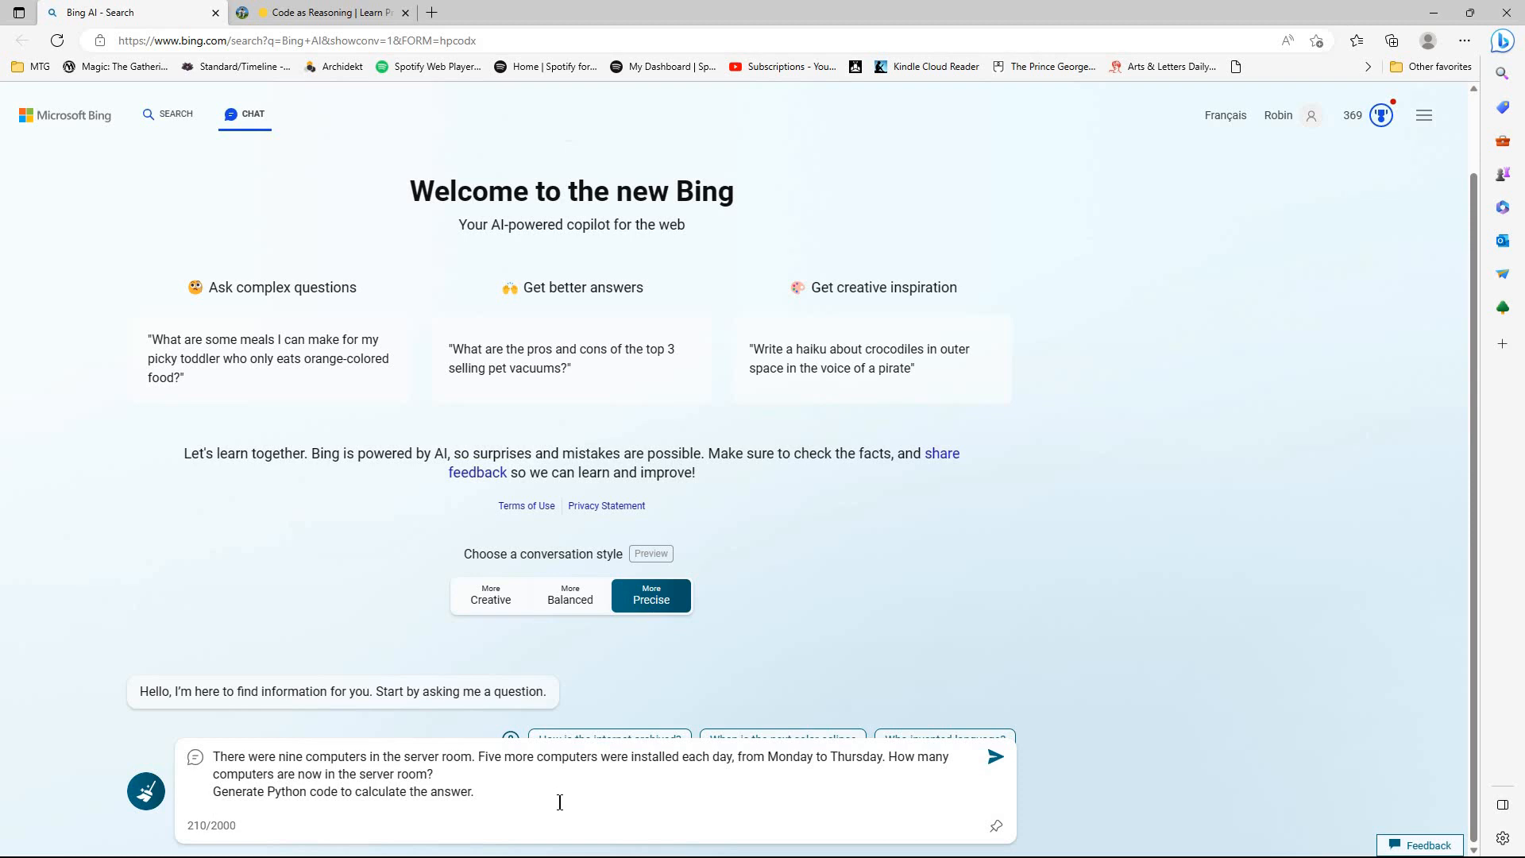
mouse_move(566, 811)
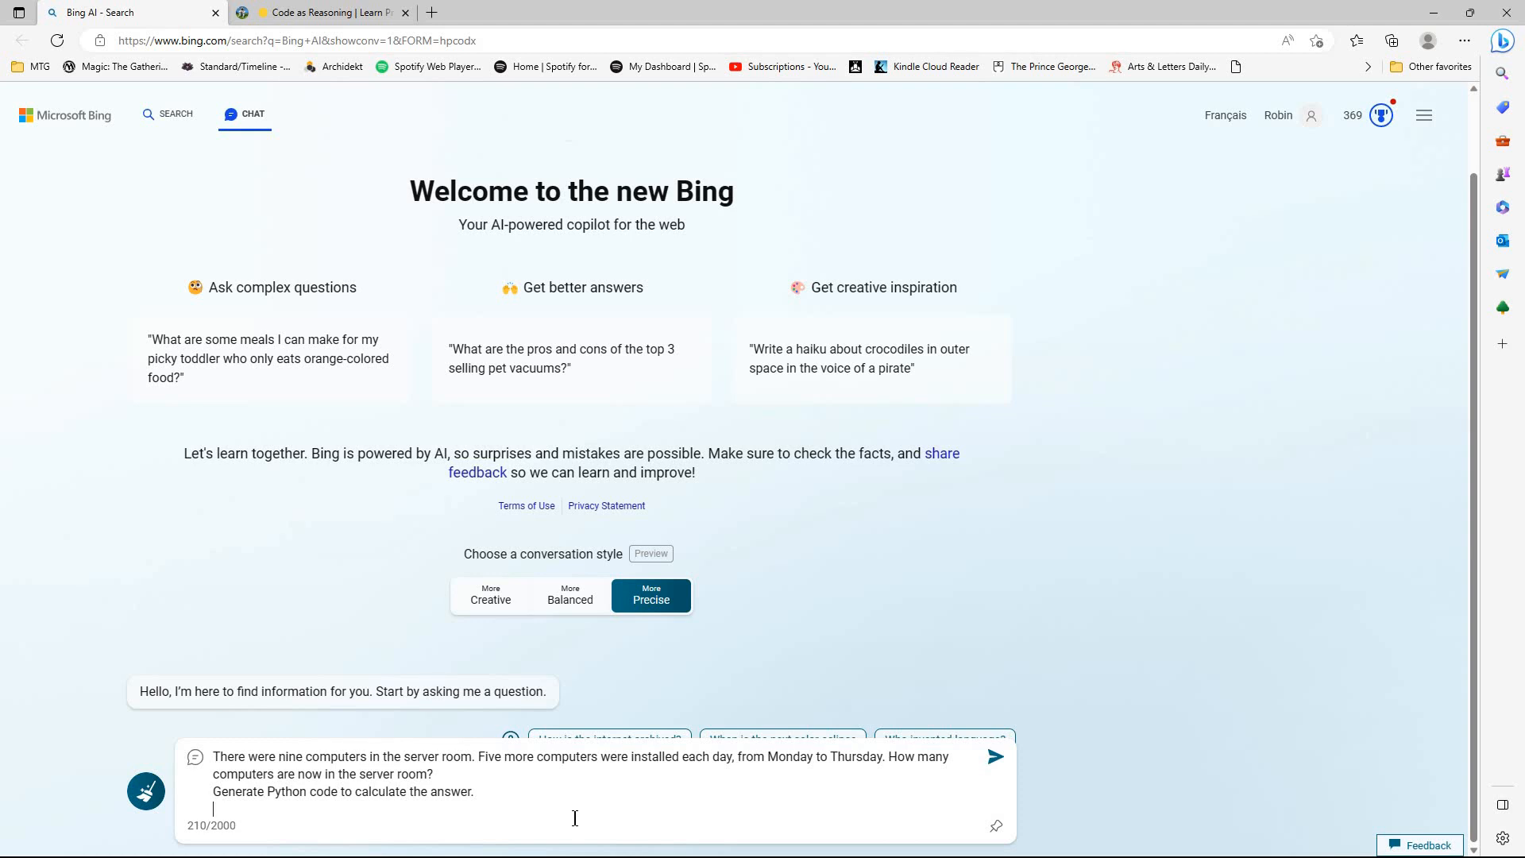
mouse_move(845, 728)
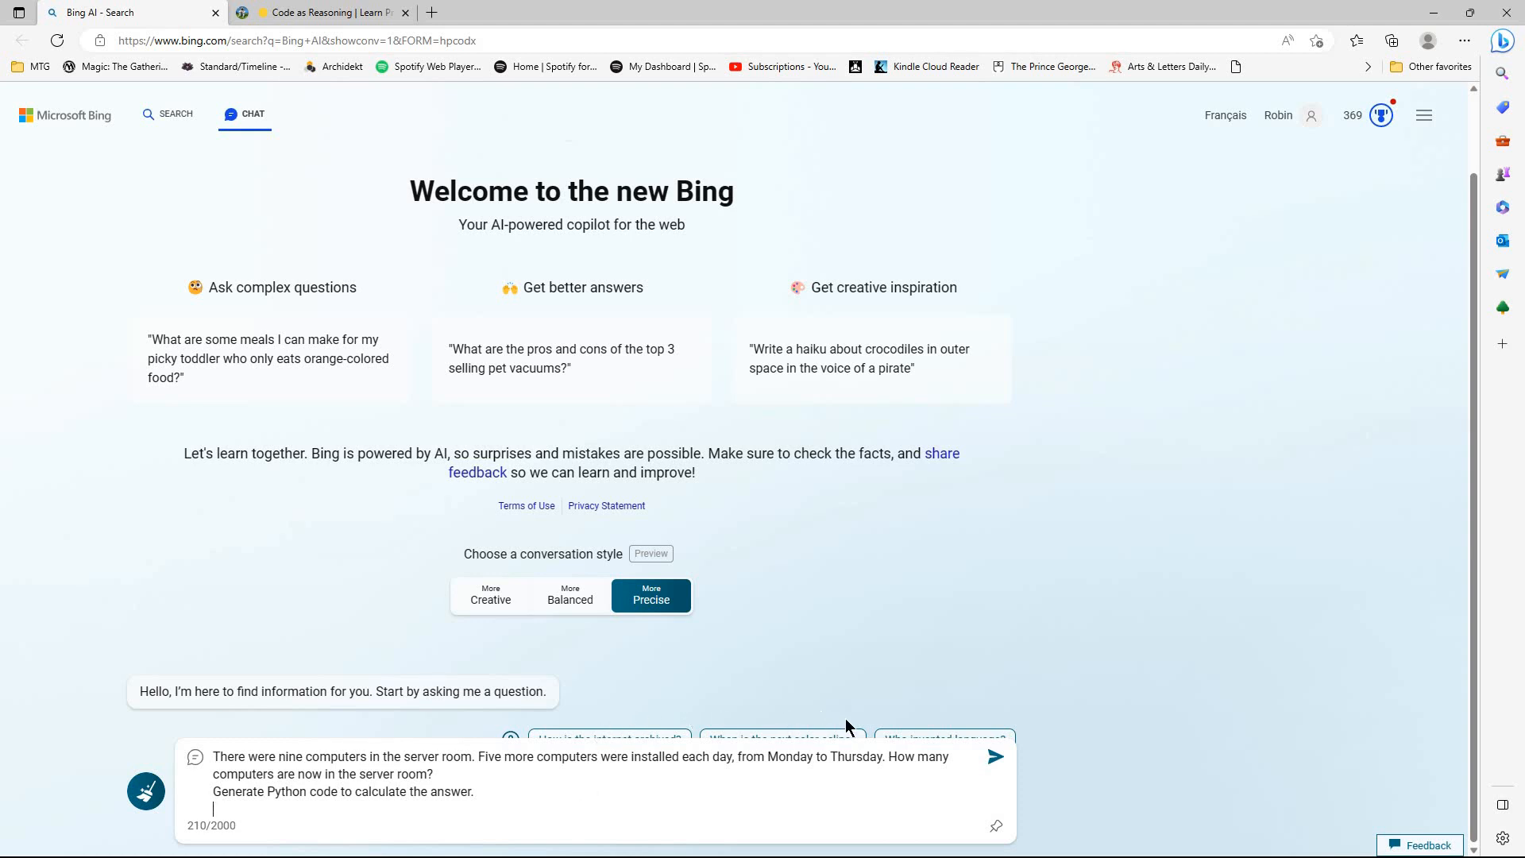
mouse_move(452, 803)
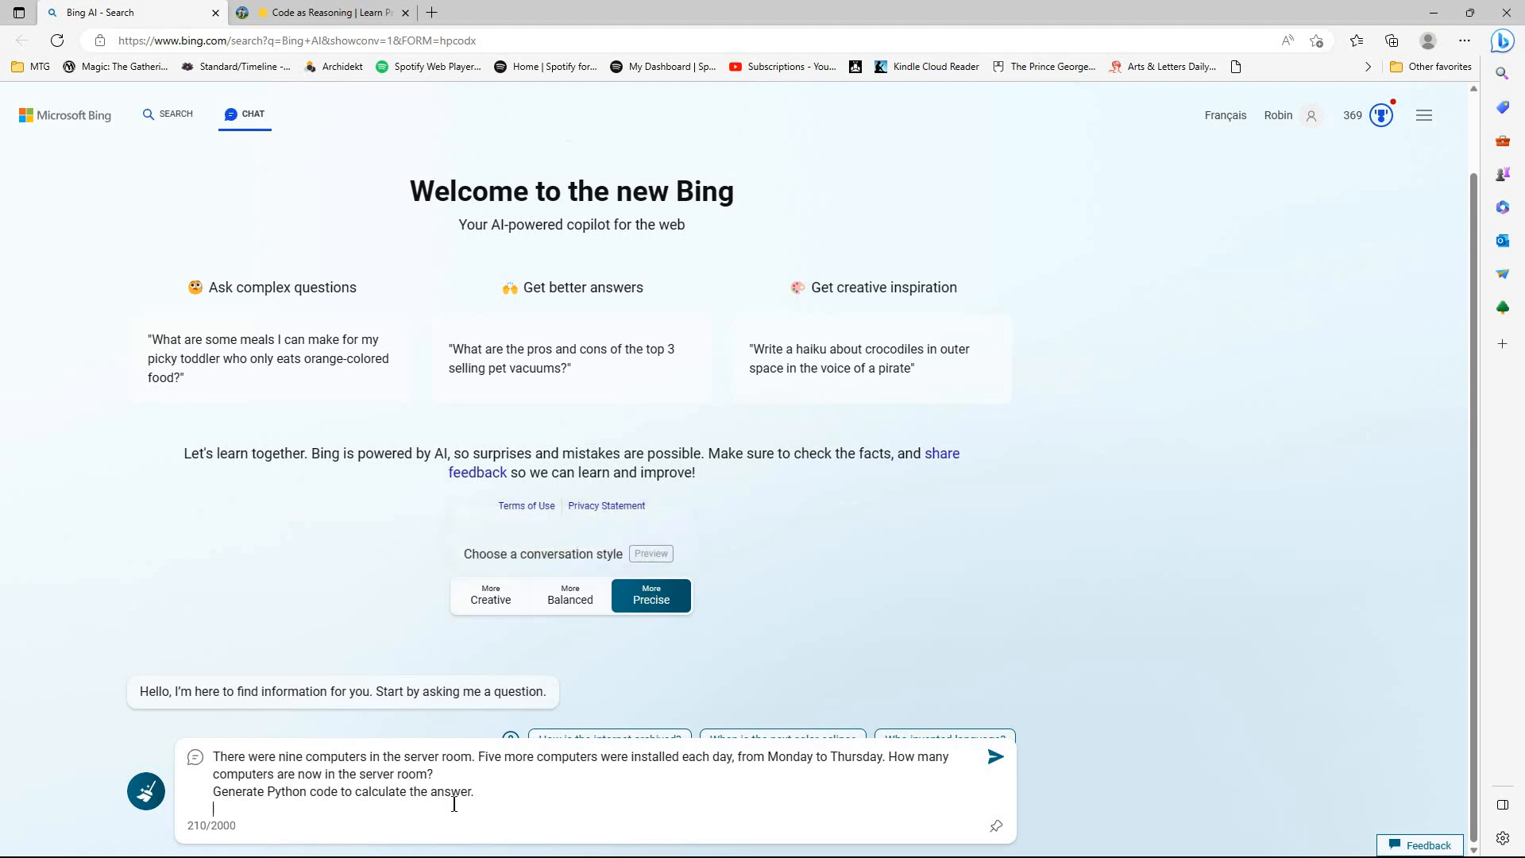
mouse_move(515, 811)
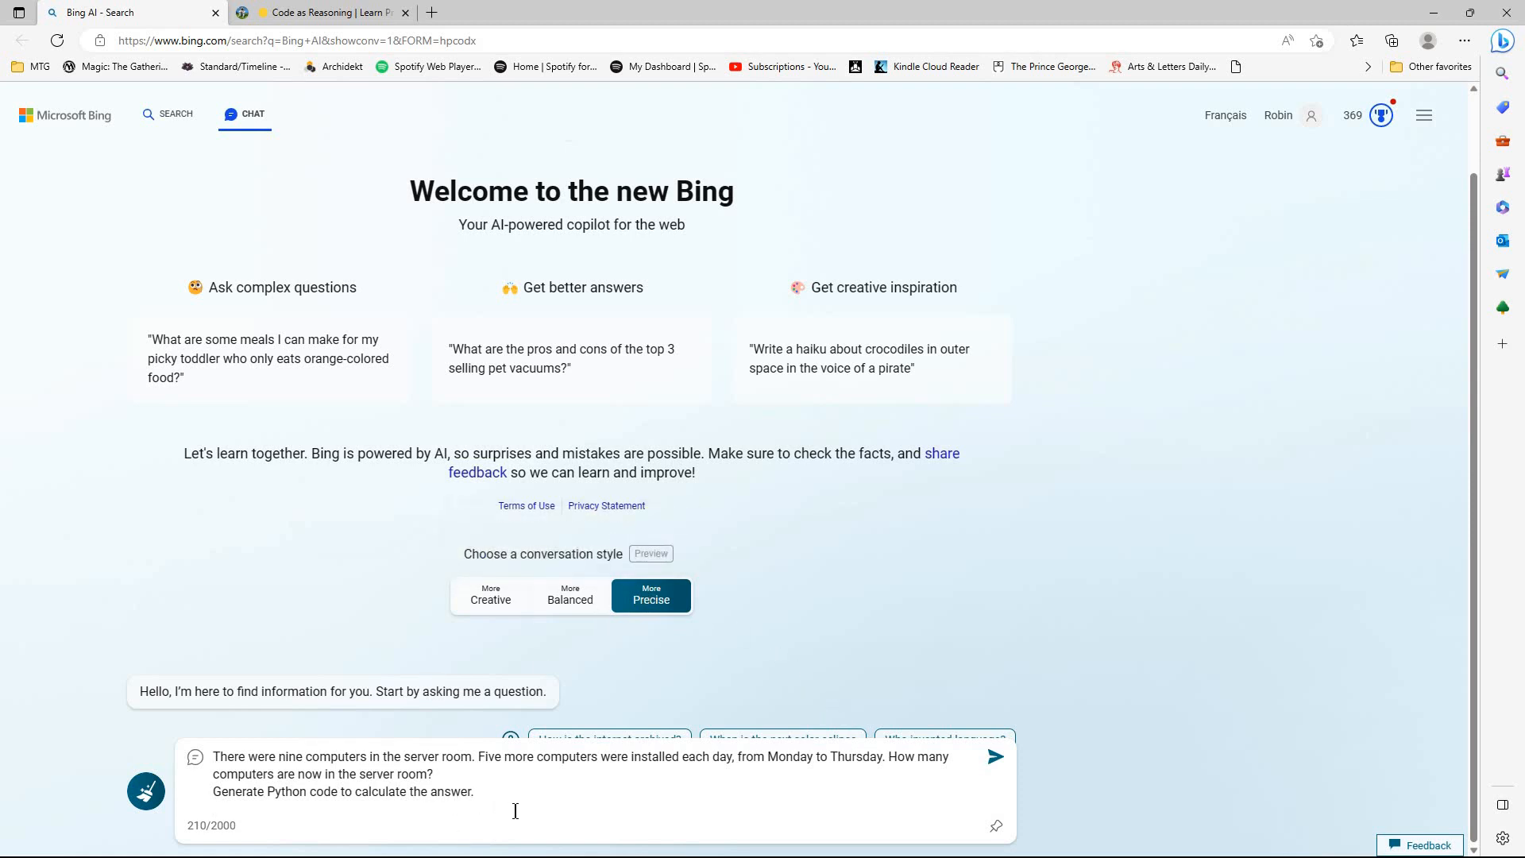
mouse_move(651, 685)
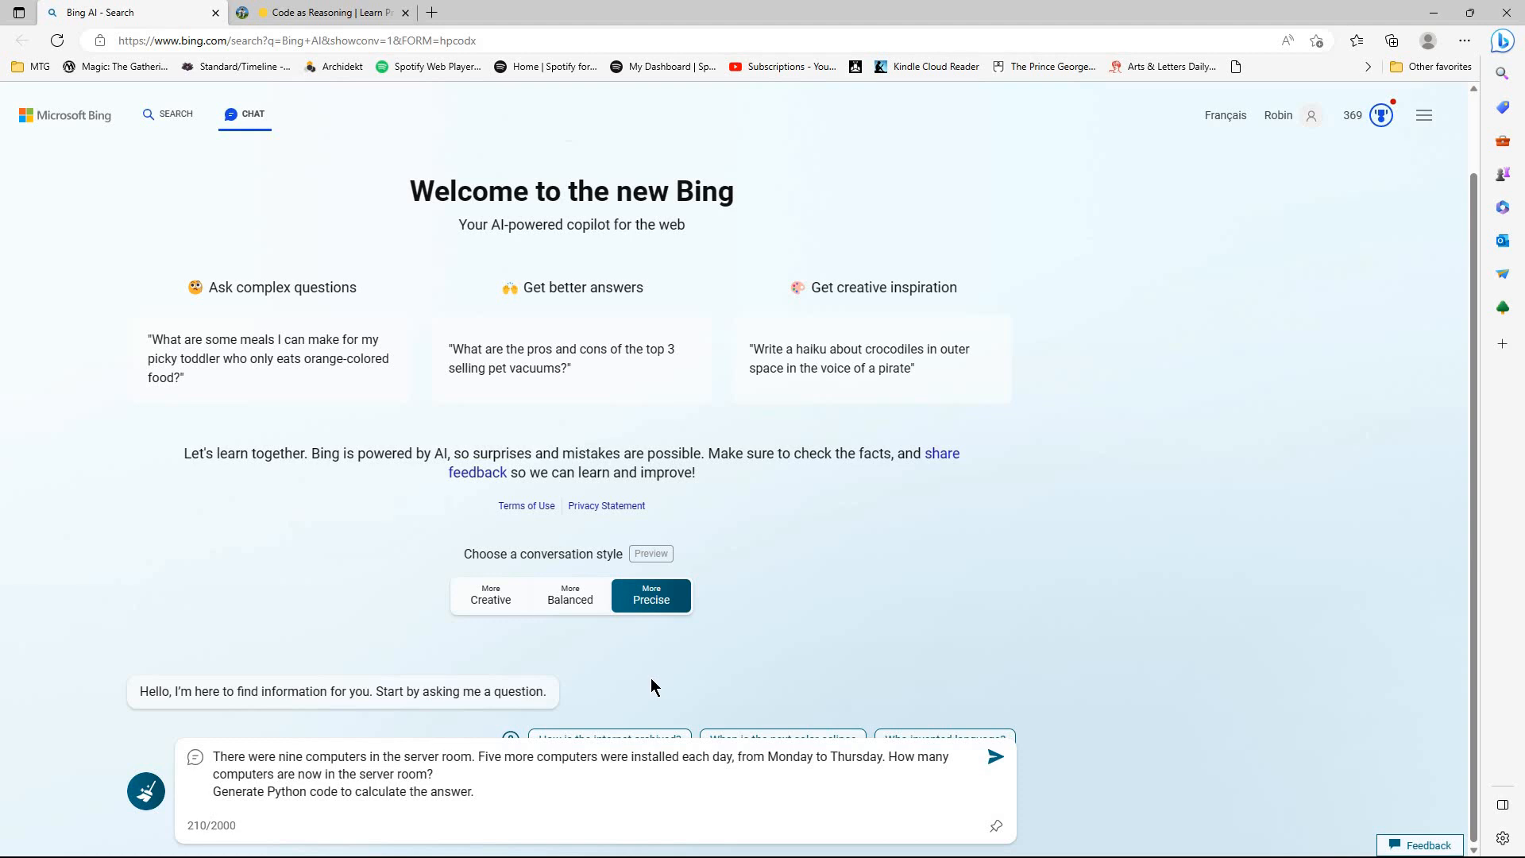
mouse_move(642, 693)
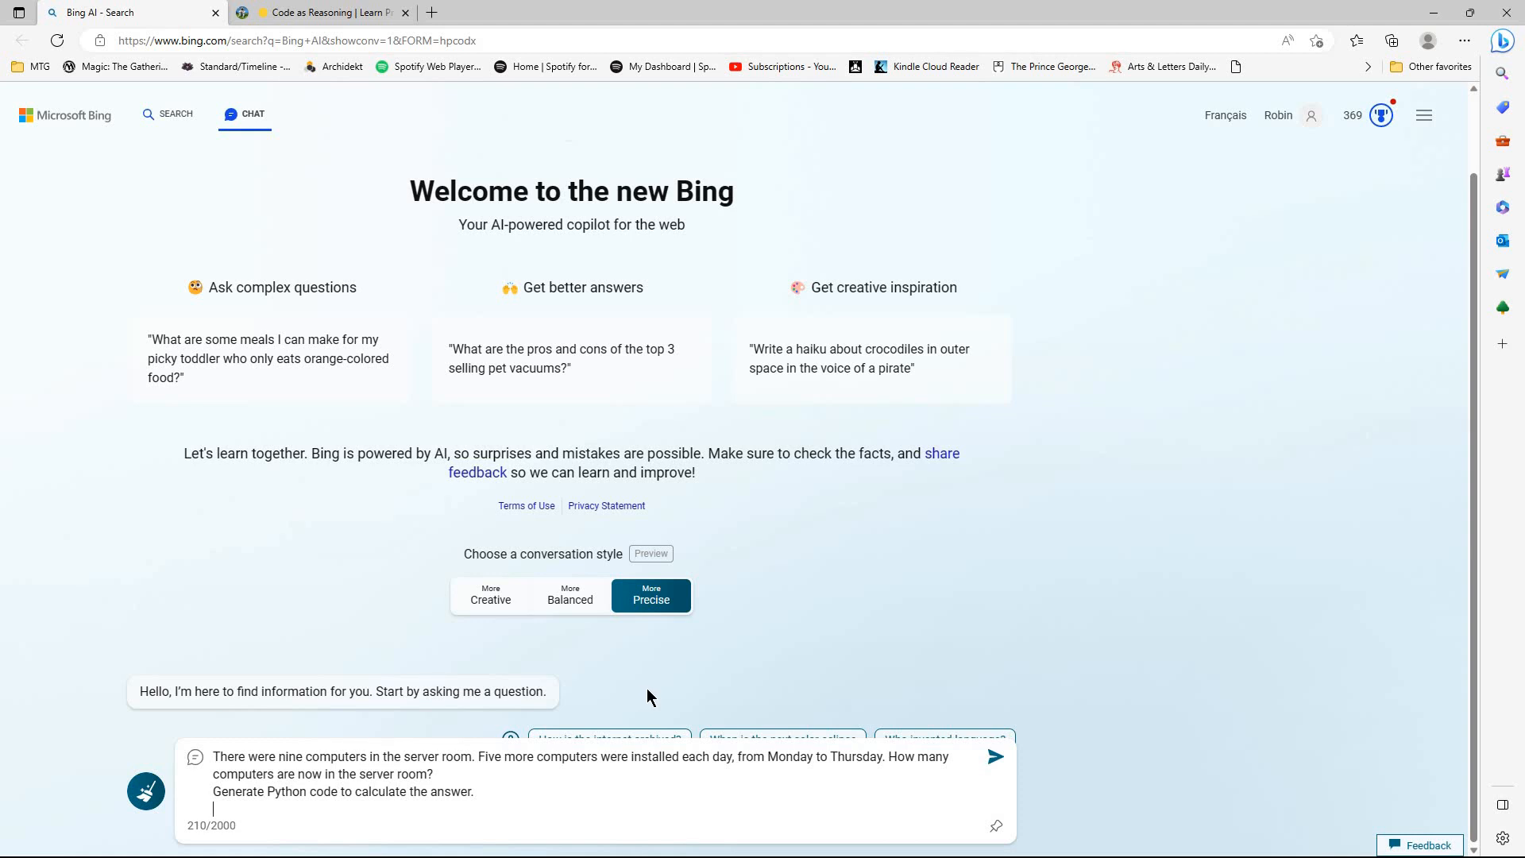
mouse_move(1052, 754)
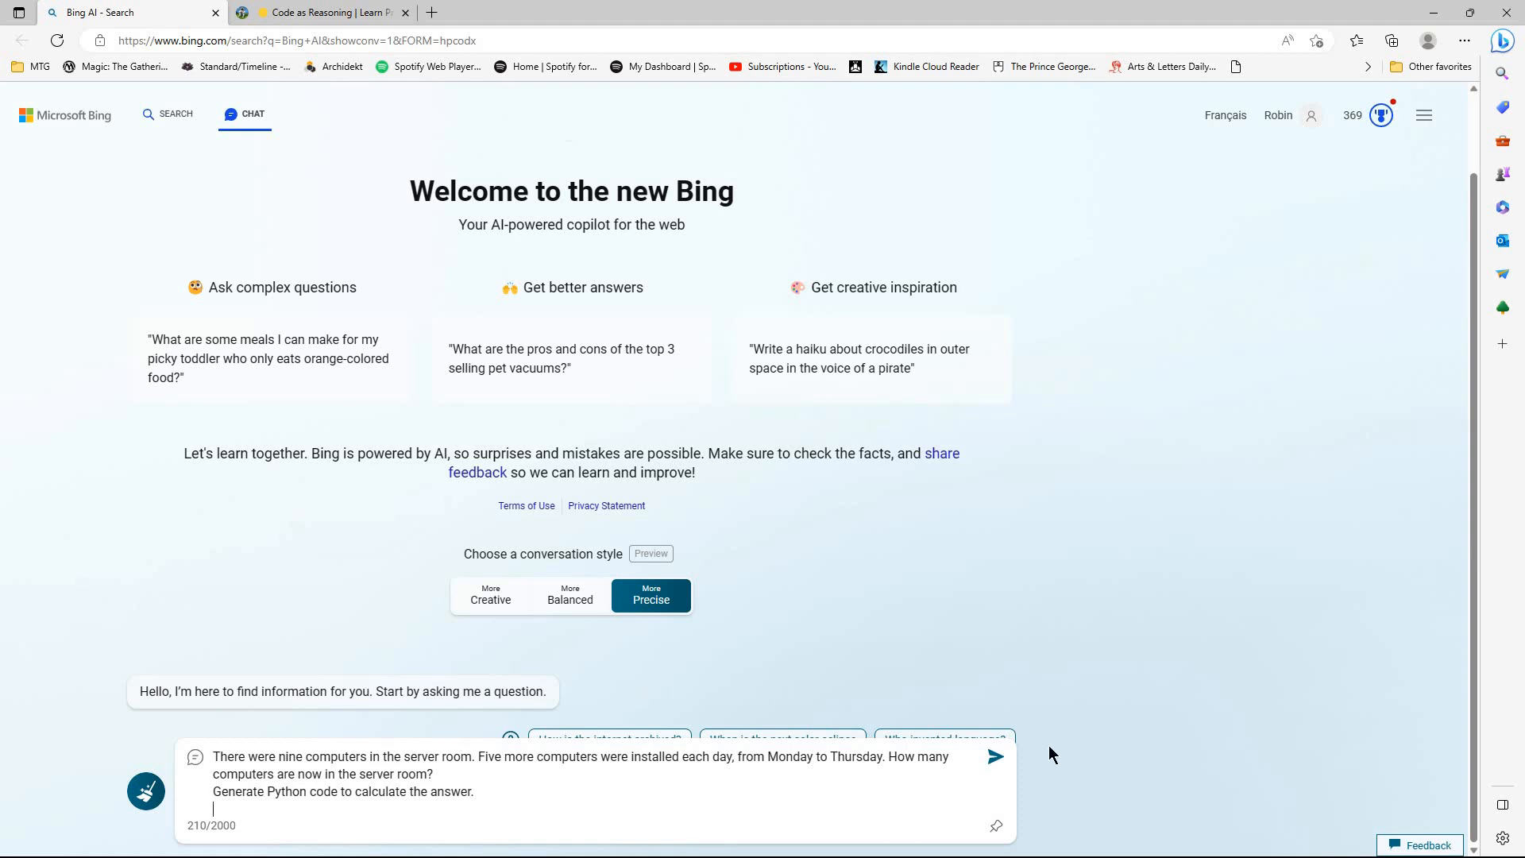
mouse_move(684, 641)
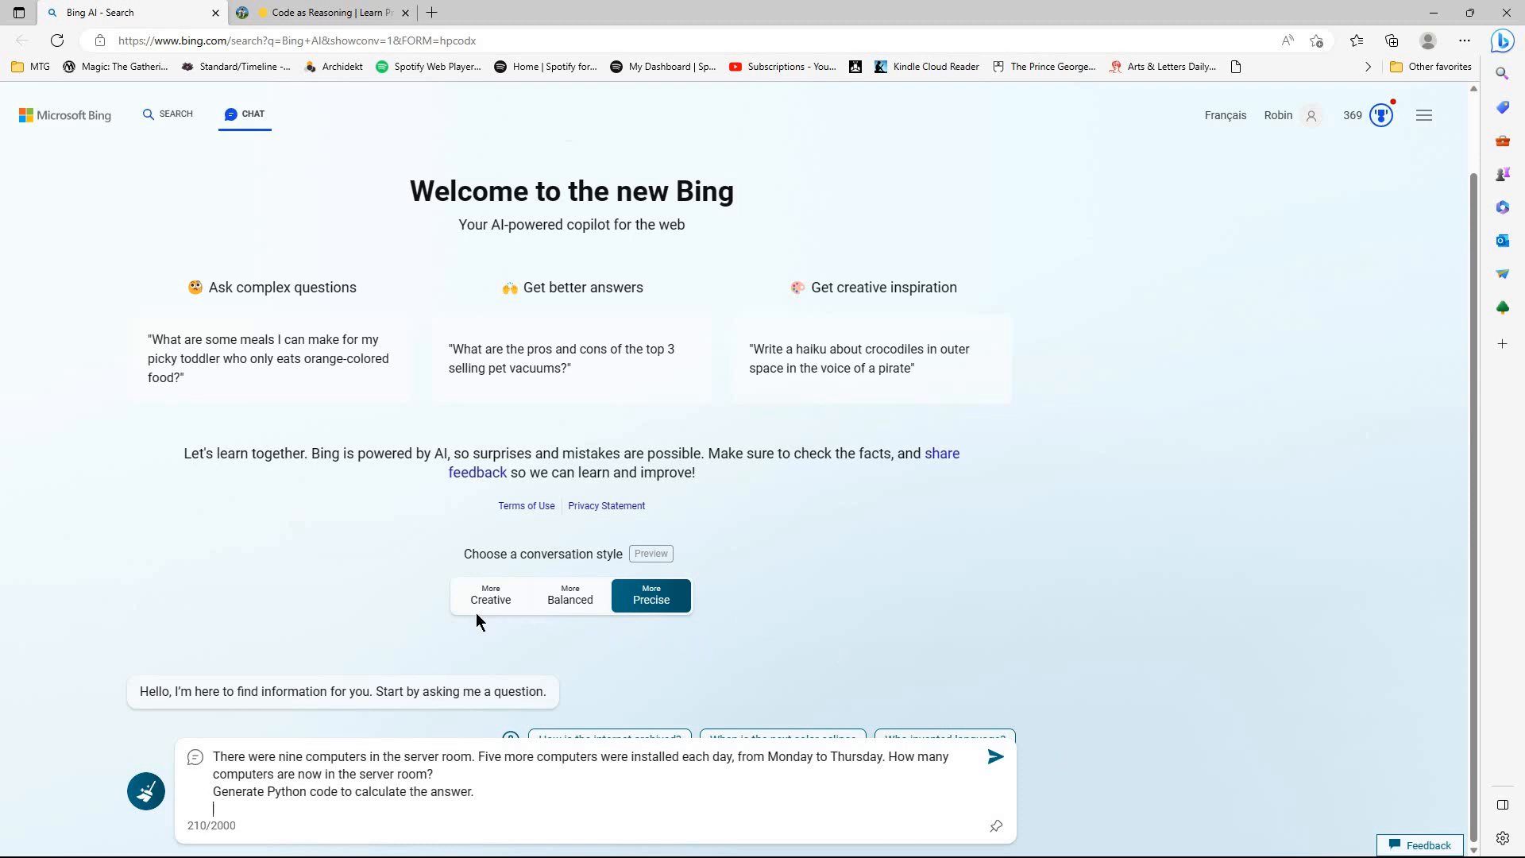
mouse_move(722, 649)
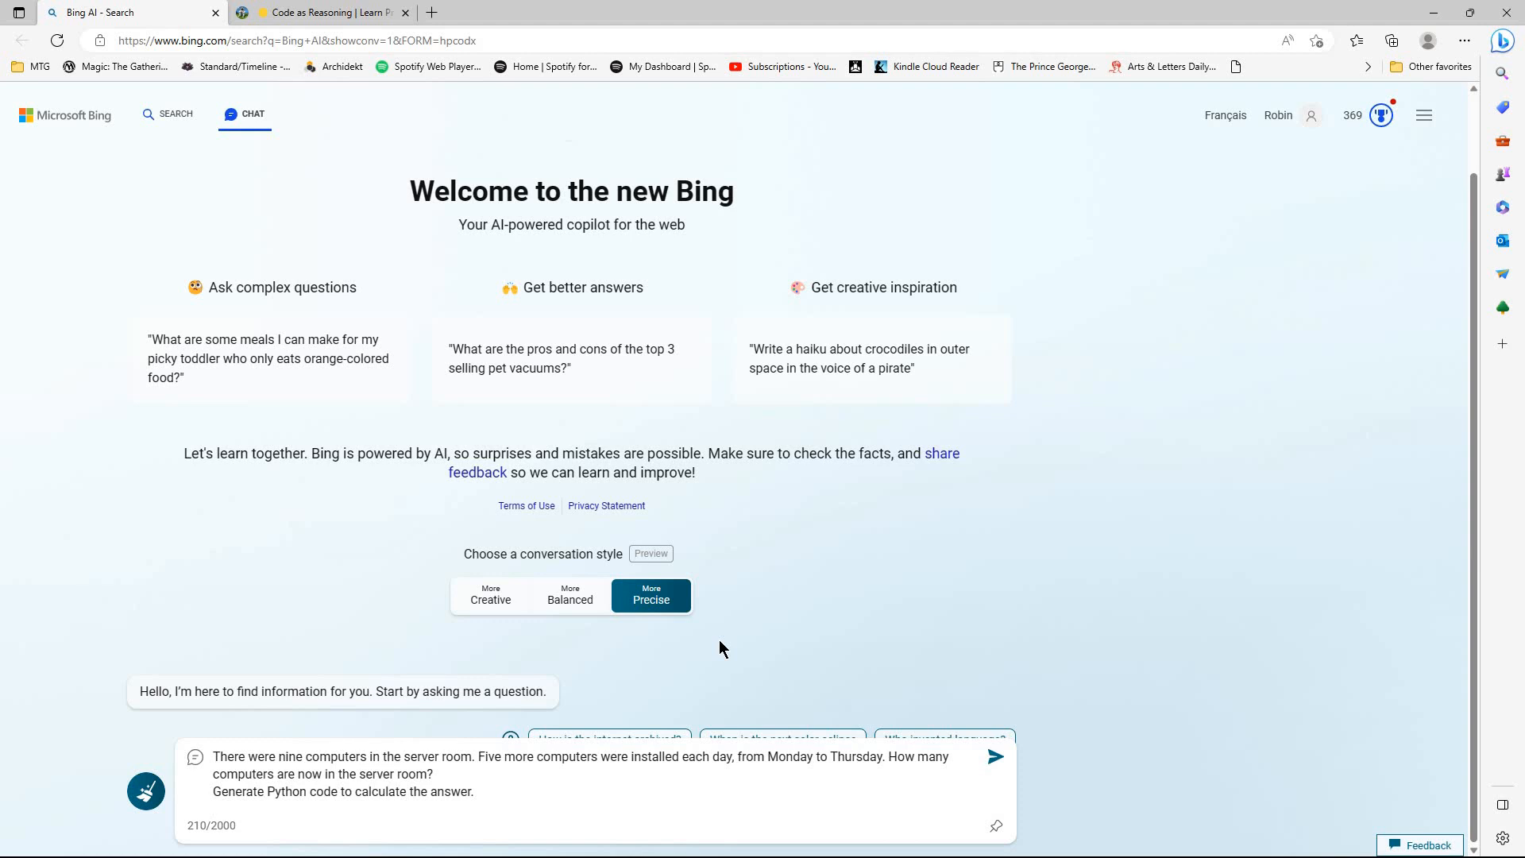
mouse_move(537, 628)
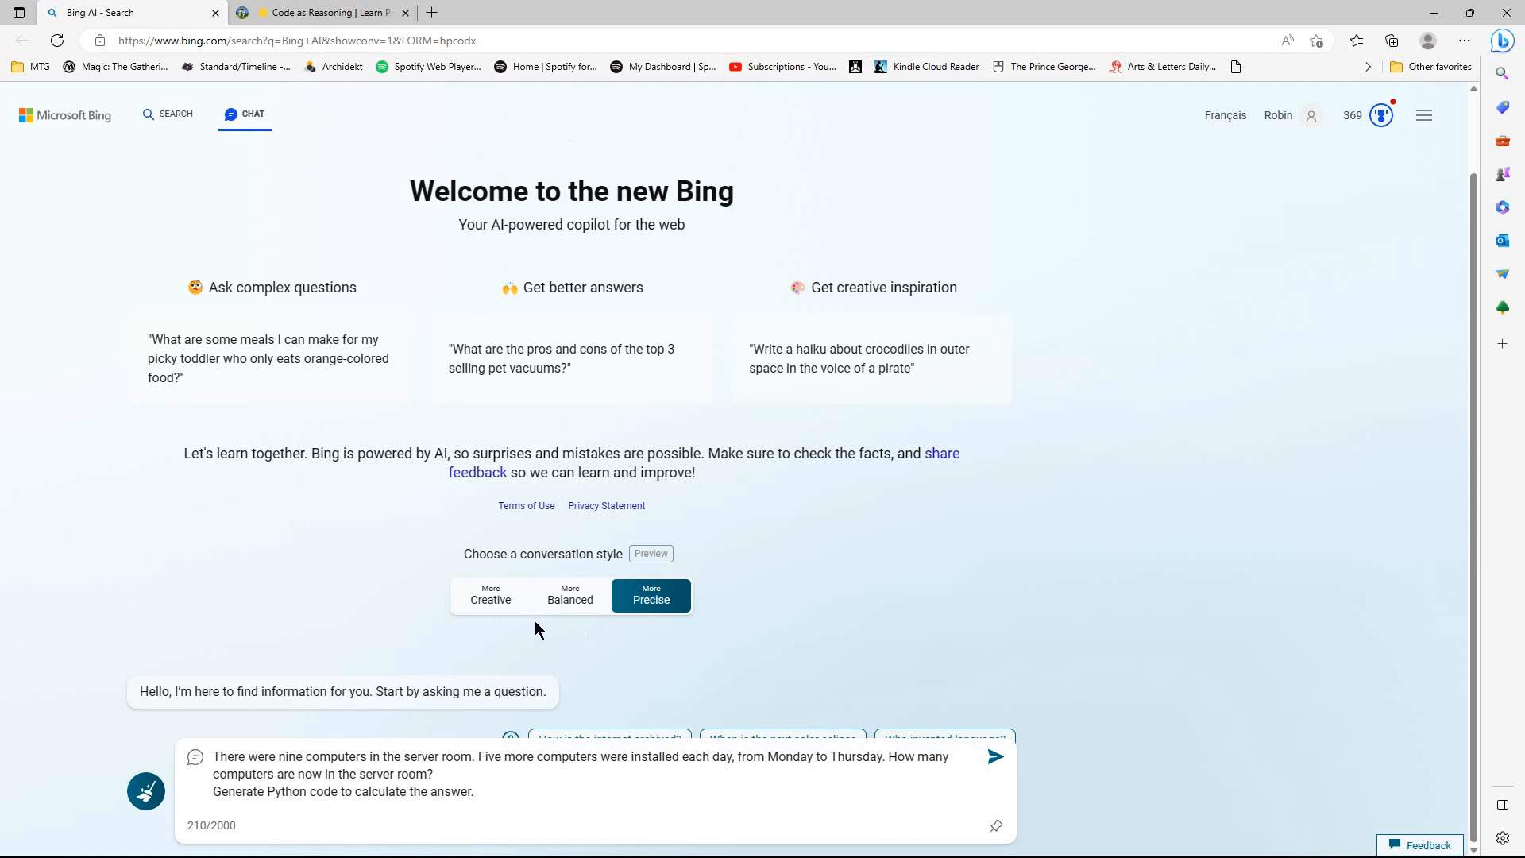
mouse_move(651, 642)
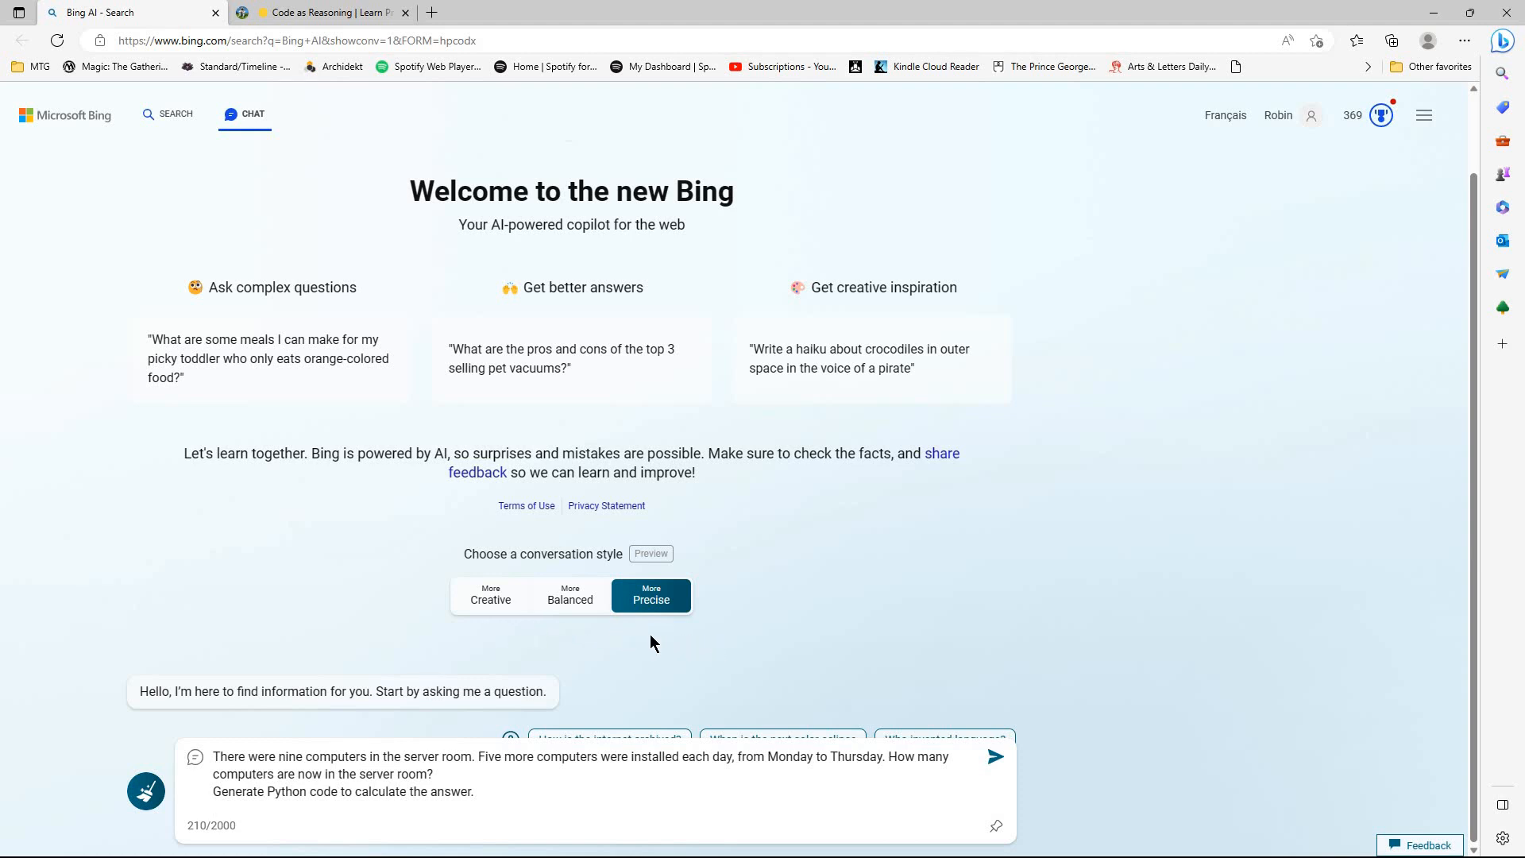
mouse_move(729, 641)
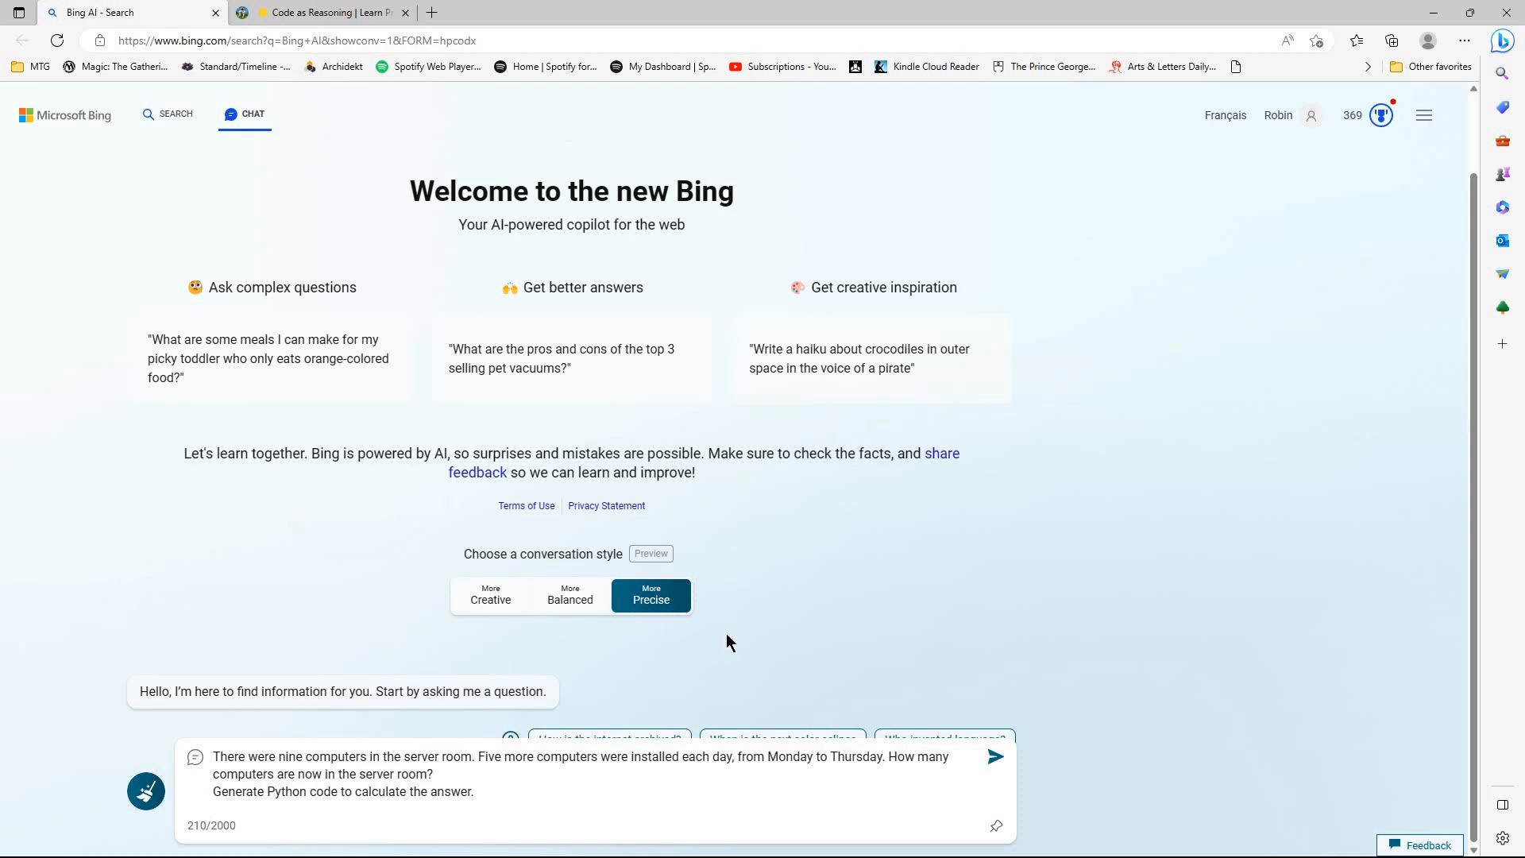
mouse_move(490, 593)
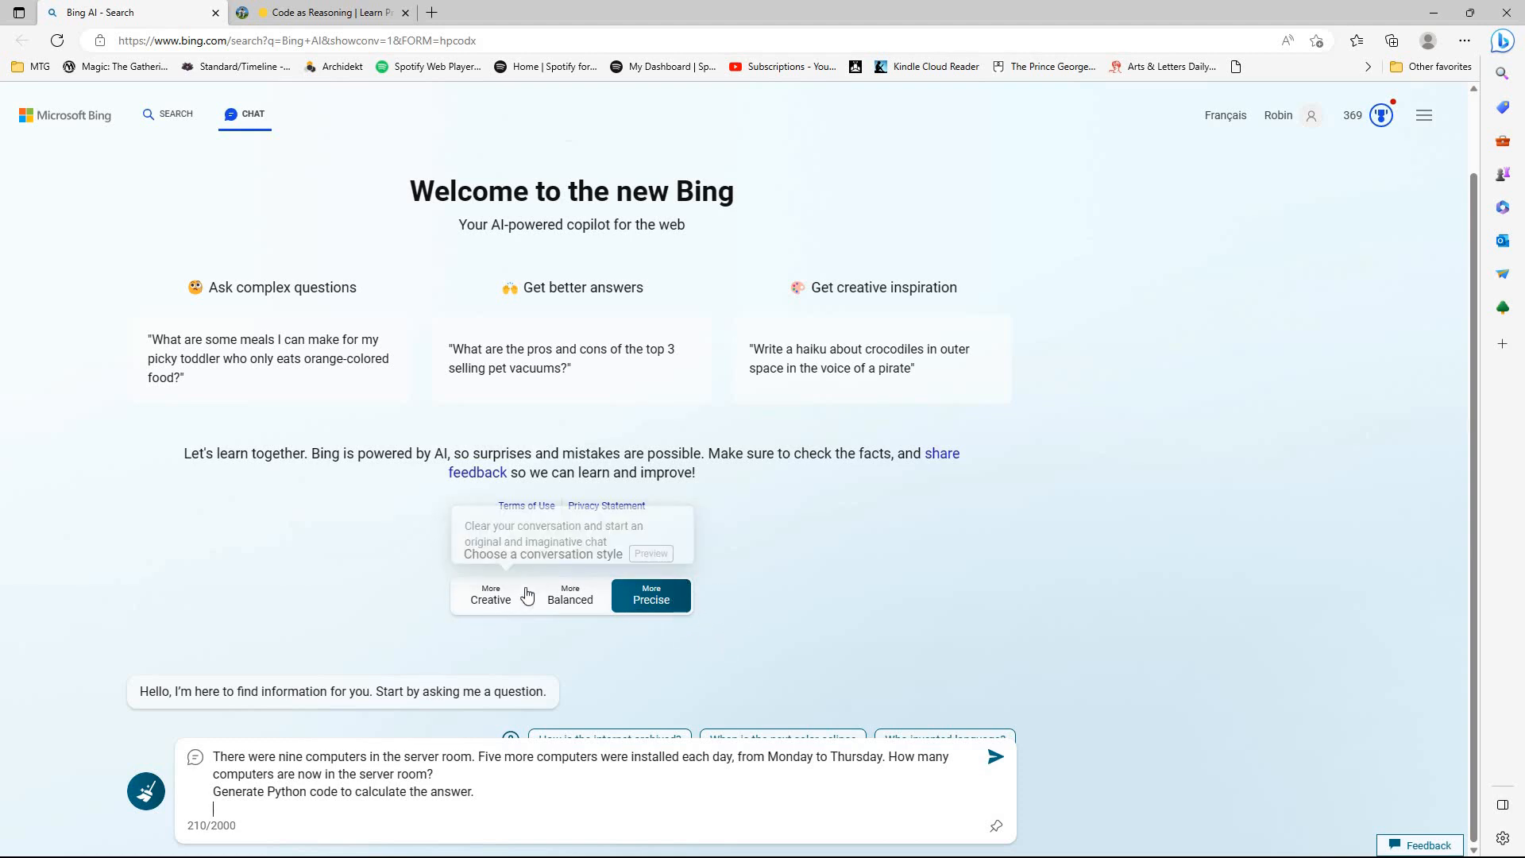
mouse_move(437, 600)
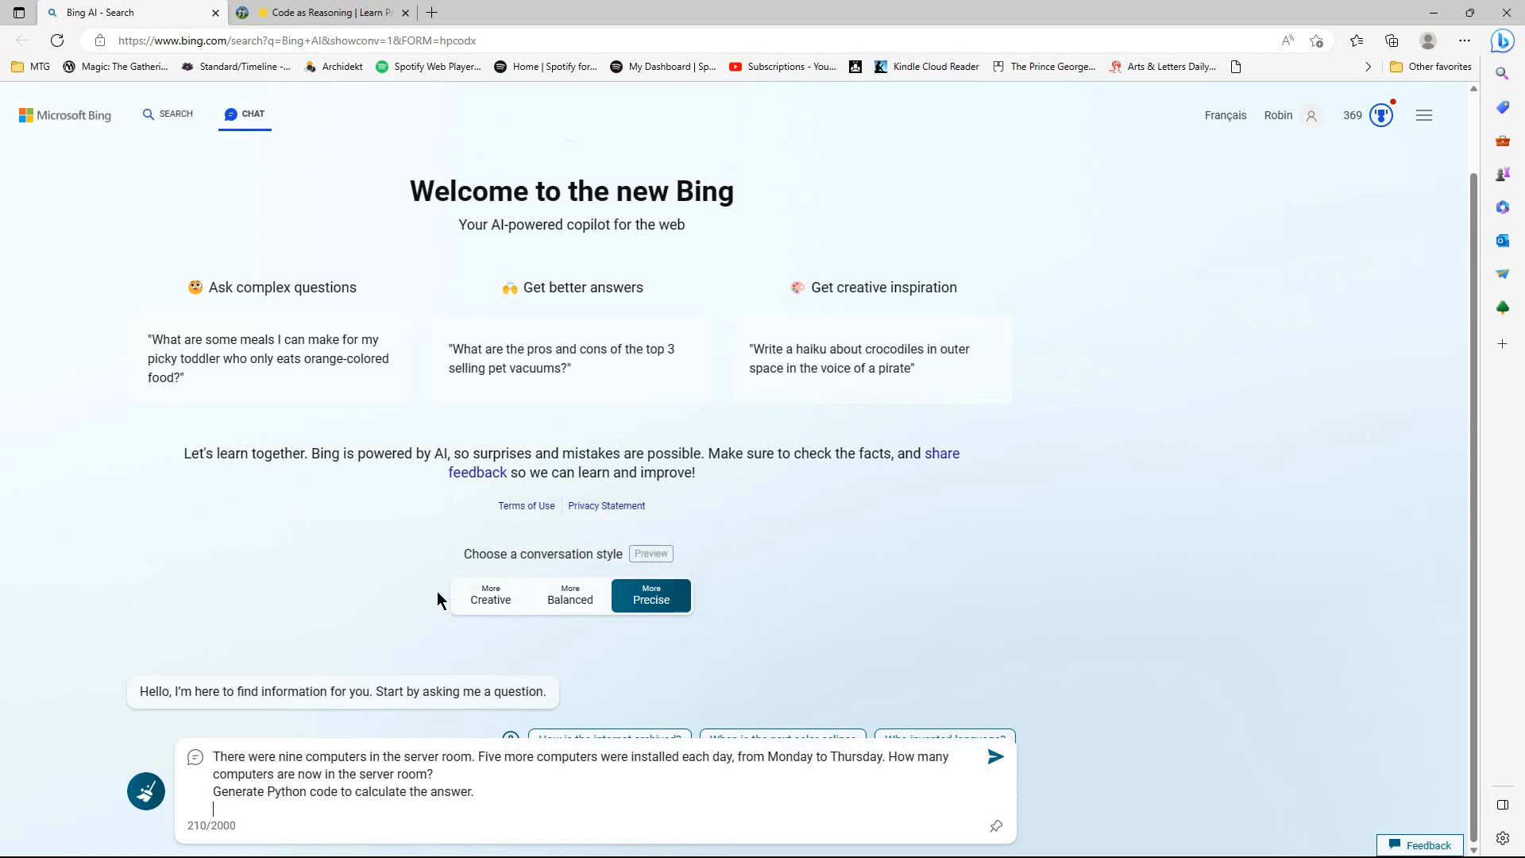
mouse_move(996, 756)
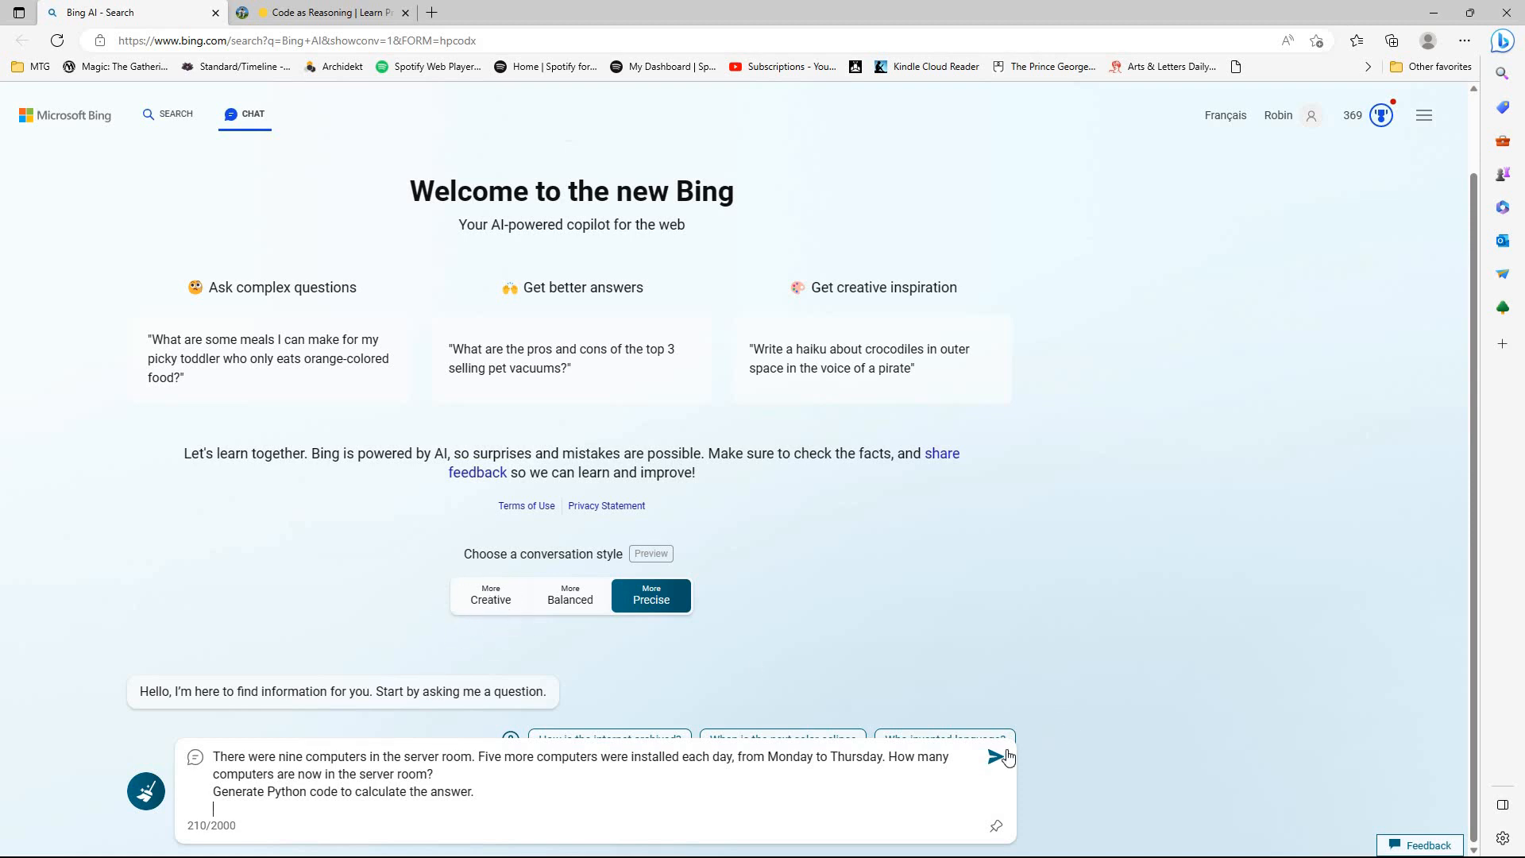
mouse_move(1268, 725)
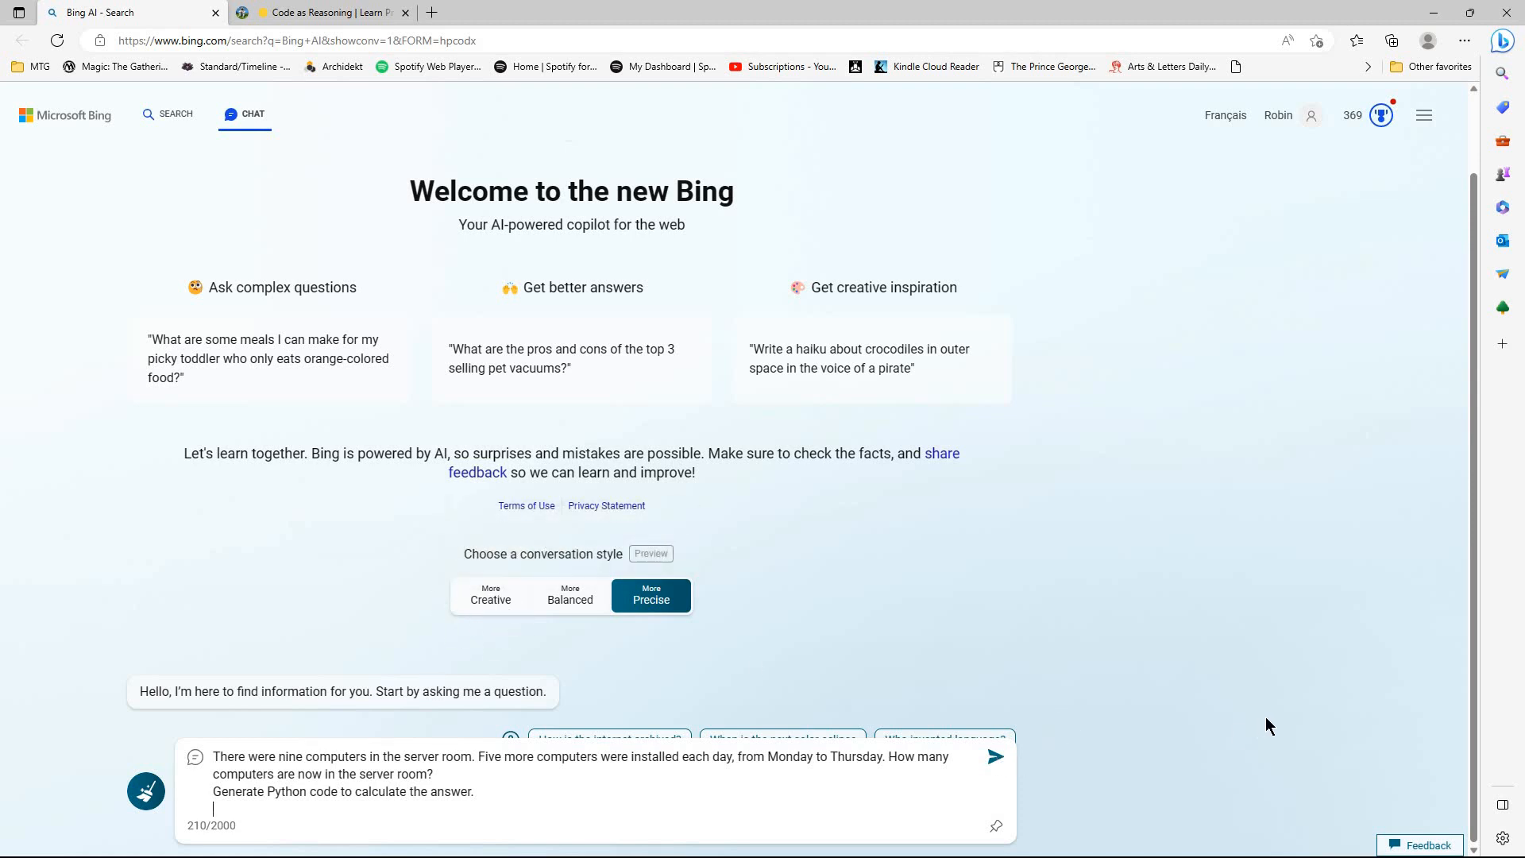
left_click(993, 756)
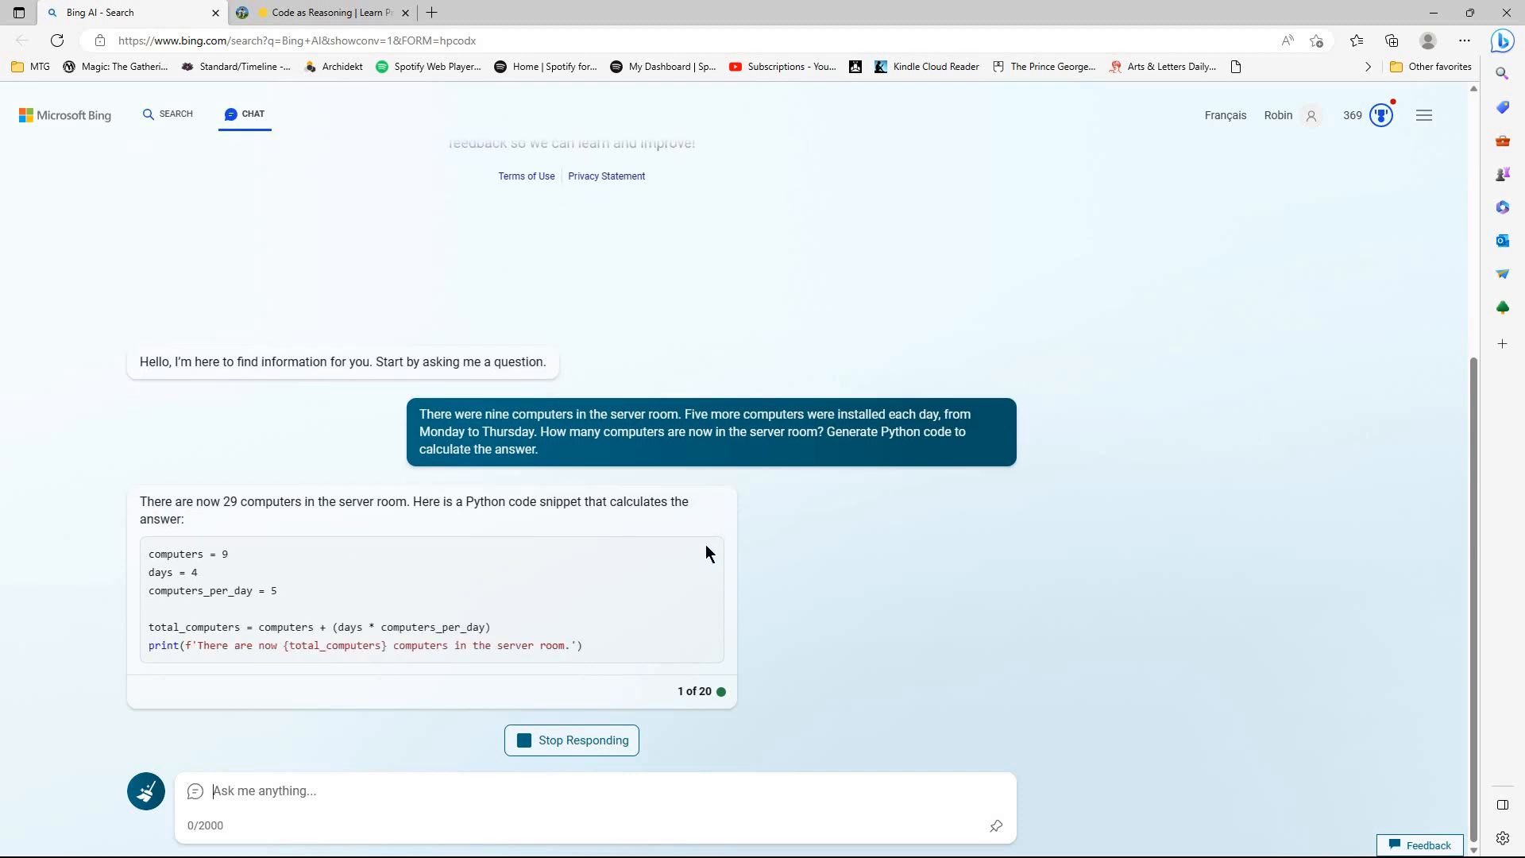
mouse_move(681, 640)
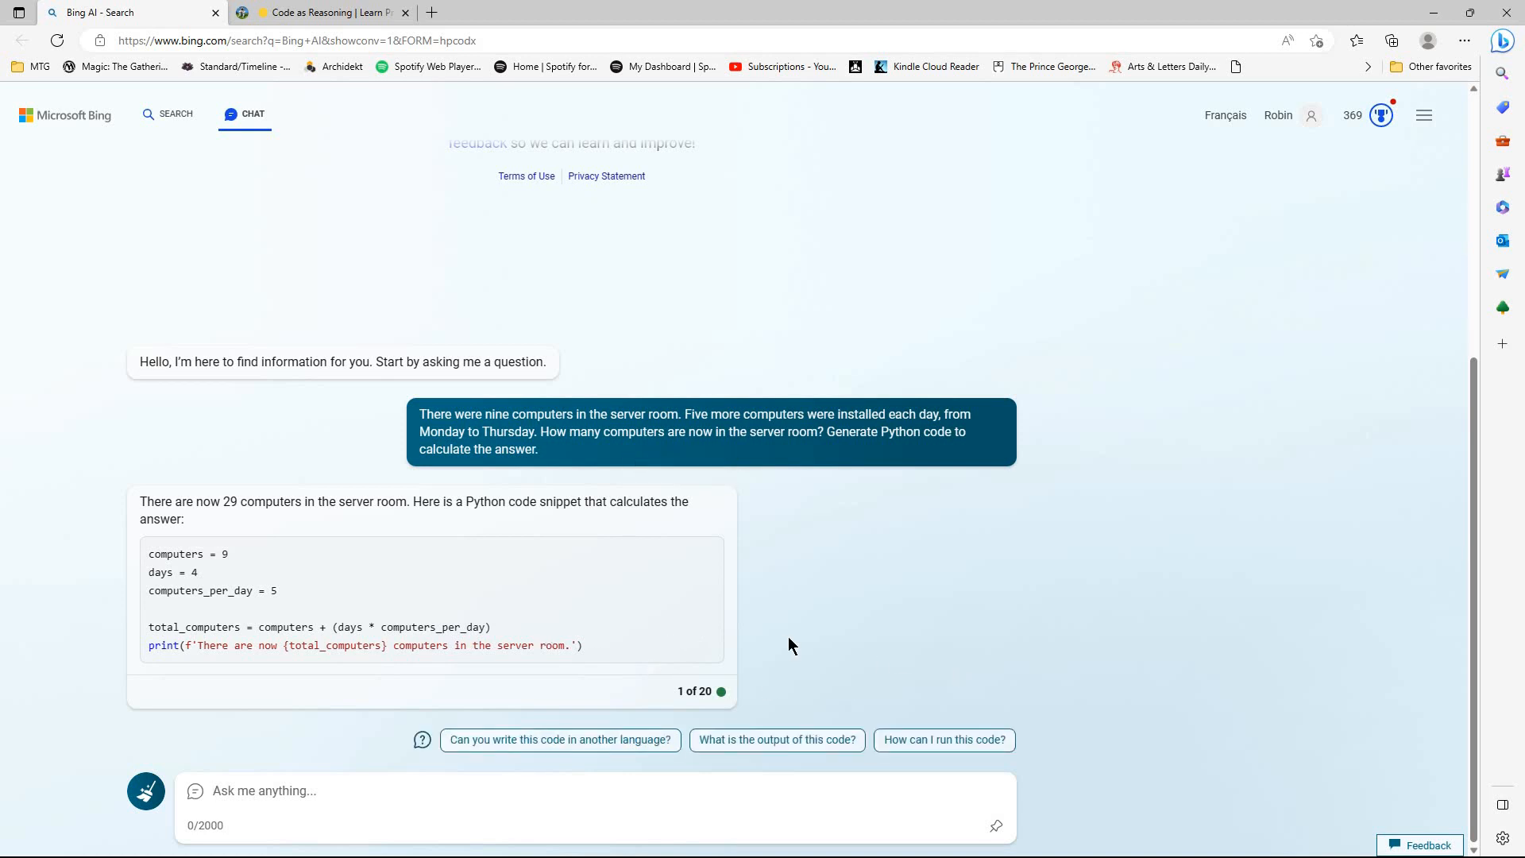
mouse_move(841, 648)
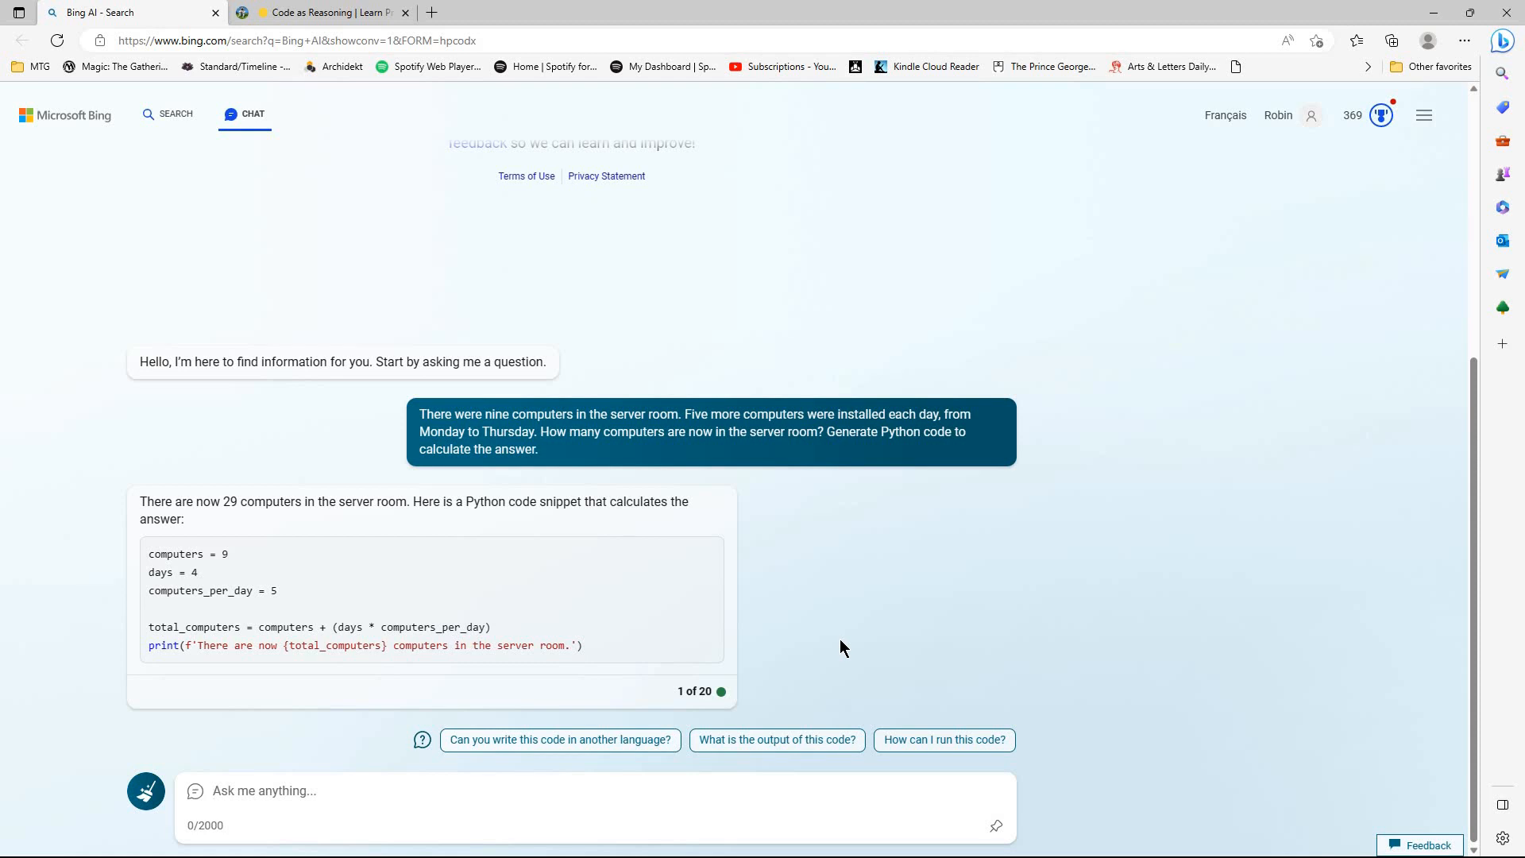
mouse_move(840, 648)
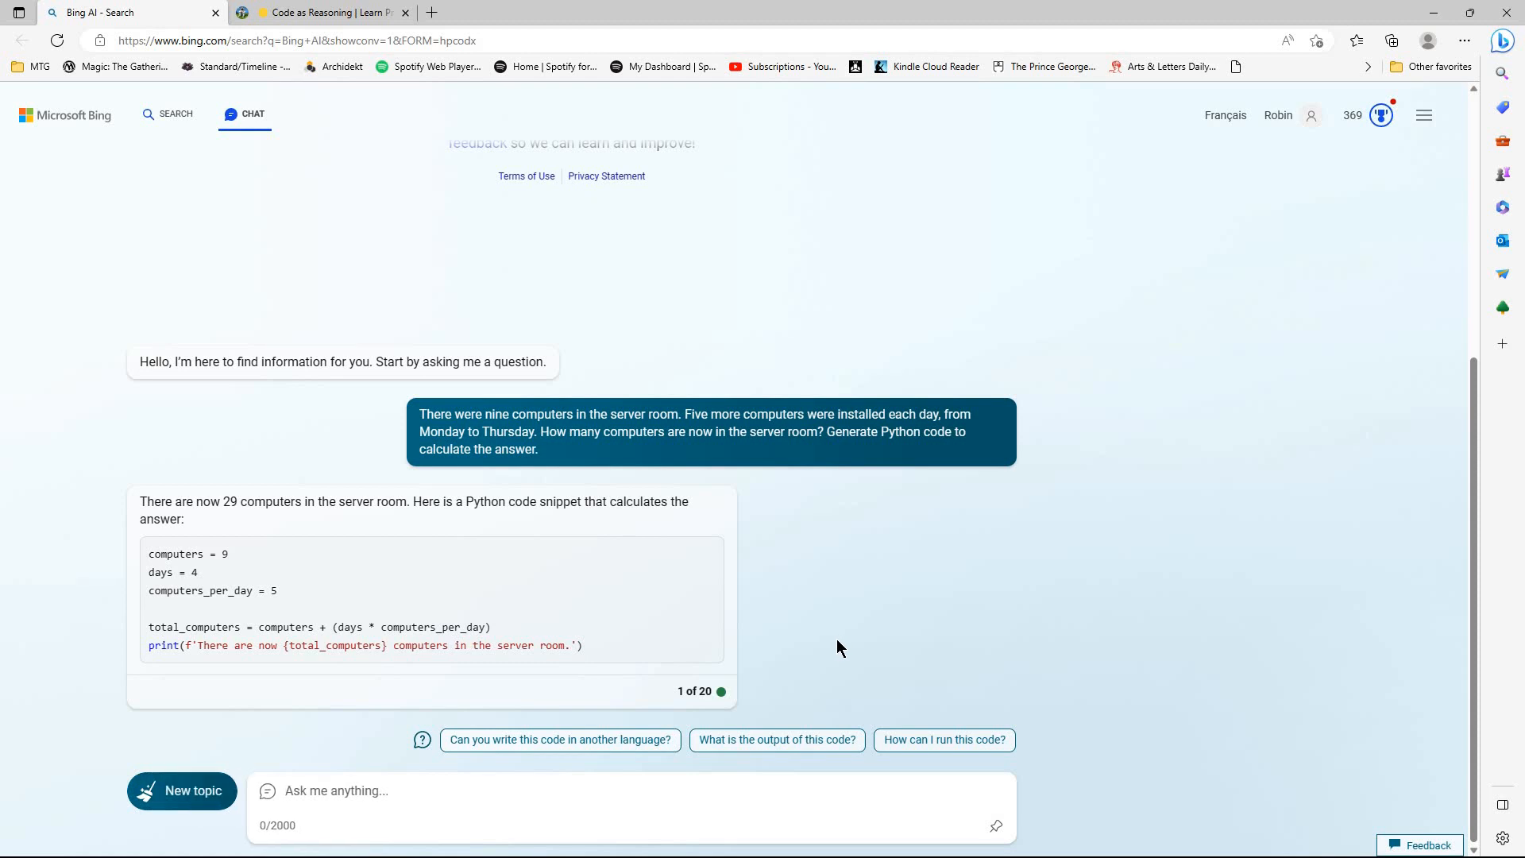
mouse_move(806, 719)
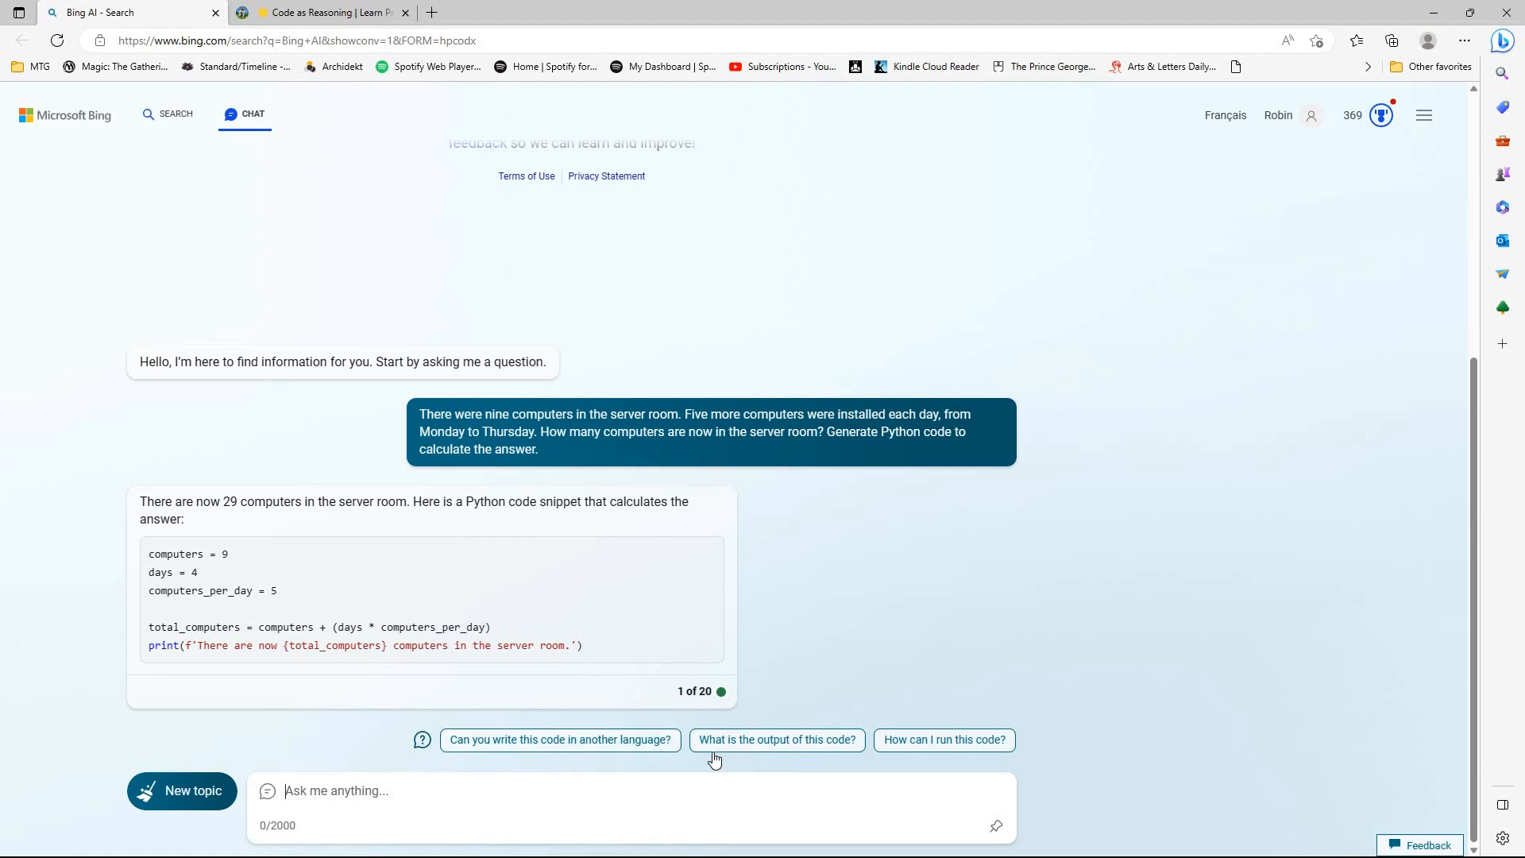
mouse_move(1193, 690)
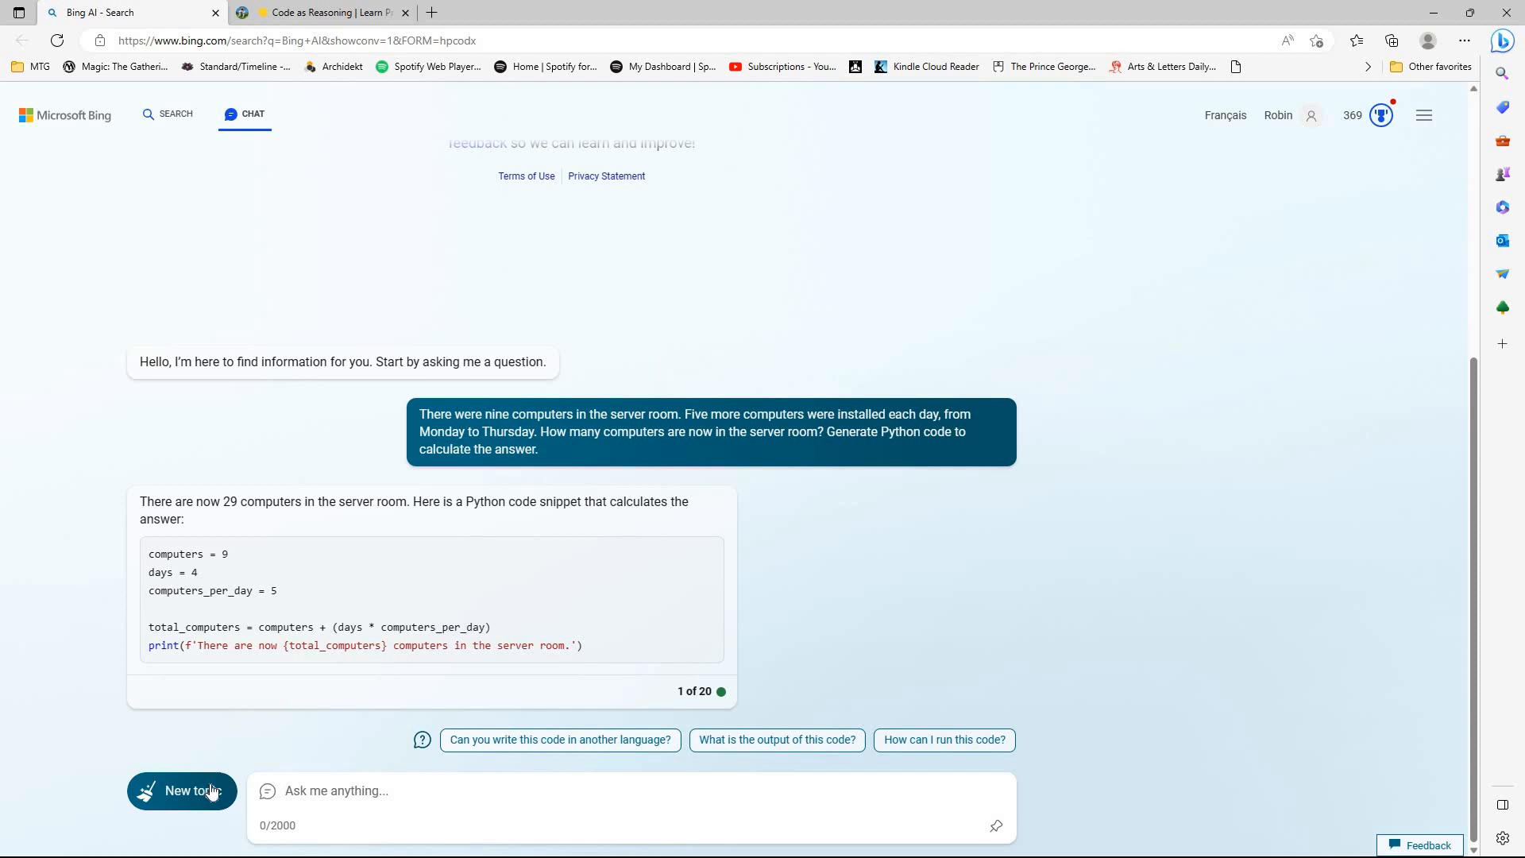
- Start a new topic in More Balanced style and resend the server-room computers question
left_click(181, 791)
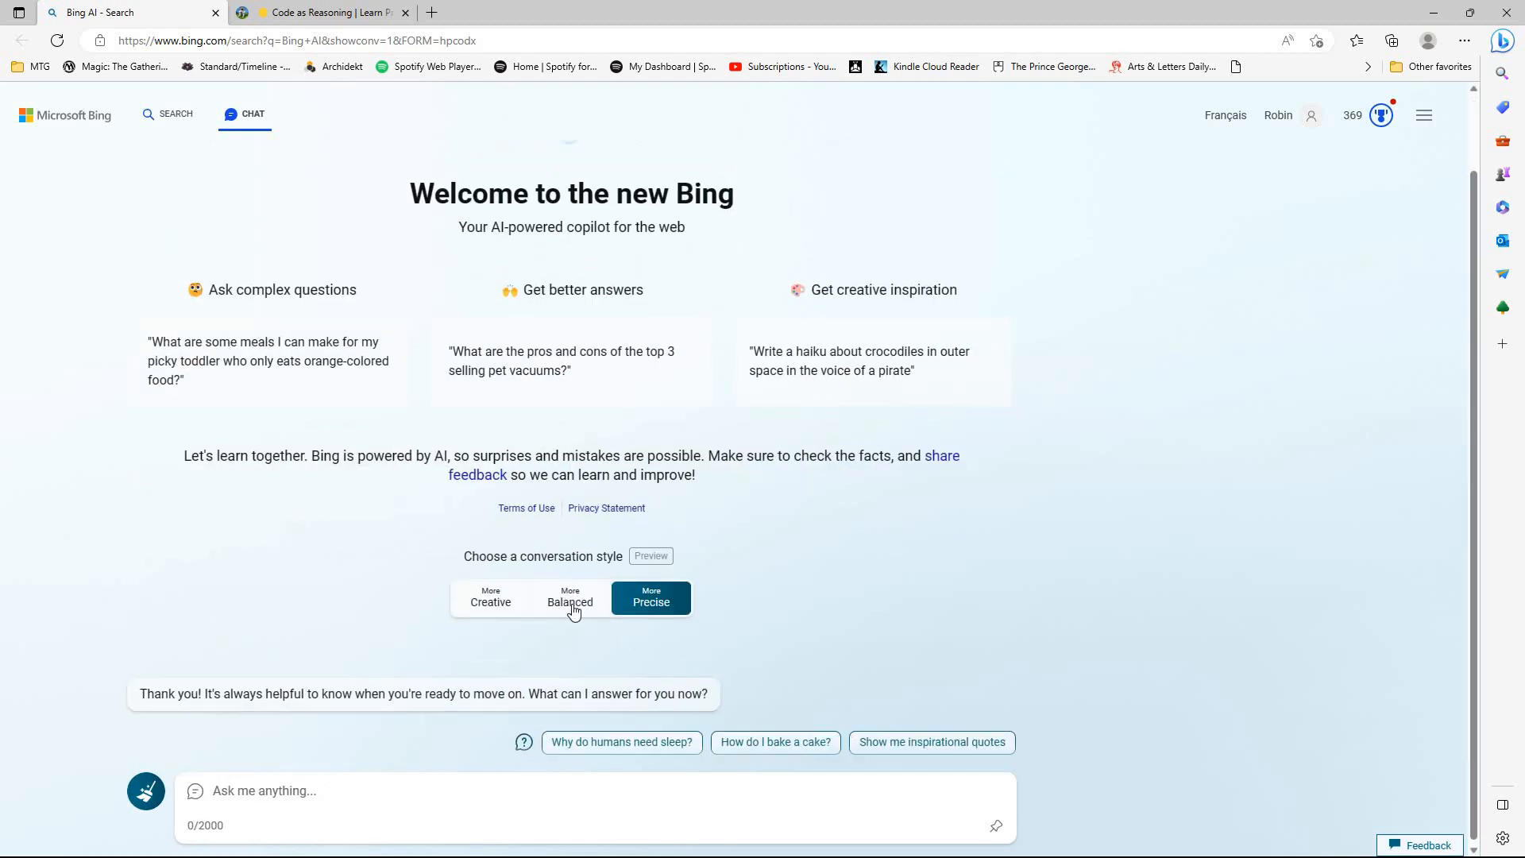
left_click(568, 594)
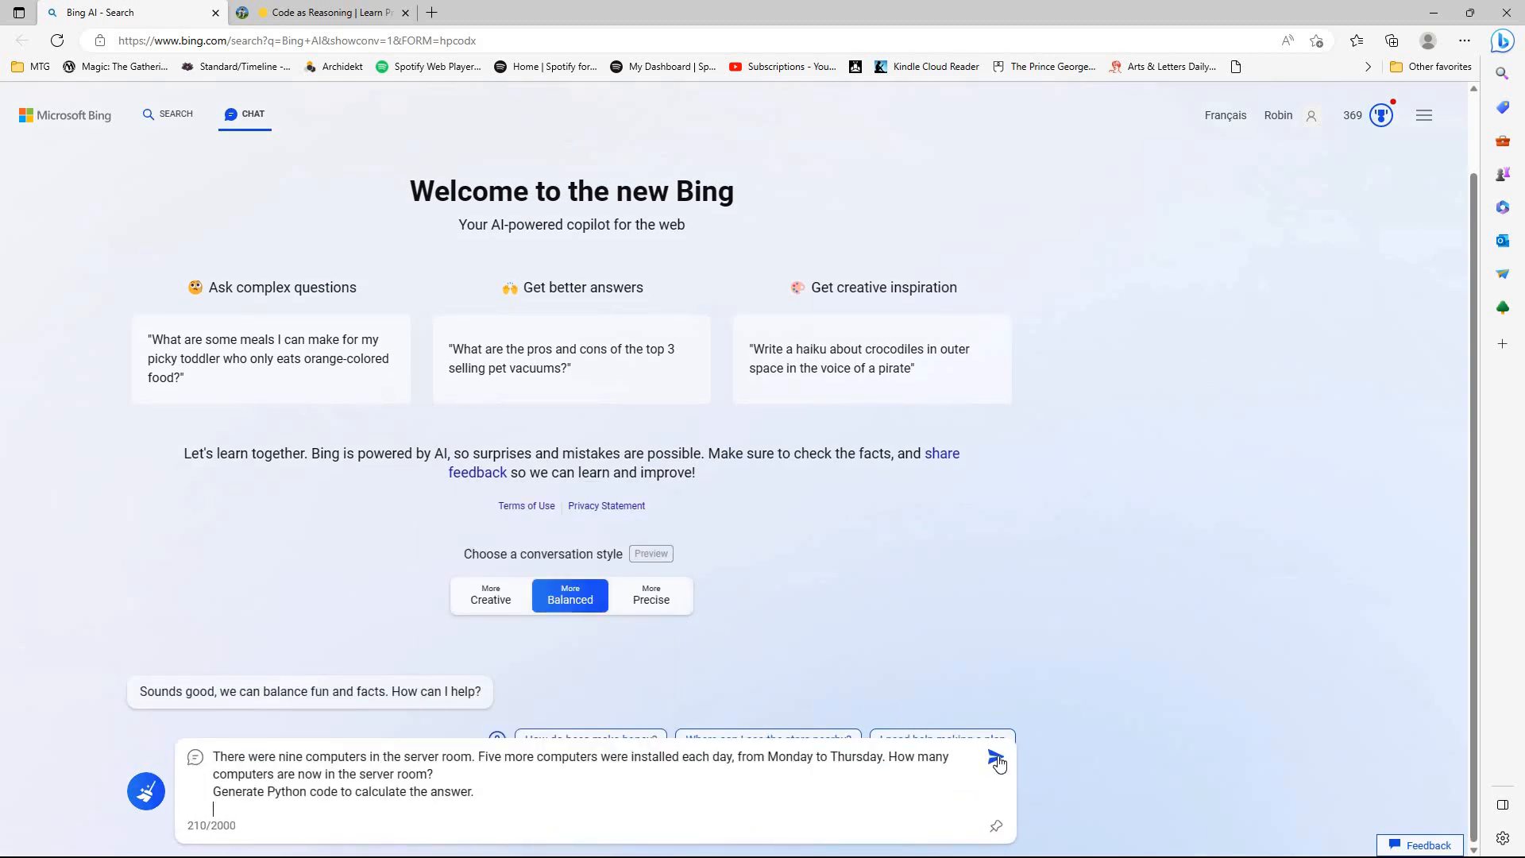
left_click(997, 761)
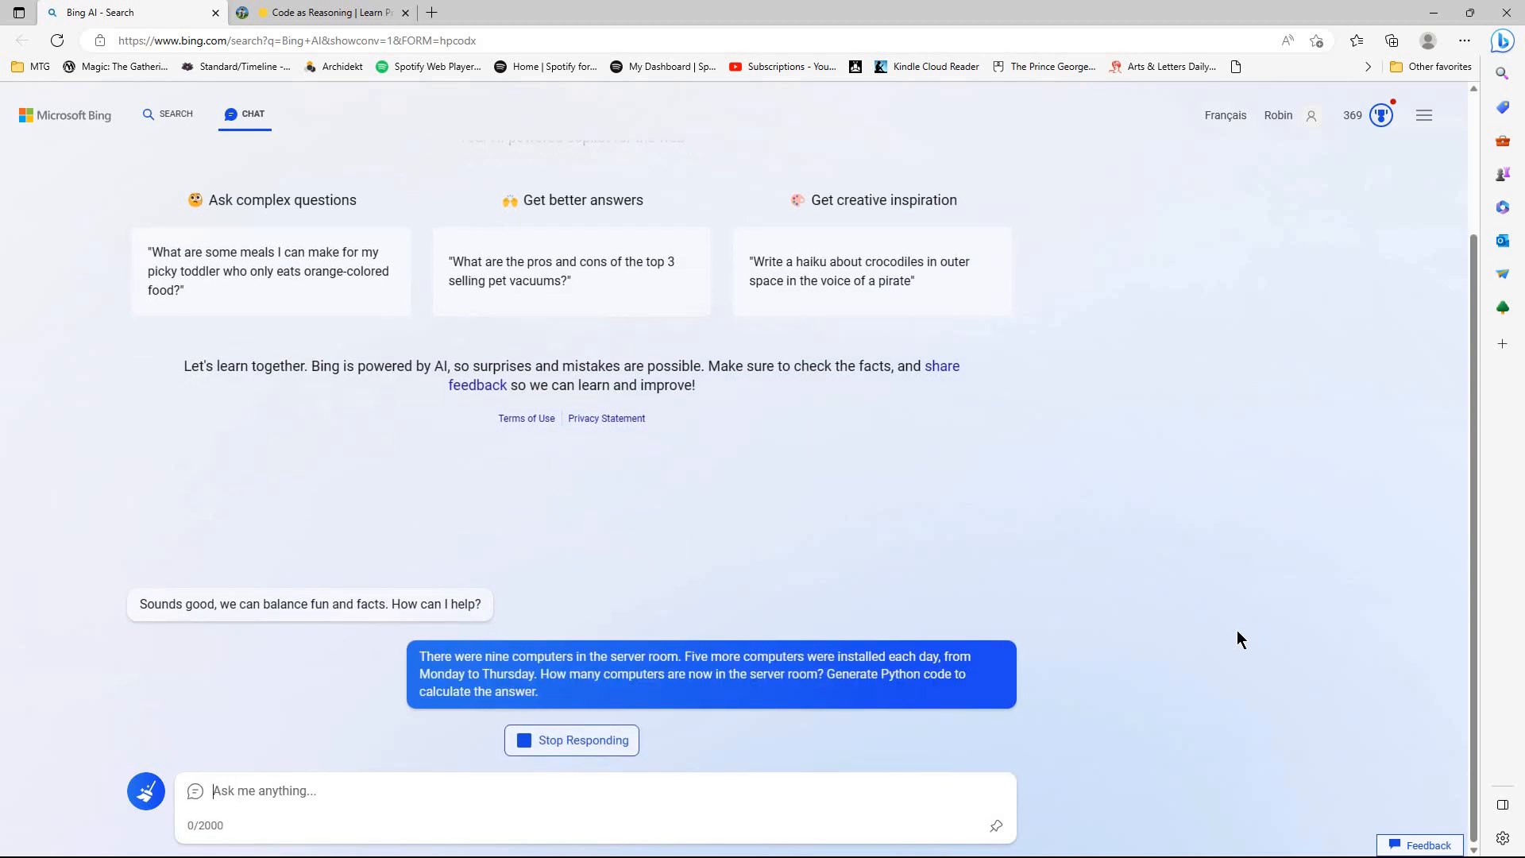
mouse_move(1351, 544)
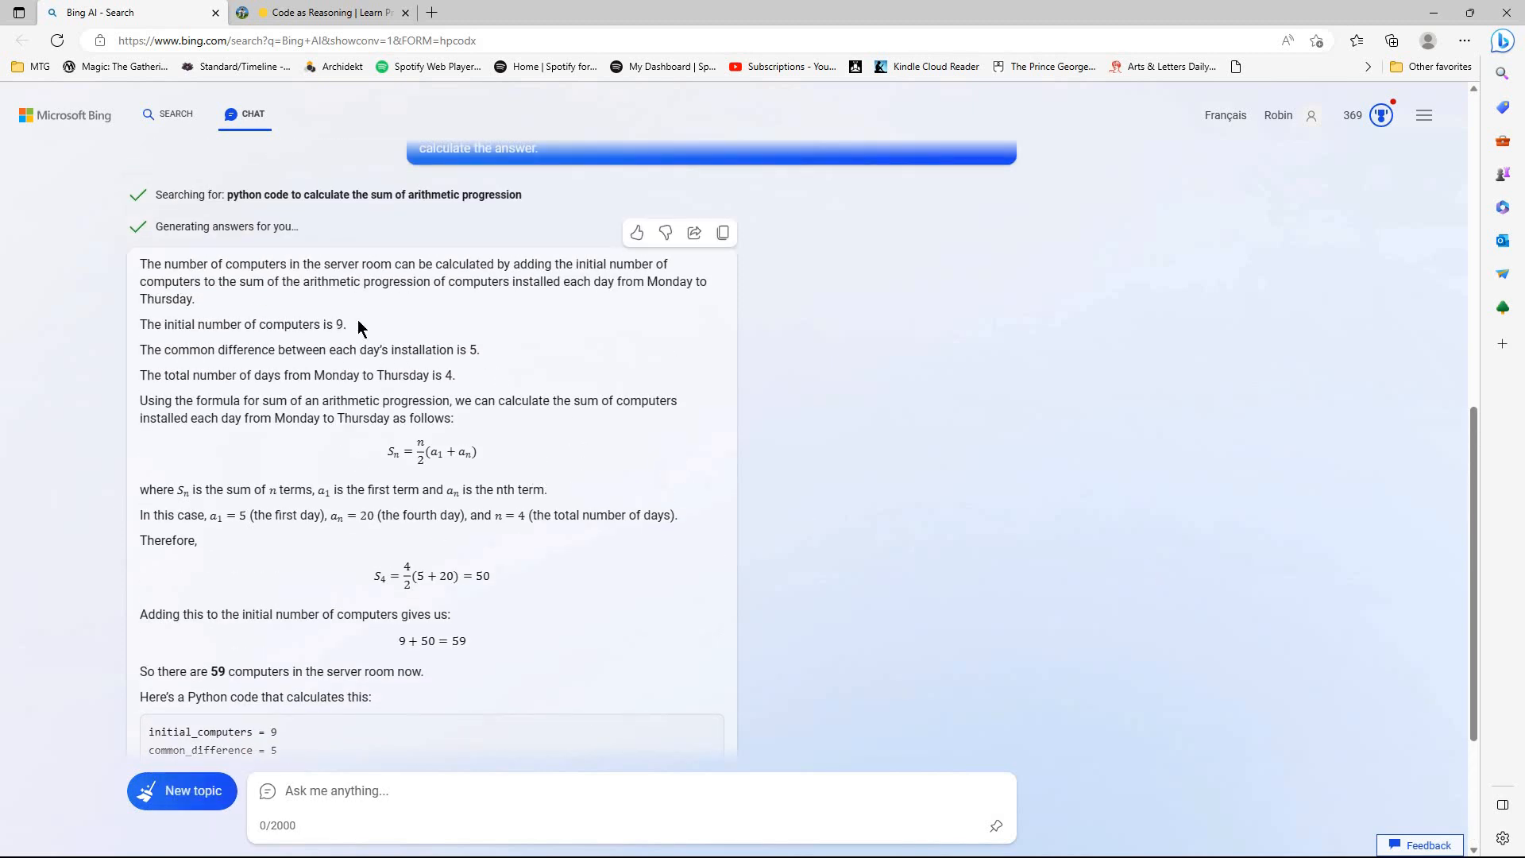
mouse_move(504, 485)
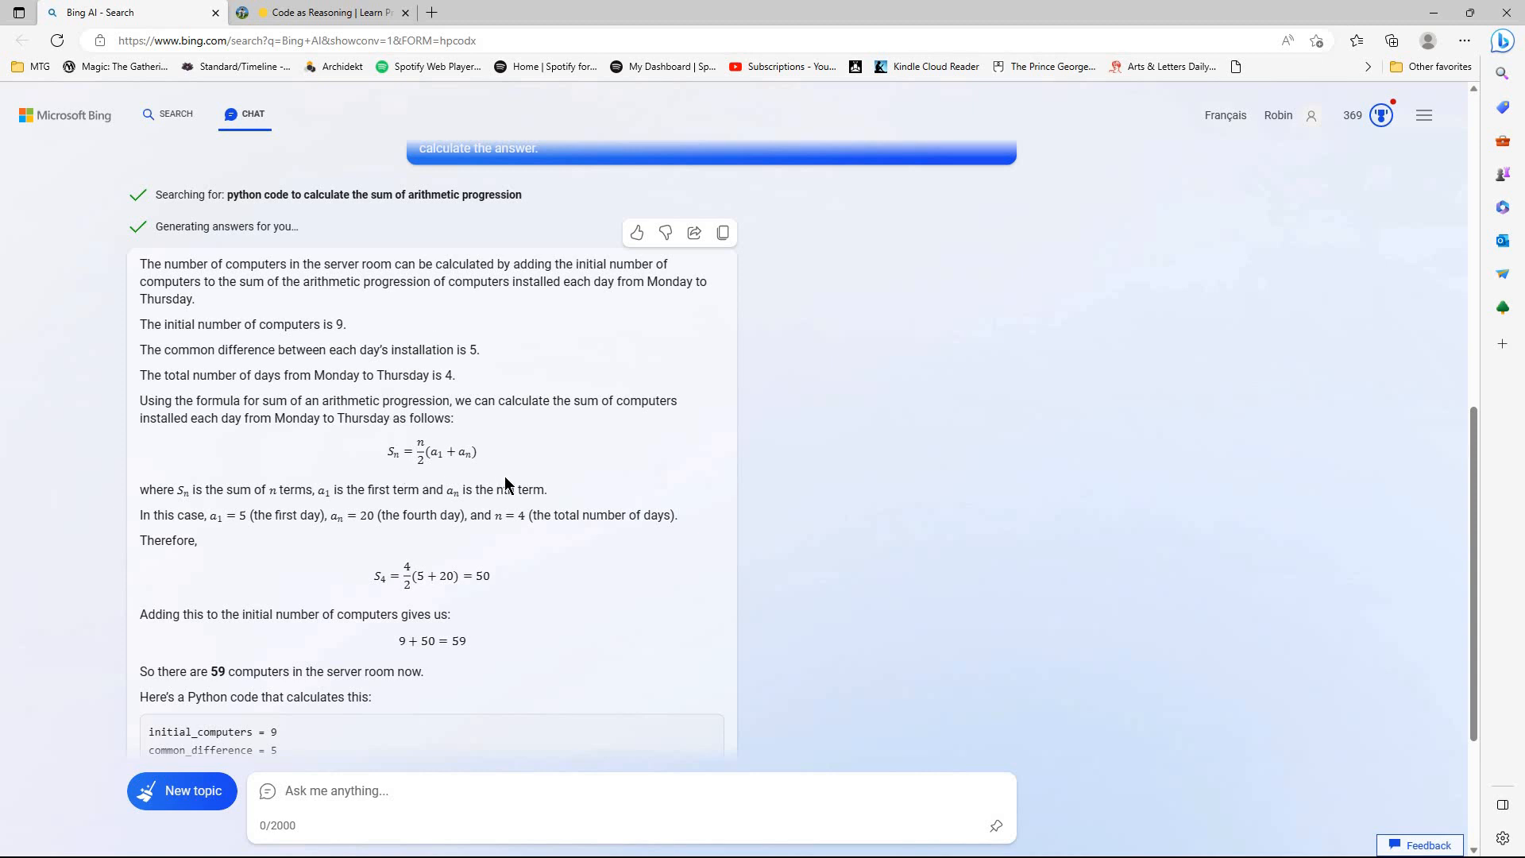
mouse_move(588, 465)
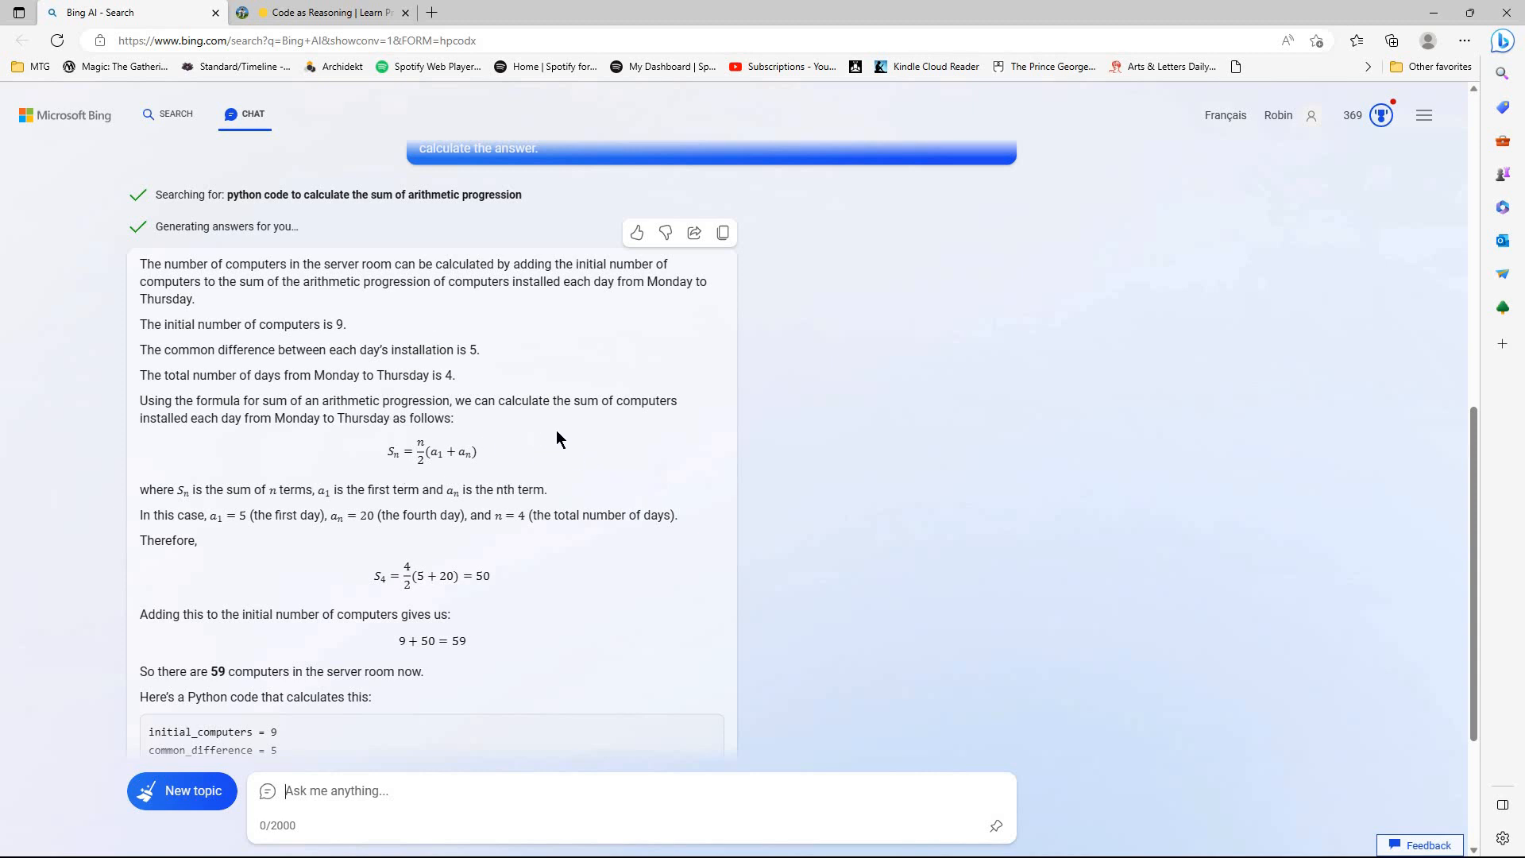
mouse_move(636, 435)
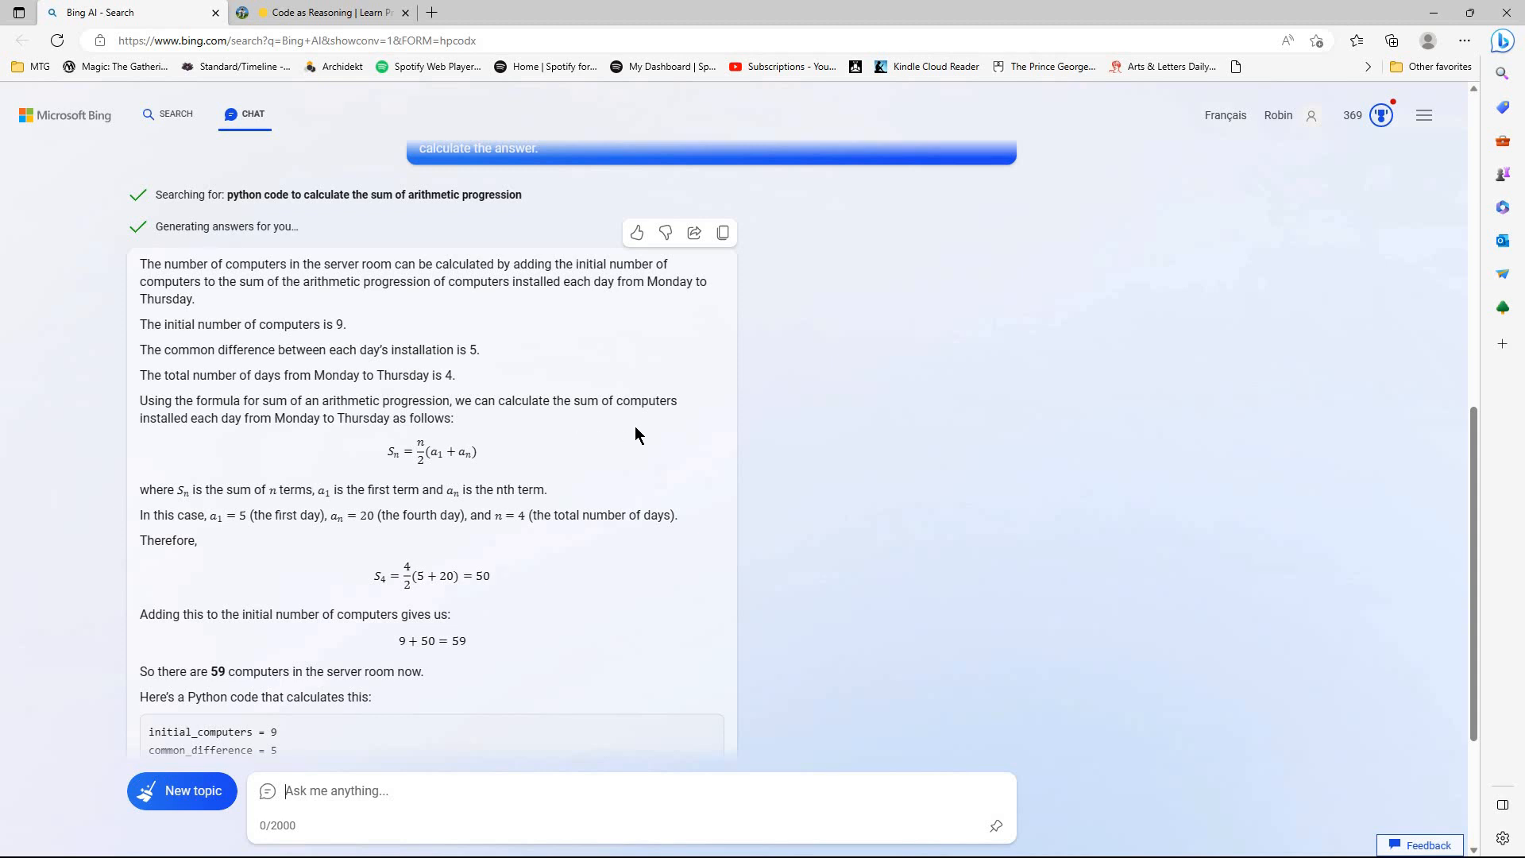
scroll("down", 3)
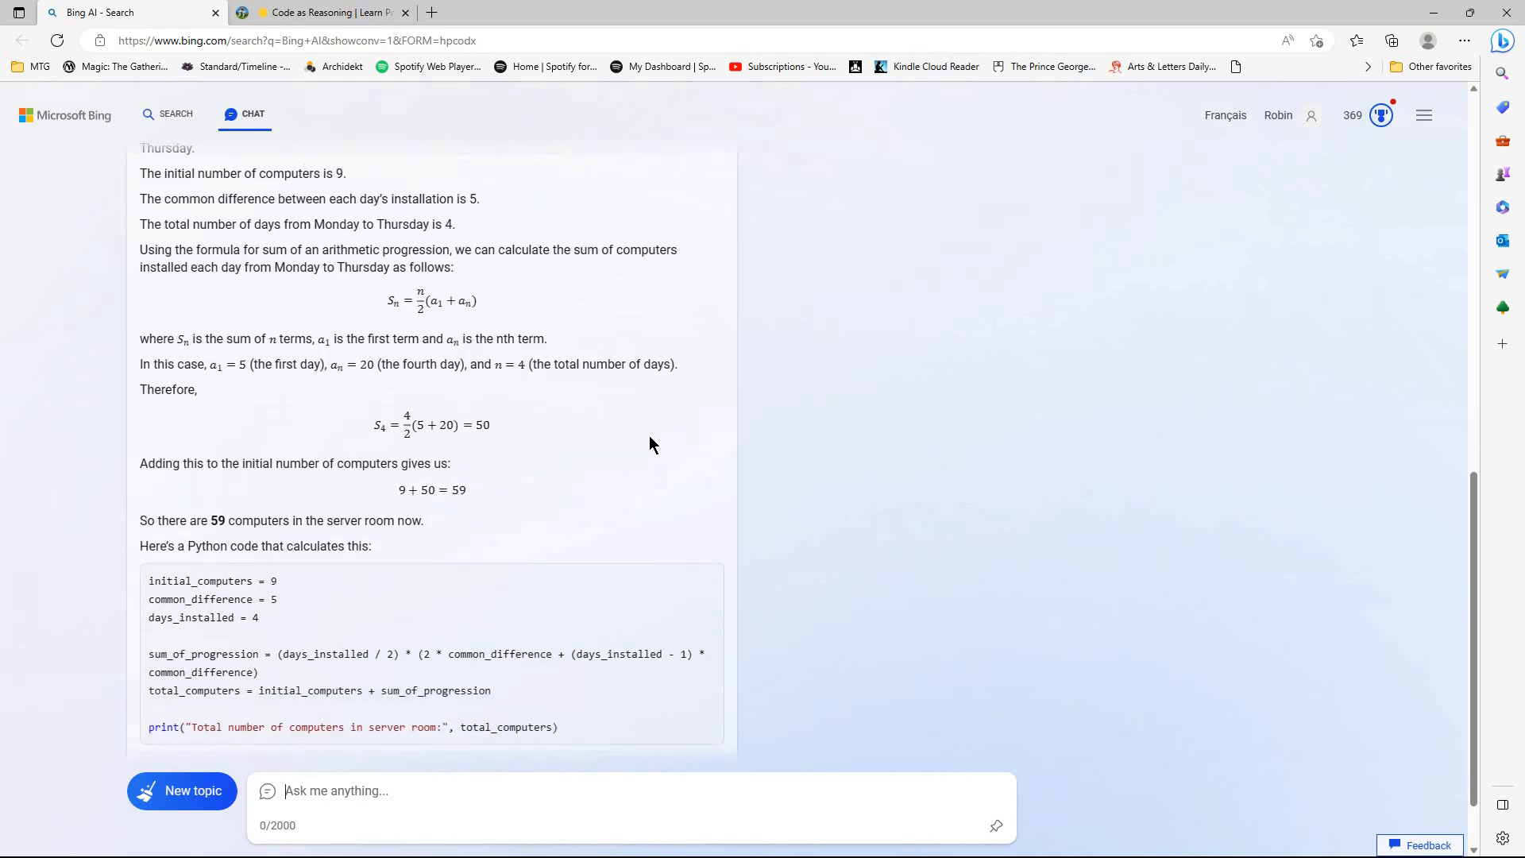
scroll("down", 3)
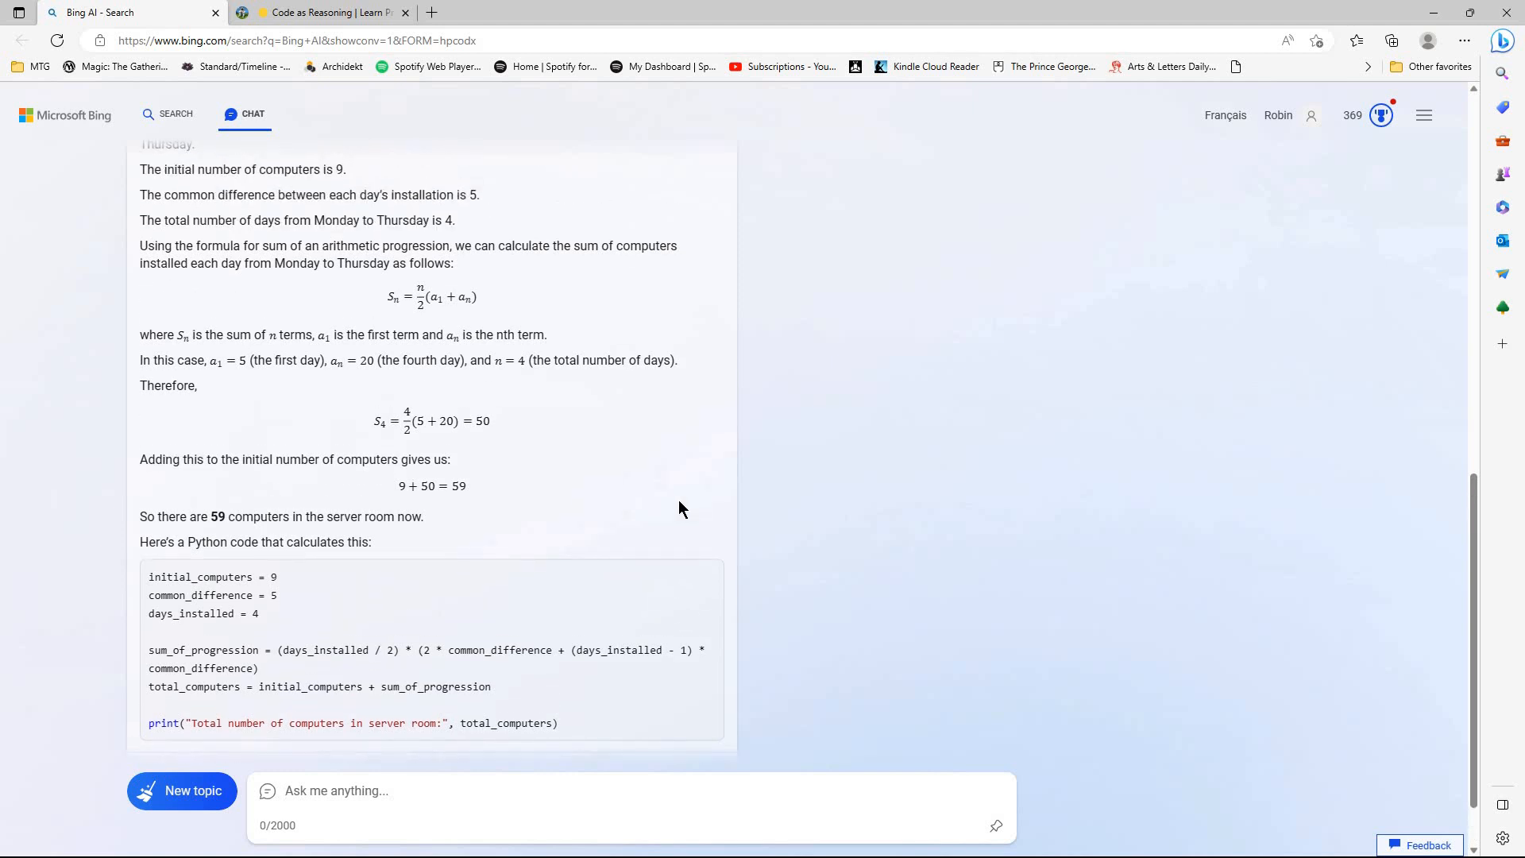
mouse_move(686, 507)
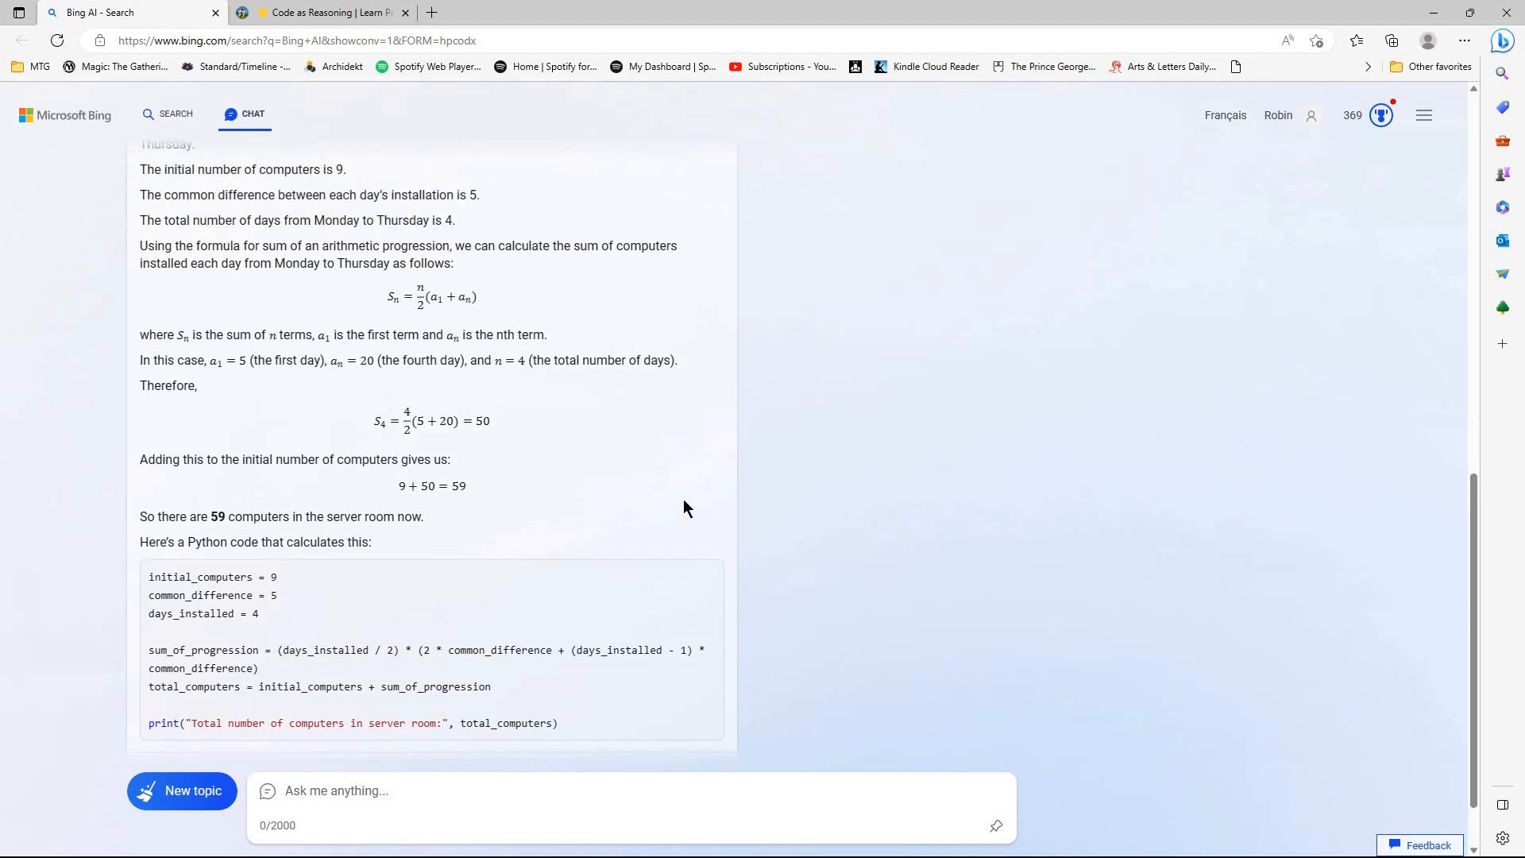
scroll("down", 3)
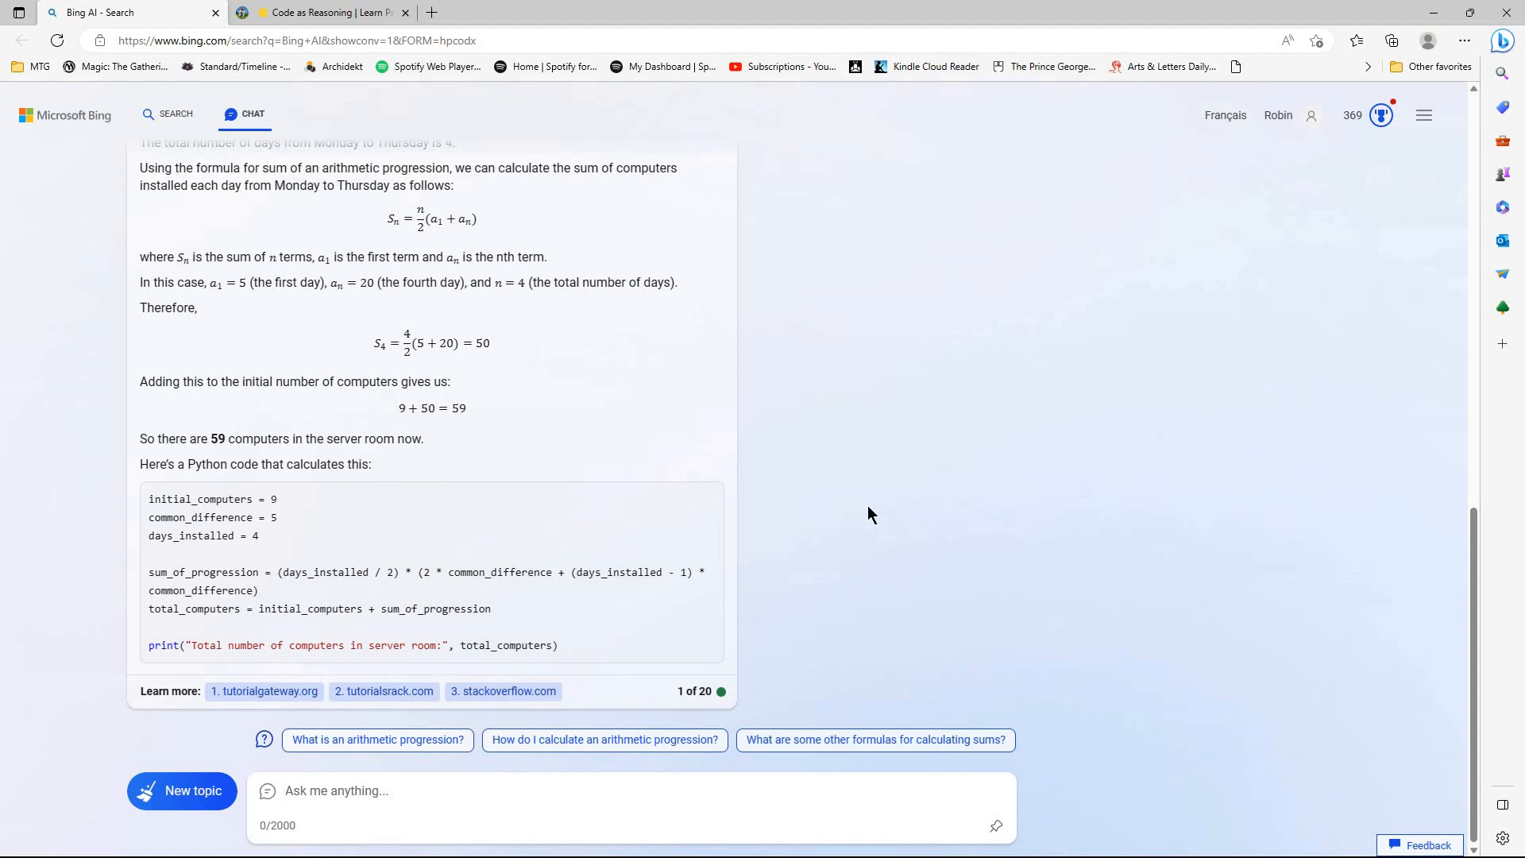
scroll("up", 3)
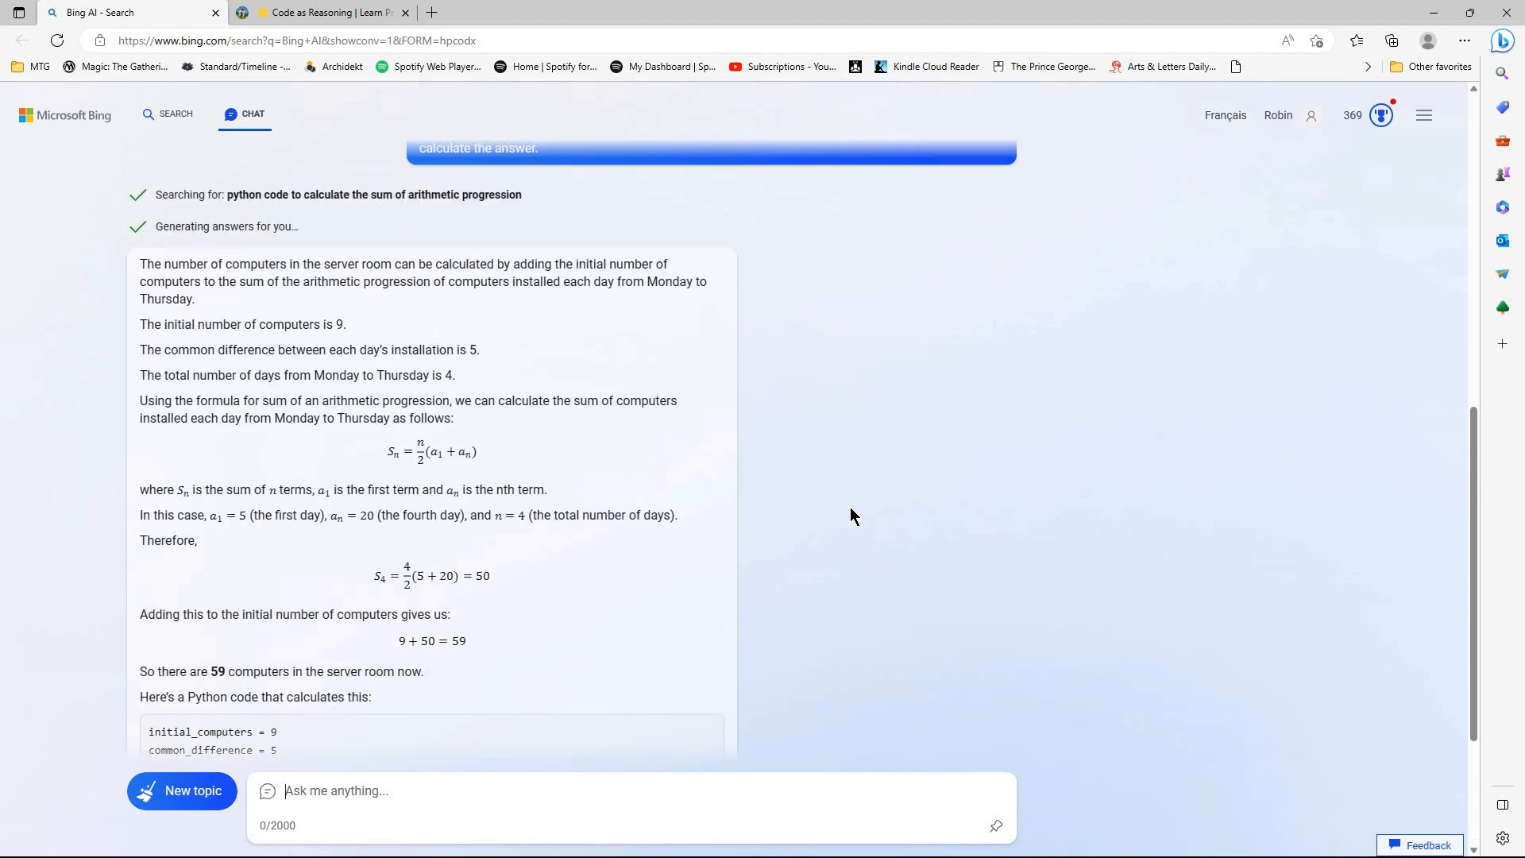
scroll("down", 3)
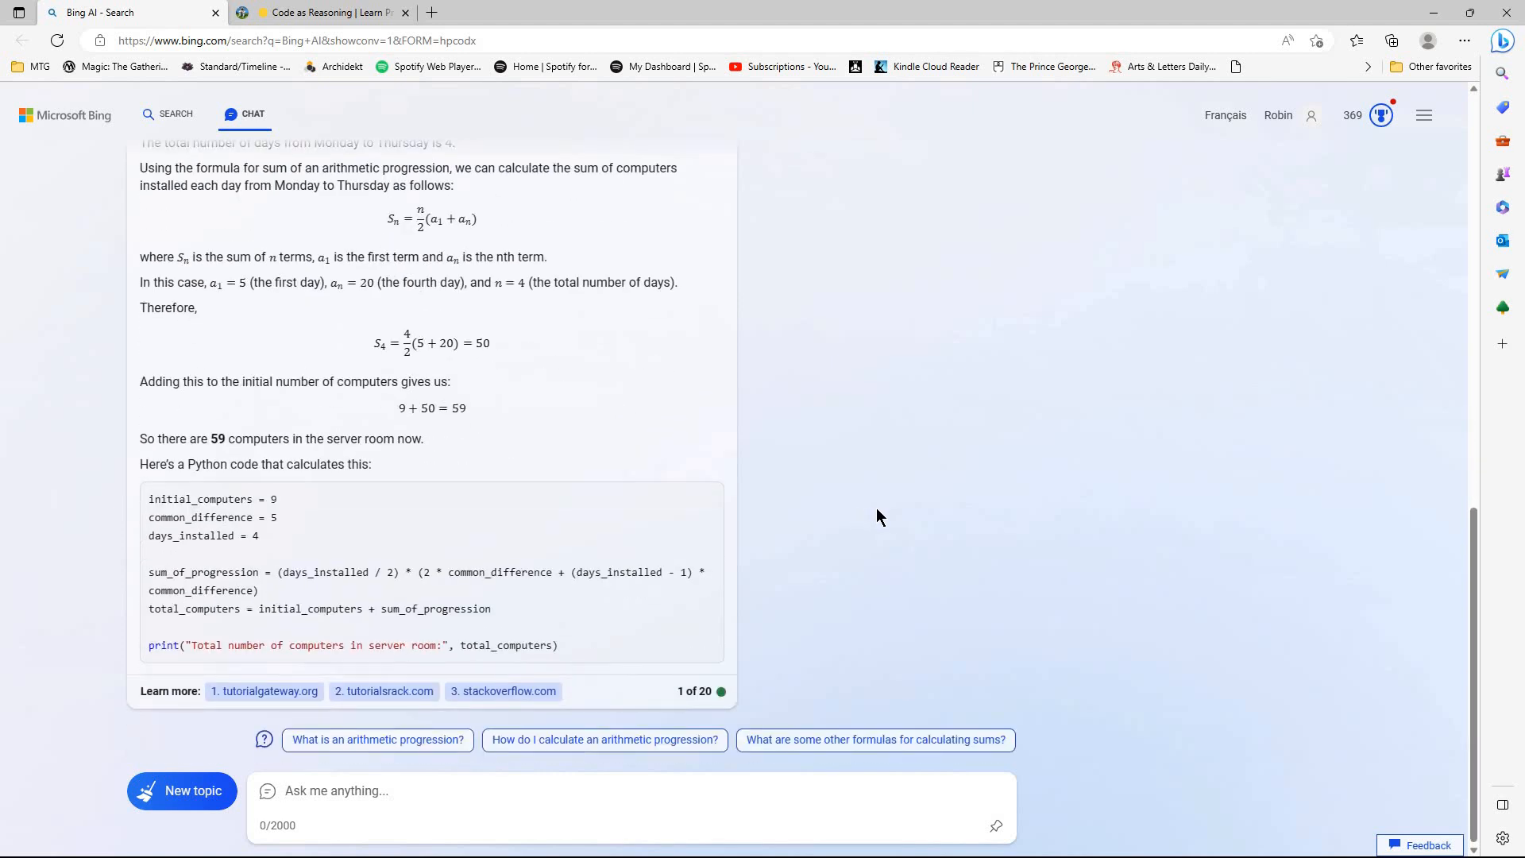
mouse_move(924, 519)
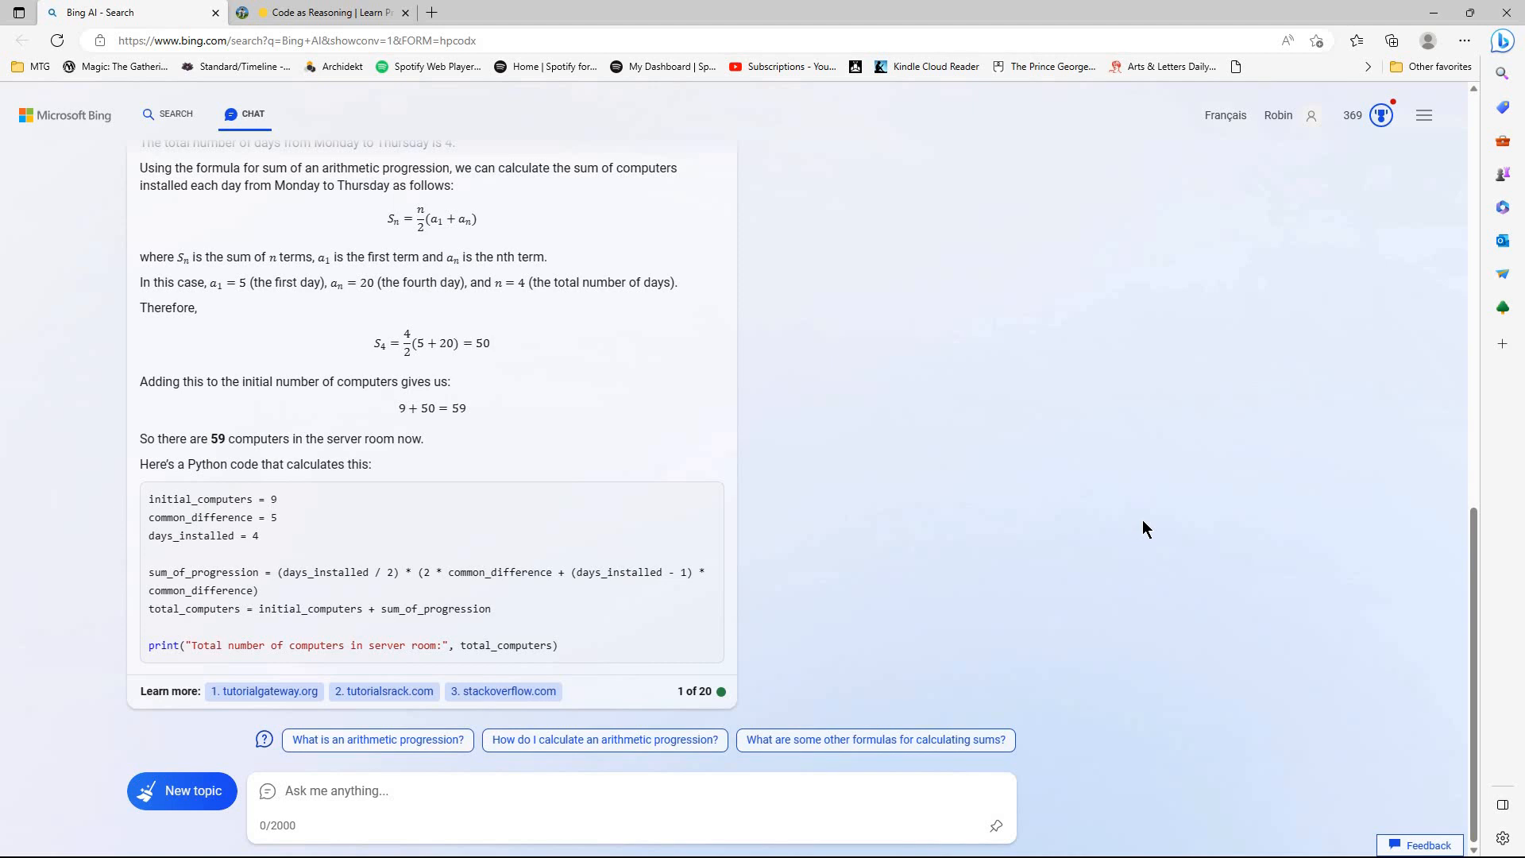
mouse_move(1149, 524)
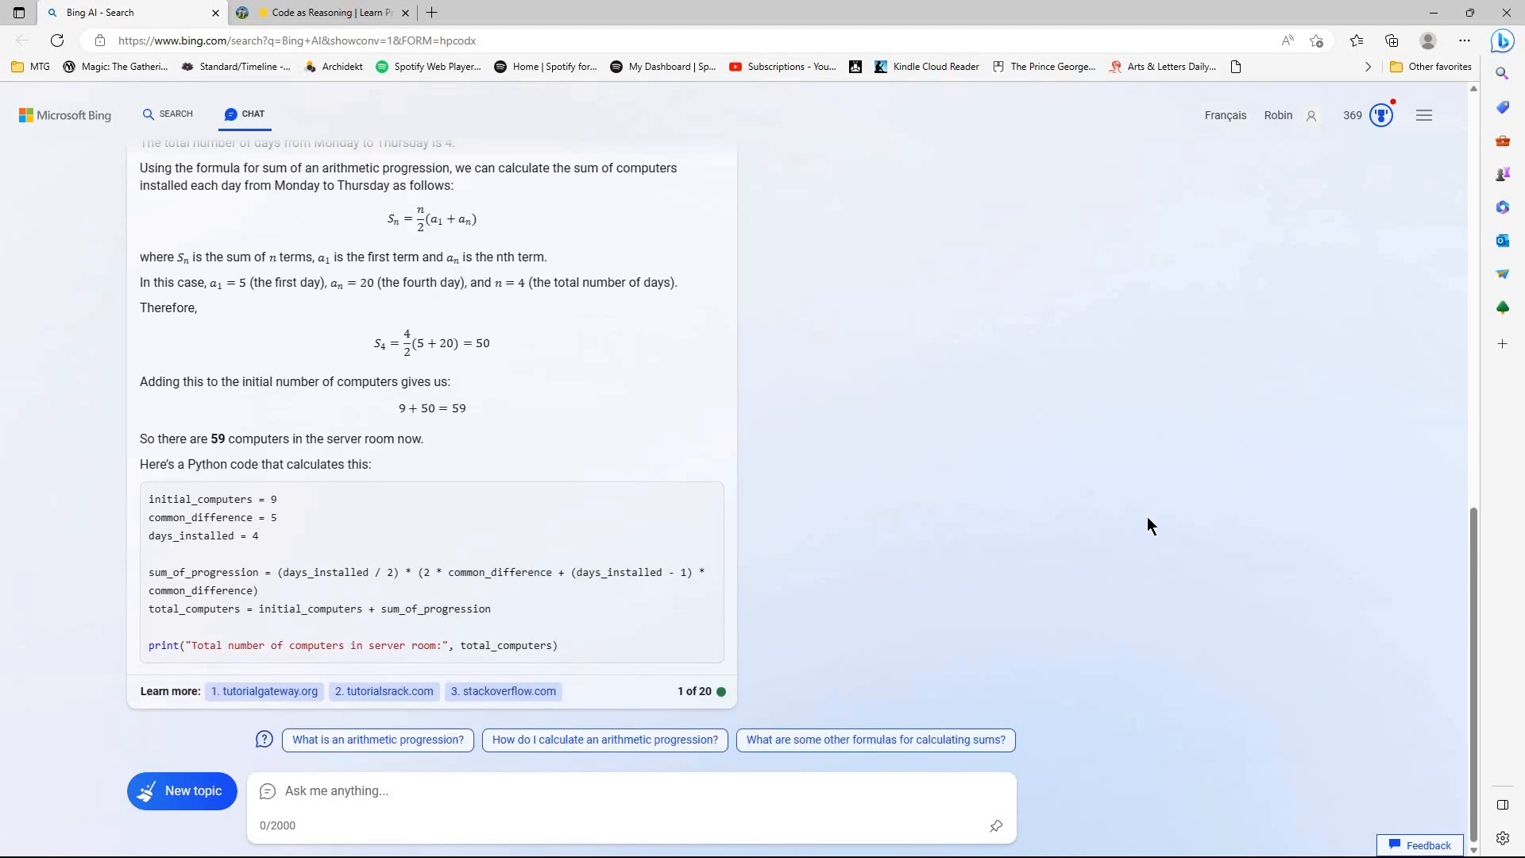
mouse_move(183, 791)
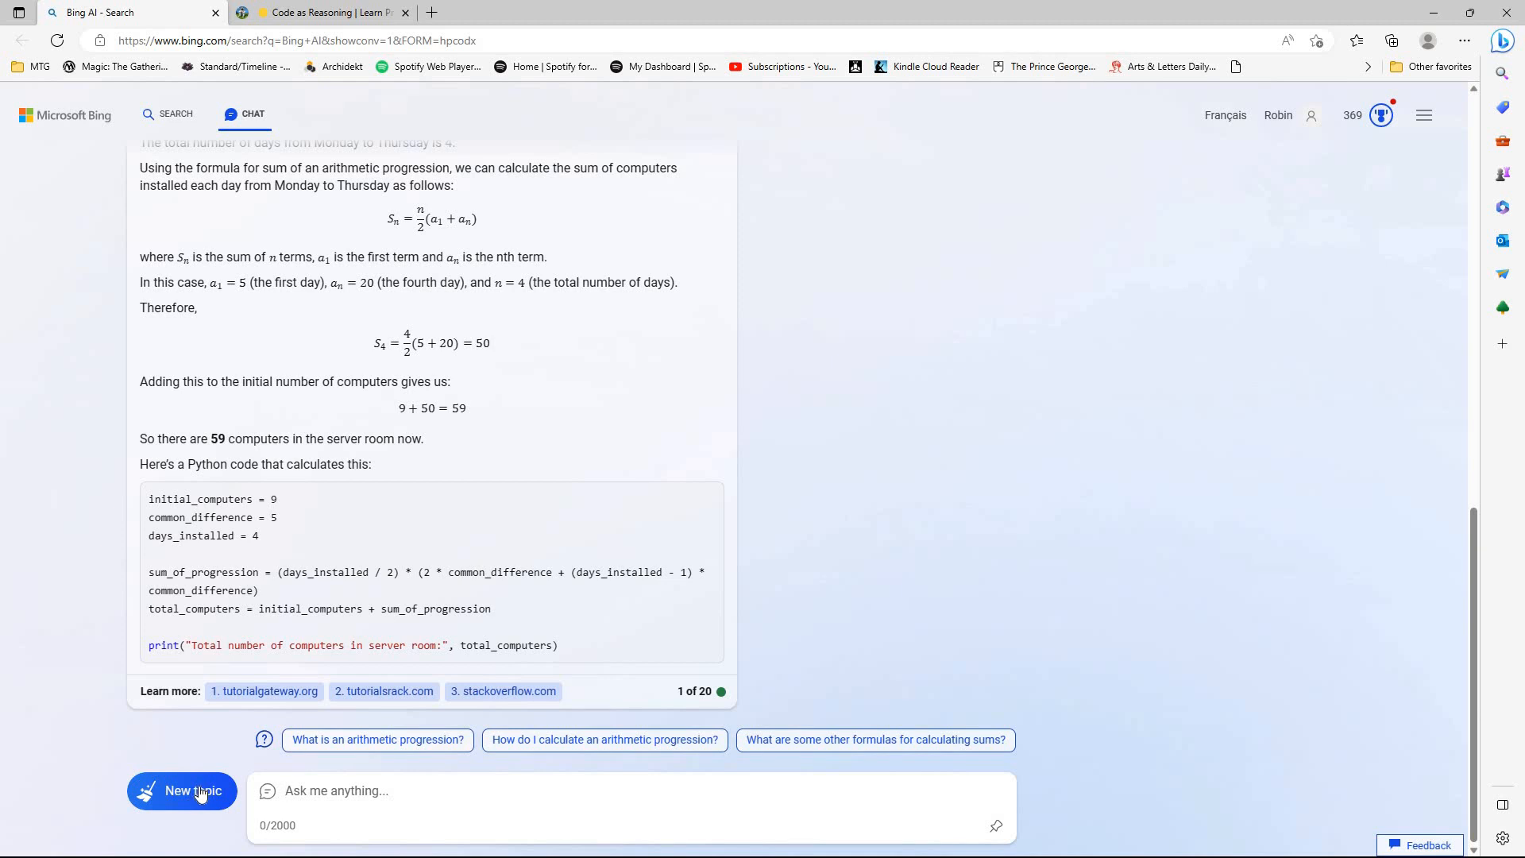
- Start a new More Creative chat, paste the server-room computers question and send it
left_click(182, 790)
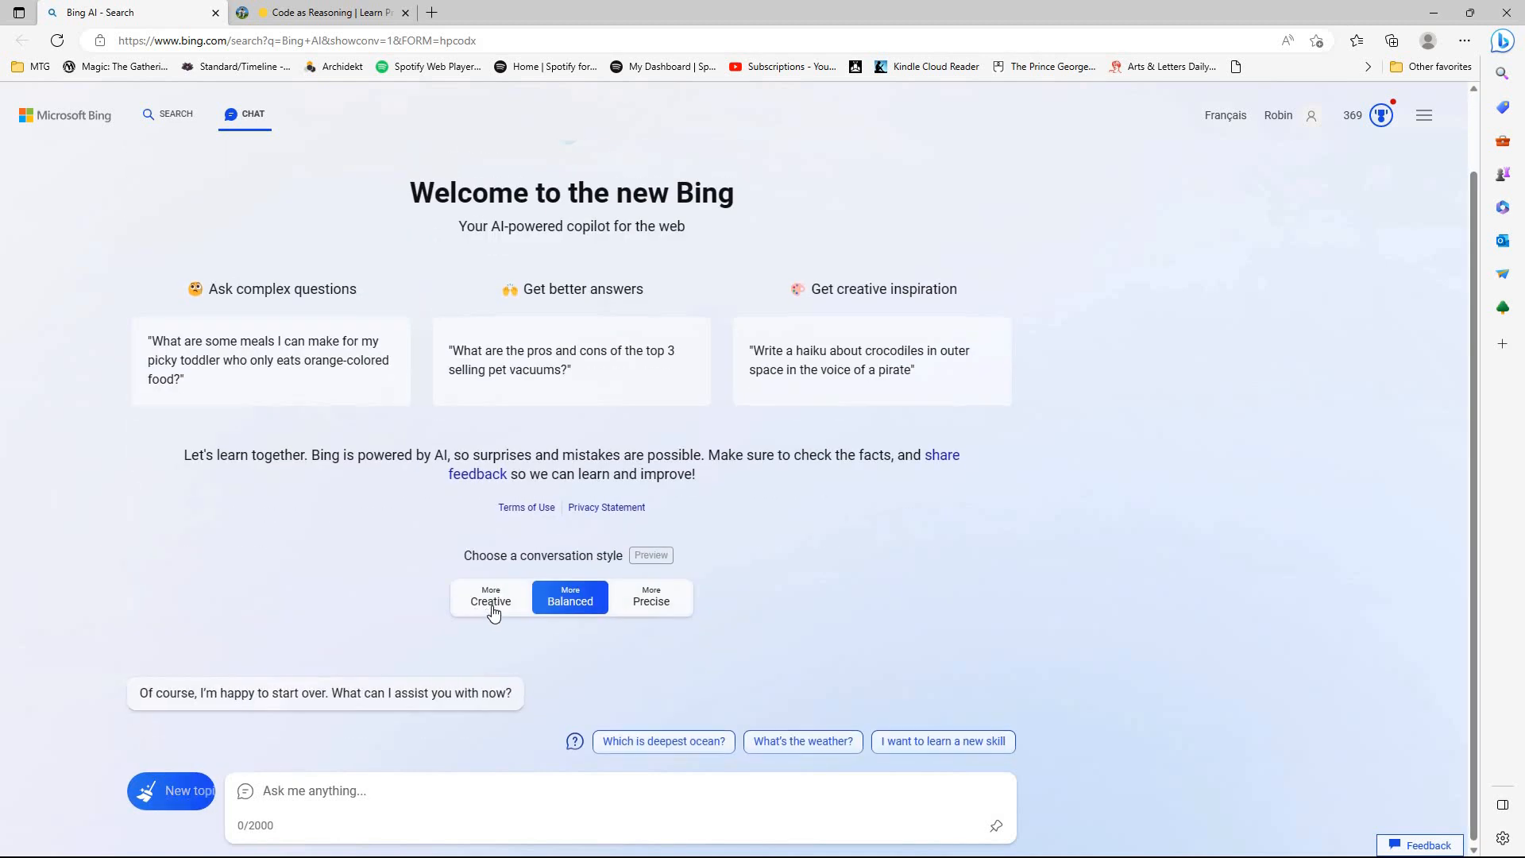
left_click(490, 594)
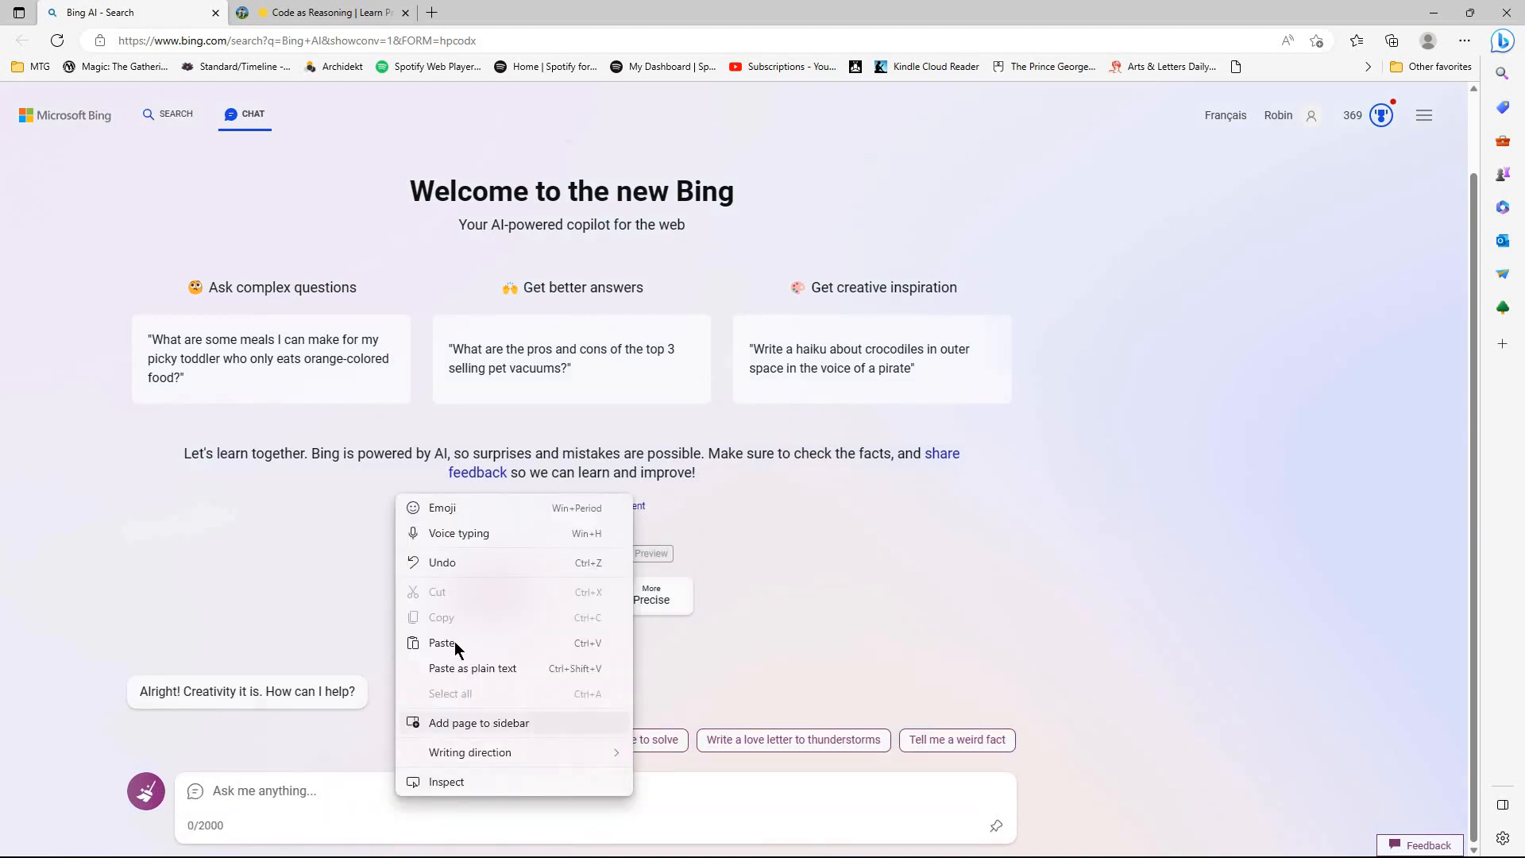
left_click(442, 643)
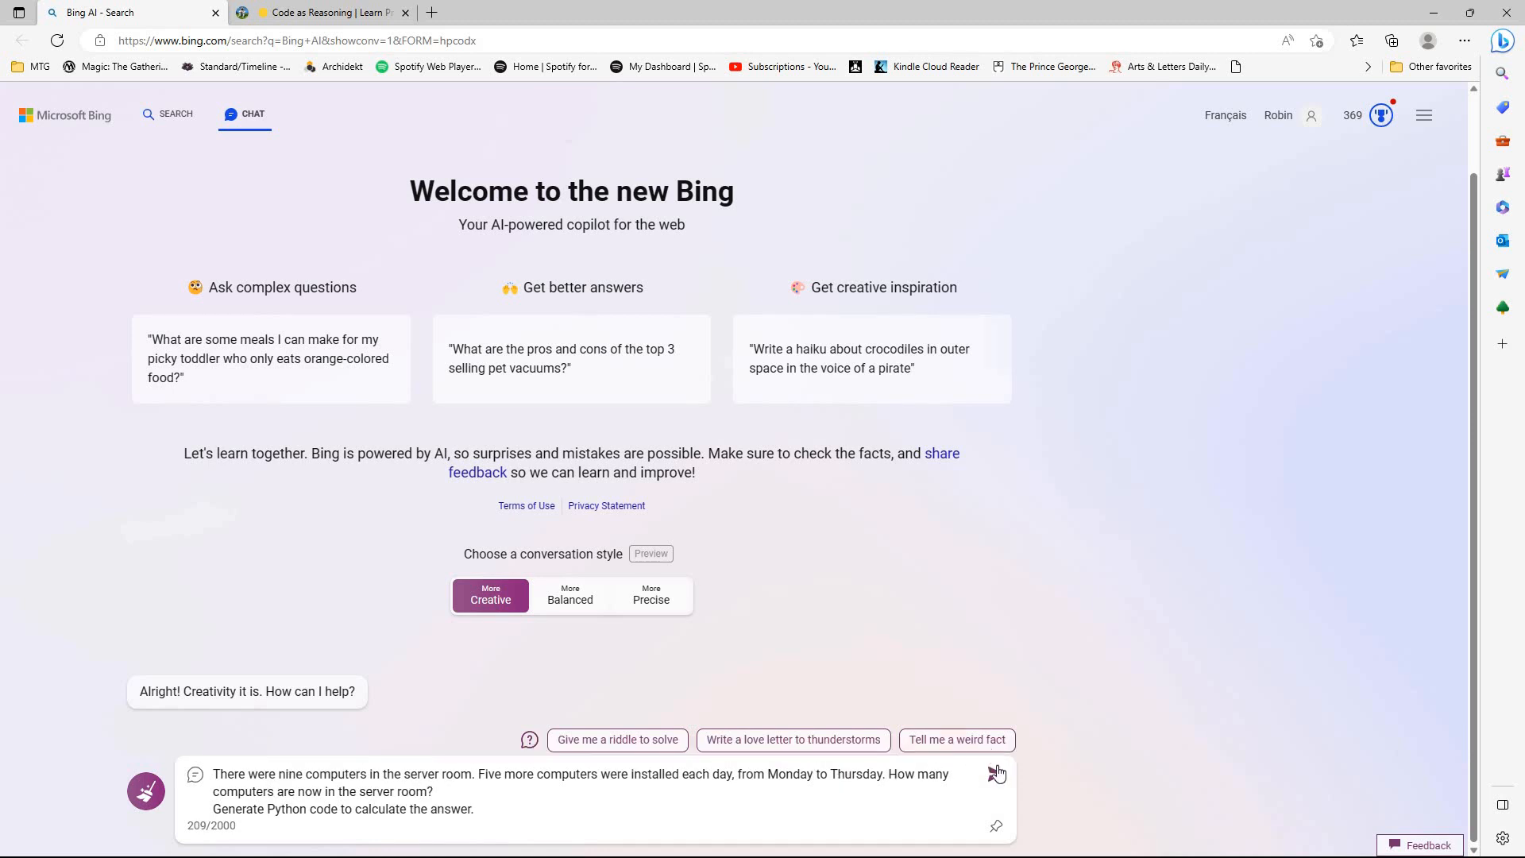
left_click(996, 773)
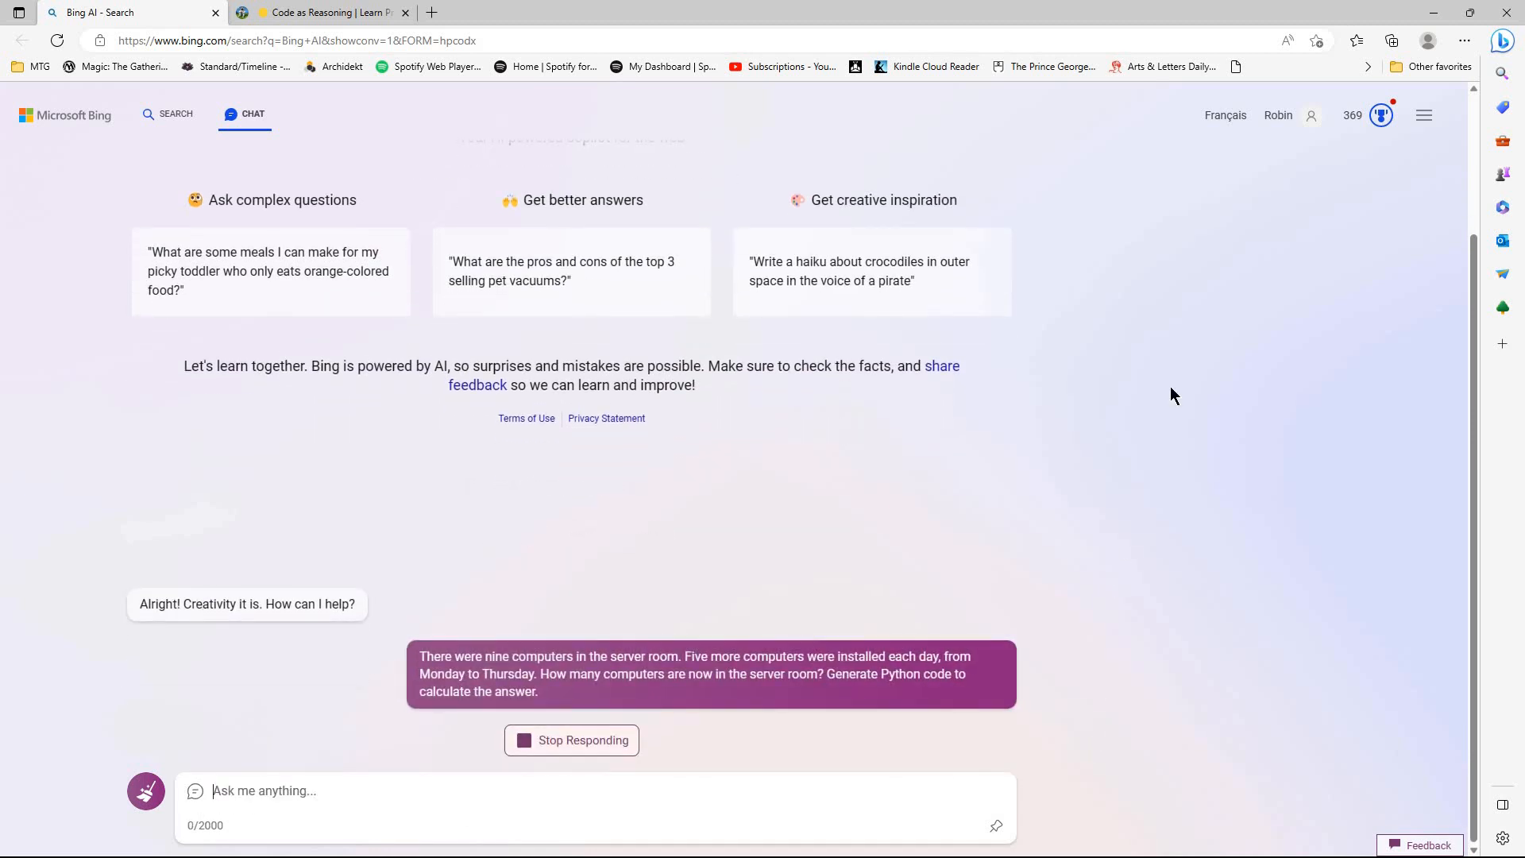
mouse_move(1170, 417)
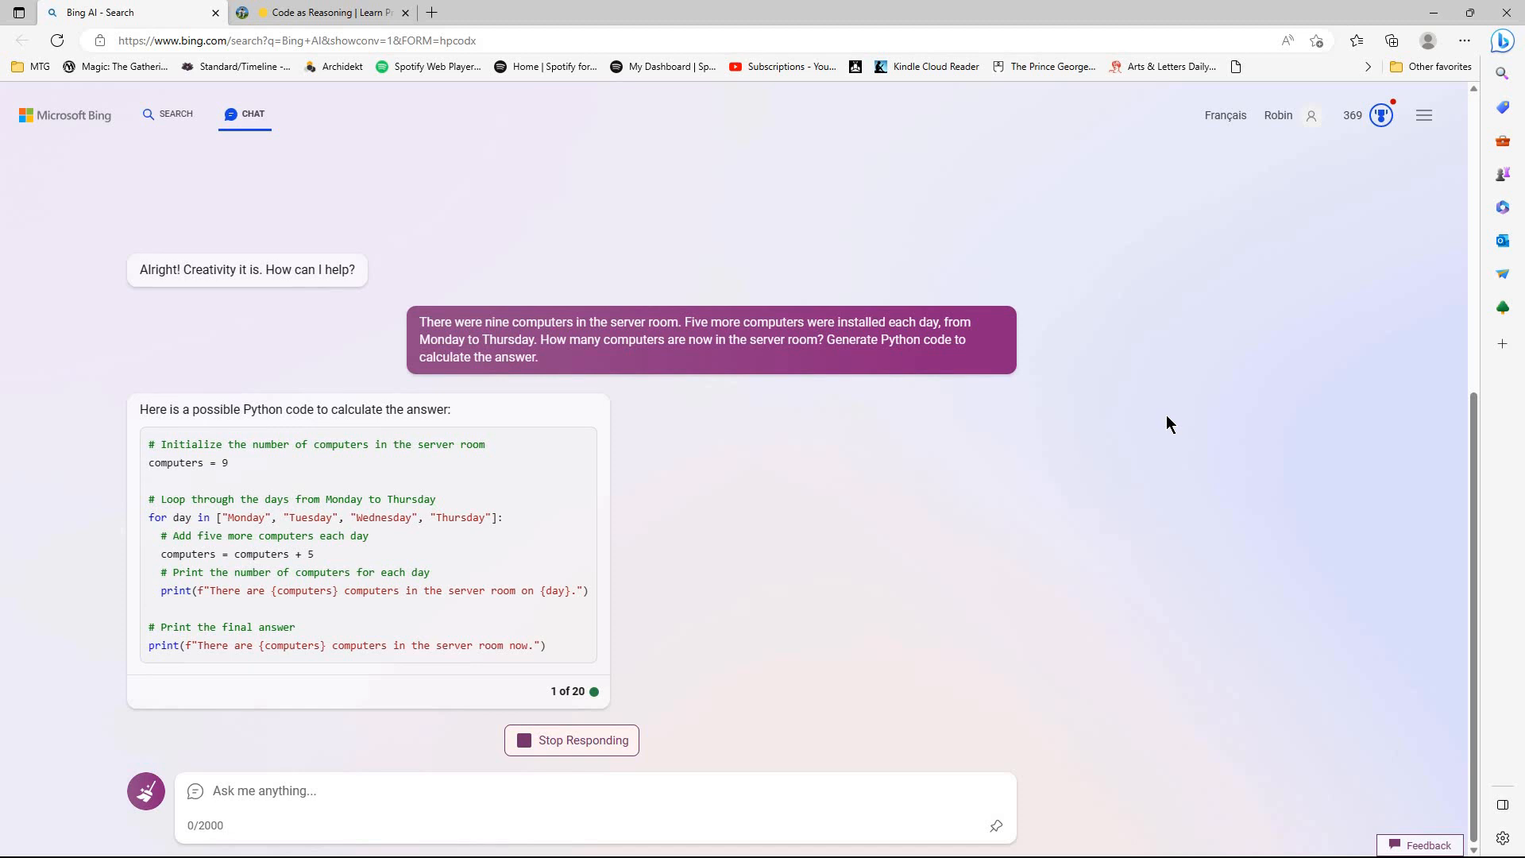
mouse_move(1021, 555)
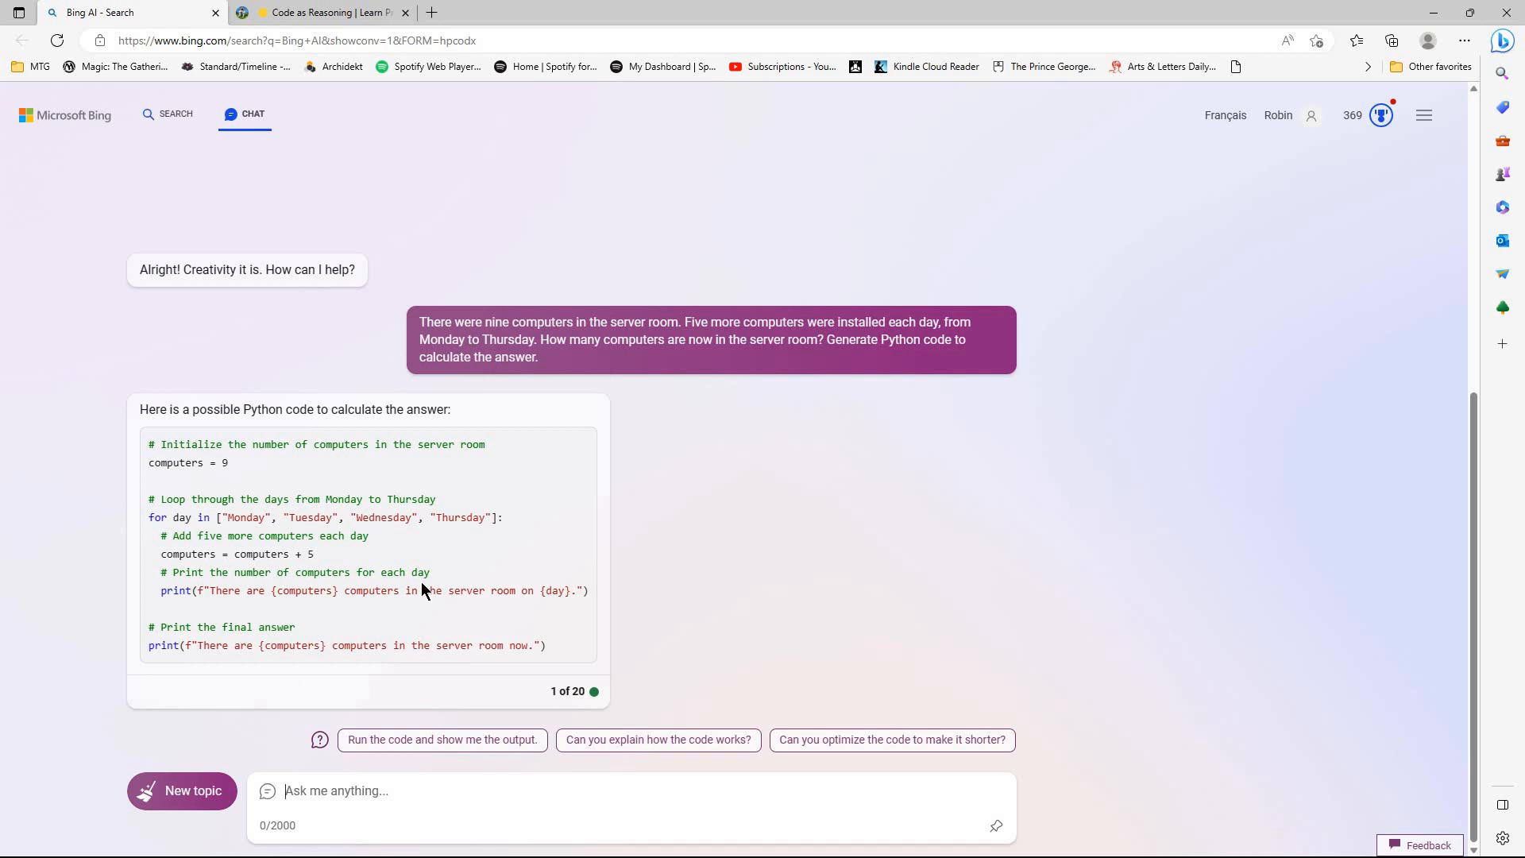
- Send the pasted server-room computers question in a fresh Precise-style chat
left_click(181, 789)
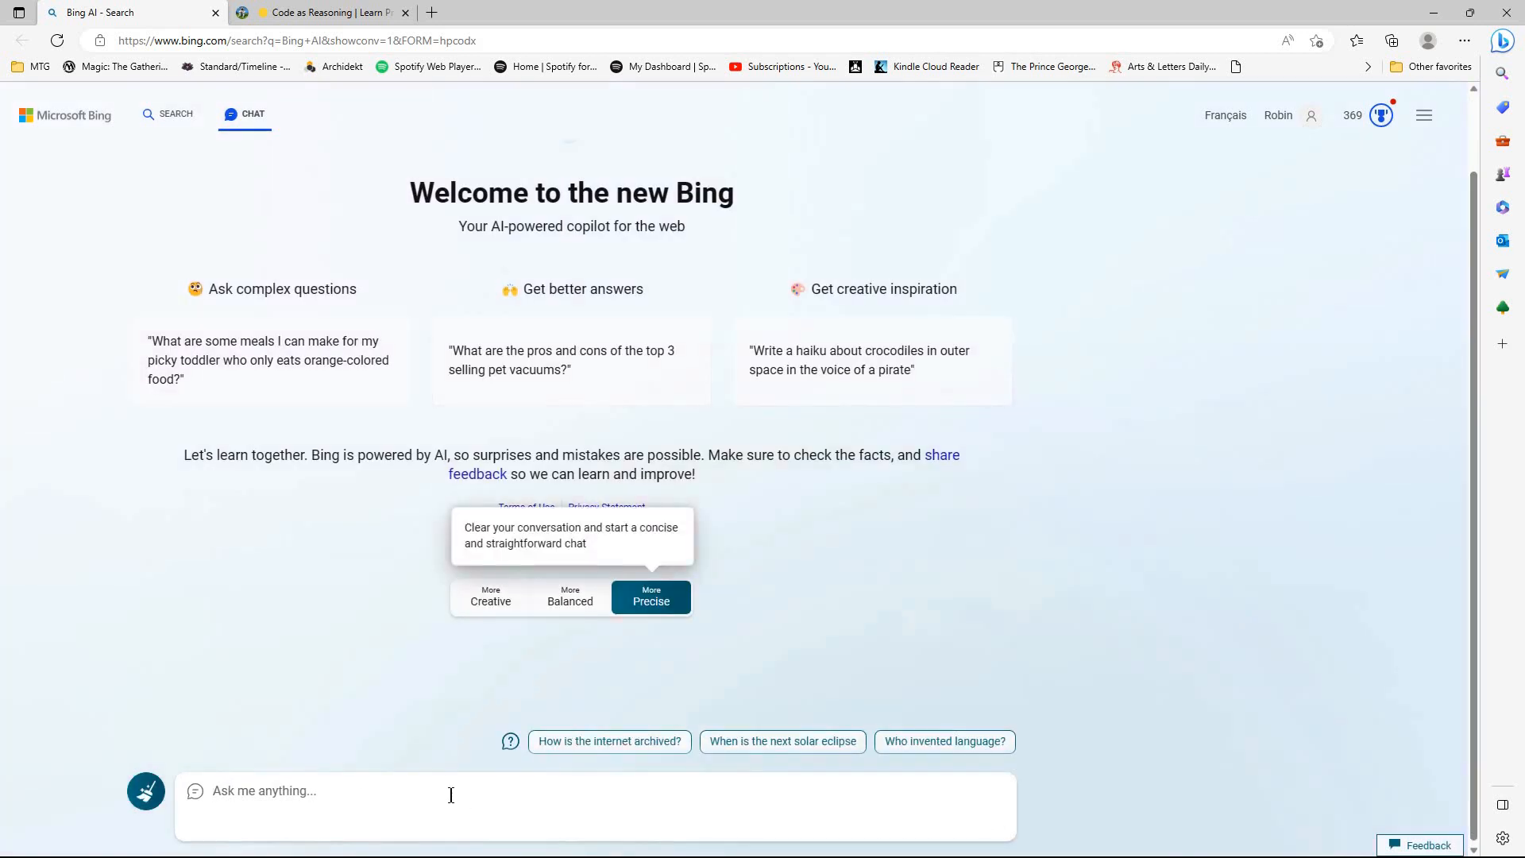
right_click(450, 789)
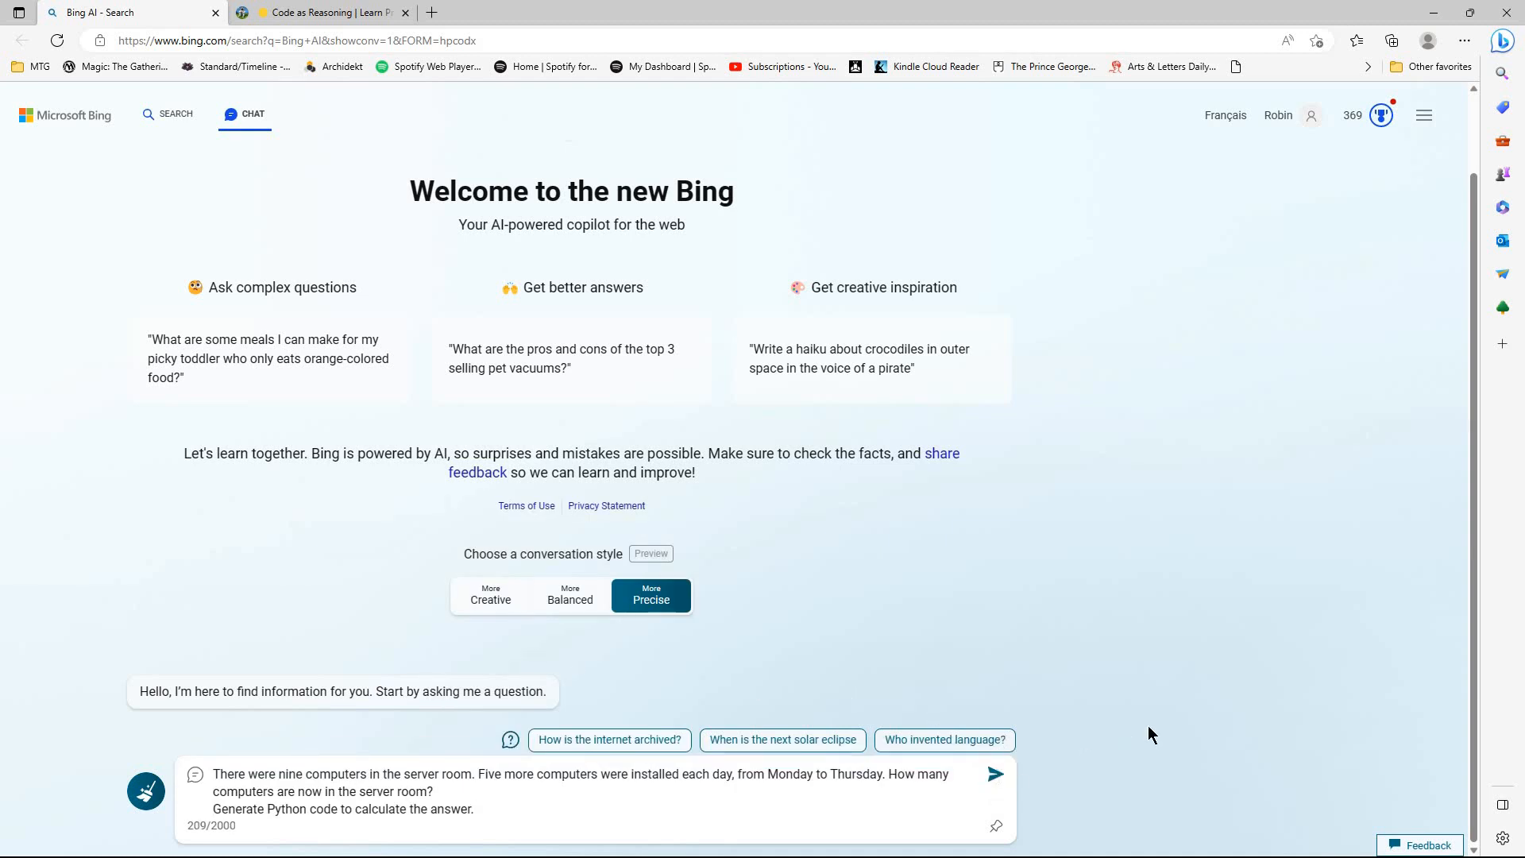
left_click(995, 773)
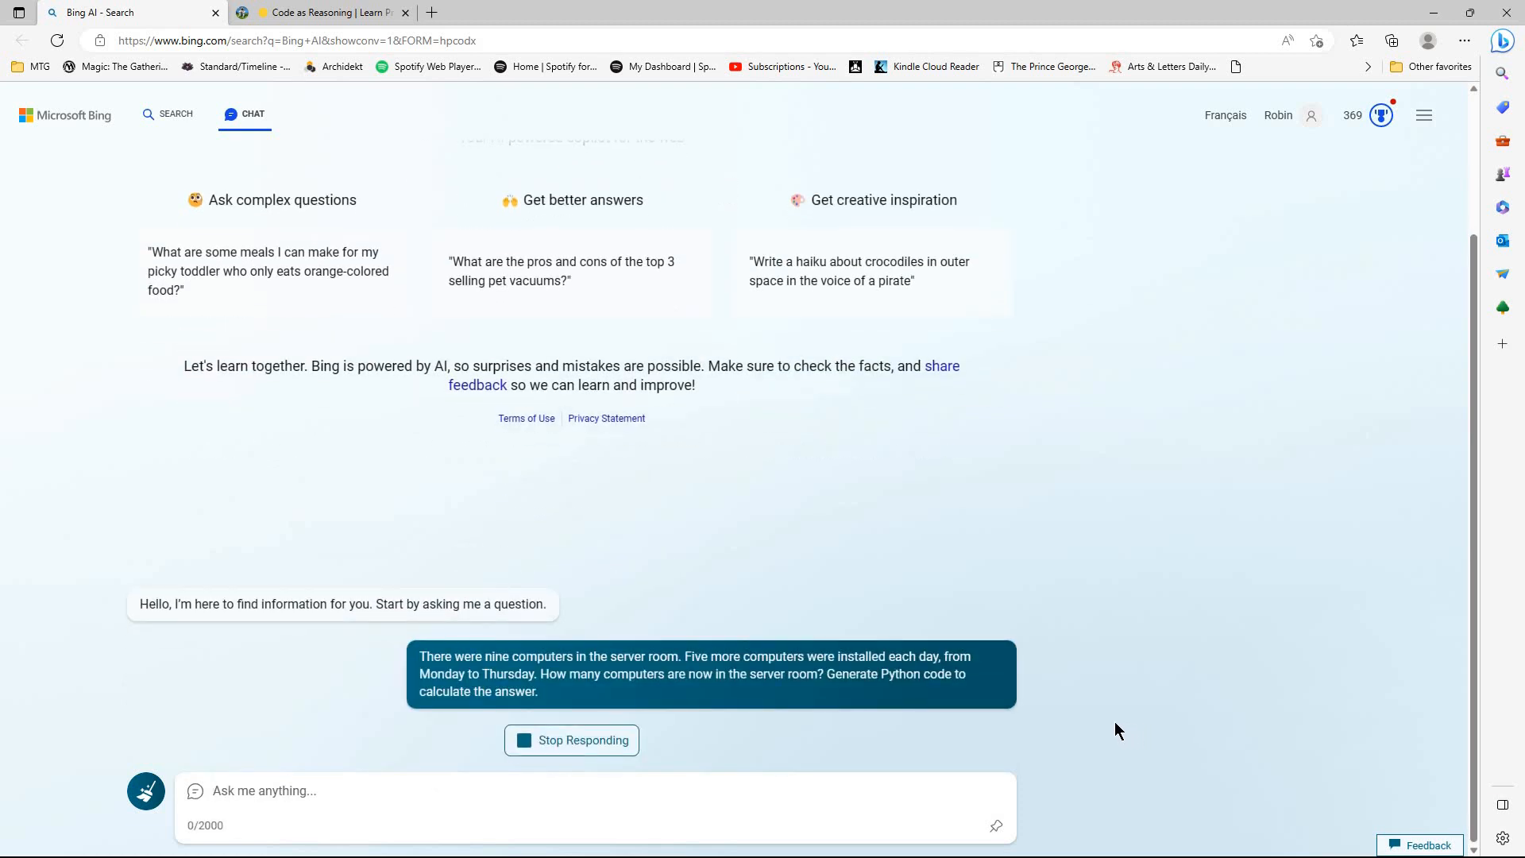
mouse_move(1101, 725)
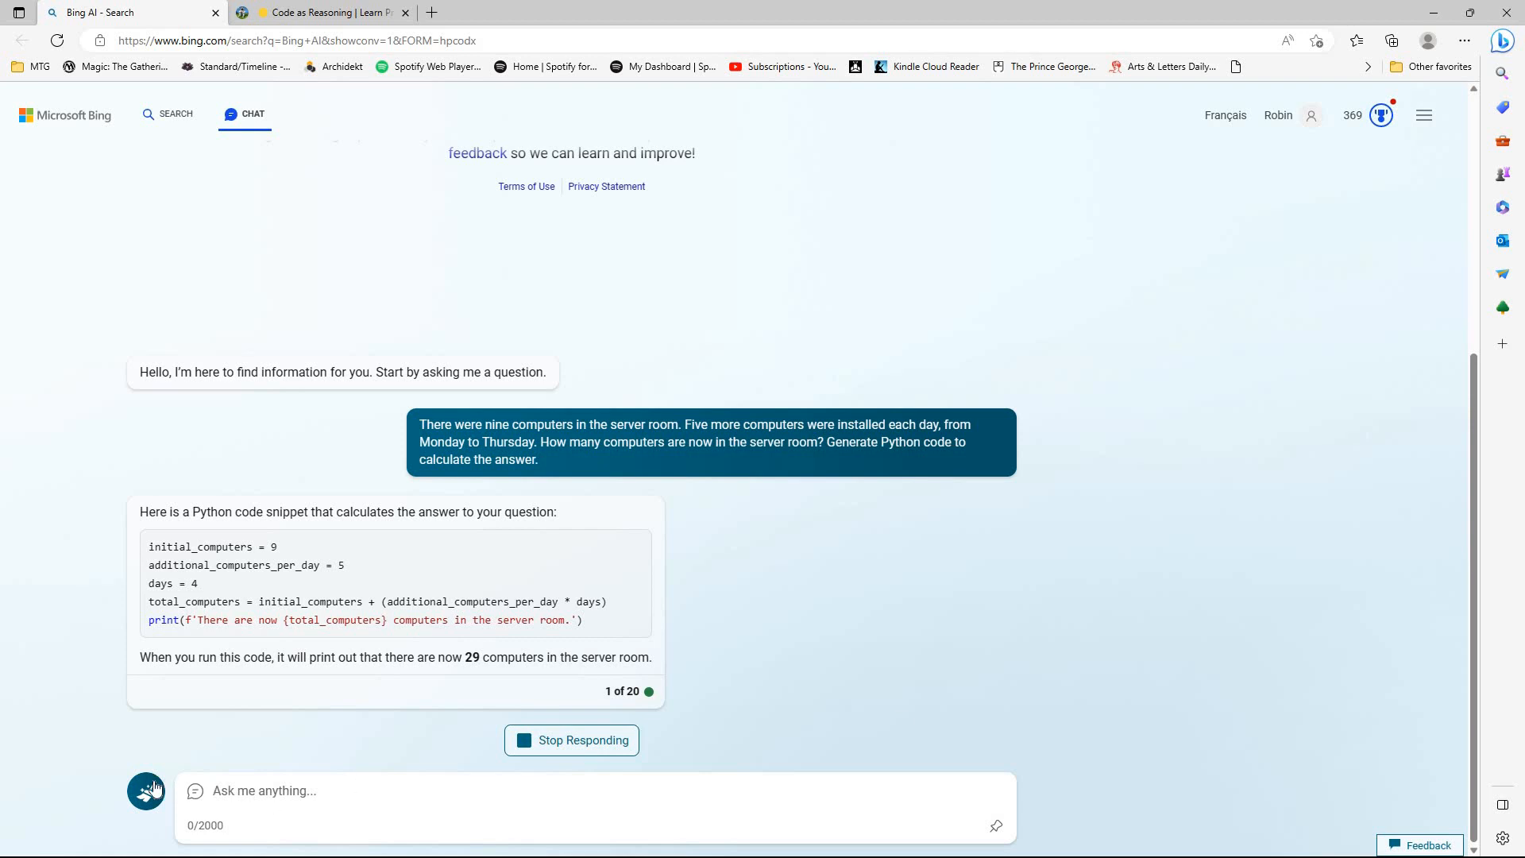
- Rerun the nine-computers question in a new Balanced chat, then start a fresh Creative chat
left_click(147, 789)
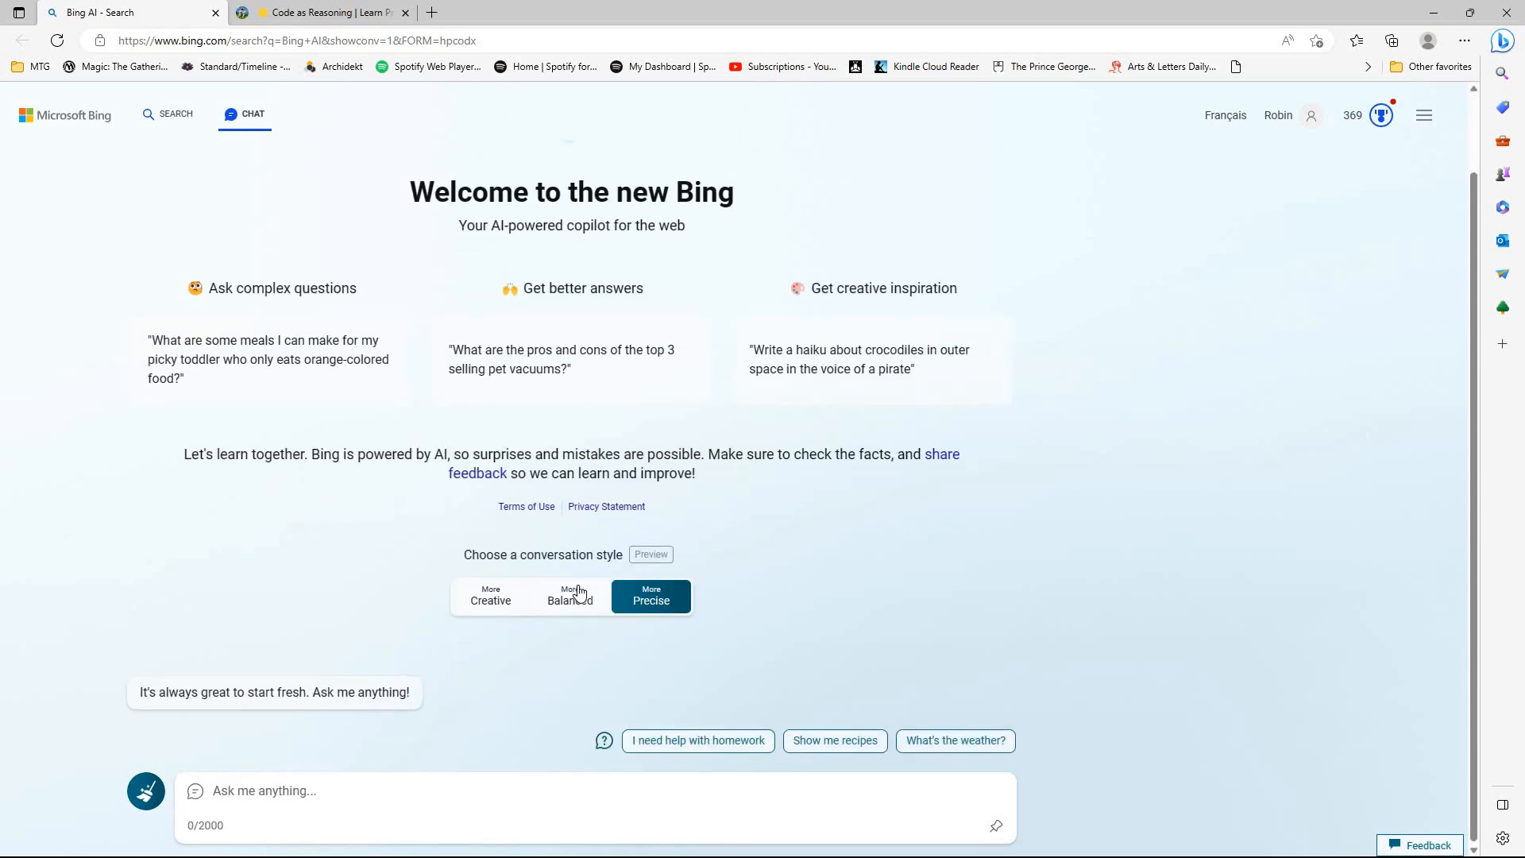
left_click(569, 594)
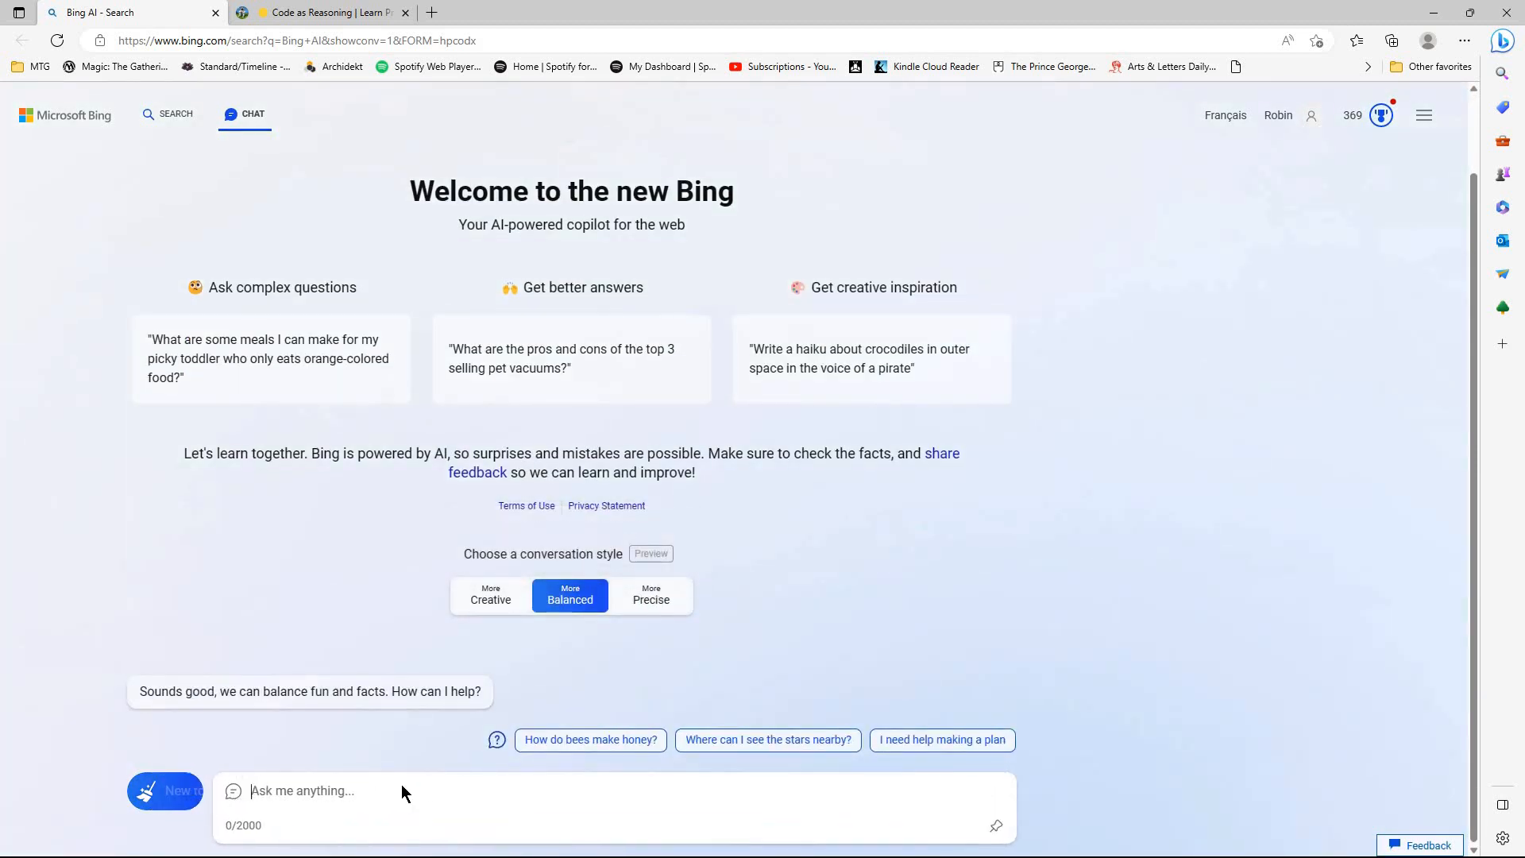
type("There were nine computers in the server room. Five more computers were installed each day, from Monday to Thursday. How many computers are now in the server room?")
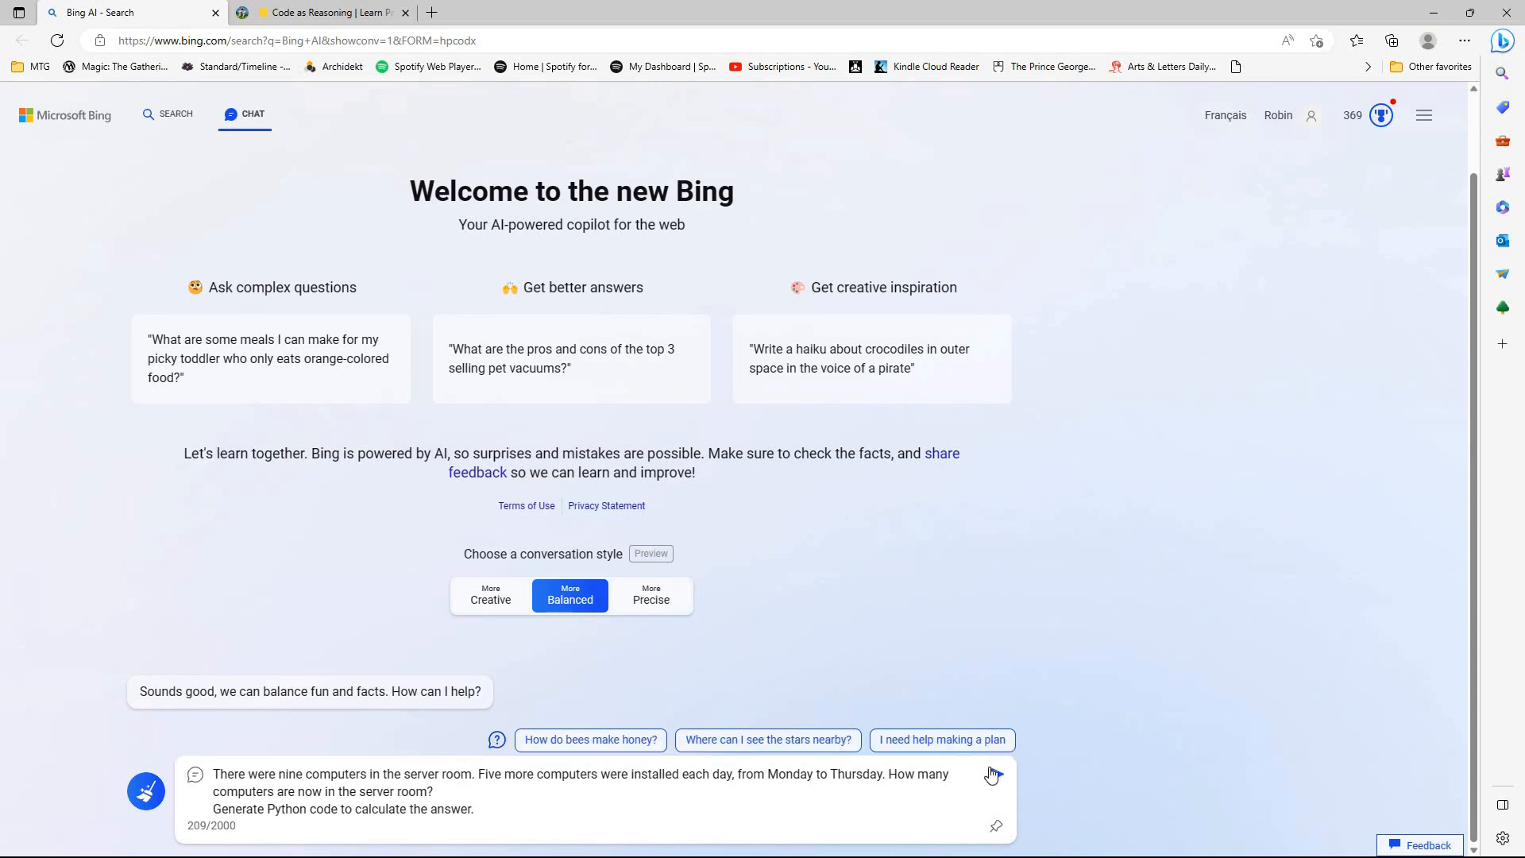
left_click(991, 774)
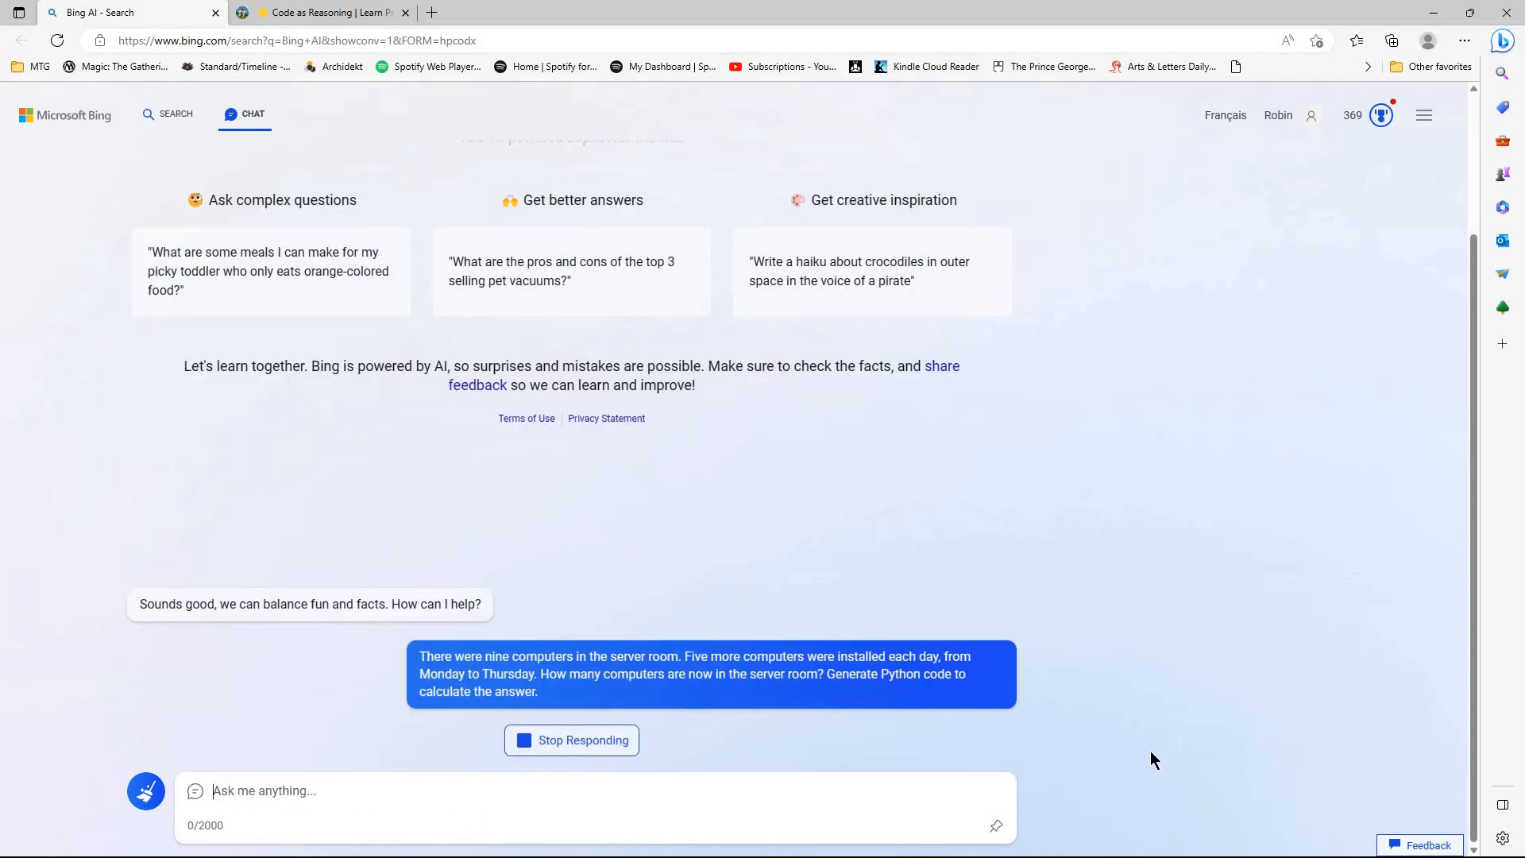
mouse_move(1116, 758)
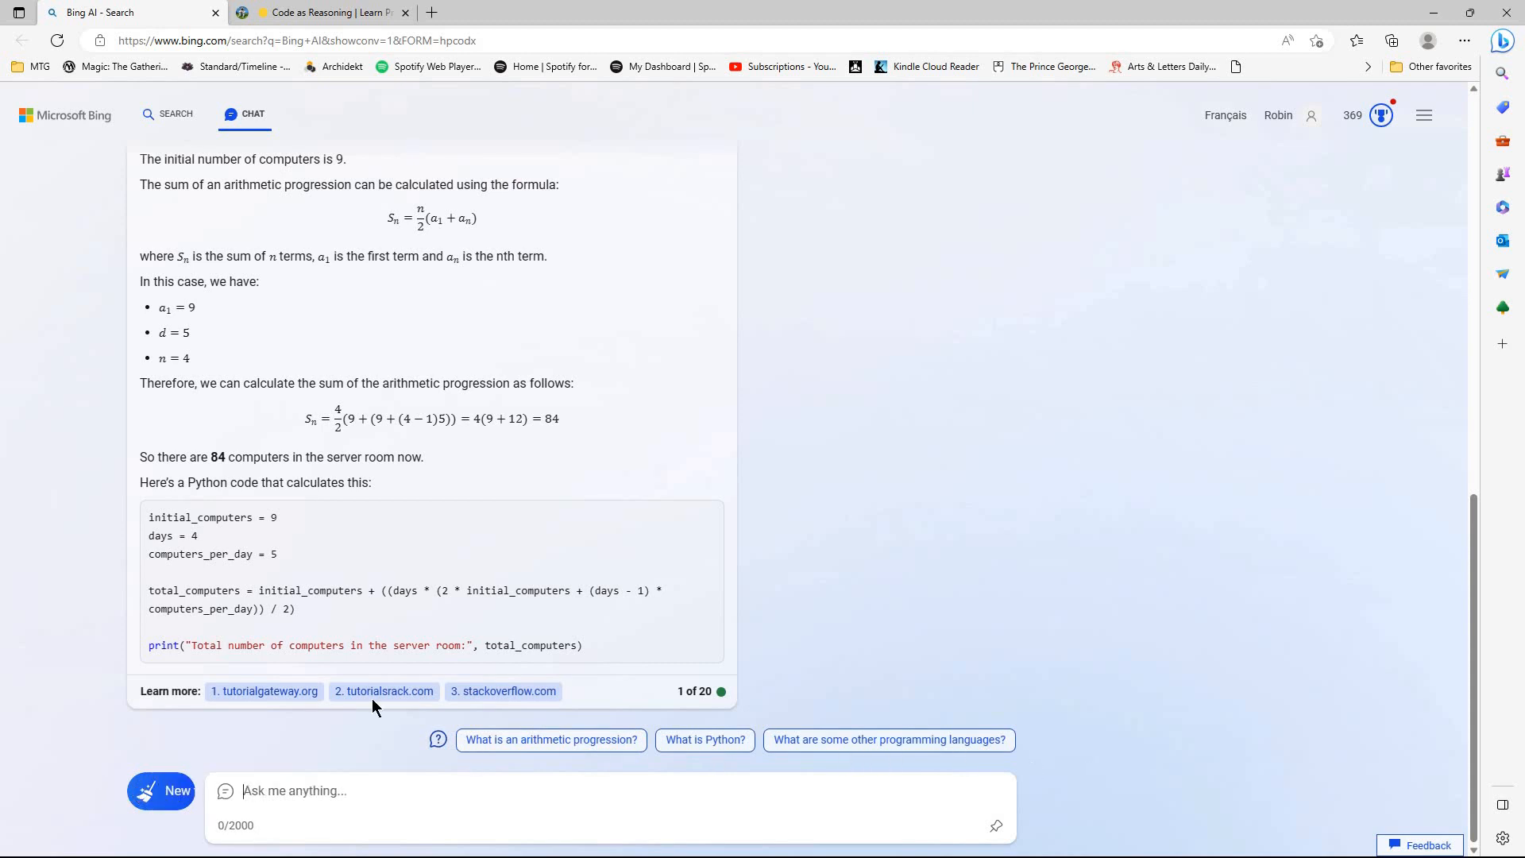
left_click(160, 789)
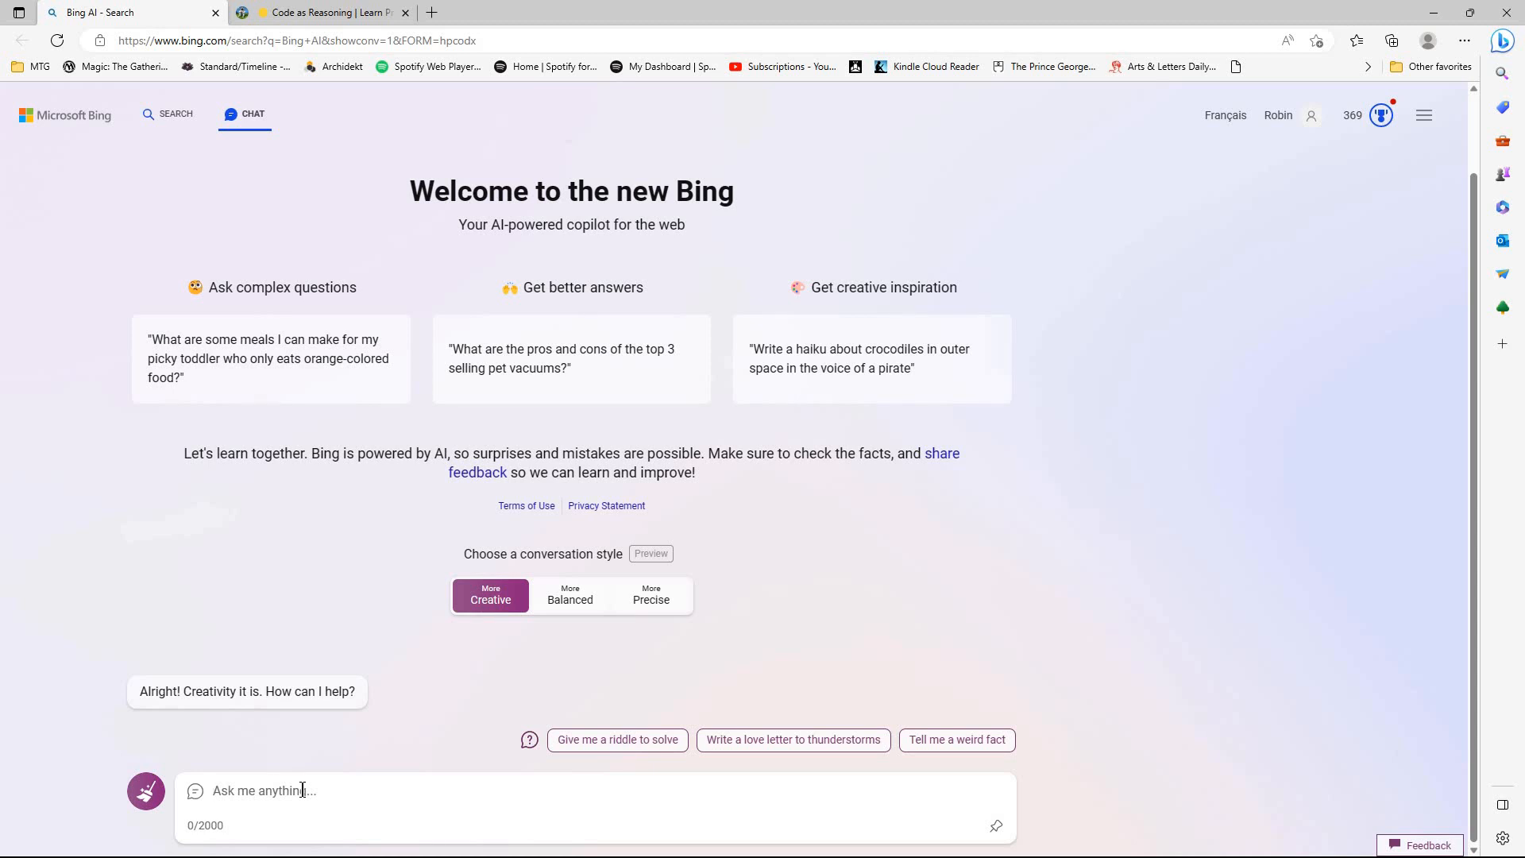
- Send the nine-computers server room question in the fresh Creative-style chat
type("There were nine computers in the server room. Five more computers were installed each day, from Monday to Thursday. How many computers are now in the server room?")
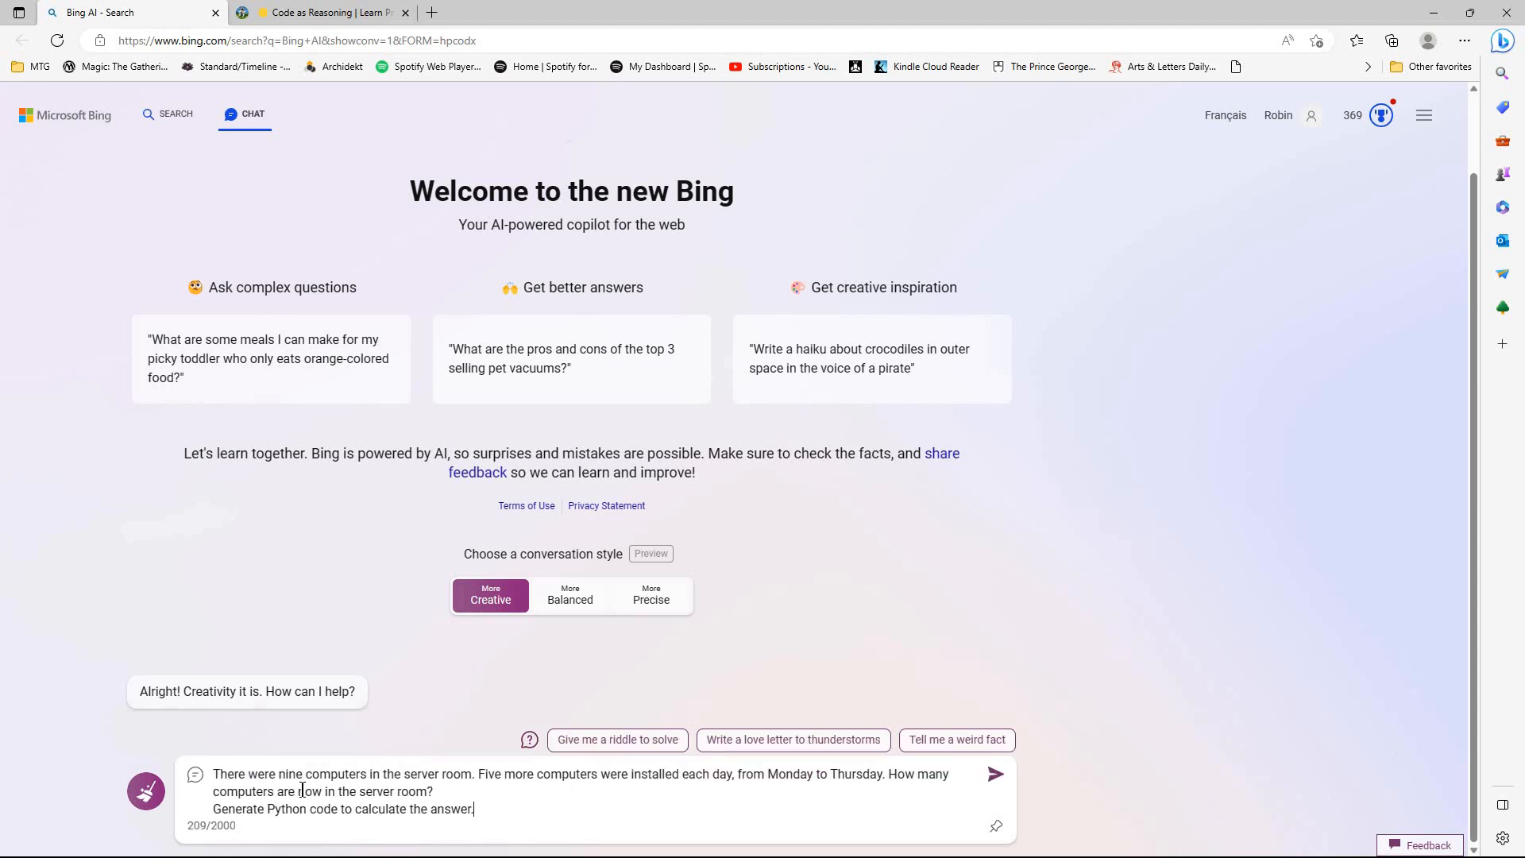
left_click(994, 773)
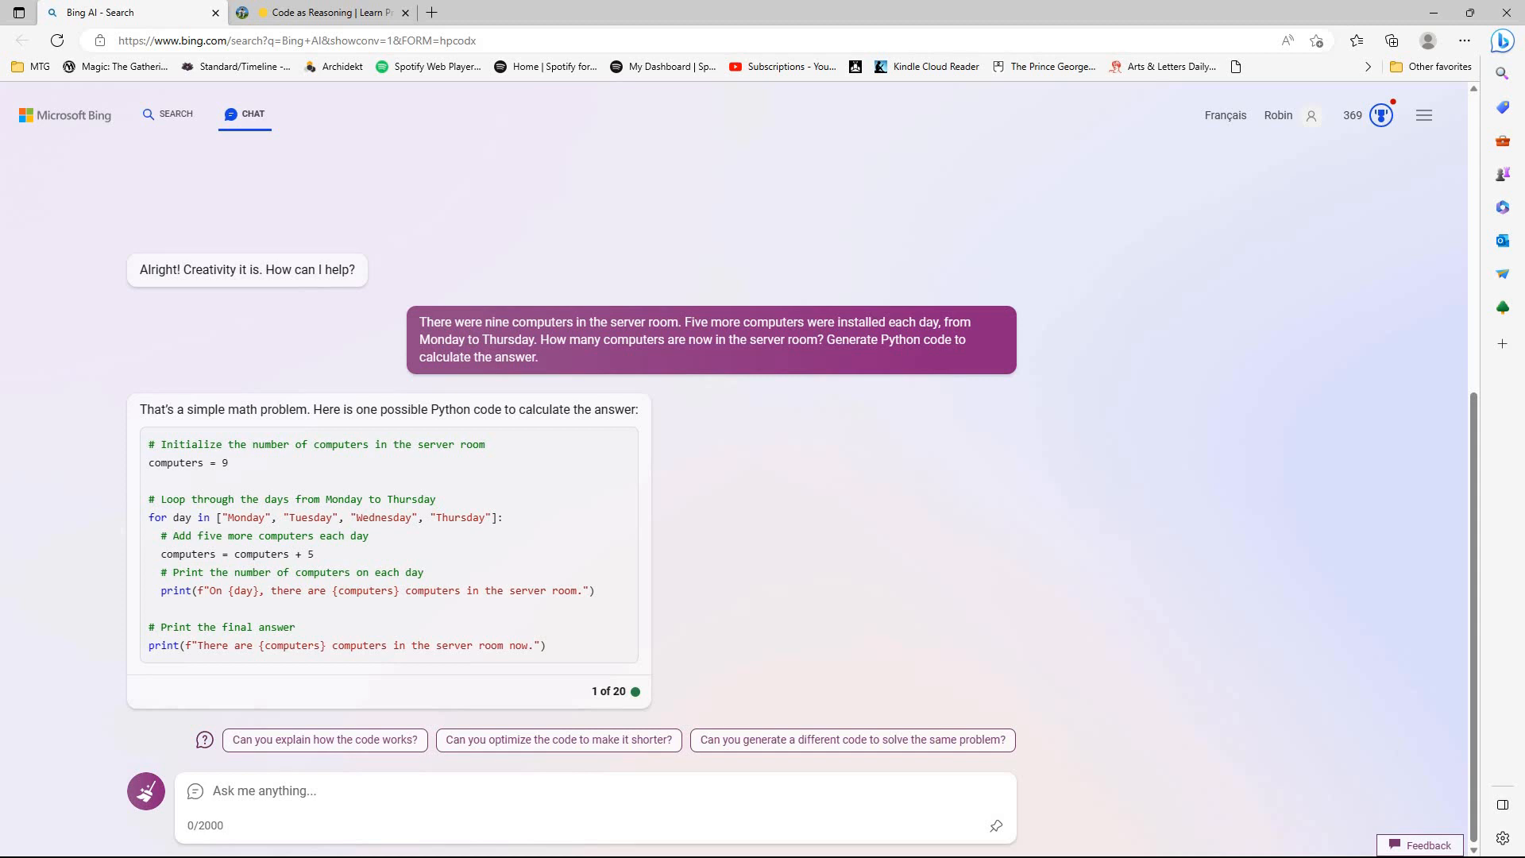
mouse_move(1320, 546)
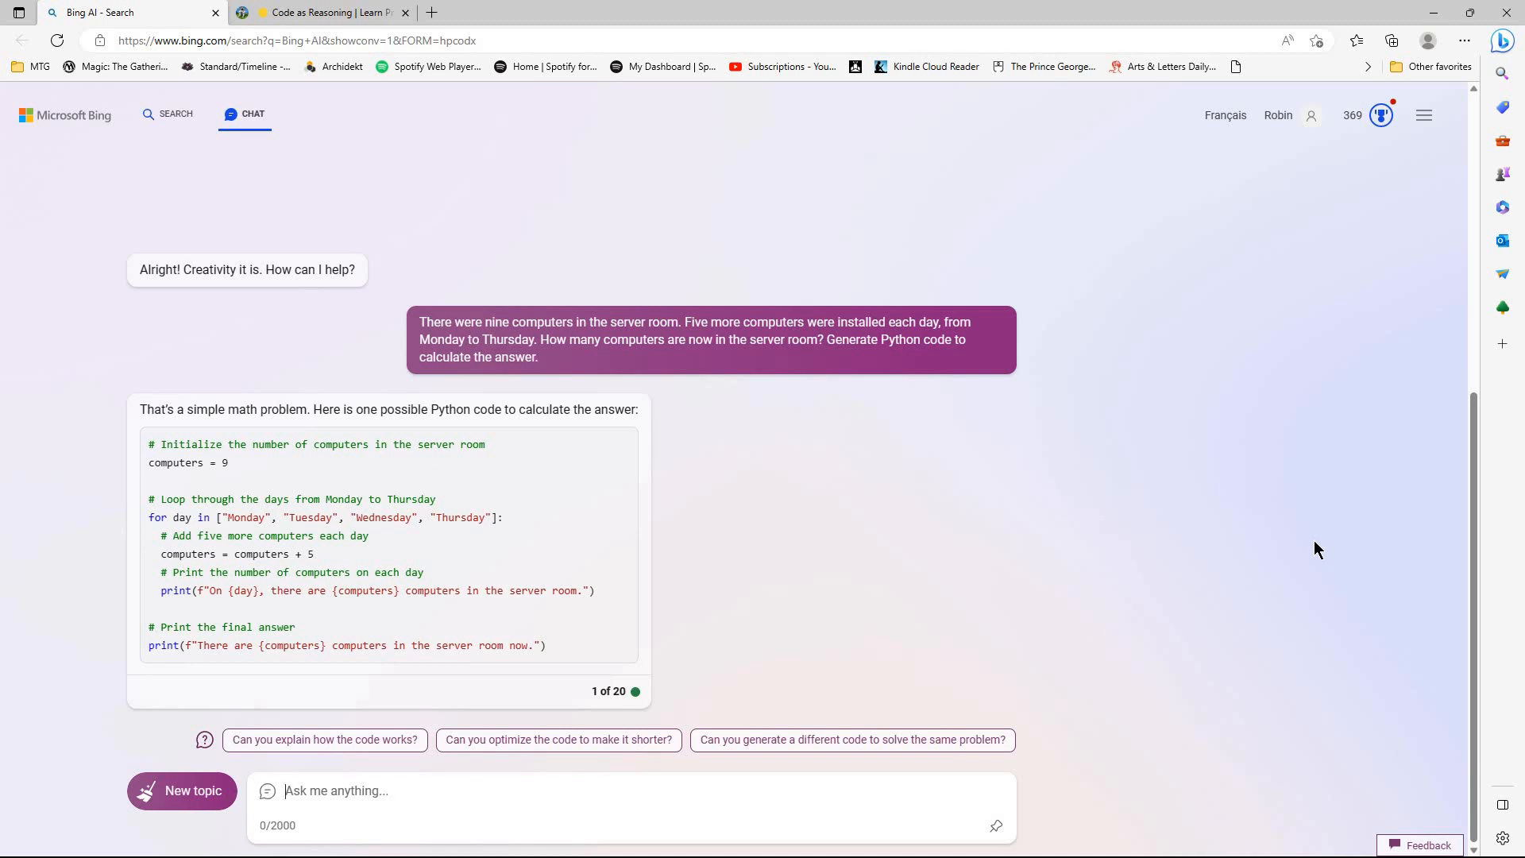
mouse_move(813, 390)
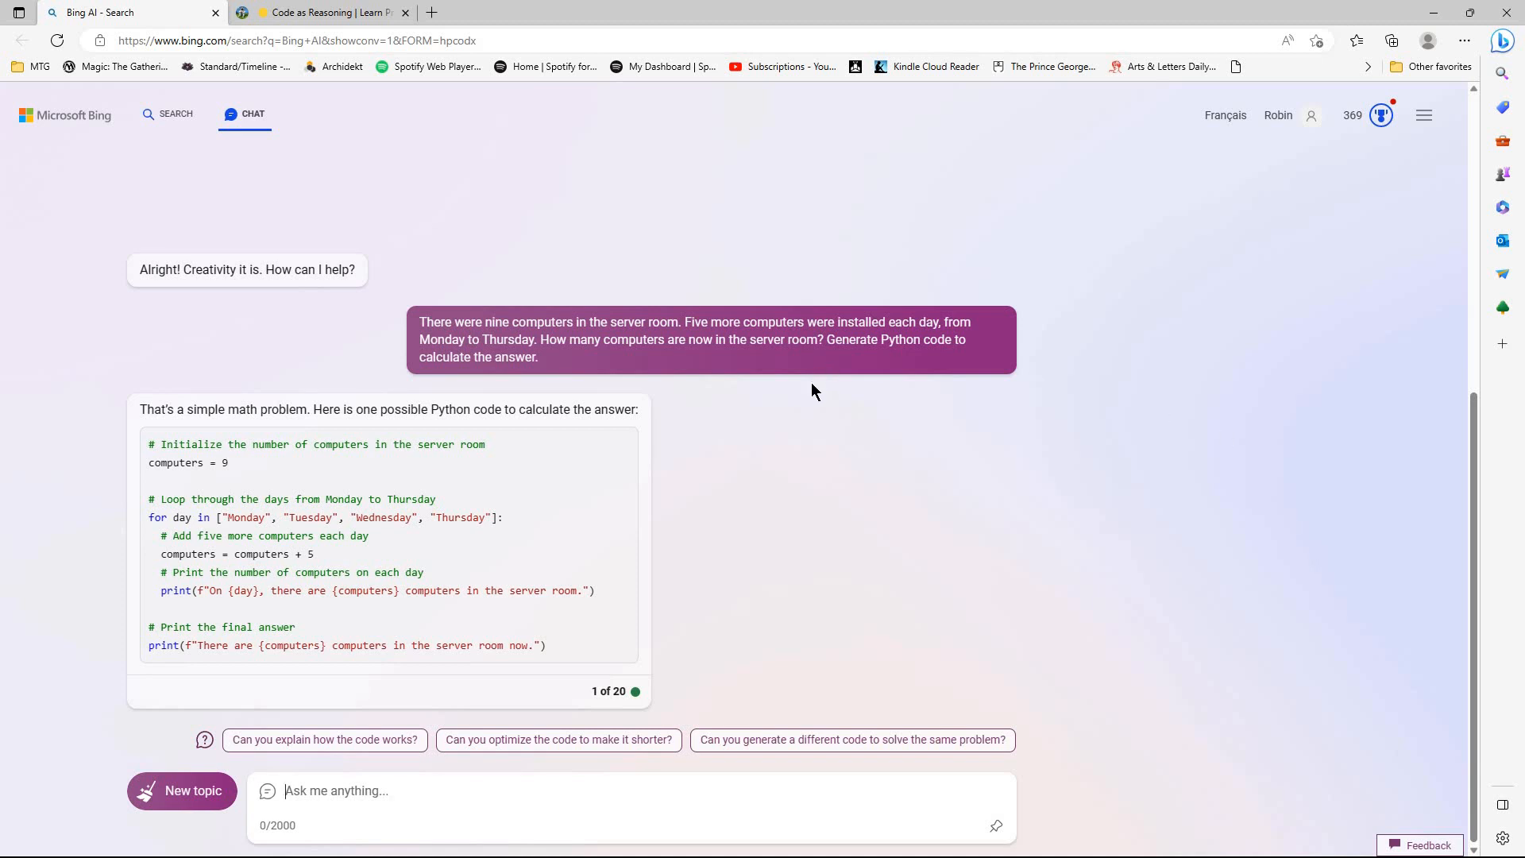
mouse_move(1196, 473)
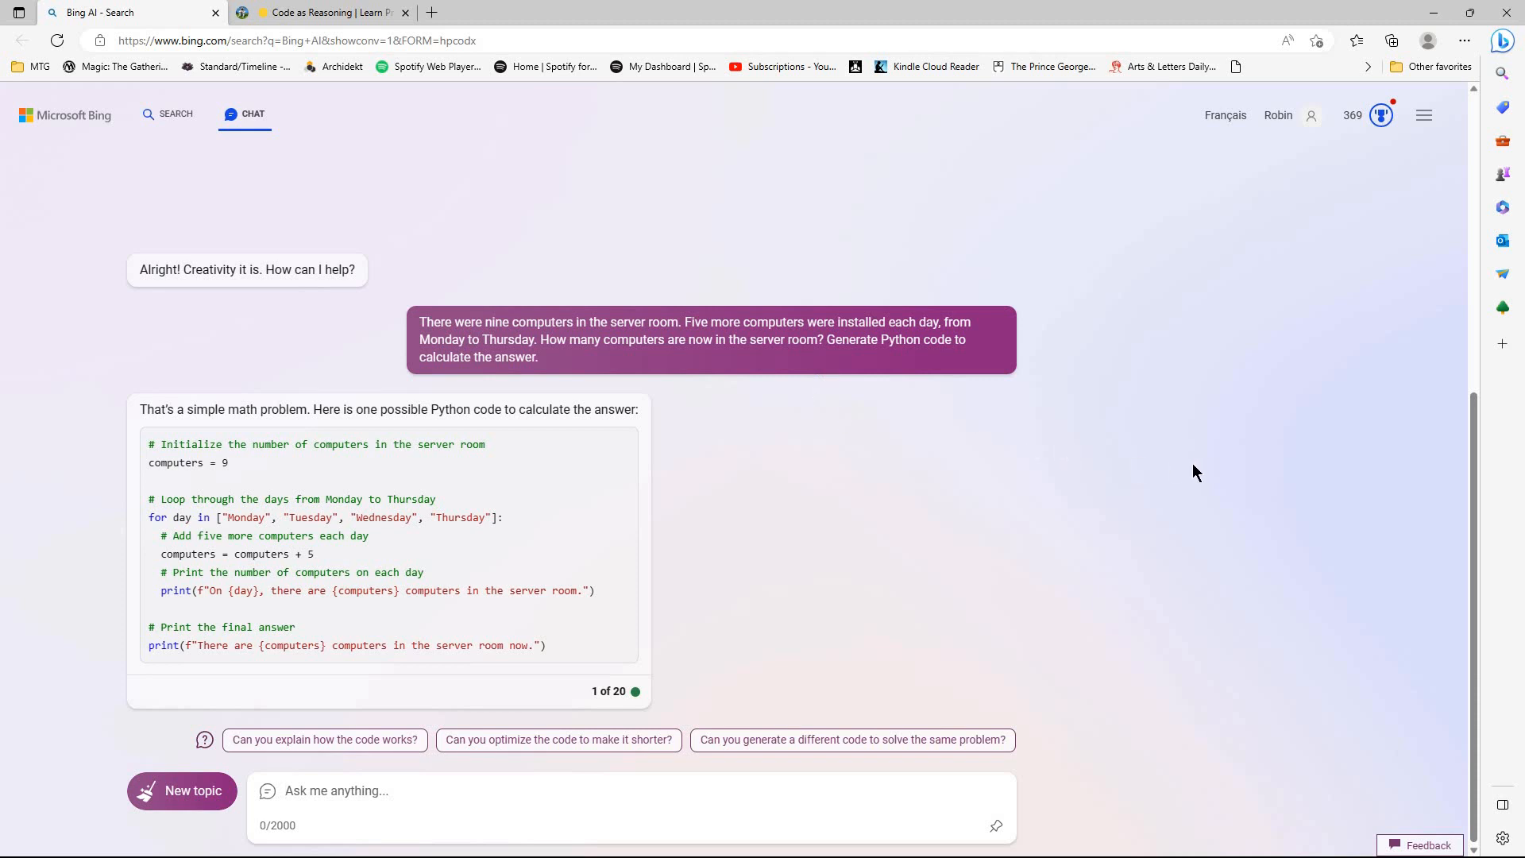
mouse_move(813, 546)
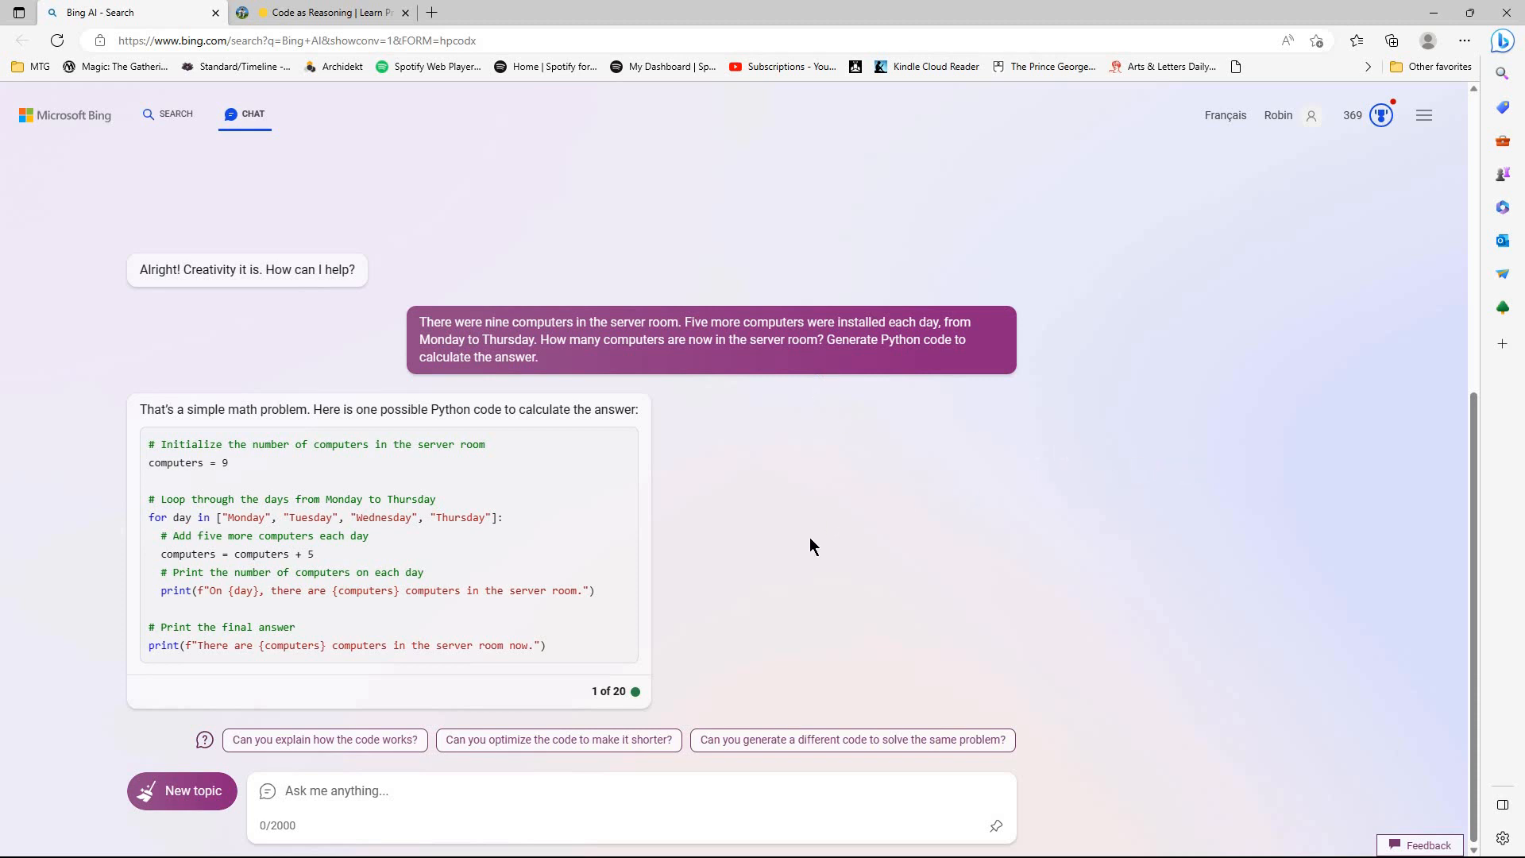
mouse_move(713, 608)
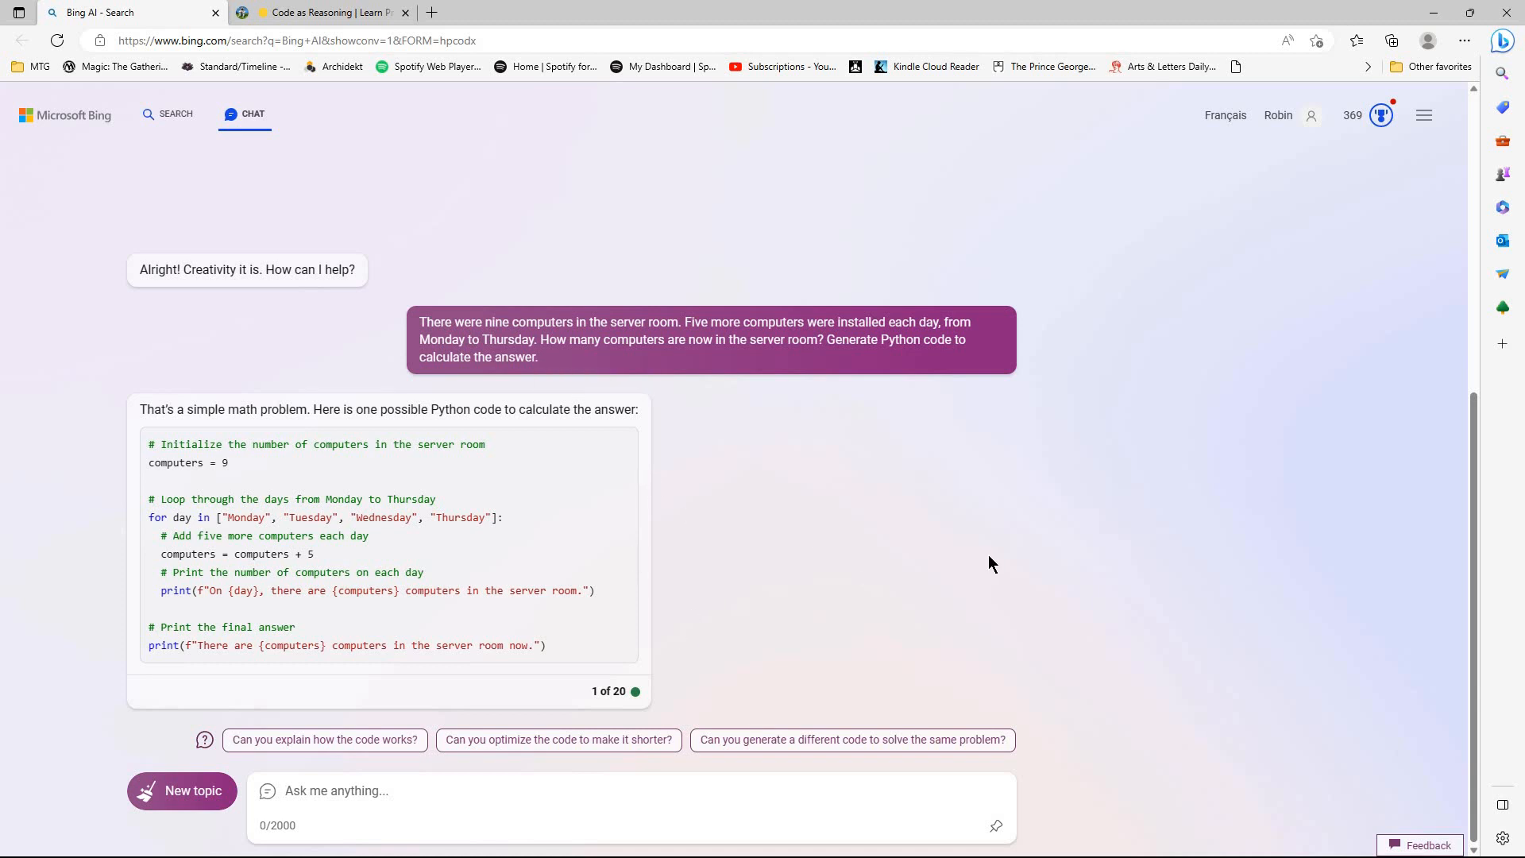
mouse_move(866, 657)
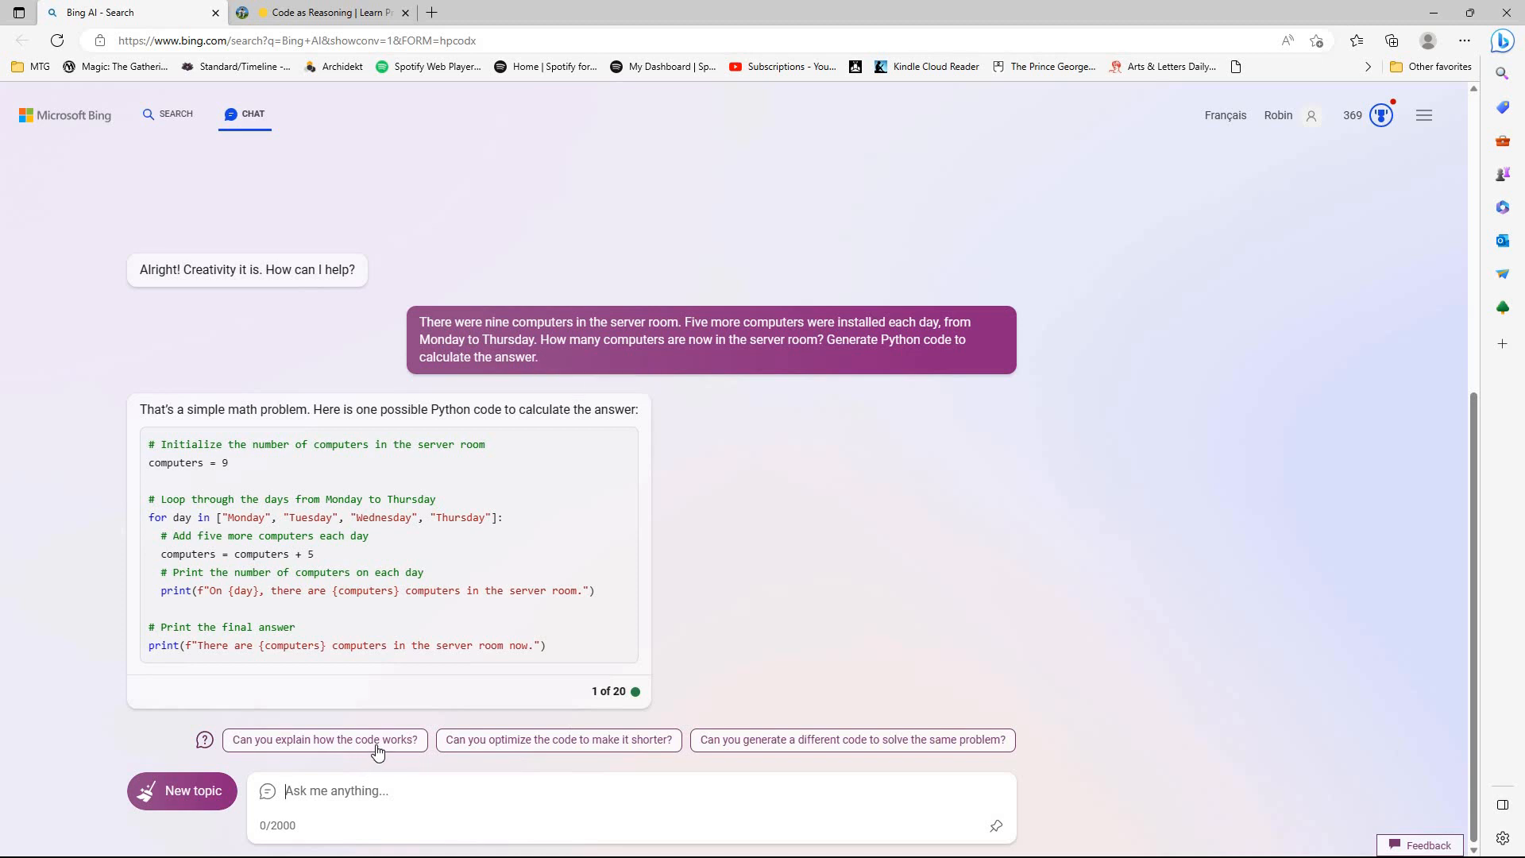
- Ask 'Can you explain how the code works?' and scroll through the explanation
left_click(324, 739)
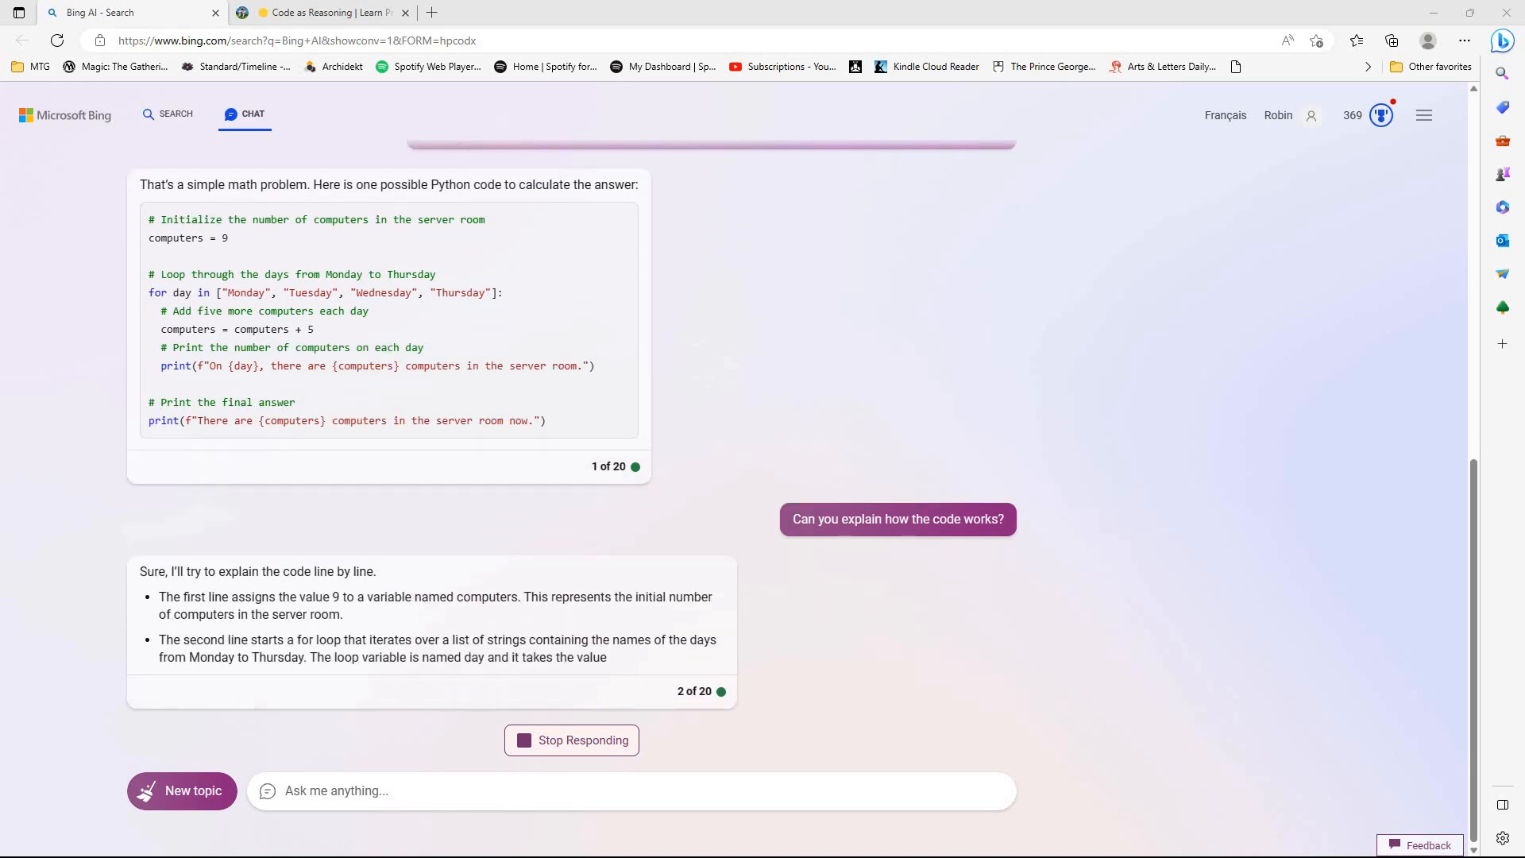
scroll("down", 3)
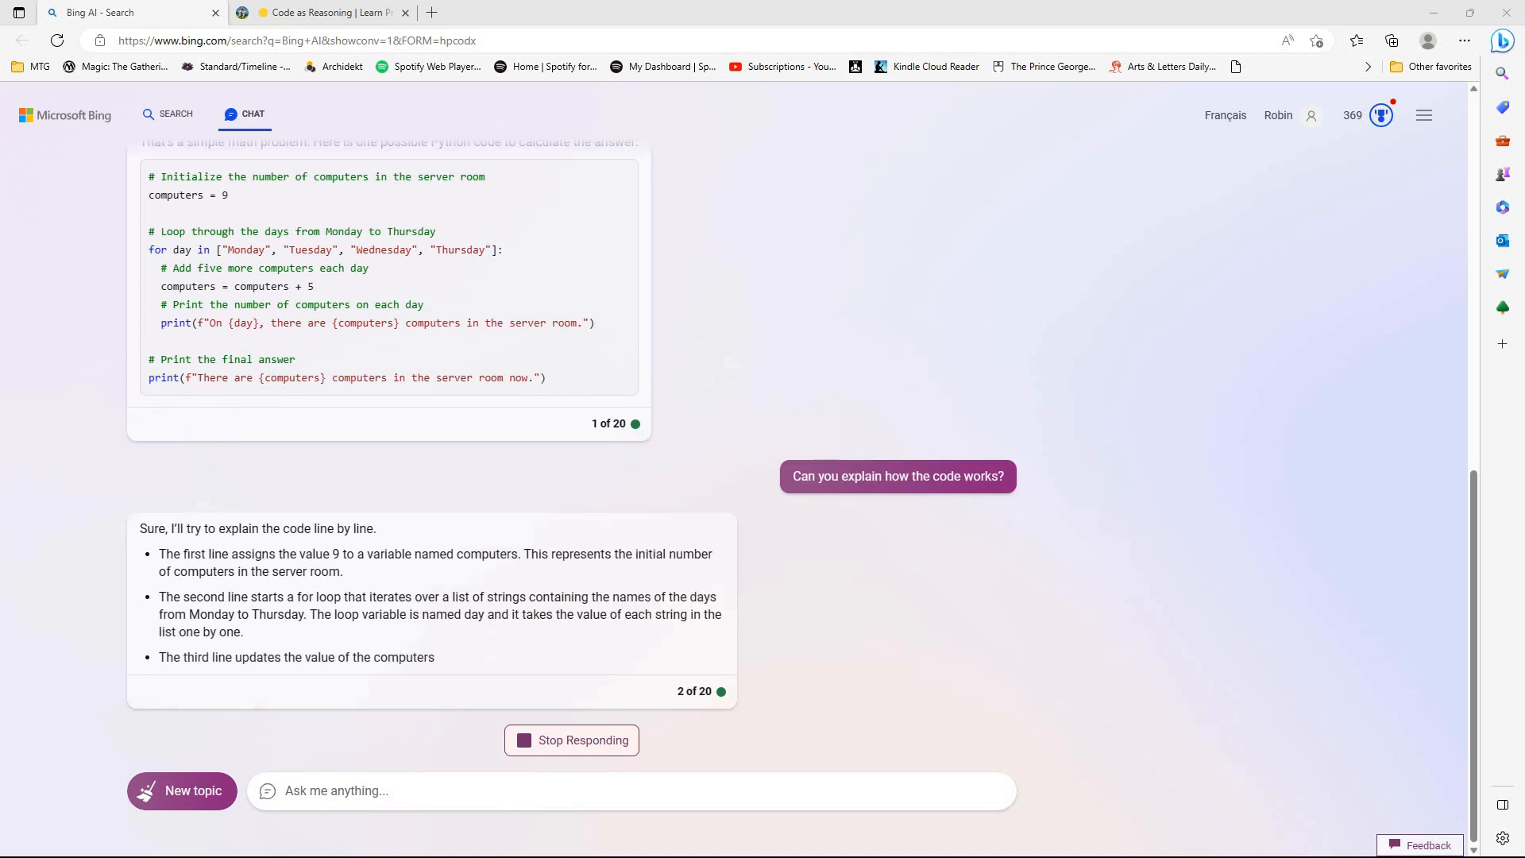
scroll("down", 3)
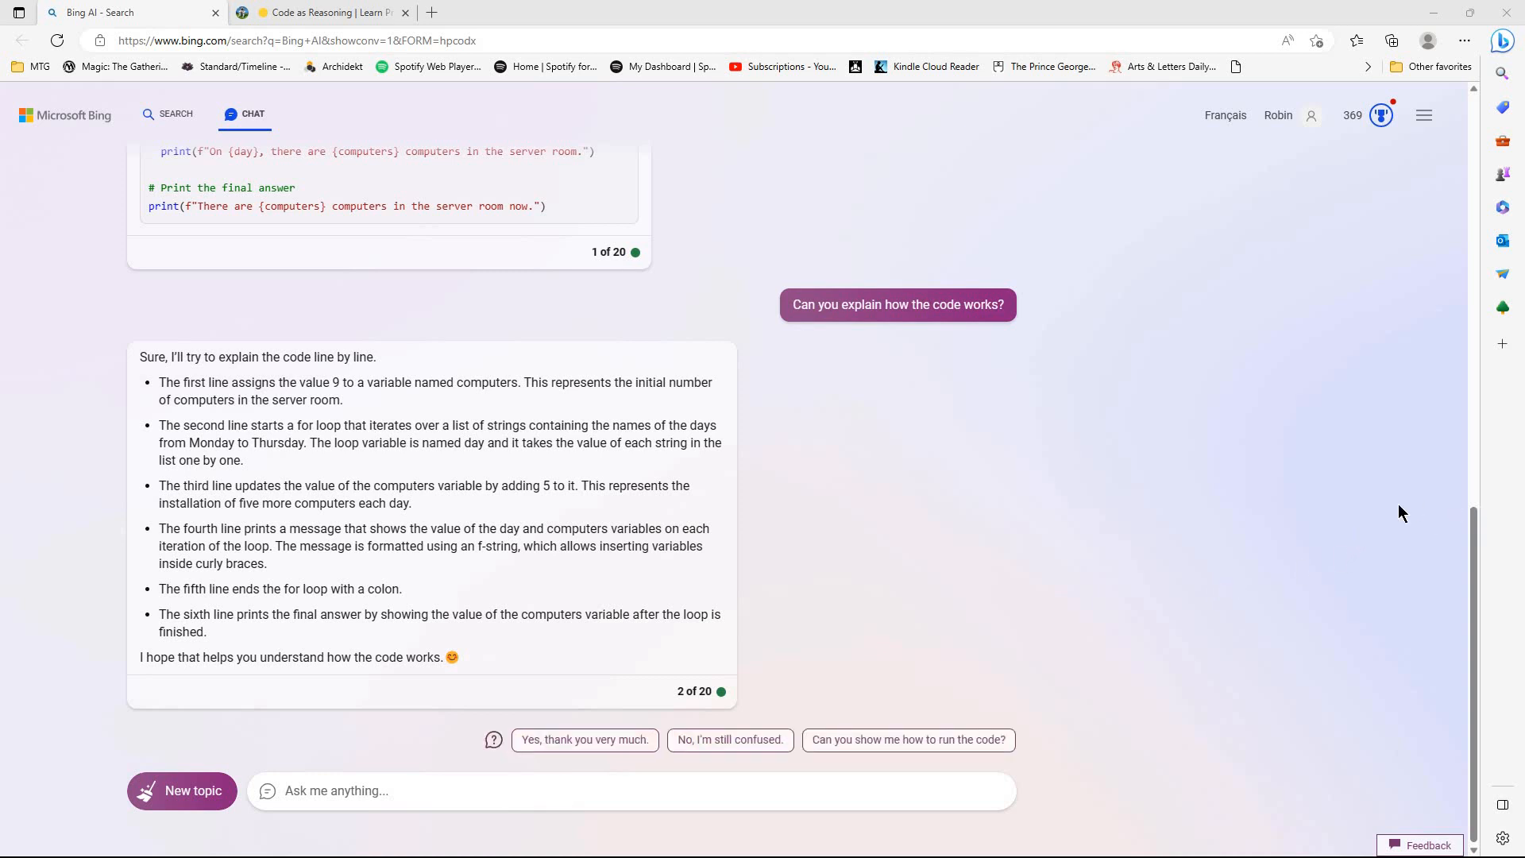
mouse_move(759, 745)
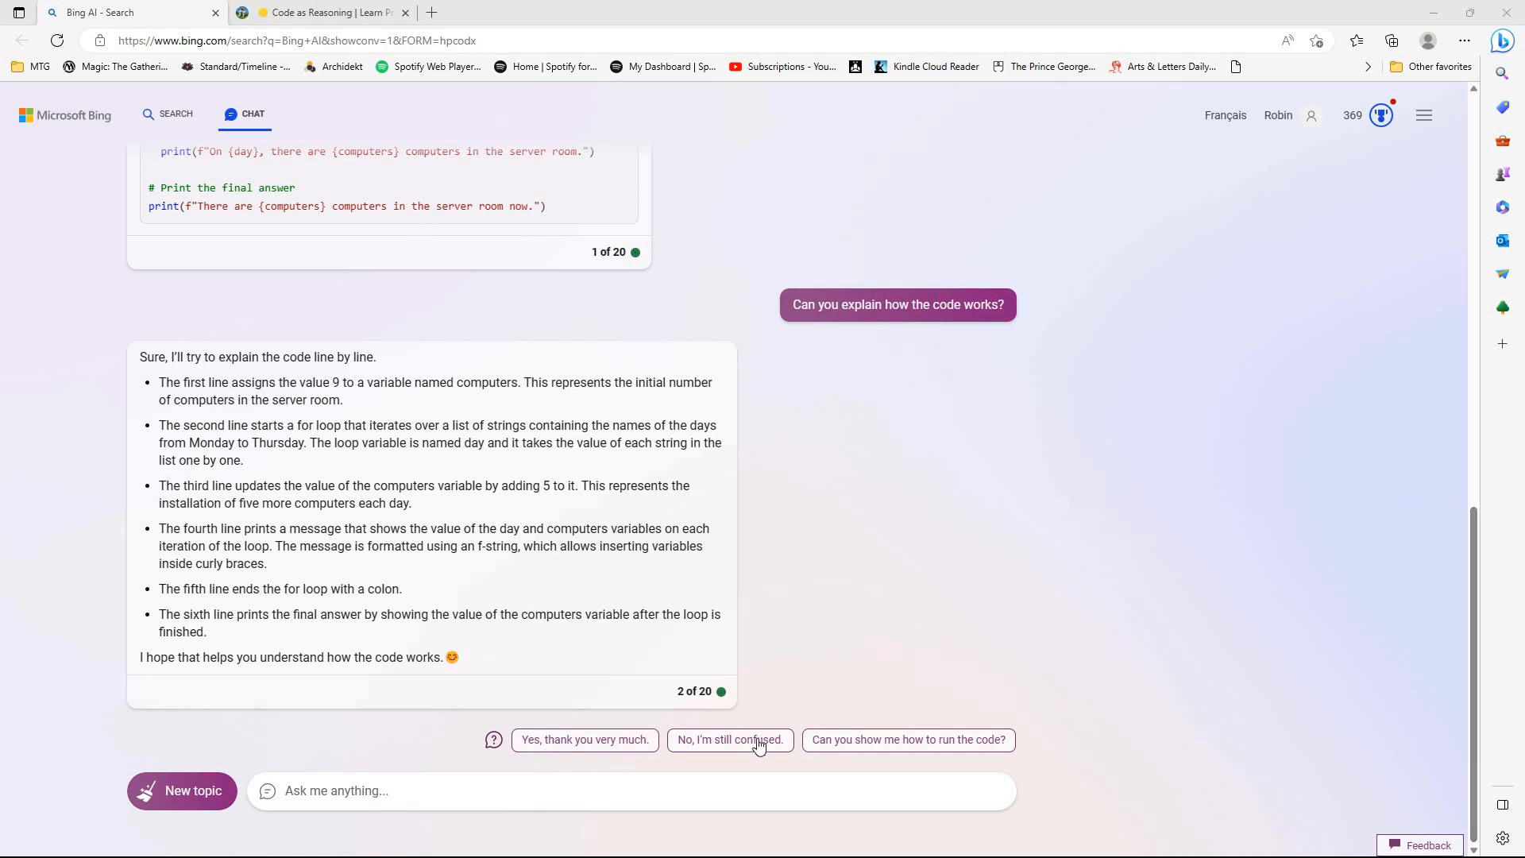
mouse_move(606, 530)
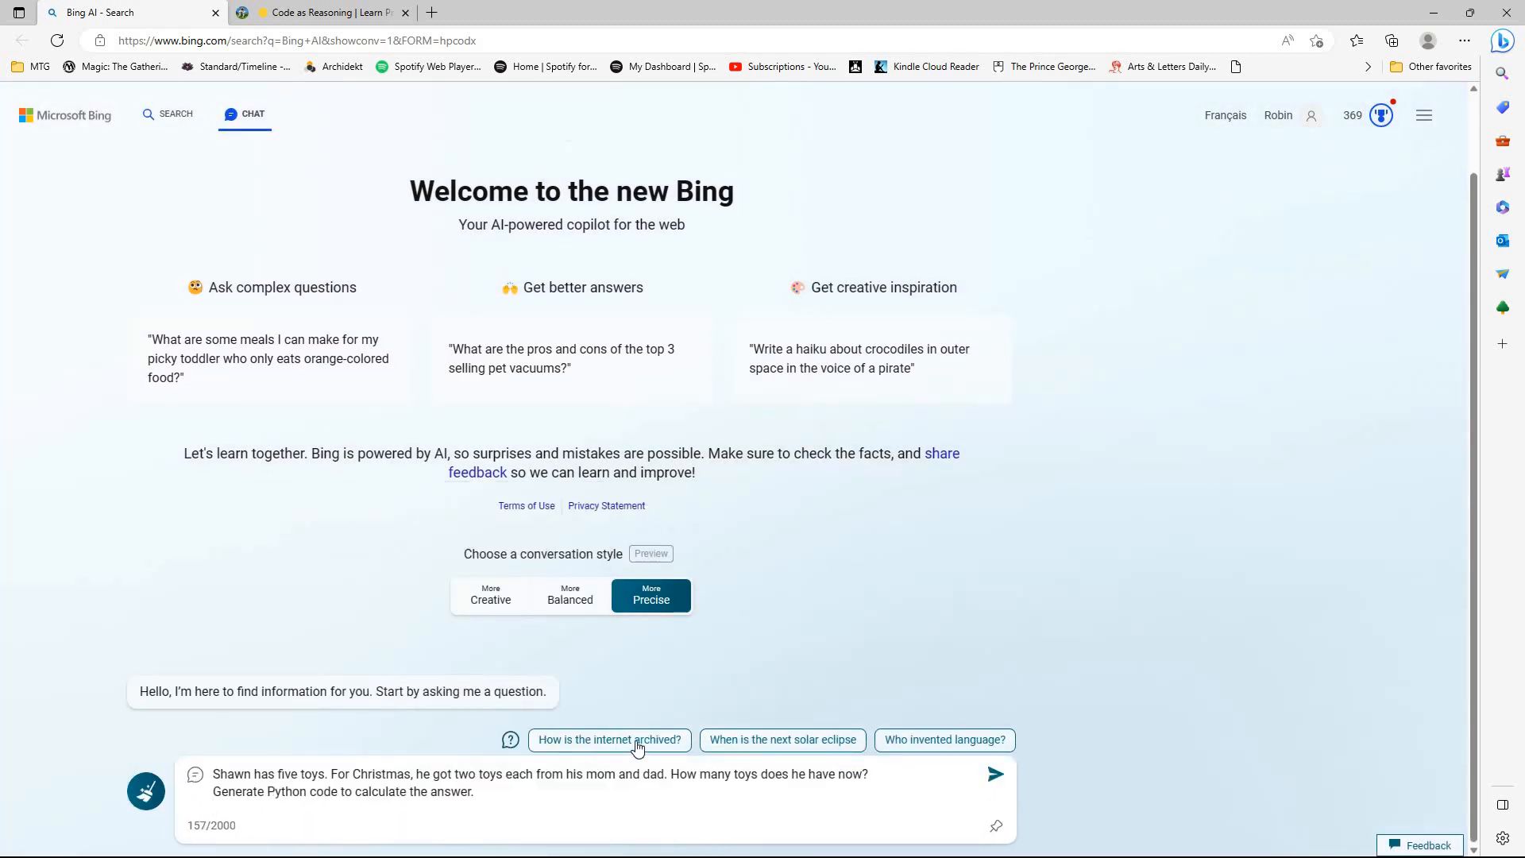
mouse_move(902, 772)
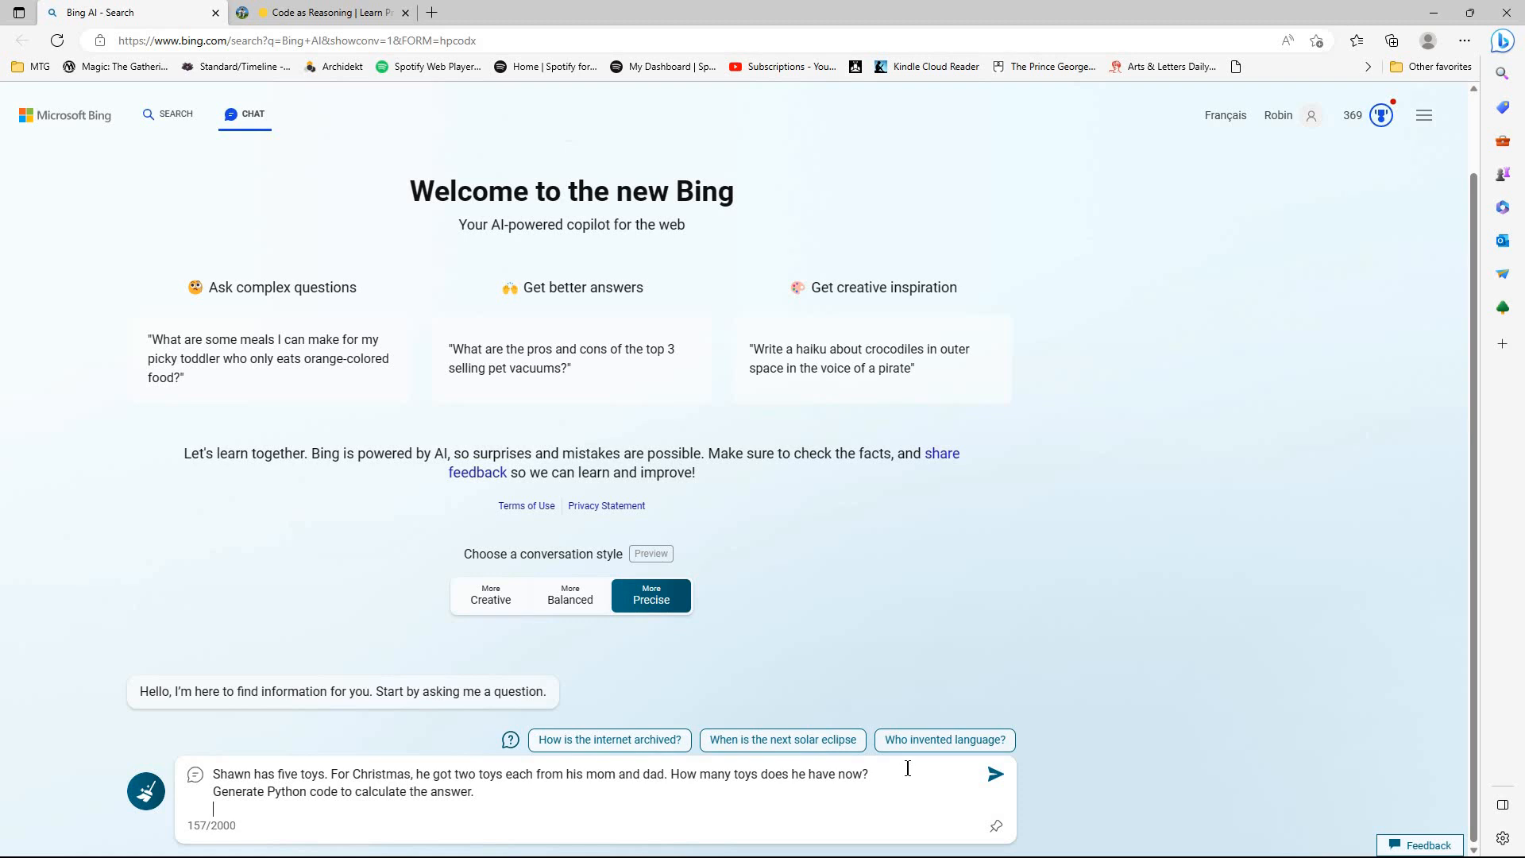
mouse_move(897, 773)
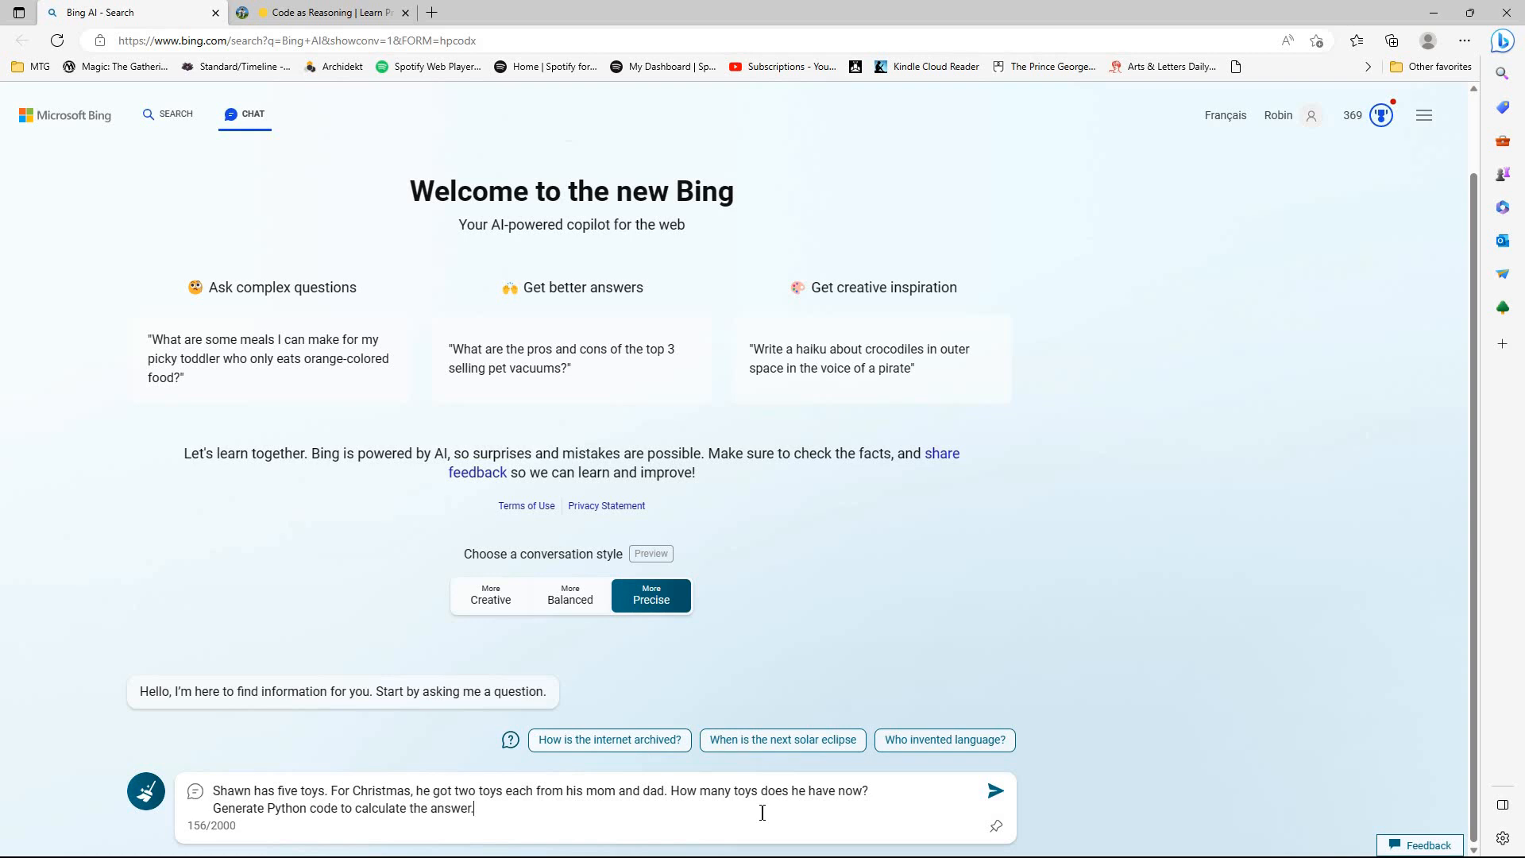
mouse_move(995, 800)
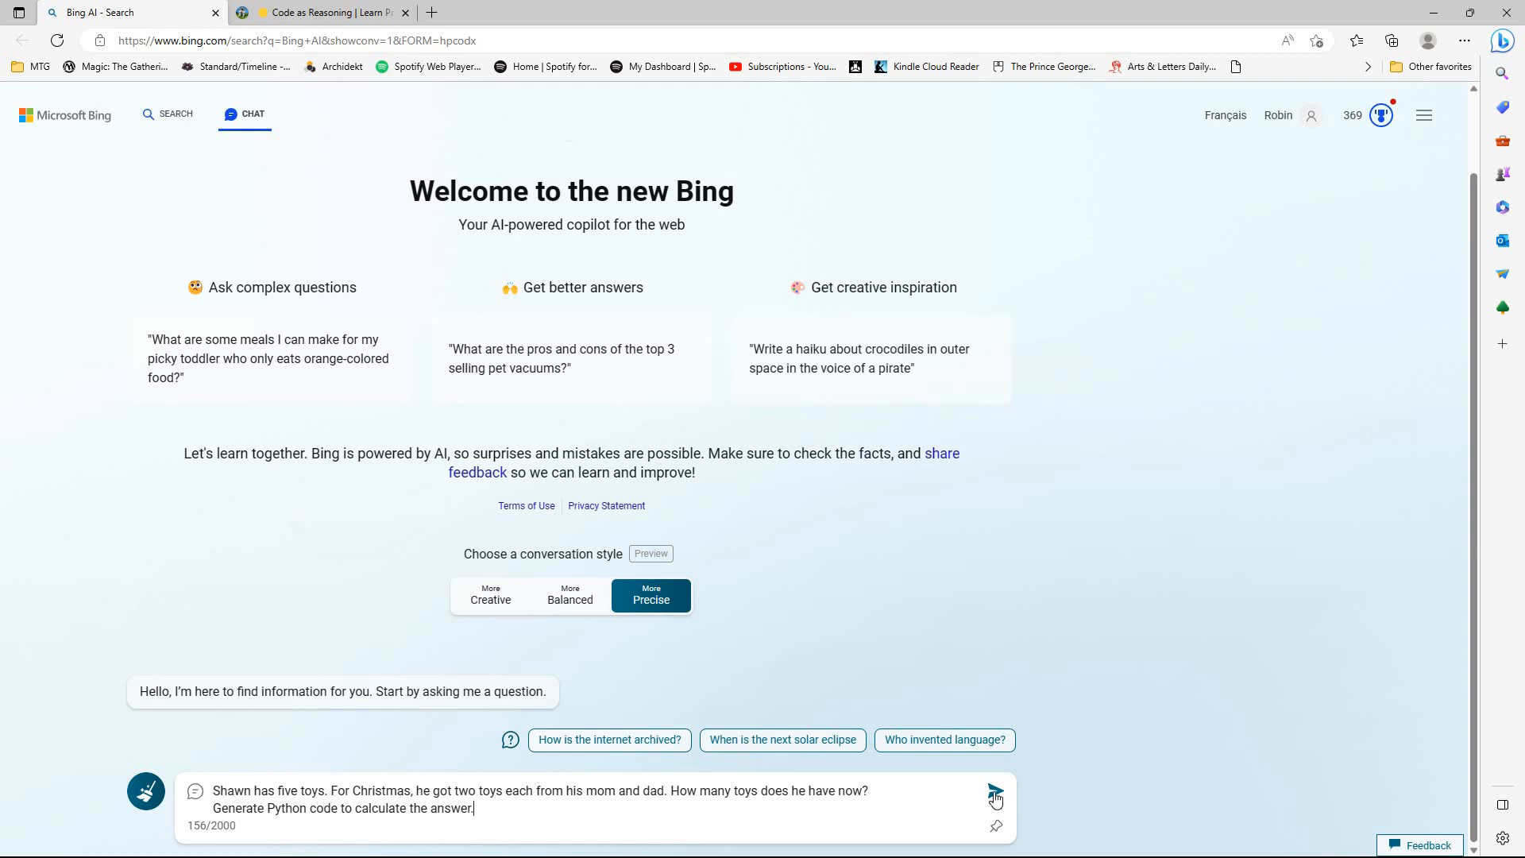
- Send the Shawn toys prompt requesting Python code in the Precise chat
left_click(993, 791)
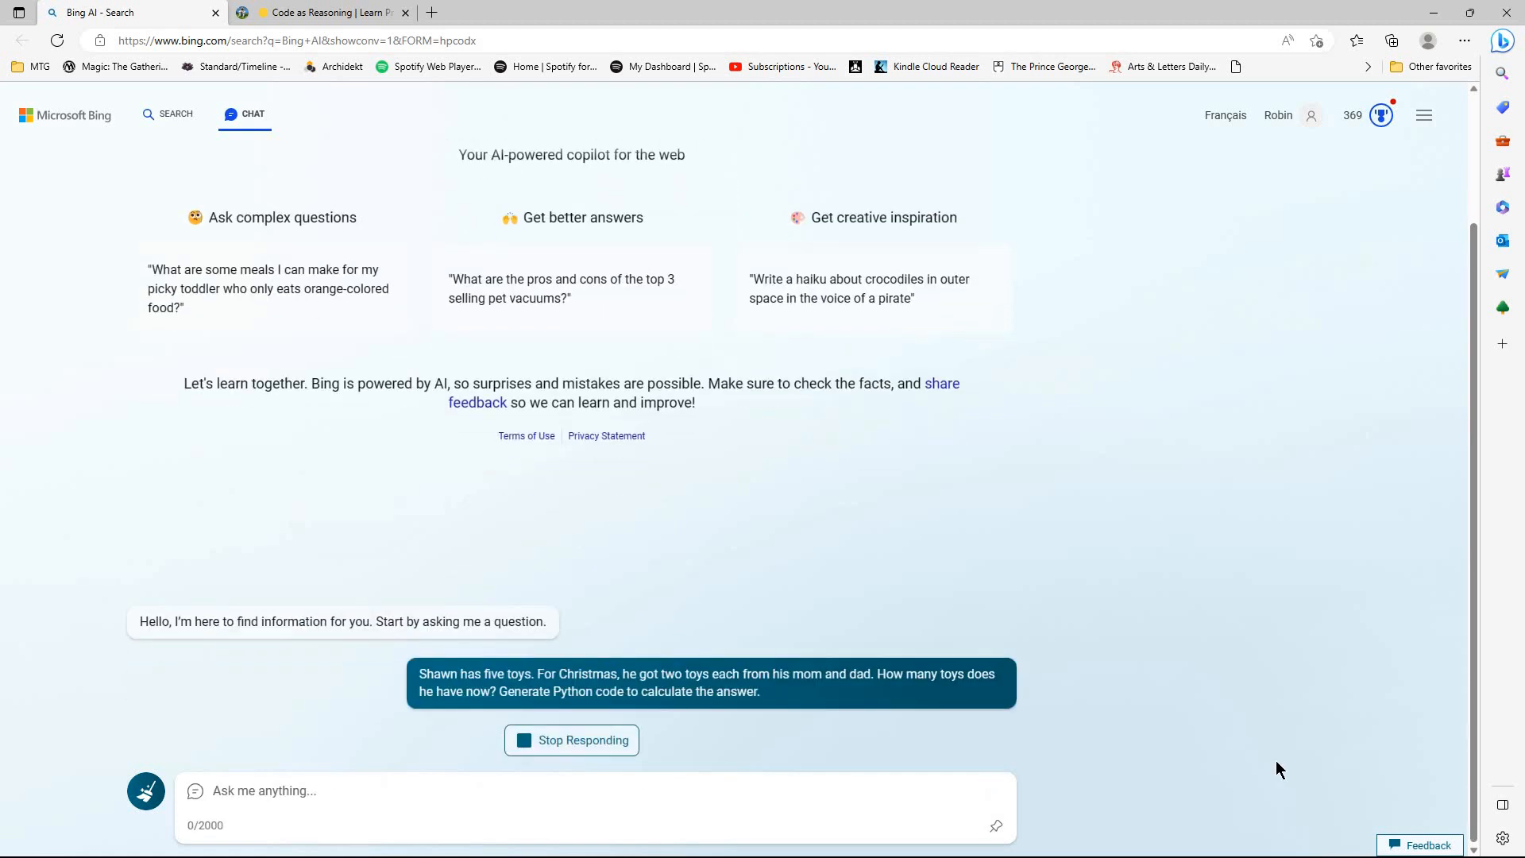
mouse_move(1254, 771)
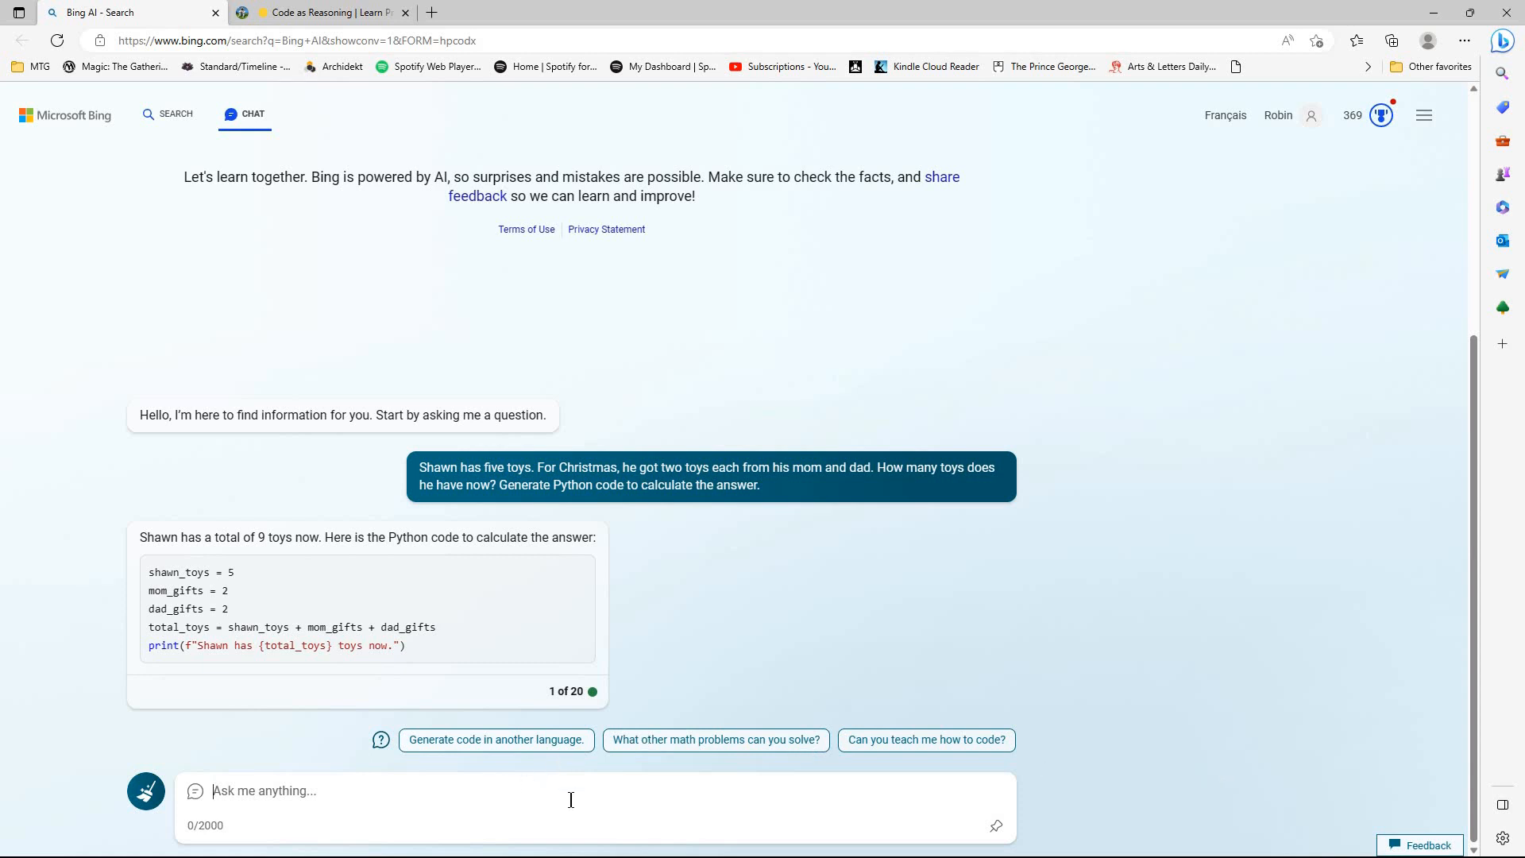
mouse_move(771, 727)
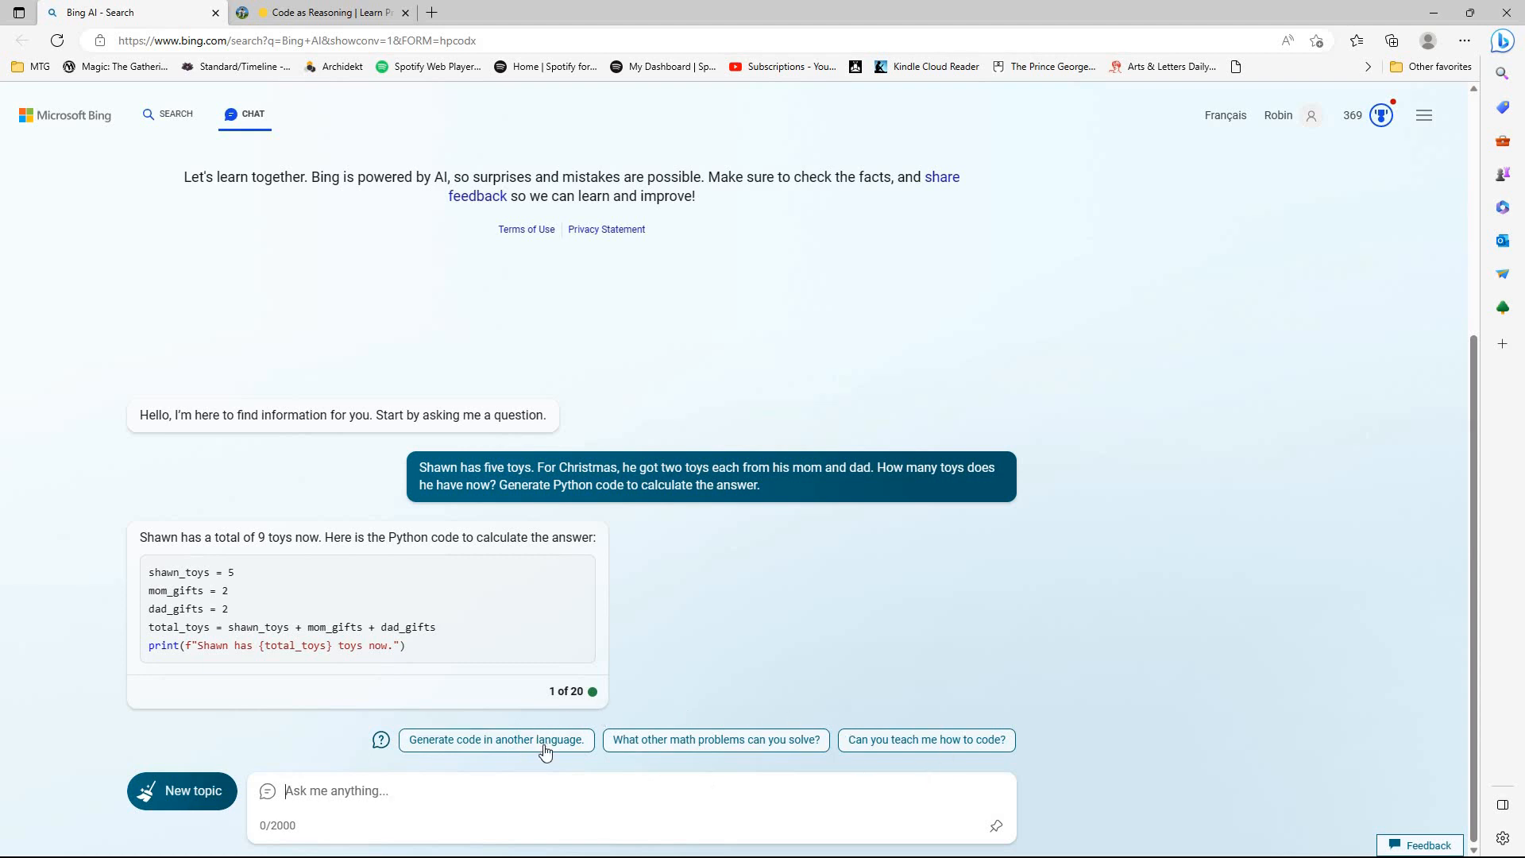
mouse_move(852, 764)
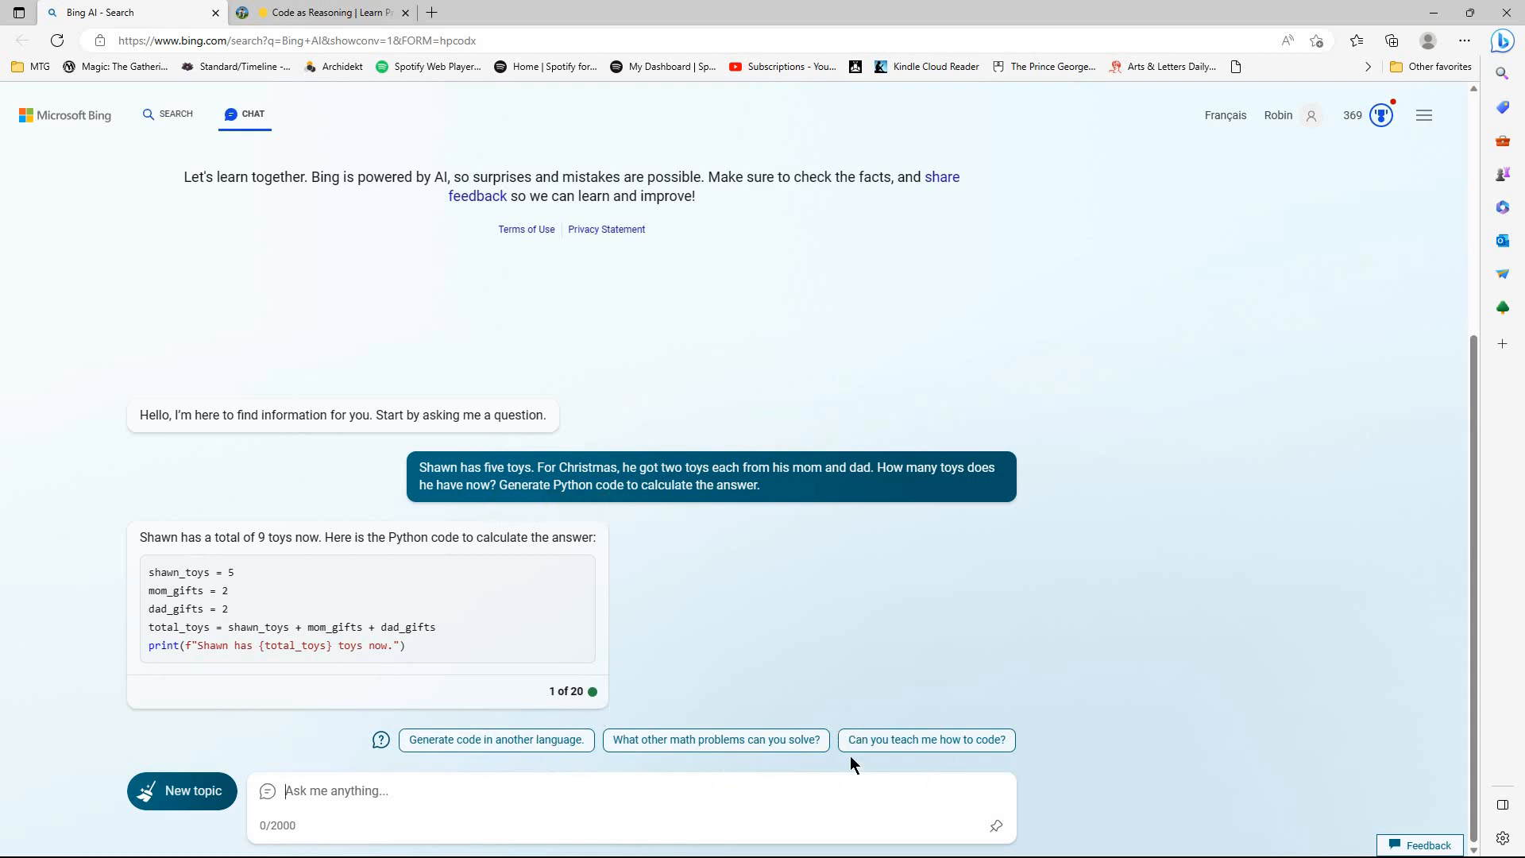
- Send the pasted Shawn toys question in a new Balanced-style chat
left_click(182, 791)
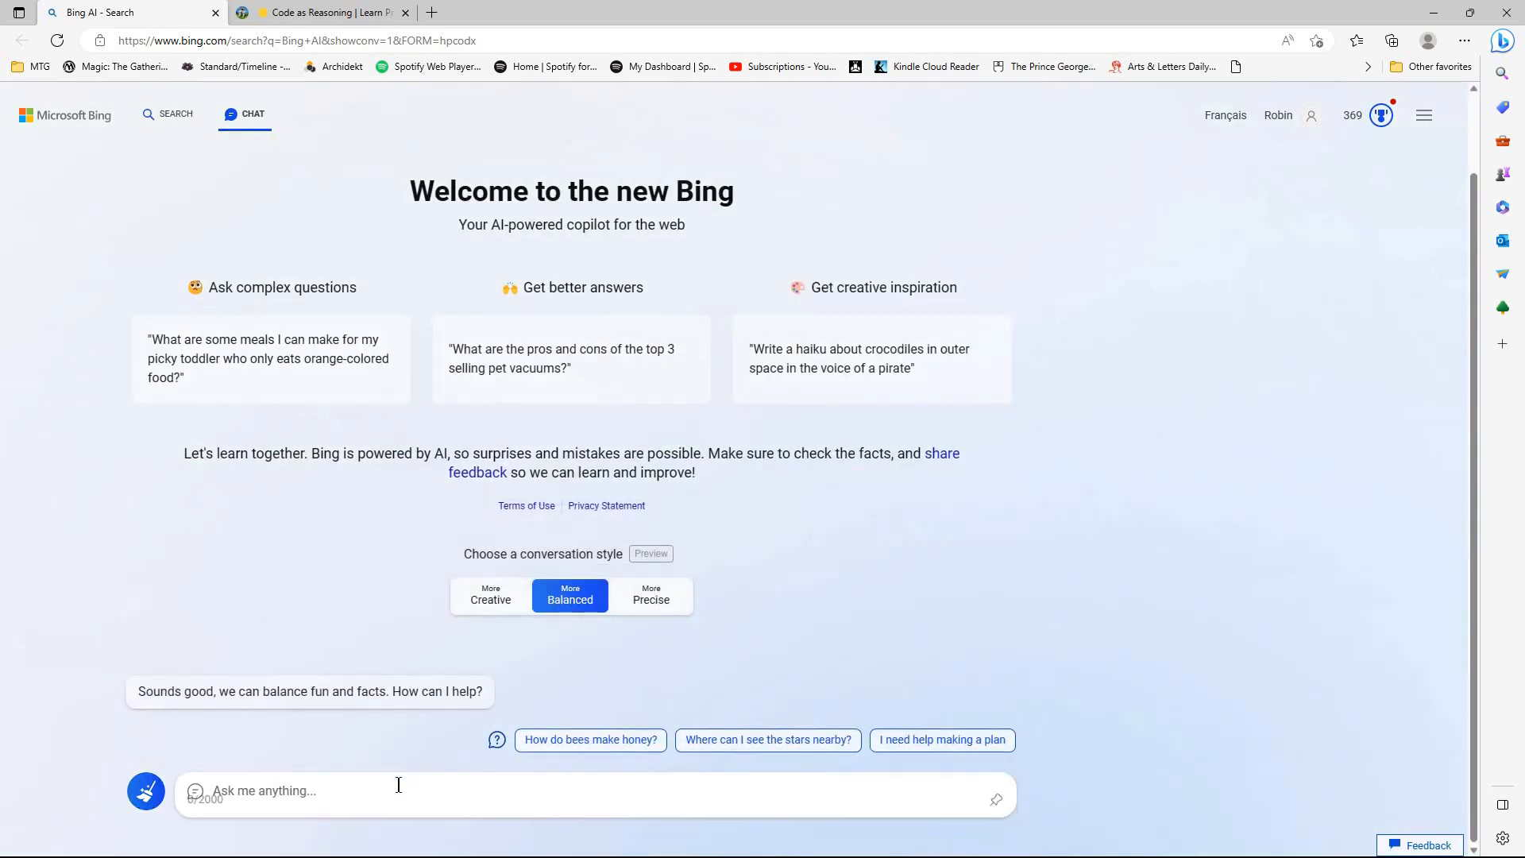
right_click(397, 789)
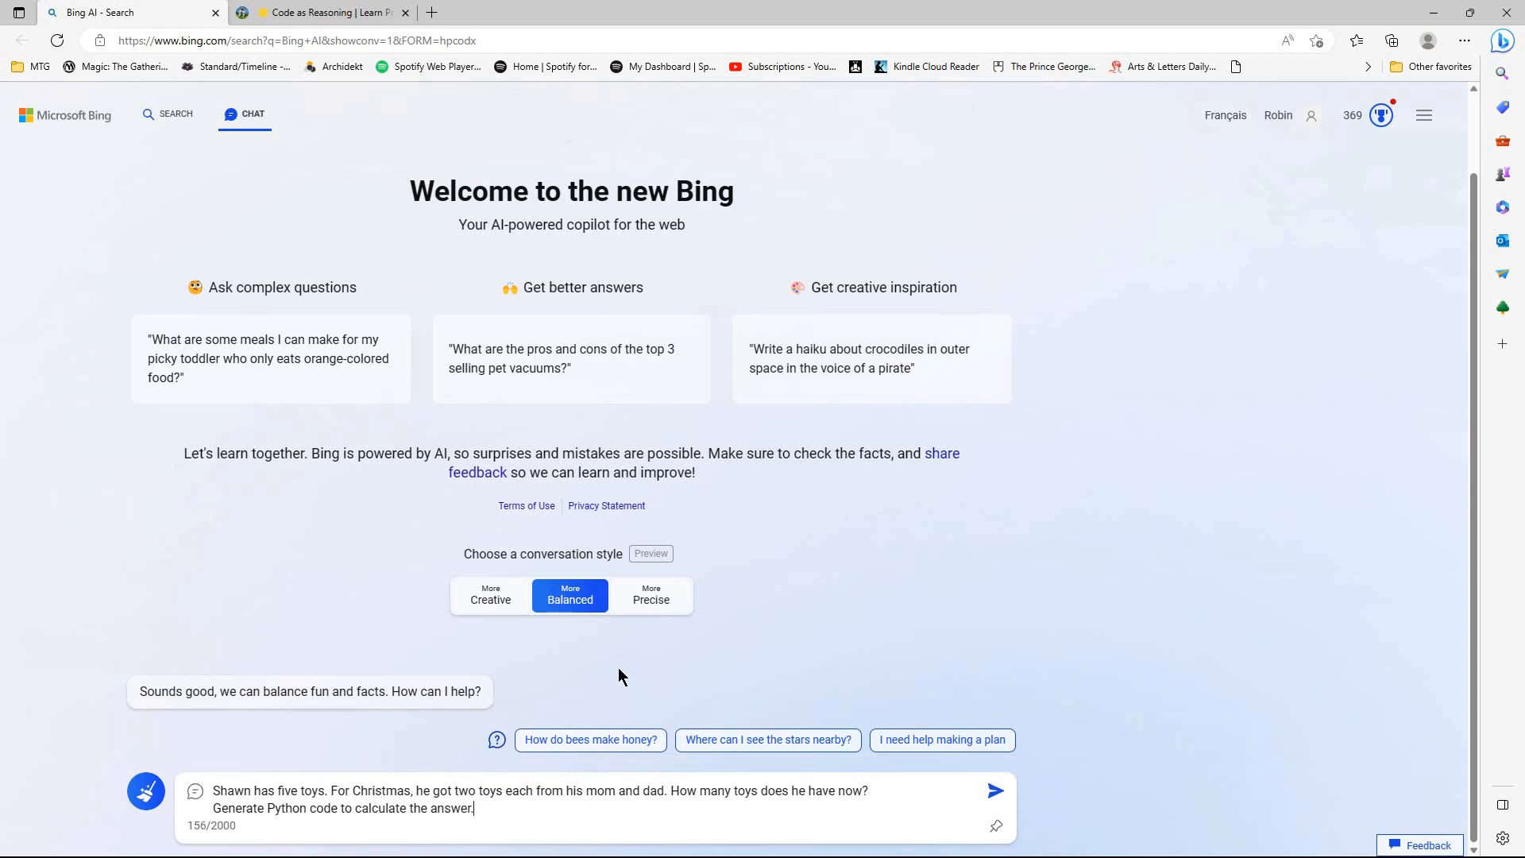
mouse_move(974, 789)
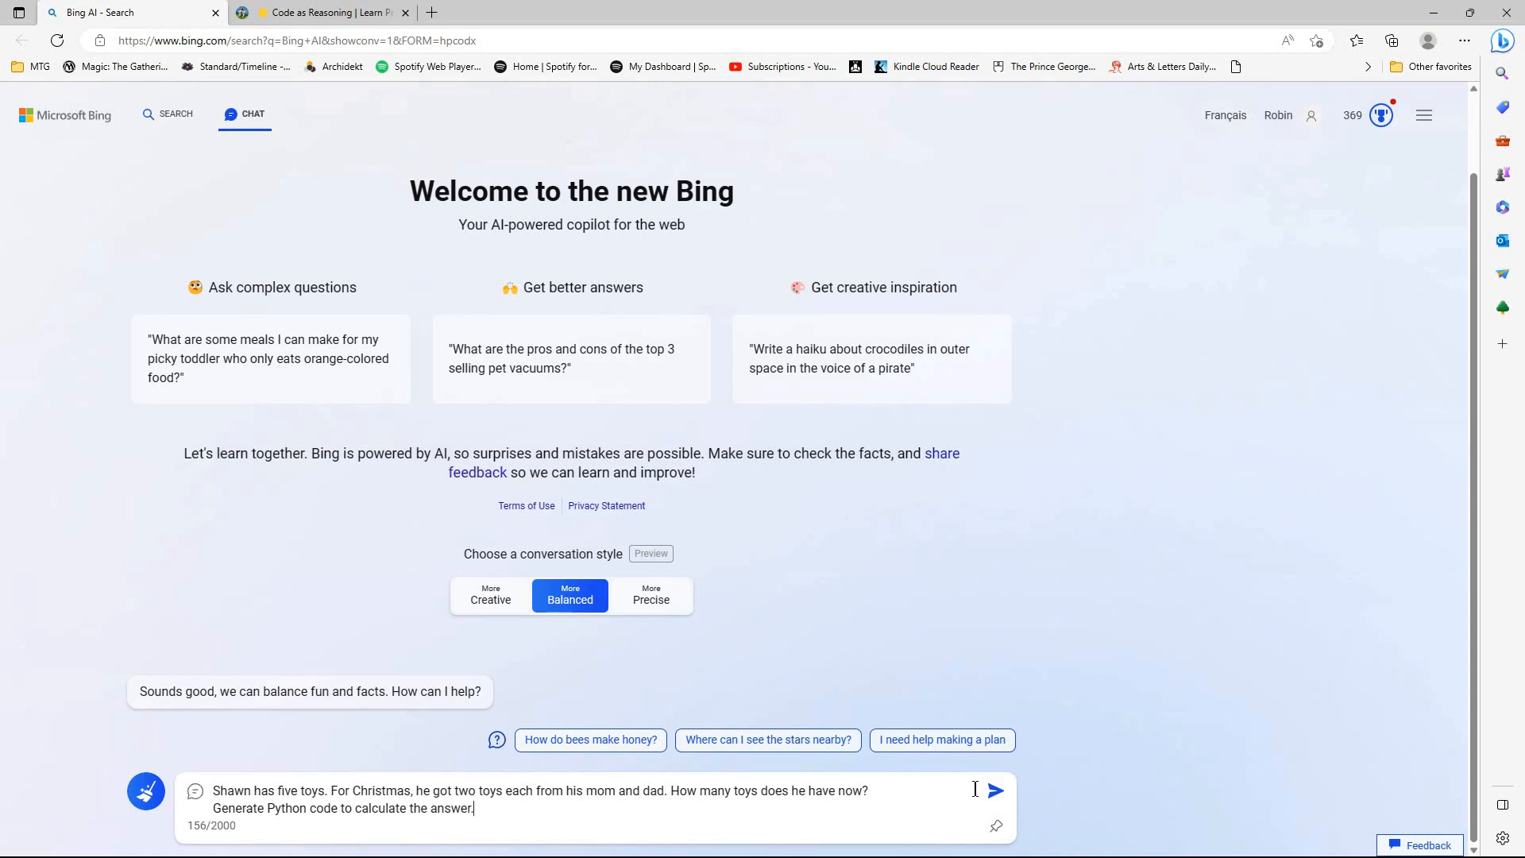
left_click(993, 788)
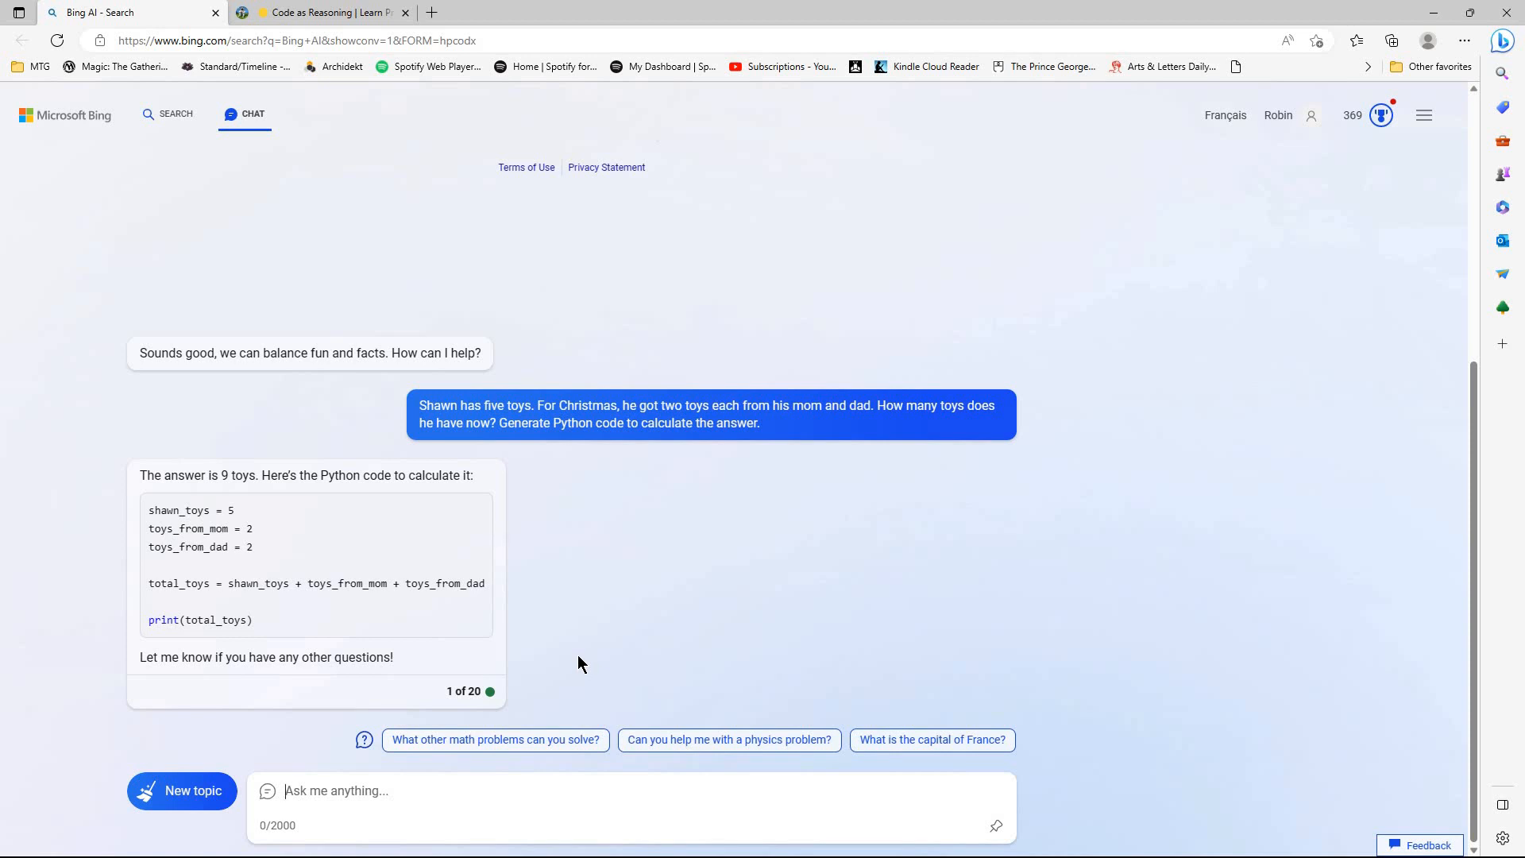
mouse_move(281, 768)
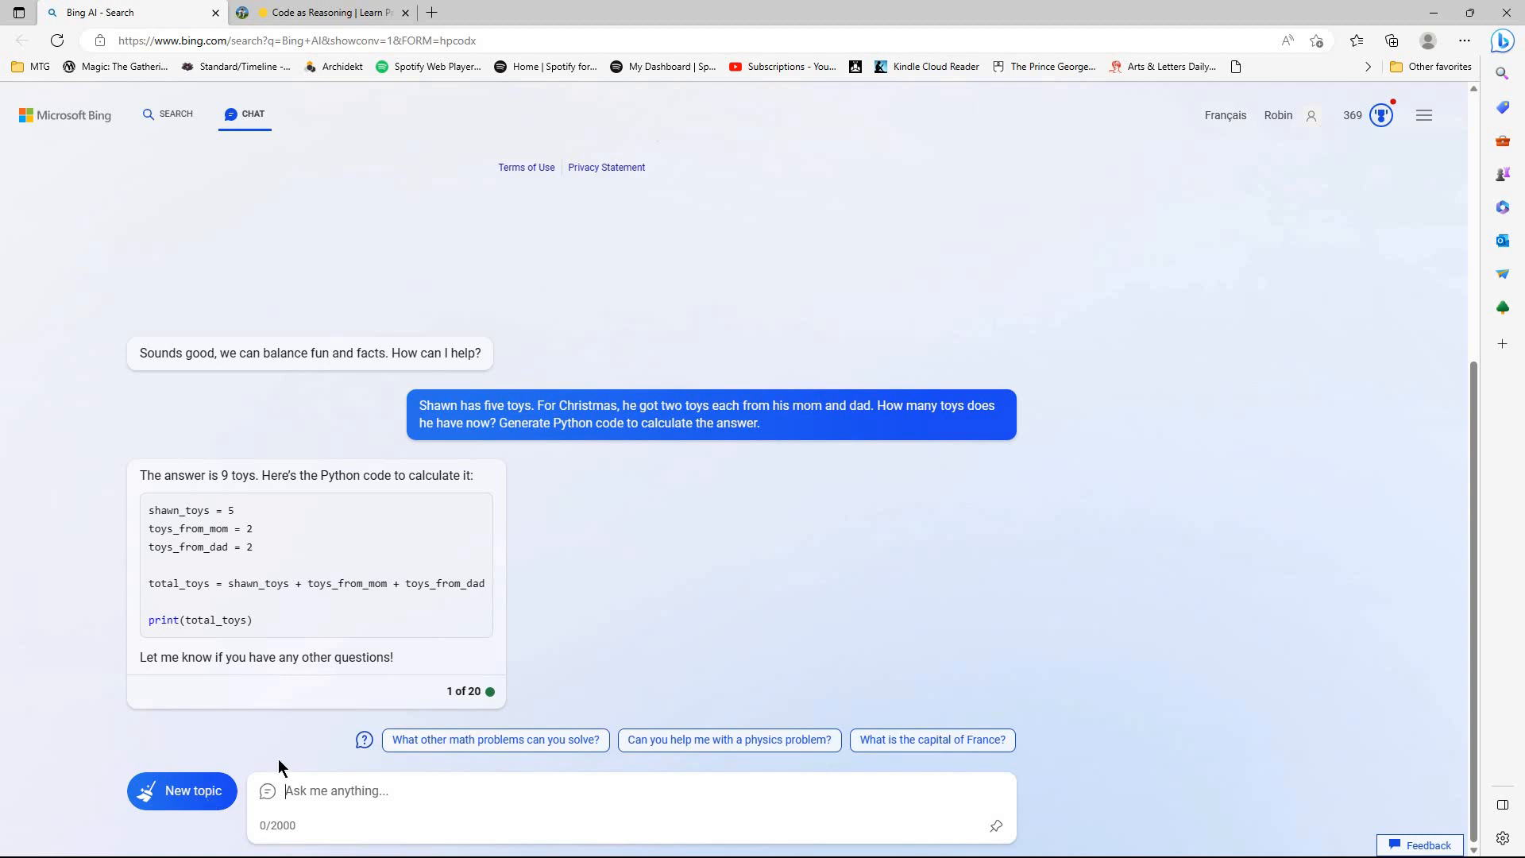
- Send the Shawn toys prompt in a new Creative-style chat and scroll the reply
left_click(181, 790)
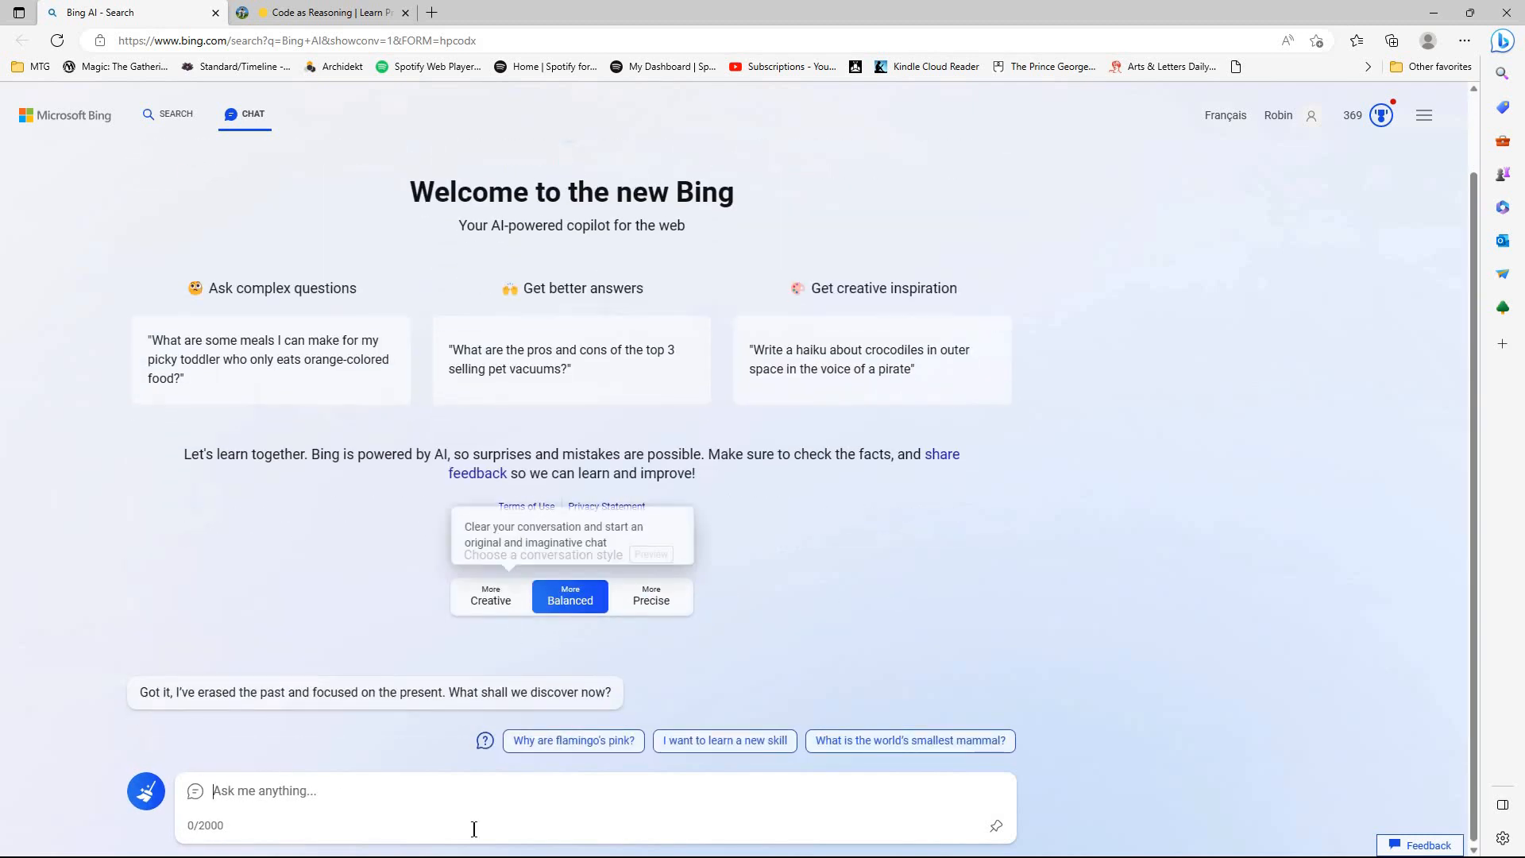
left_click(490, 594)
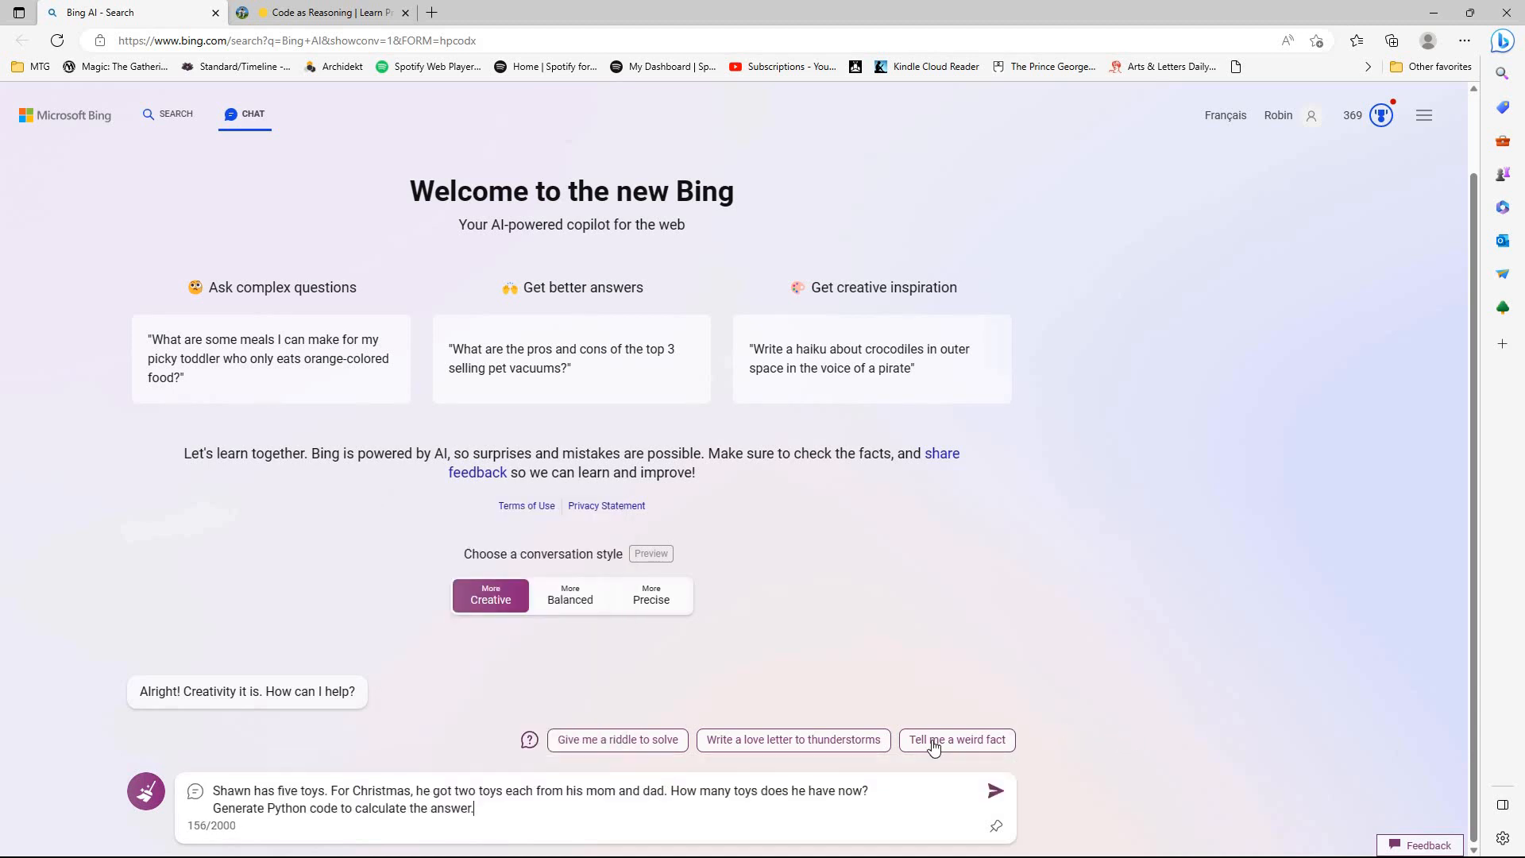
mouse_move(1052, 804)
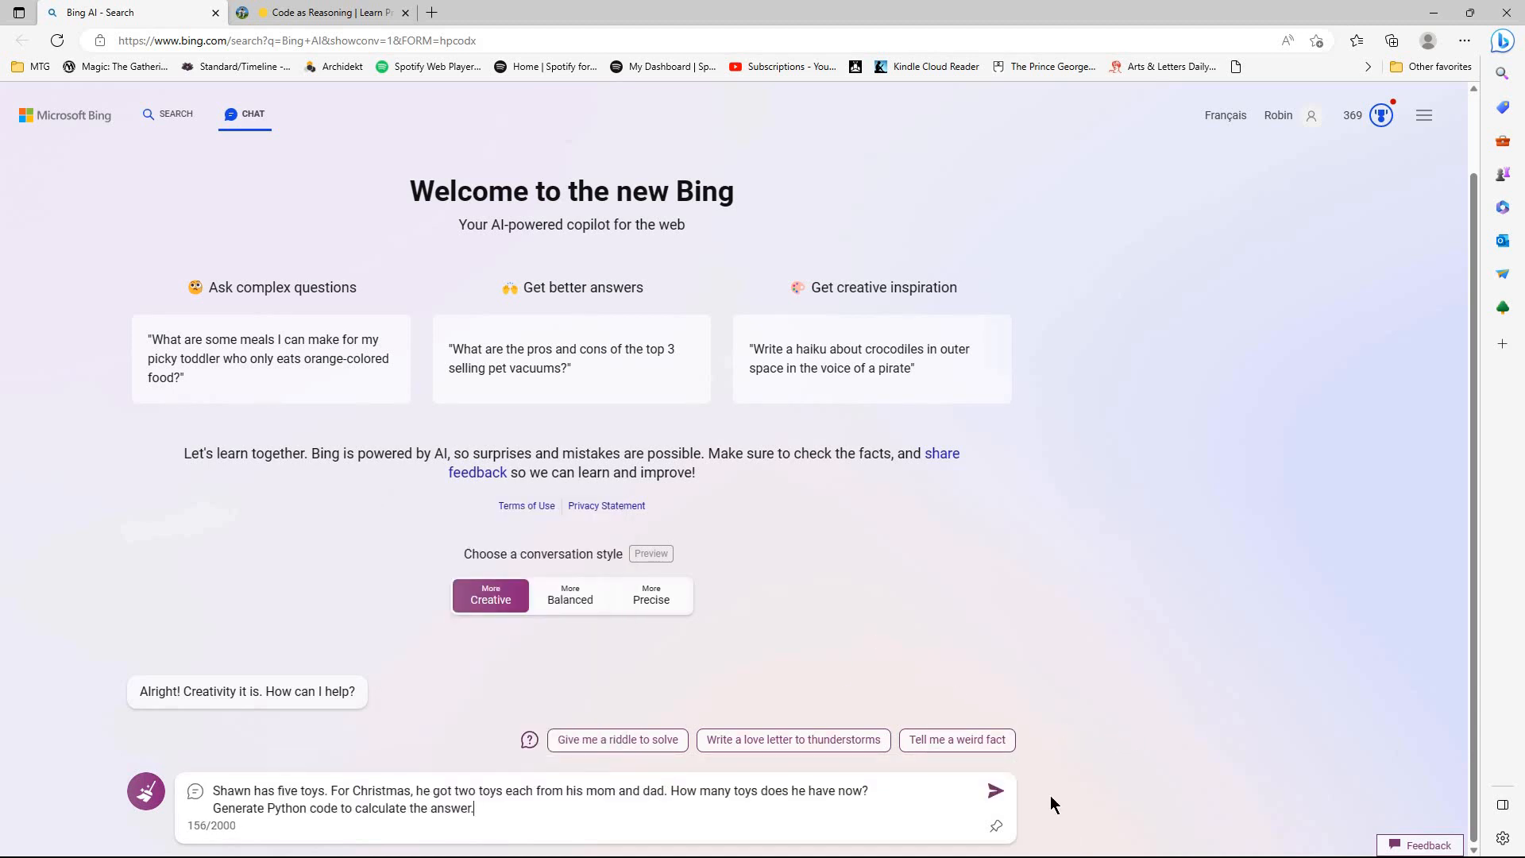
left_click(994, 789)
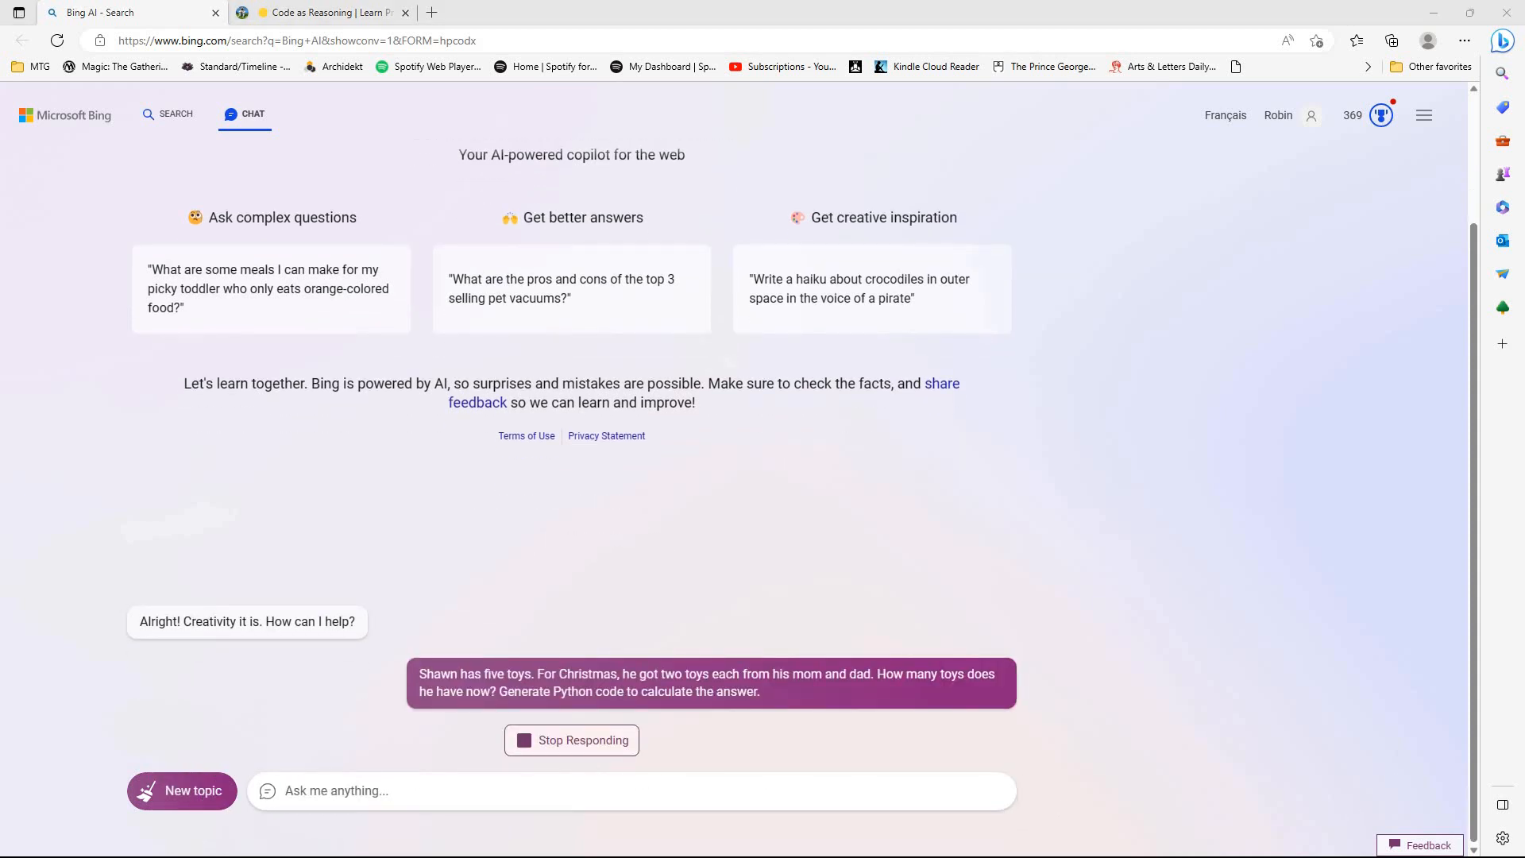
scroll("down", 3)
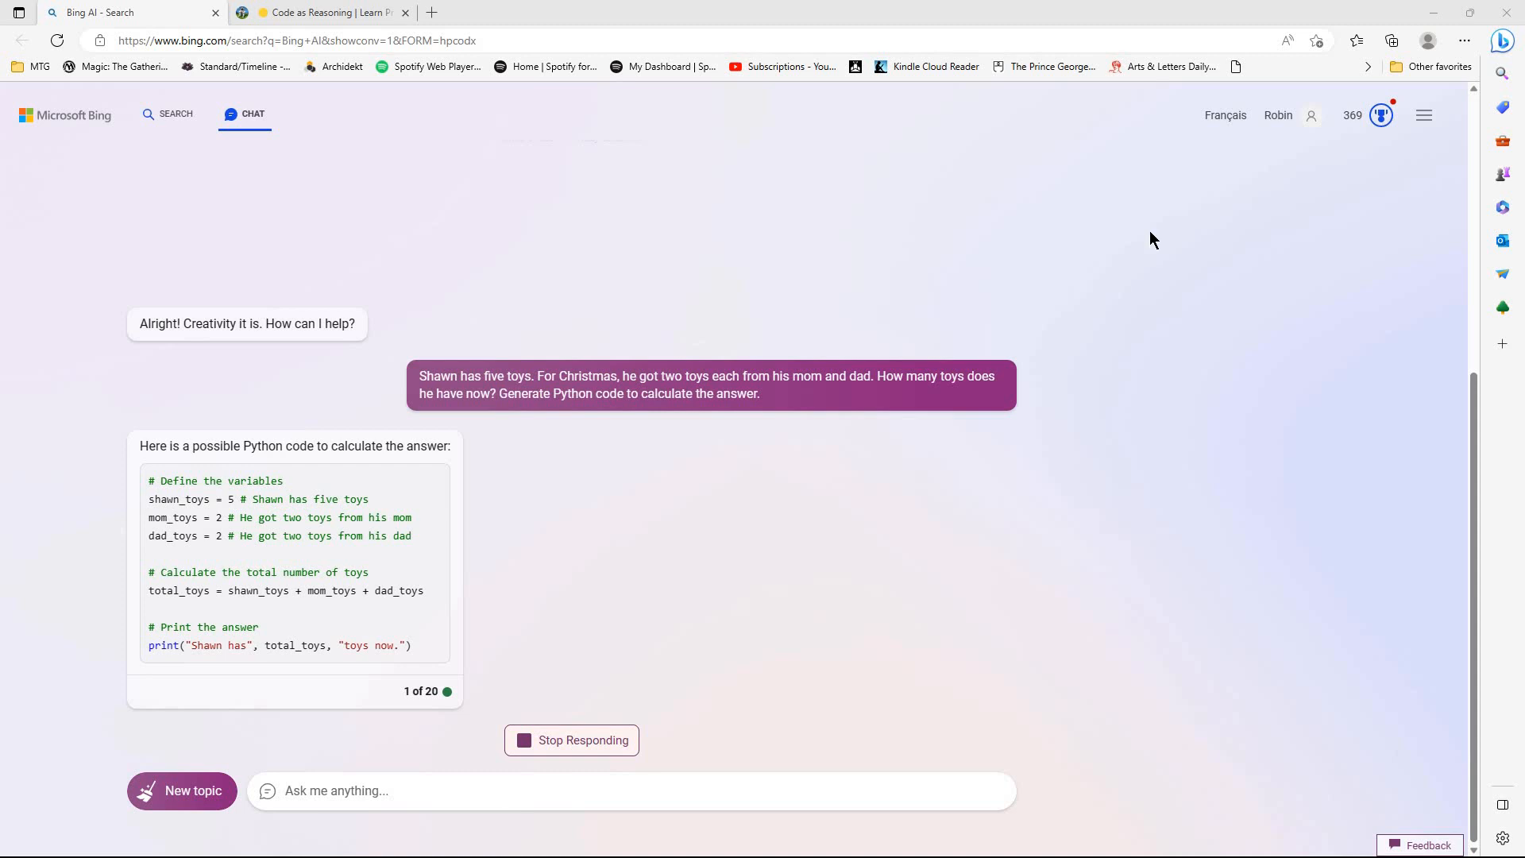
mouse_move(458, 441)
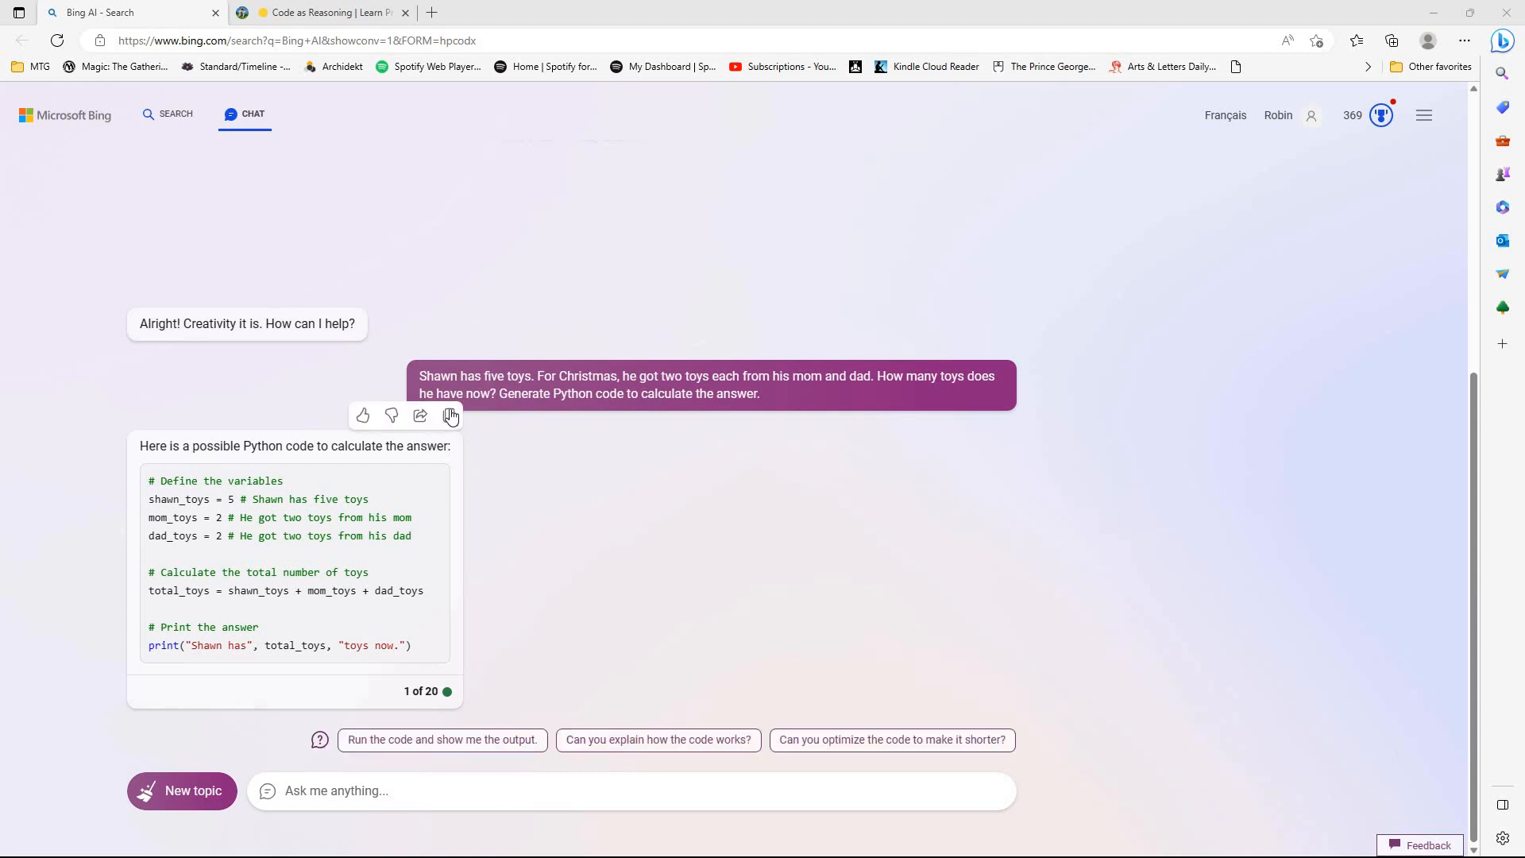
mouse_move(450, 415)
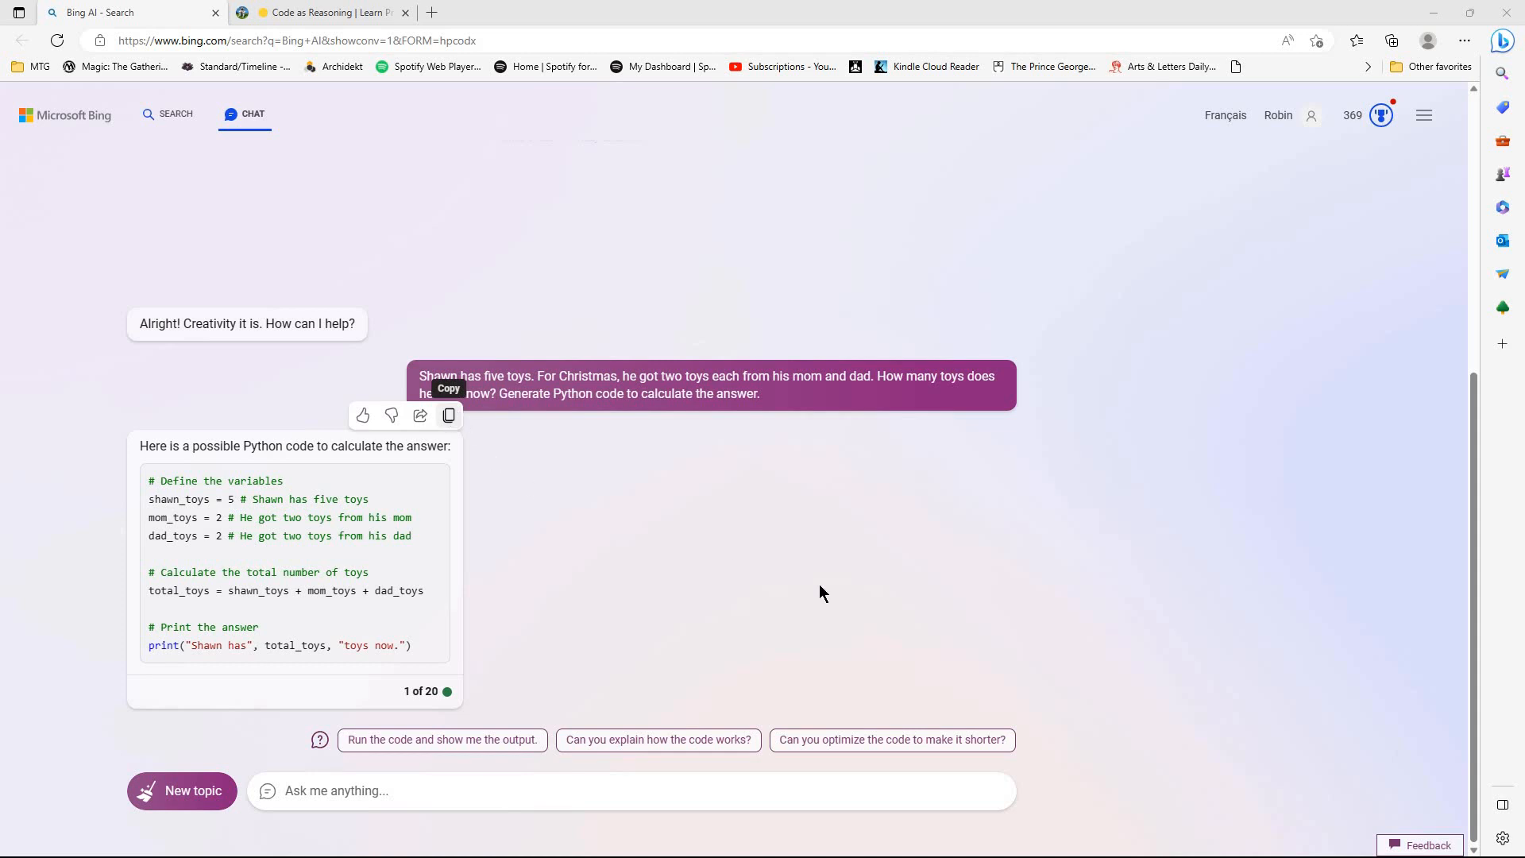
mouse_move(501, 633)
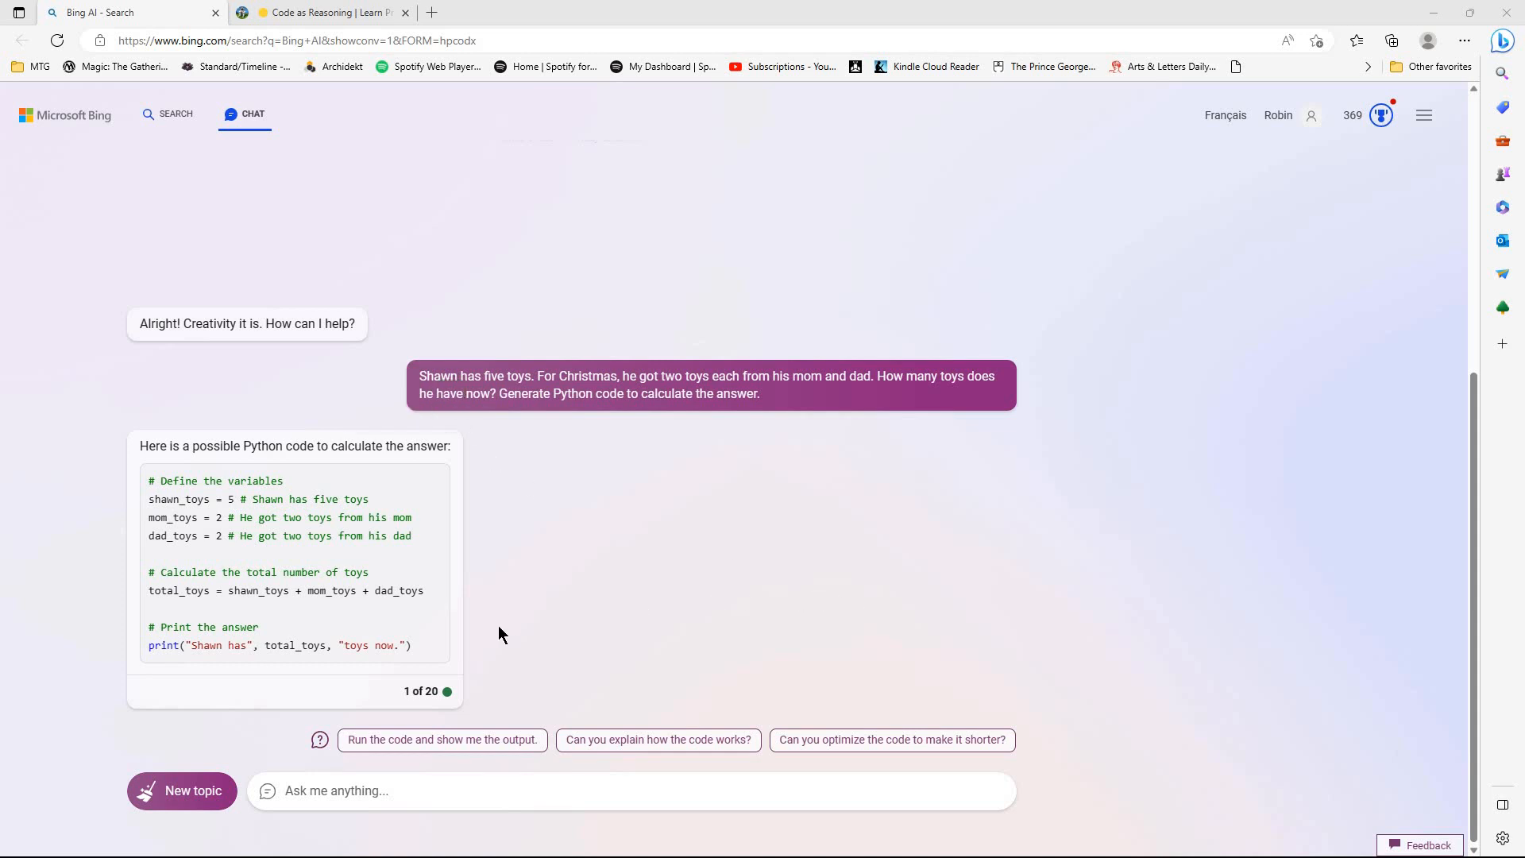
mouse_move(571, 654)
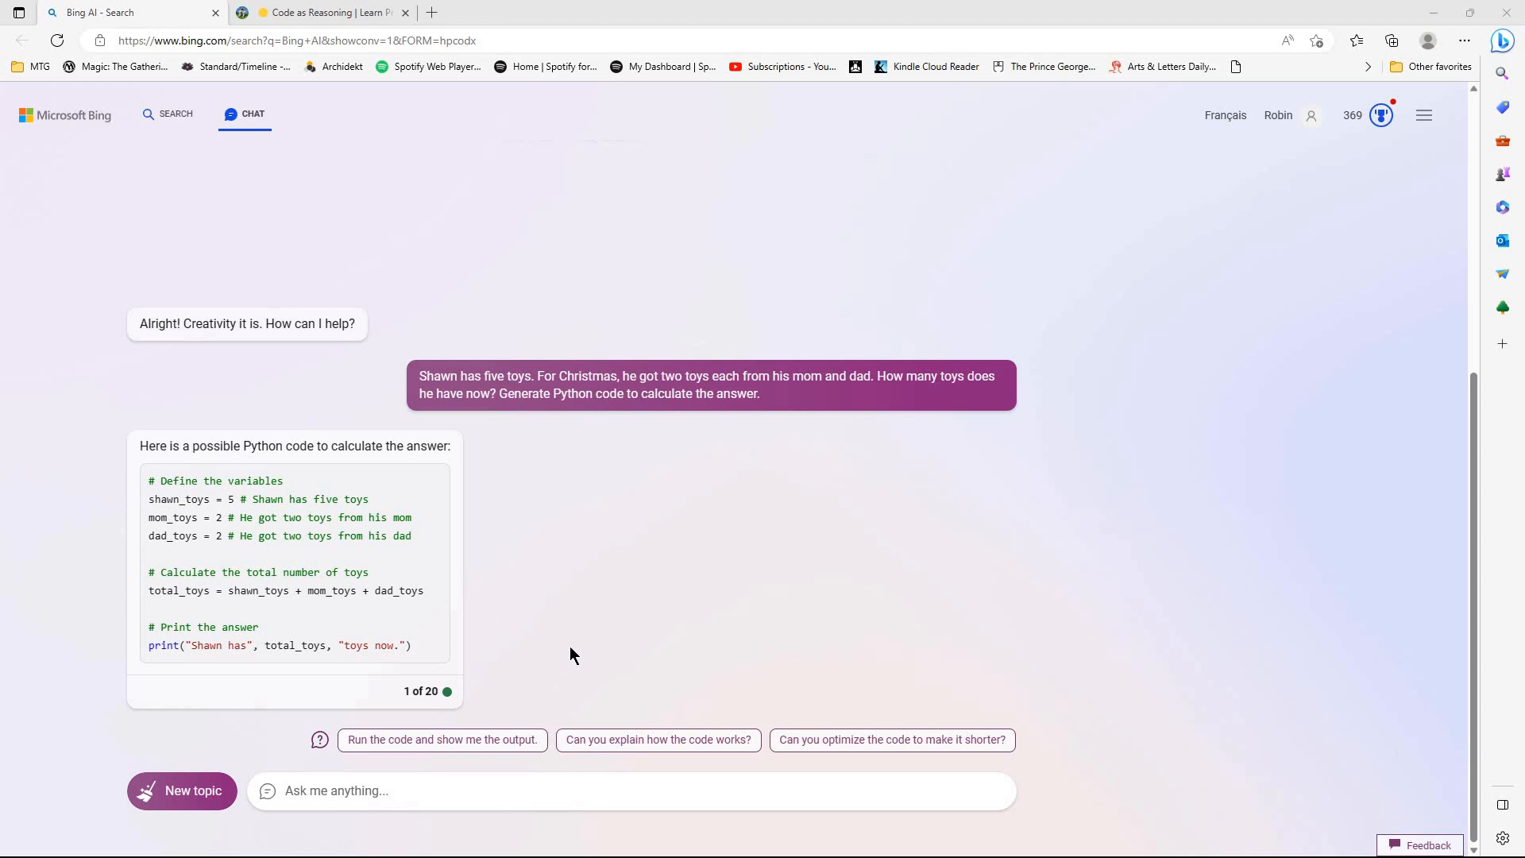
mouse_move(594, 577)
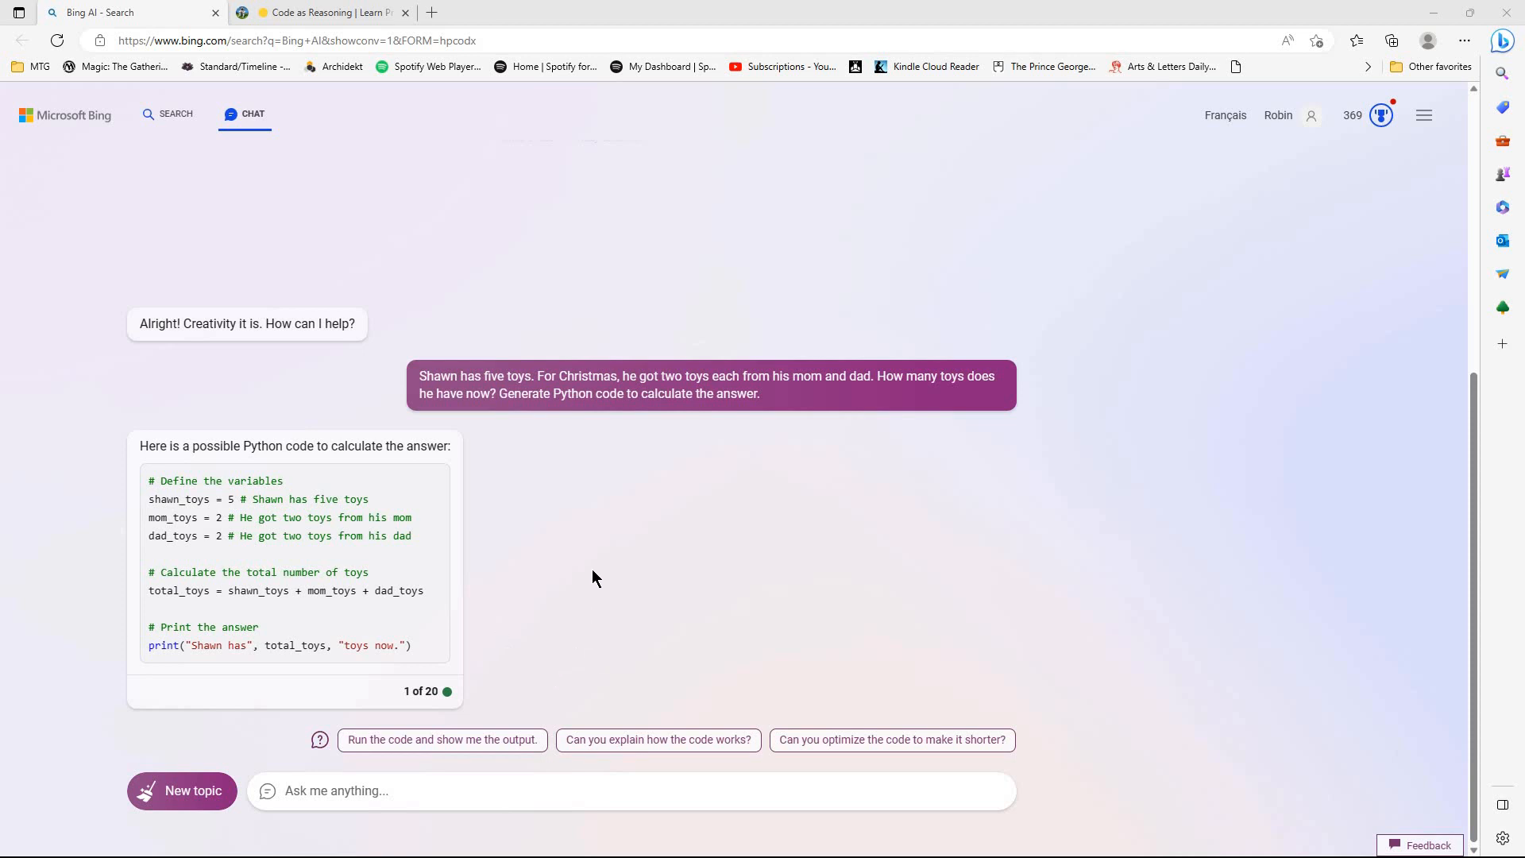
mouse_move(828, 613)
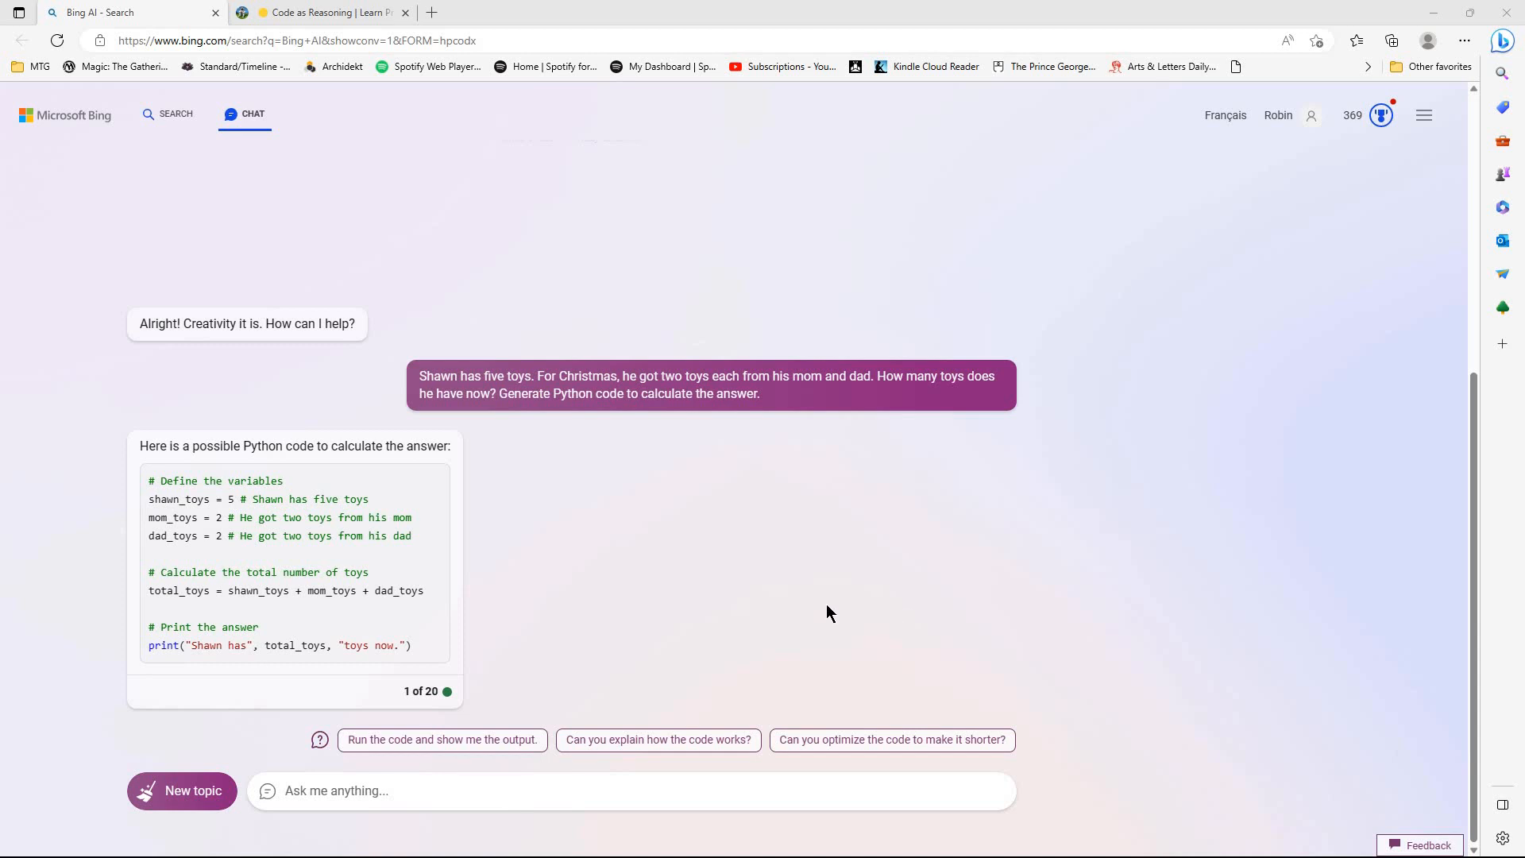
mouse_move(691, 637)
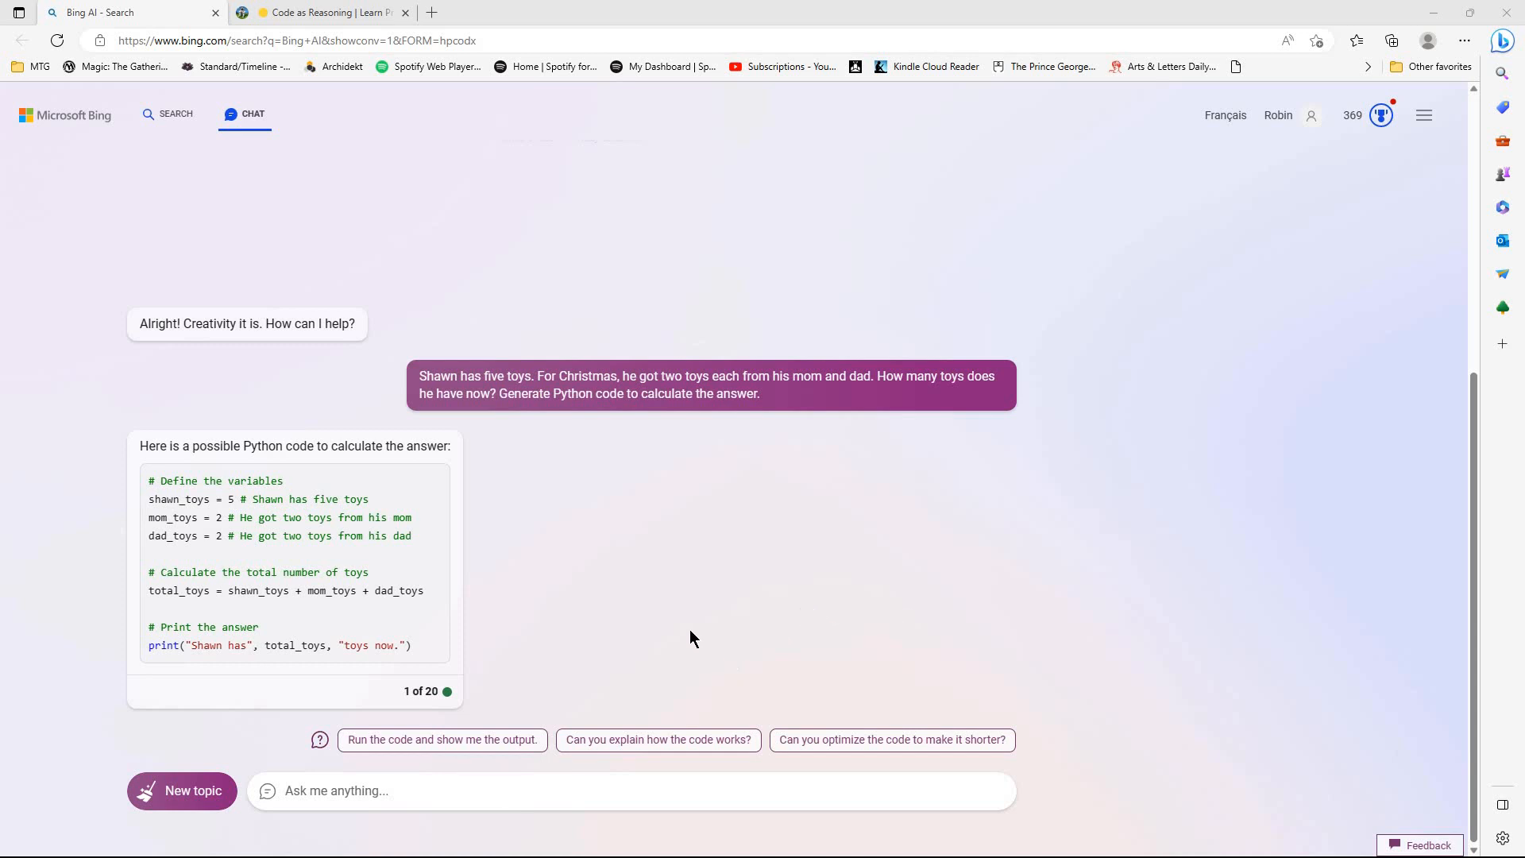
mouse_move(711, 398)
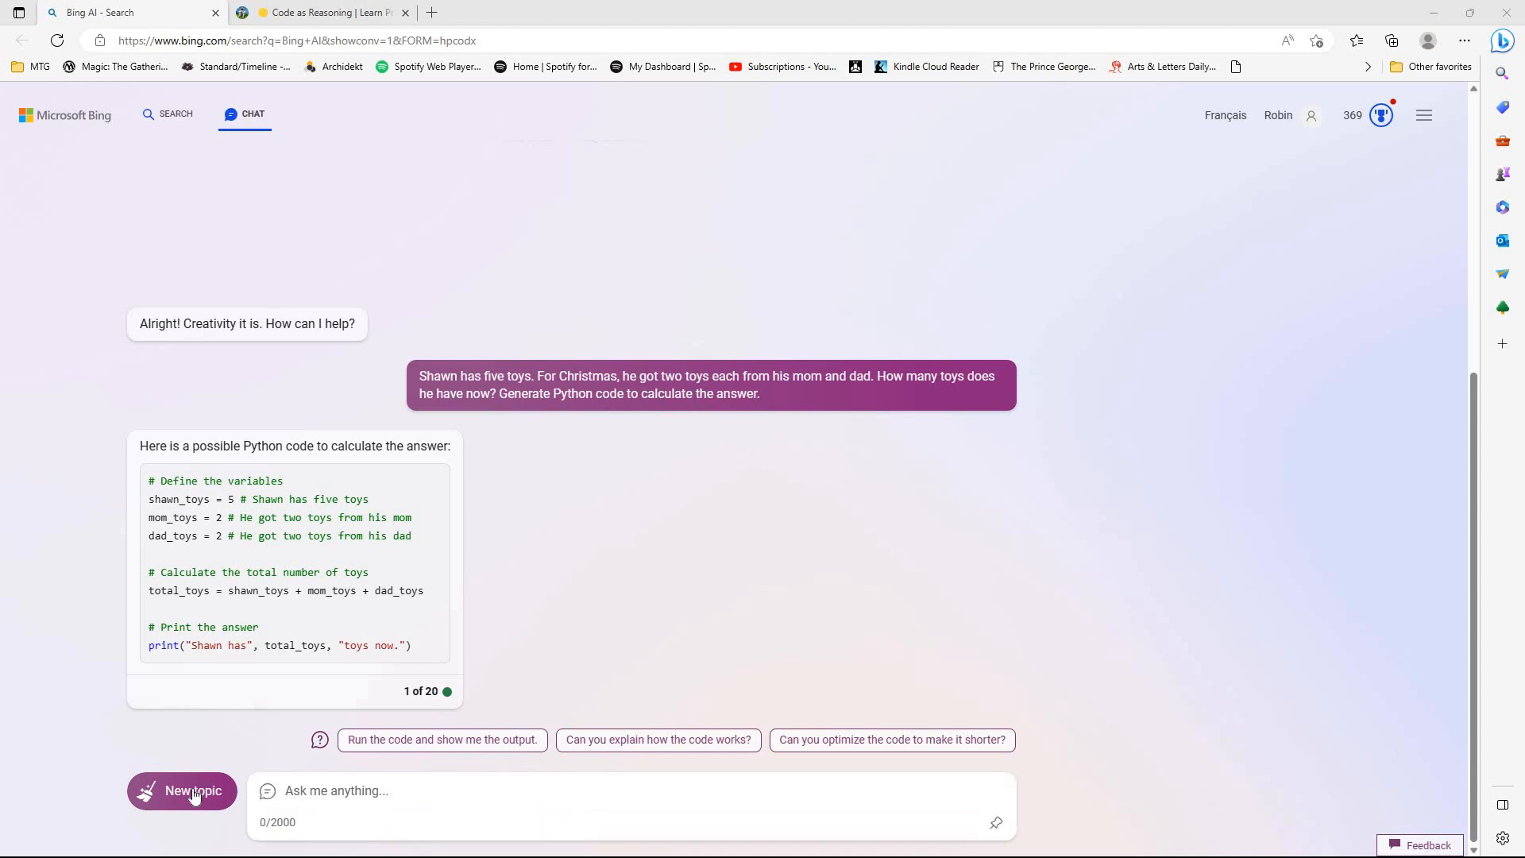
- Send the Jason lollipop question in Precise style, then ask how the code works
left_click(192, 791)
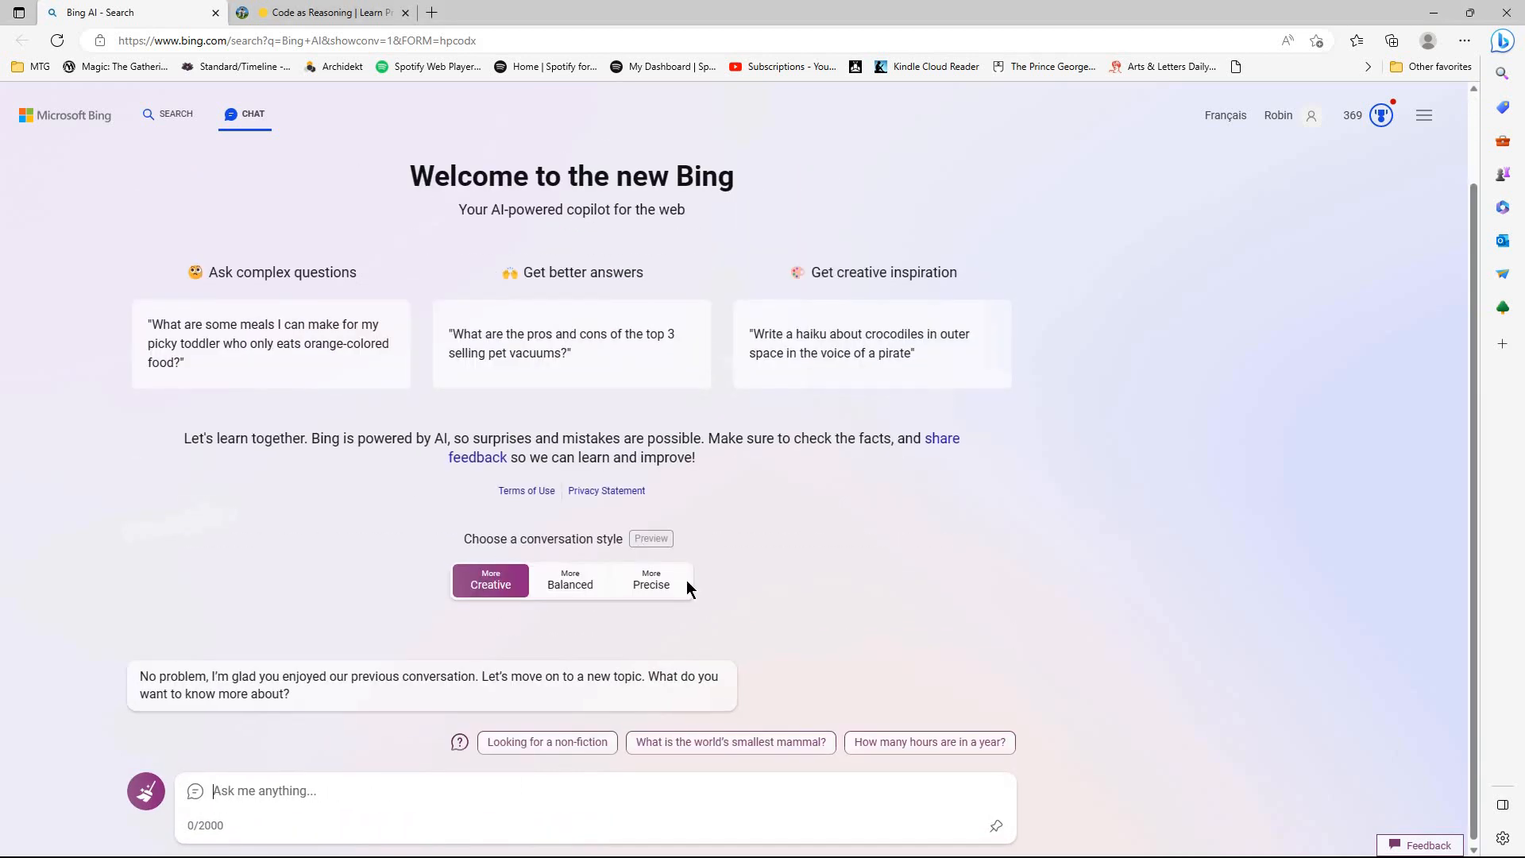
left_click(650, 584)
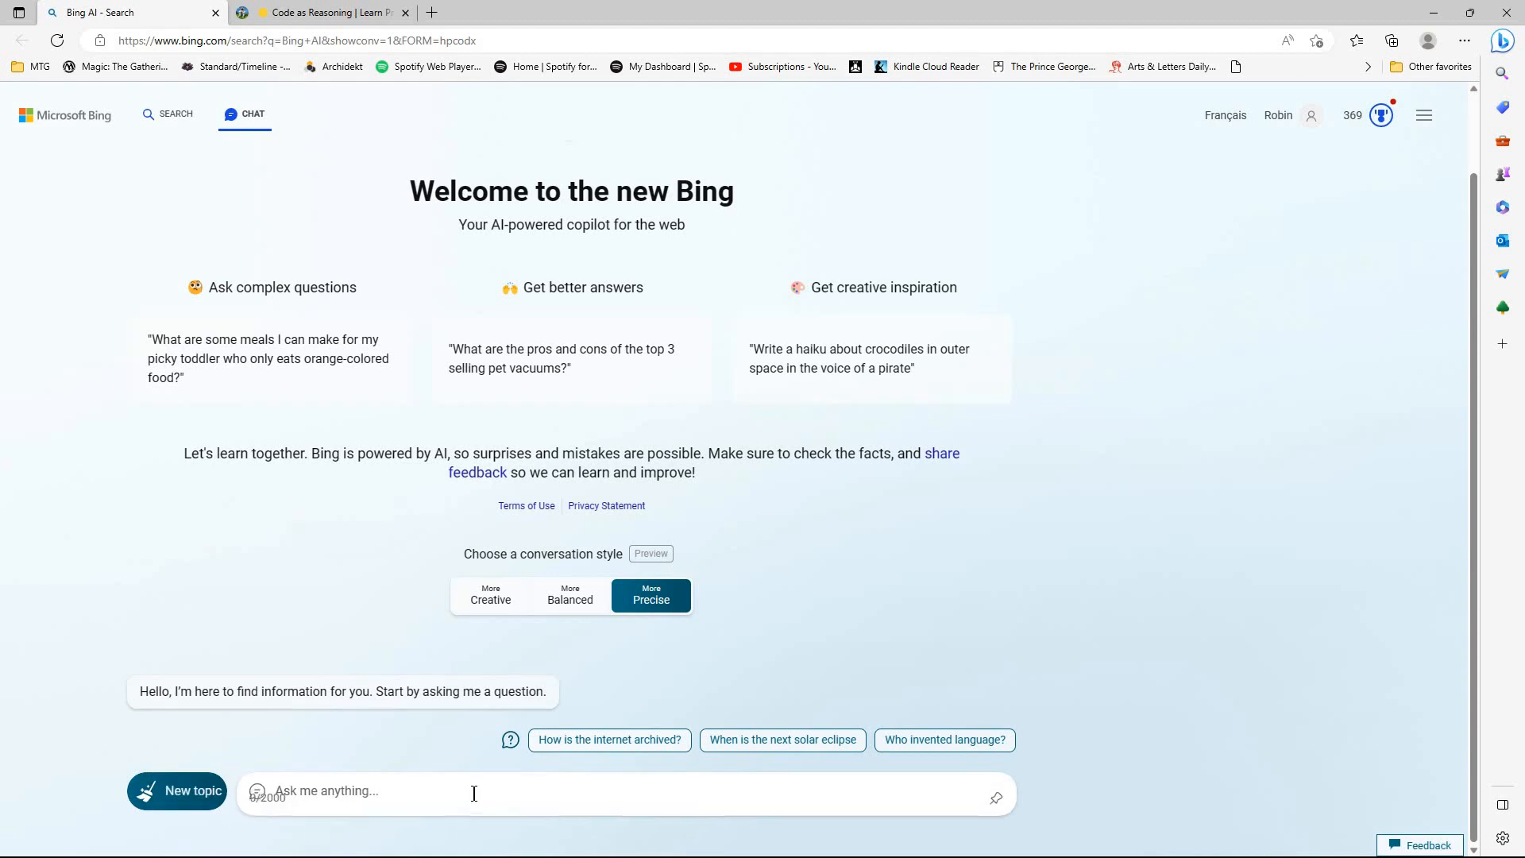
right_click(472, 791)
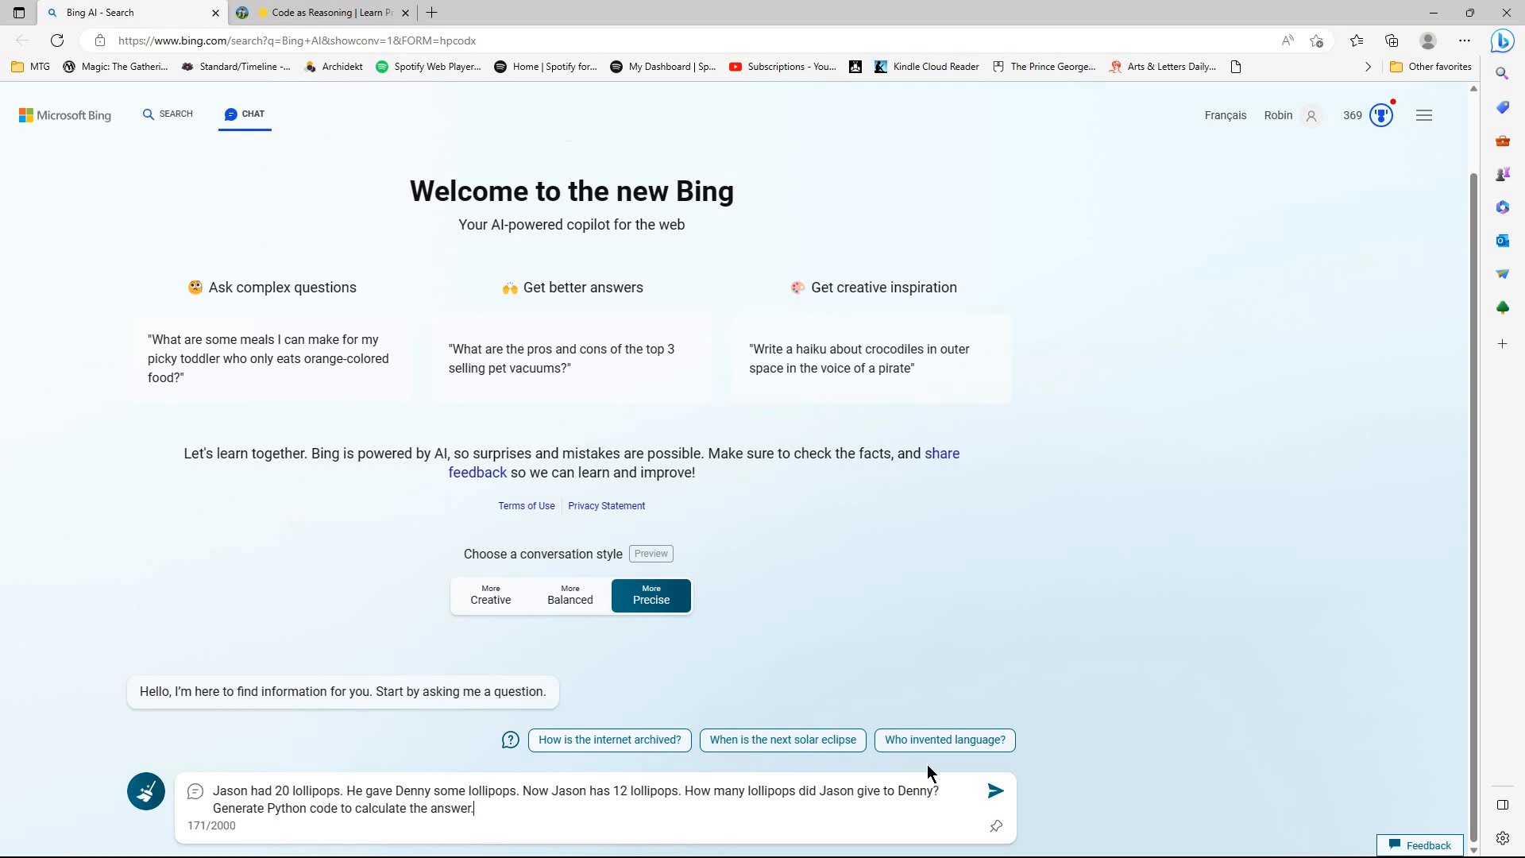
mouse_move(996, 791)
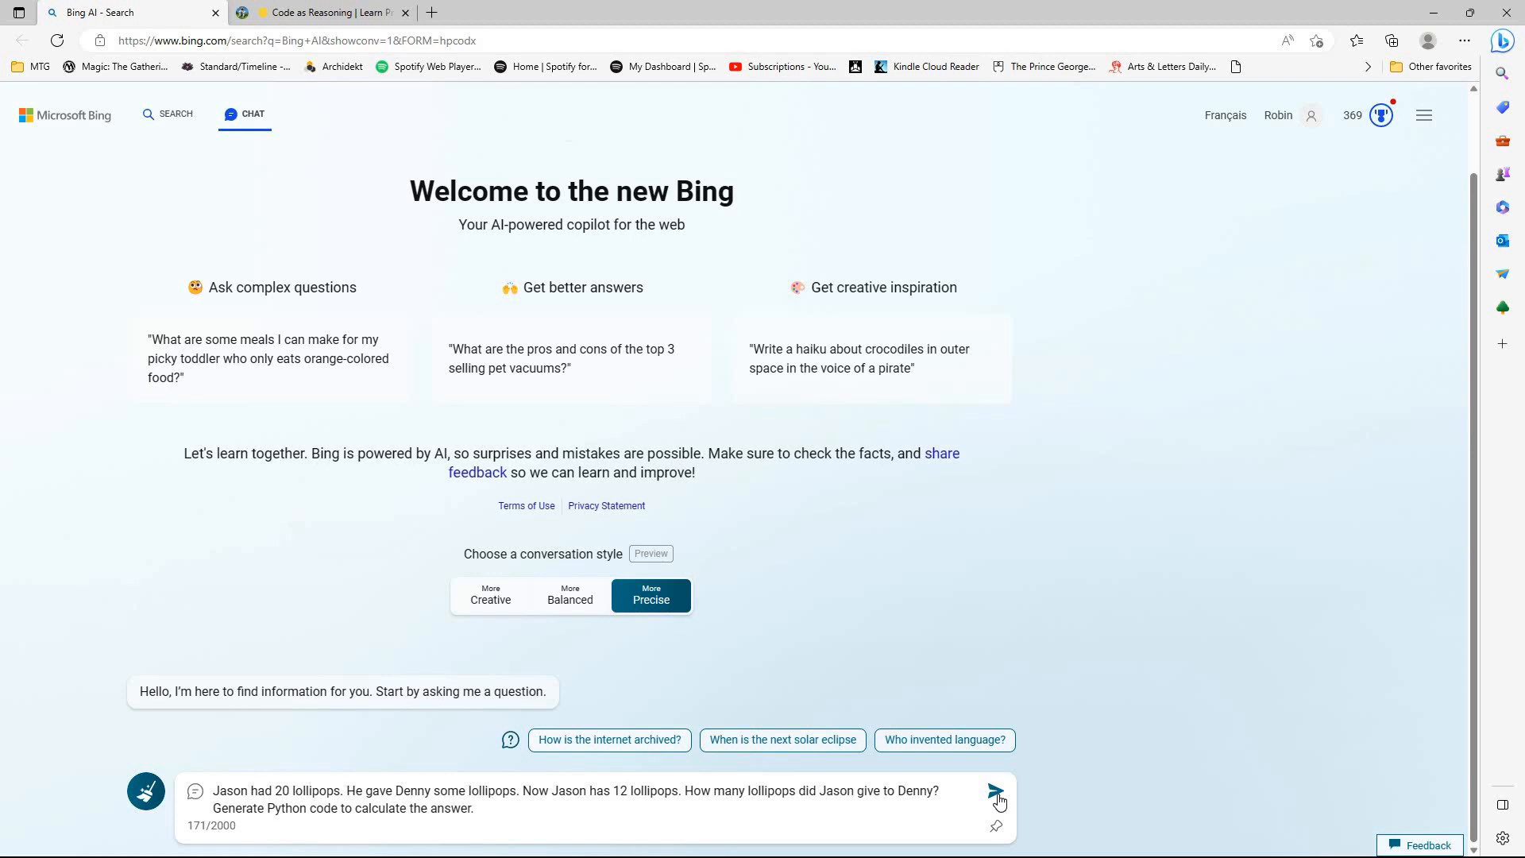
left_click(475, 808)
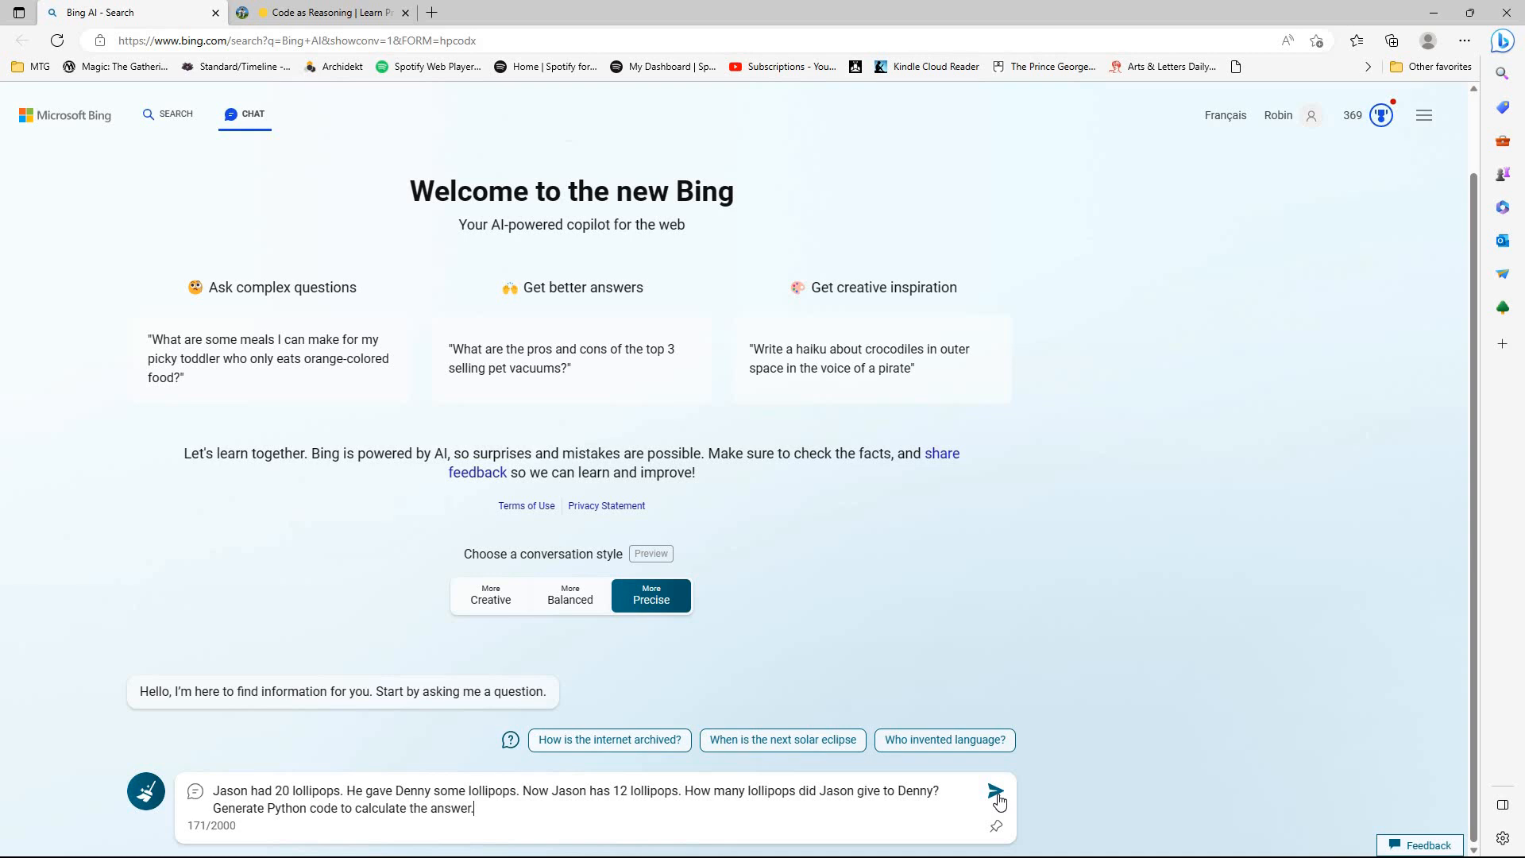
left_click(996, 791)
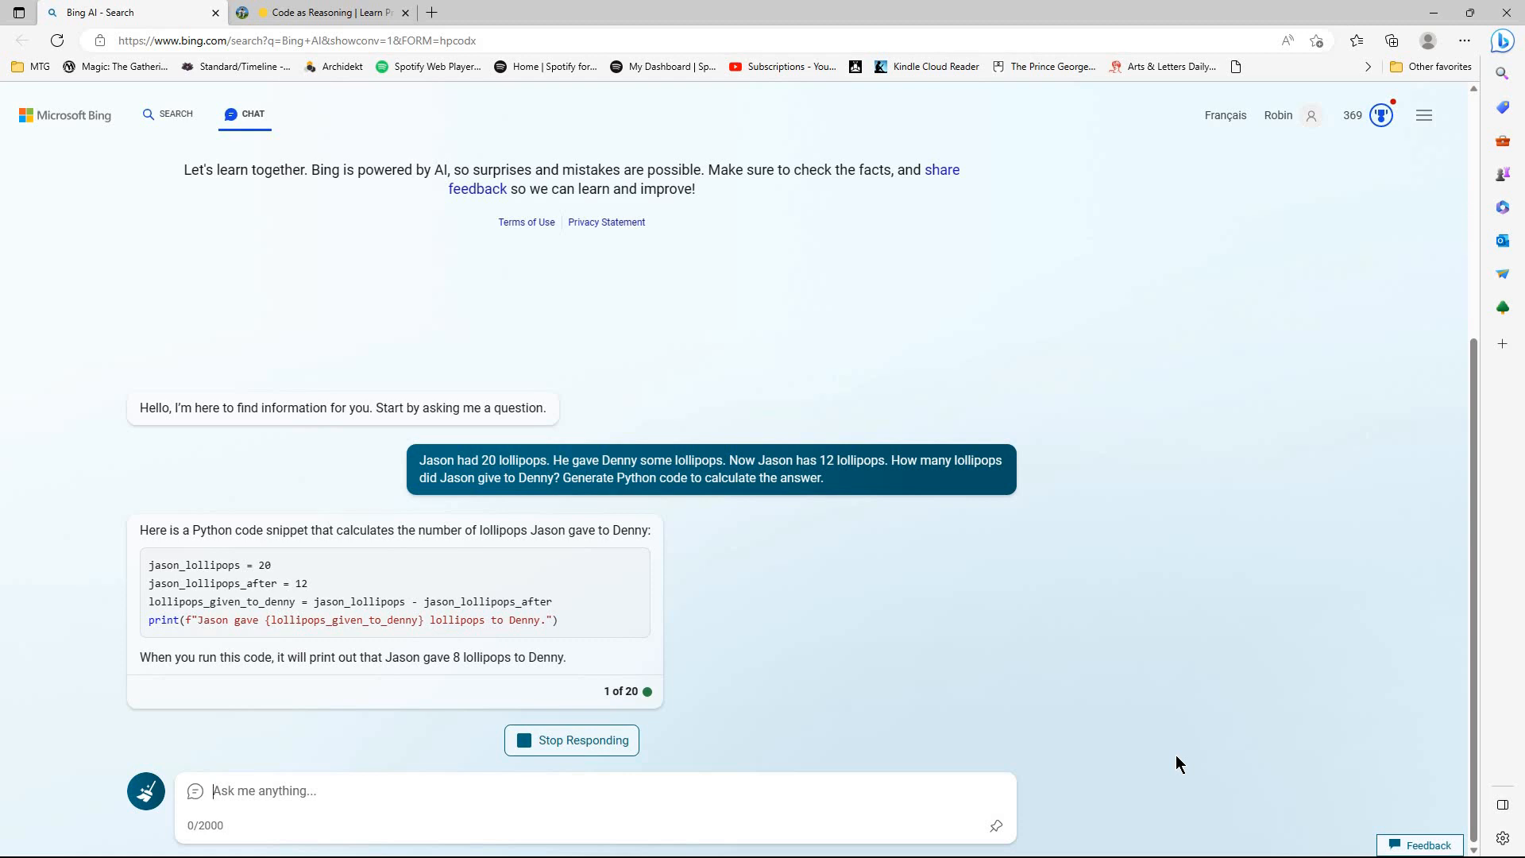
mouse_move(1060, 711)
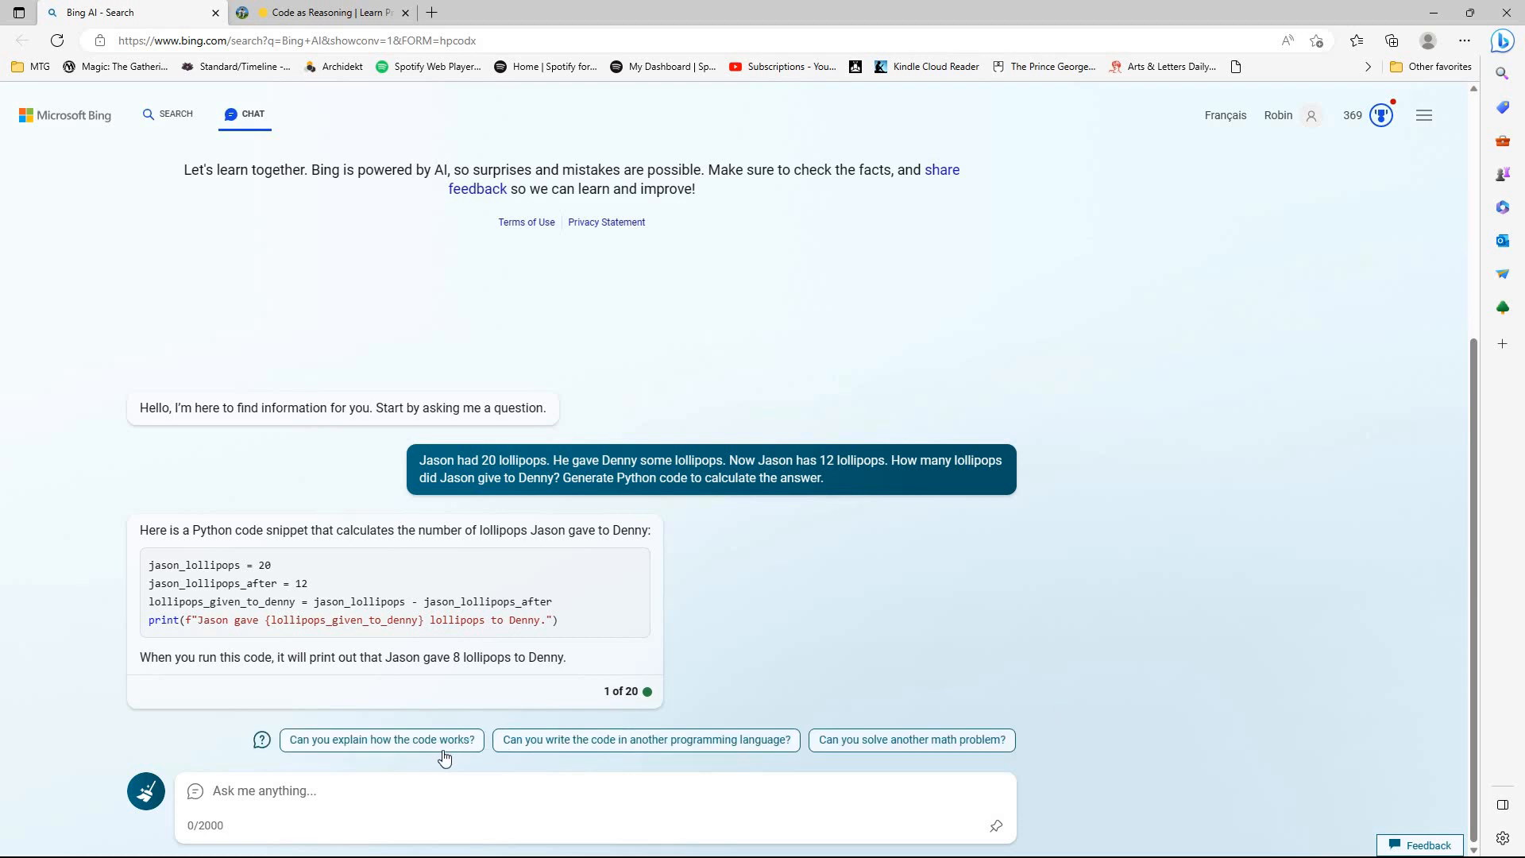
mouse_move(431, 758)
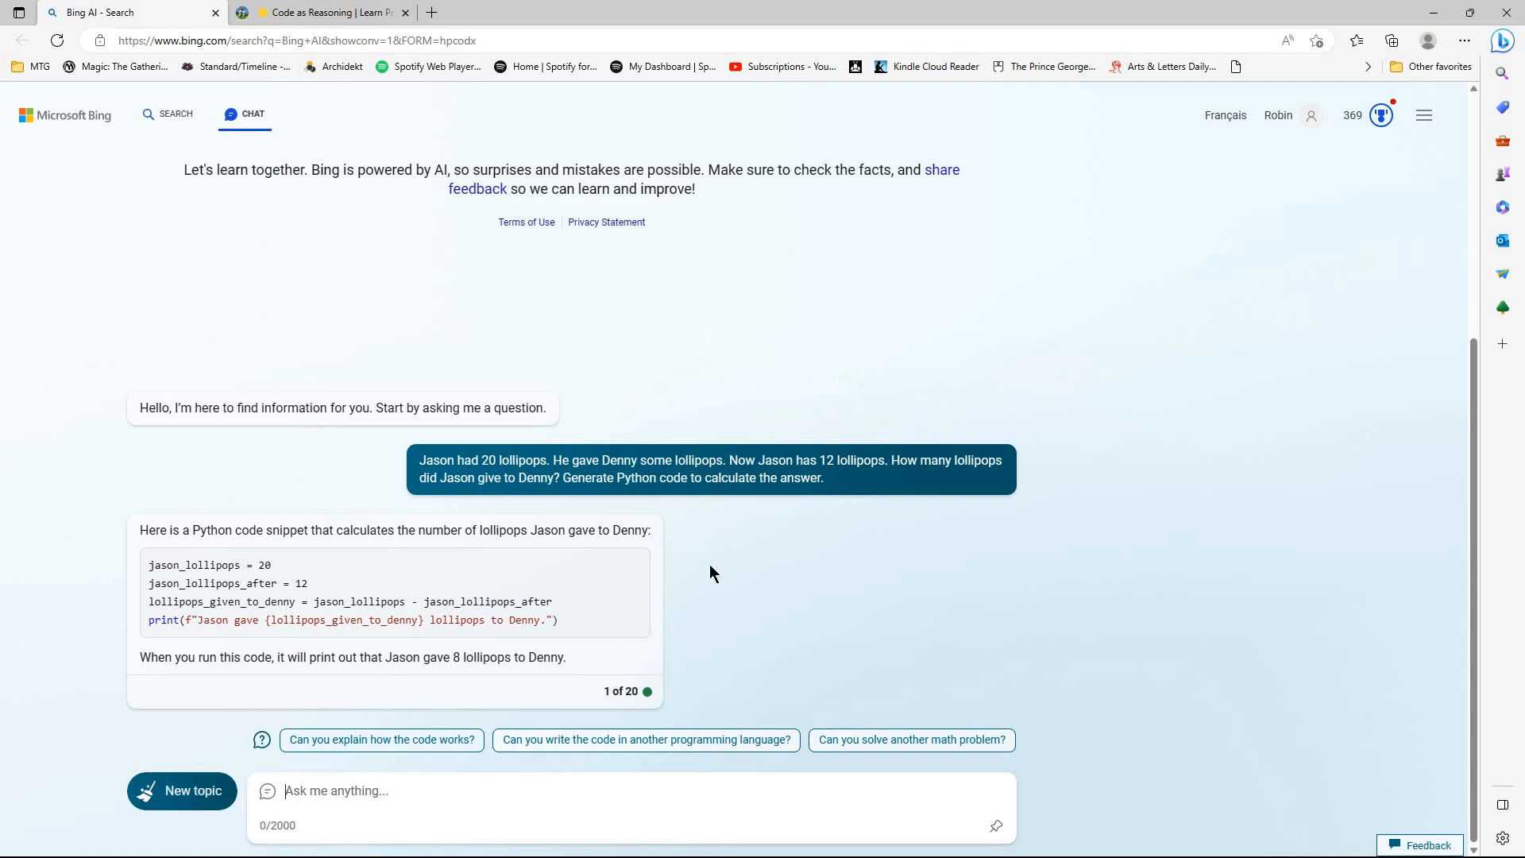
mouse_move(718, 653)
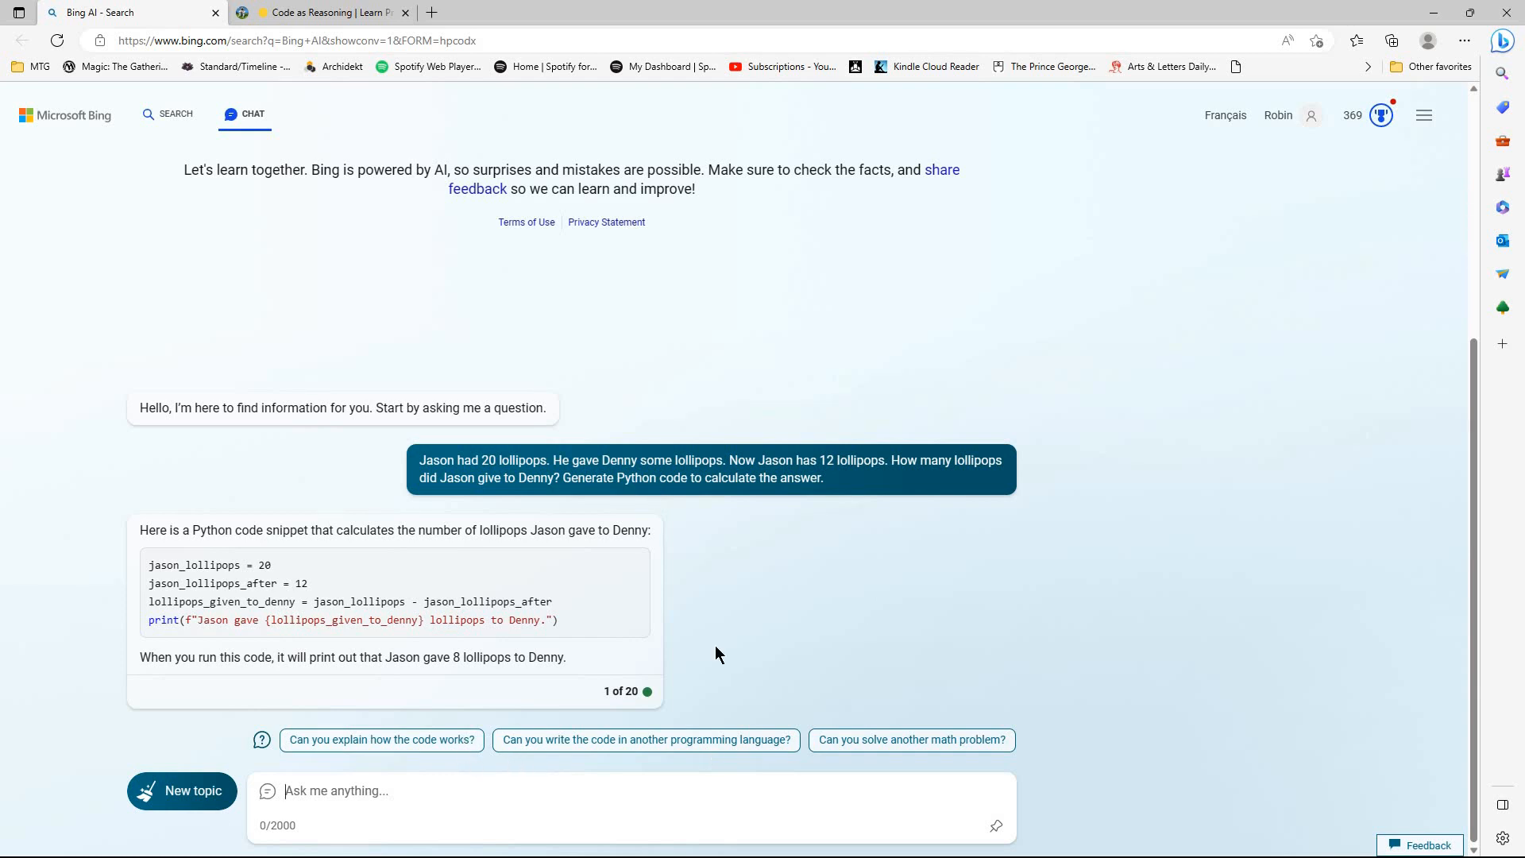
left_click(381, 739)
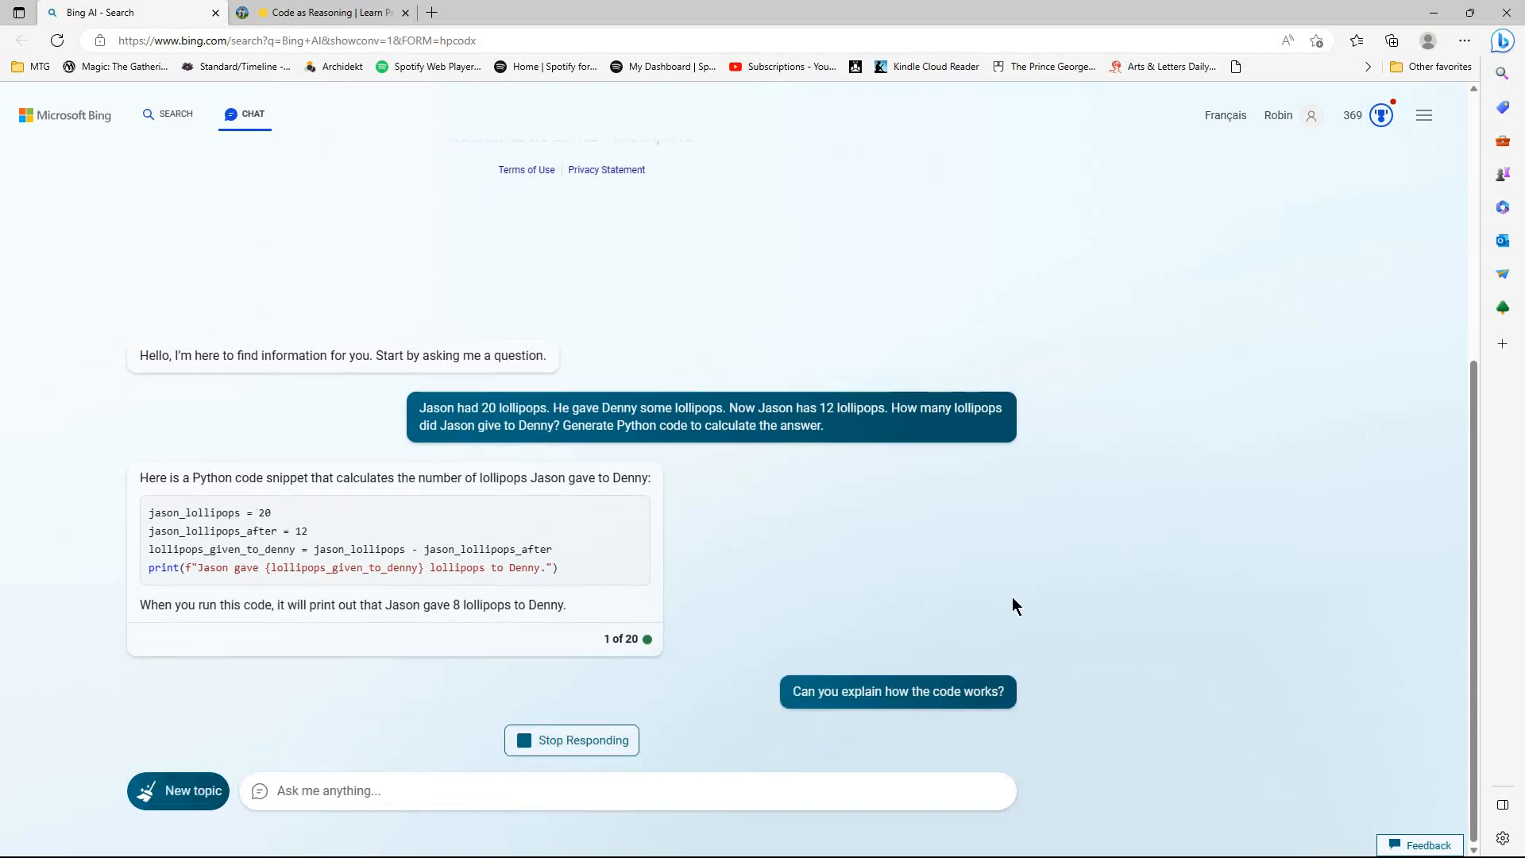
mouse_move(1008, 609)
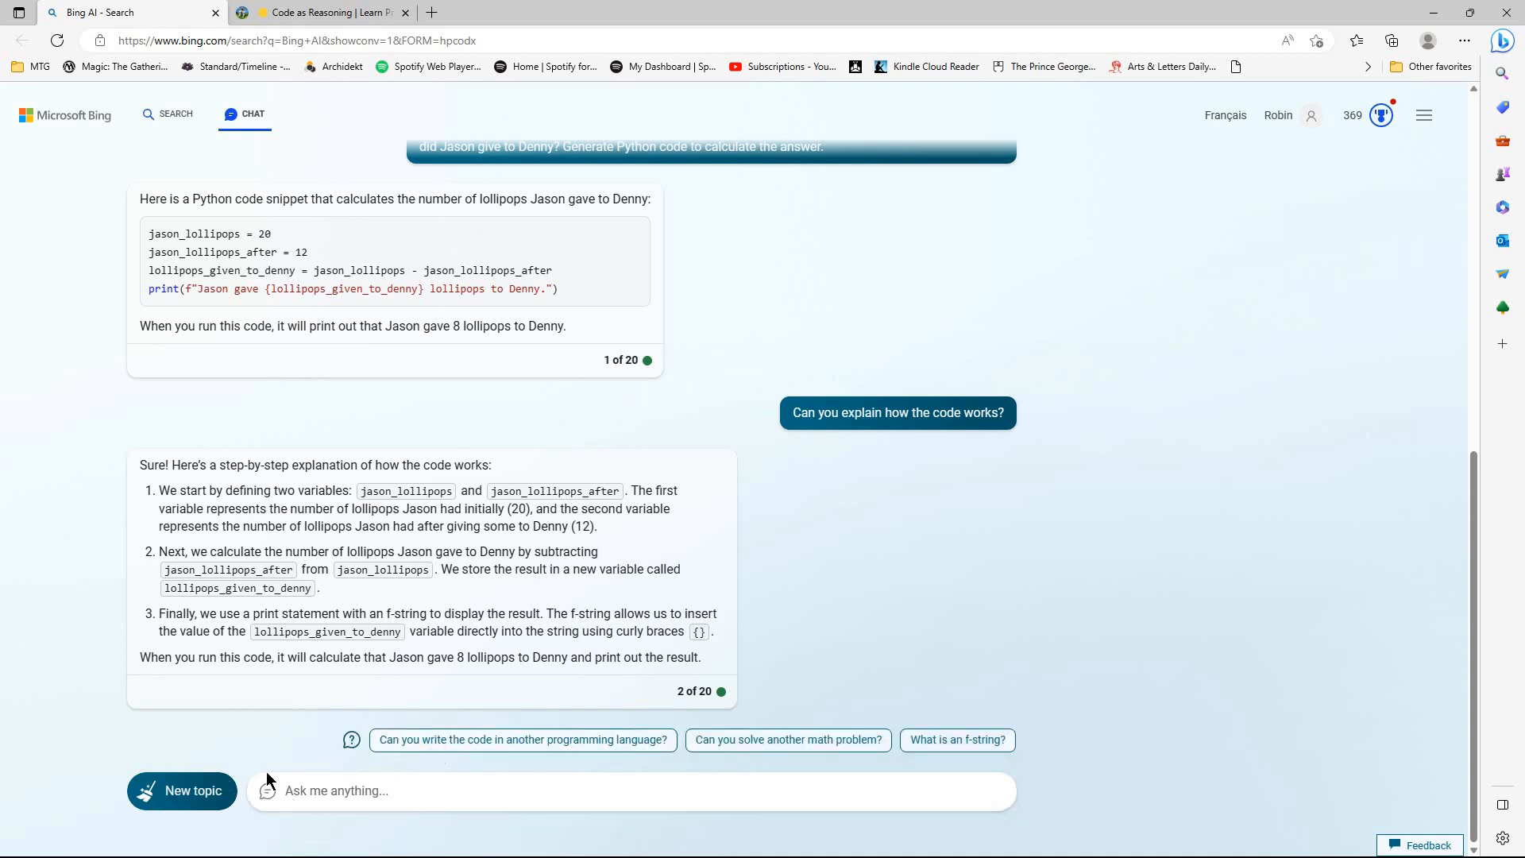
left_click(181, 789)
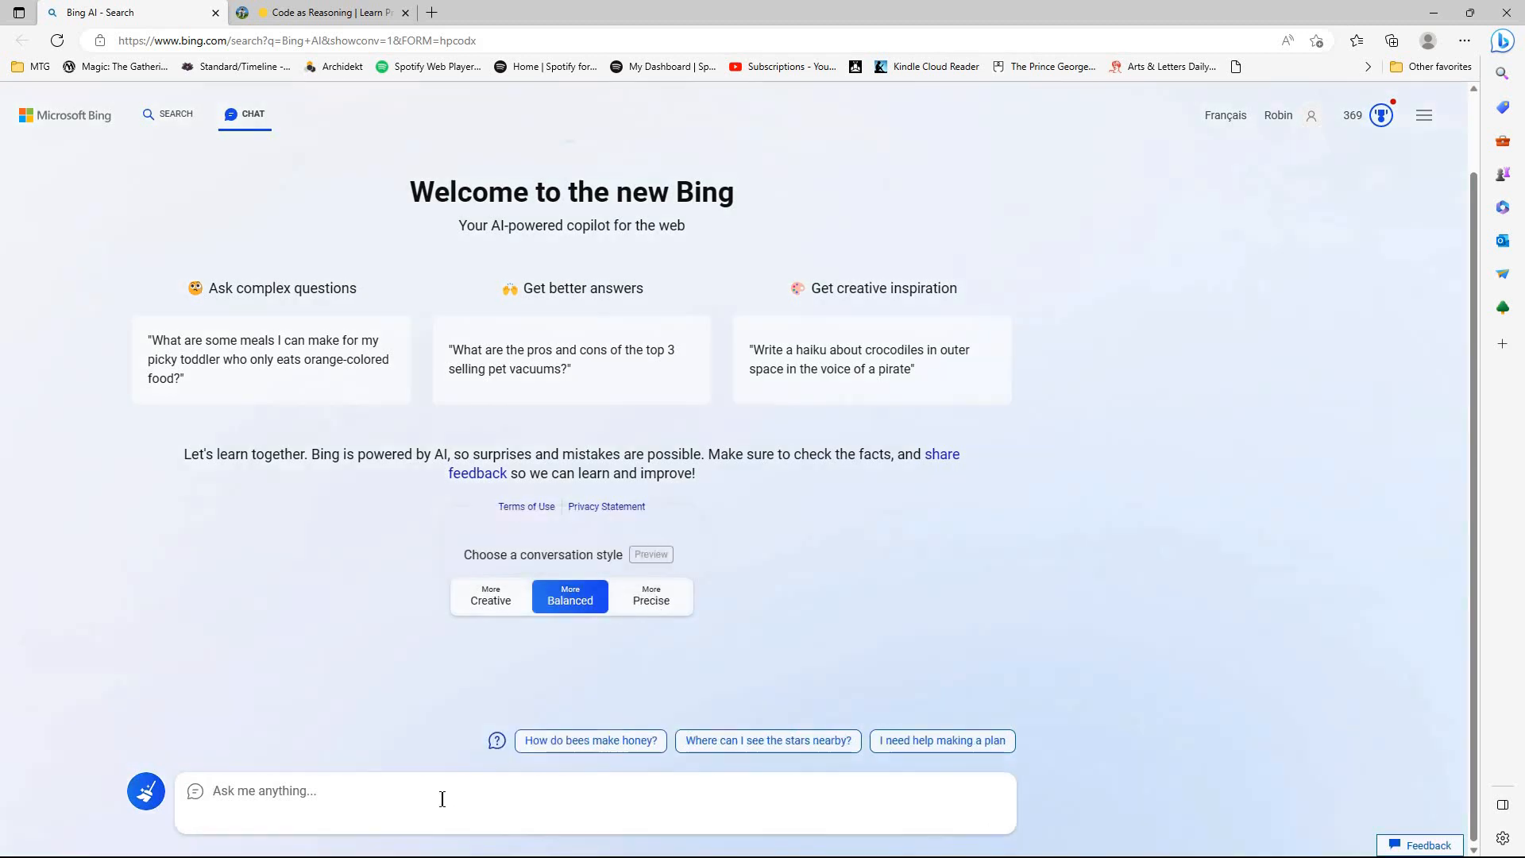
- Paste the lollipop question, remove the stray trailing character, and send it in Balanced style
right_click(440, 790)
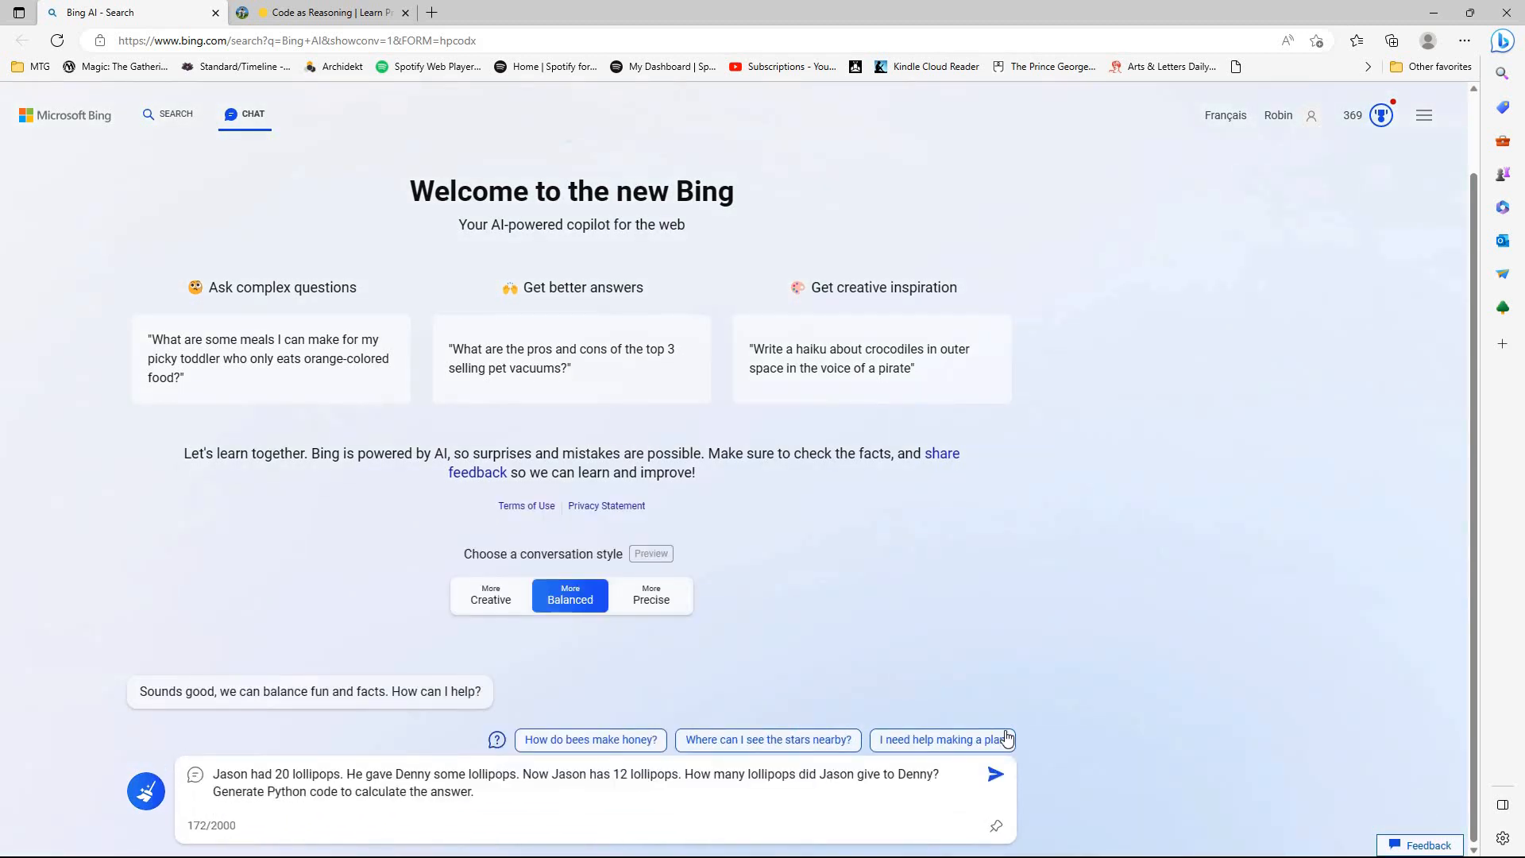
key("Backspace")
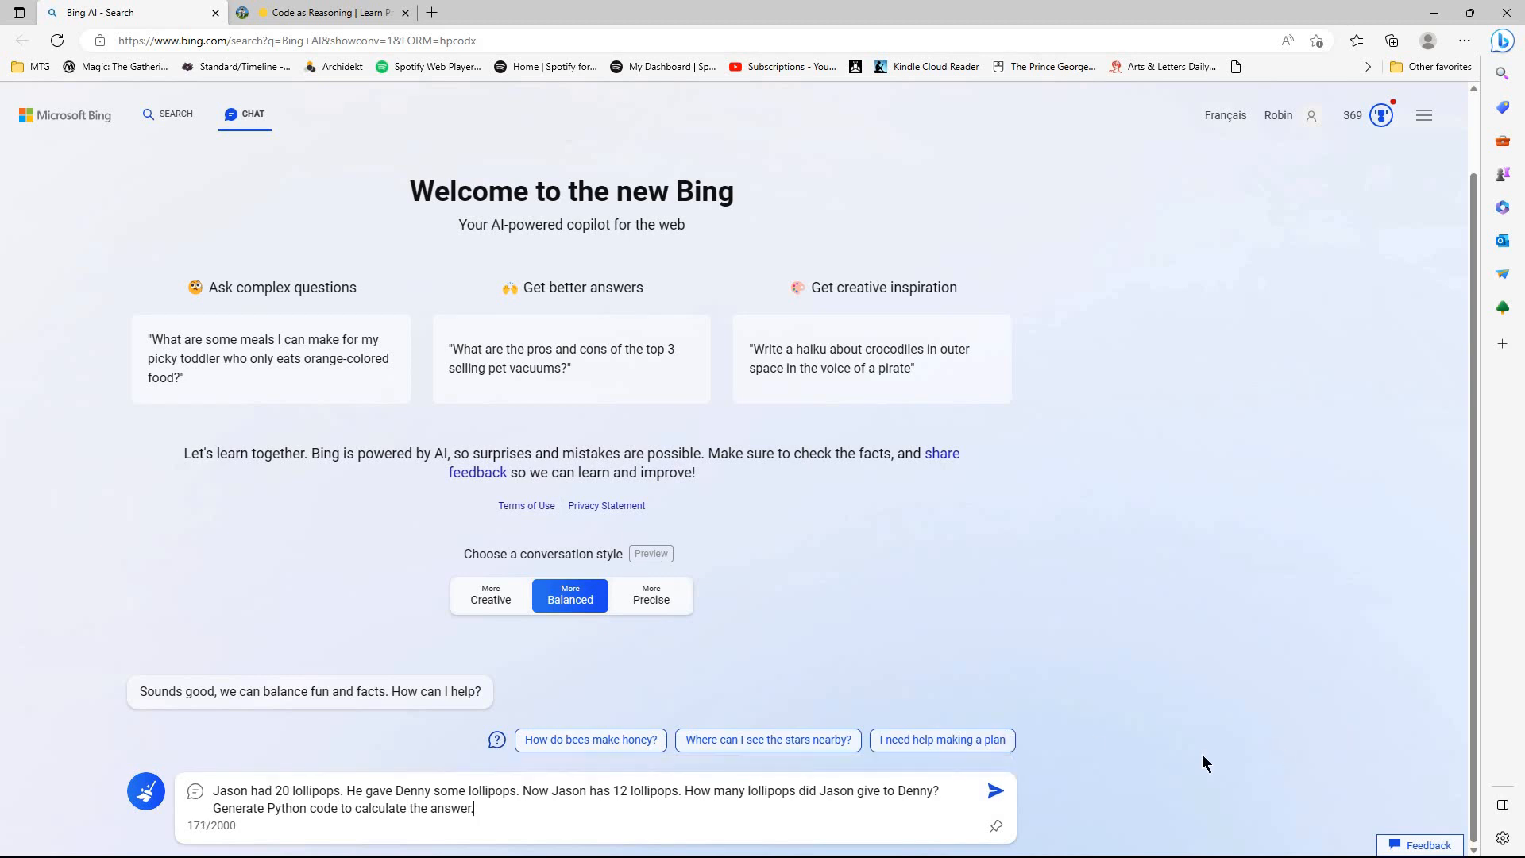
mouse_move(993, 789)
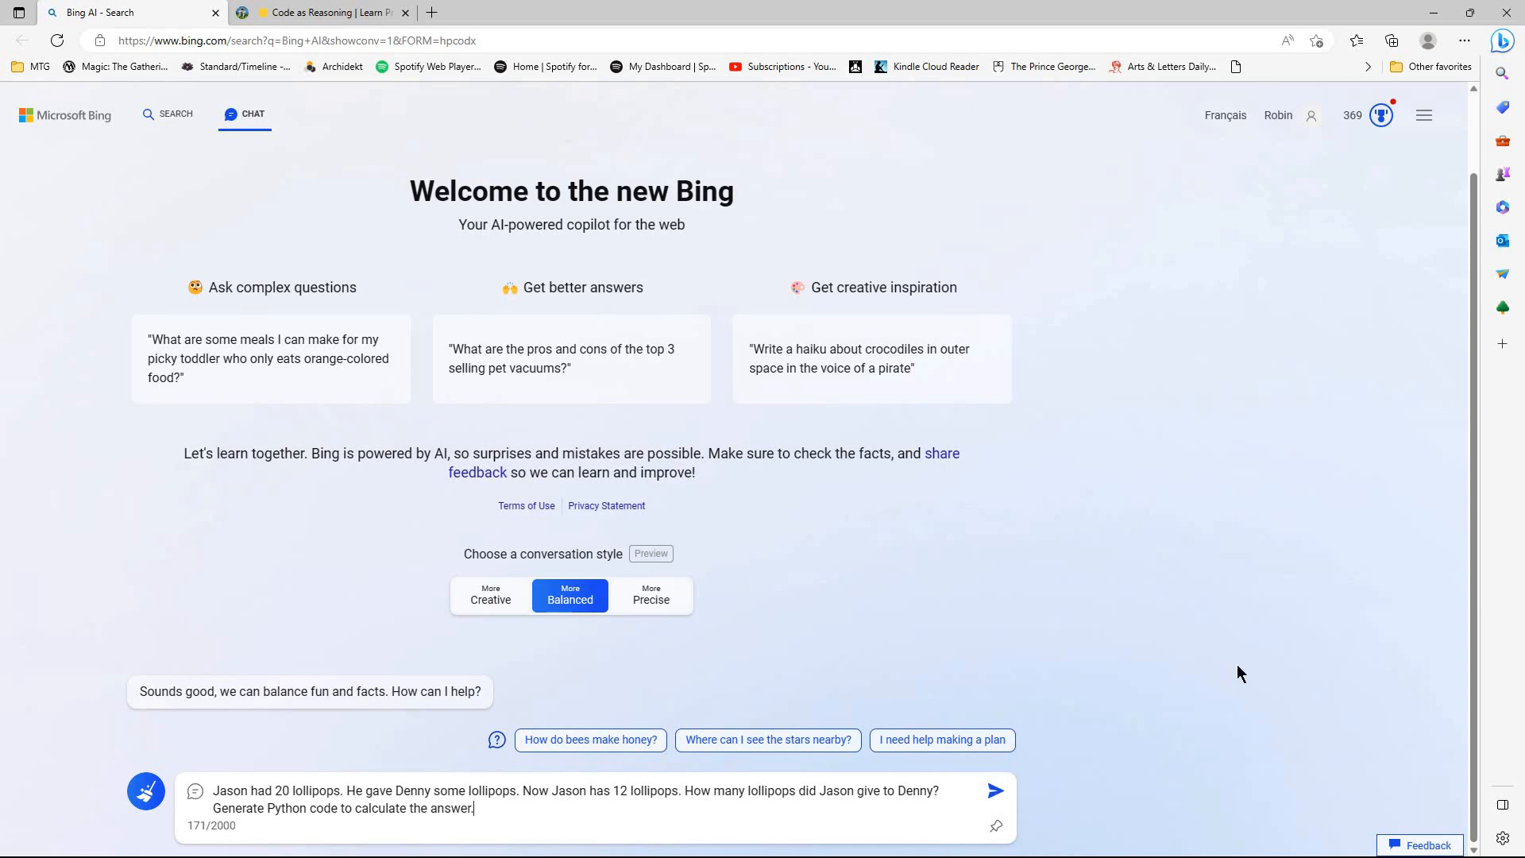
left_click(994, 789)
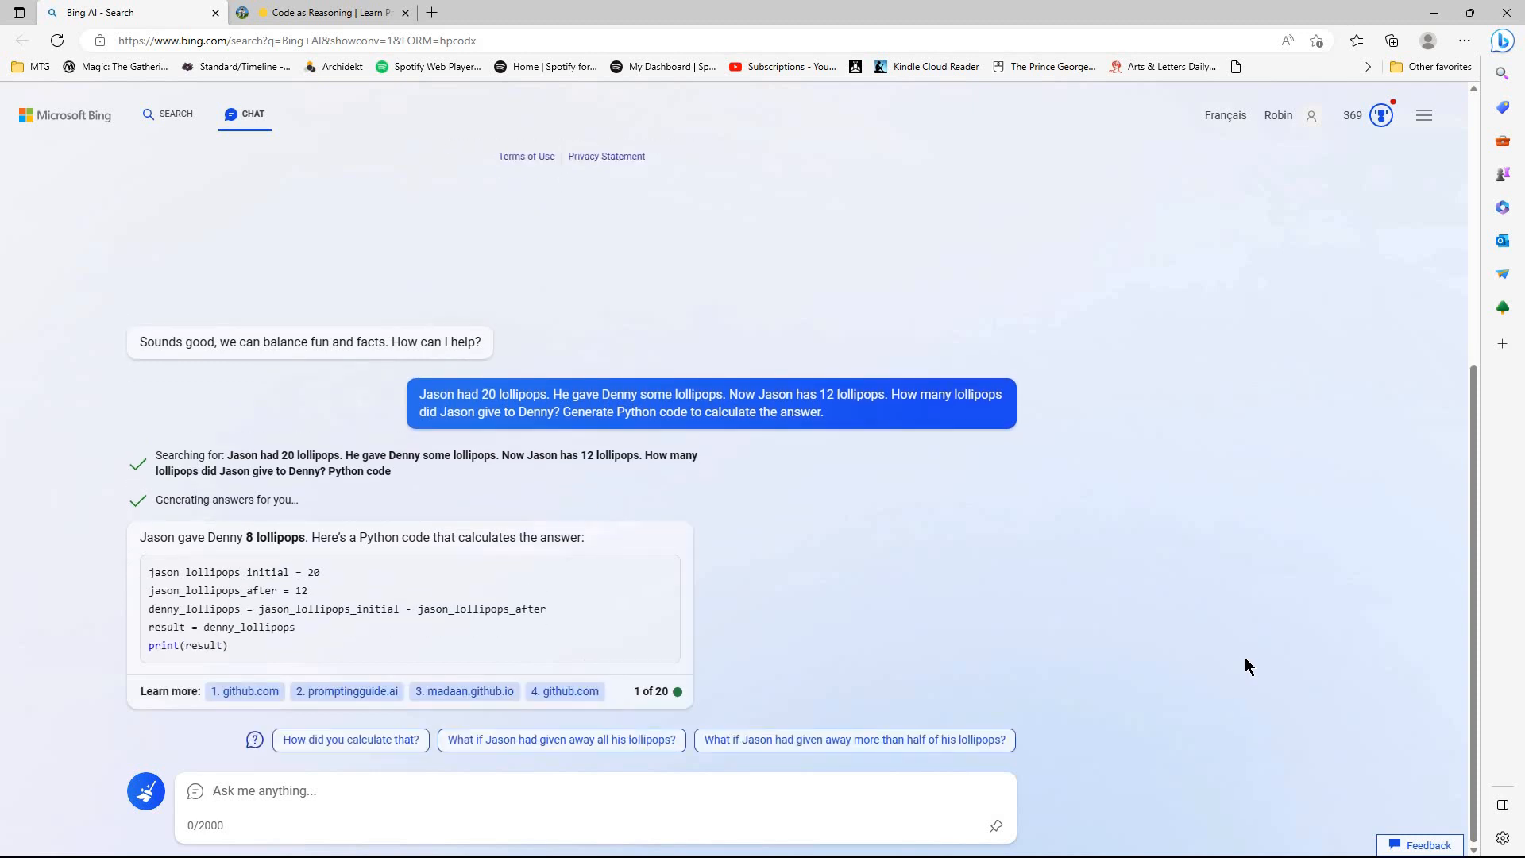
mouse_move(1257, 663)
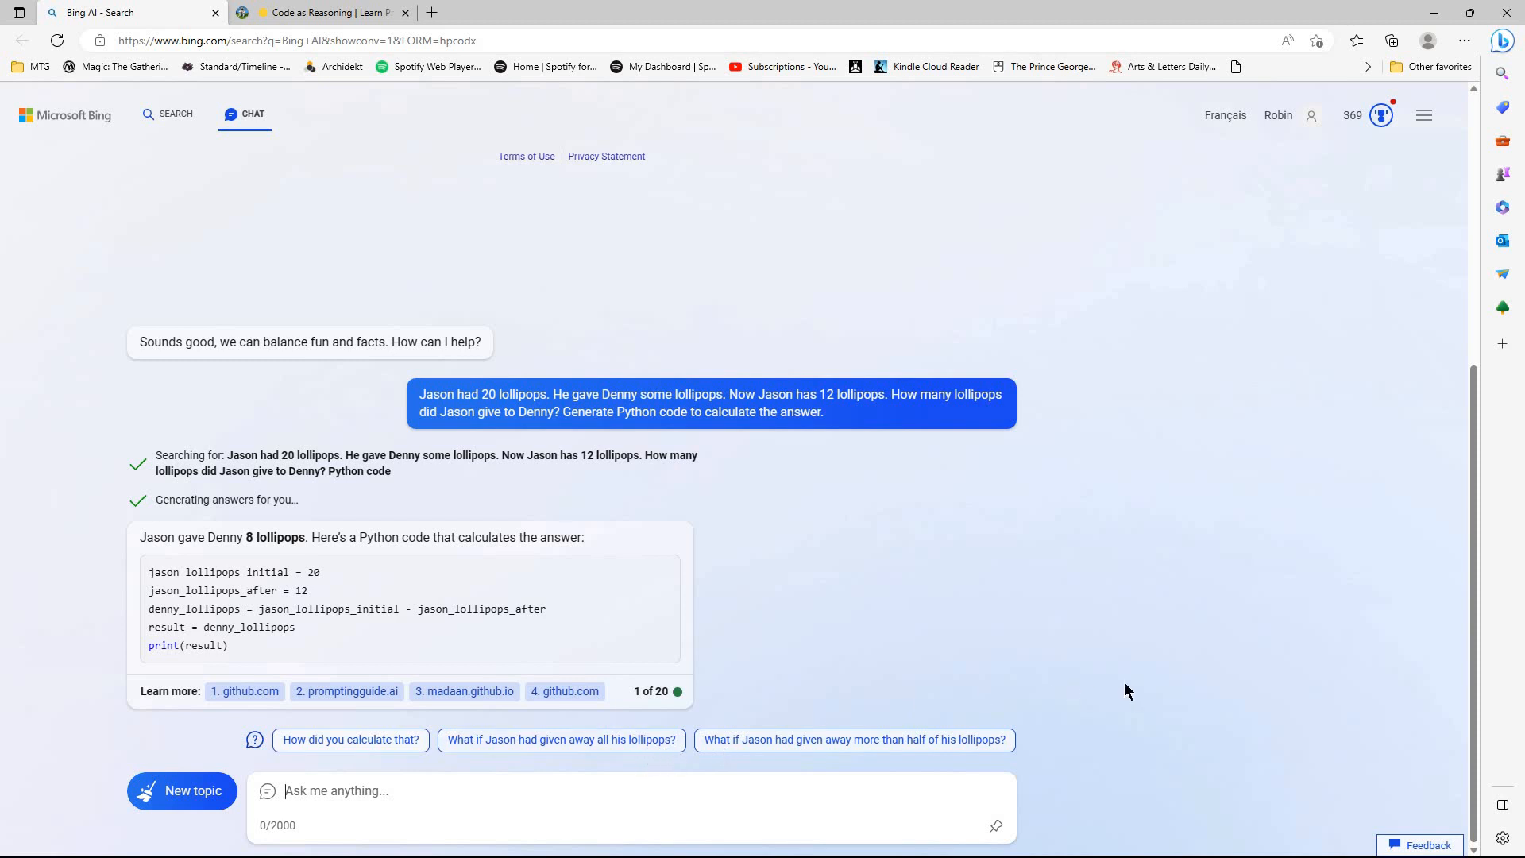
mouse_move(1170, 691)
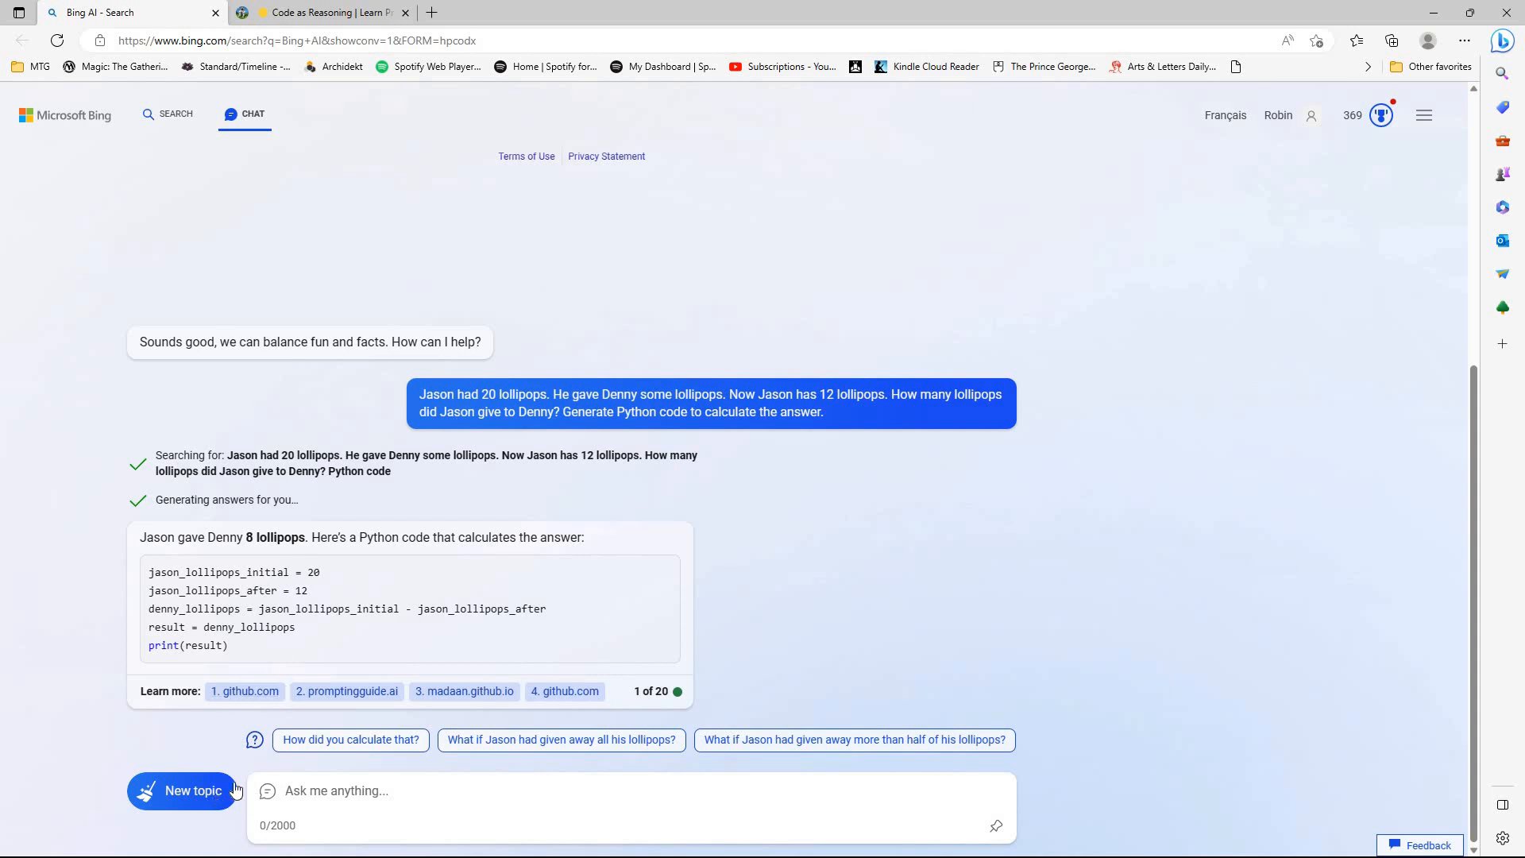
left_click(181, 790)
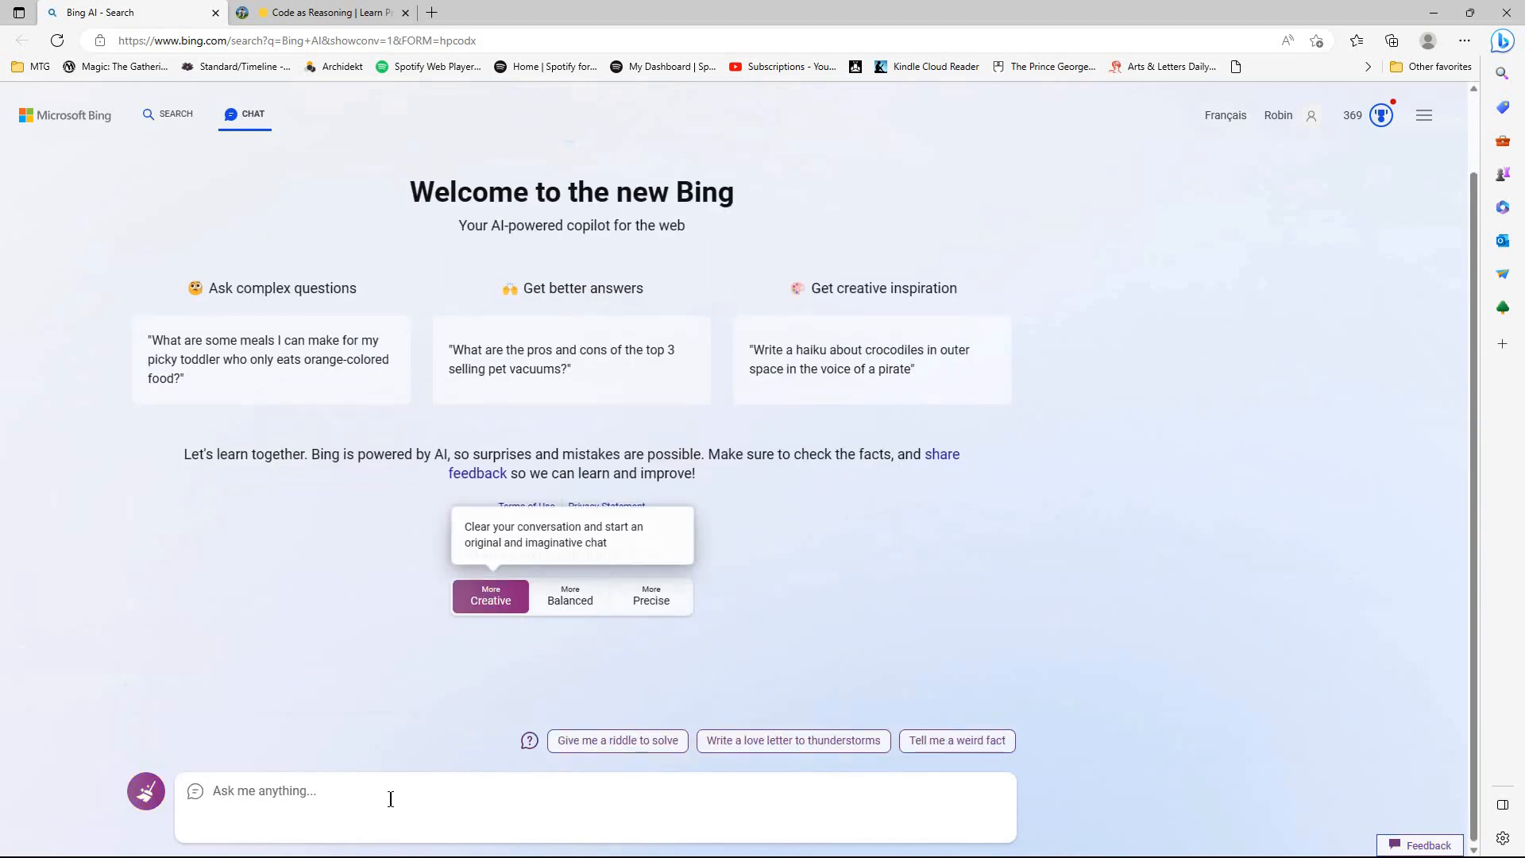
- Paste and send the Jason lollipops question in the Creative-style chat
right_click(389, 789)
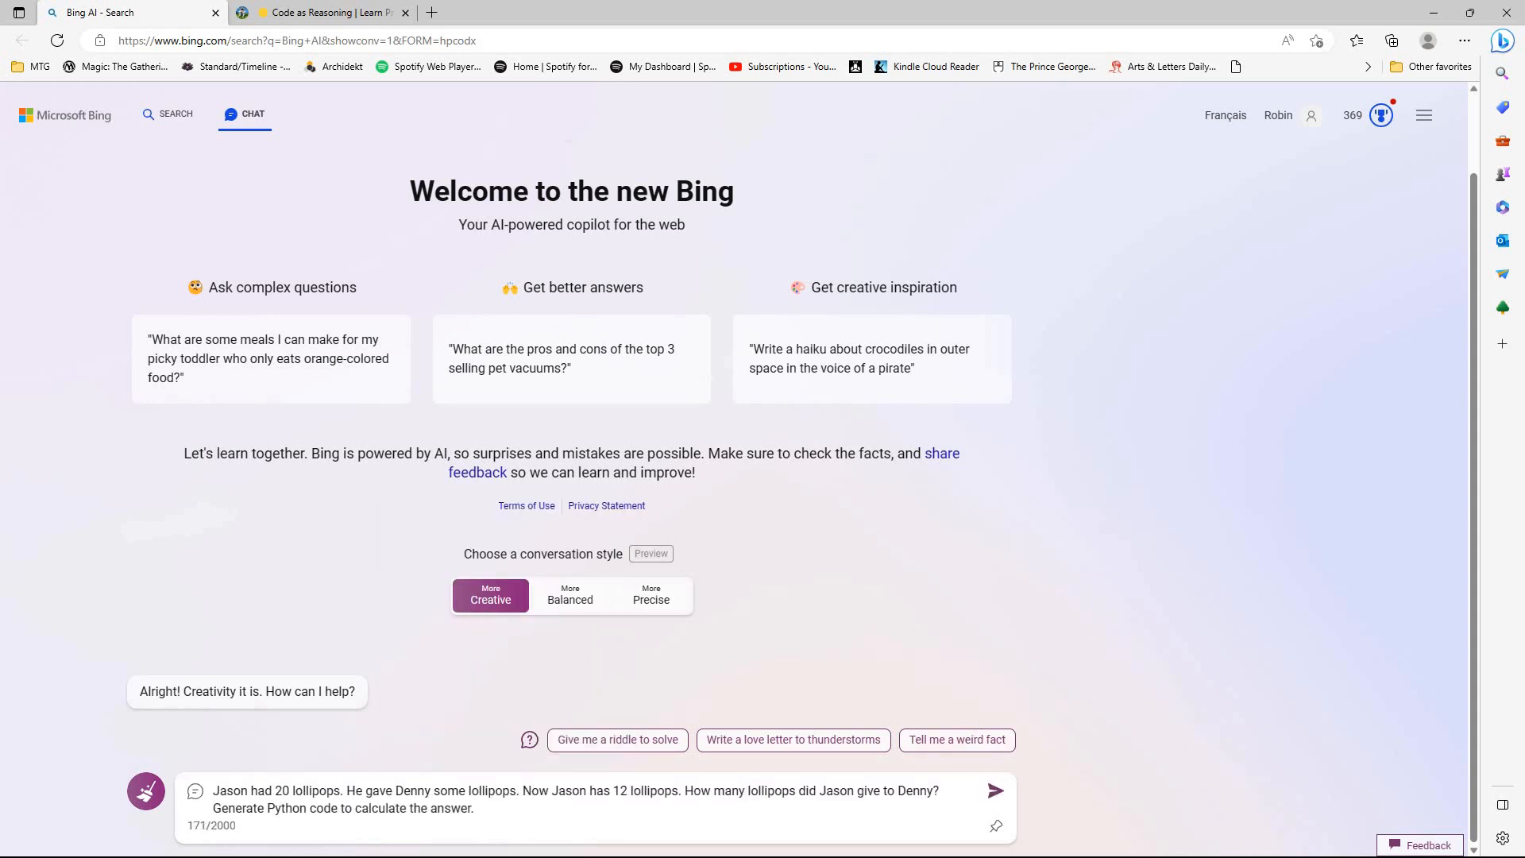
left_click(995, 789)
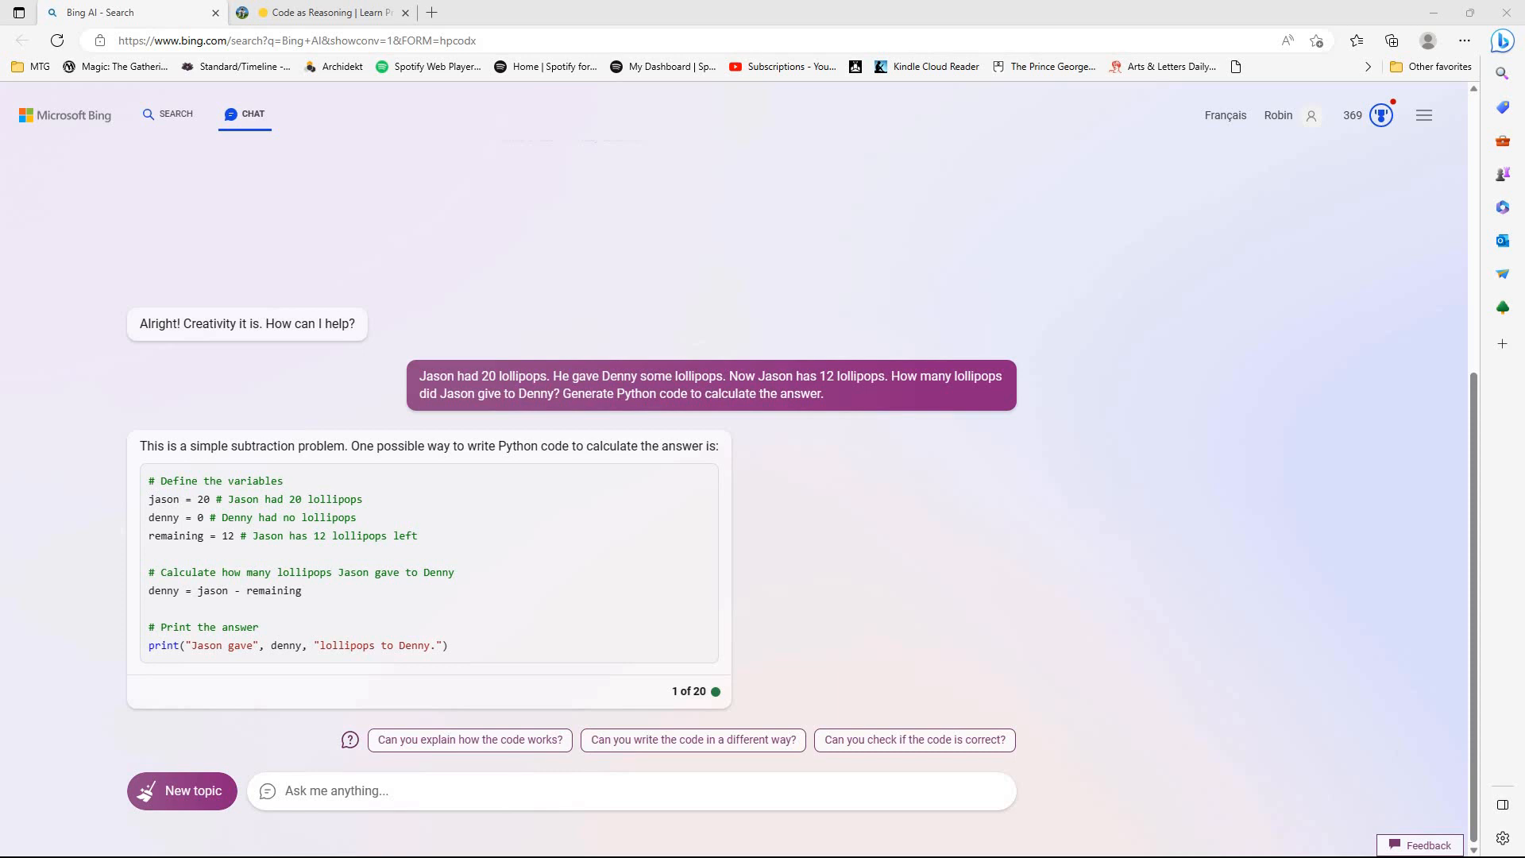
mouse_move(1050, 595)
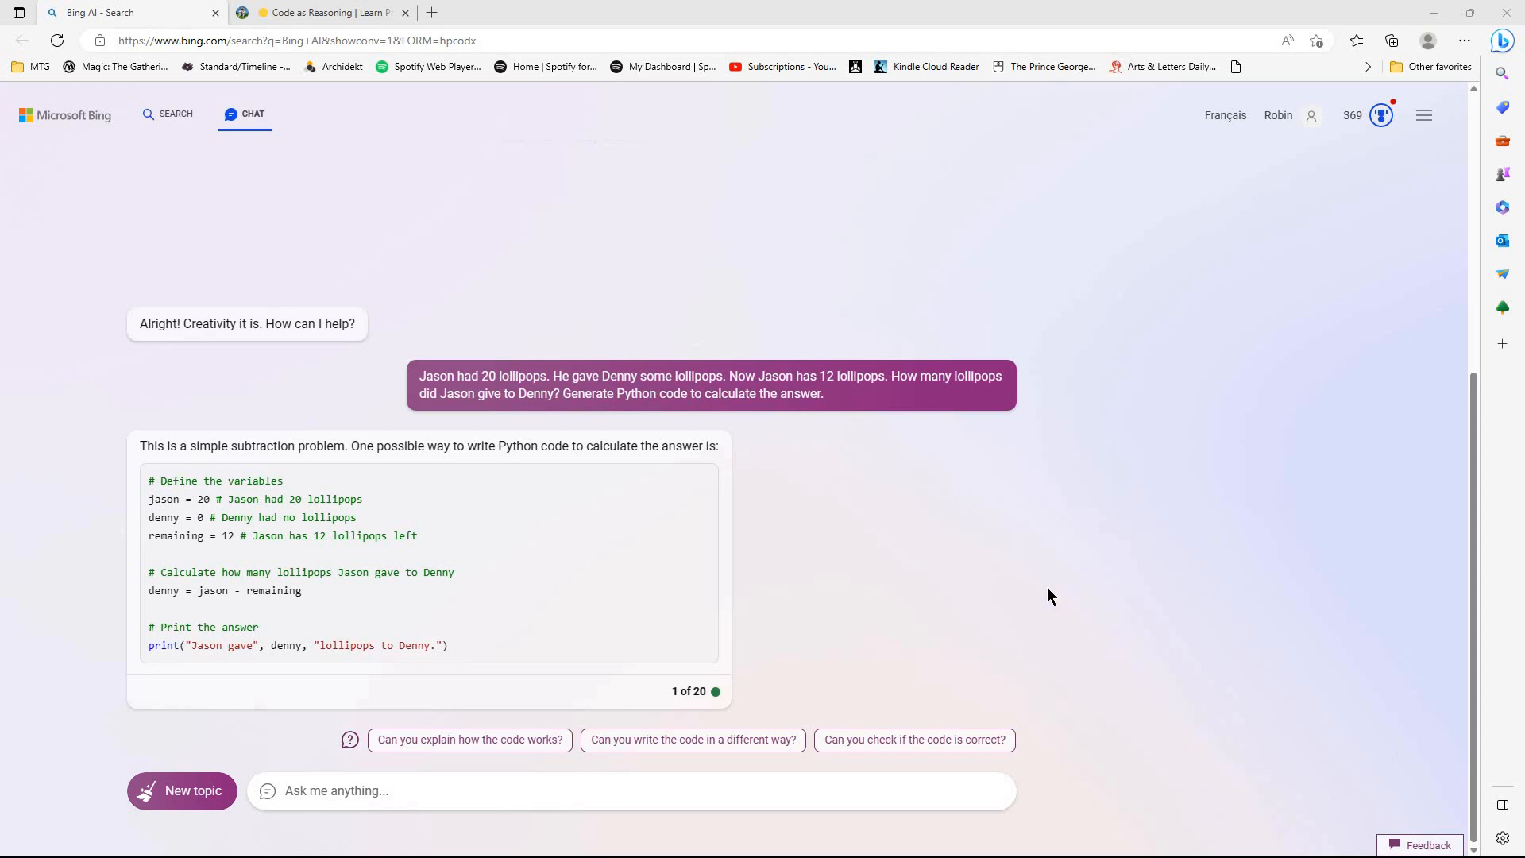
mouse_move(1061, 671)
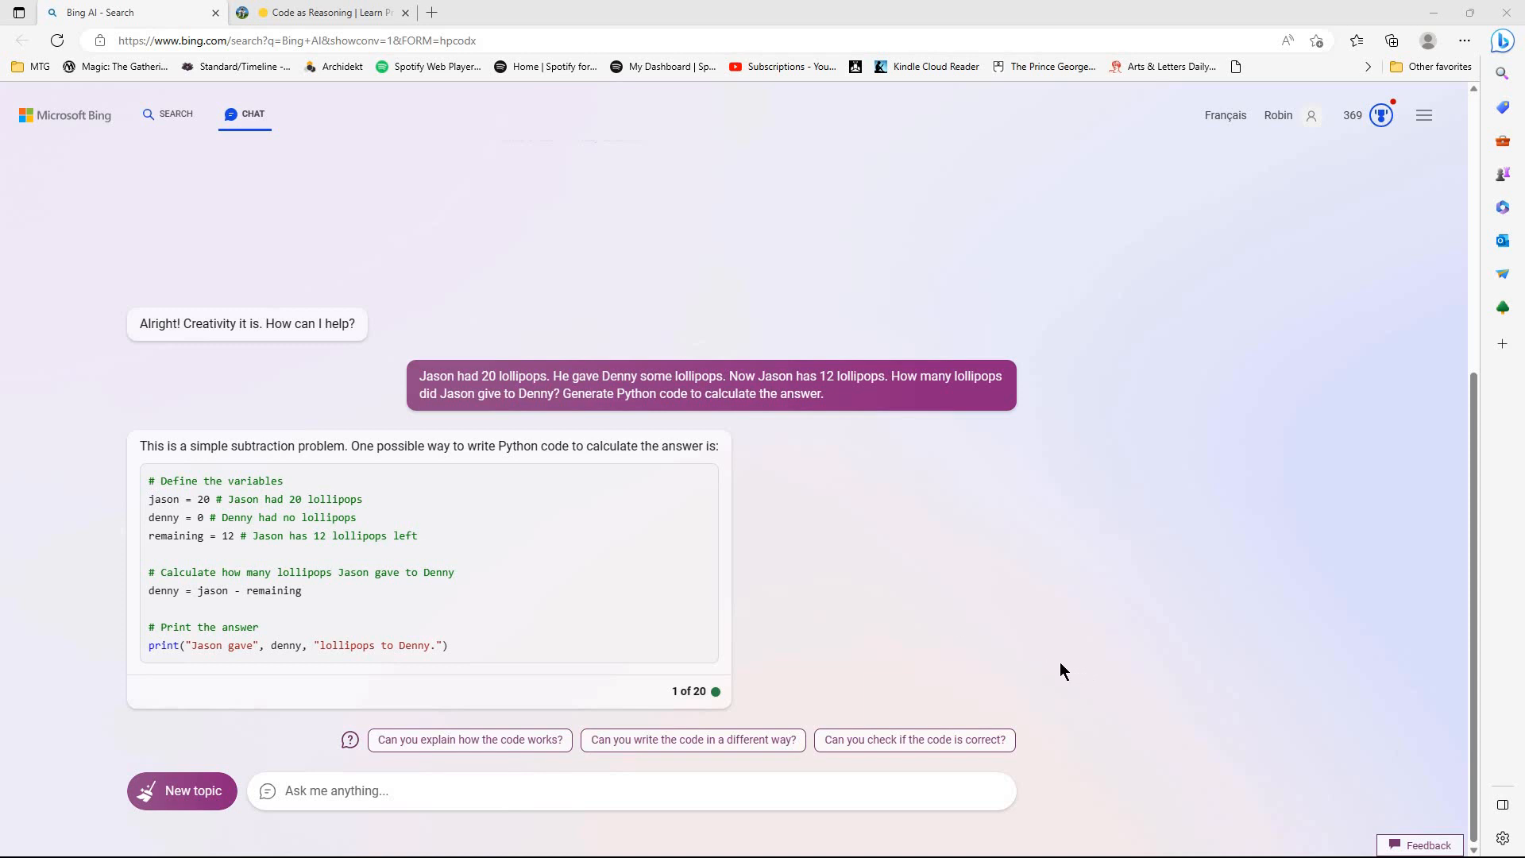
mouse_move(1034, 668)
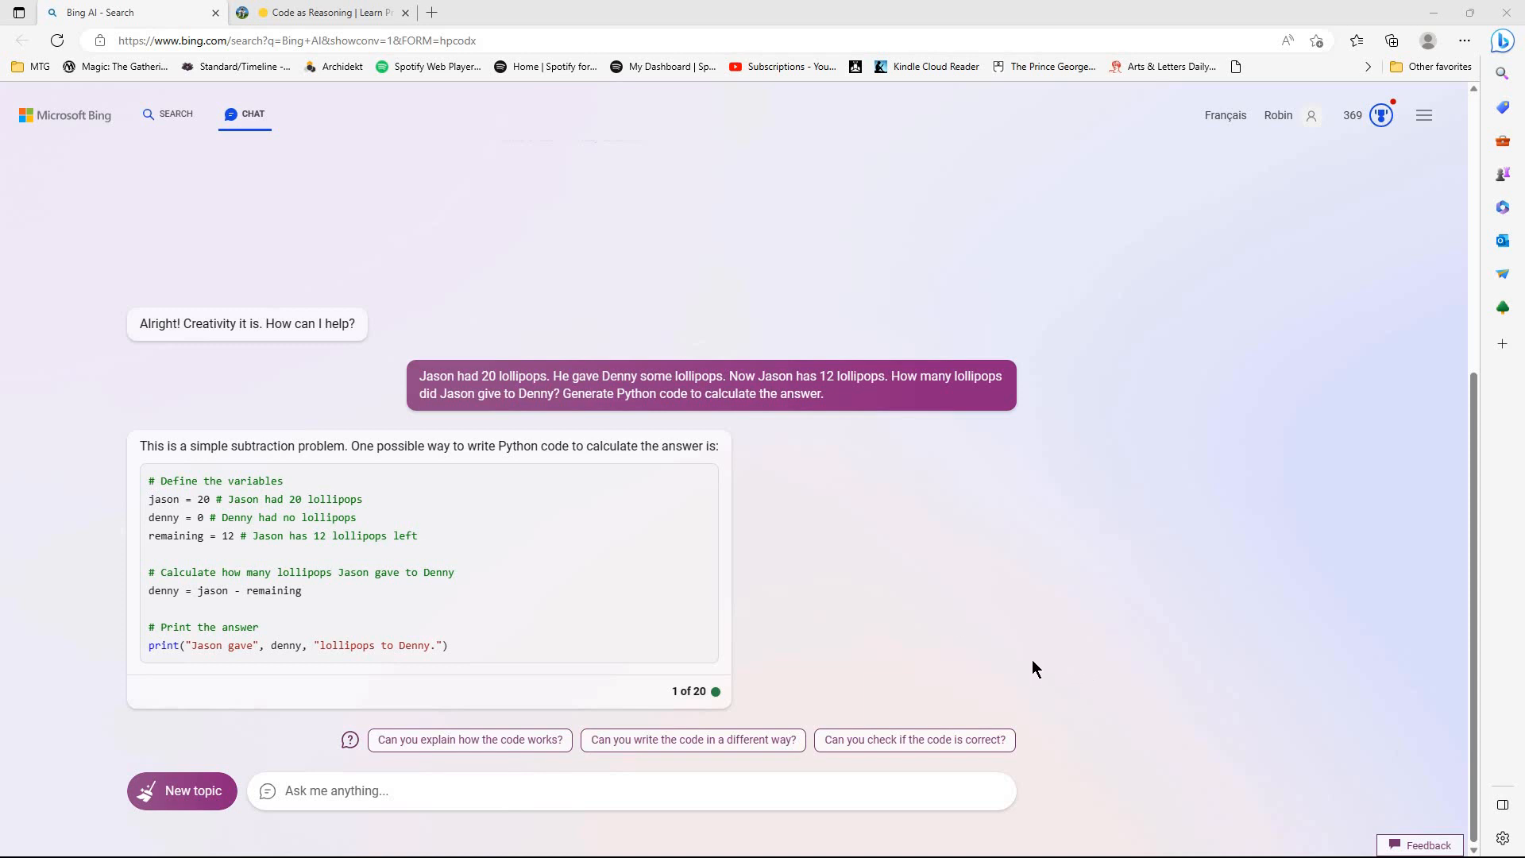
mouse_move(421, 672)
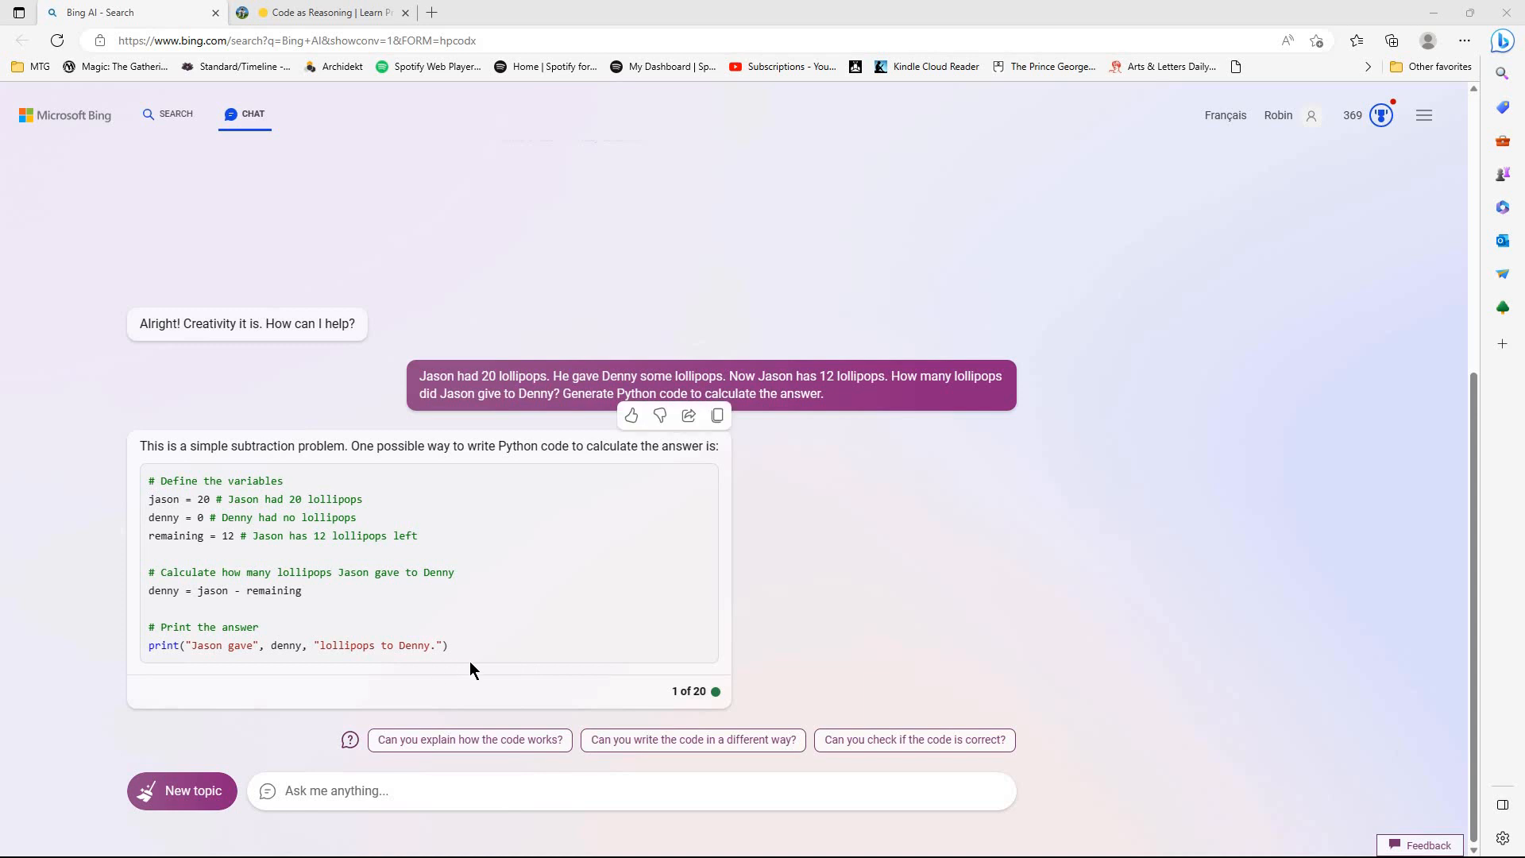
mouse_move(477, 667)
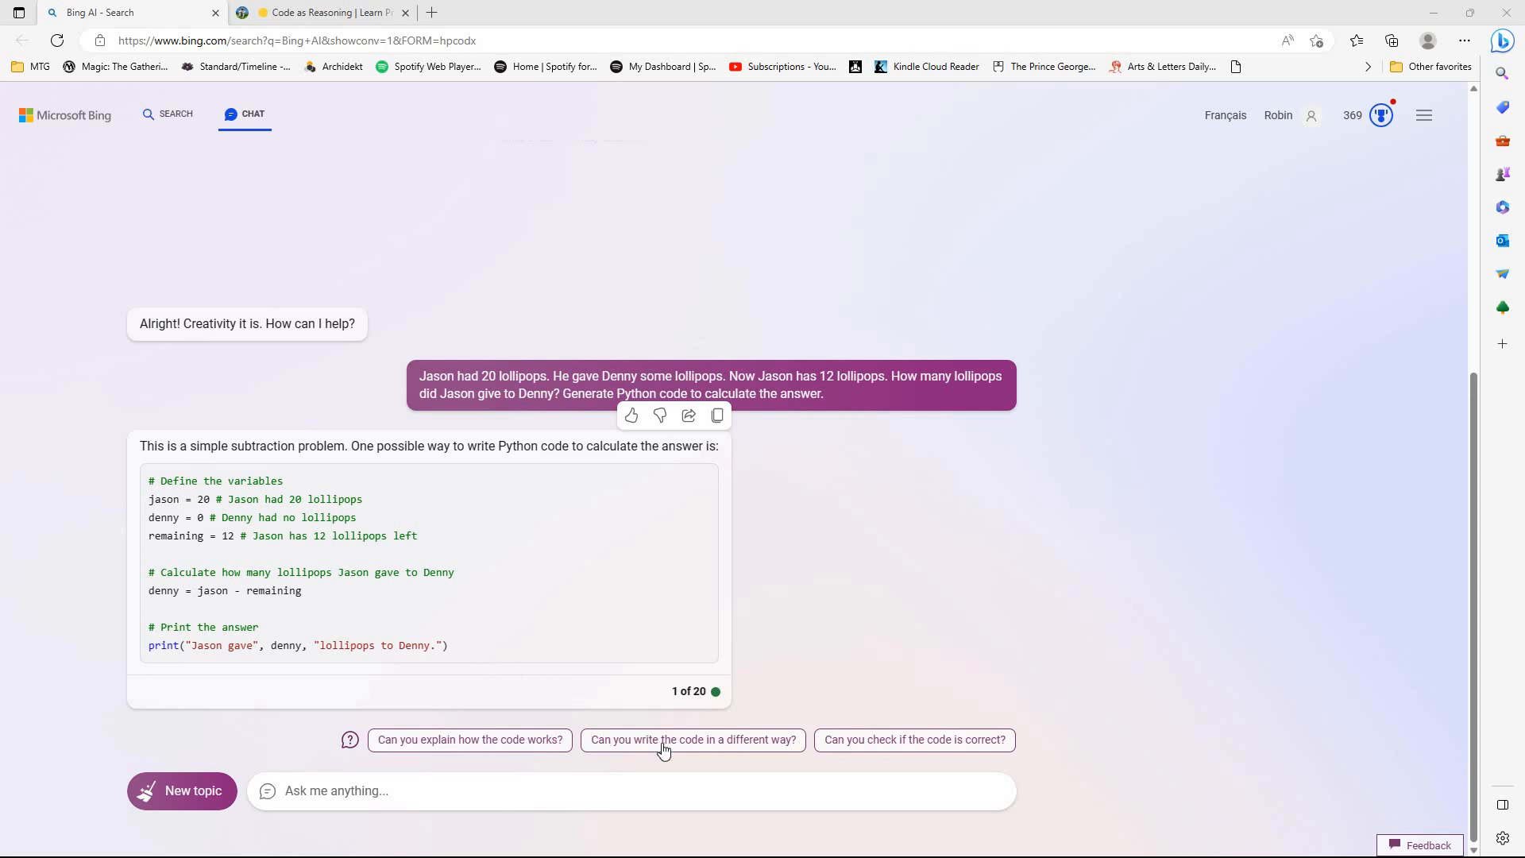
mouse_move(484, 742)
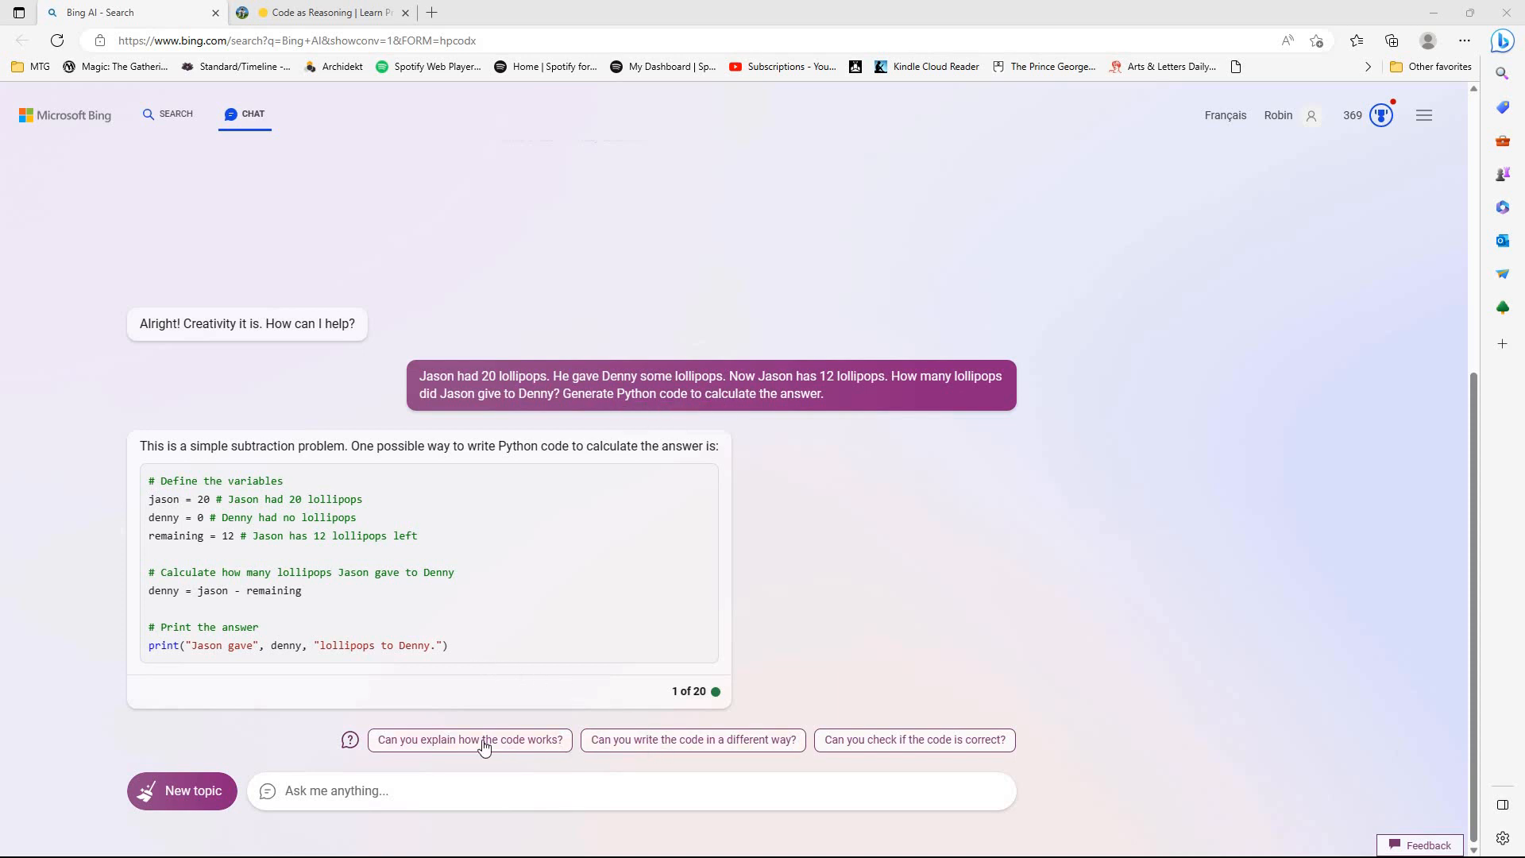
mouse_move(569, 633)
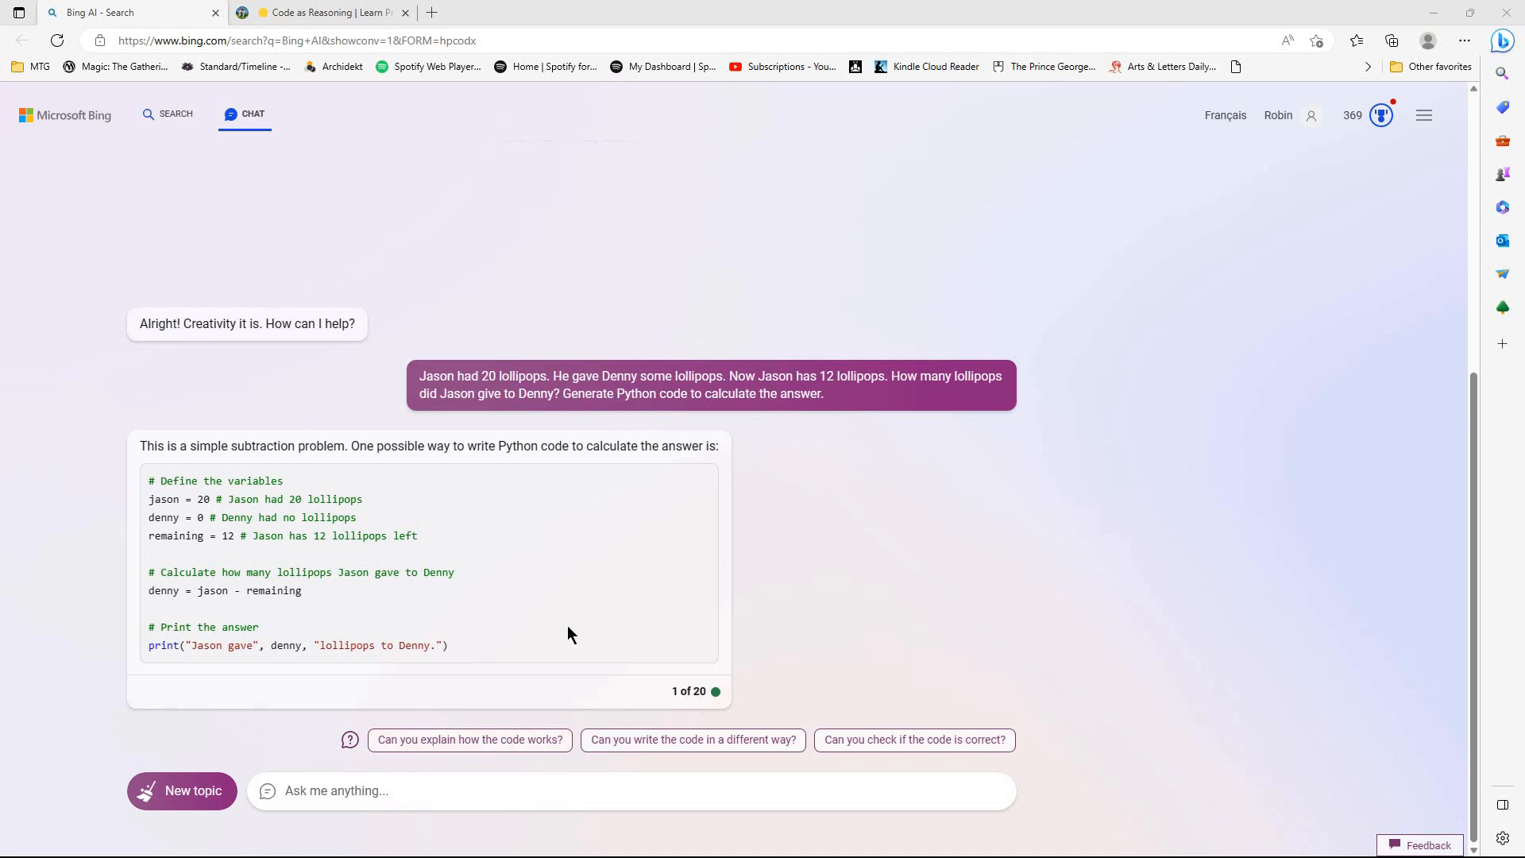
mouse_move(785, 654)
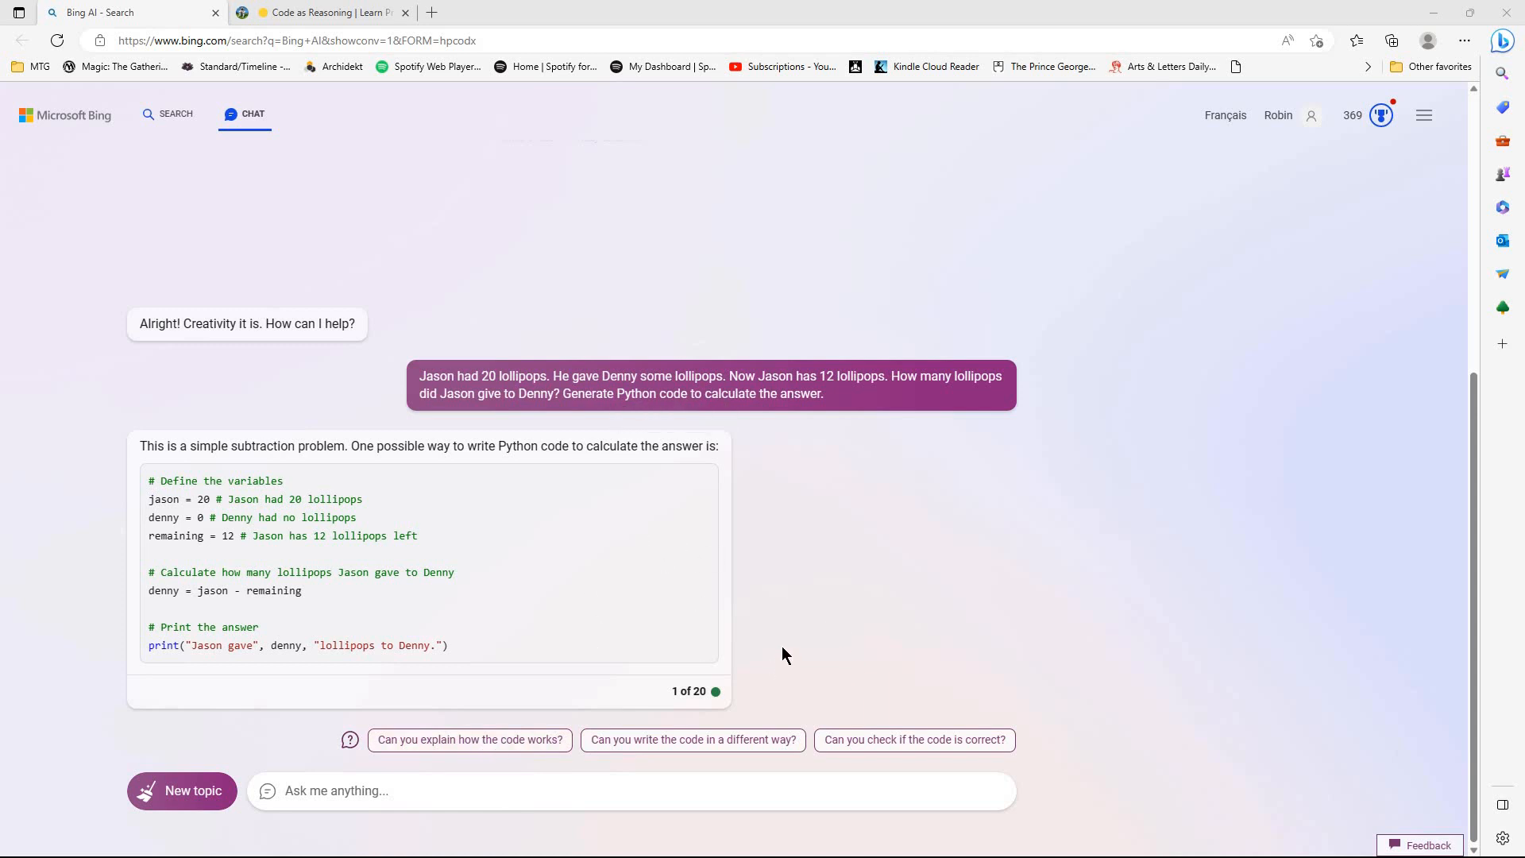
mouse_move(573, 729)
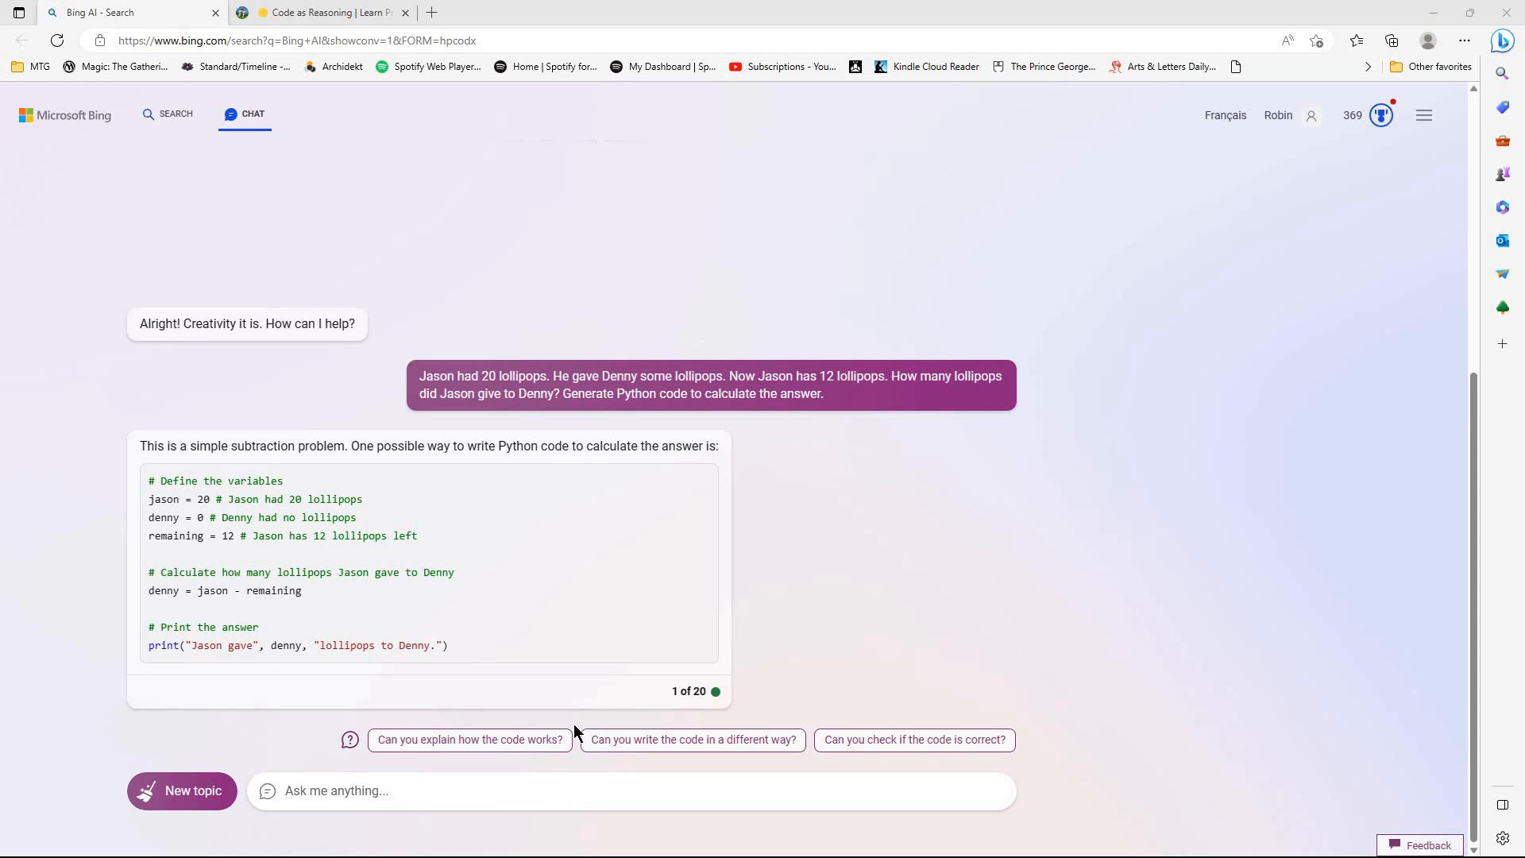
mouse_move(900, 614)
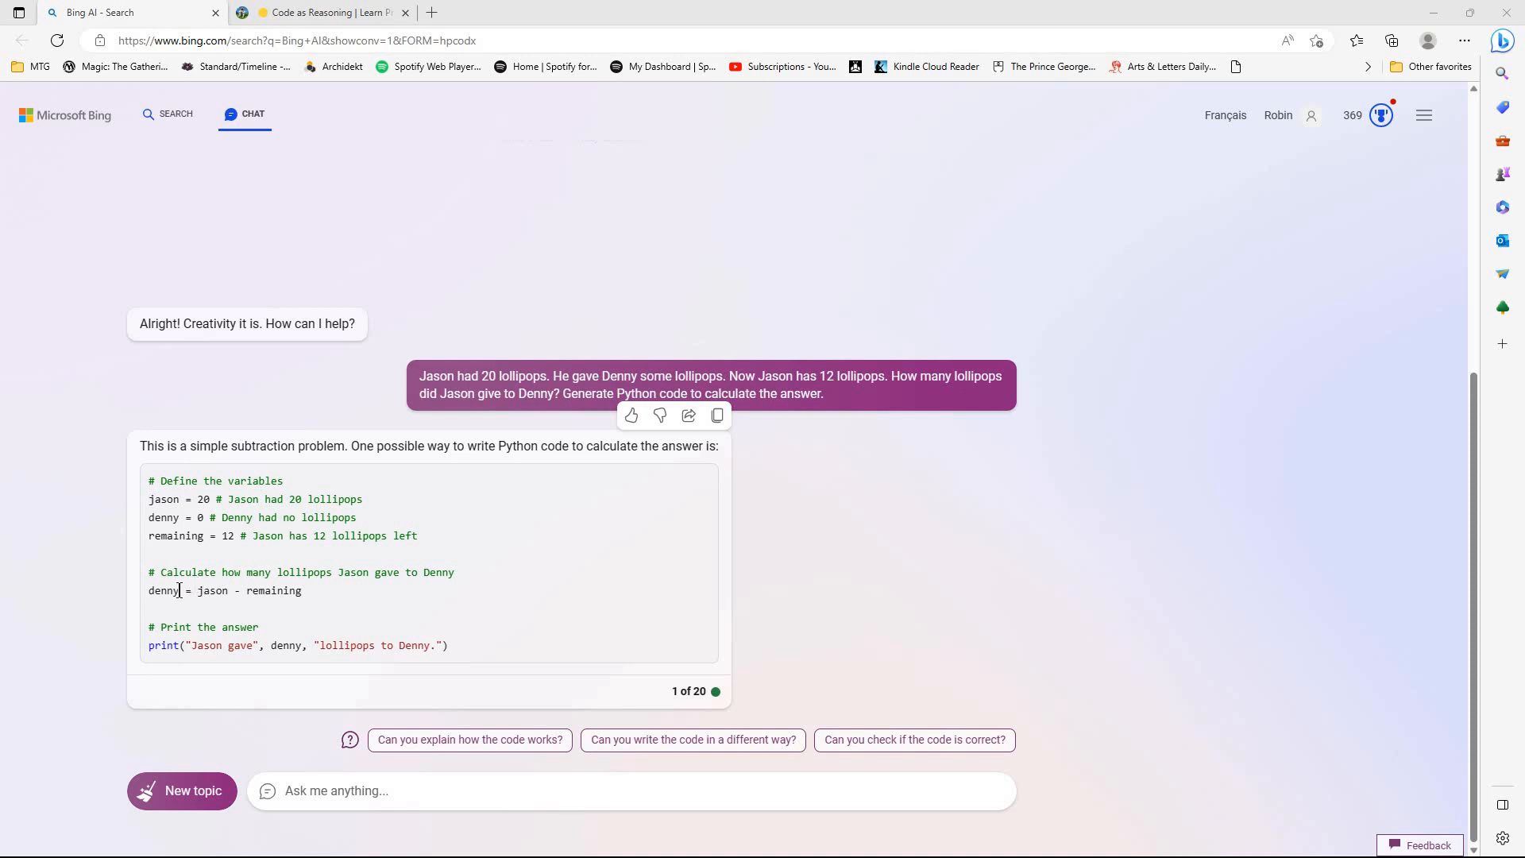
mouse_move(573, 602)
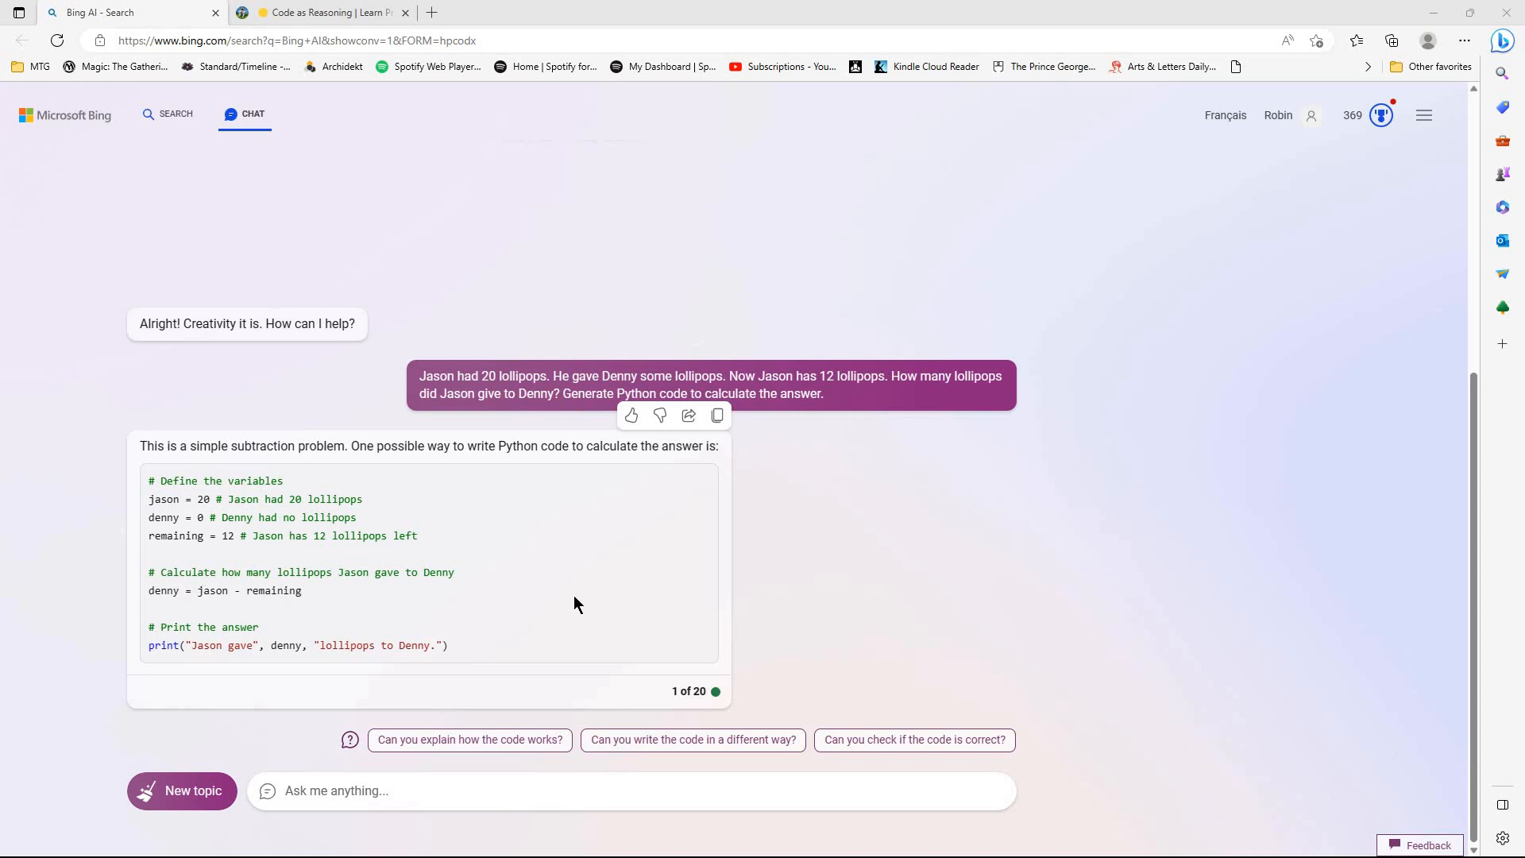
mouse_move(651, 623)
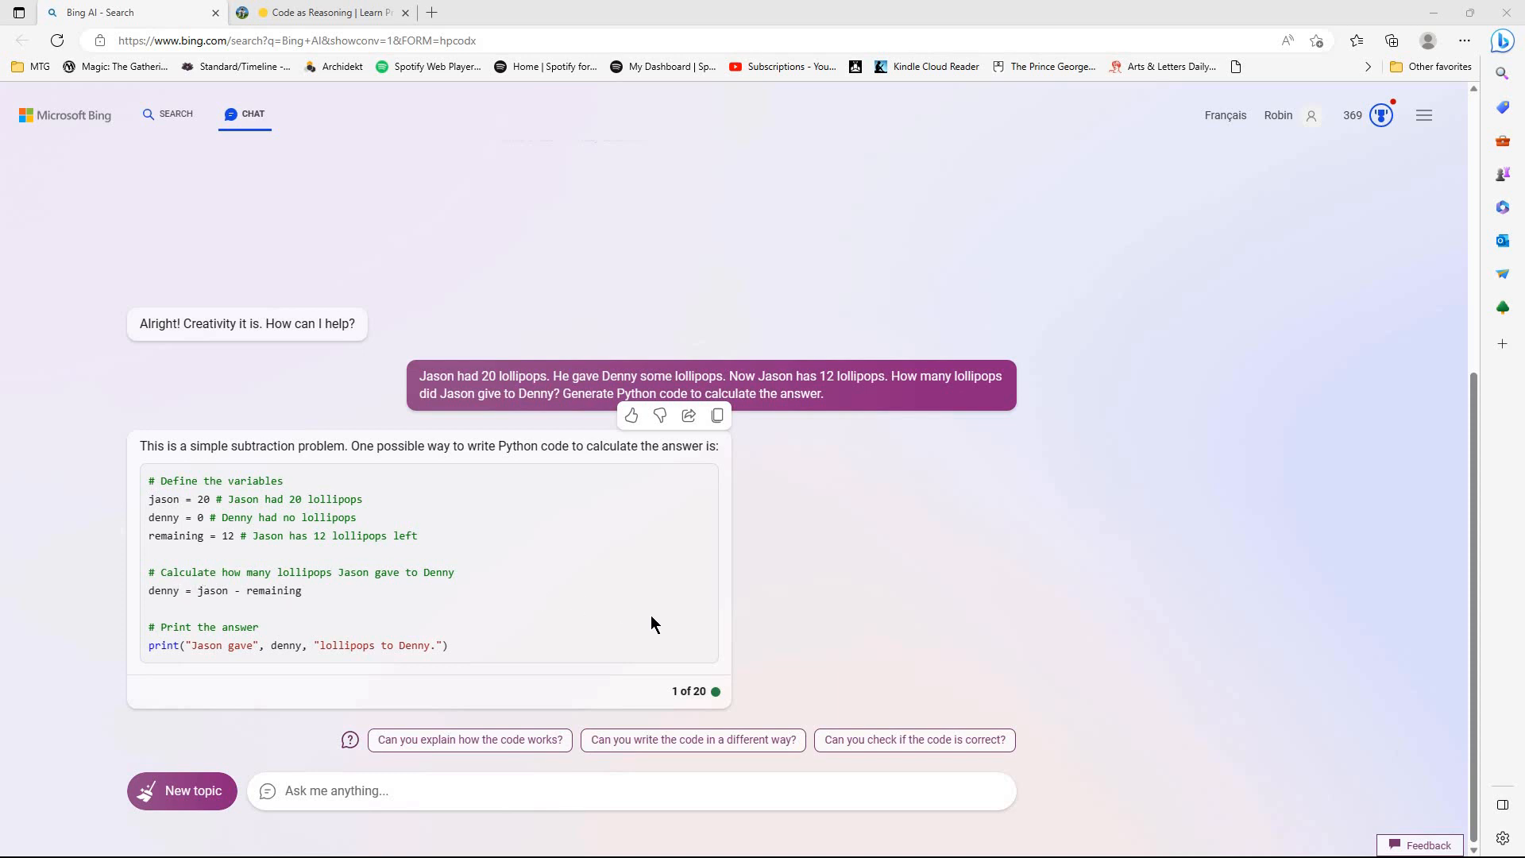
mouse_move(885, 736)
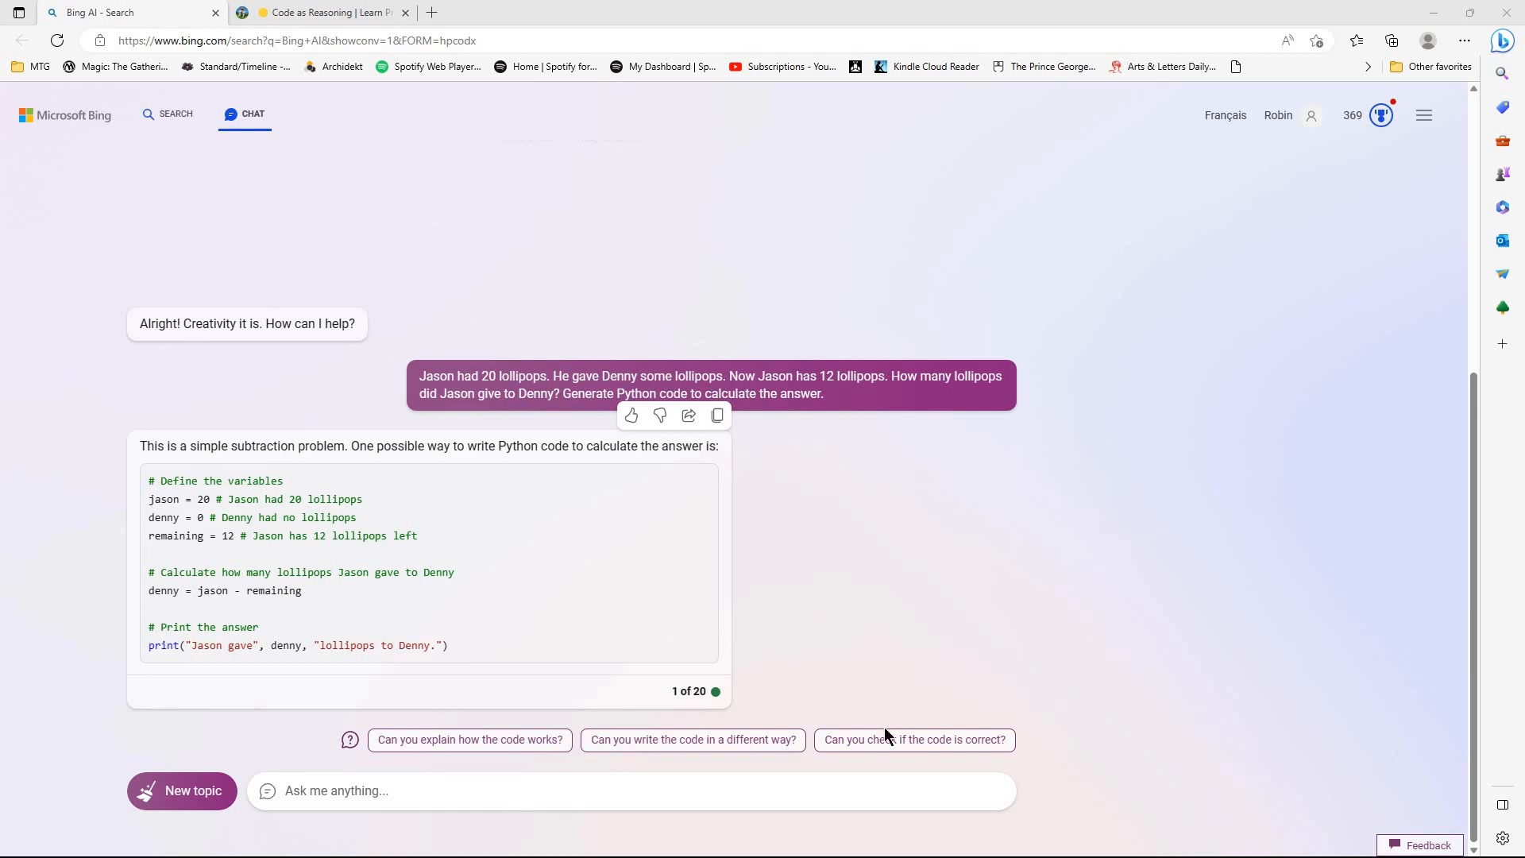
- Ask Bing to check the lollipop code; it recommends online Python compilers
left_click(913, 739)
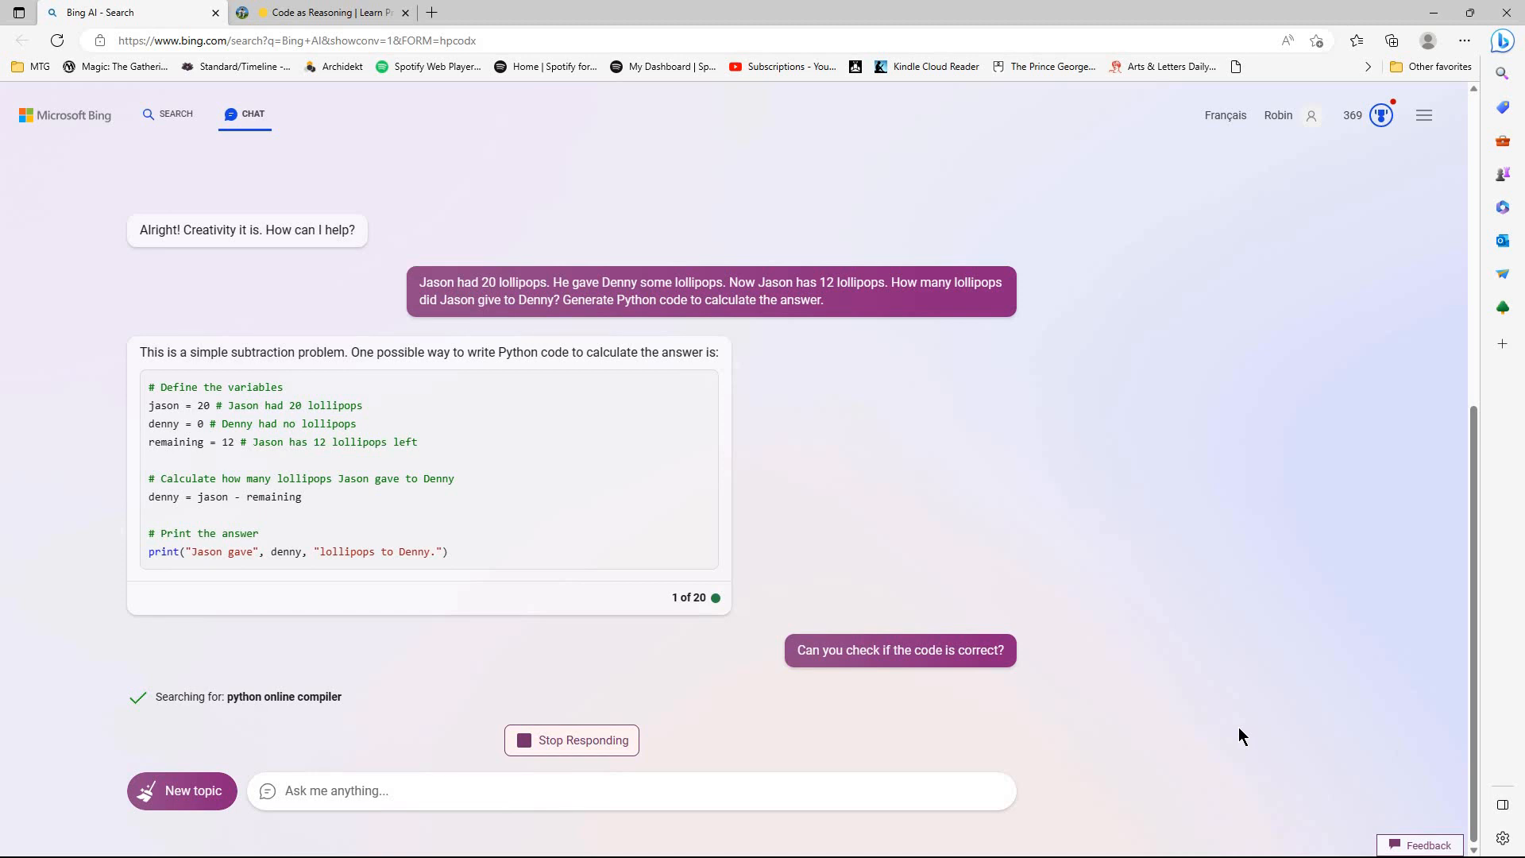
mouse_move(1240, 736)
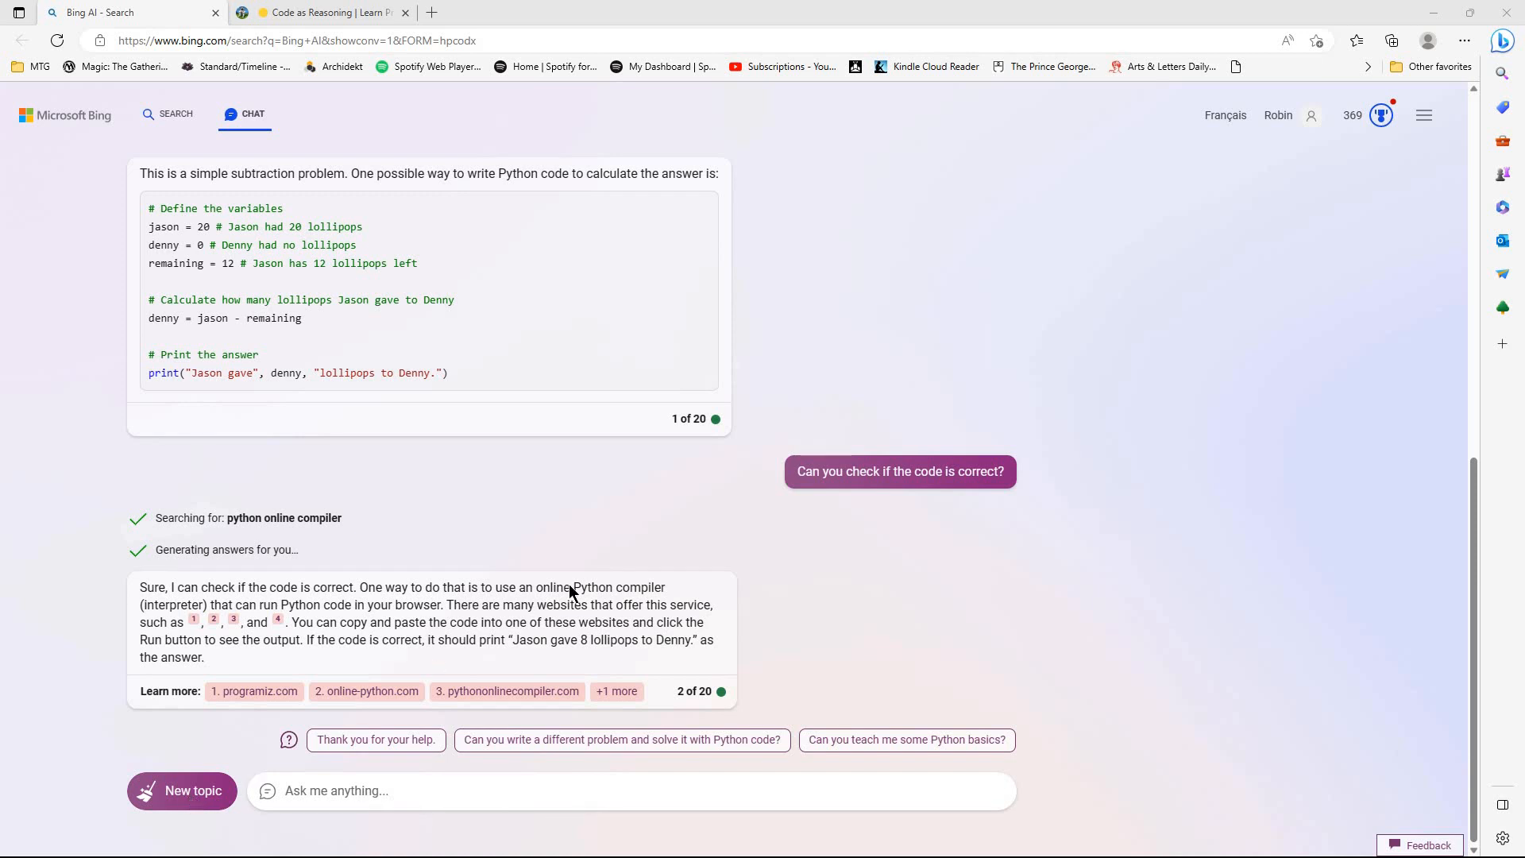
- Send the Emma travel-time prompt in a new Precise chat, getting 210 minutes
left_click(181, 789)
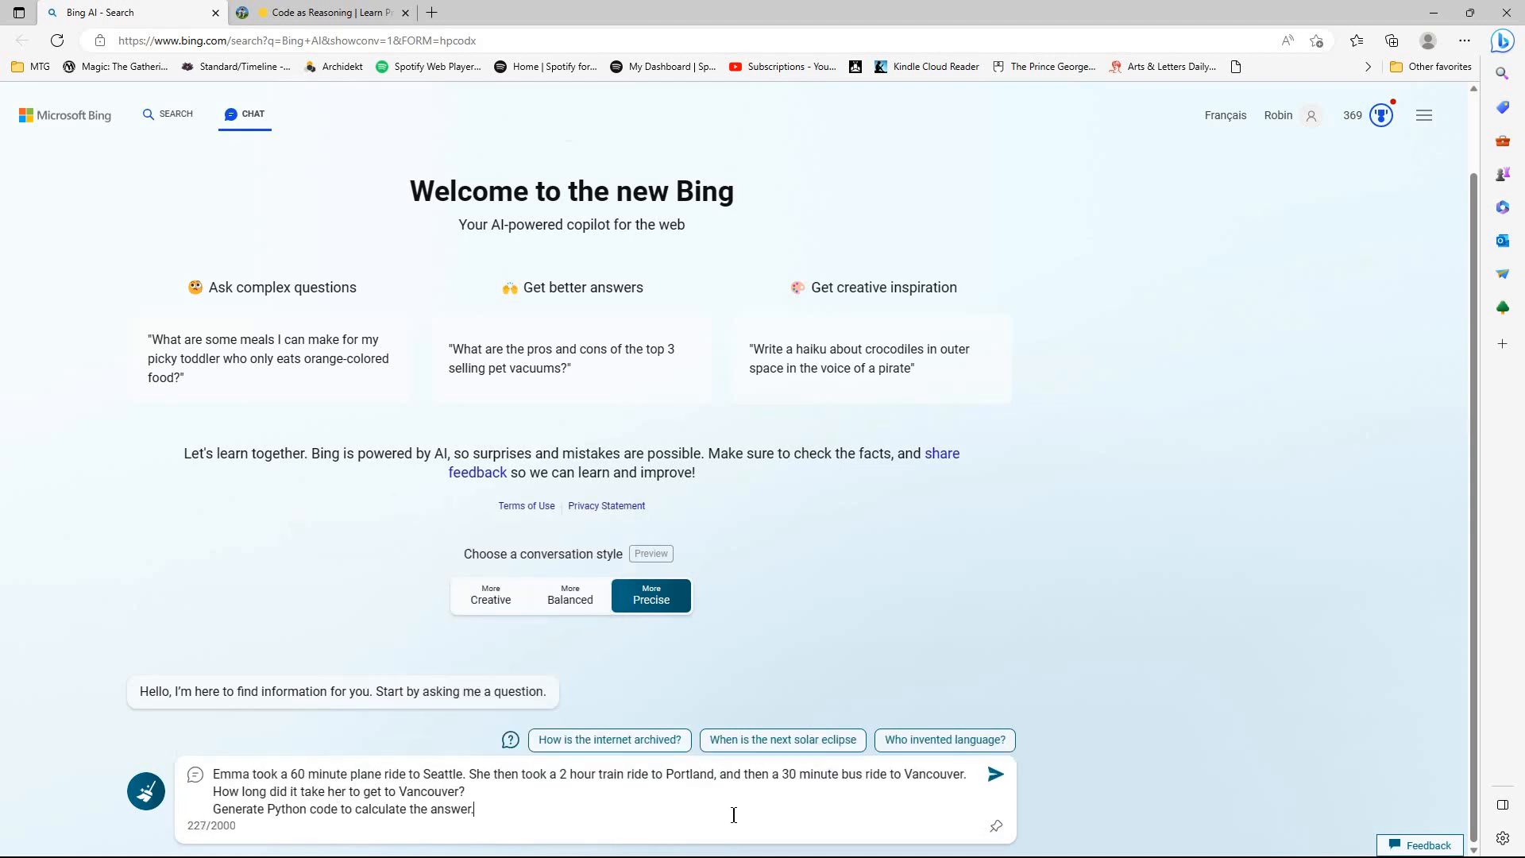
mouse_move(696, 584)
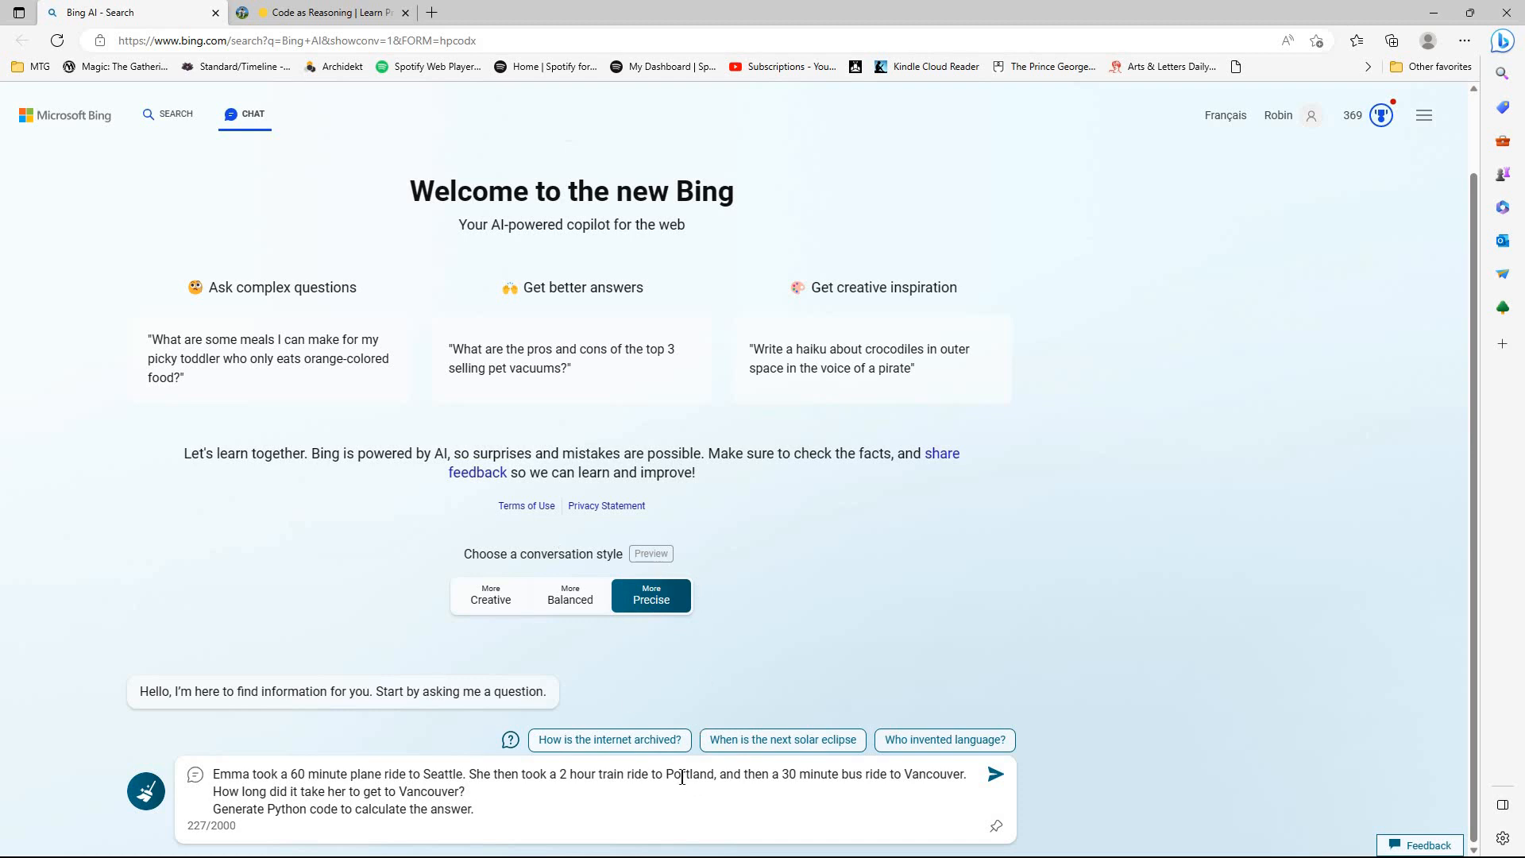
mouse_move(802, 698)
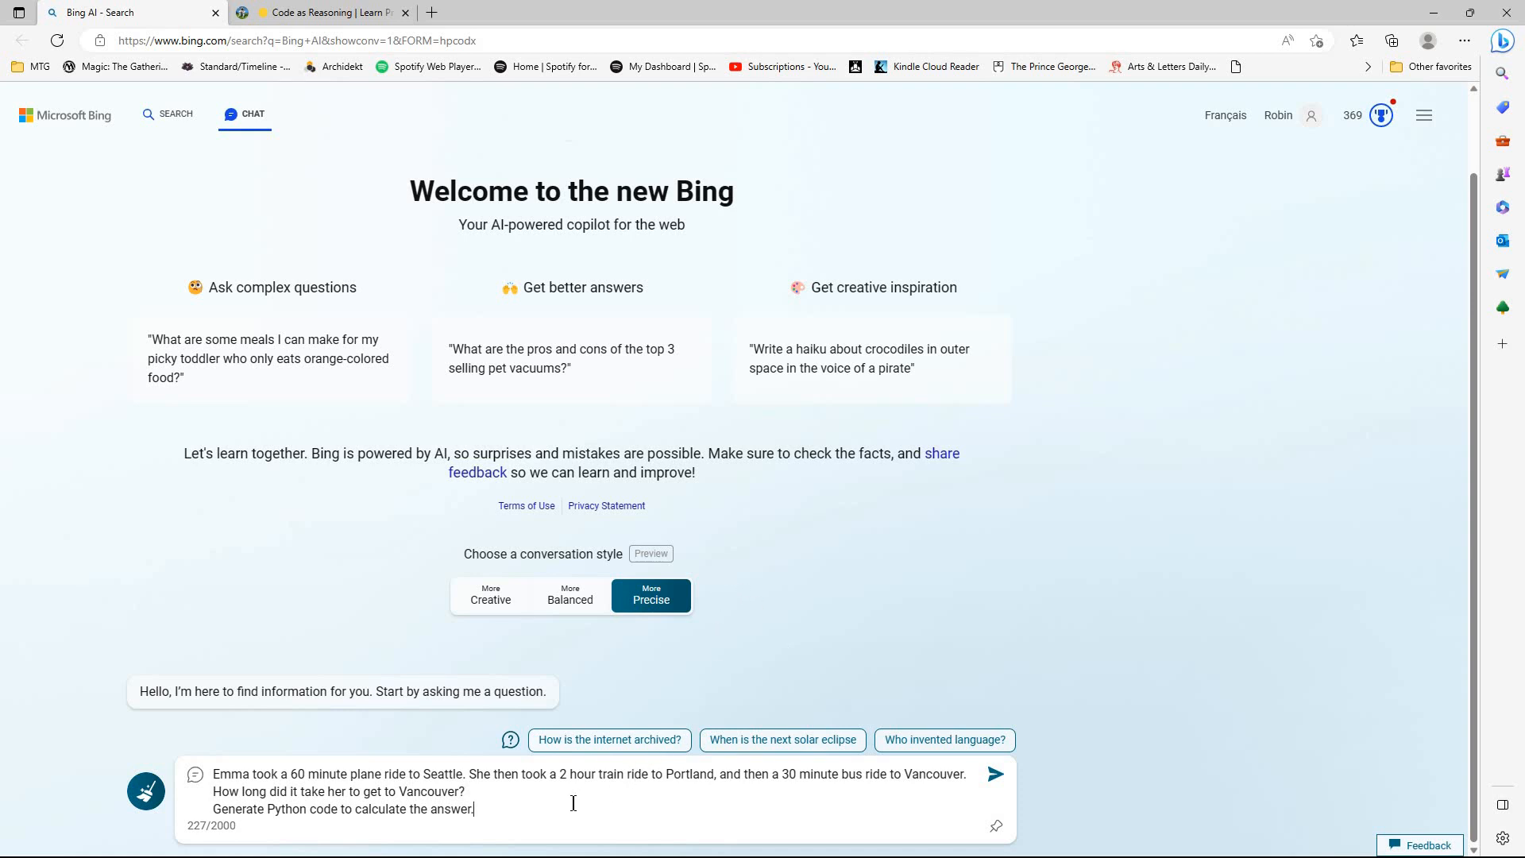
mouse_move(676, 781)
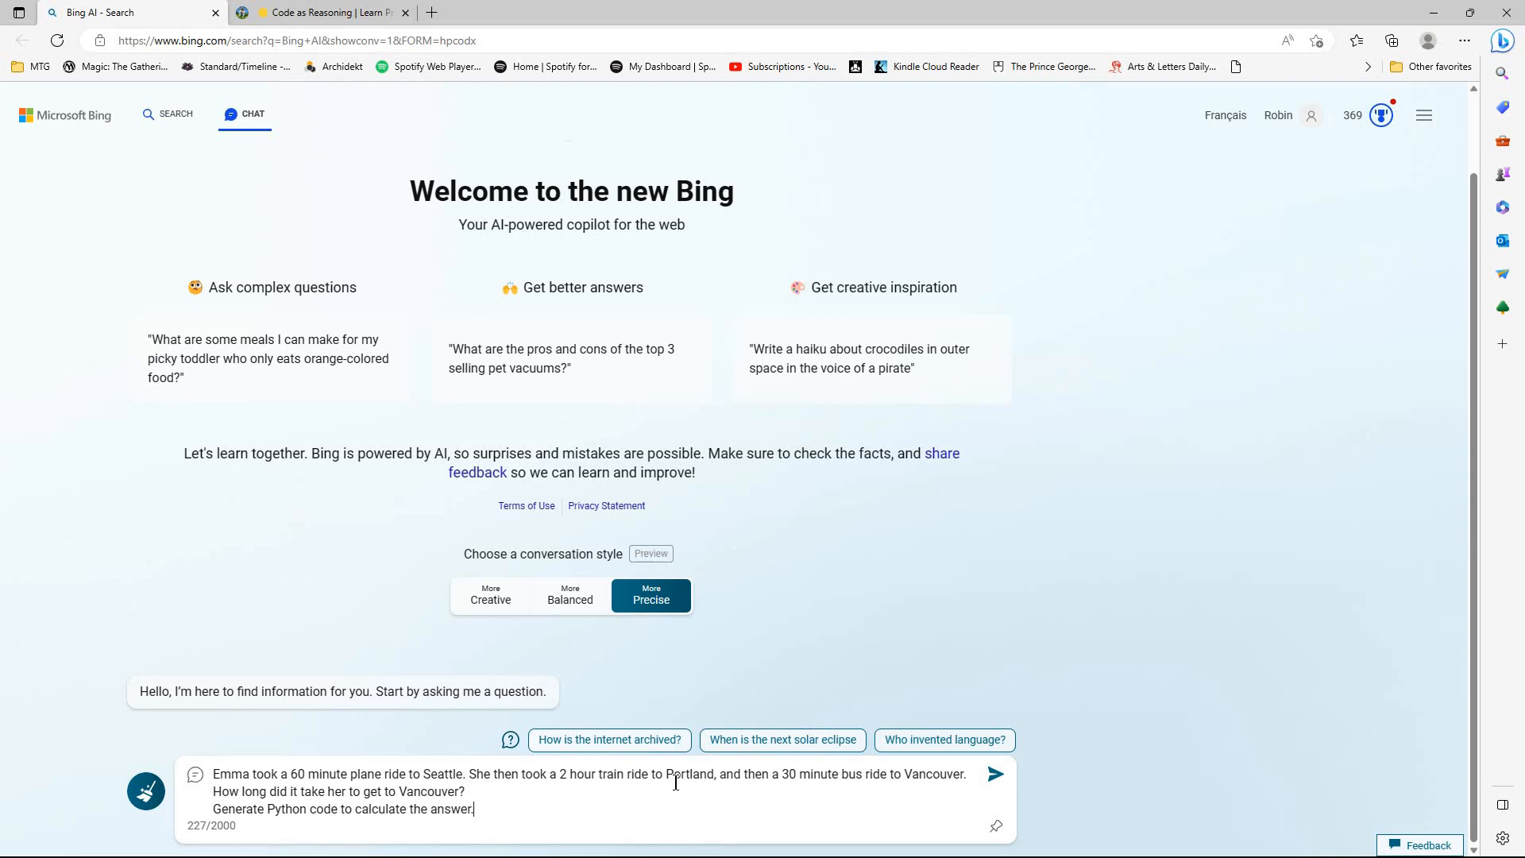
mouse_move(805, 791)
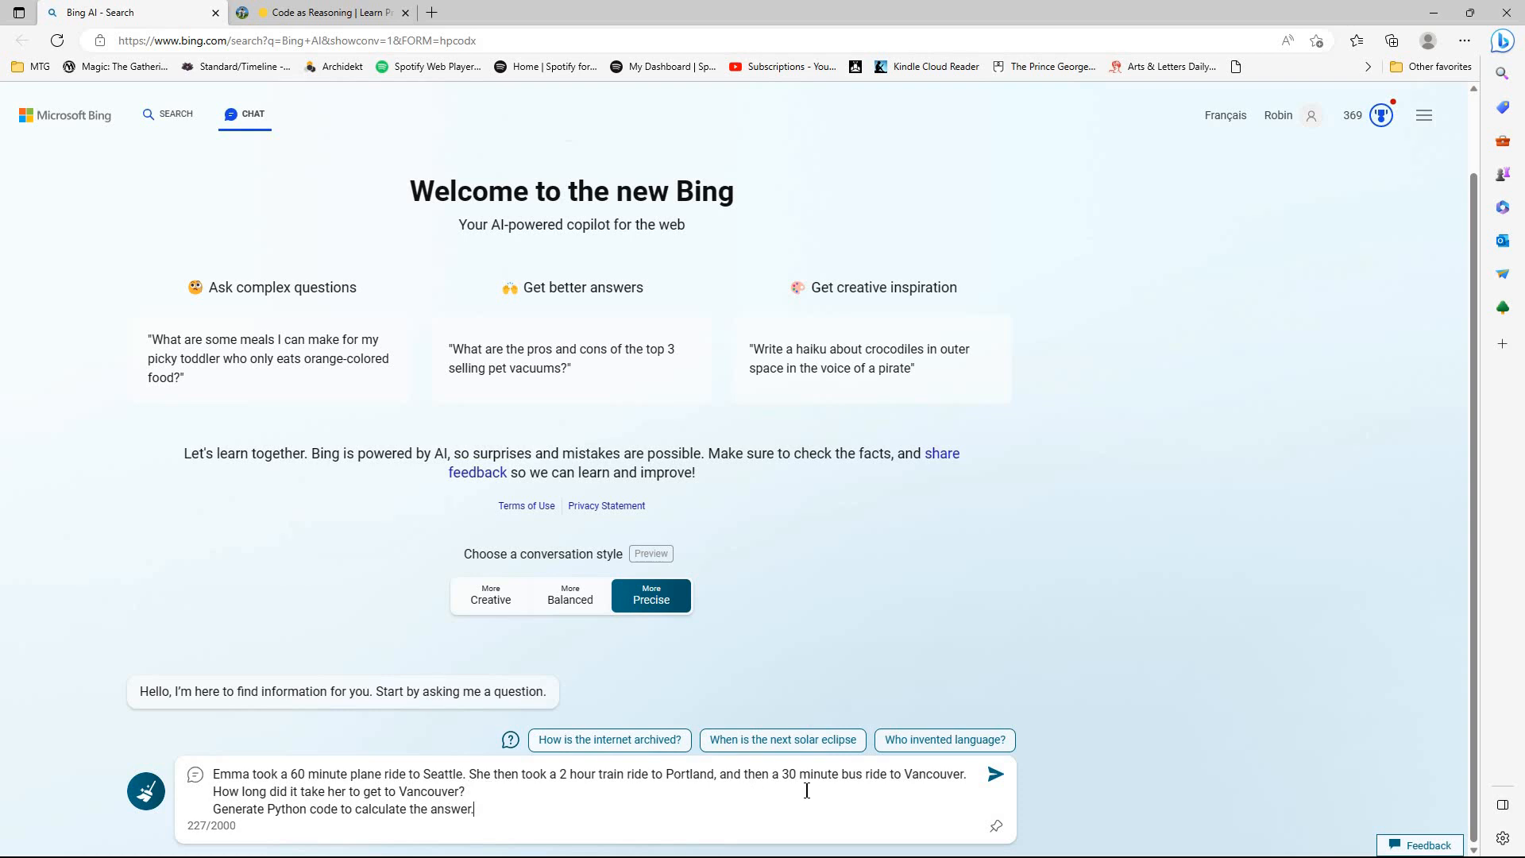
mouse_move(568, 796)
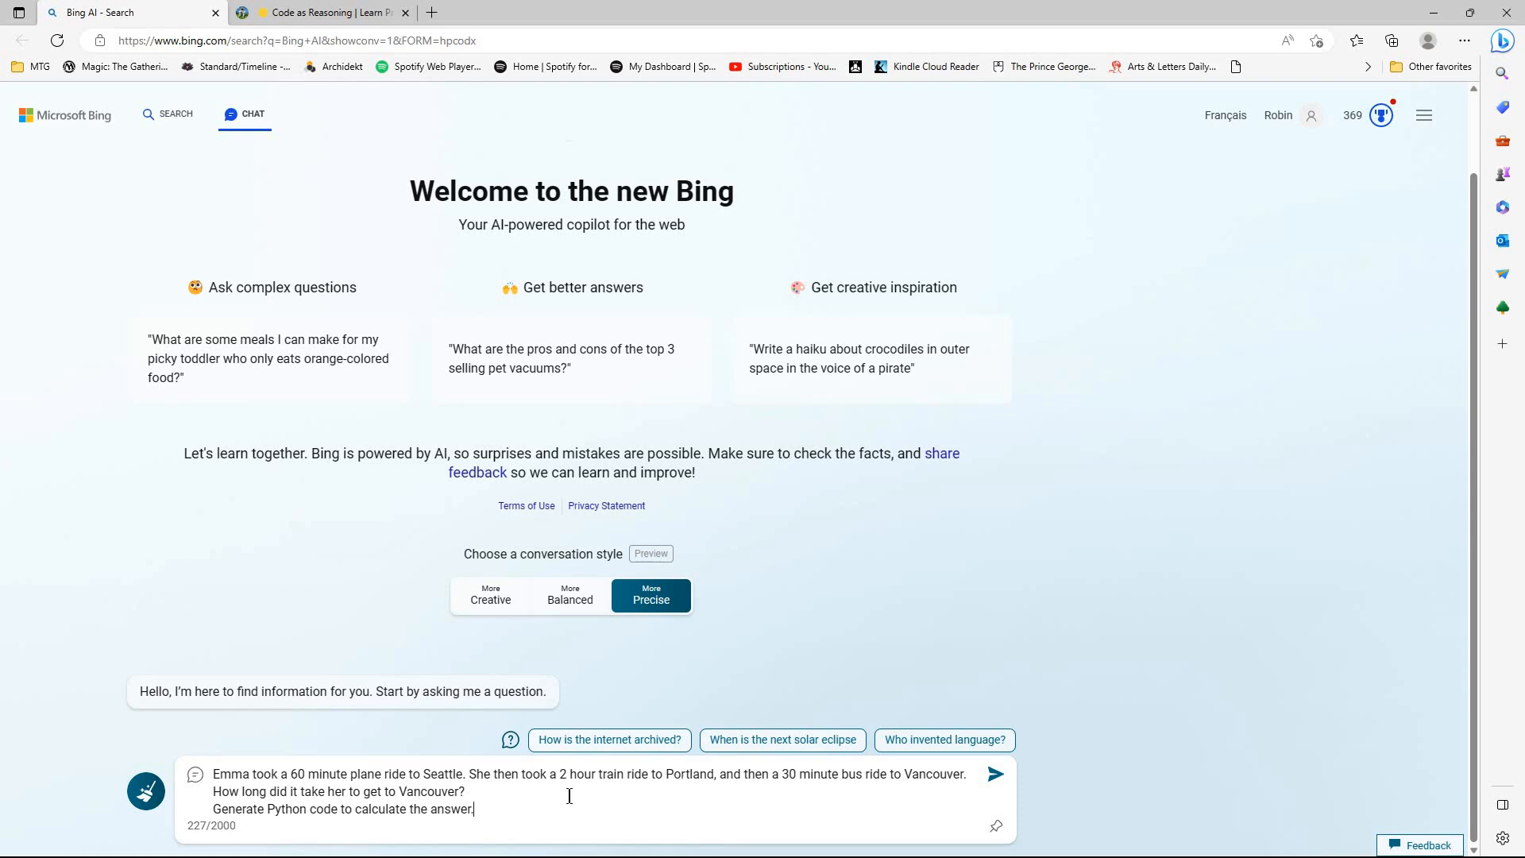
mouse_move(658, 801)
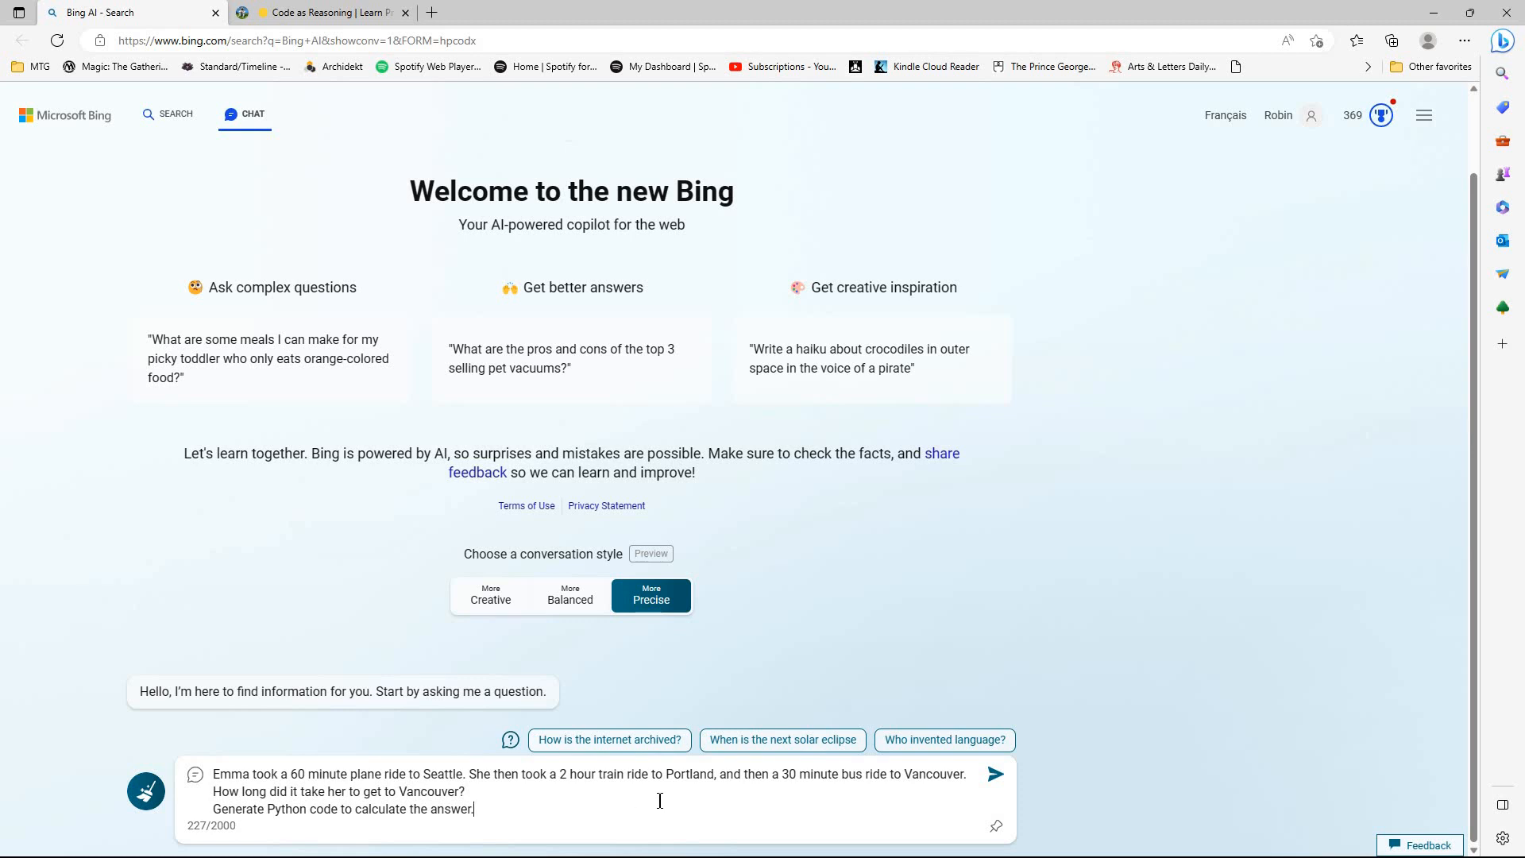
mouse_move(334, 800)
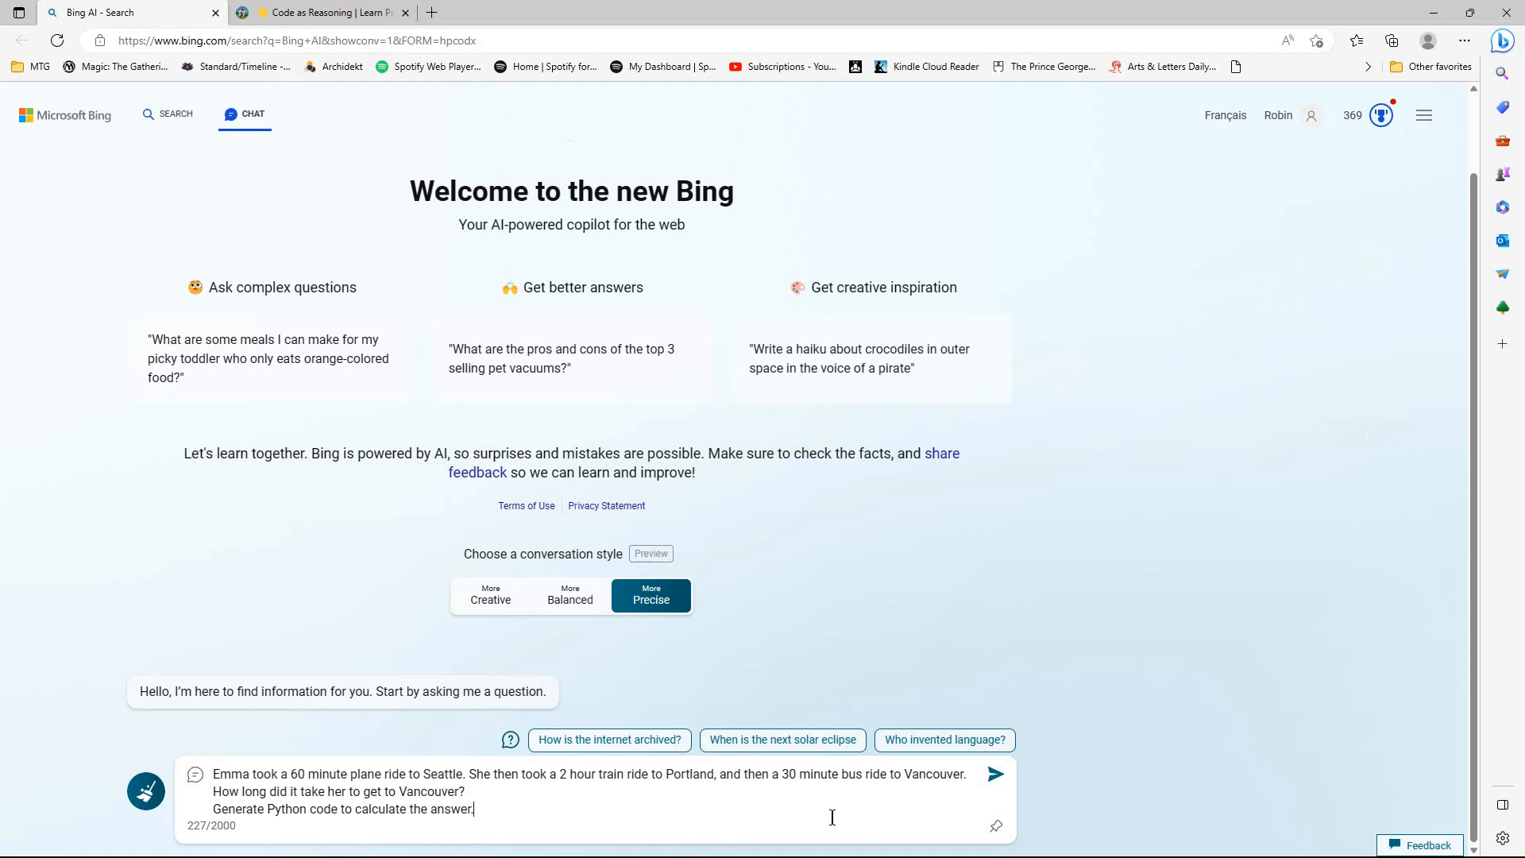
mouse_move(335, 780)
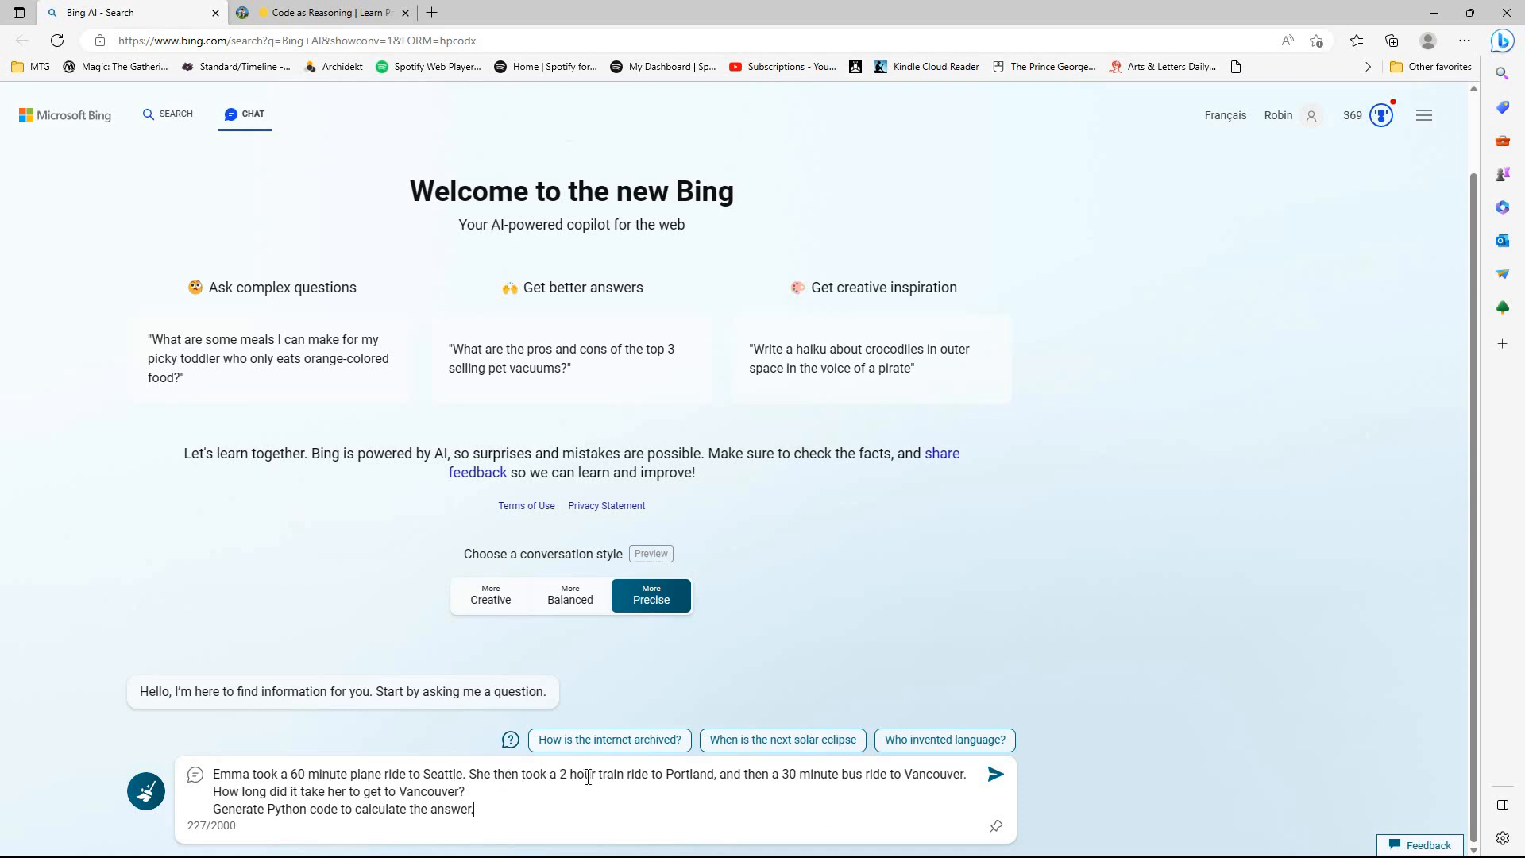
mouse_move(648, 781)
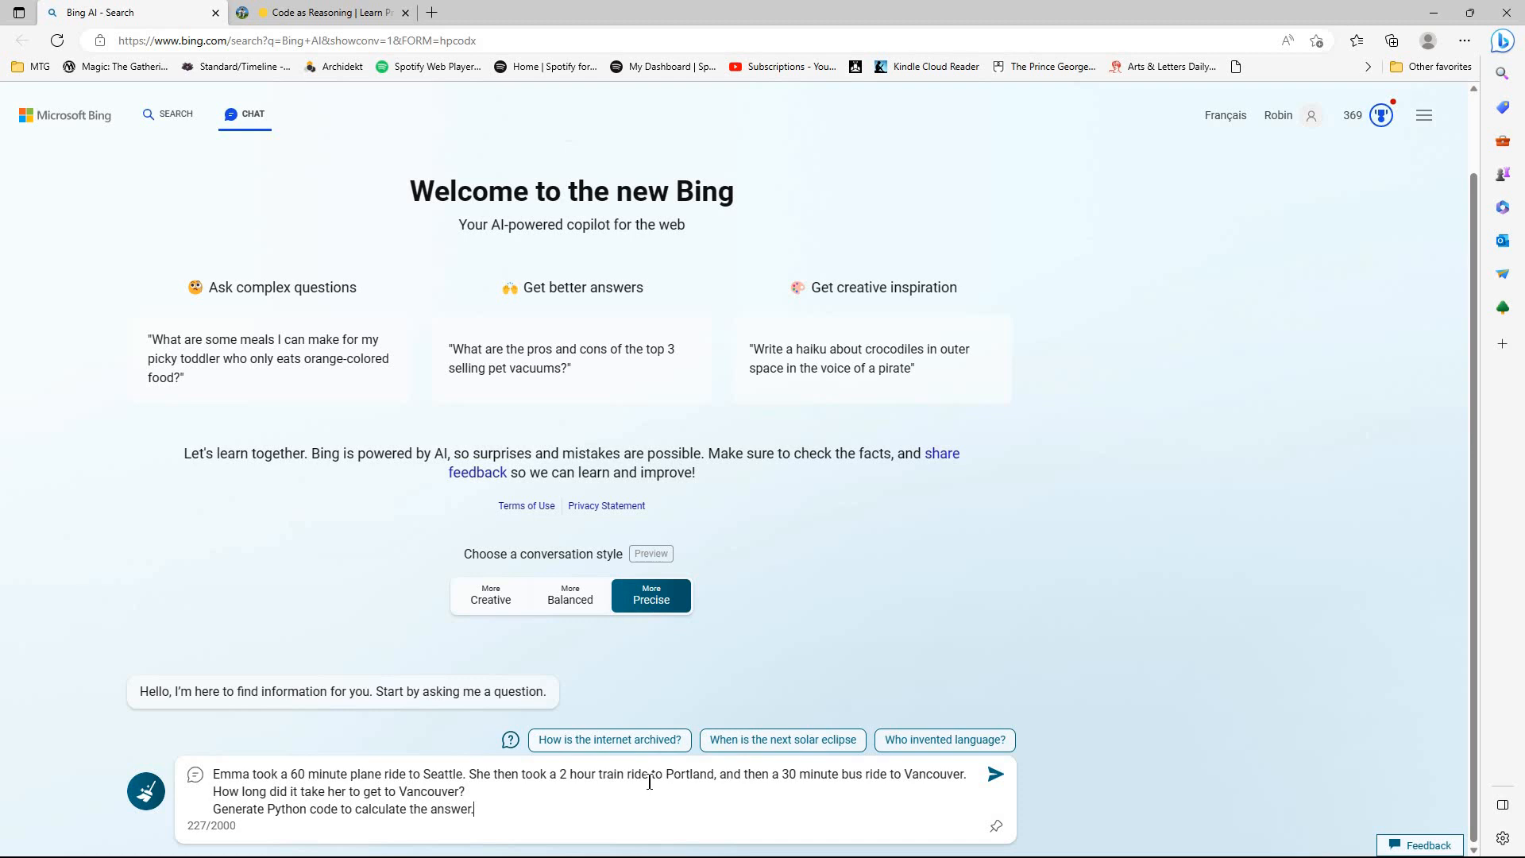
mouse_move(702, 718)
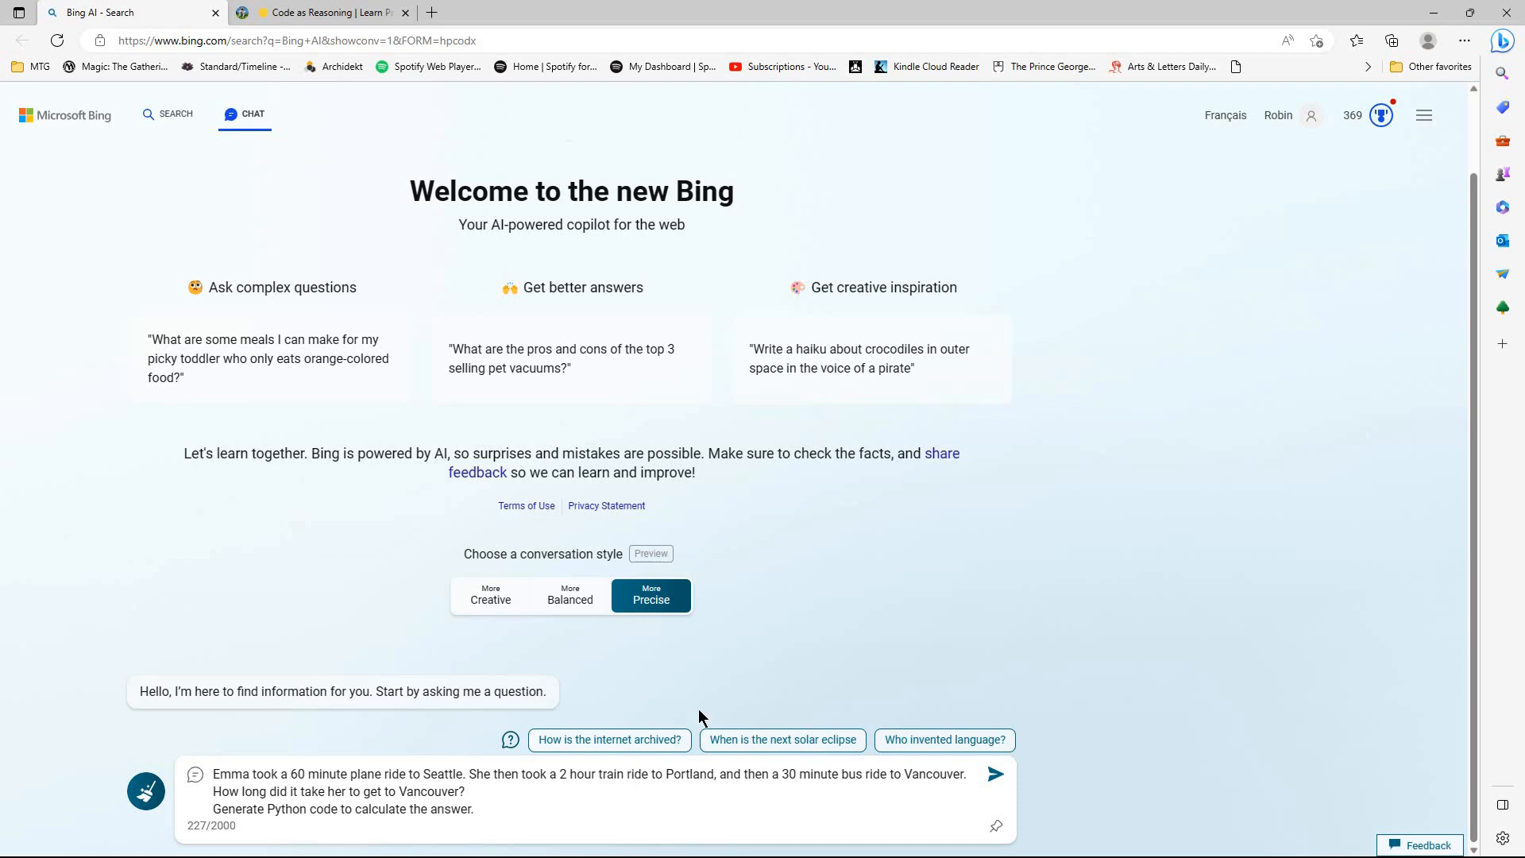
mouse_move(796, 744)
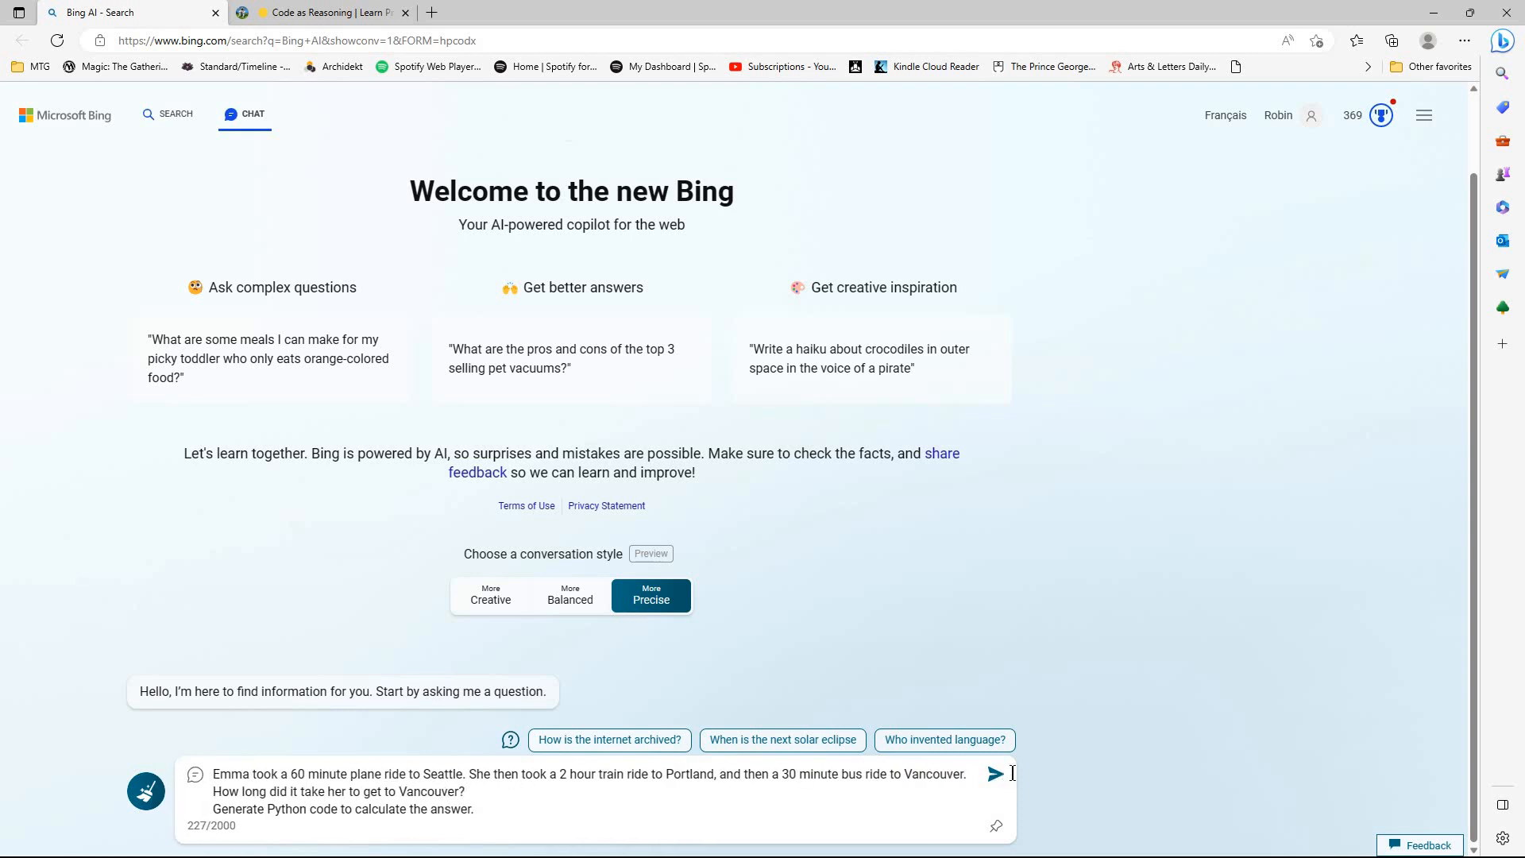
left_click(996, 772)
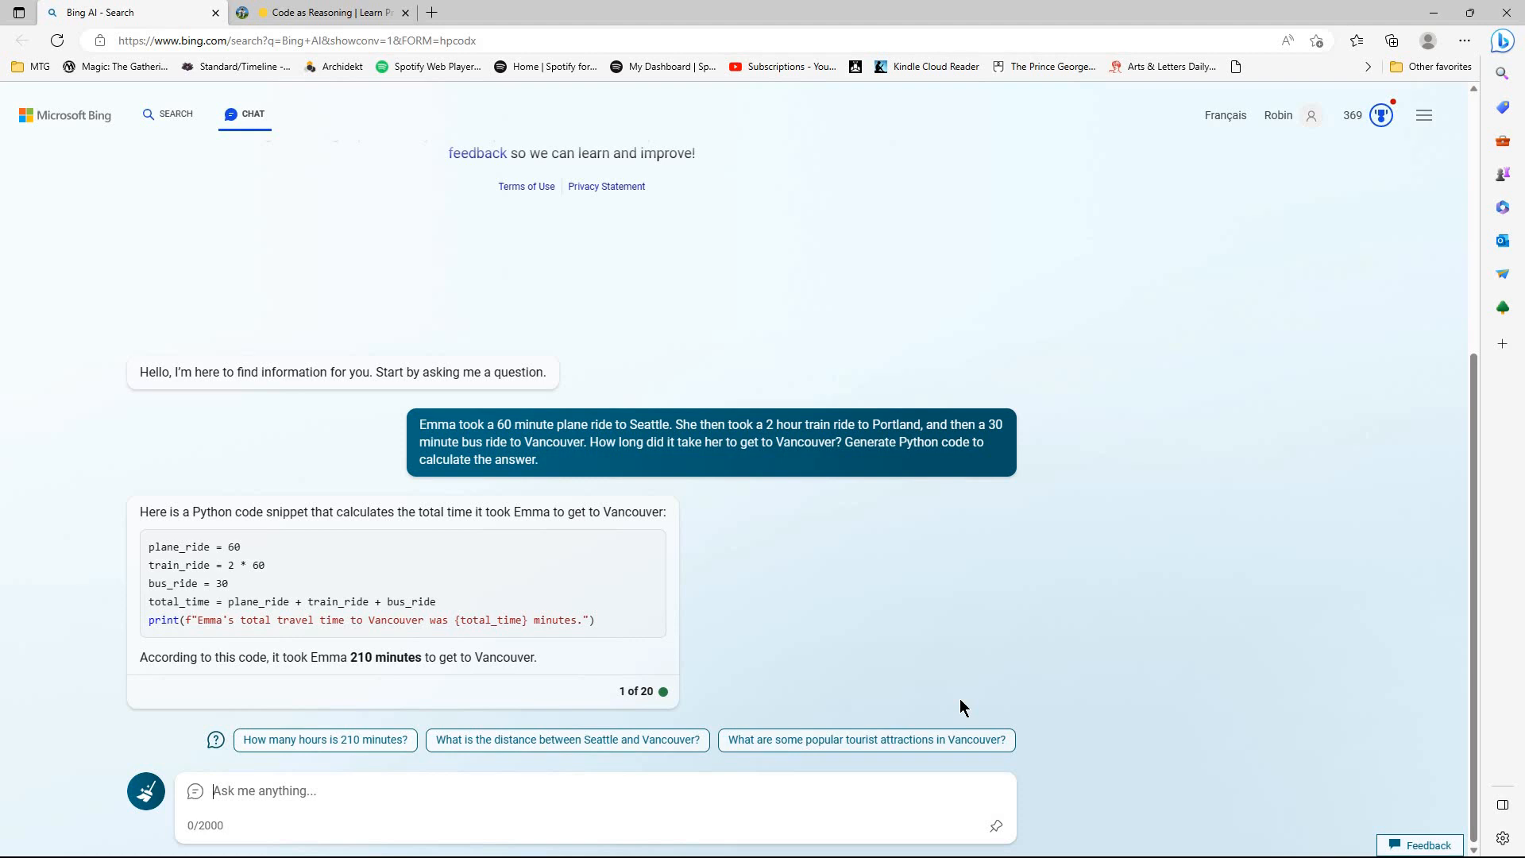
mouse_move(463, 775)
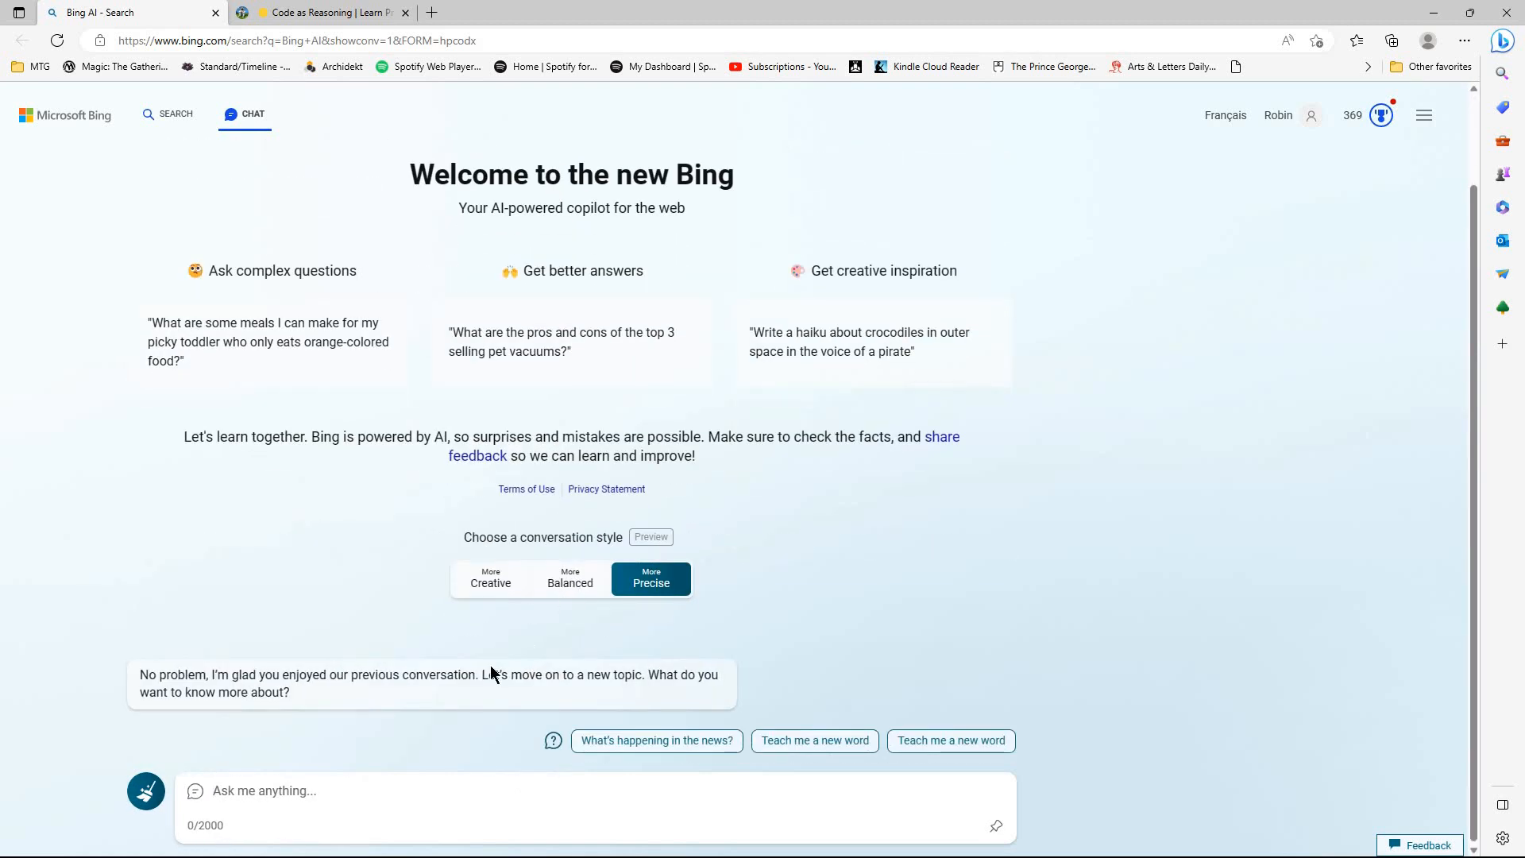
- Switch to Balanced style and rerun the Emma prompt, getting 2 hours 30 minutes
left_click(570, 581)
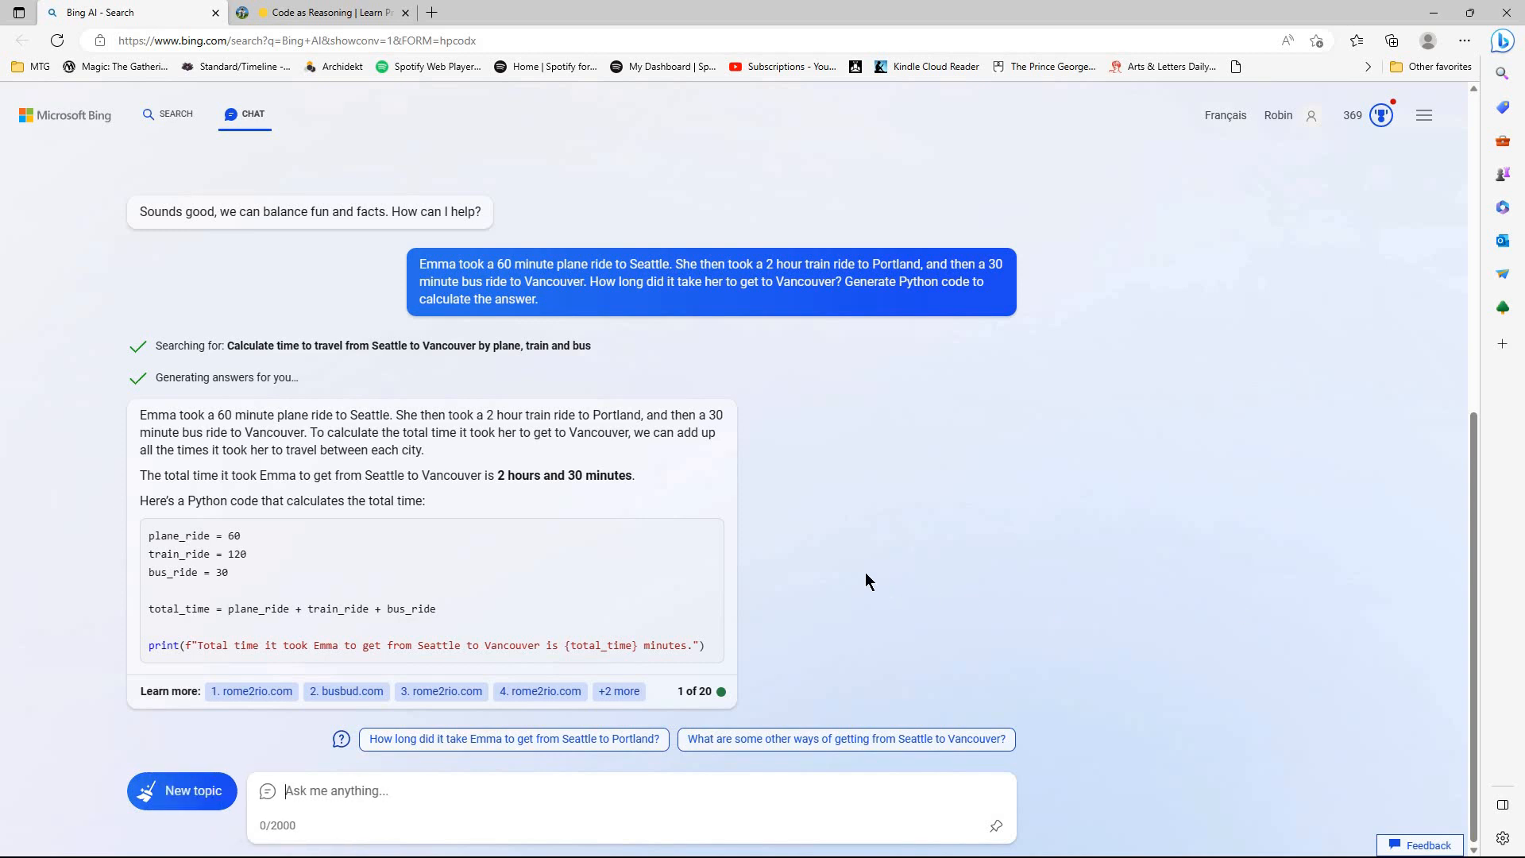
mouse_move(840, 549)
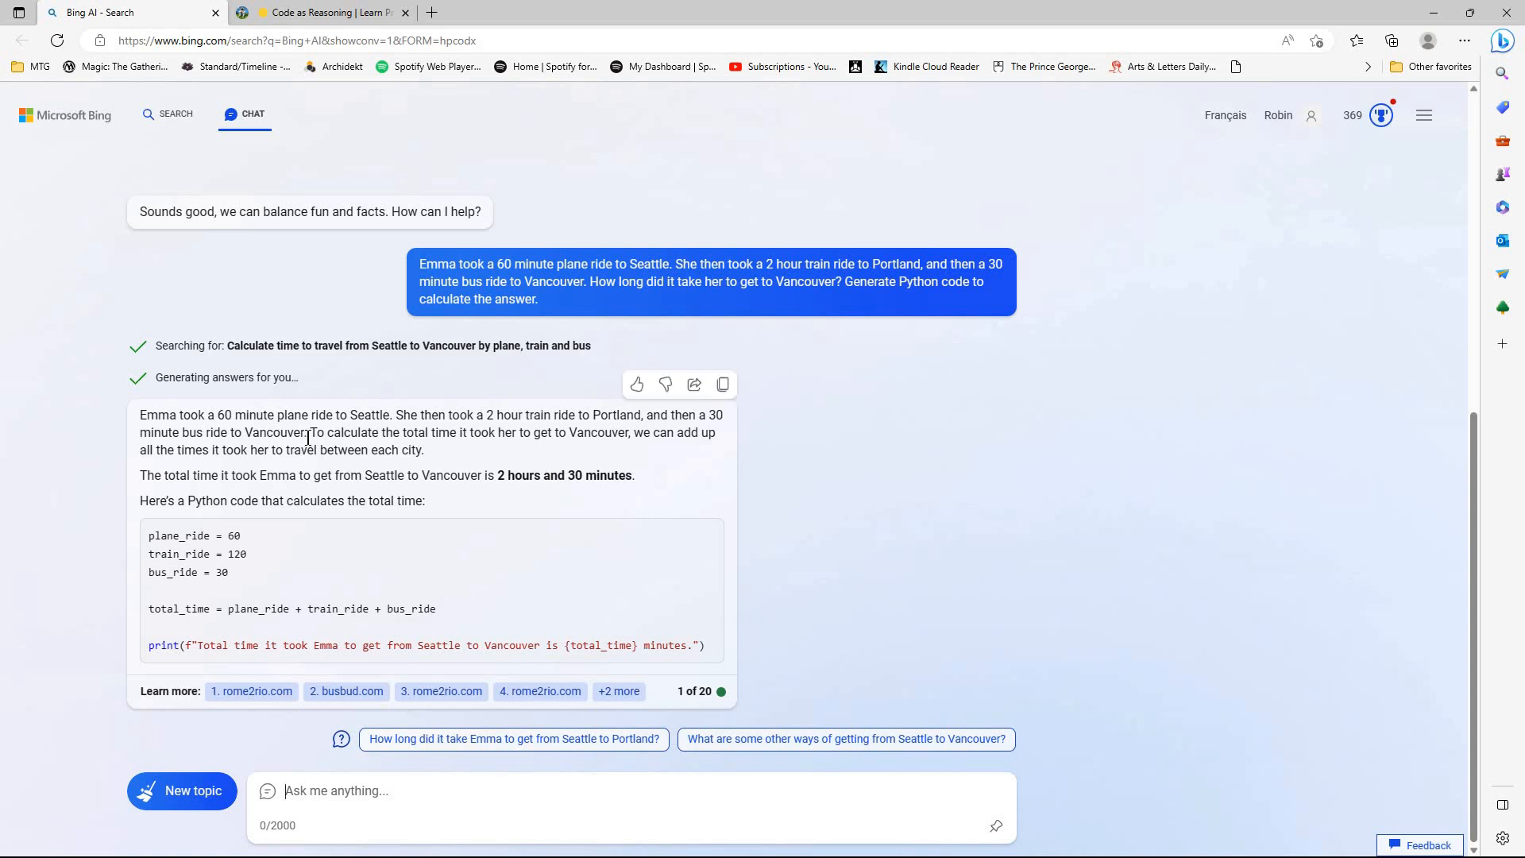
mouse_move(269, 433)
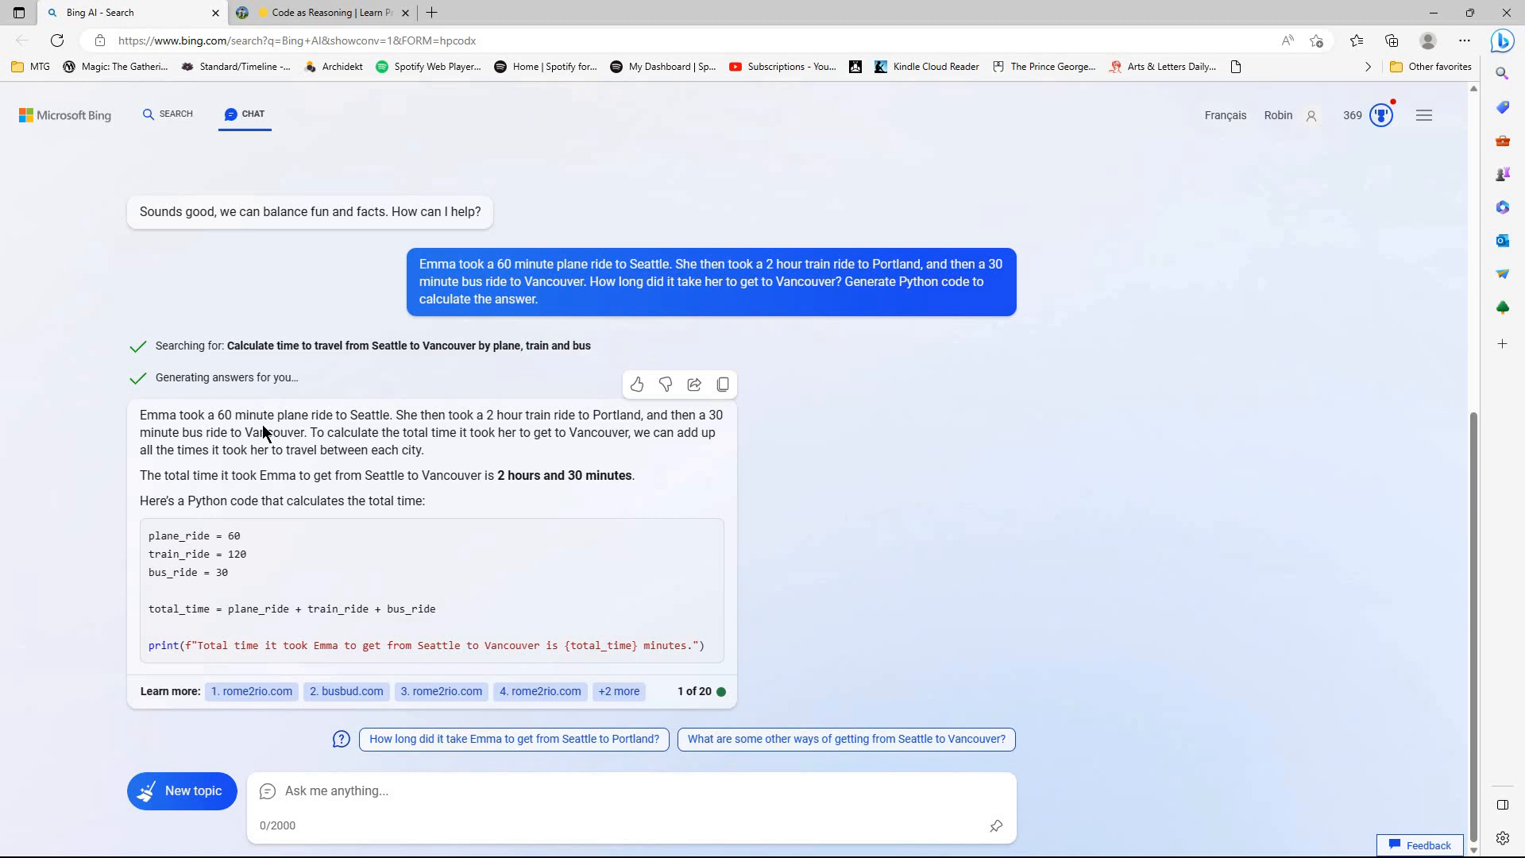
mouse_move(802, 544)
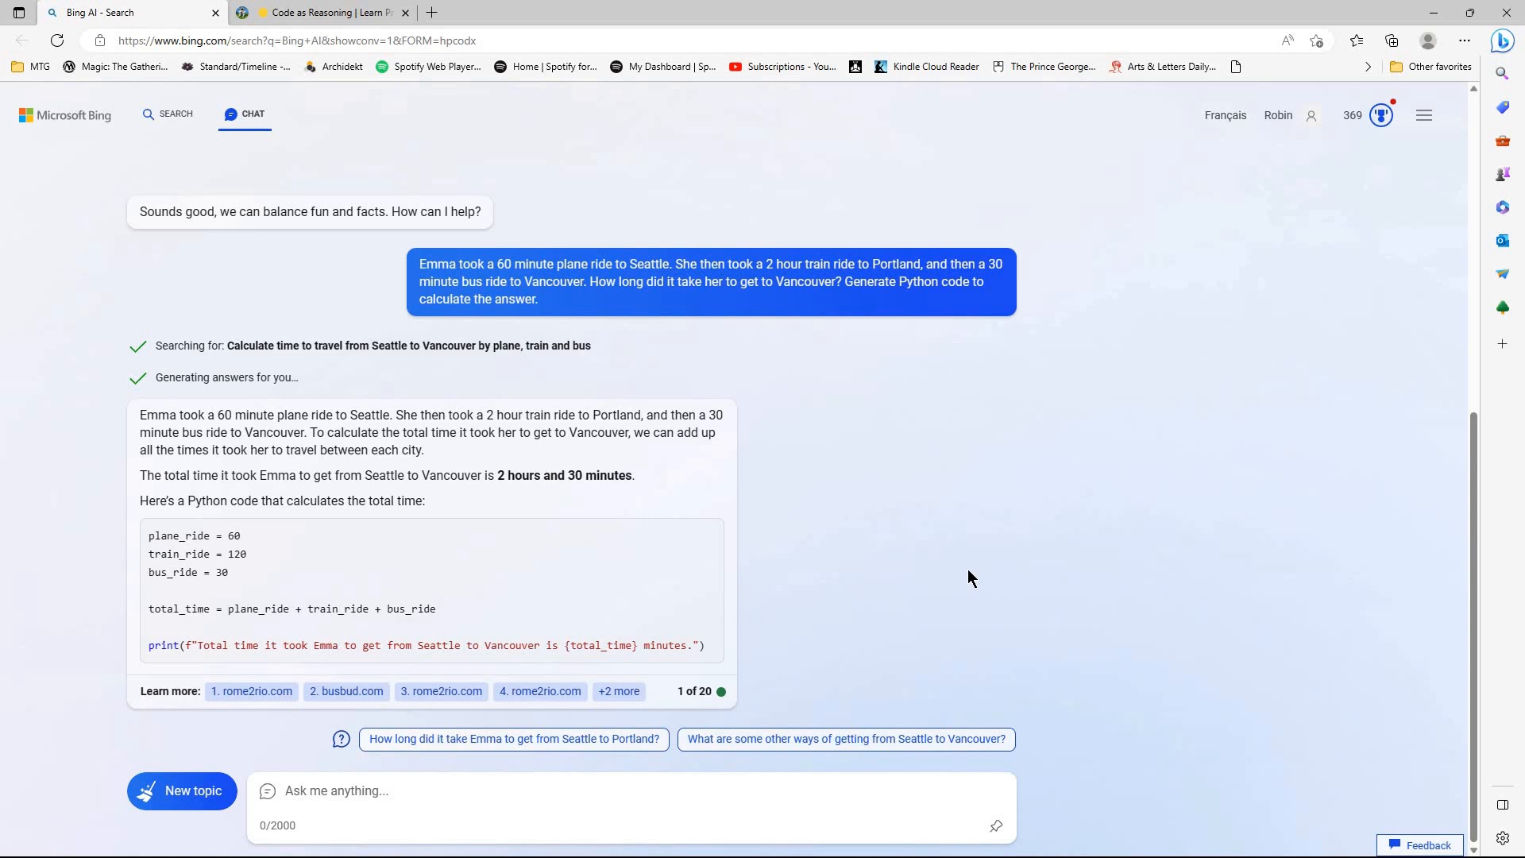
mouse_move(957, 575)
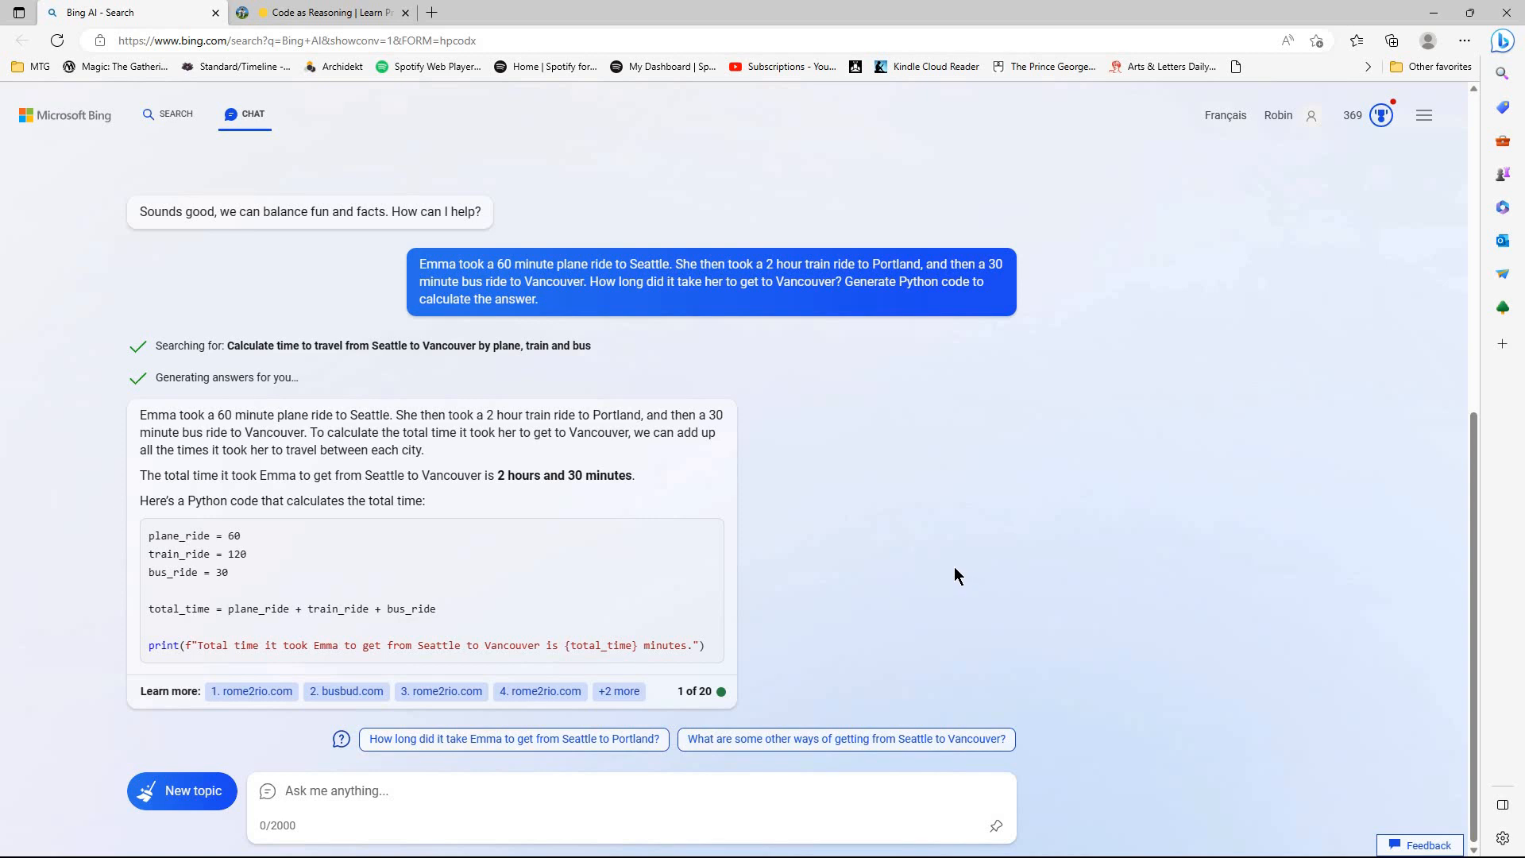
mouse_move(953, 573)
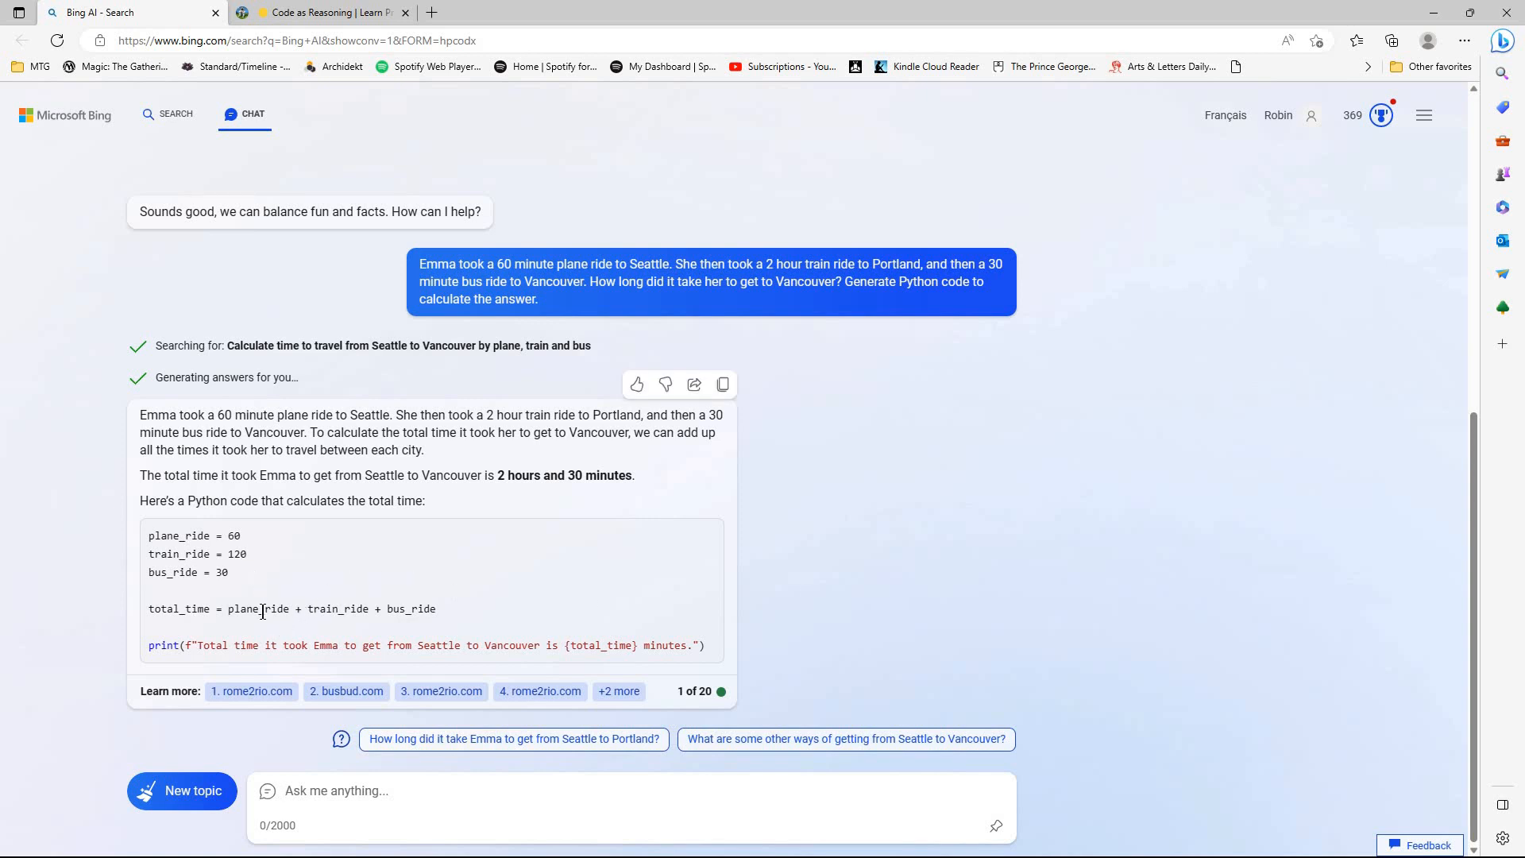
mouse_move(326, 628)
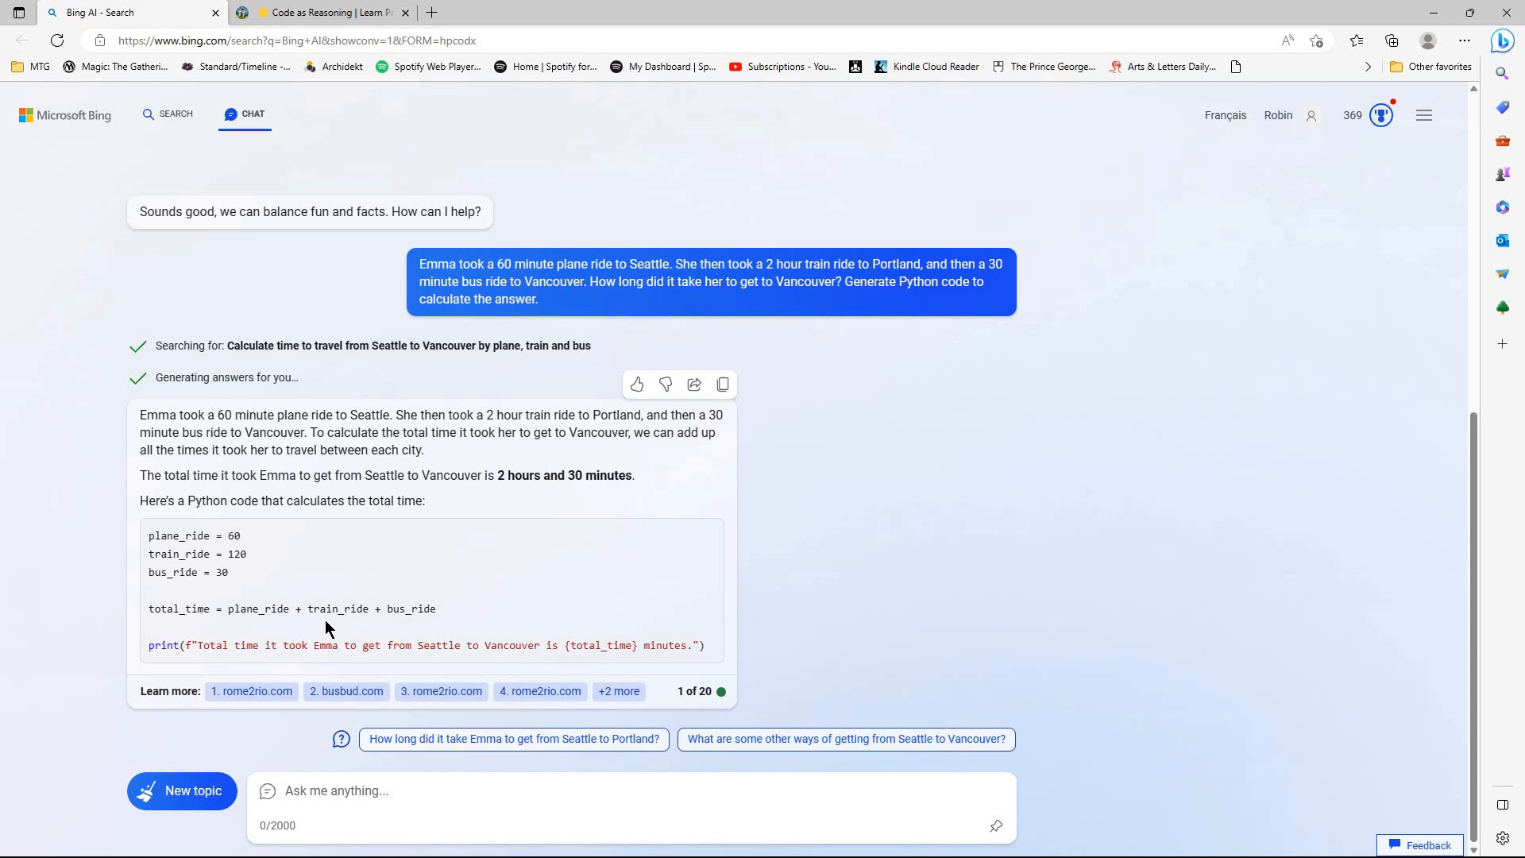
mouse_move(434, 627)
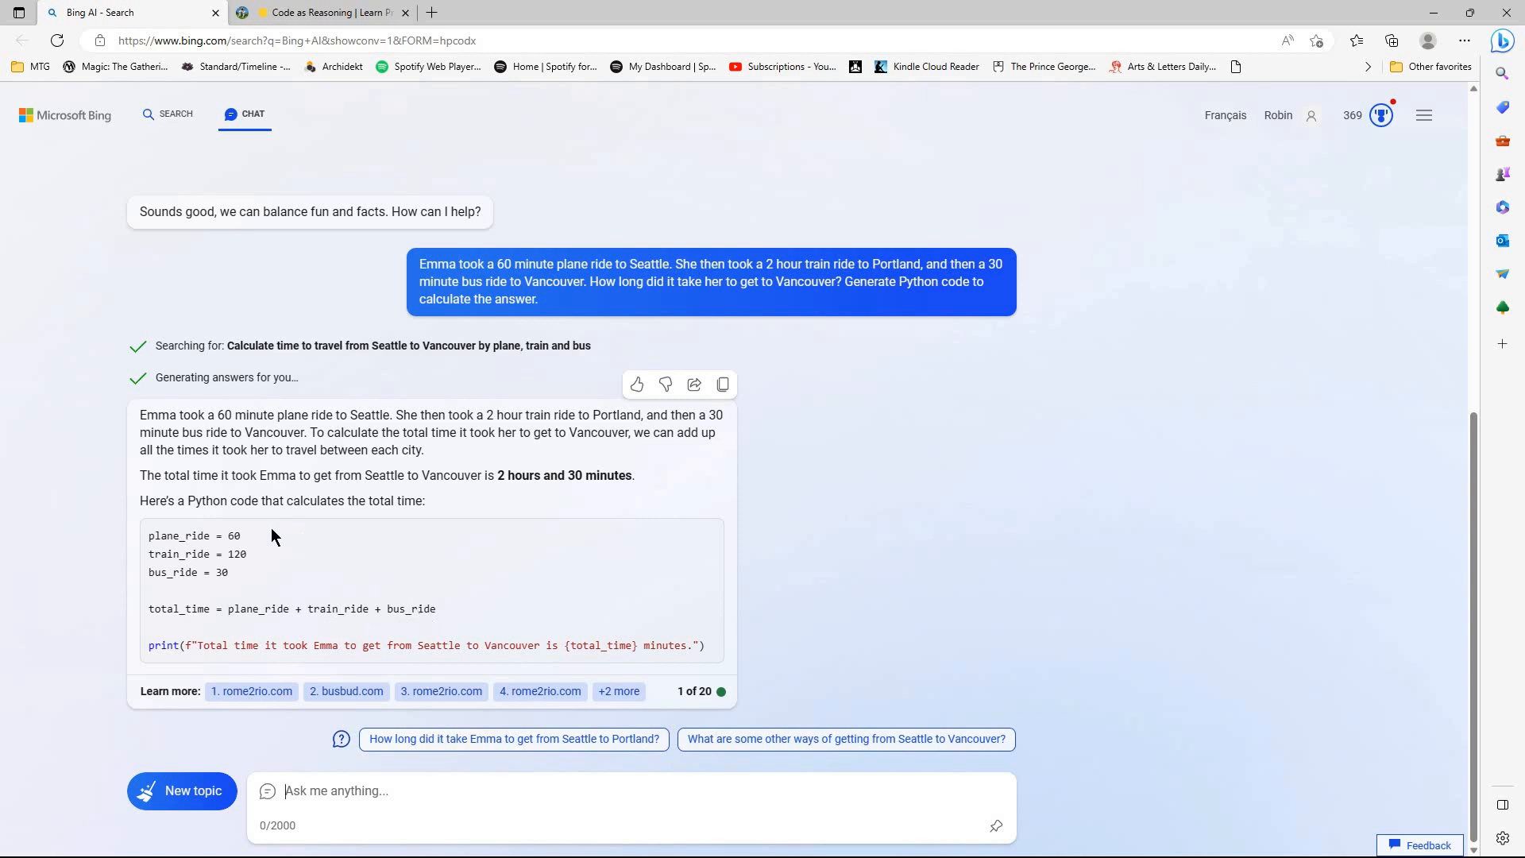
mouse_move(251, 570)
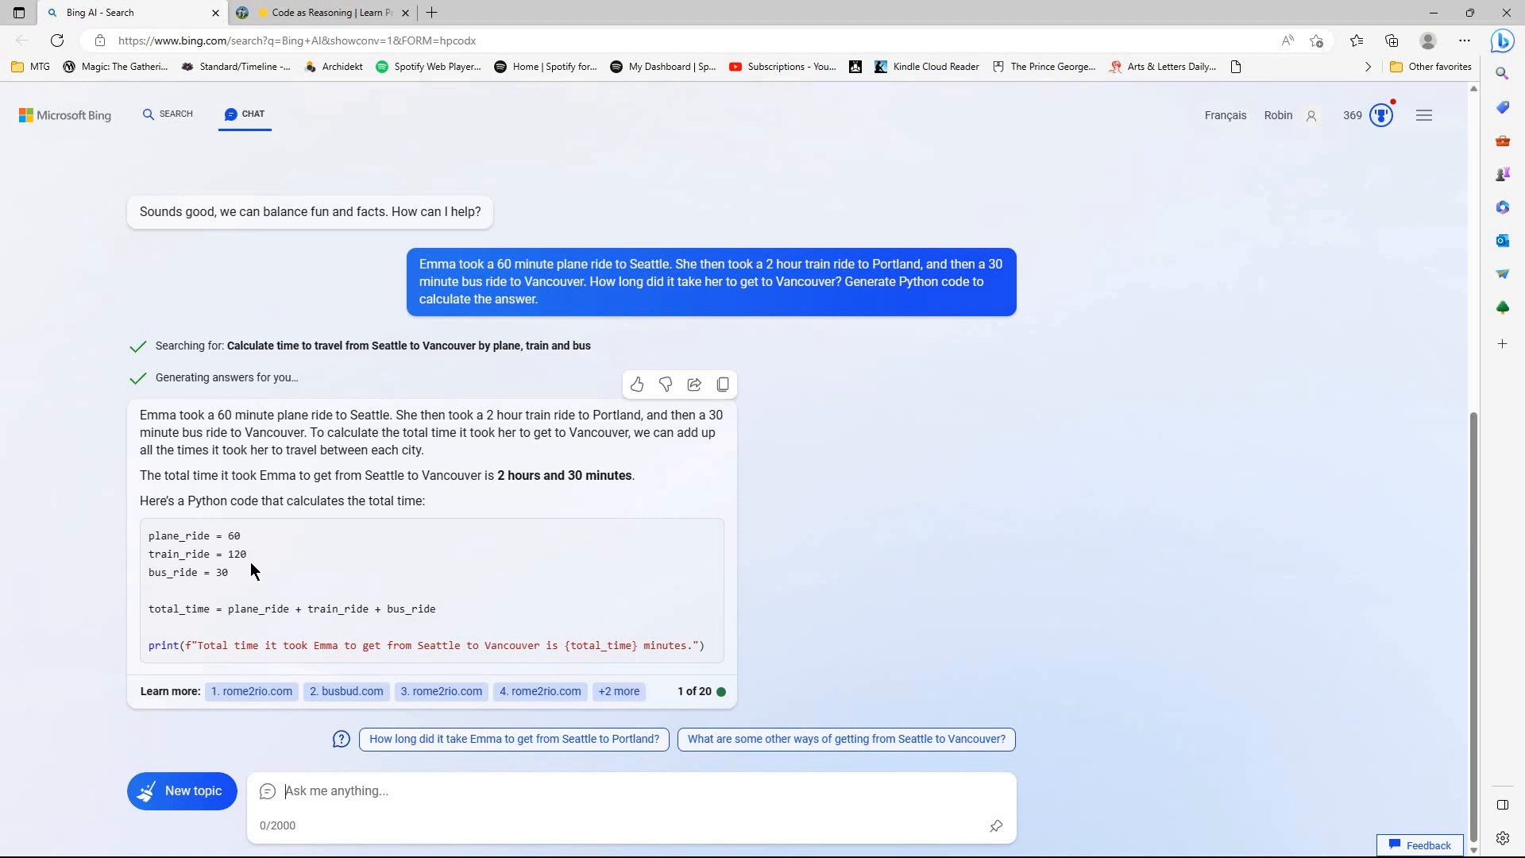
mouse_move(263, 569)
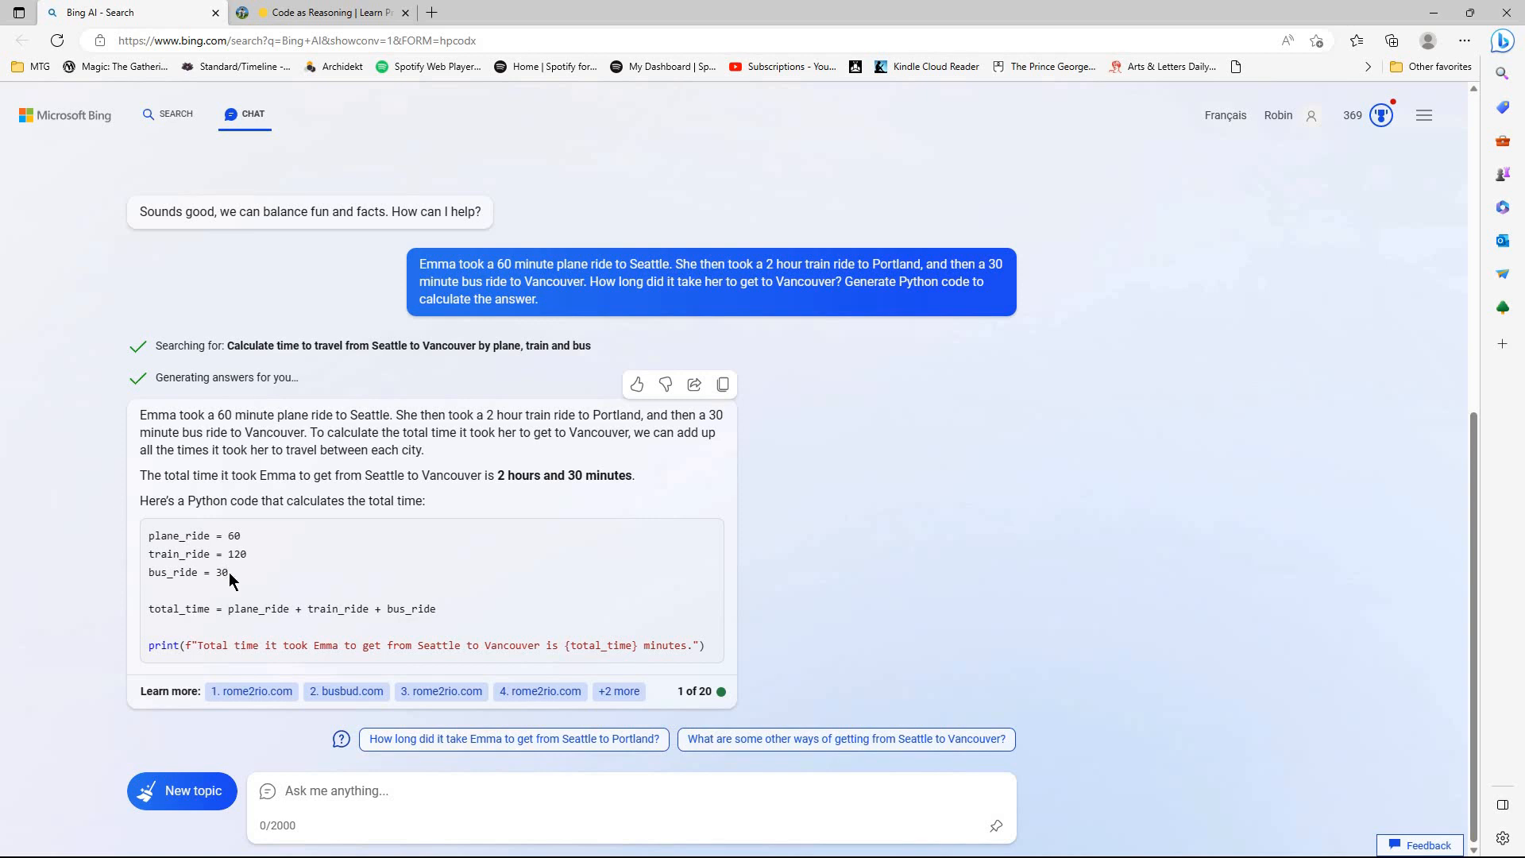
mouse_move(424, 589)
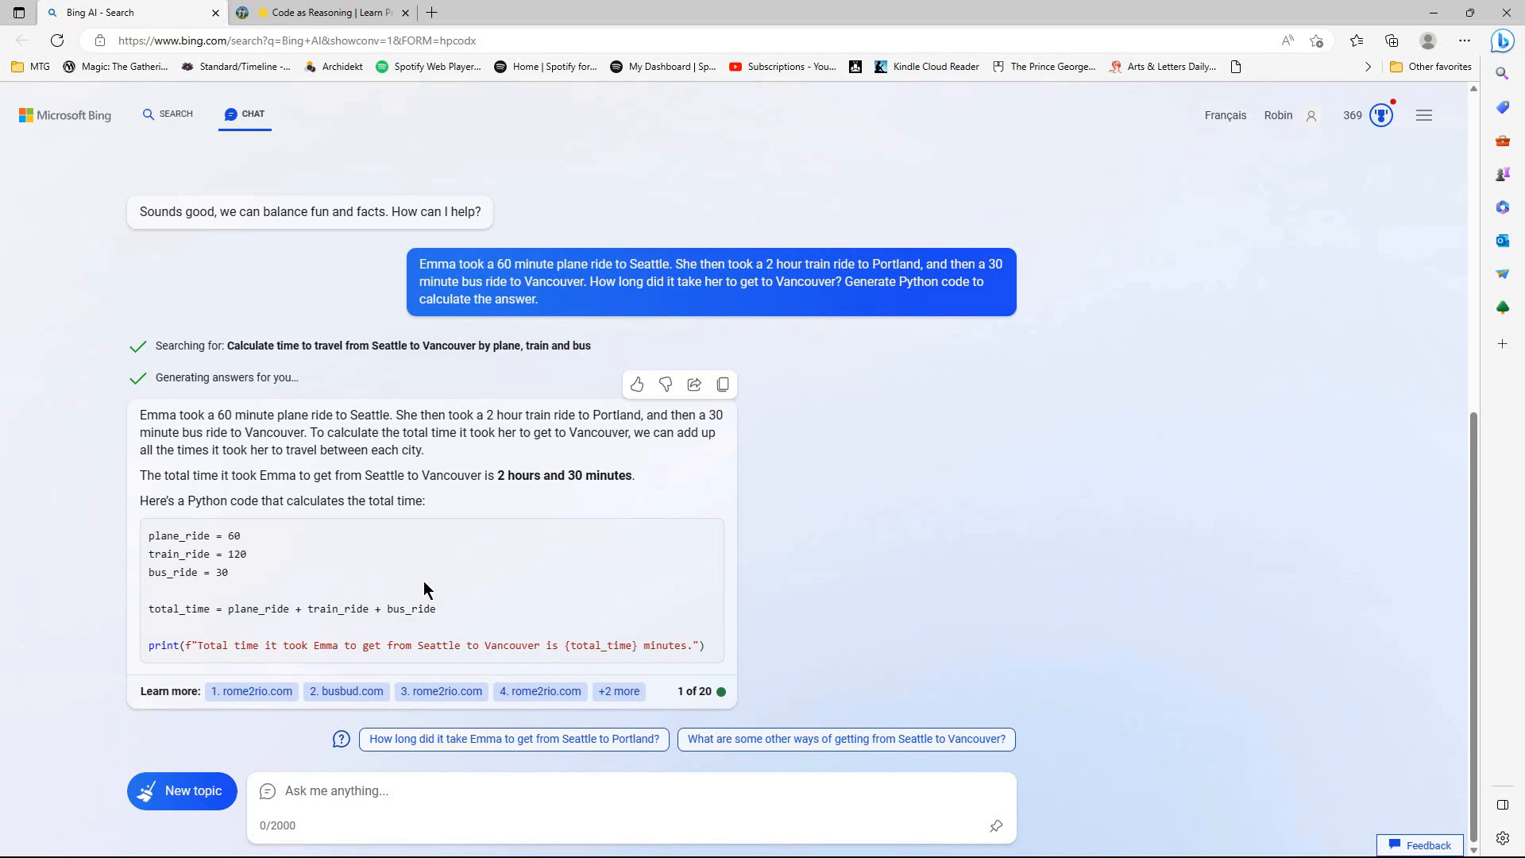
mouse_move(875, 635)
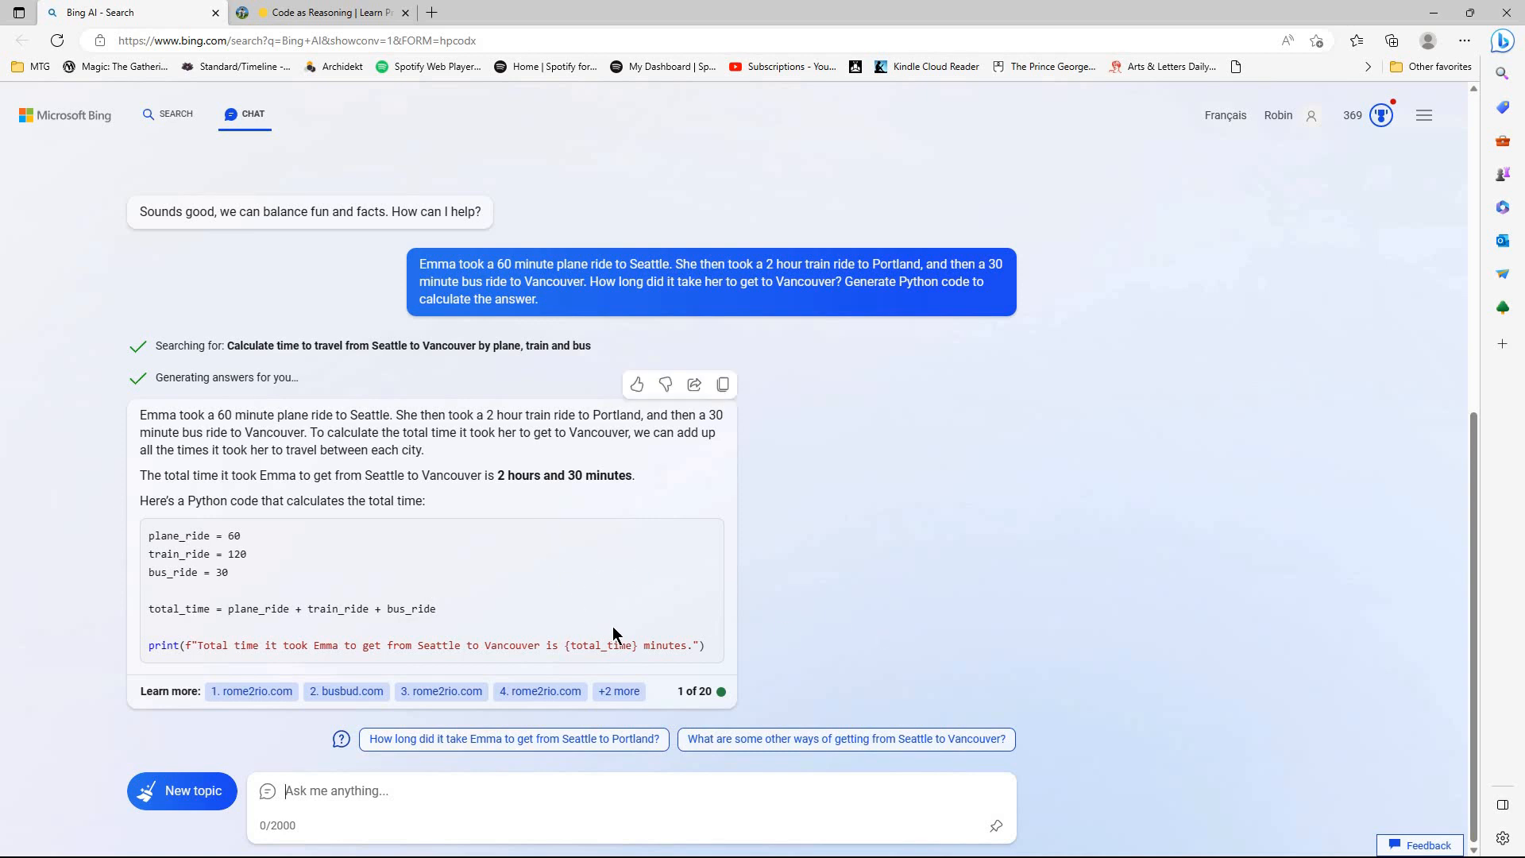
mouse_move(330, 550)
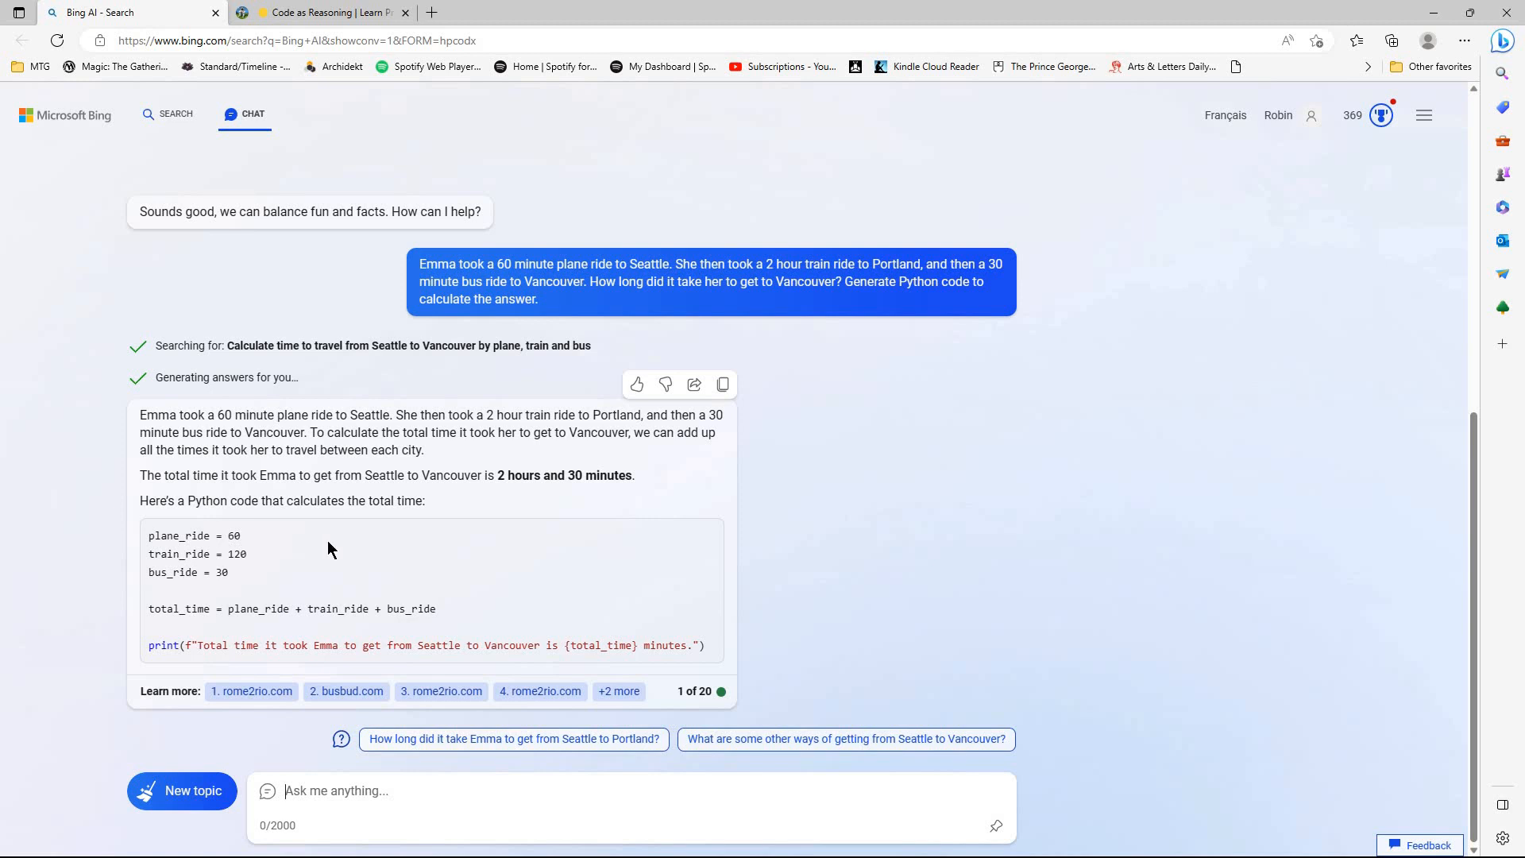
mouse_move(192, 676)
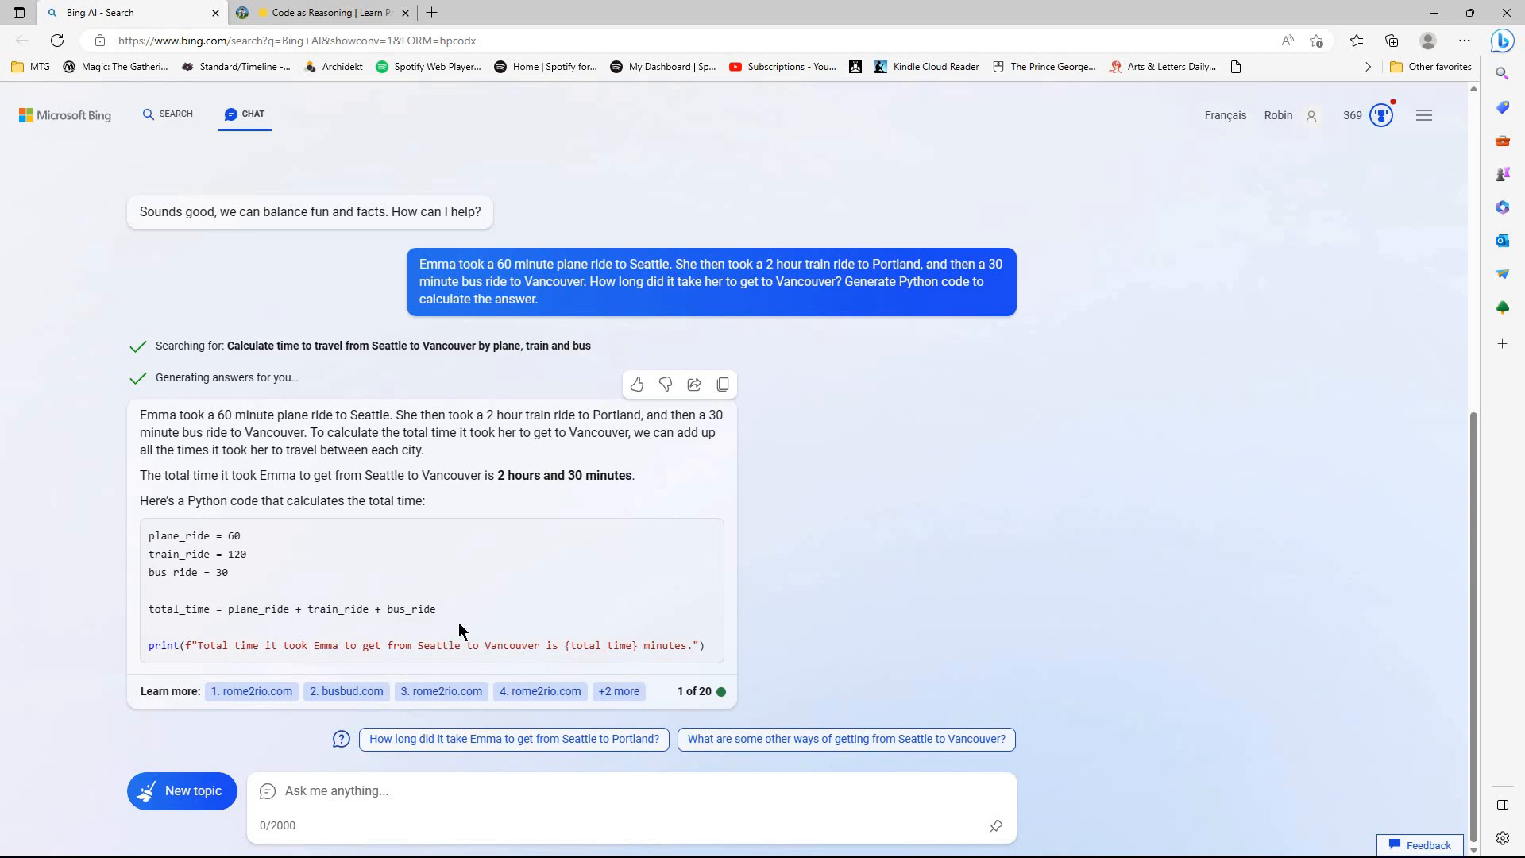
mouse_move(394, 679)
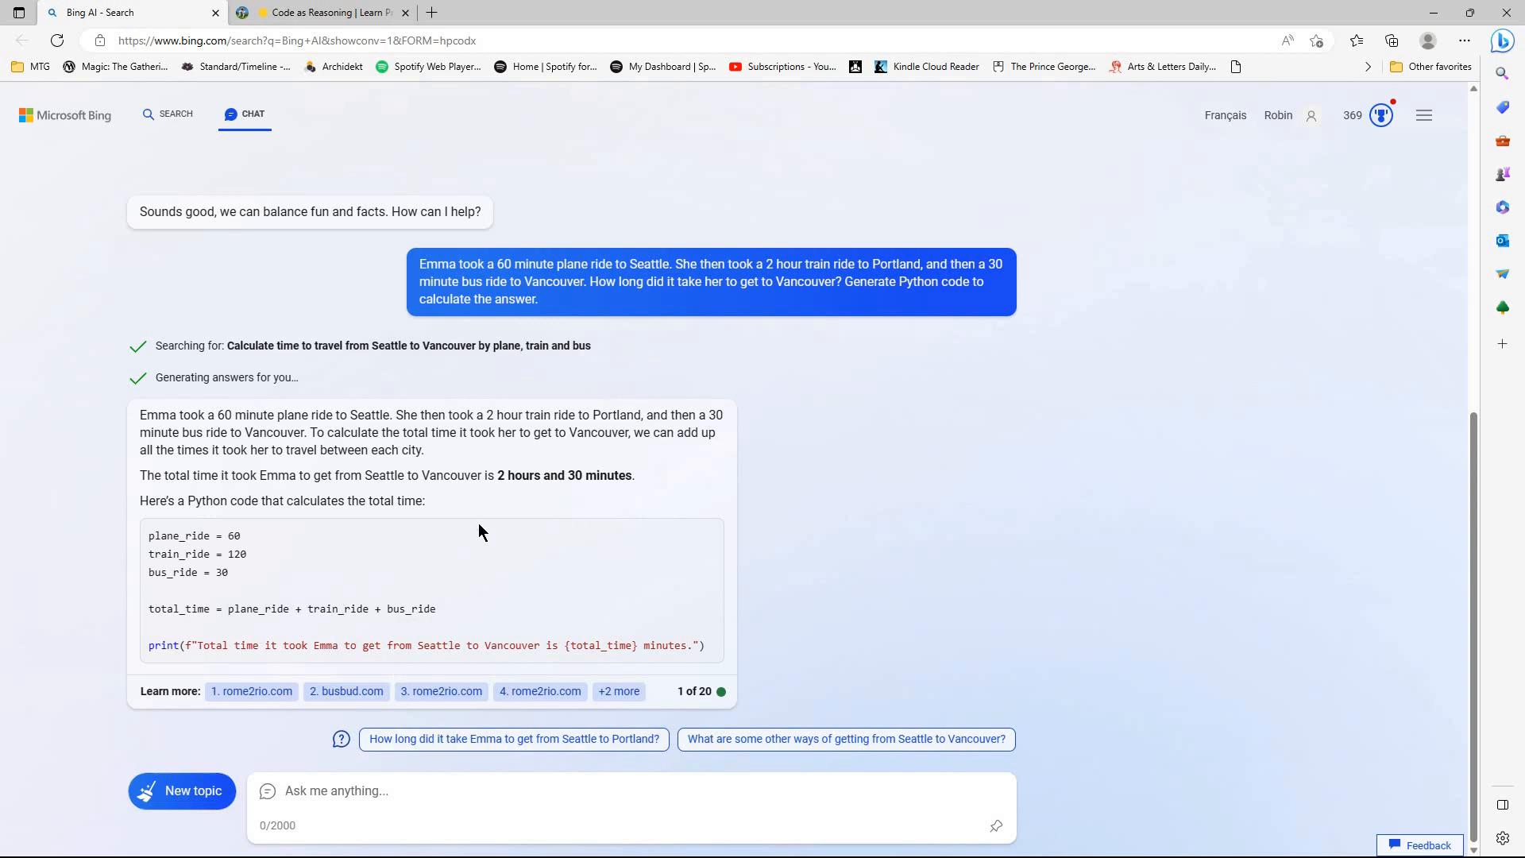
- Send the Emma prompt in a new Creative chat, yielding 3 hours 30 minutes with commented code
left_click(181, 791)
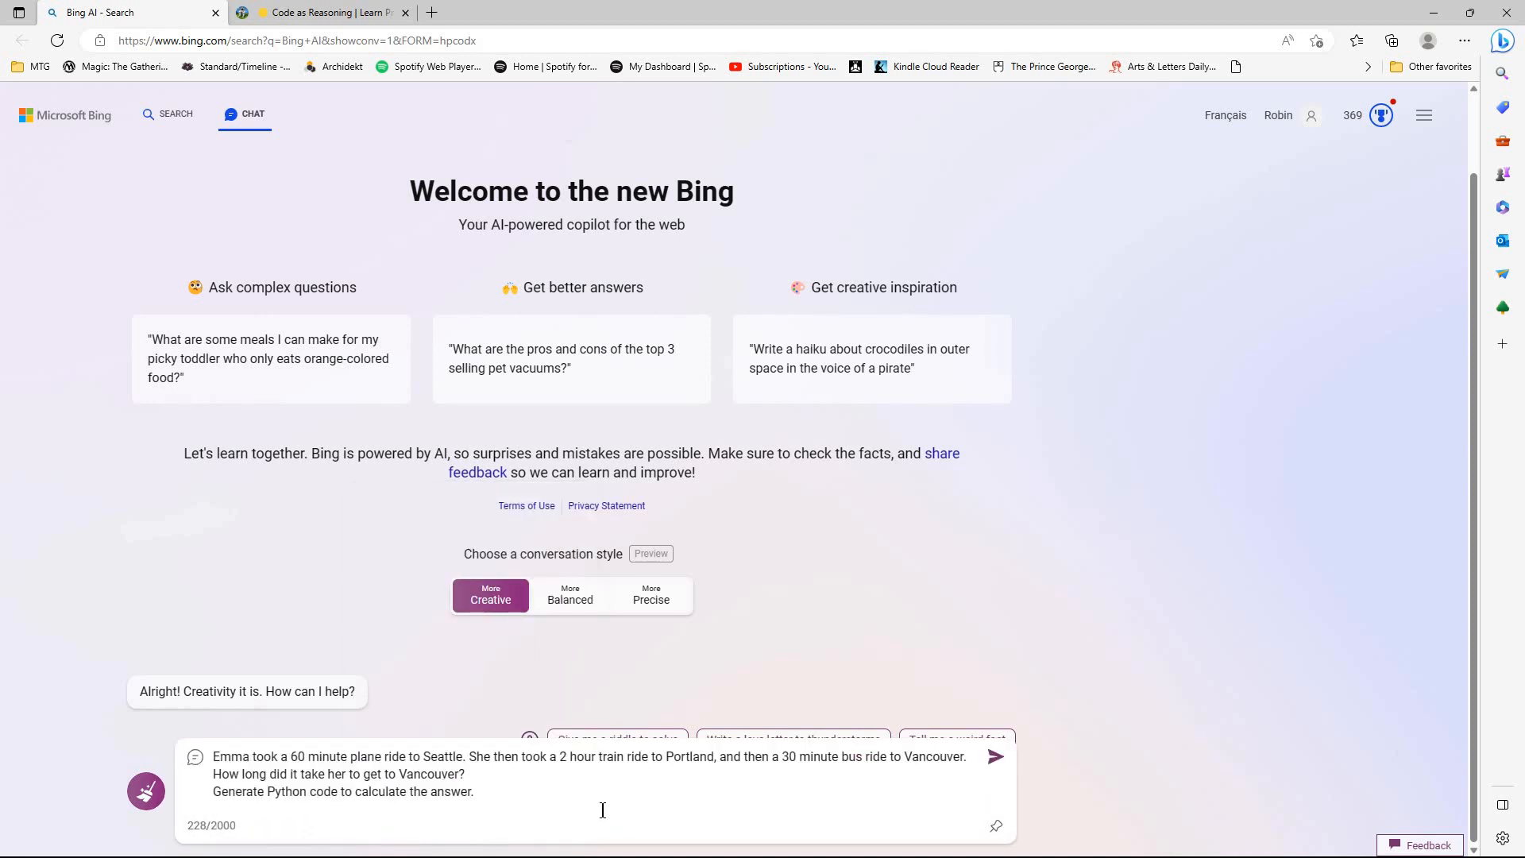
key("Backspace")
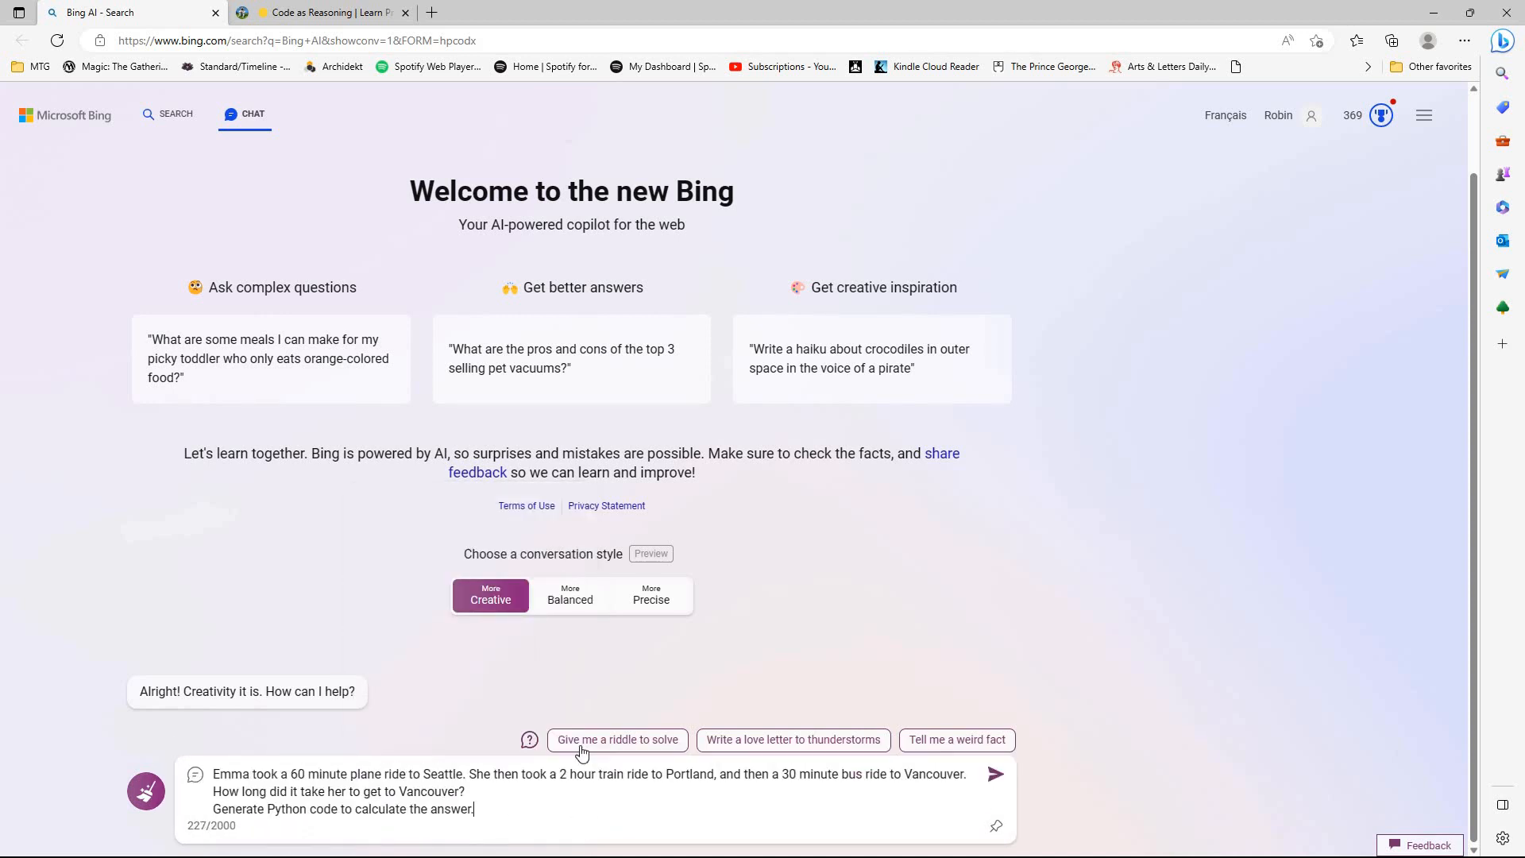
mouse_move(517, 734)
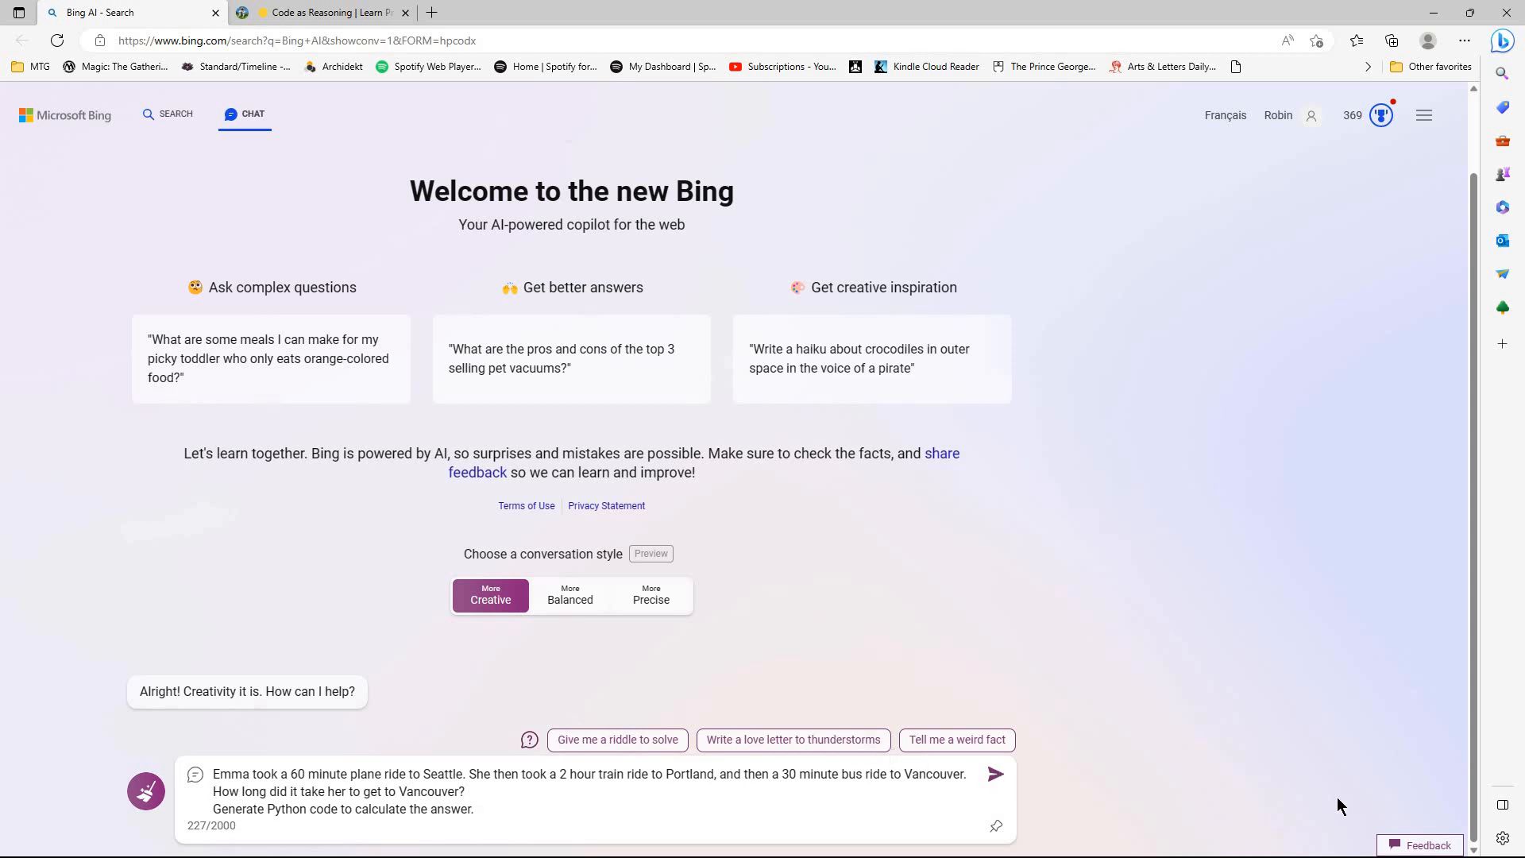
left_click(993, 773)
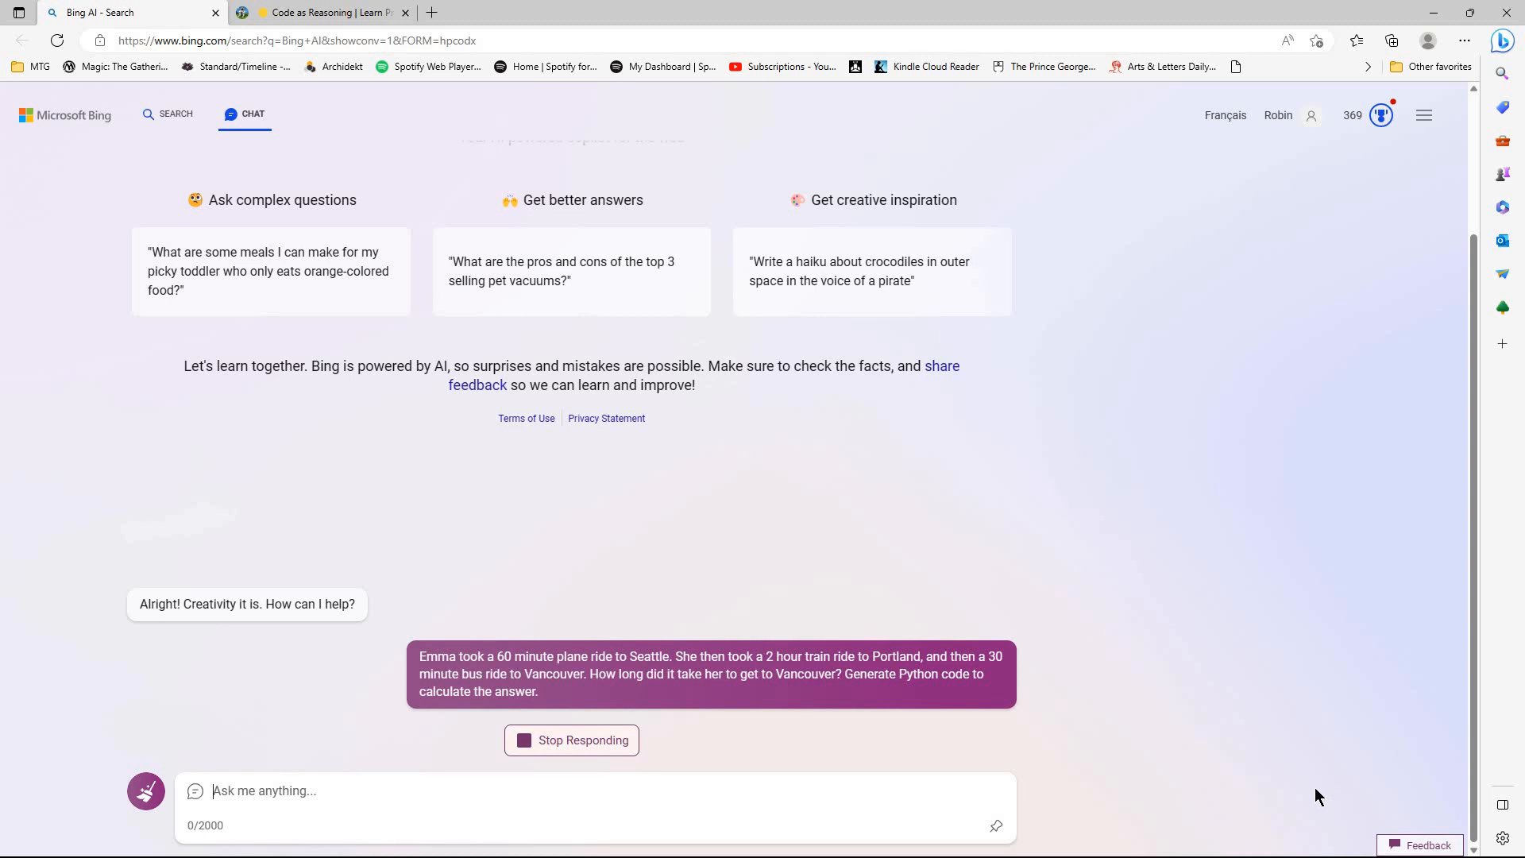
mouse_move(1308, 793)
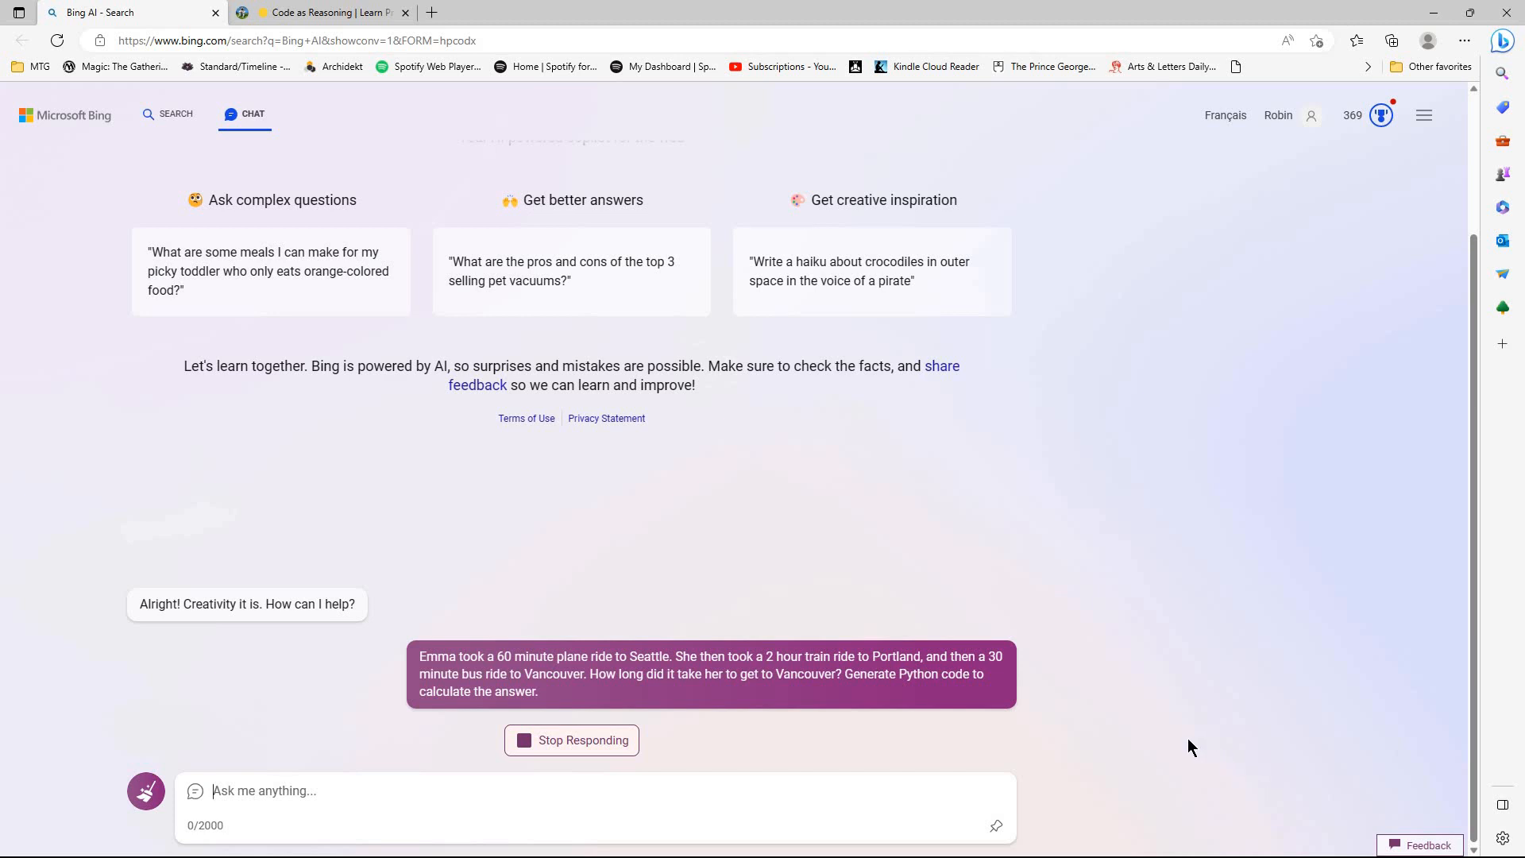
scroll("down", 3)
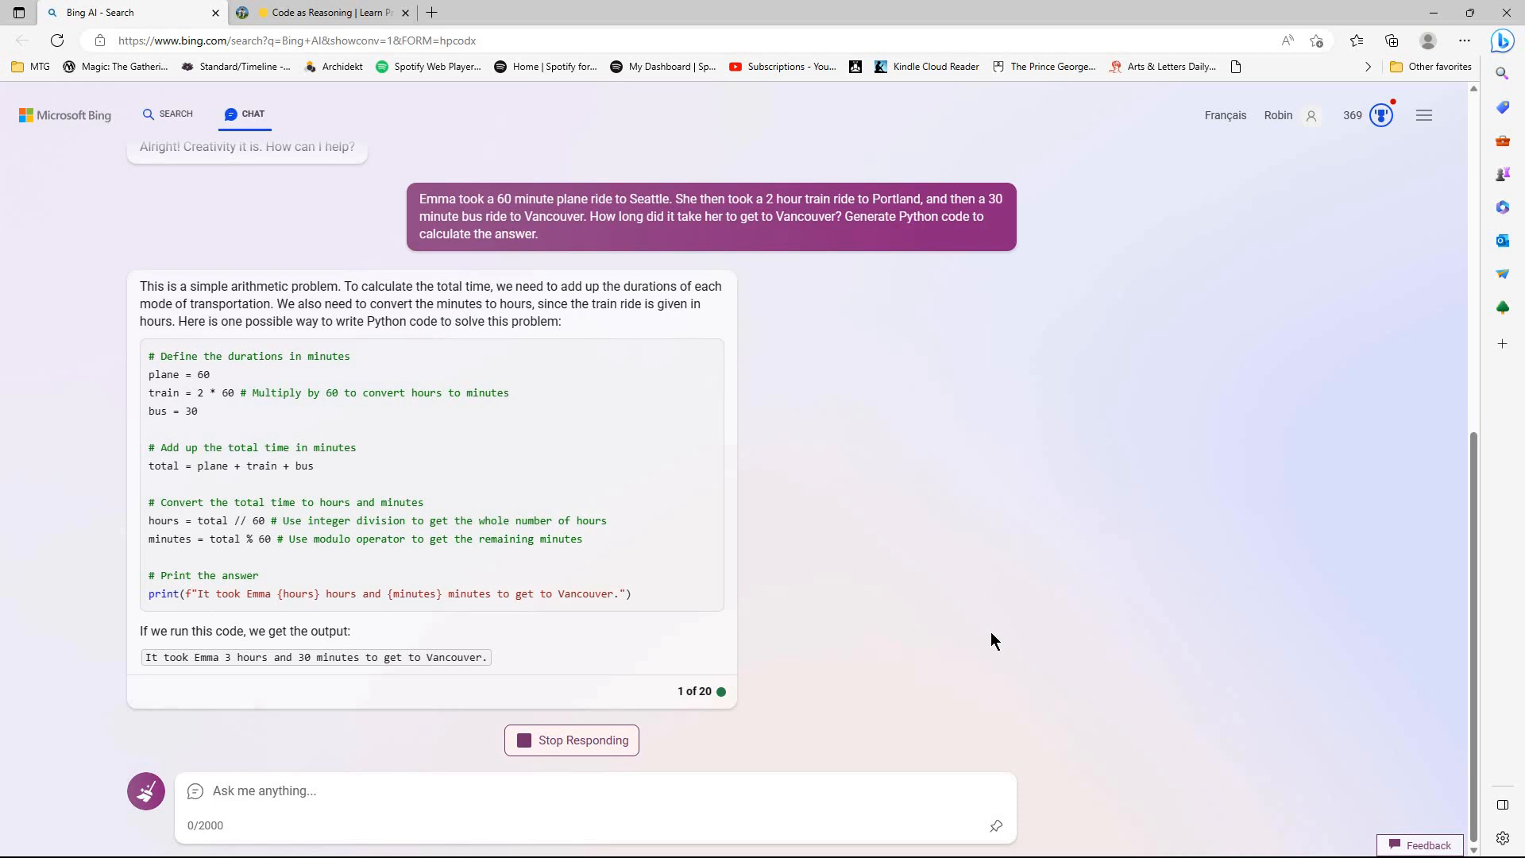
left_click(264, 789)
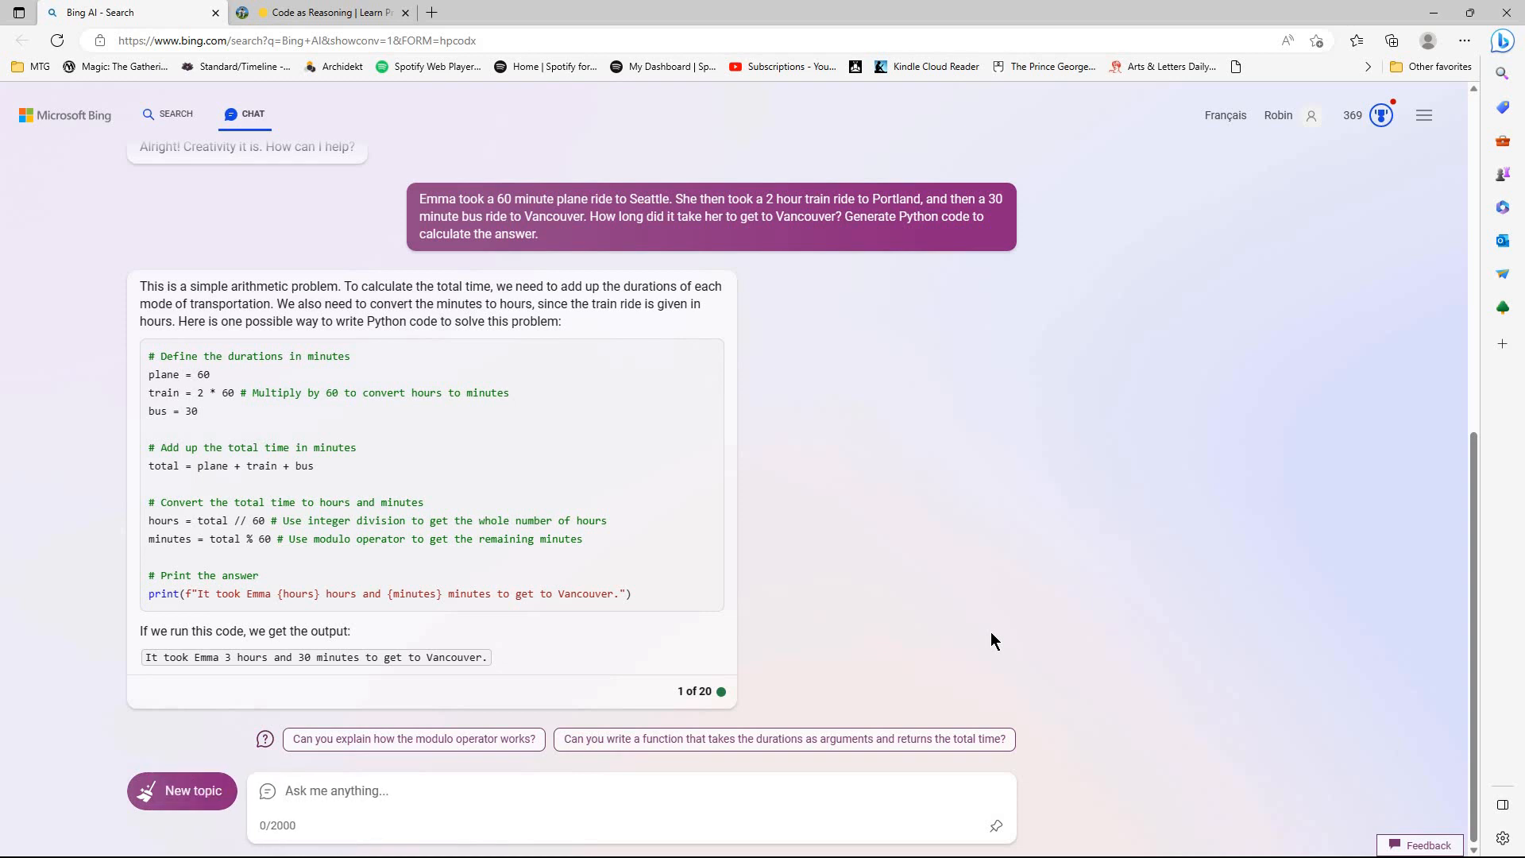
mouse_move(159, 612)
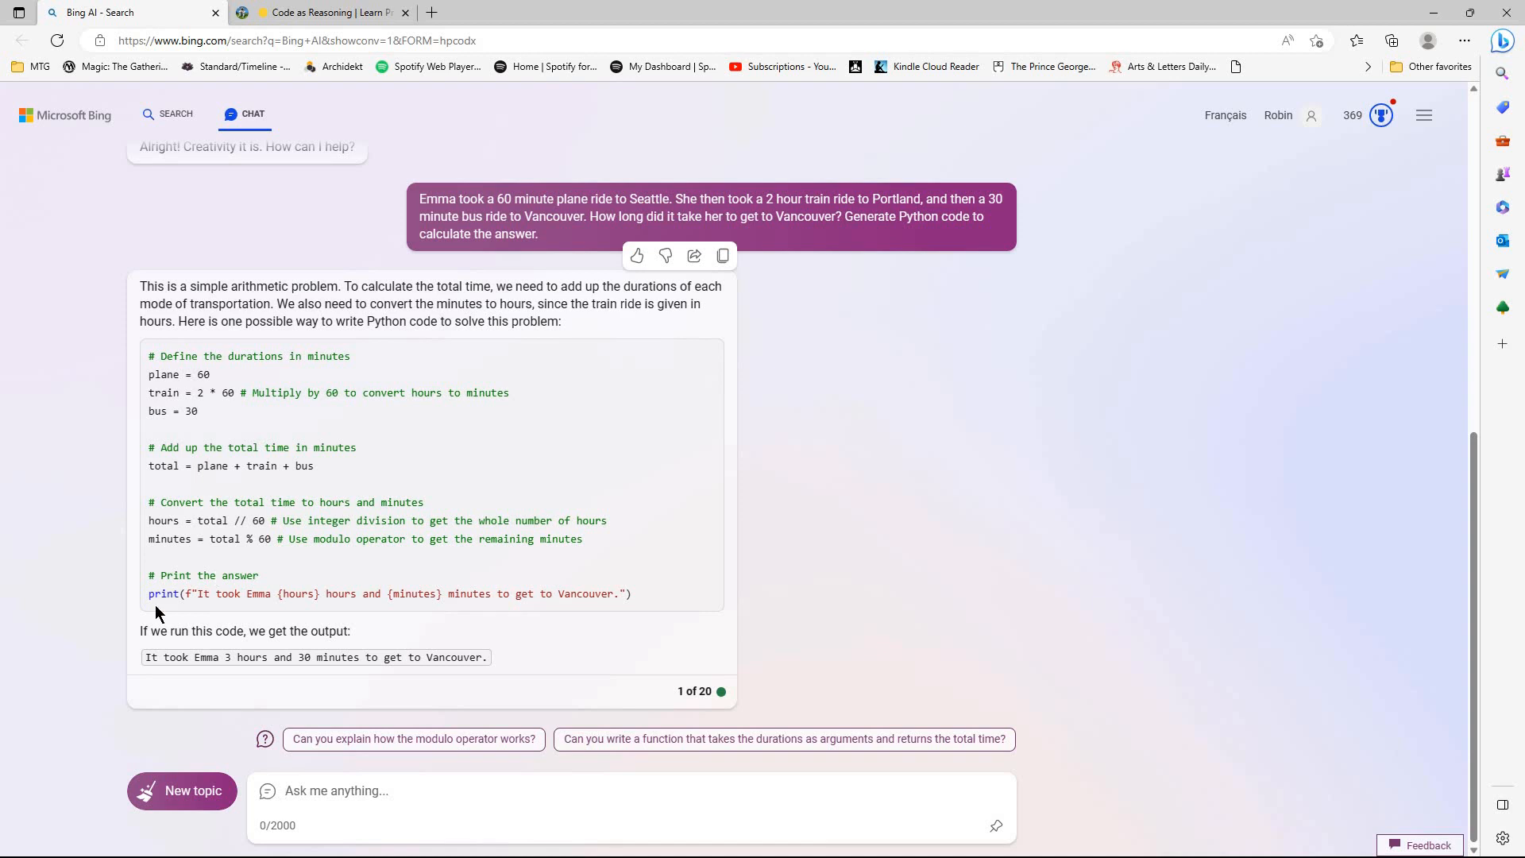
mouse_move(586, 680)
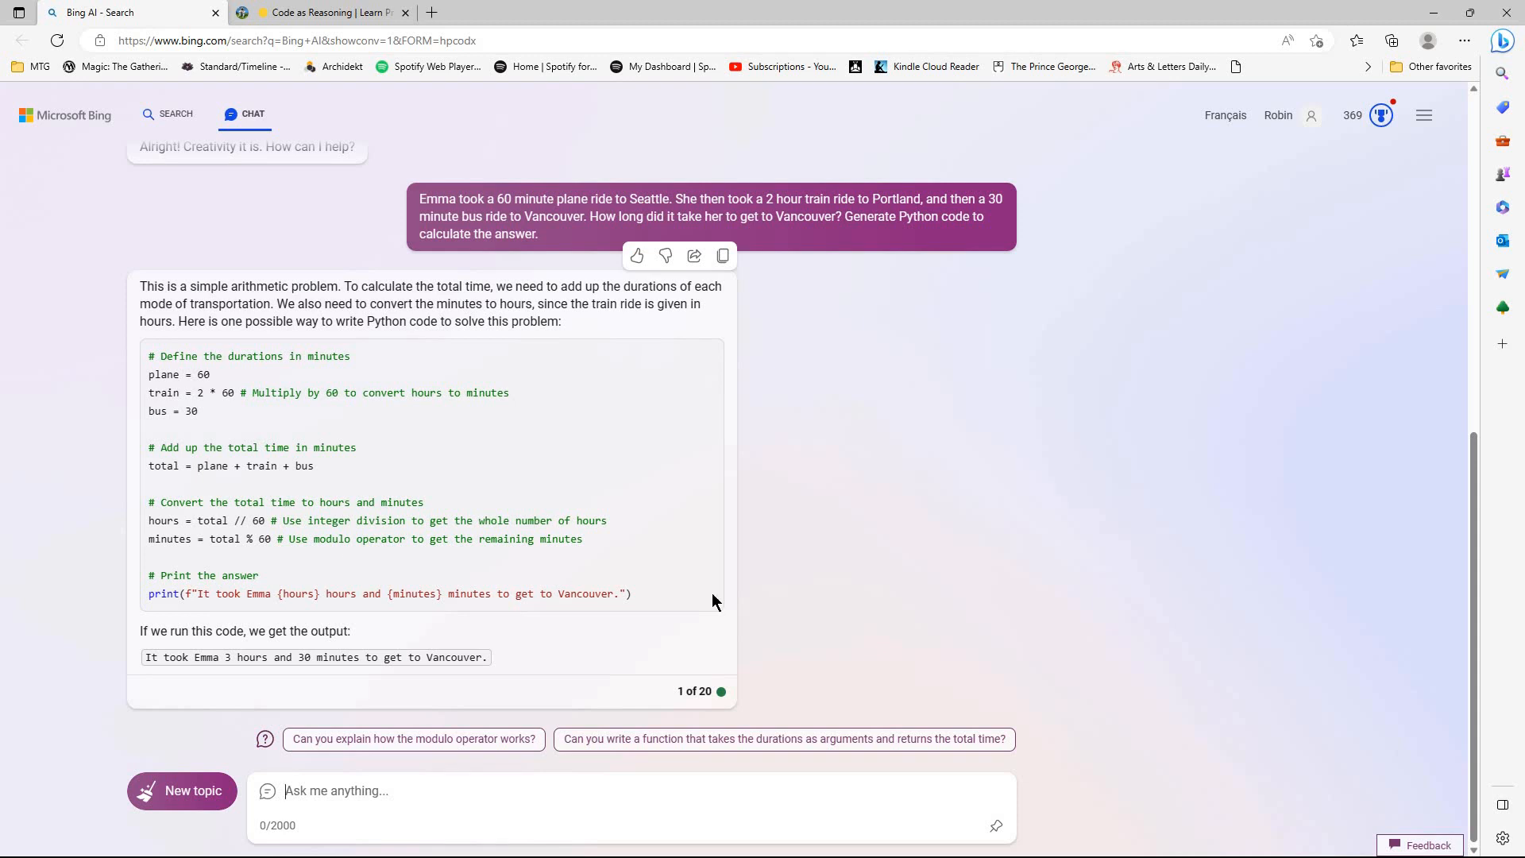
mouse_move(845, 586)
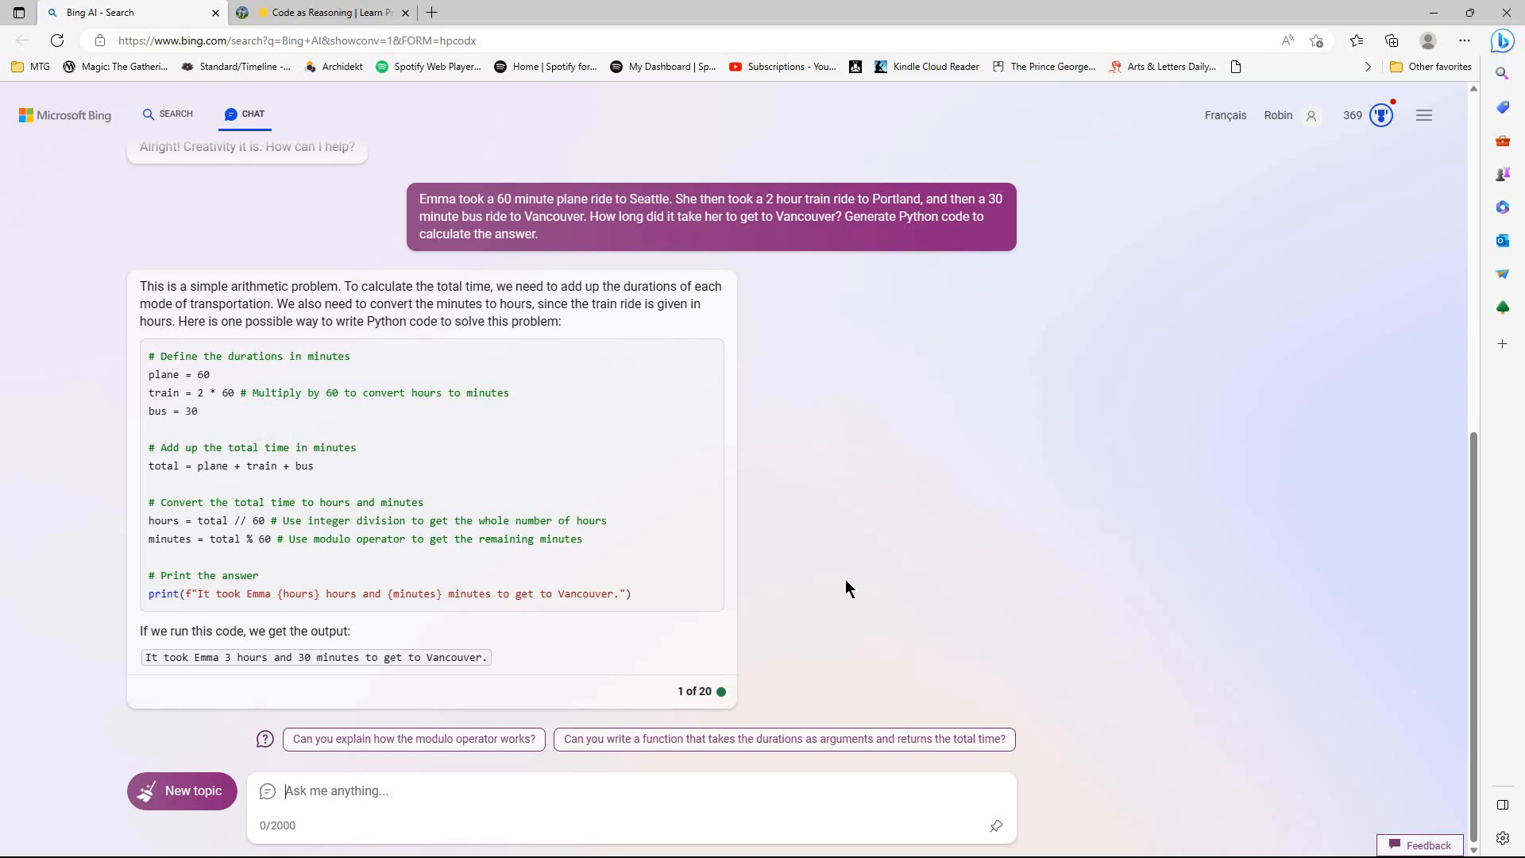
mouse_move(211, 814)
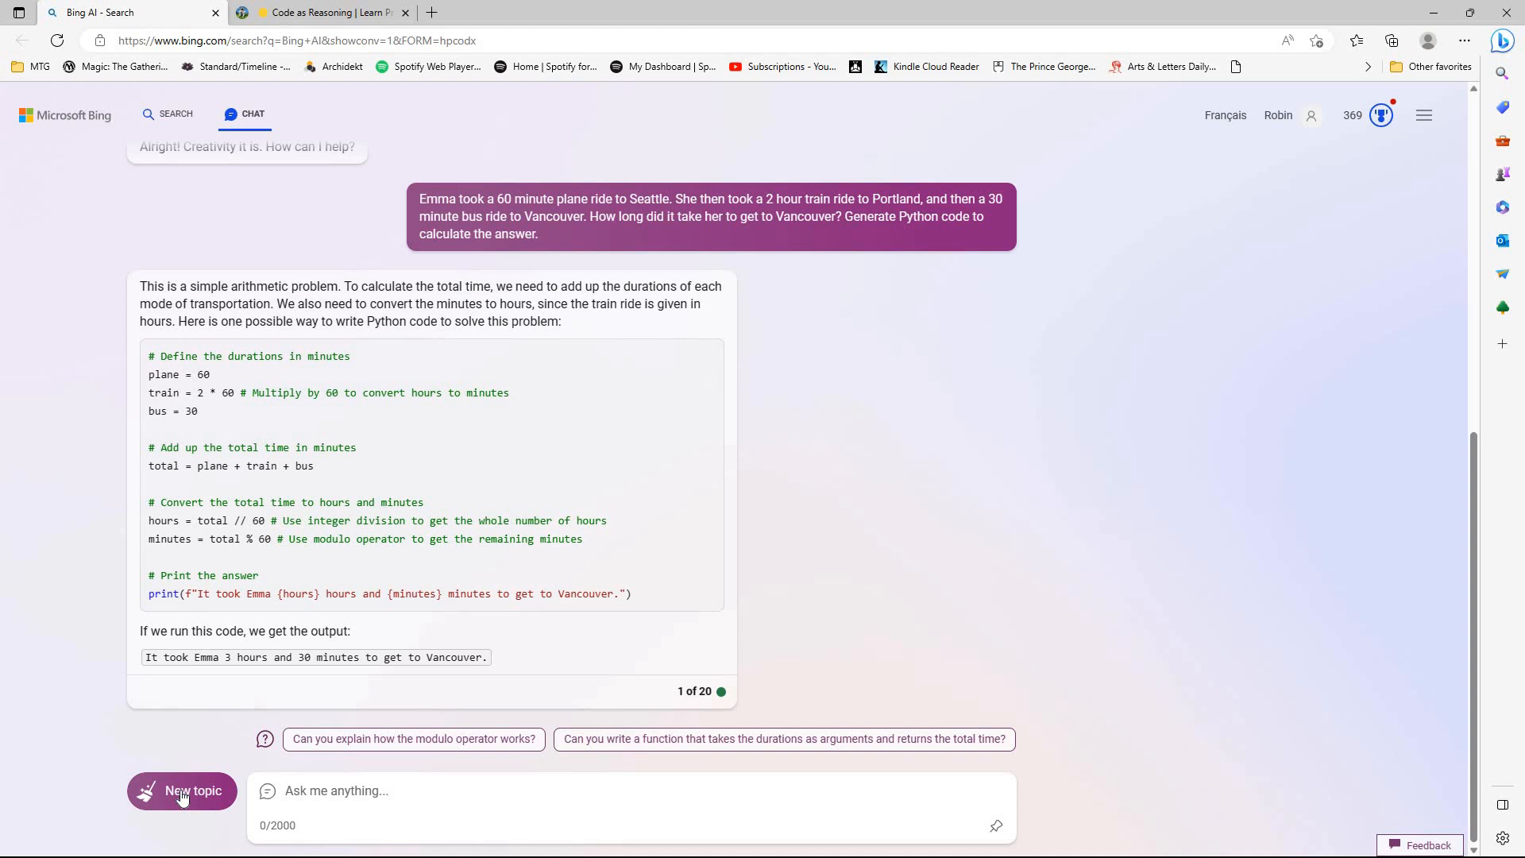
- Resend the trimmed Emma prompt in a new Balanced chat, again getting 2 hours 30 minutes
left_click(182, 791)
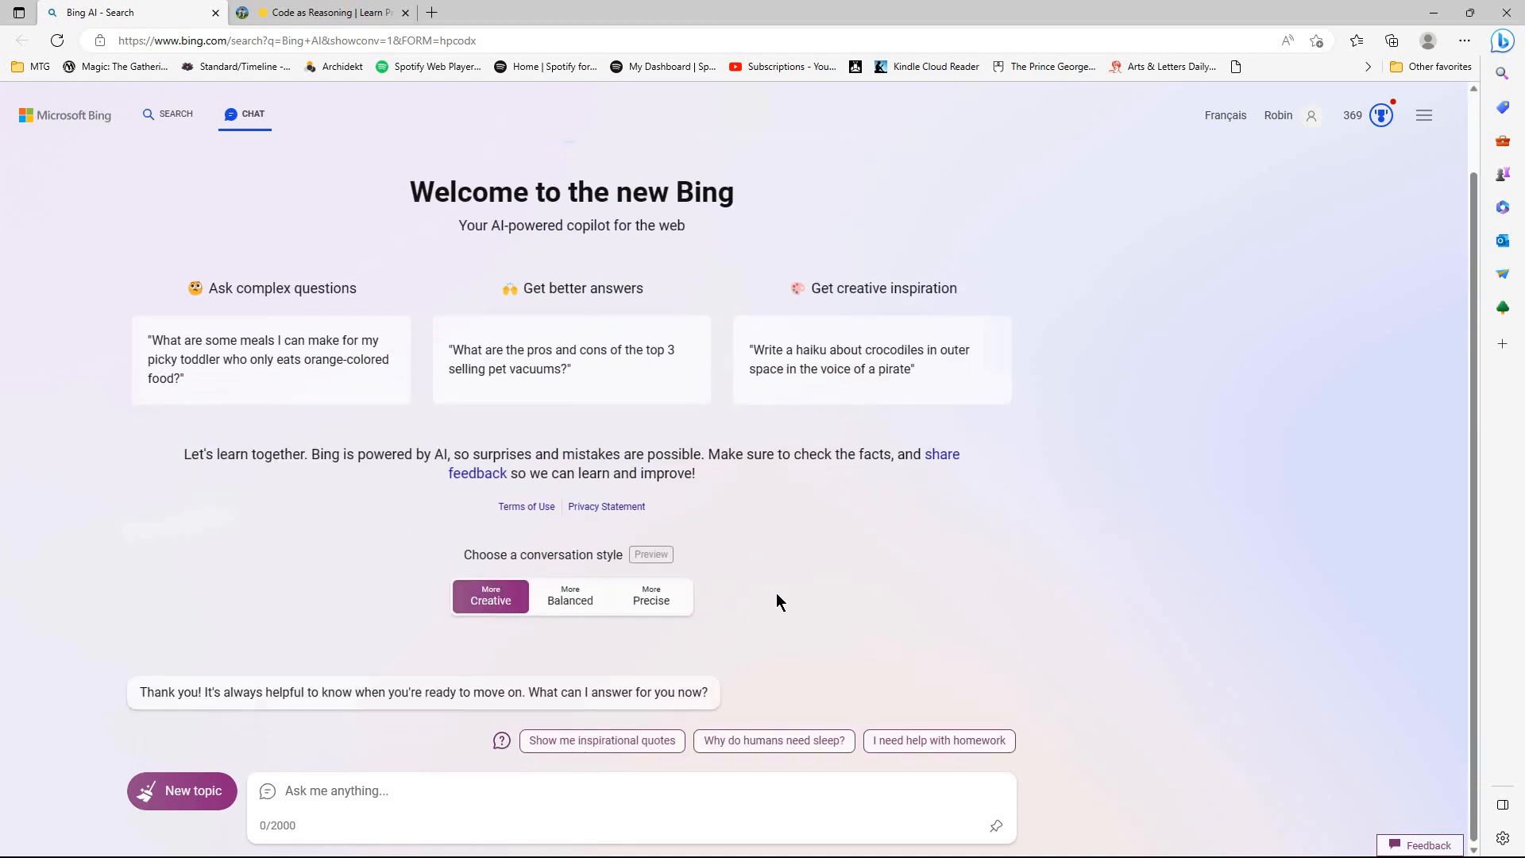
mouse_move(650, 597)
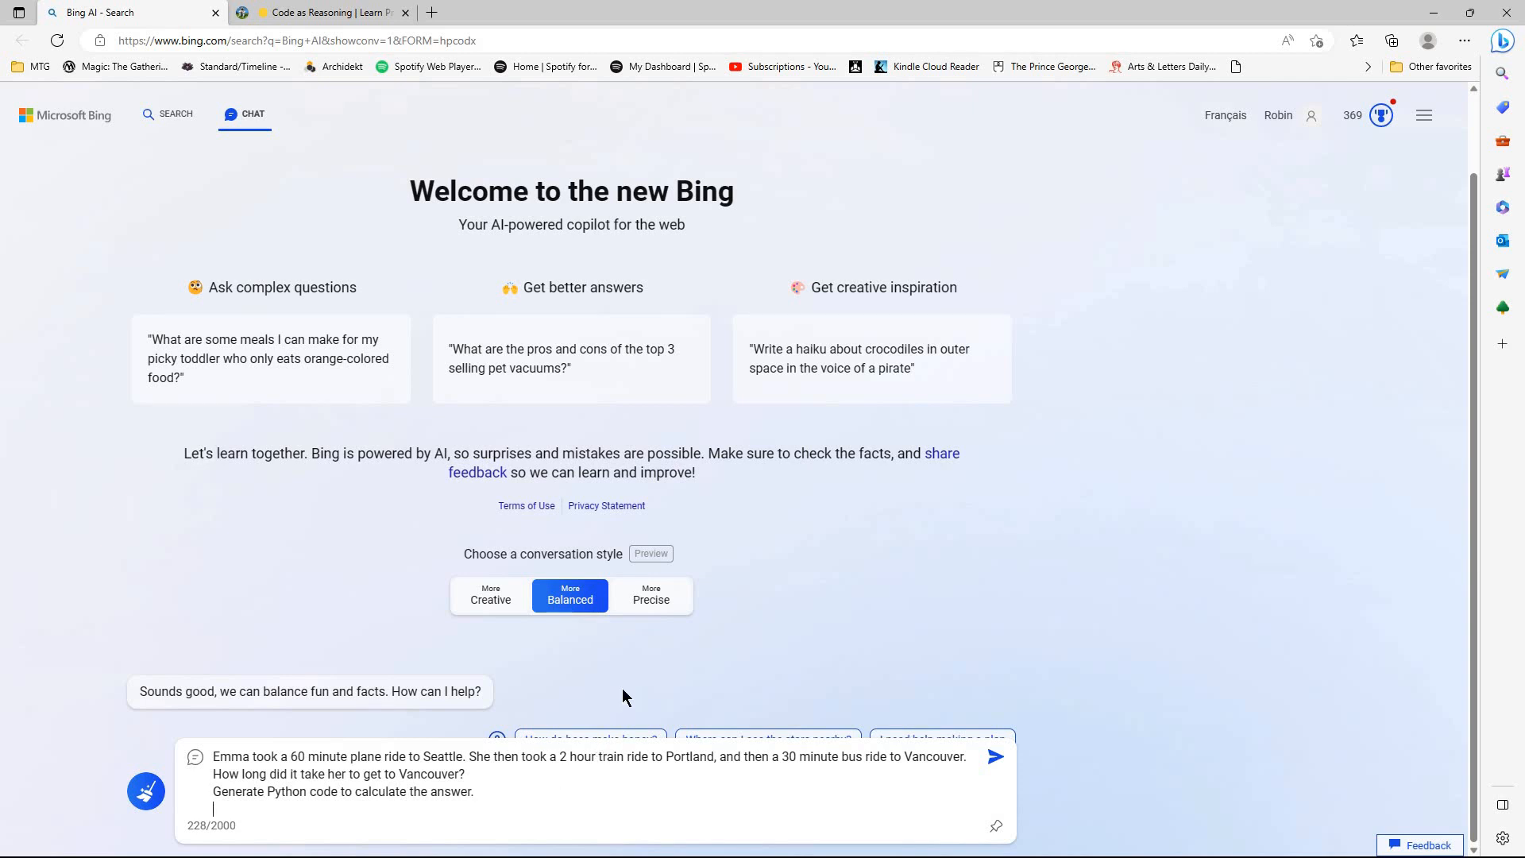
key("Backspace")
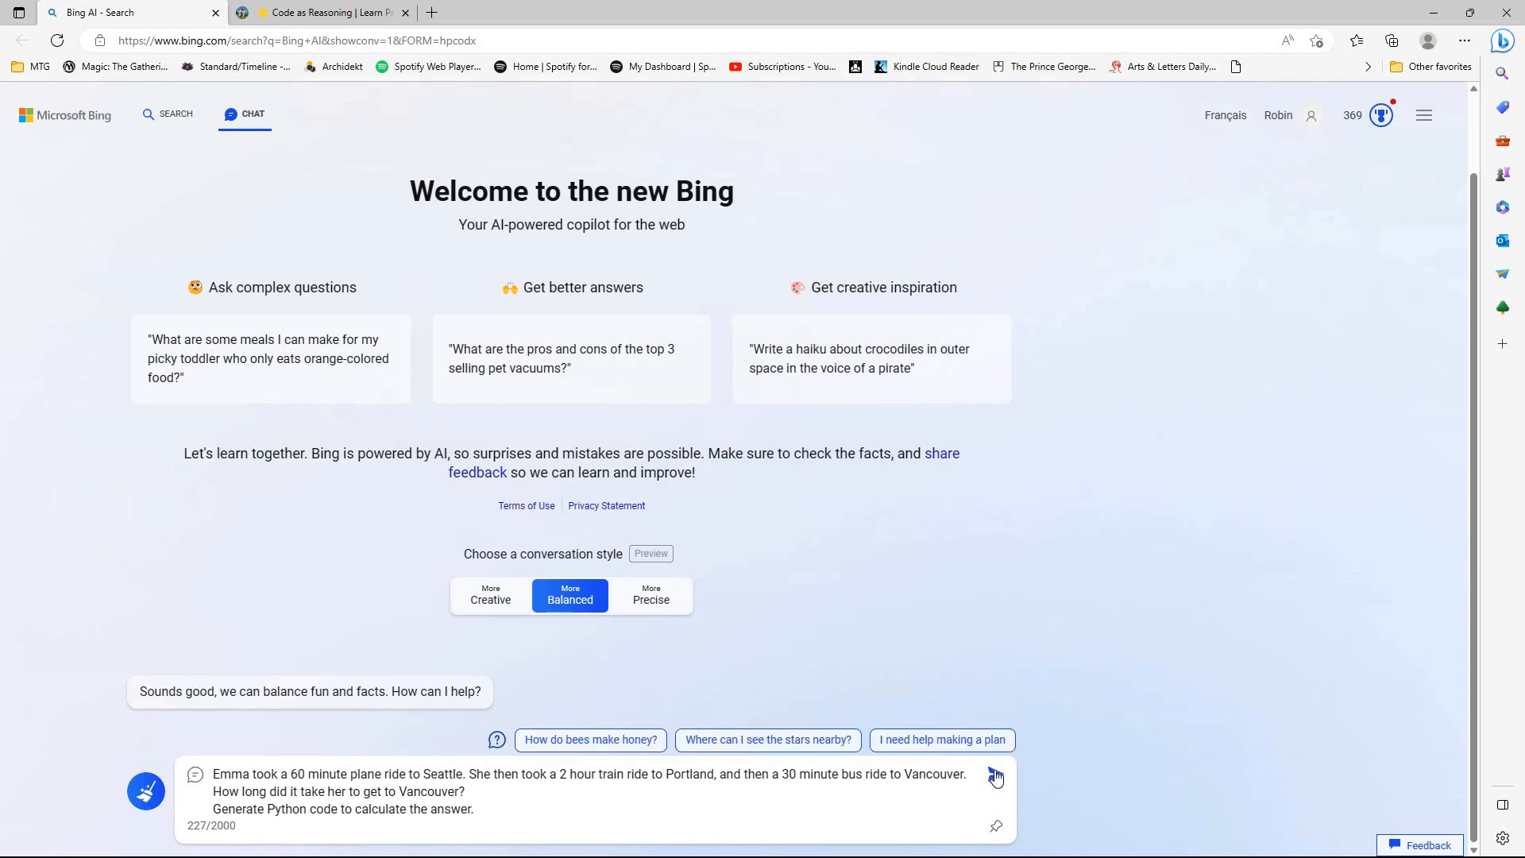
left_click(994, 775)
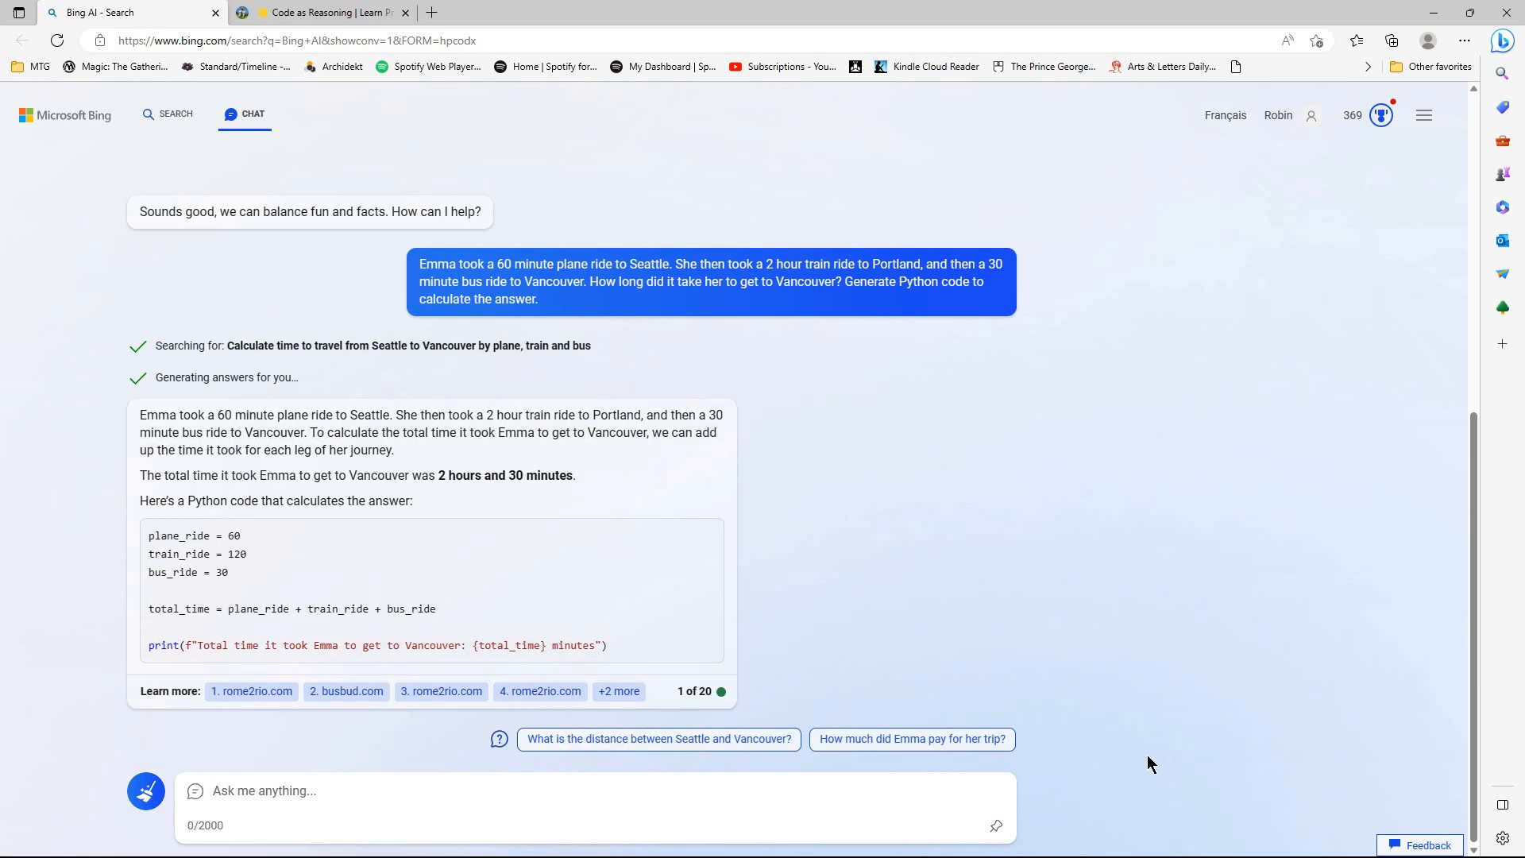
mouse_move(1083, 670)
type("shouldnt that be 3 hrs 30 mins")
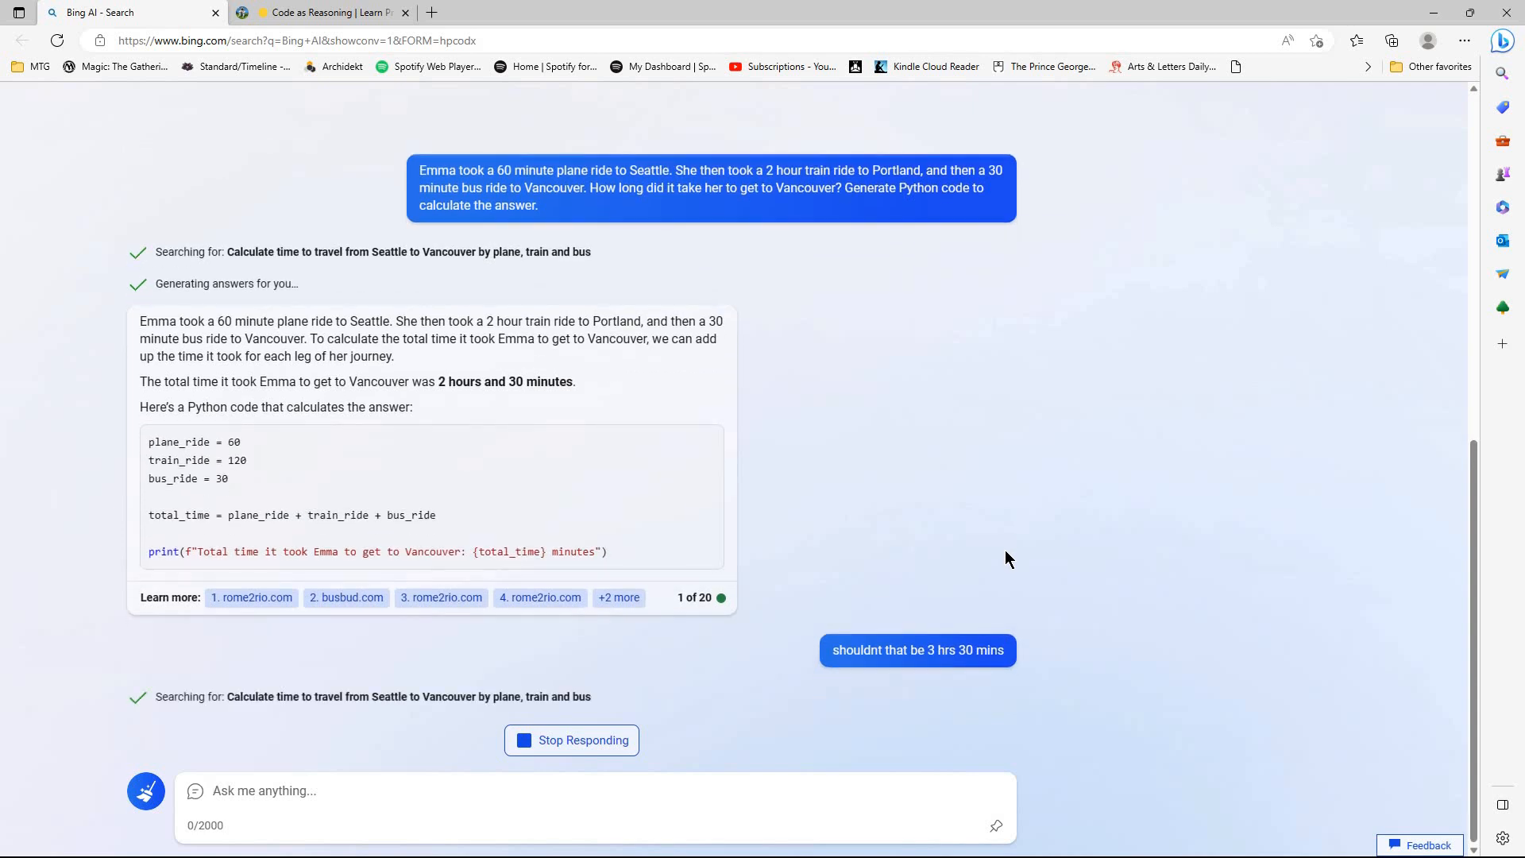
mouse_move(1117, 716)
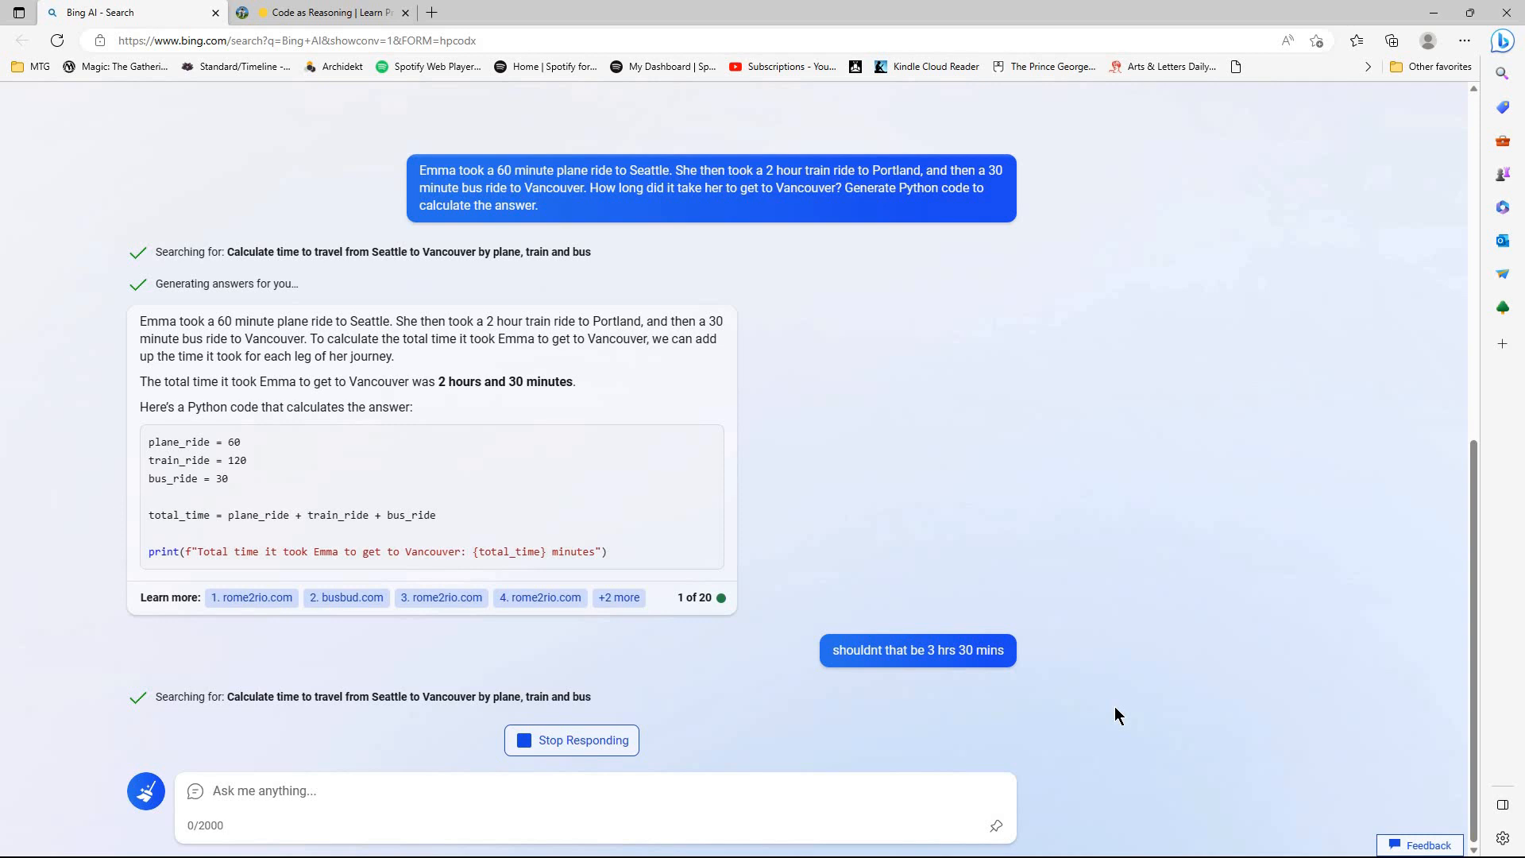
- Challenge the total as 3 hours 30 minutes, then repaste the prompt, getting 210 minutes
scroll("down", 3)
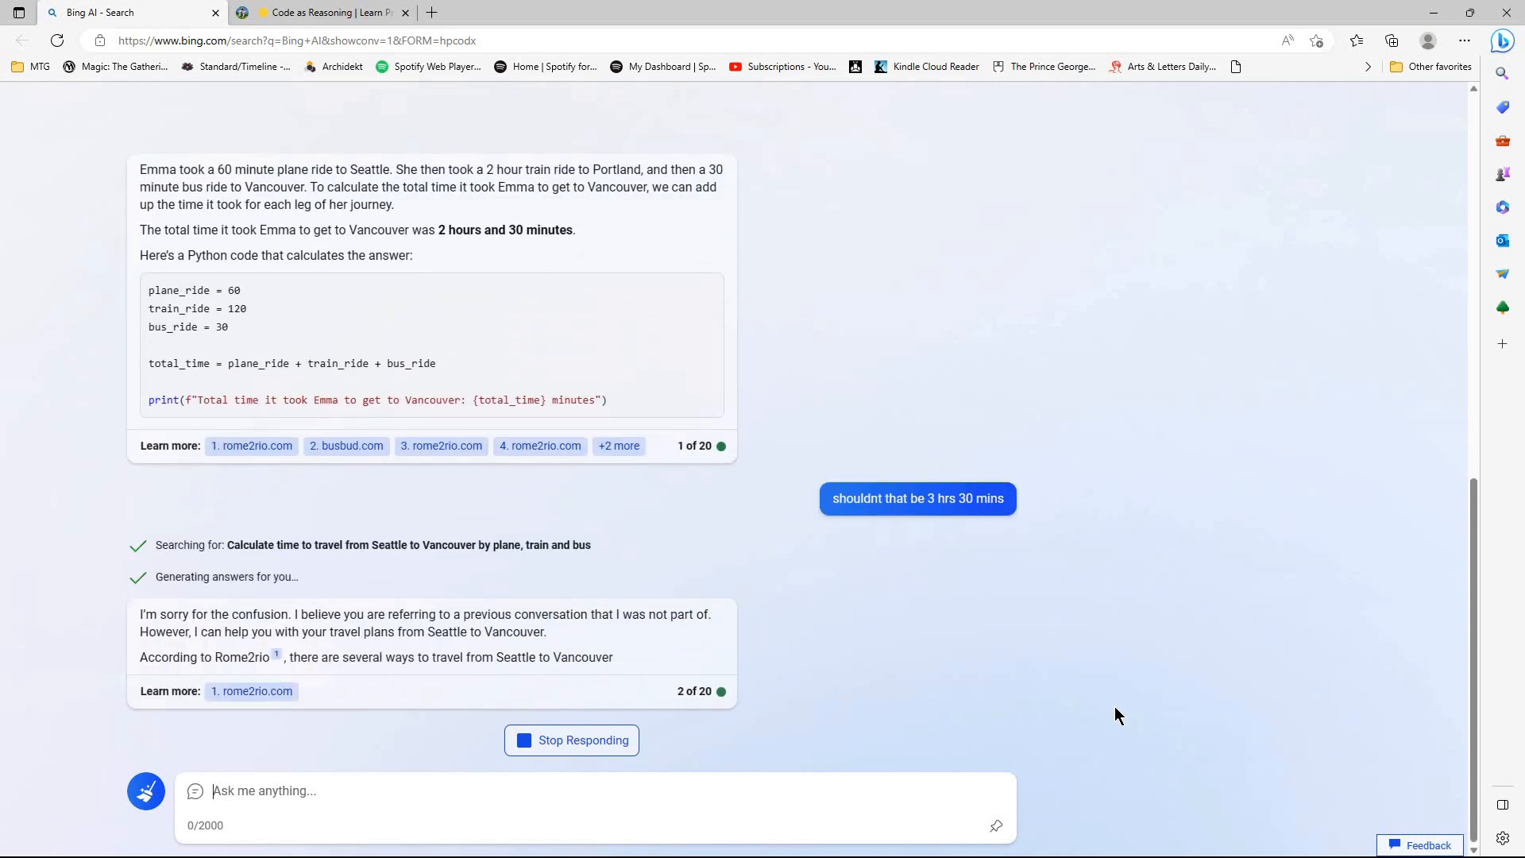
scroll("down", 3)
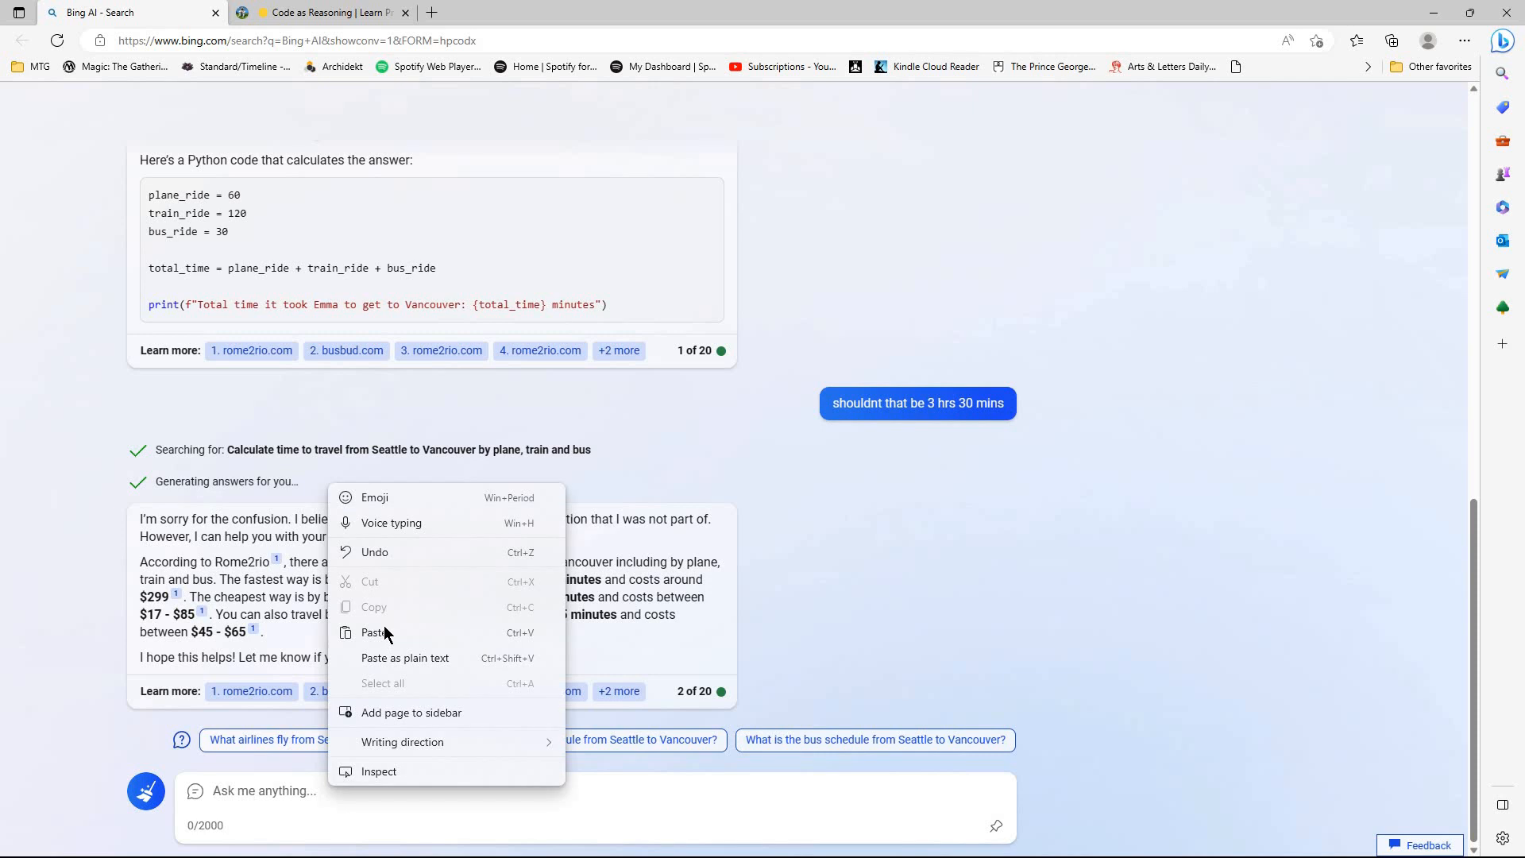
left_click(373, 632)
type("Here is the q")
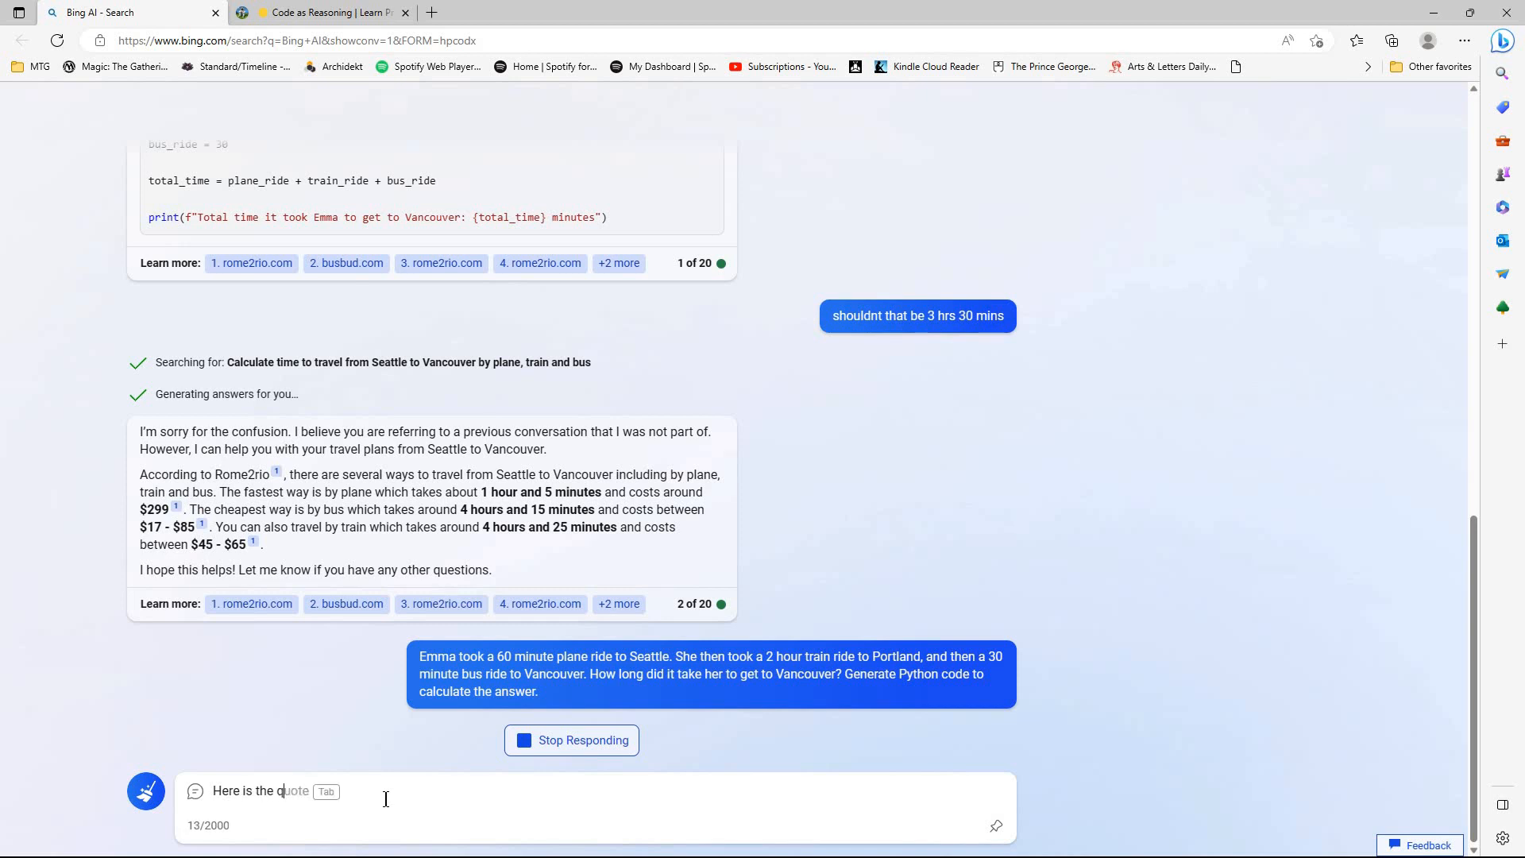
scroll("down", 3)
type("uestion again")
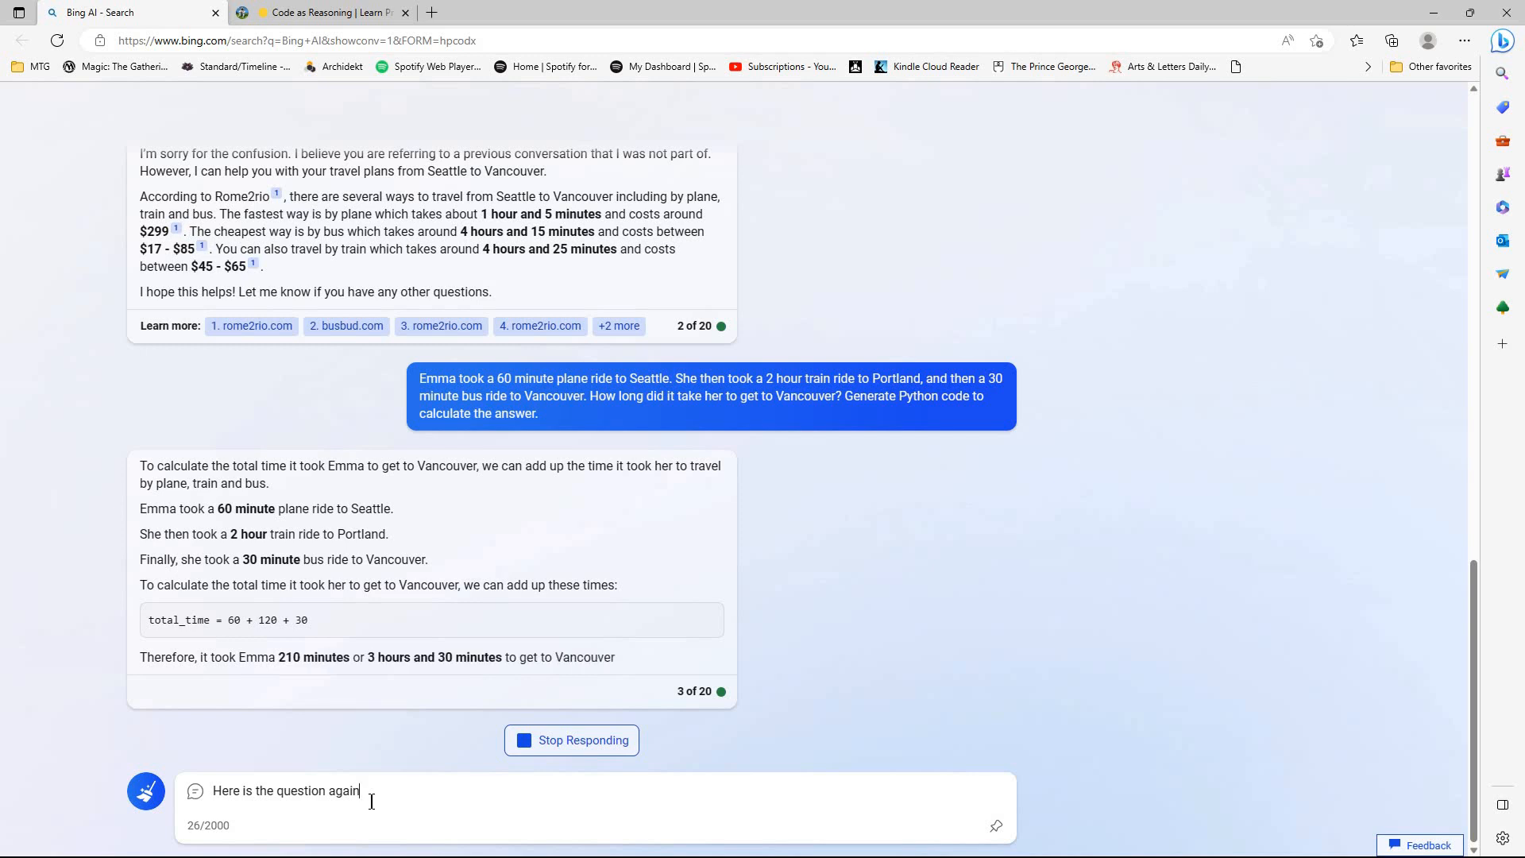
scroll("down", 3)
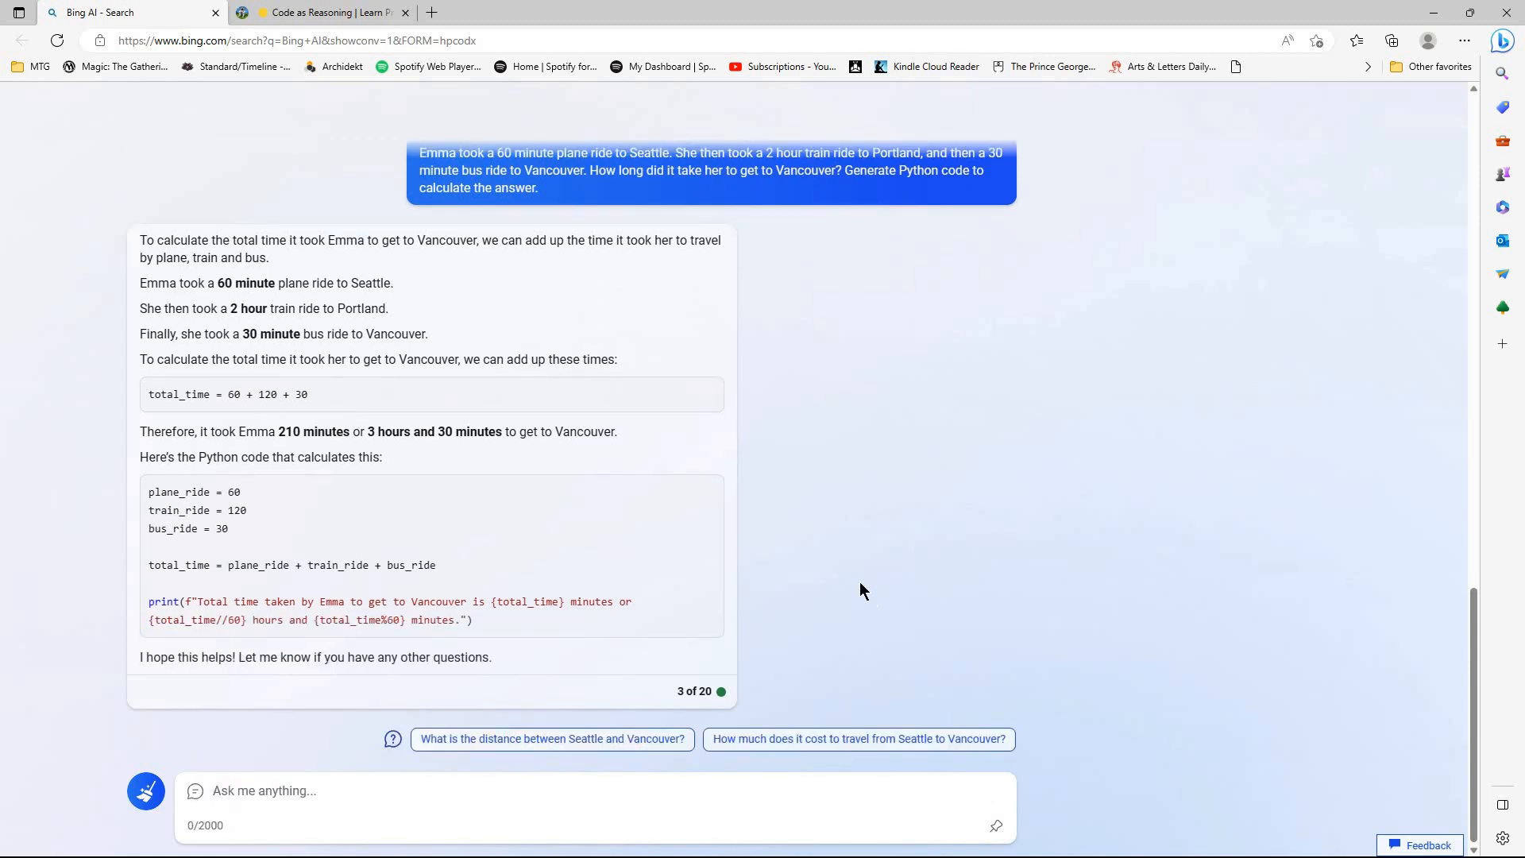
mouse_move(924, 620)
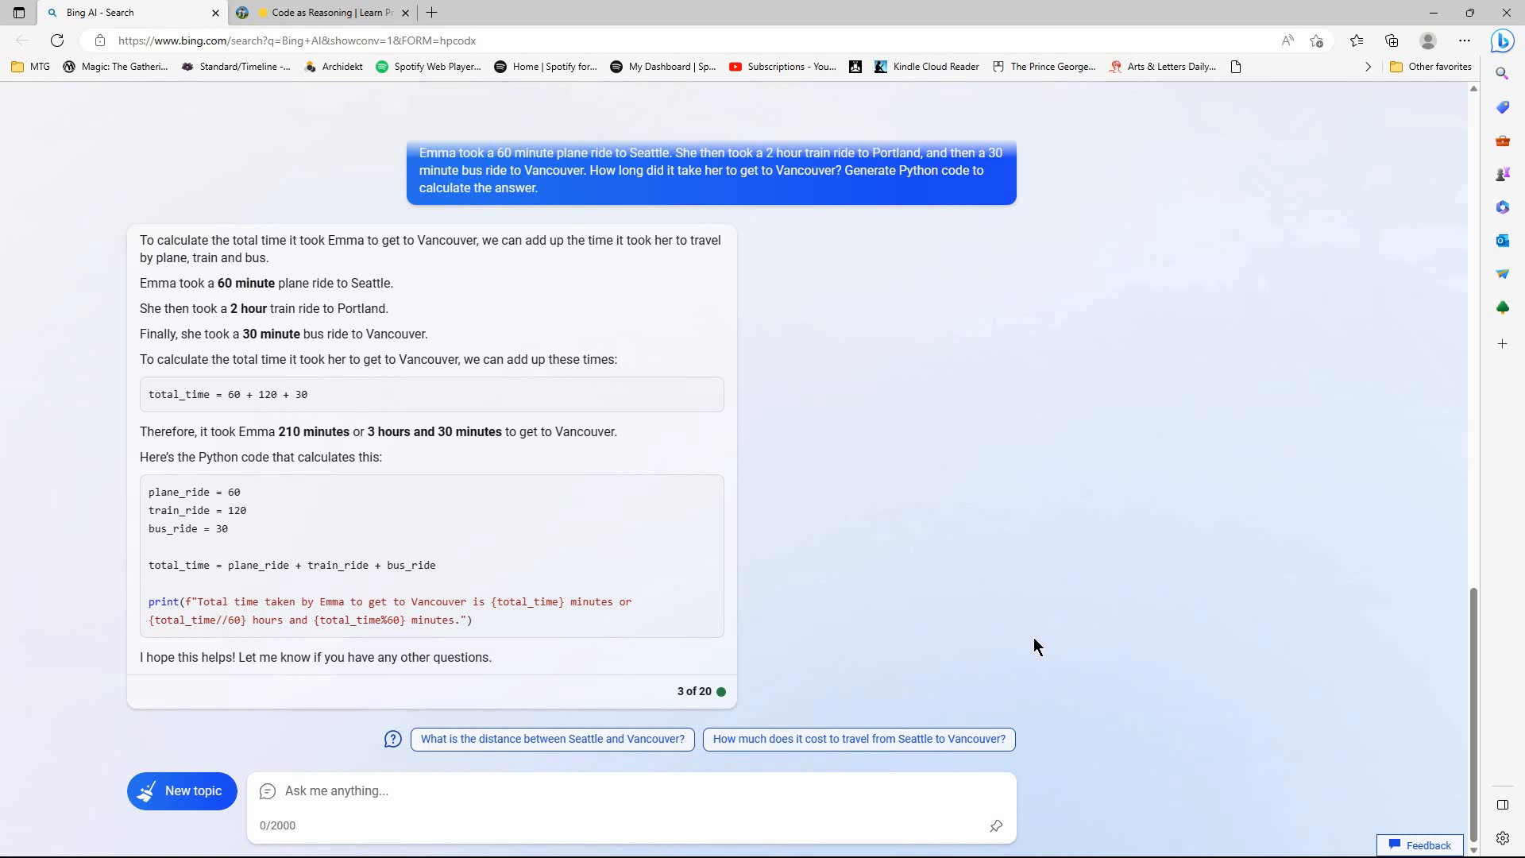
mouse_move(1032, 646)
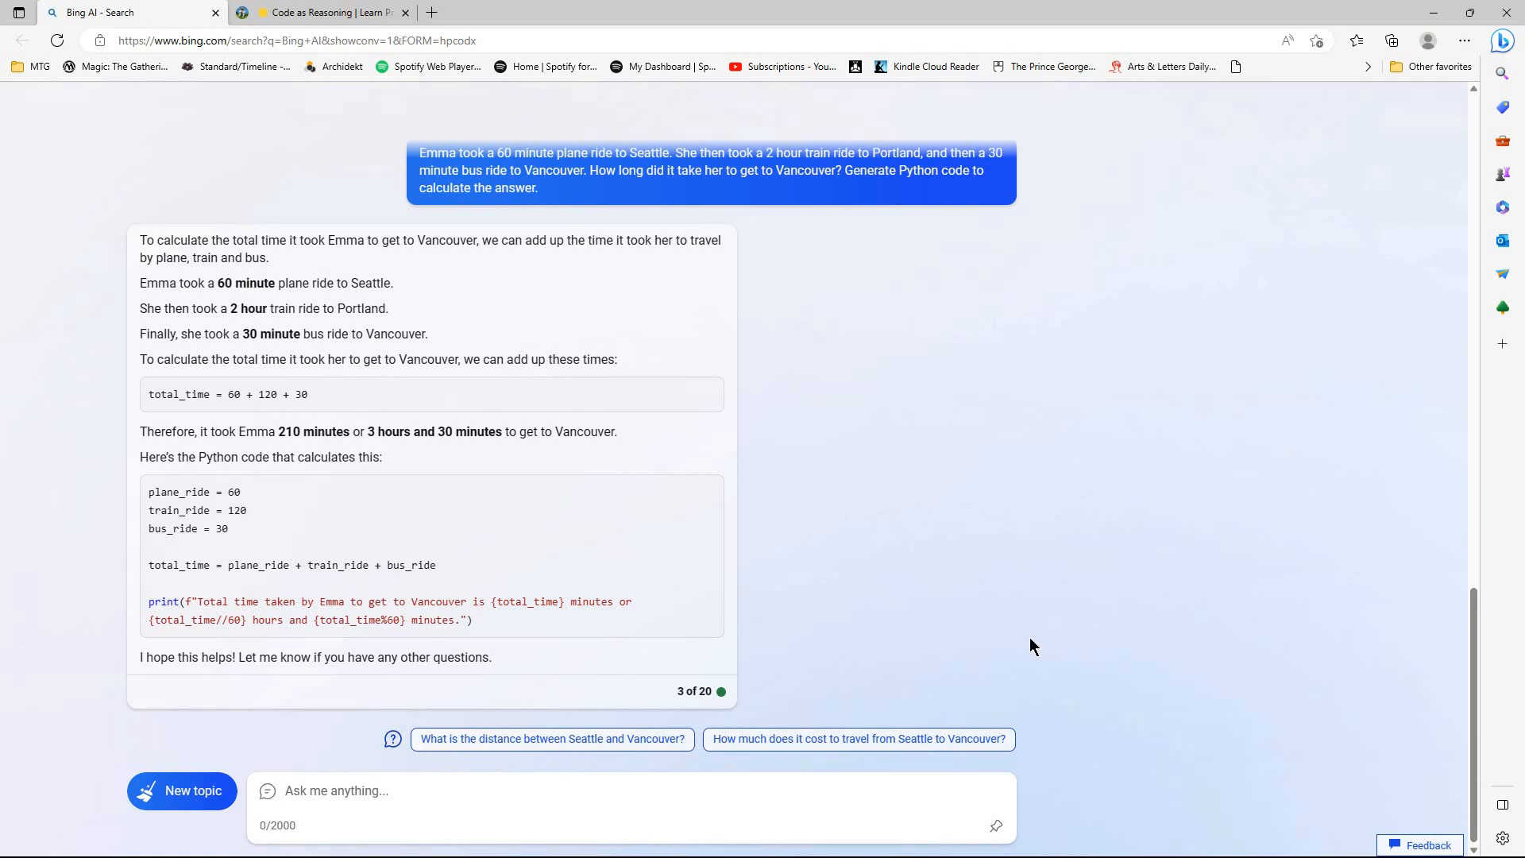
mouse_move(1021, 642)
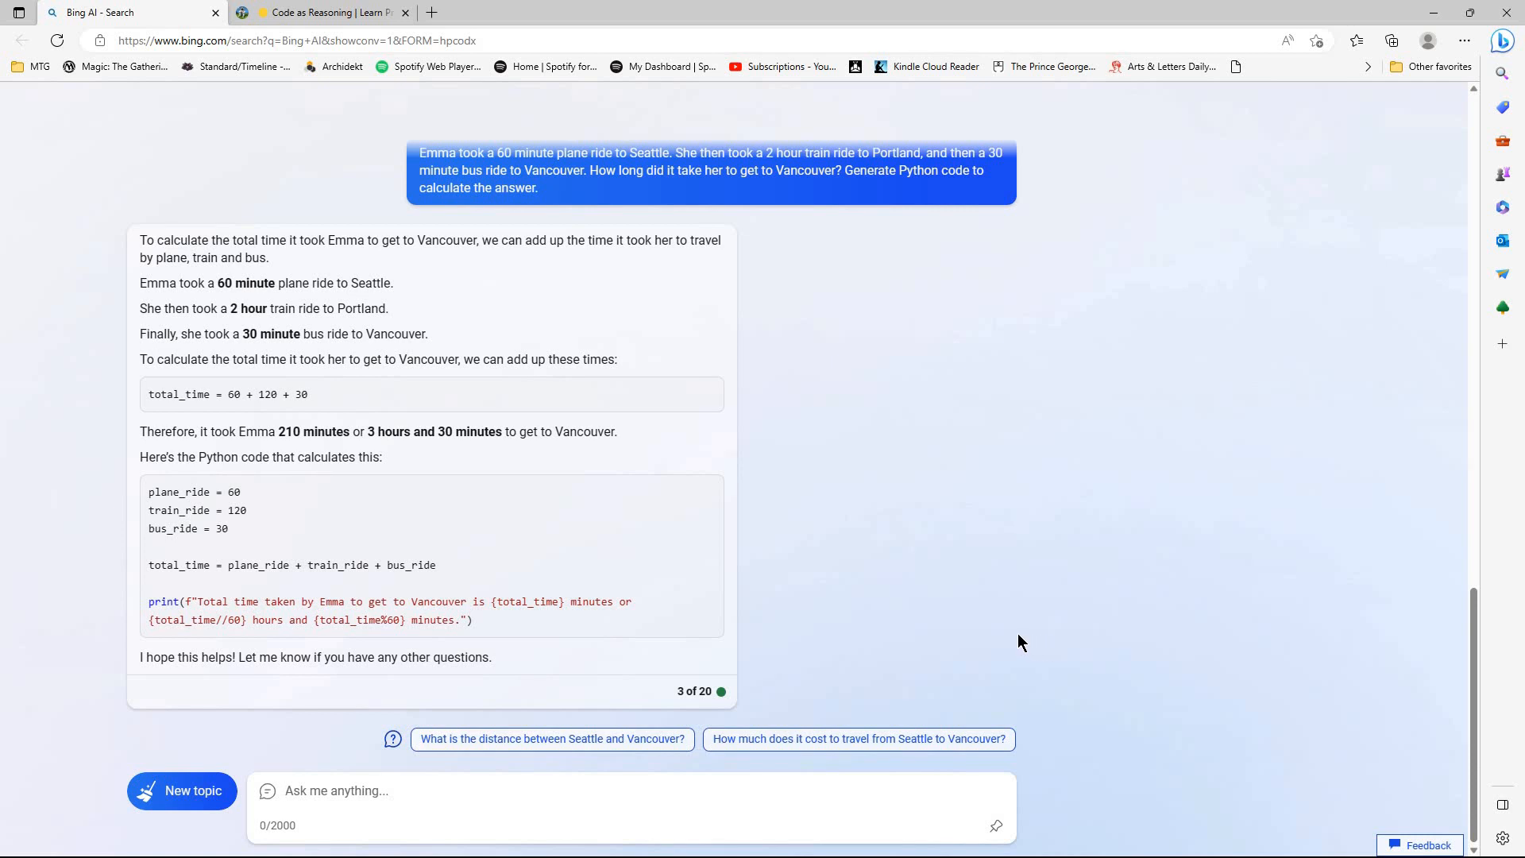